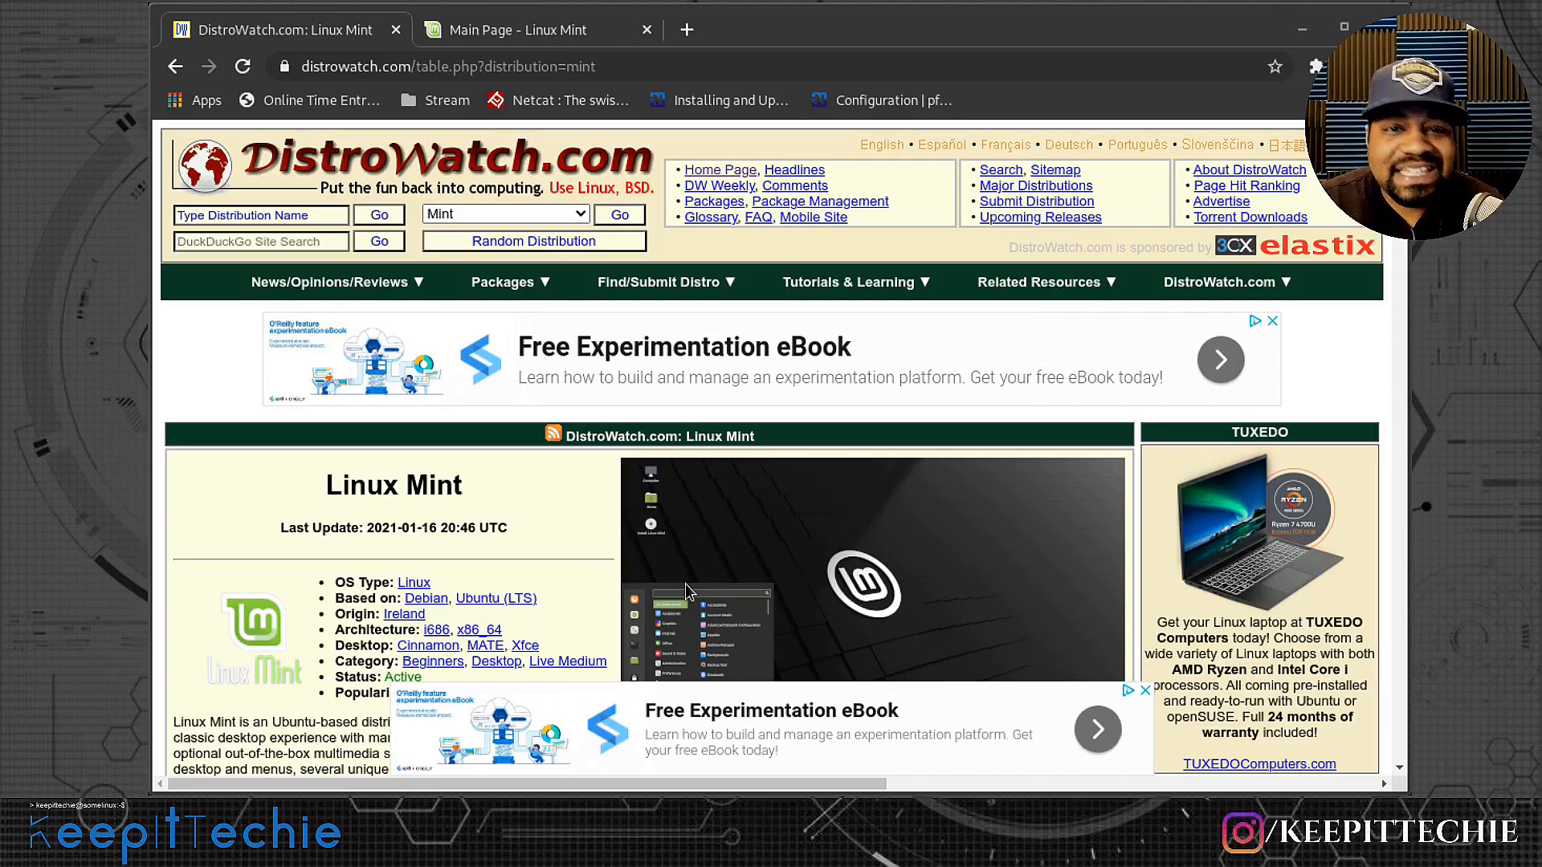
# Dismiss the ad overlay and scroll to Linux Mint's popularity stats and summary table
pyautogui.click(1143, 689)
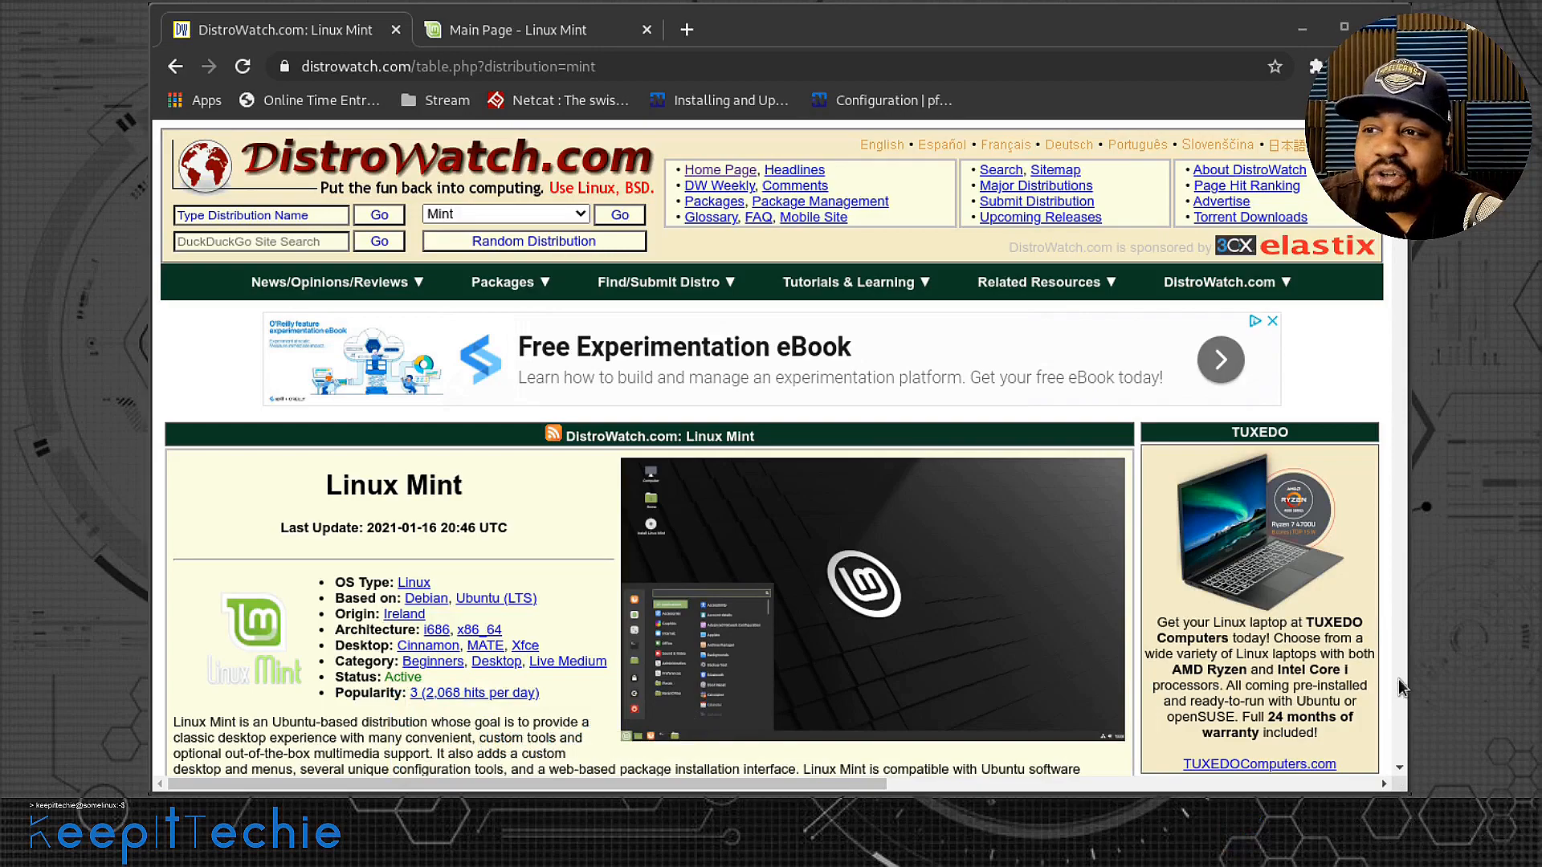
pyautogui.moveTo(286, 589)
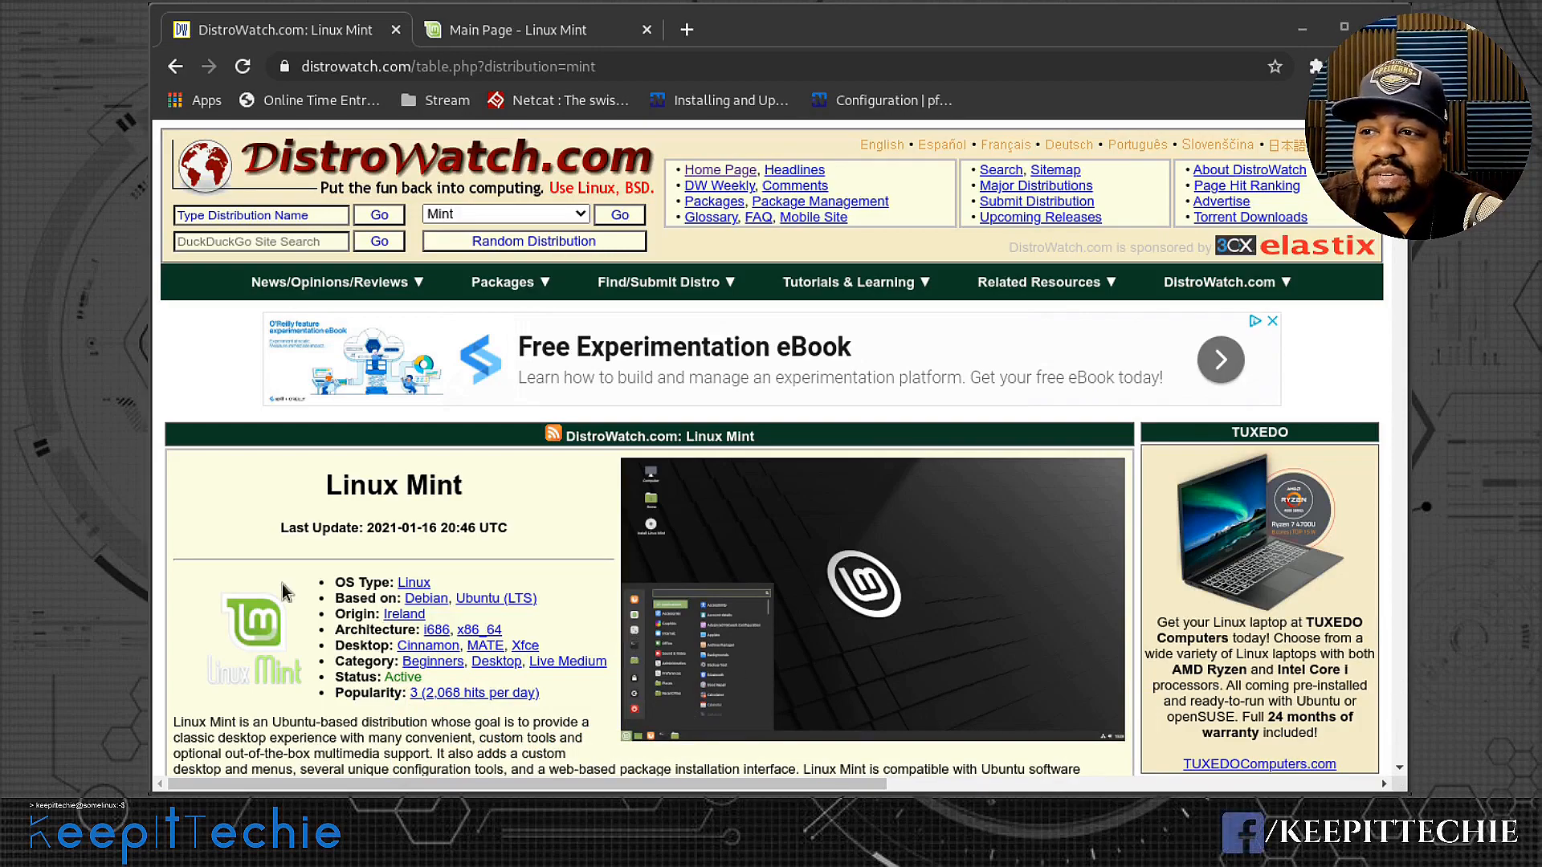
pyautogui.moveTo(334, 672)
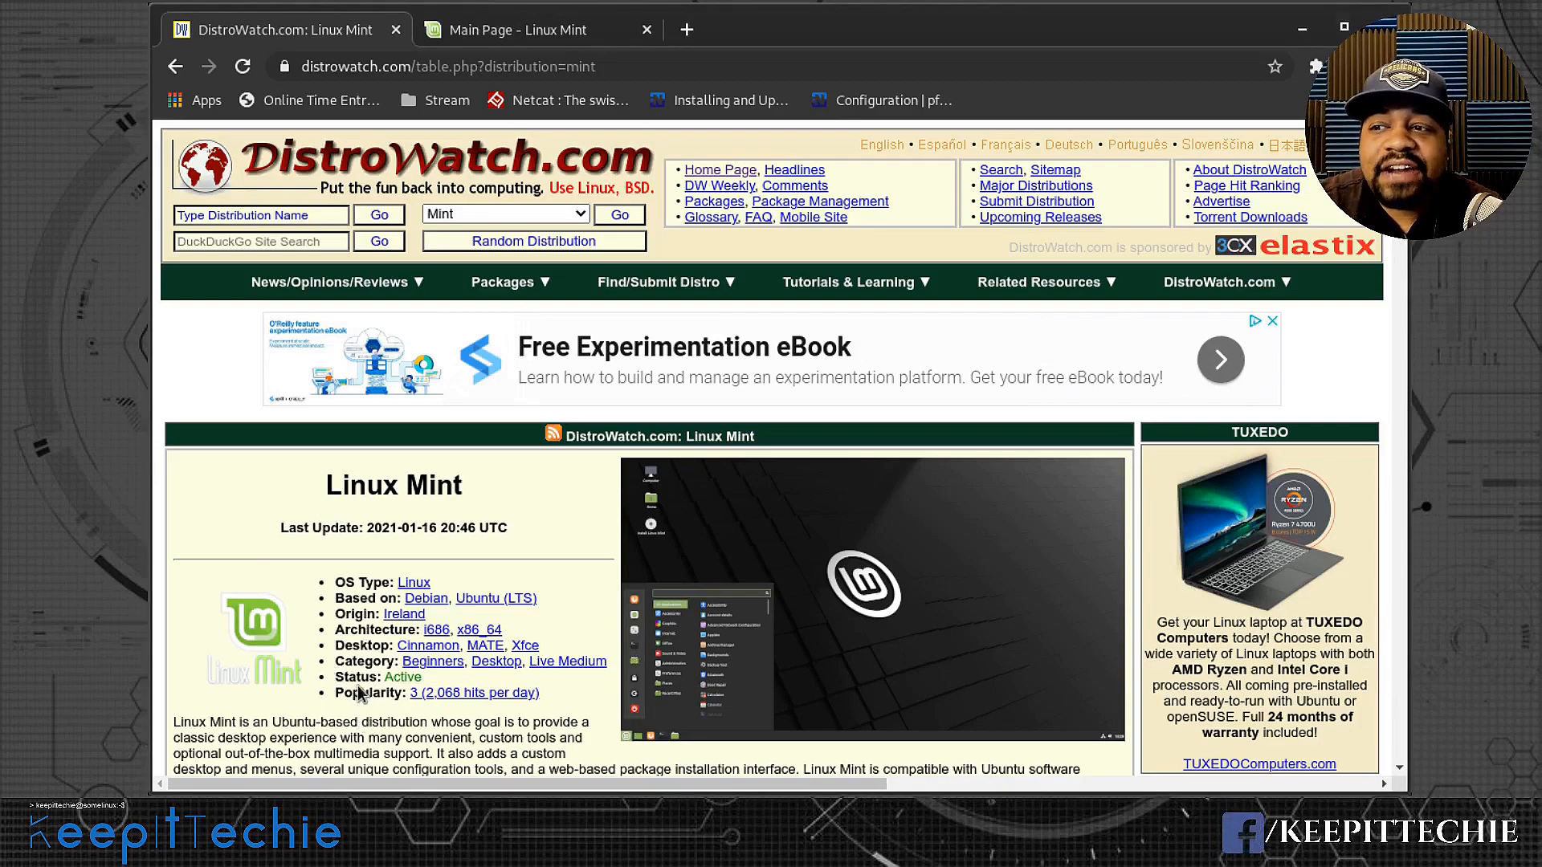
pyautogui.moveTo(344, 707)
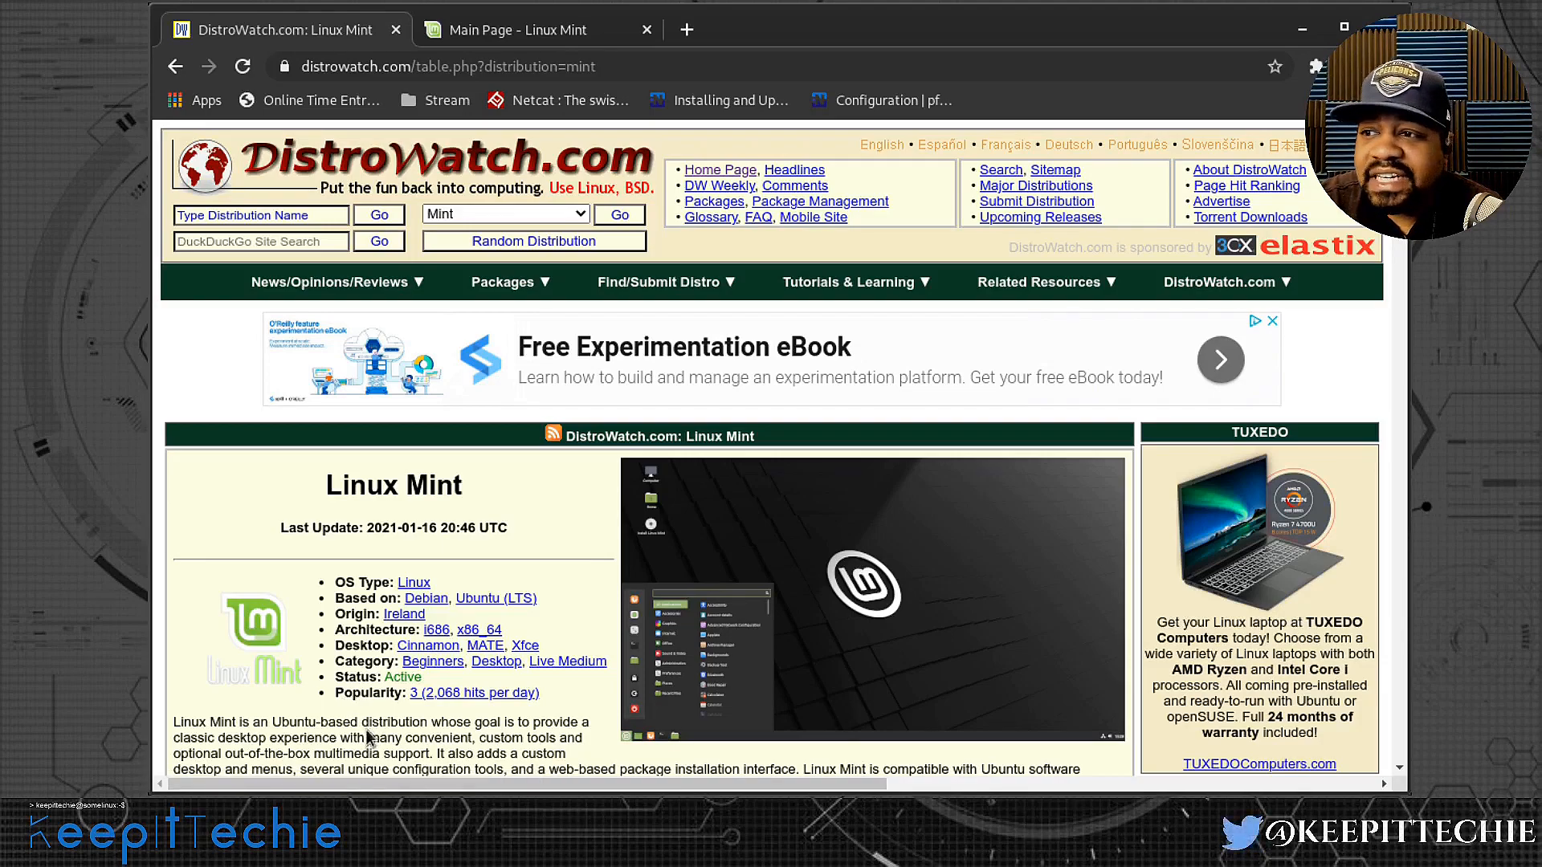
pyautogui.scroll(-3)
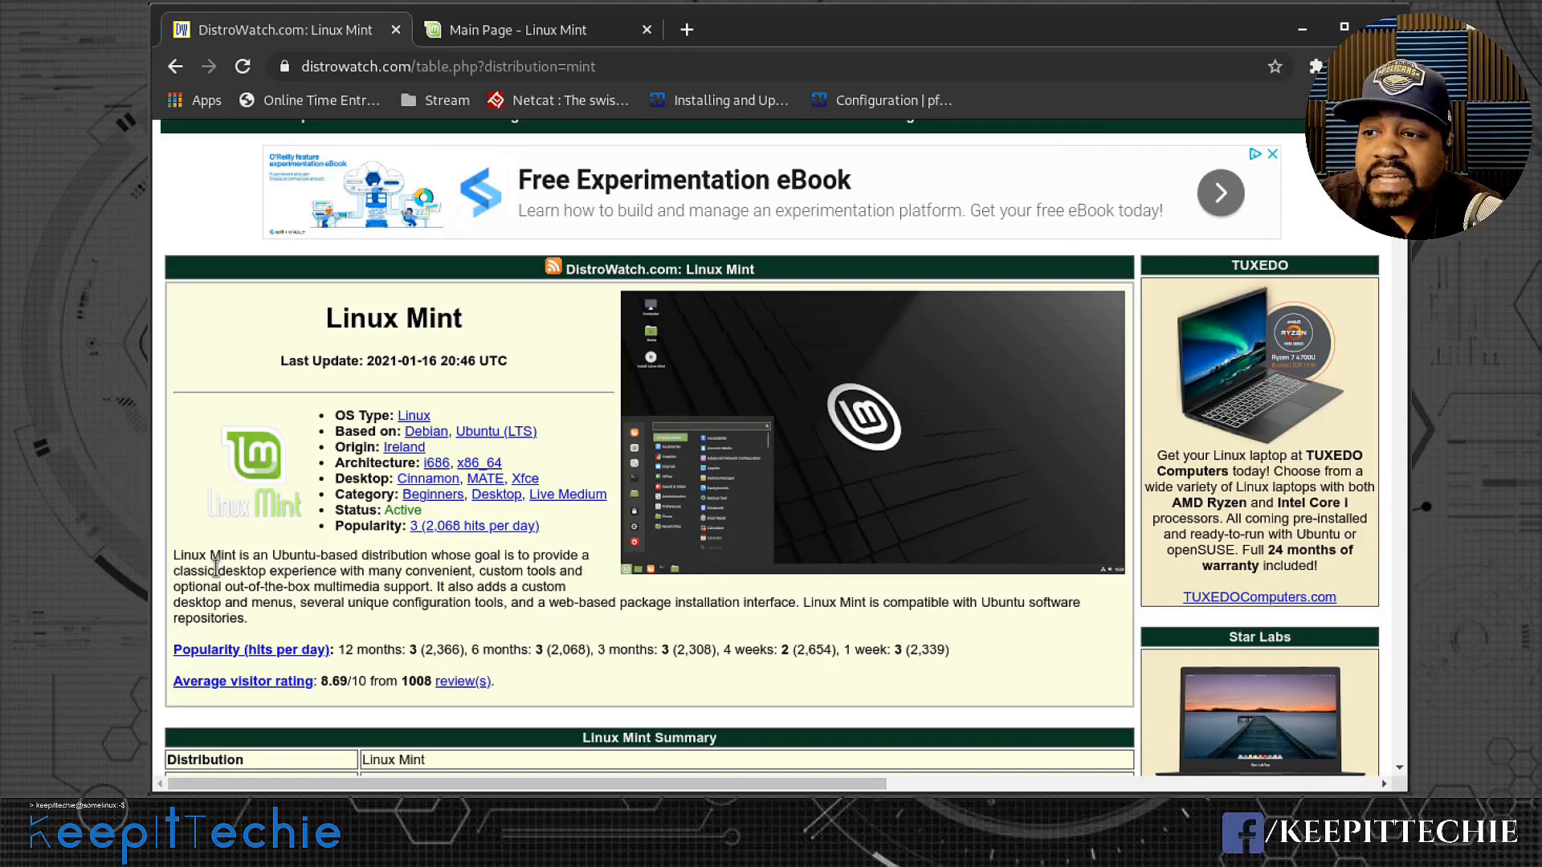
pyautogui.moveTo(371, 652)
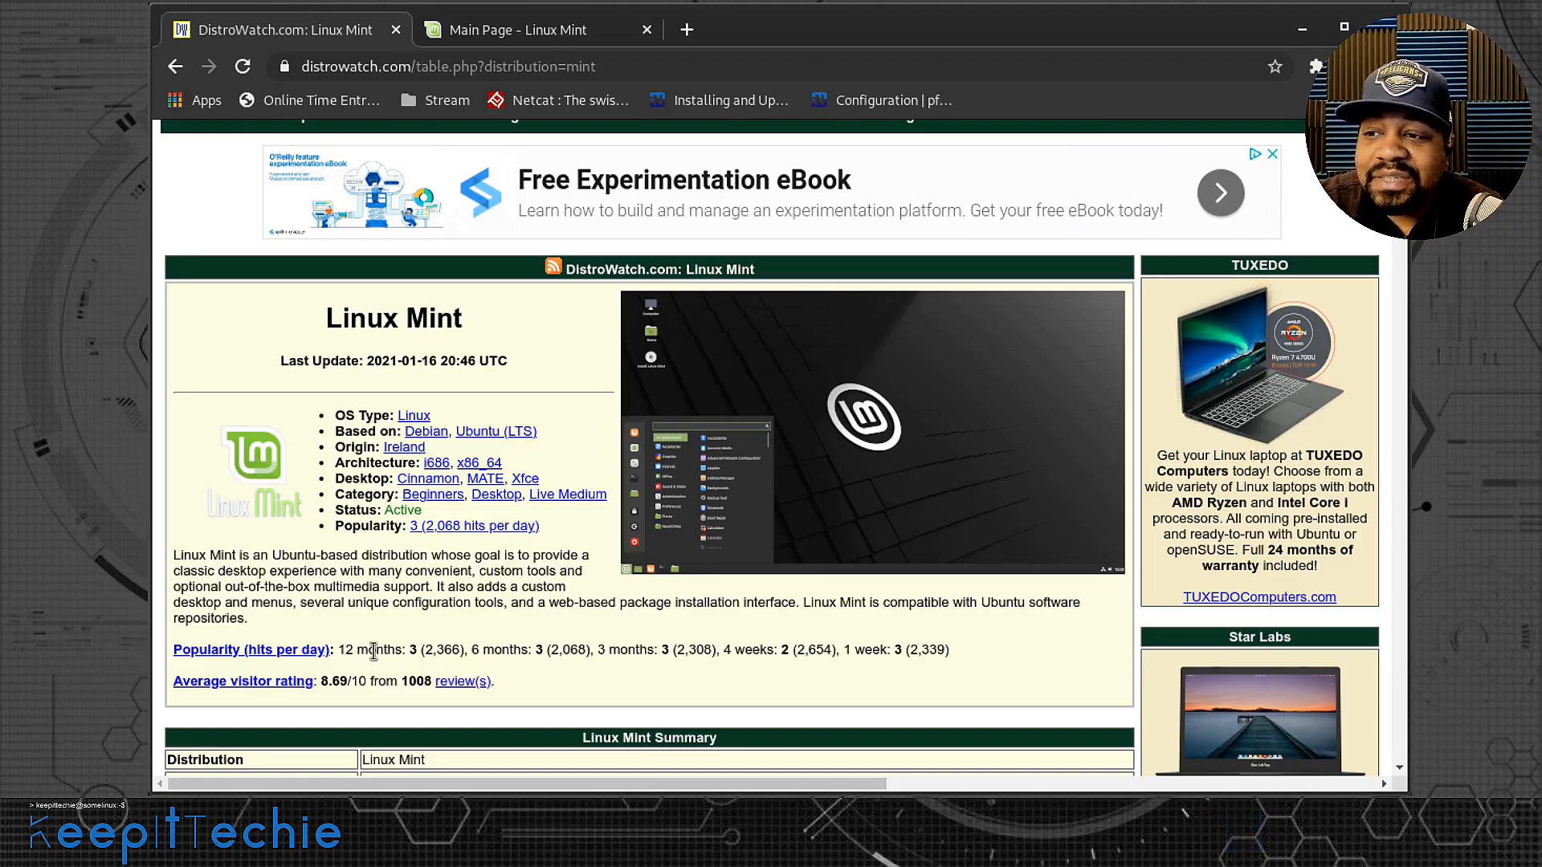
pyautogui.moveTo(424, 650)
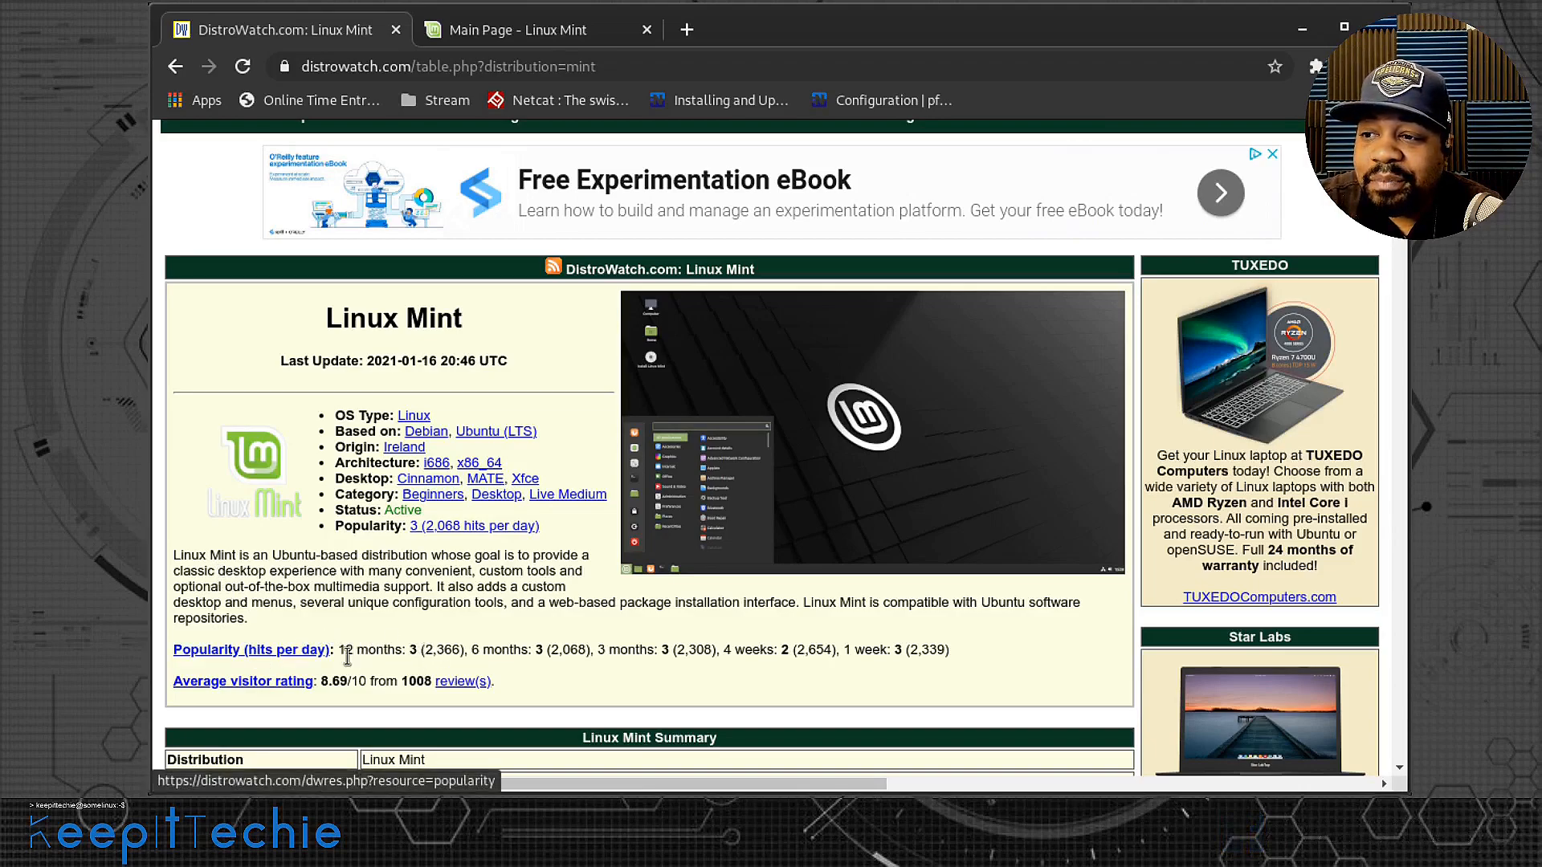
pyautogui.moveTo(570, 668)
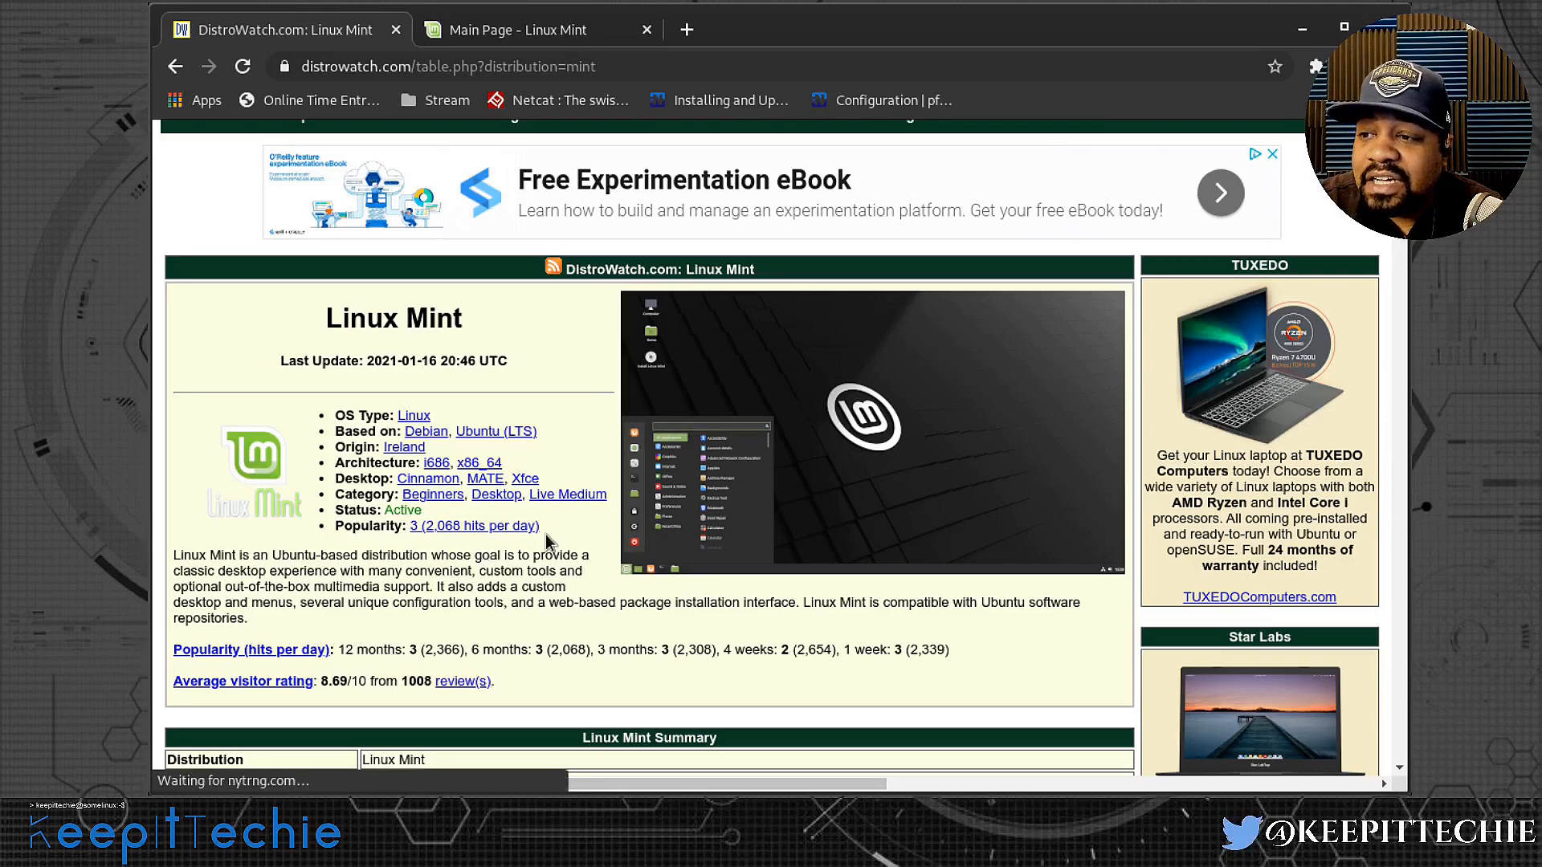
pyautogui.scroll(-3)
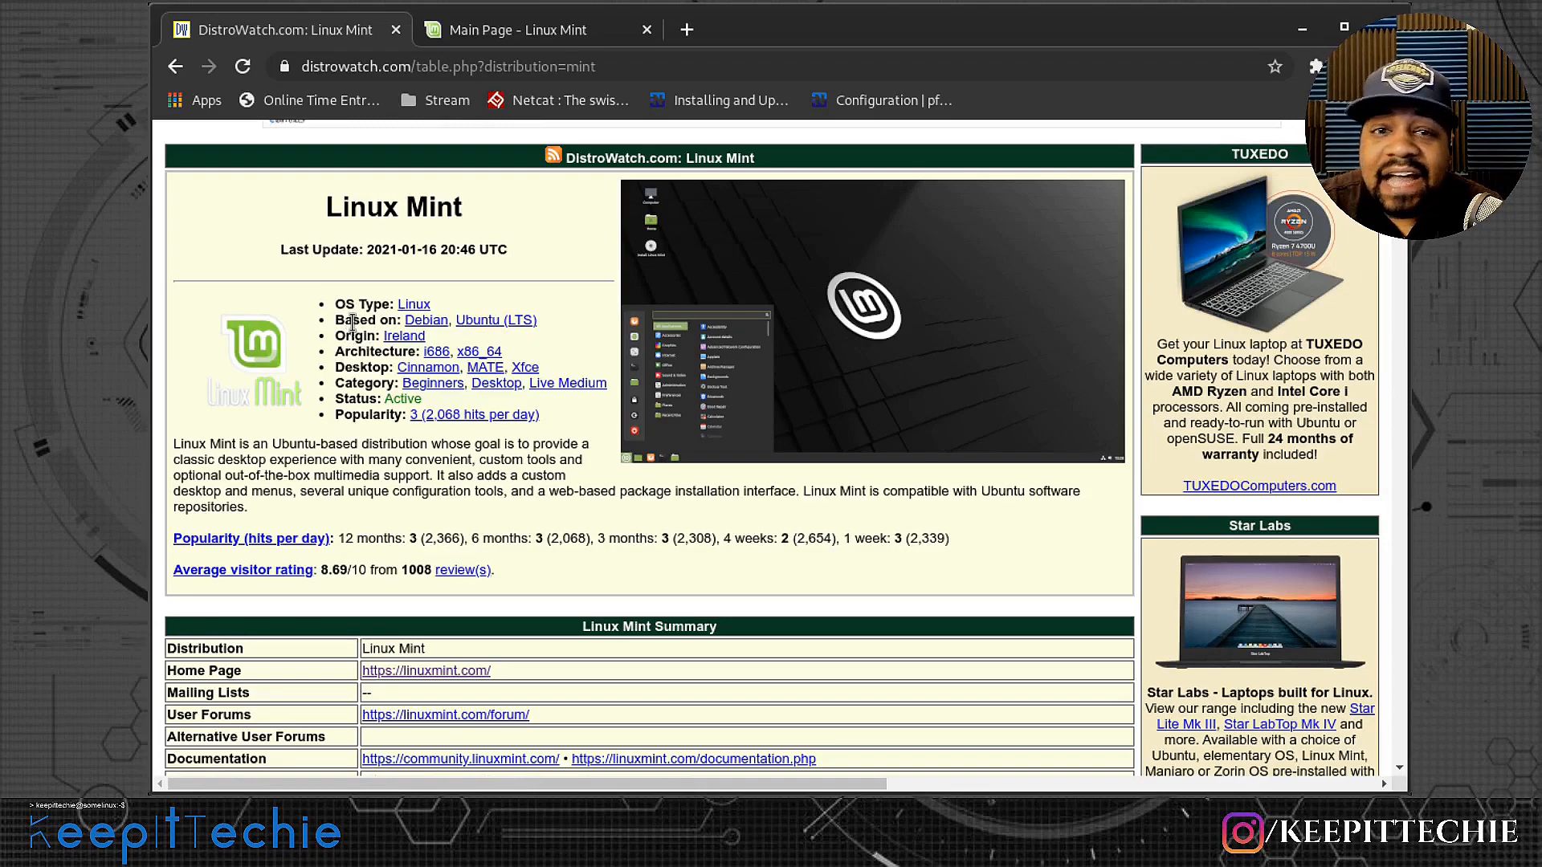
pyautogui.moveTo(402, 335)
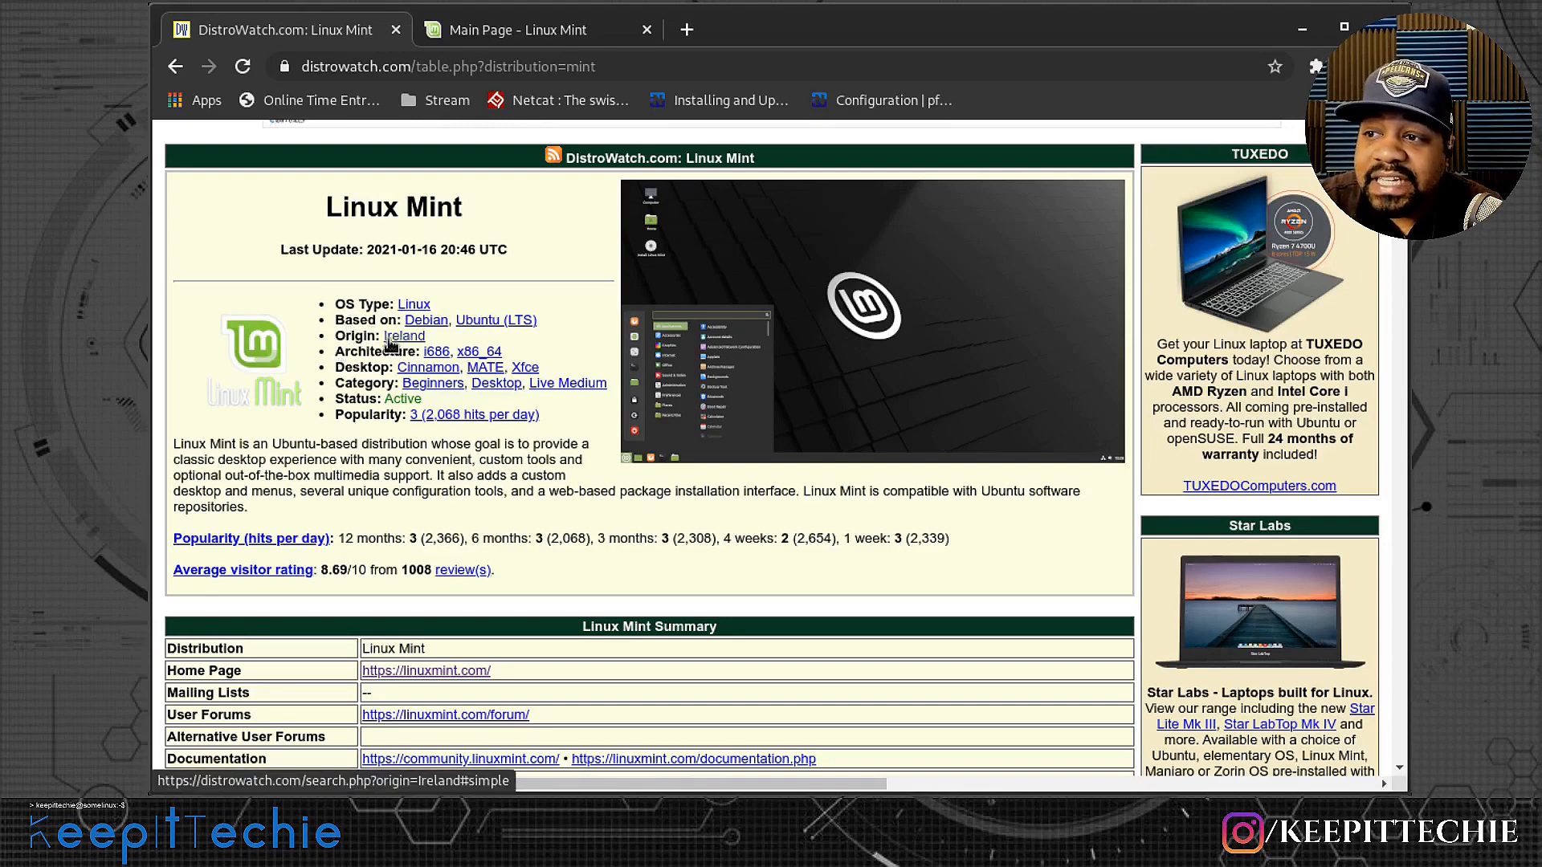
pyautogui.moveTo(437, 352)
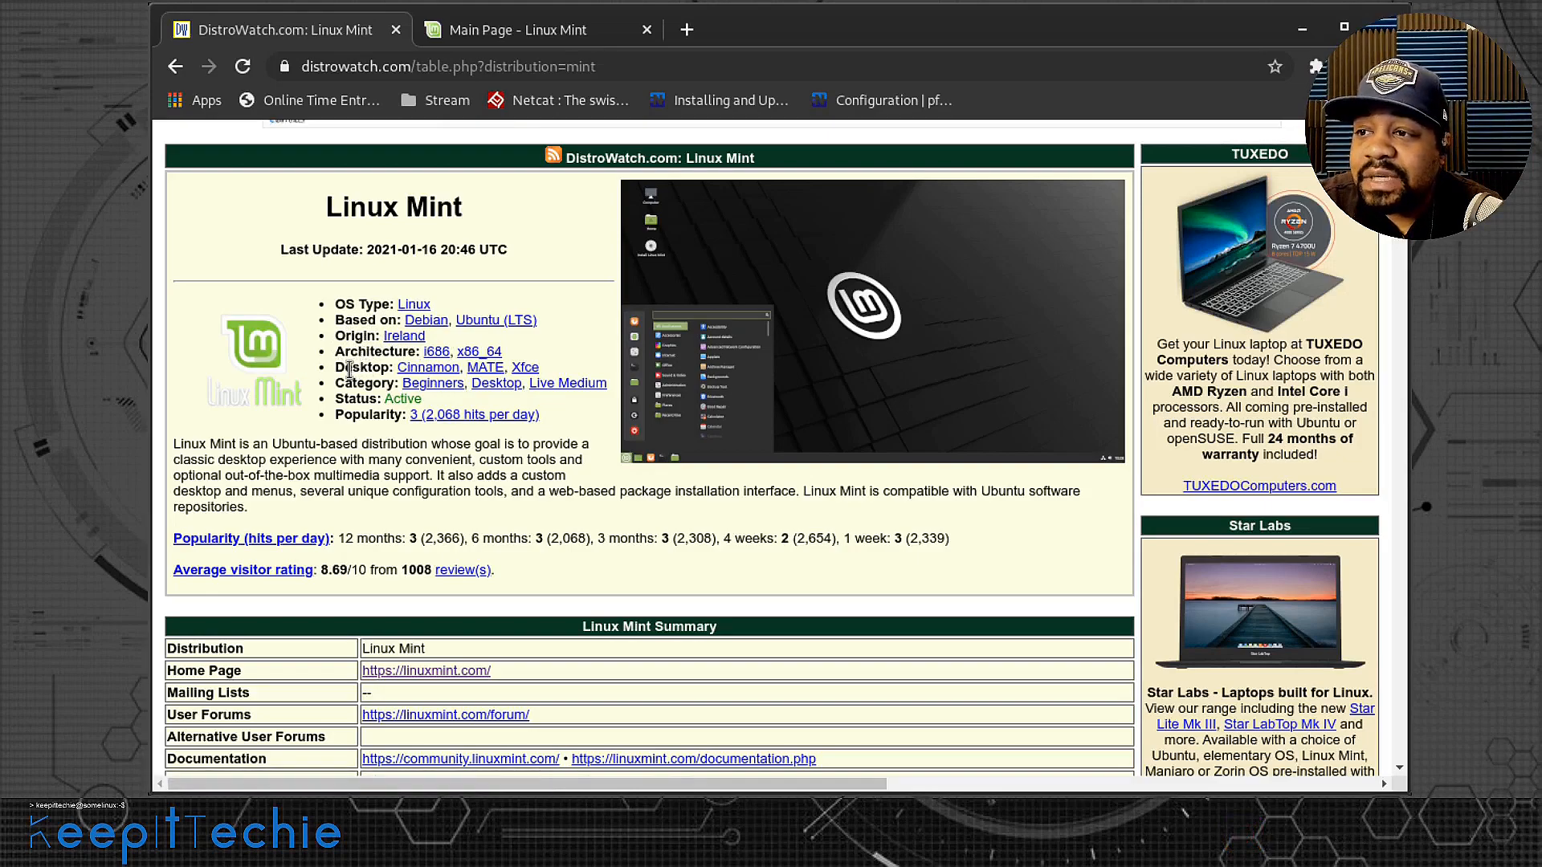
pyautogui.moveTo(427, 366)
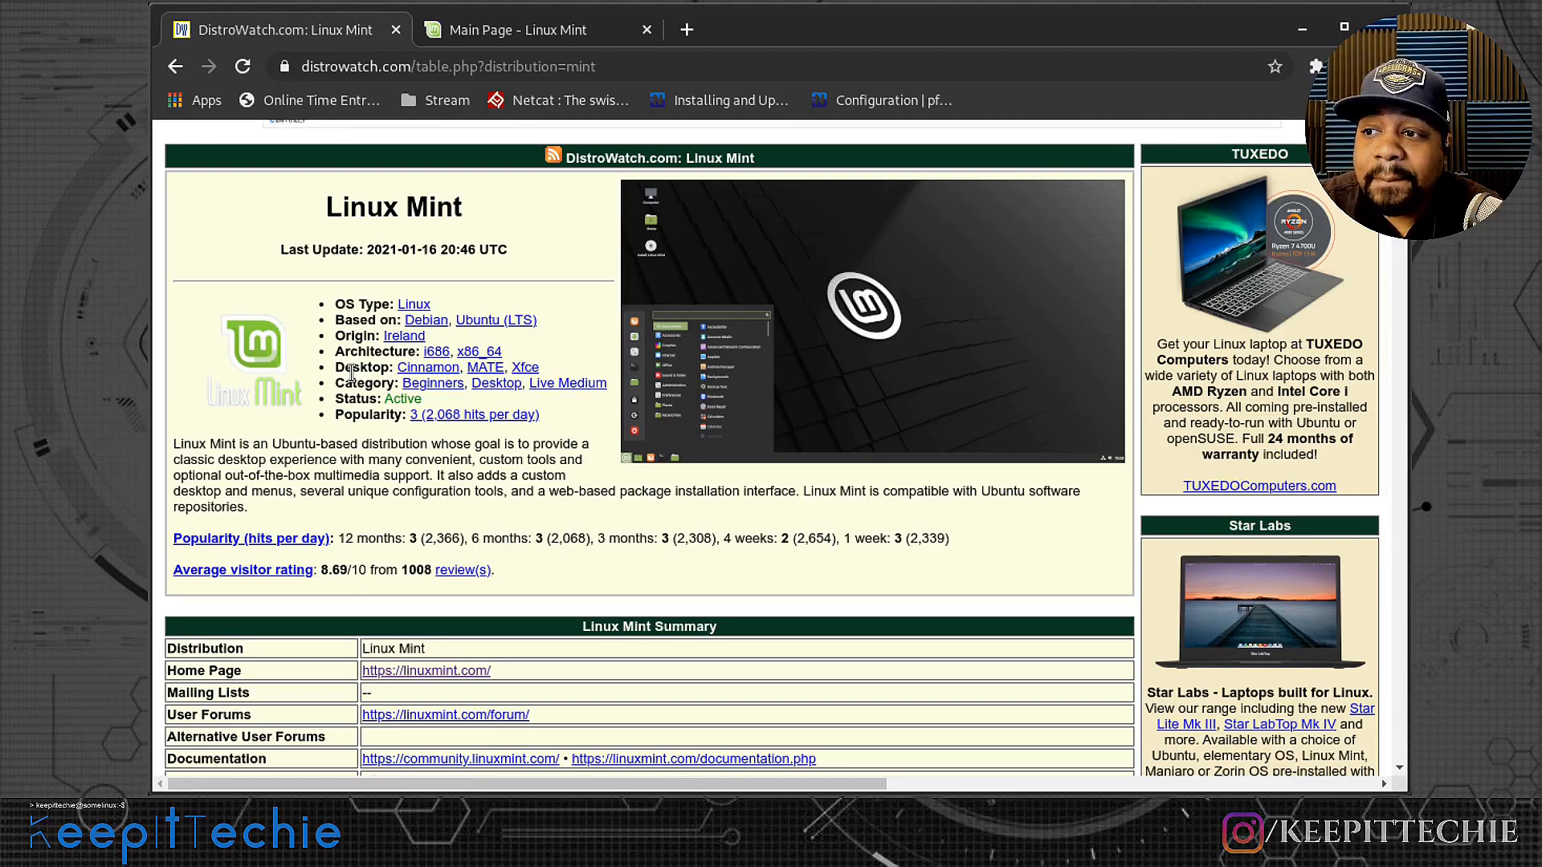
# Switch to the Linux Mint home page tab and skim down it
pyautogui.click(532, 29)
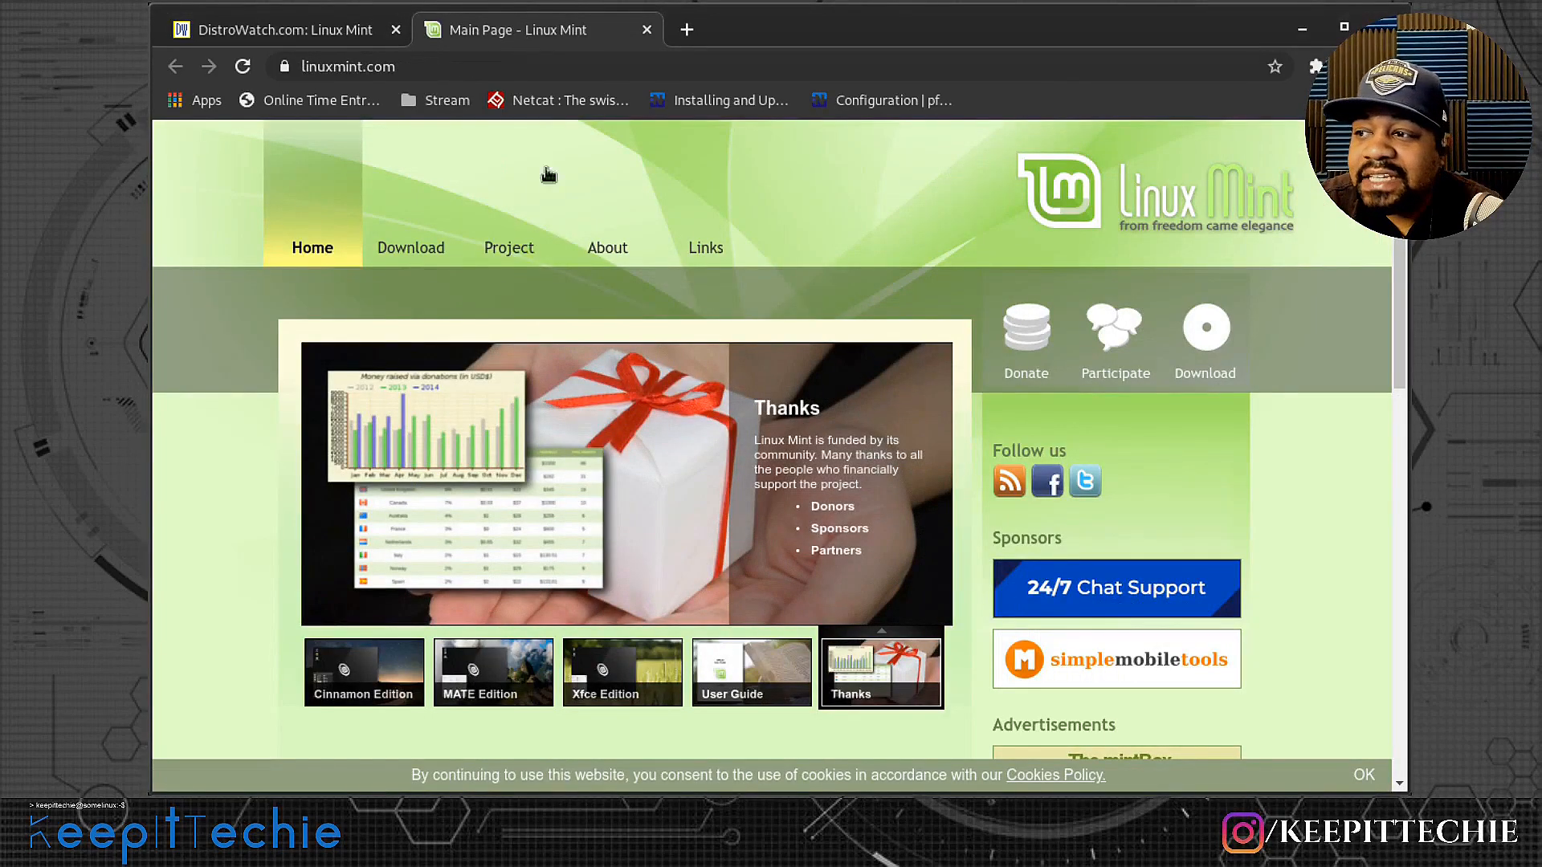
pyautogui.scroll(-3)
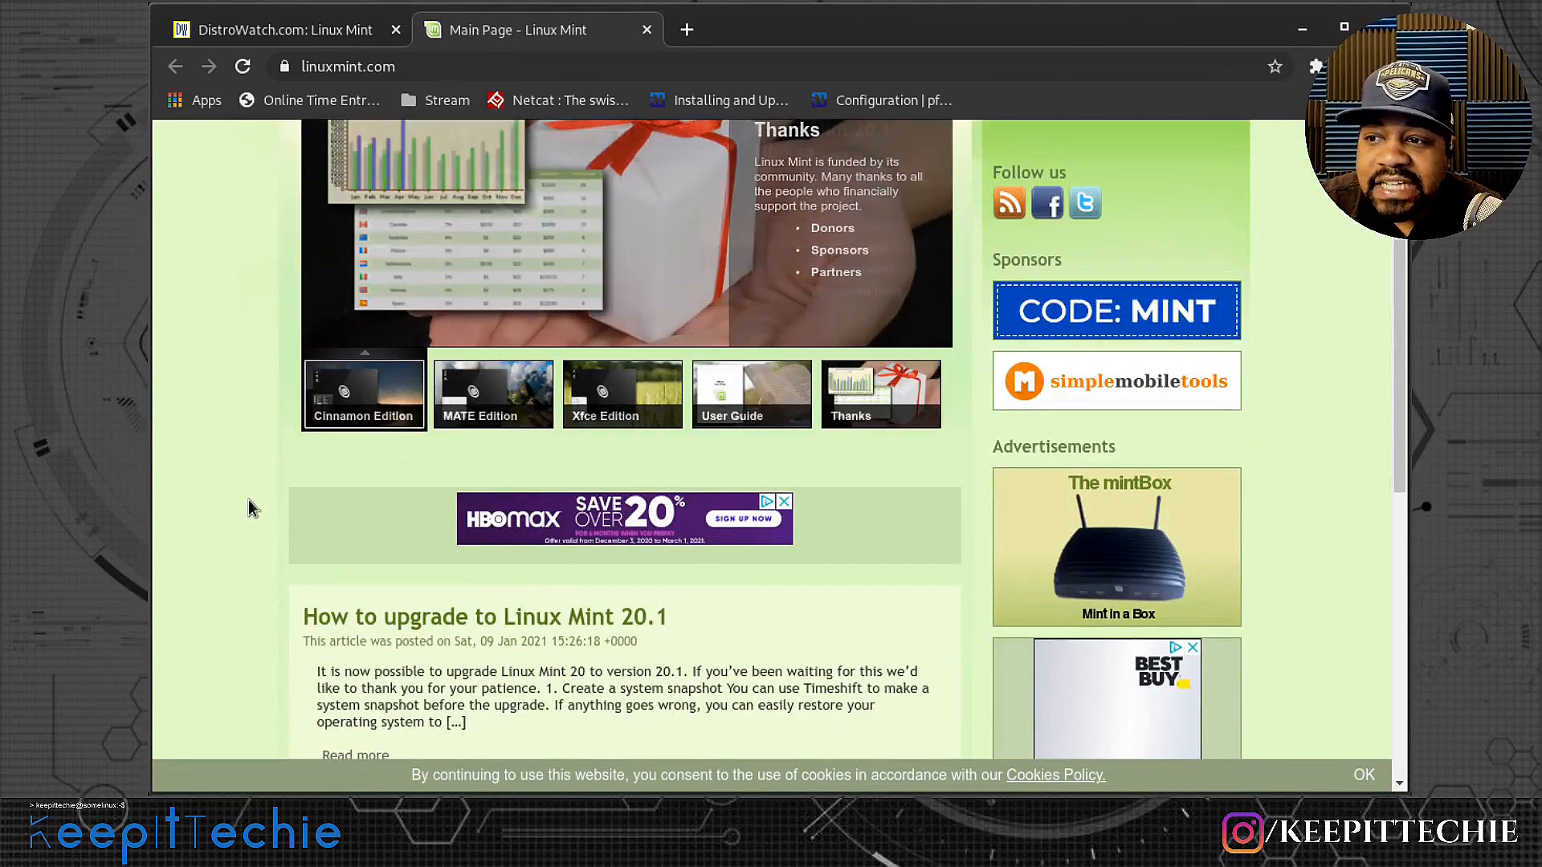
pyautogui.scroll(-3)
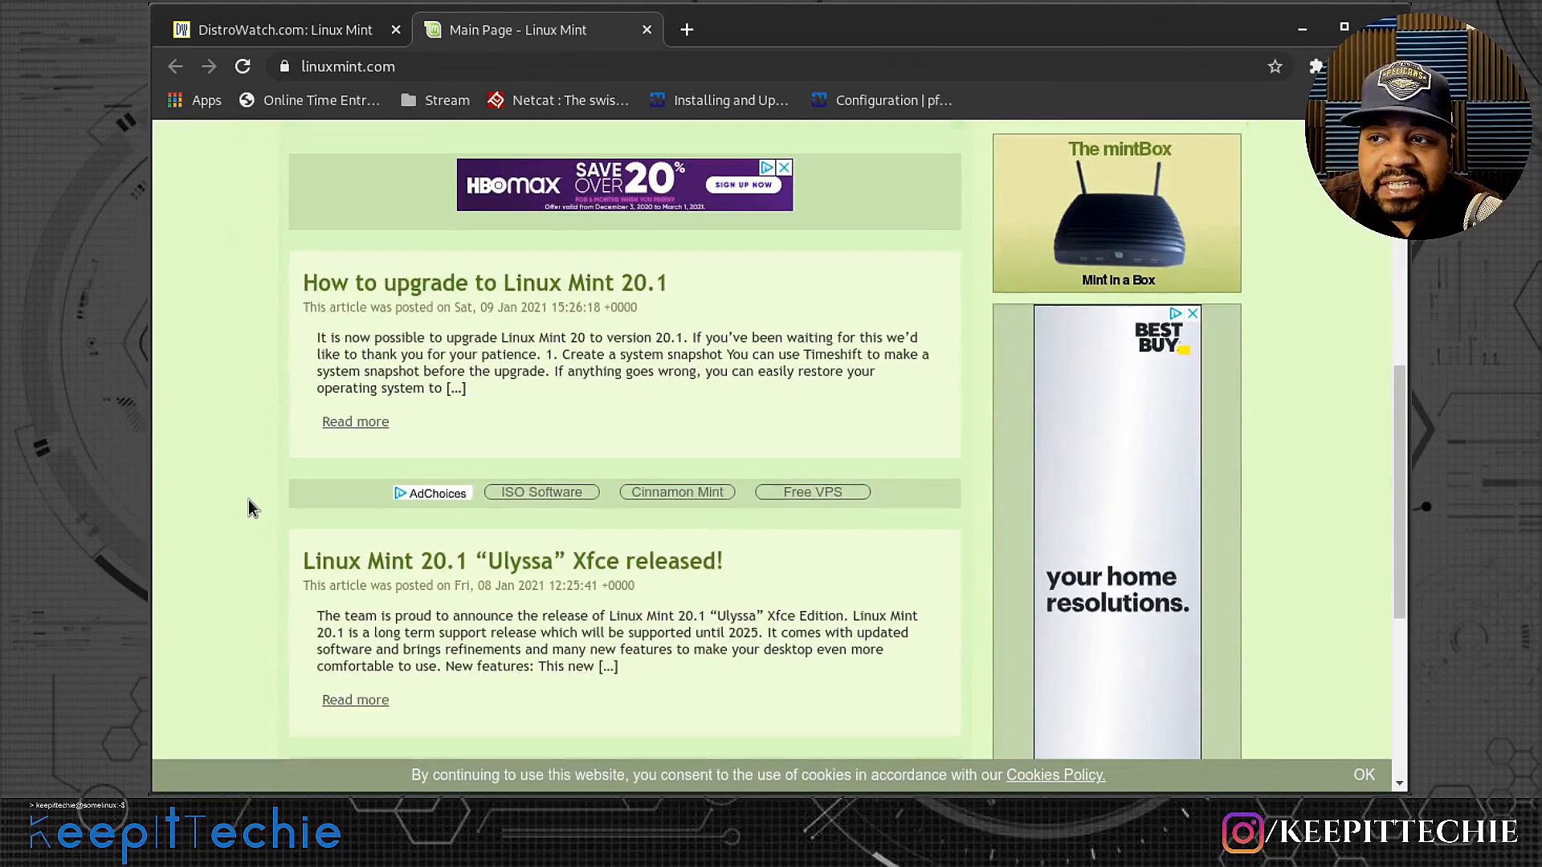
pyautogui.scroll(3)
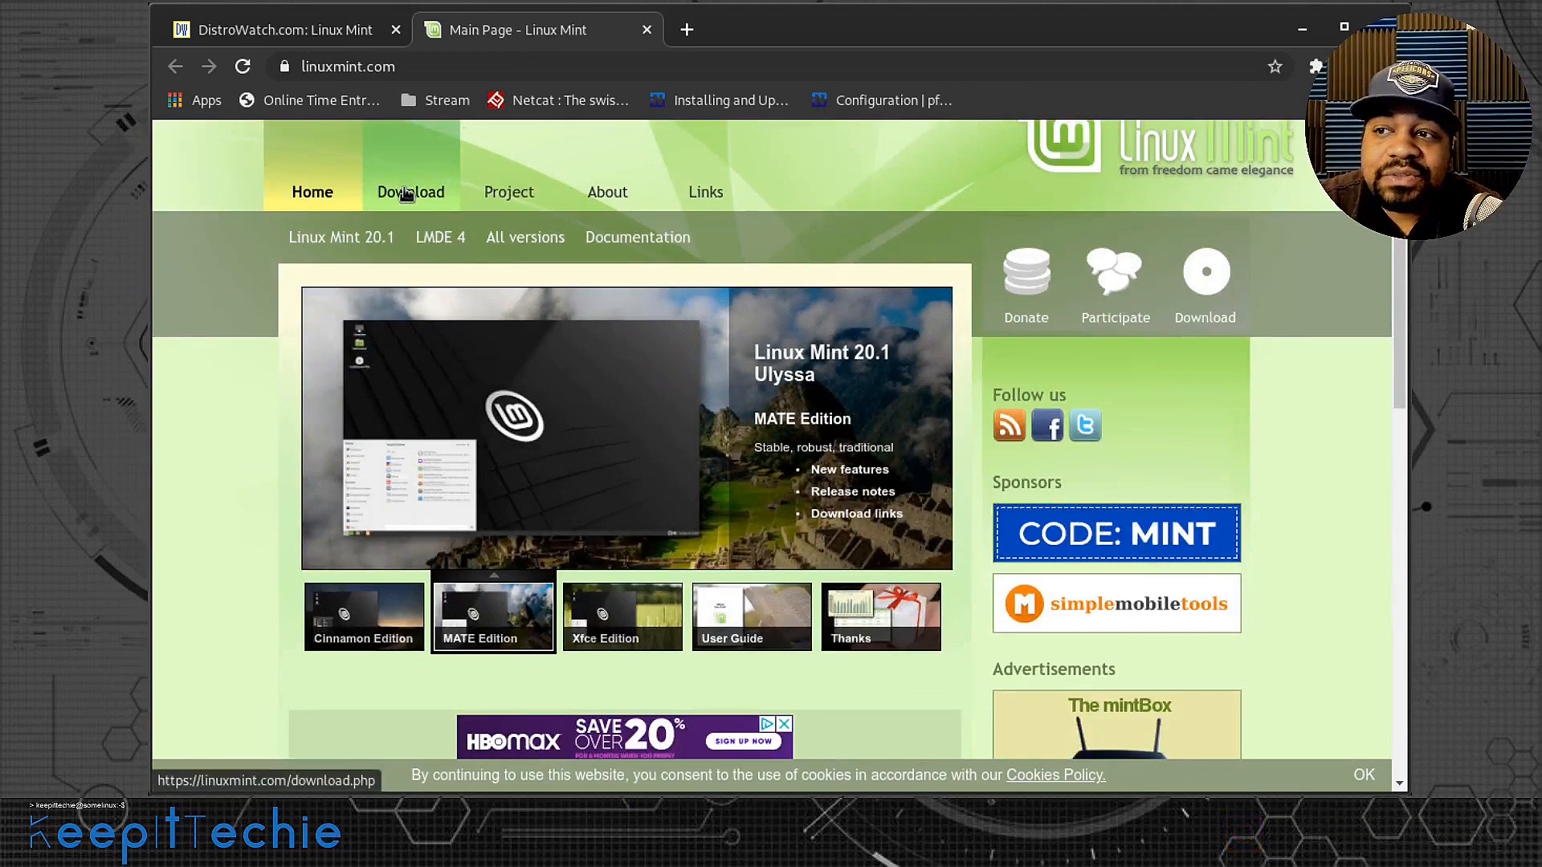
# Go to the Download Linux Mint 20.1 Ulyssa page listing Cinnamon, MATE and Xfce editions
pyautogui.click(410, 191)
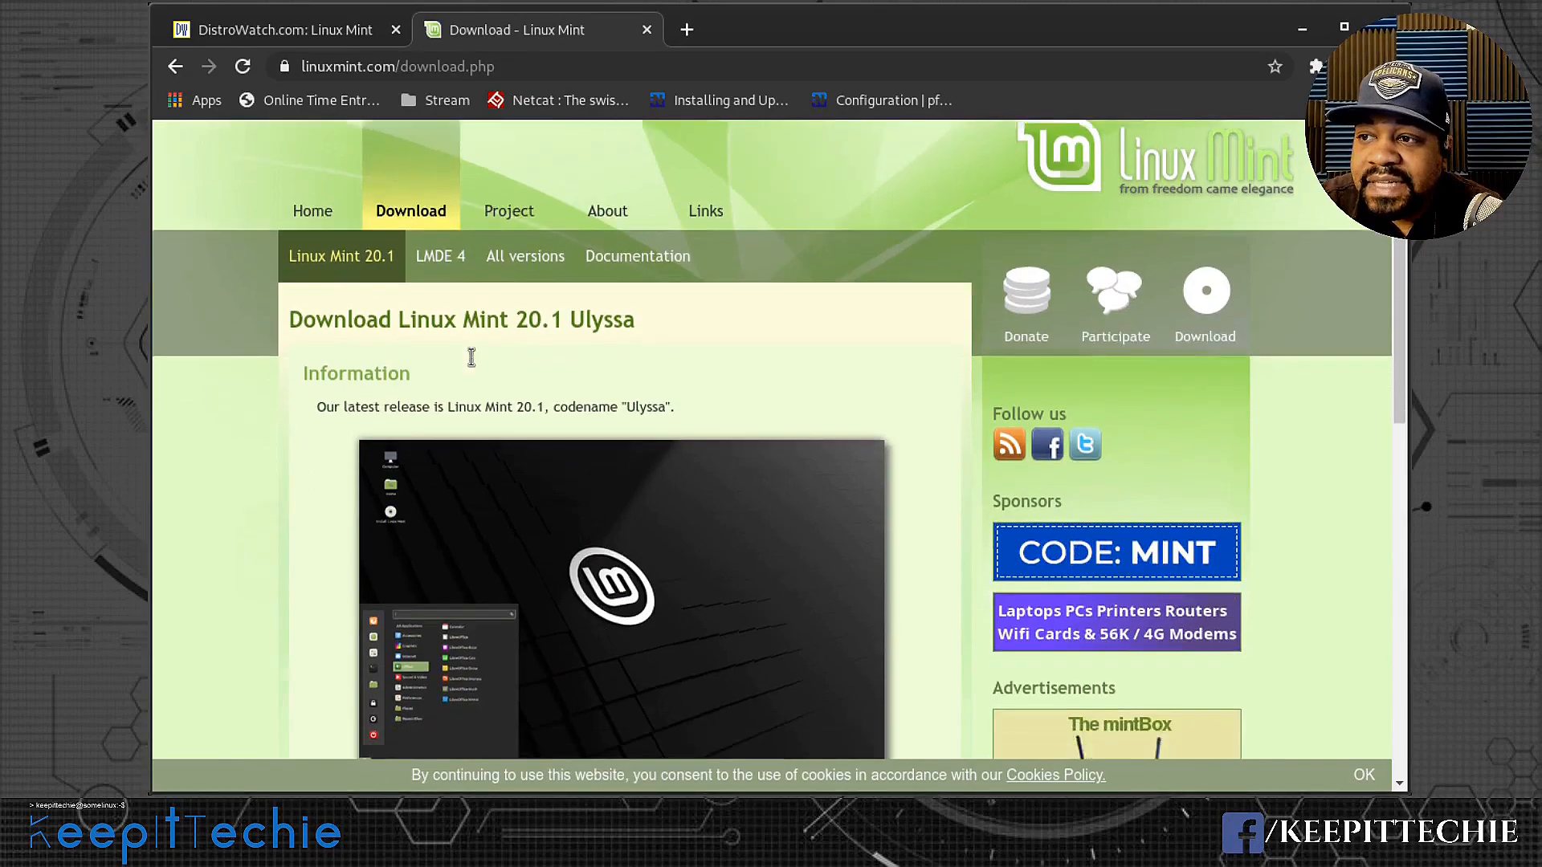
pyautogui.scroll(-3)
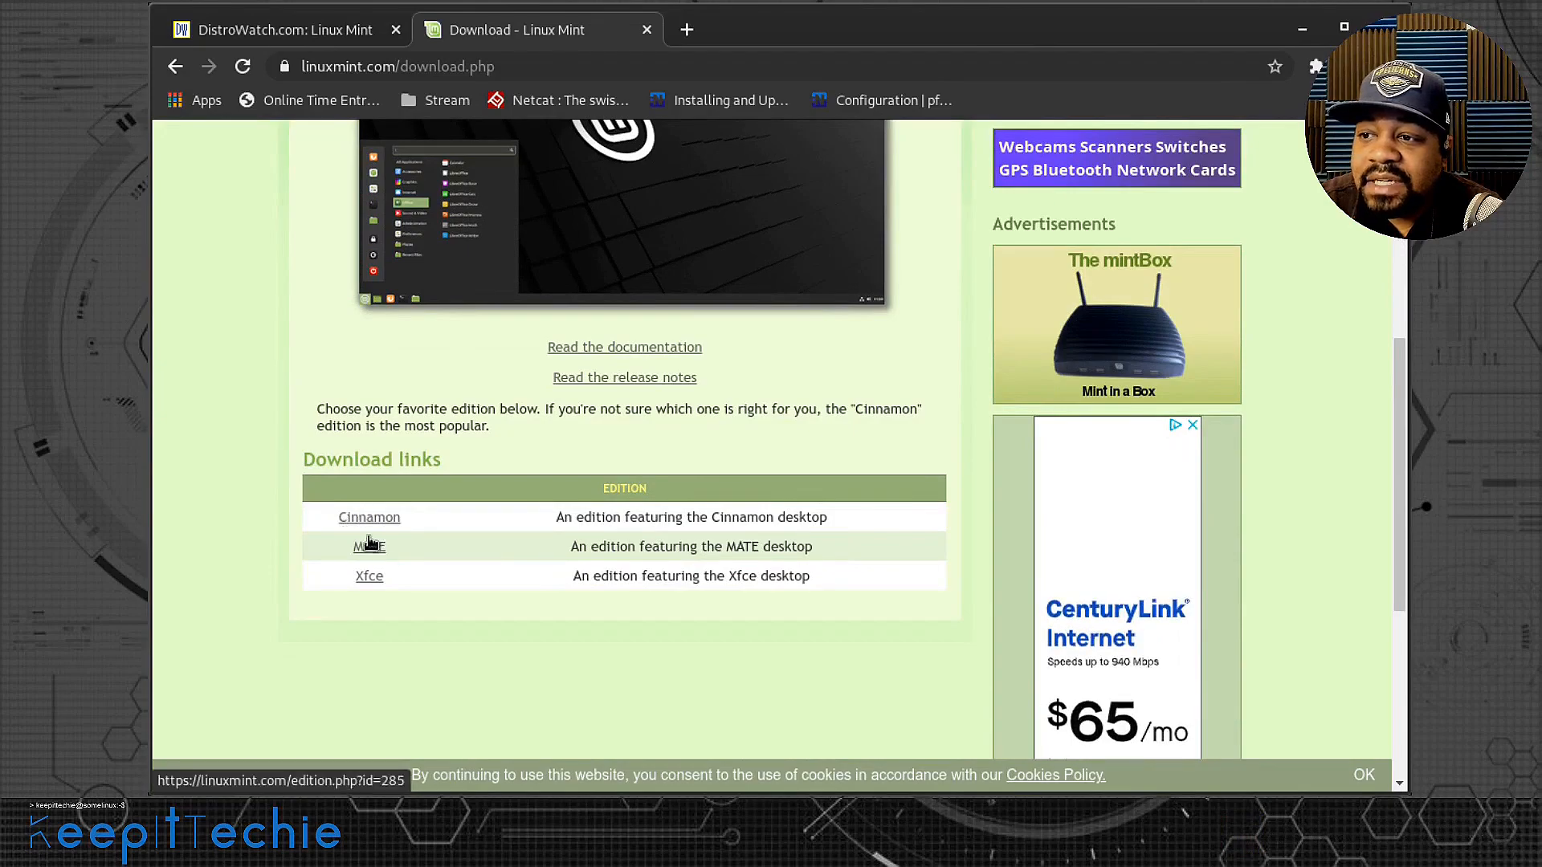
pyautogui.moveTo(370, 580)
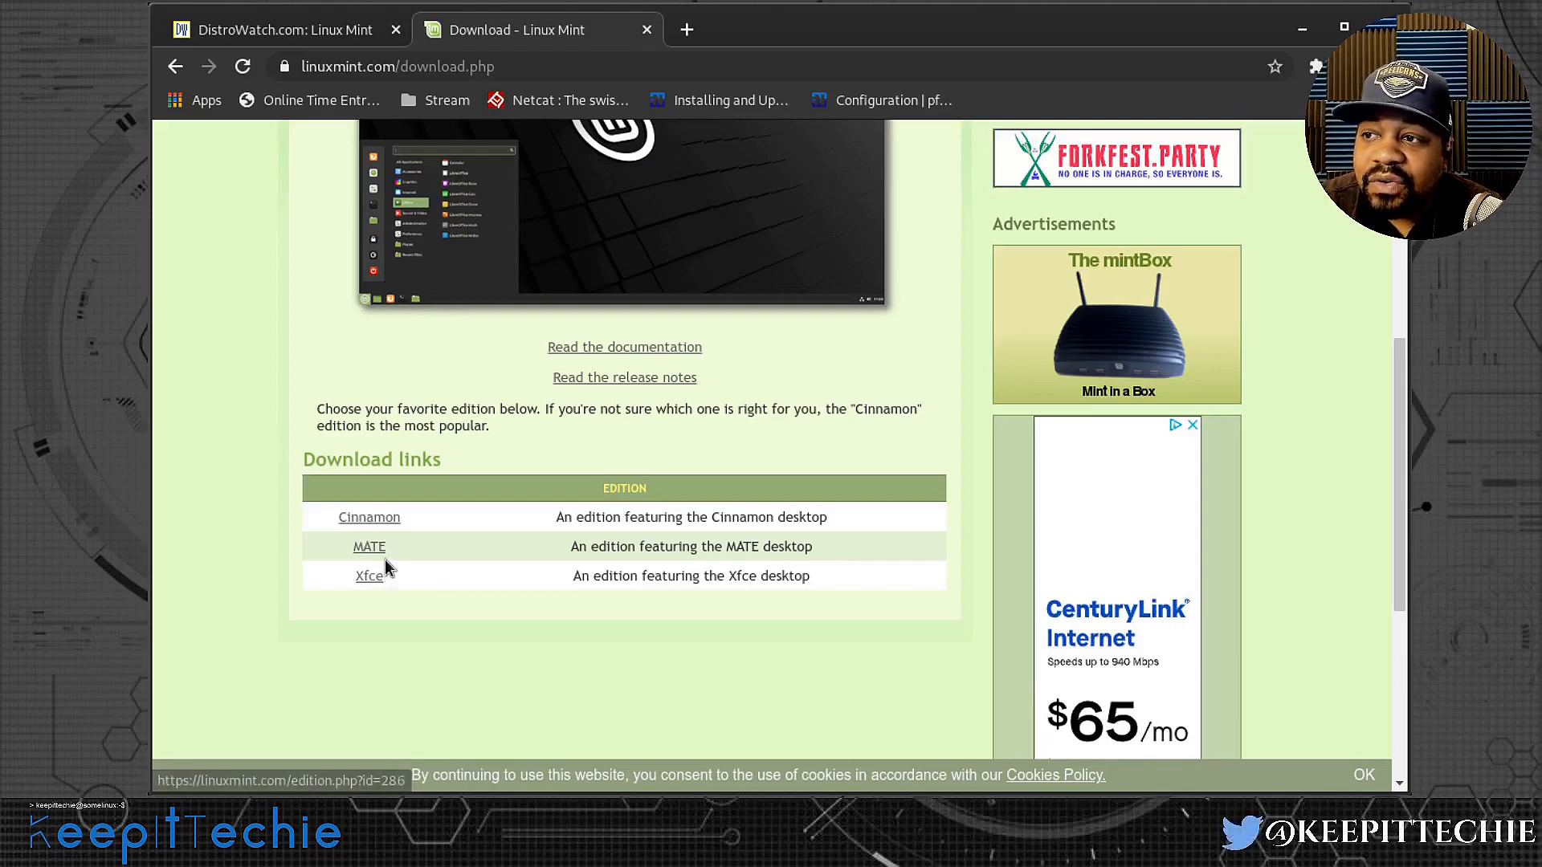
pyautogui.scroll(3)
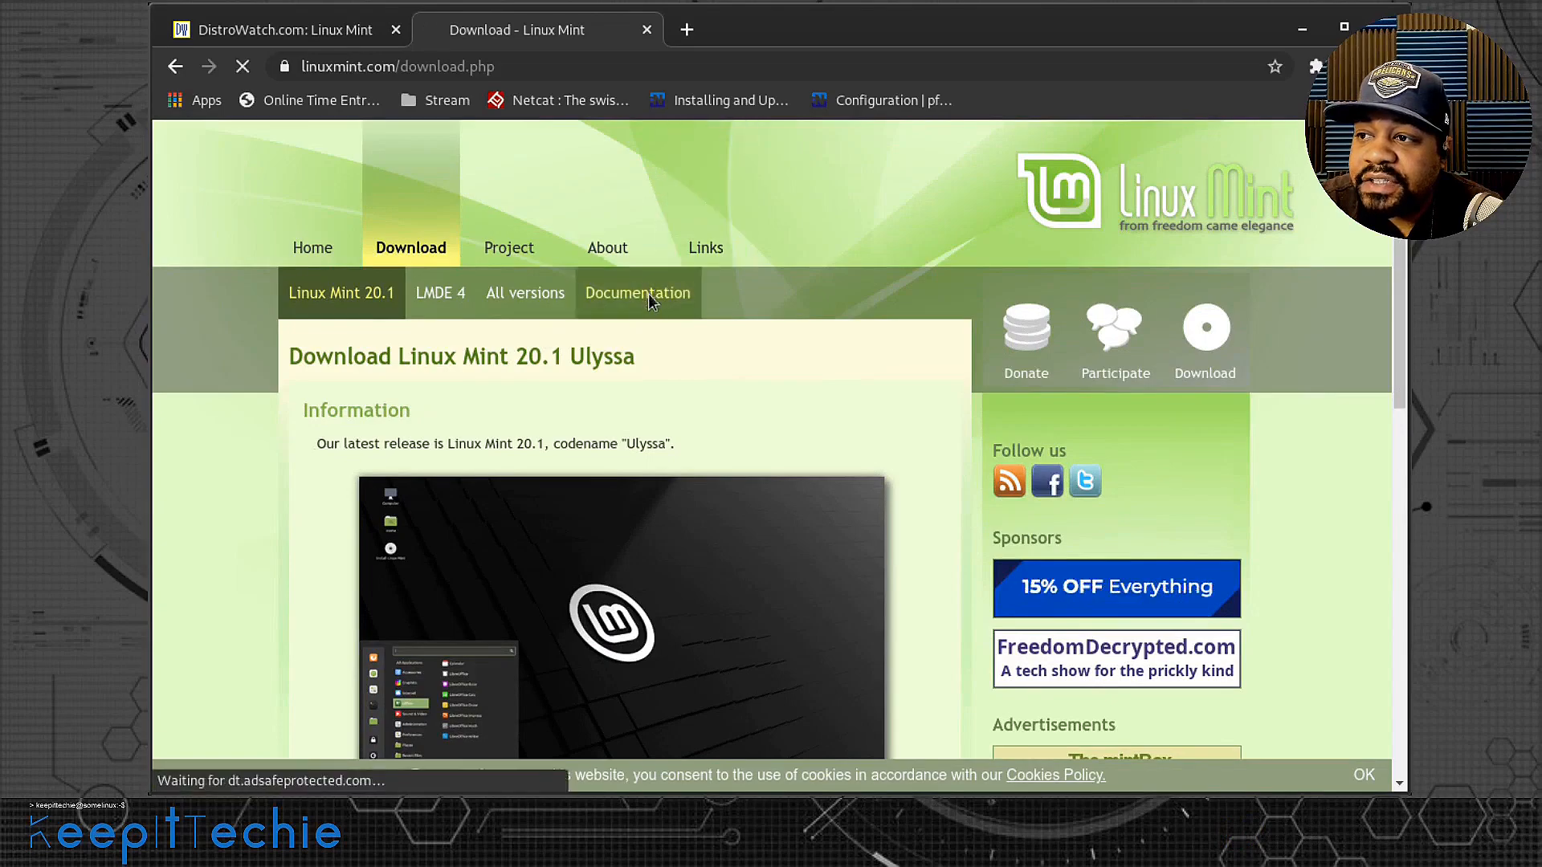
# Go to Documentation and choose the English Installation Guide
pyautogui.click(637, 292)
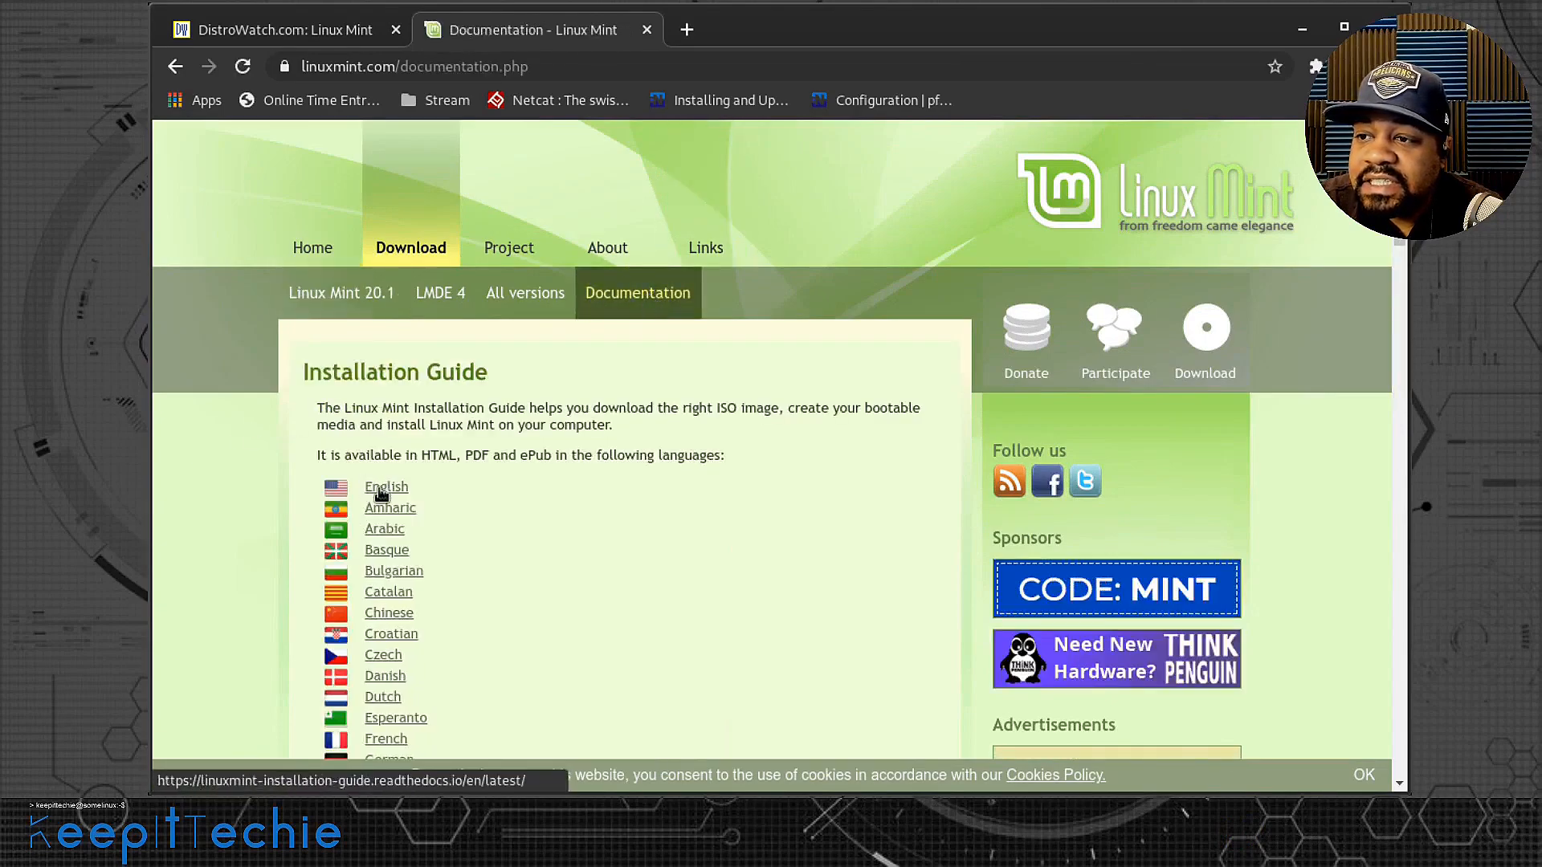
pyautogui.click(385, 487)
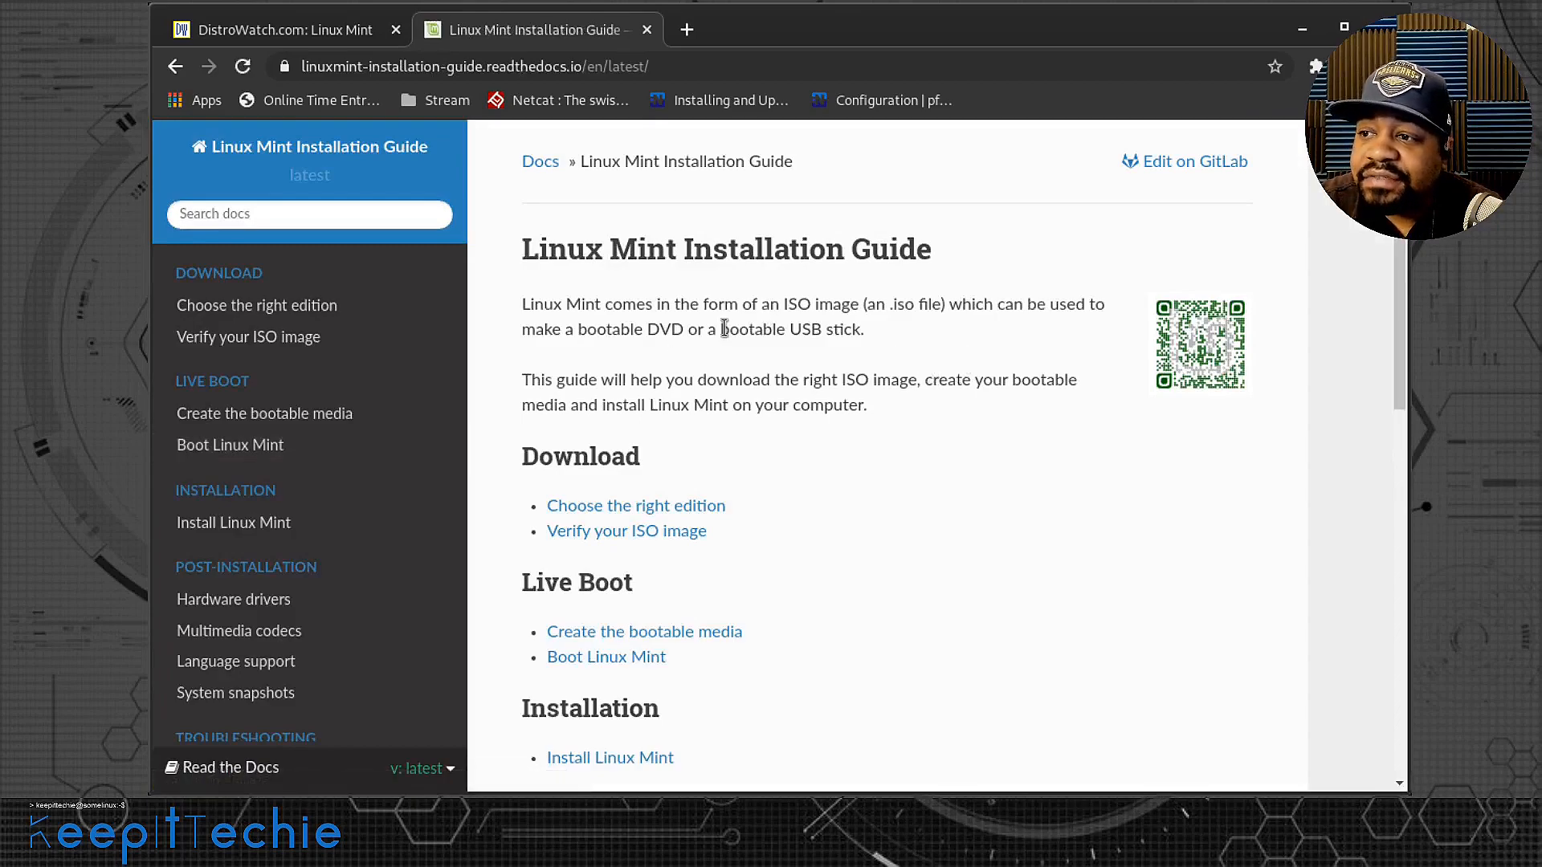
# Browse the guide's contents: download, live boot, installation, post-installation, troubleshooting
pyautogui.scroll(-3)
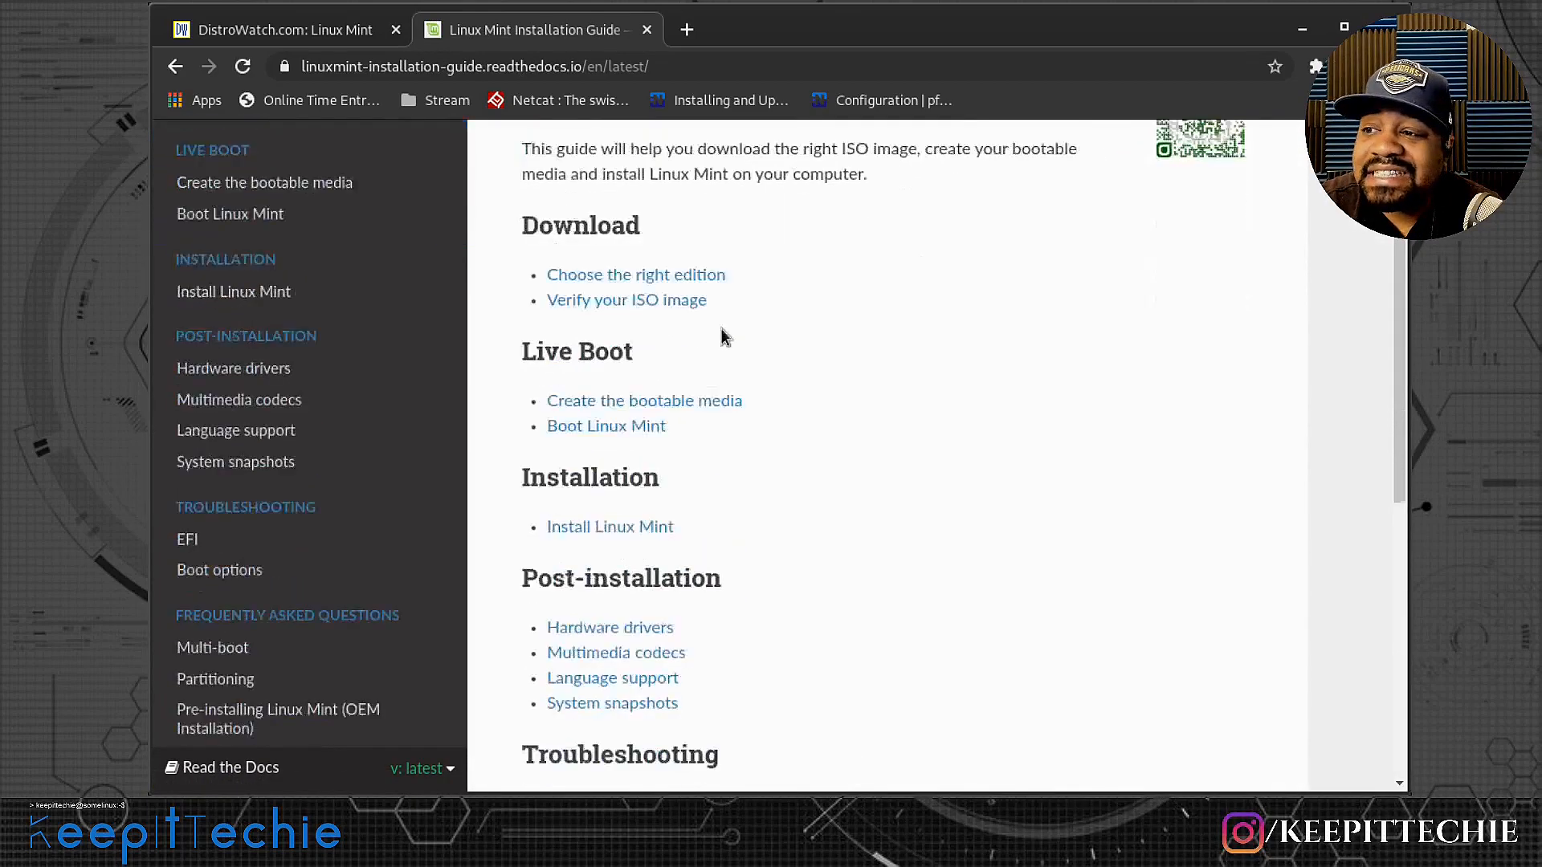
pyautogui.scroll(-3)
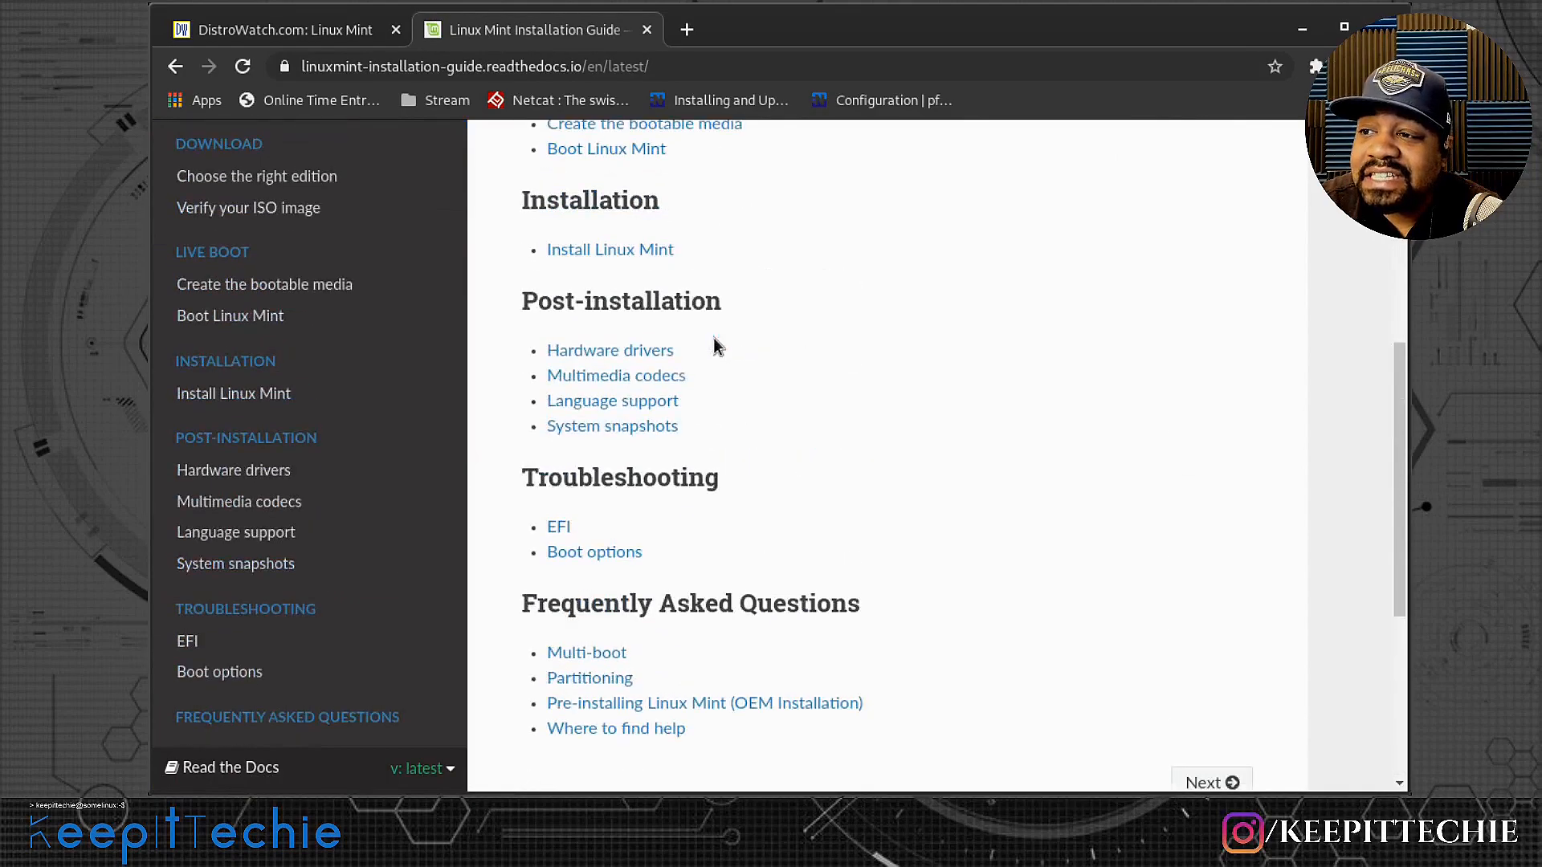
pyautogui.scroll(3)
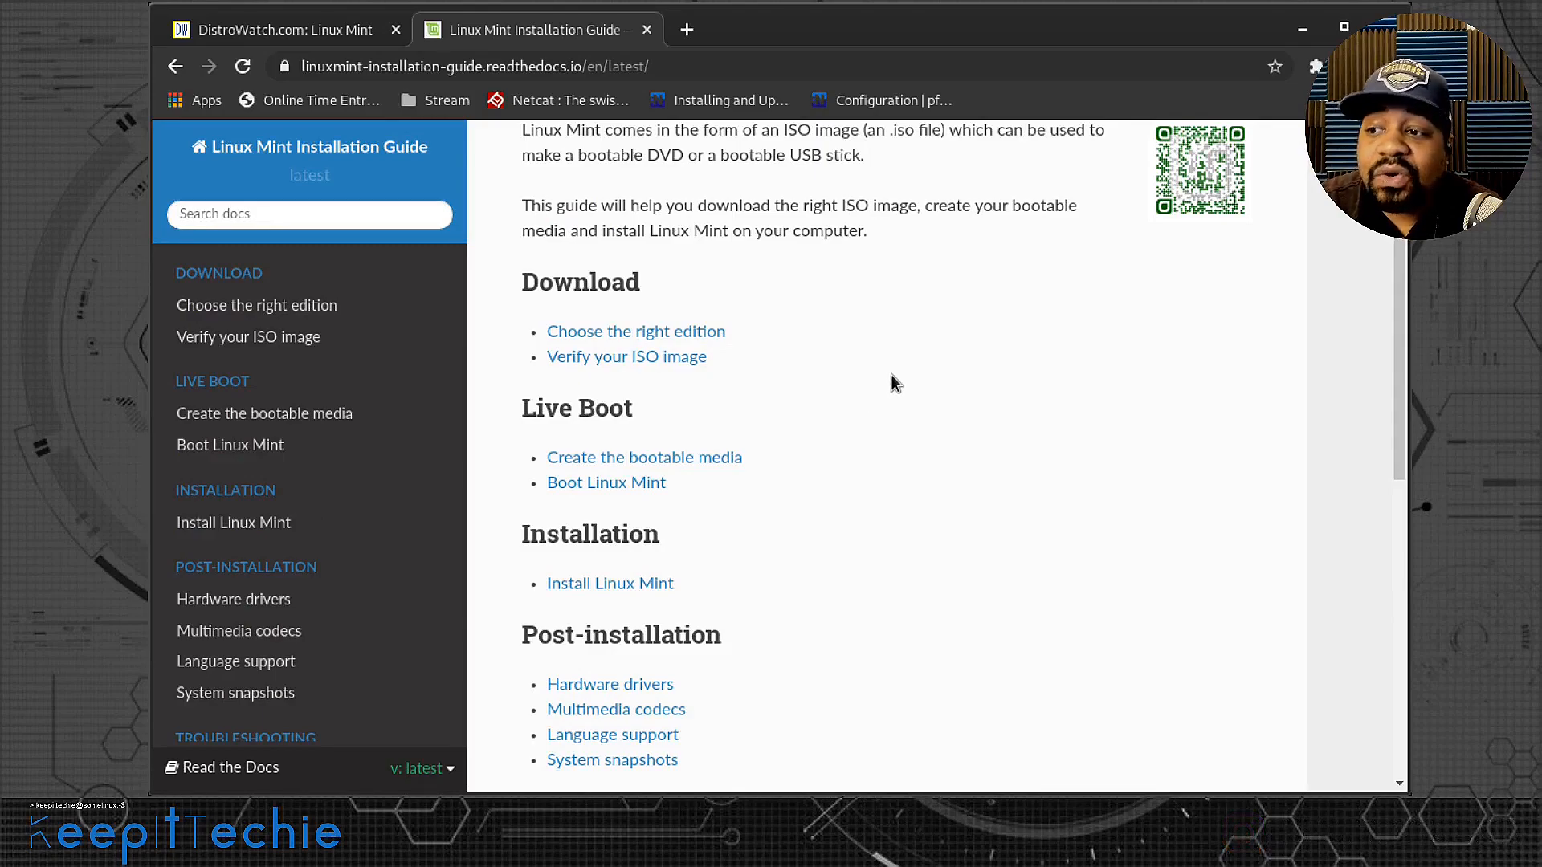
pyautogui.scroll(-3)
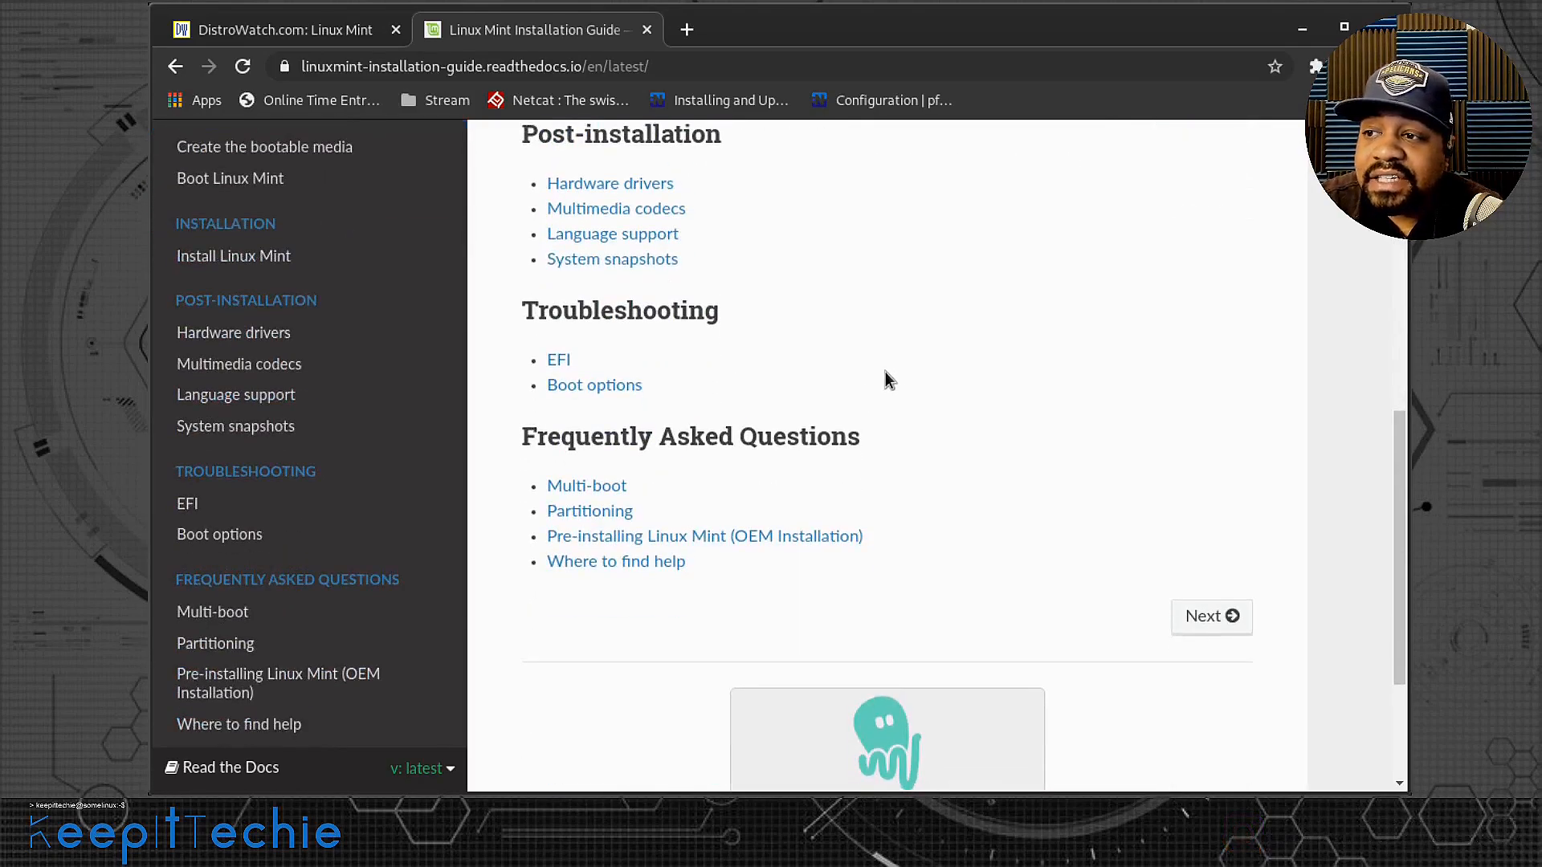
pyautogui.scroll(3)
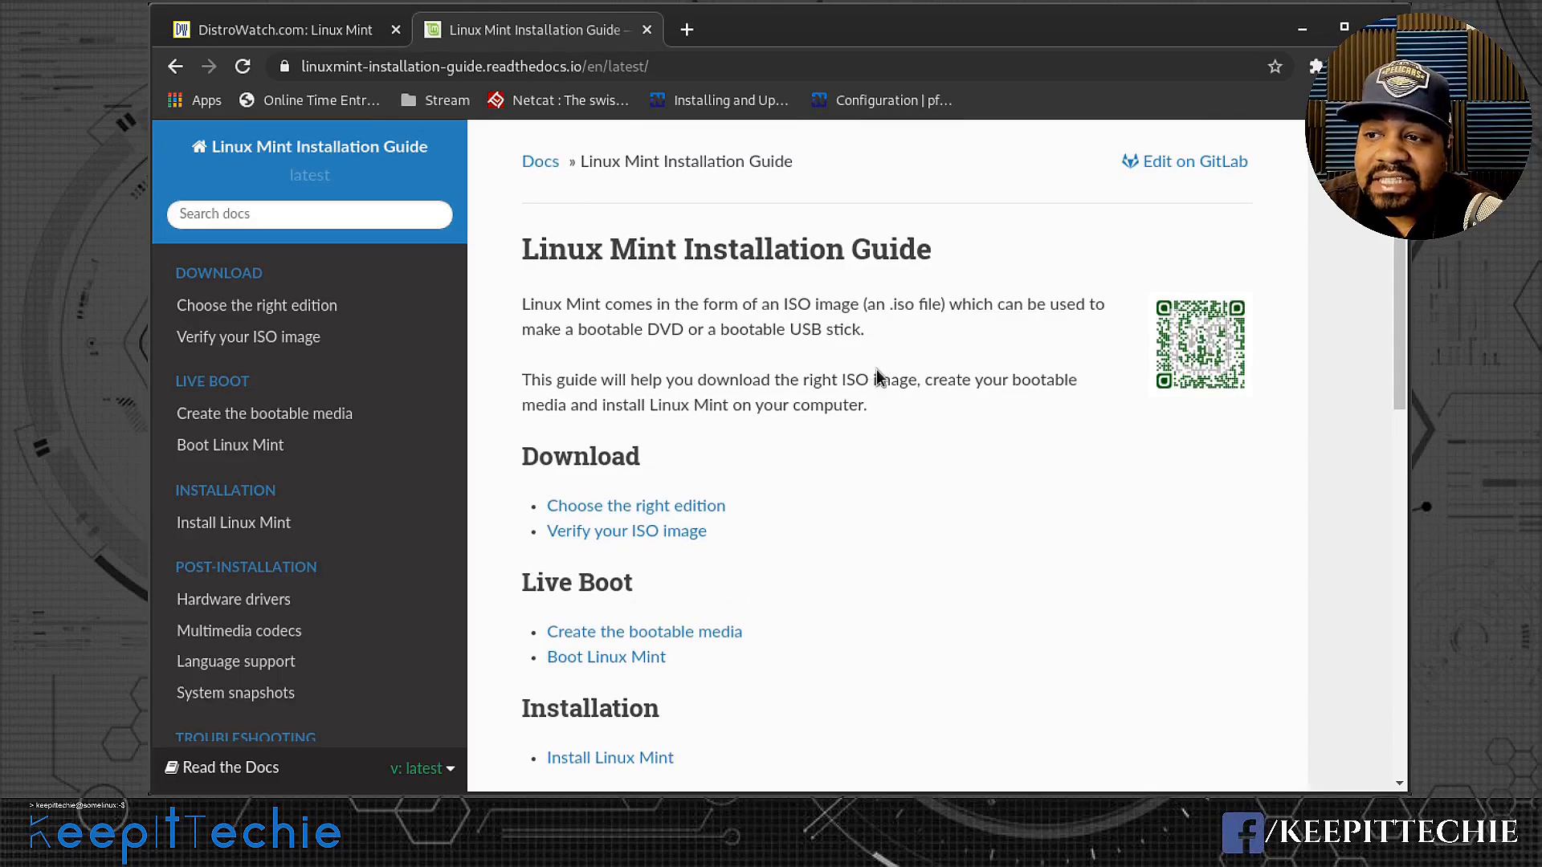
pyautogui.scroll(-3)
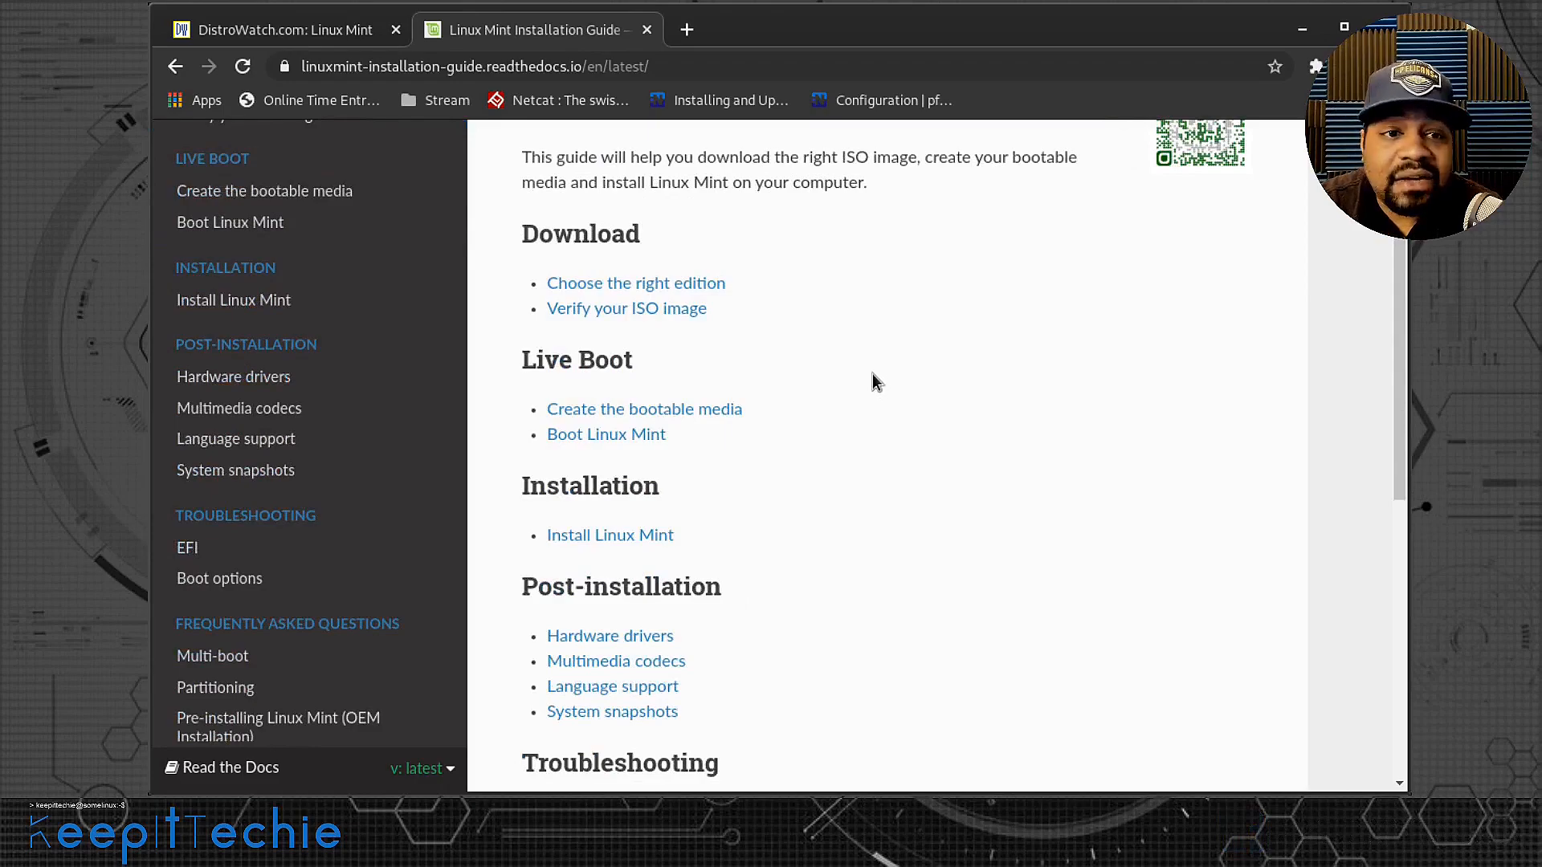
pyautogui.moveTo(880, 387)
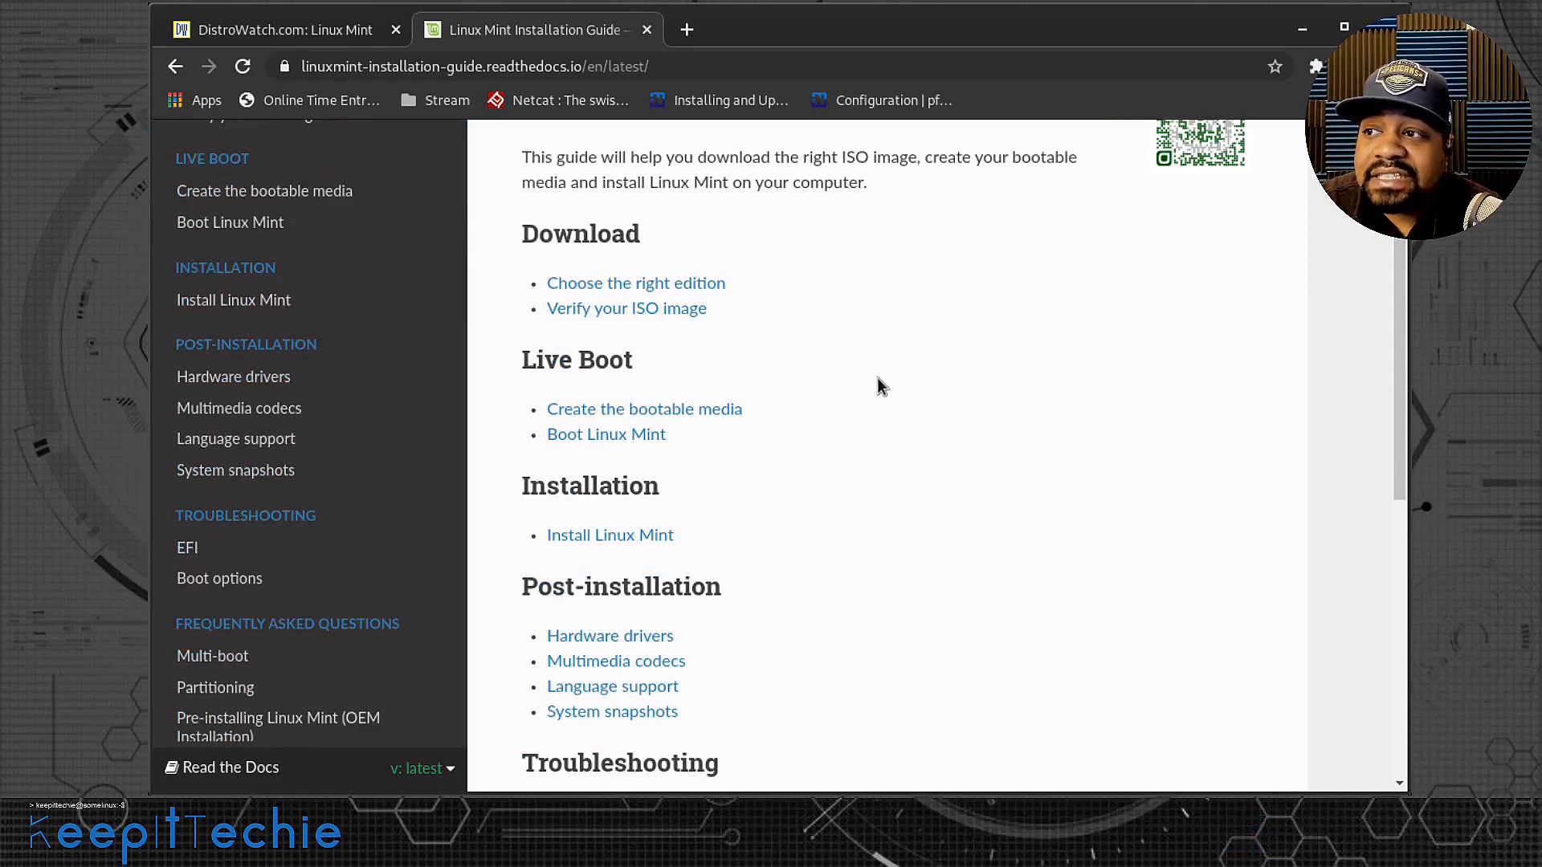
pyautogui.moveTo(893, 356)
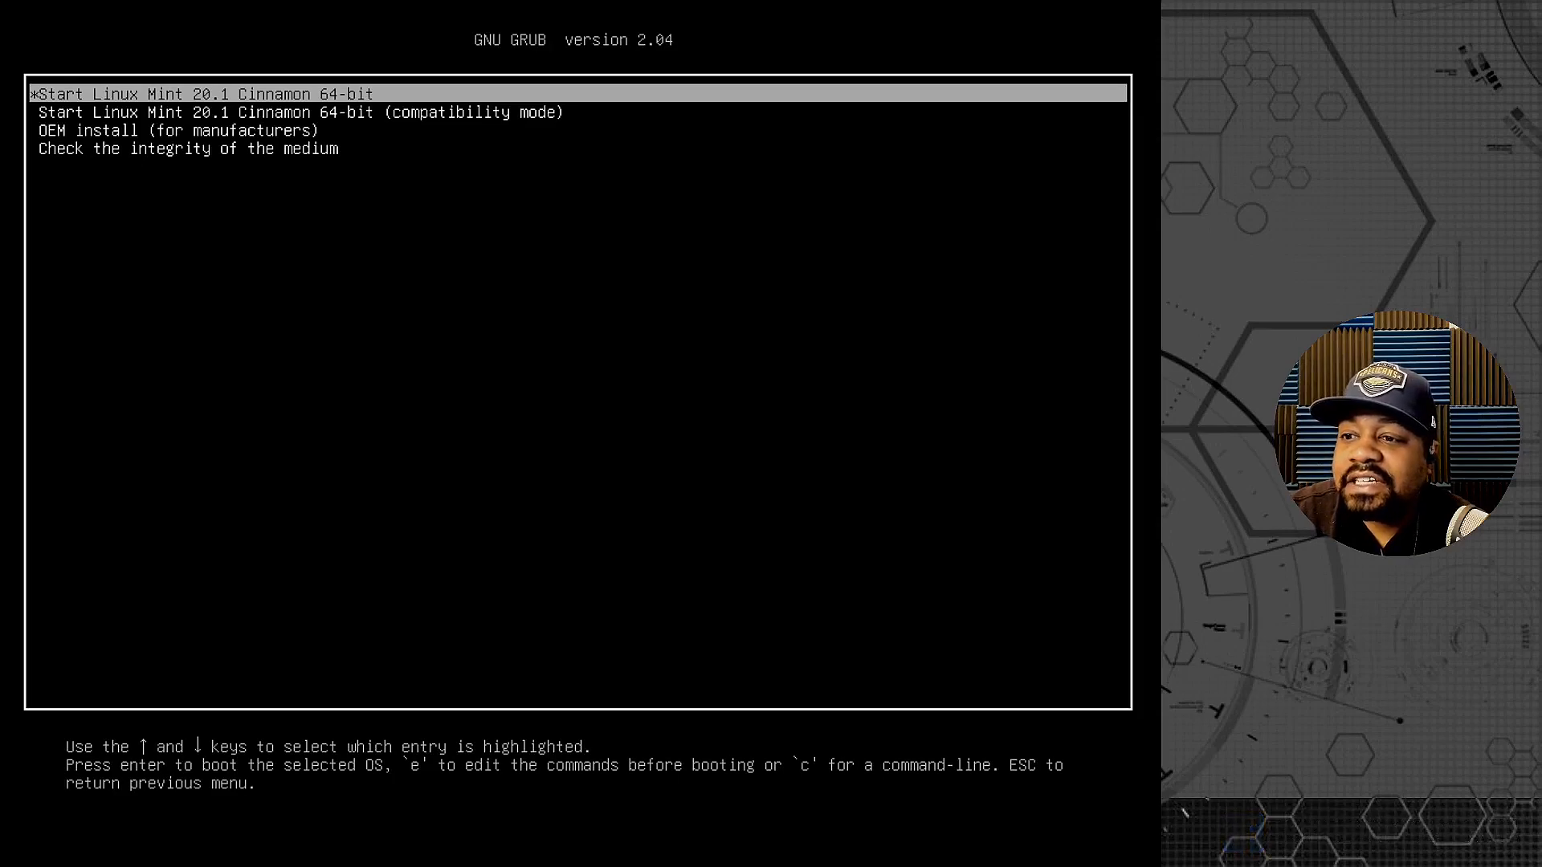
# Boot 'Start Linux Mint 20.1 Cinnamon 64-bit' from GRUB to the live desktop
pyautogui.press('Return')
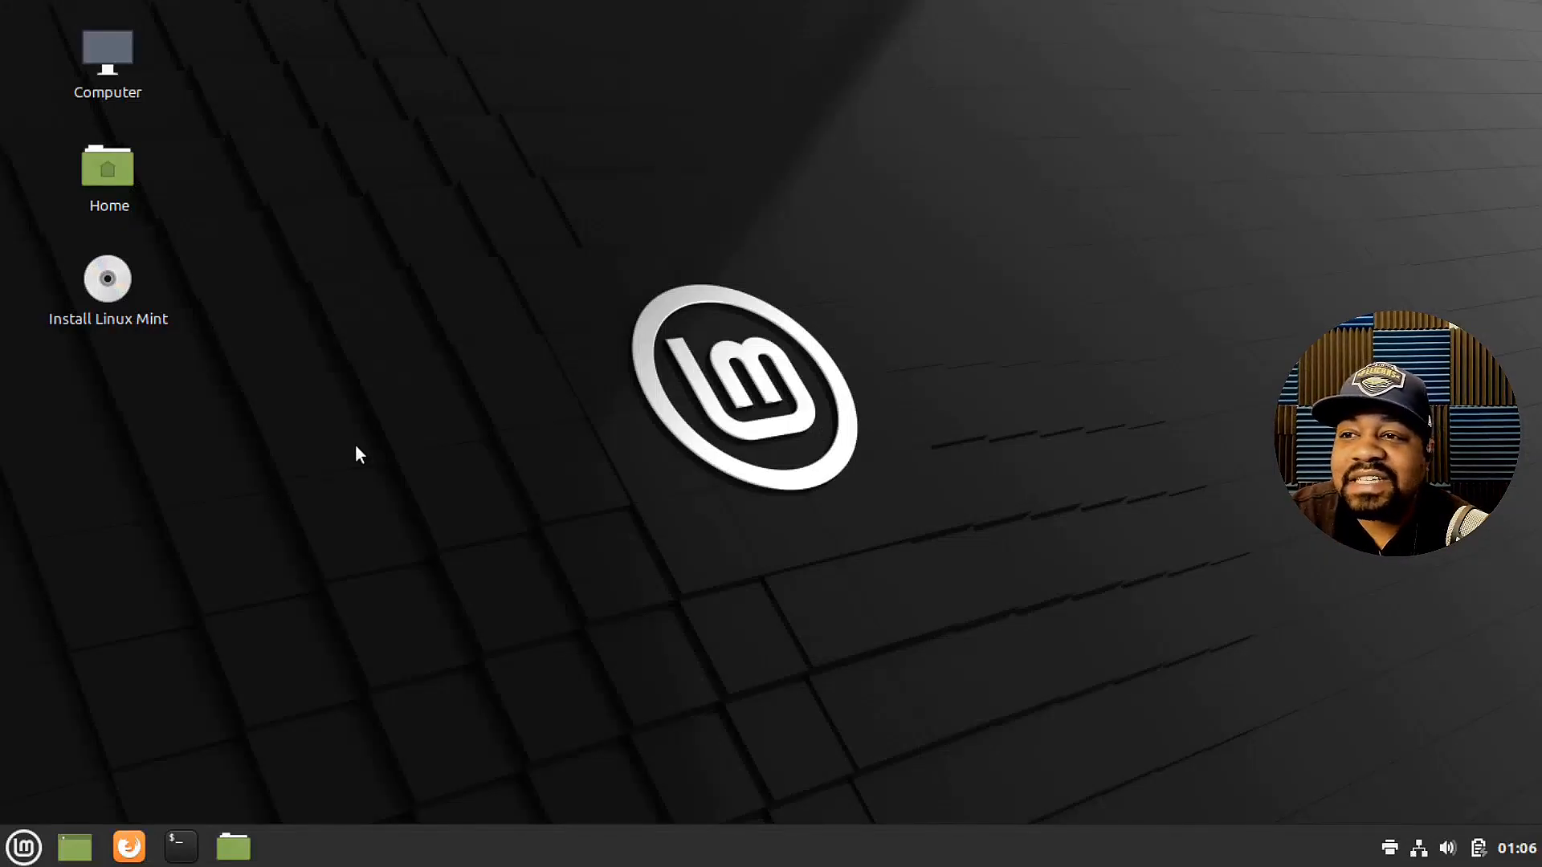
pyautogui.moveTo(24, 848)
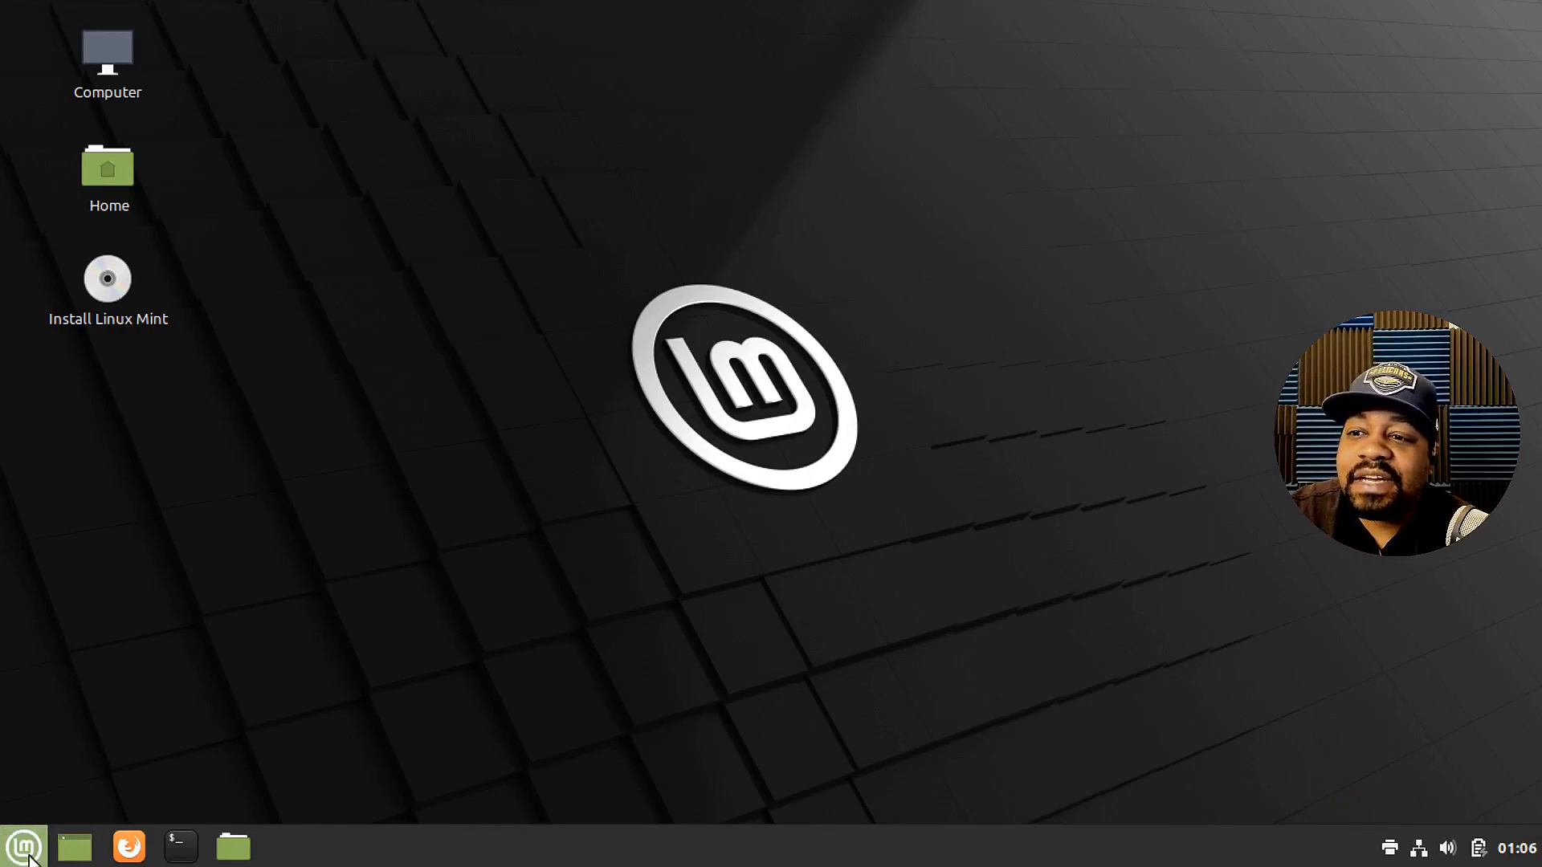
pyautogui.moveTo(674, 526)
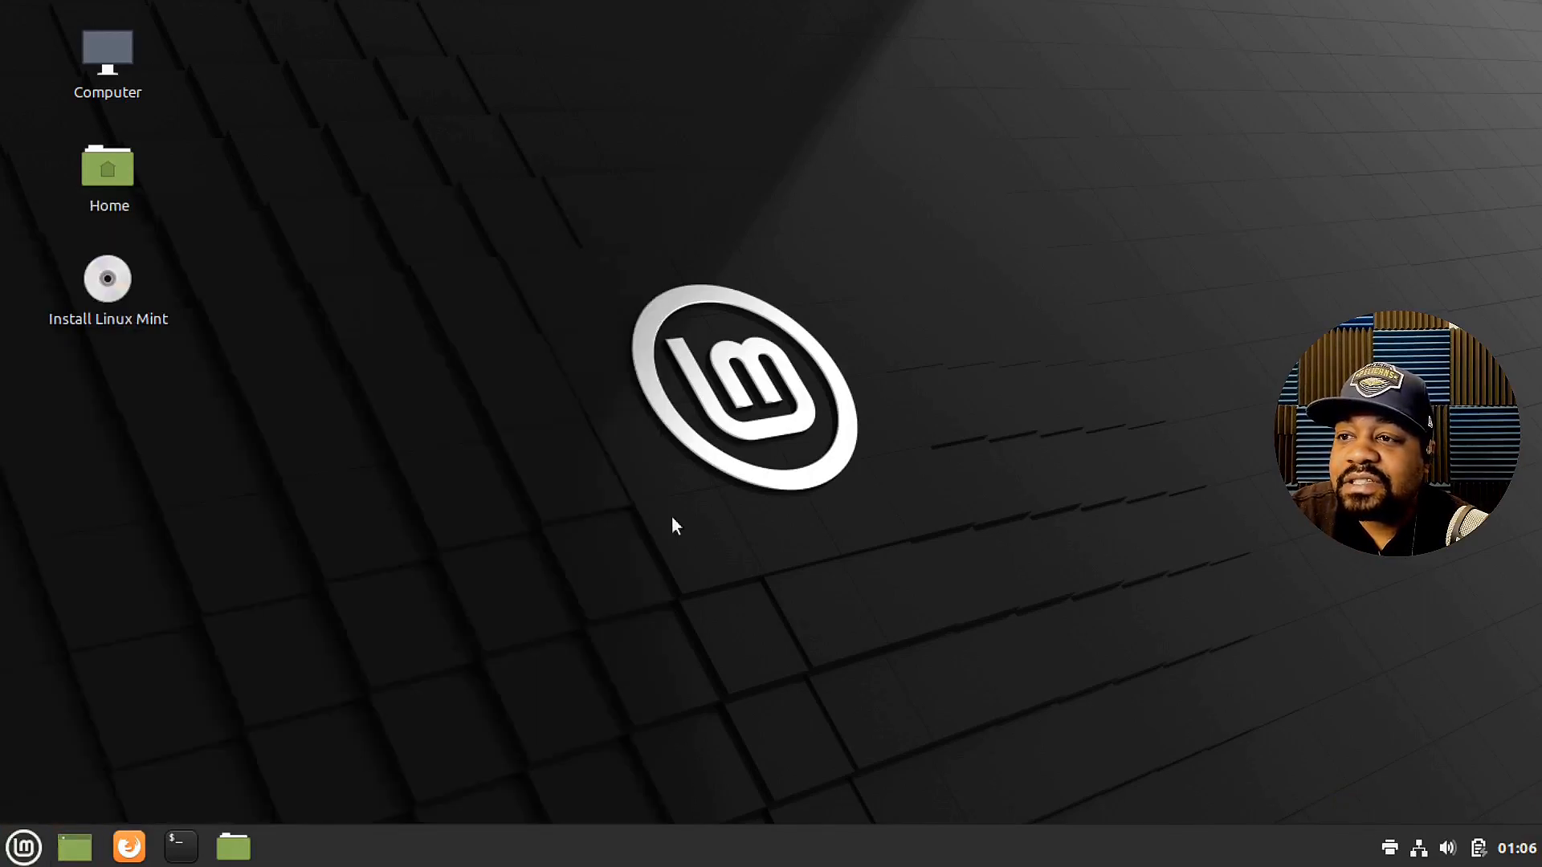
pyautogui.moveTo(874, 430)
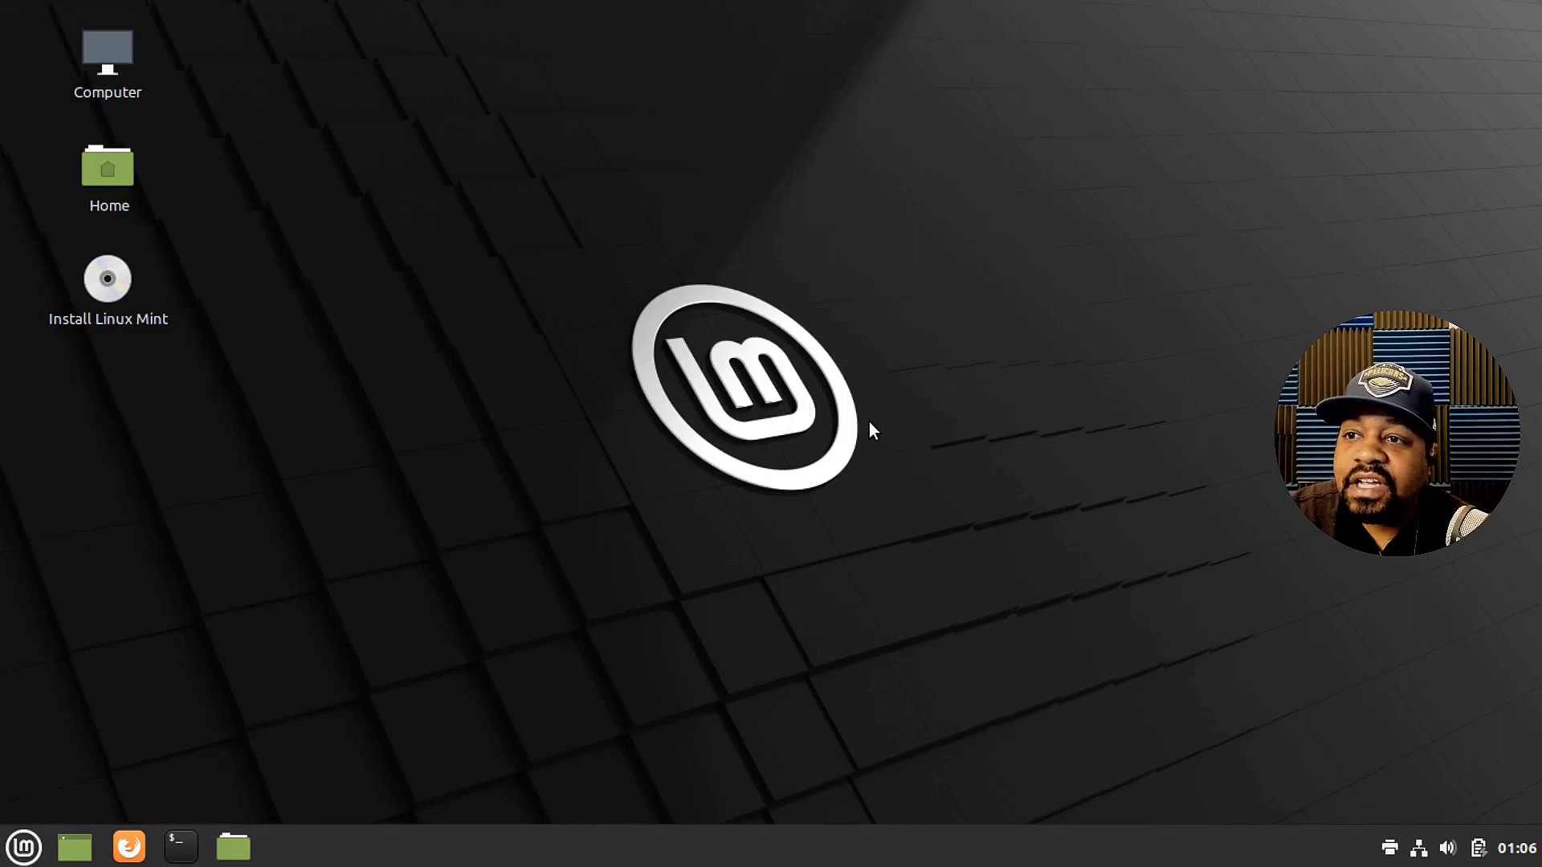
pyautogui.moveTo(881, 438)
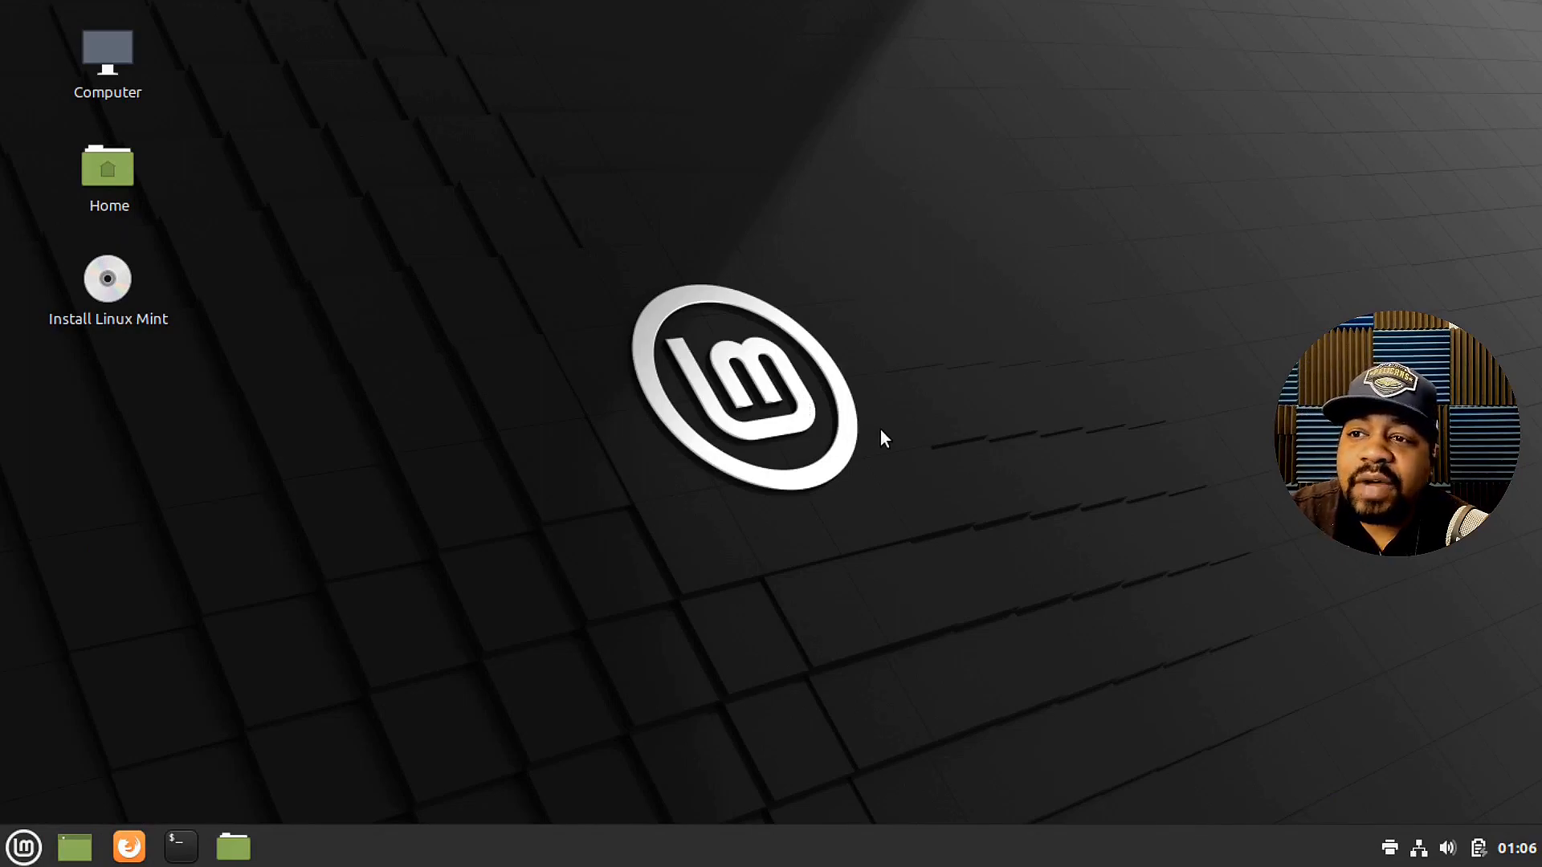
pyautogui.moveTo(206, 305)
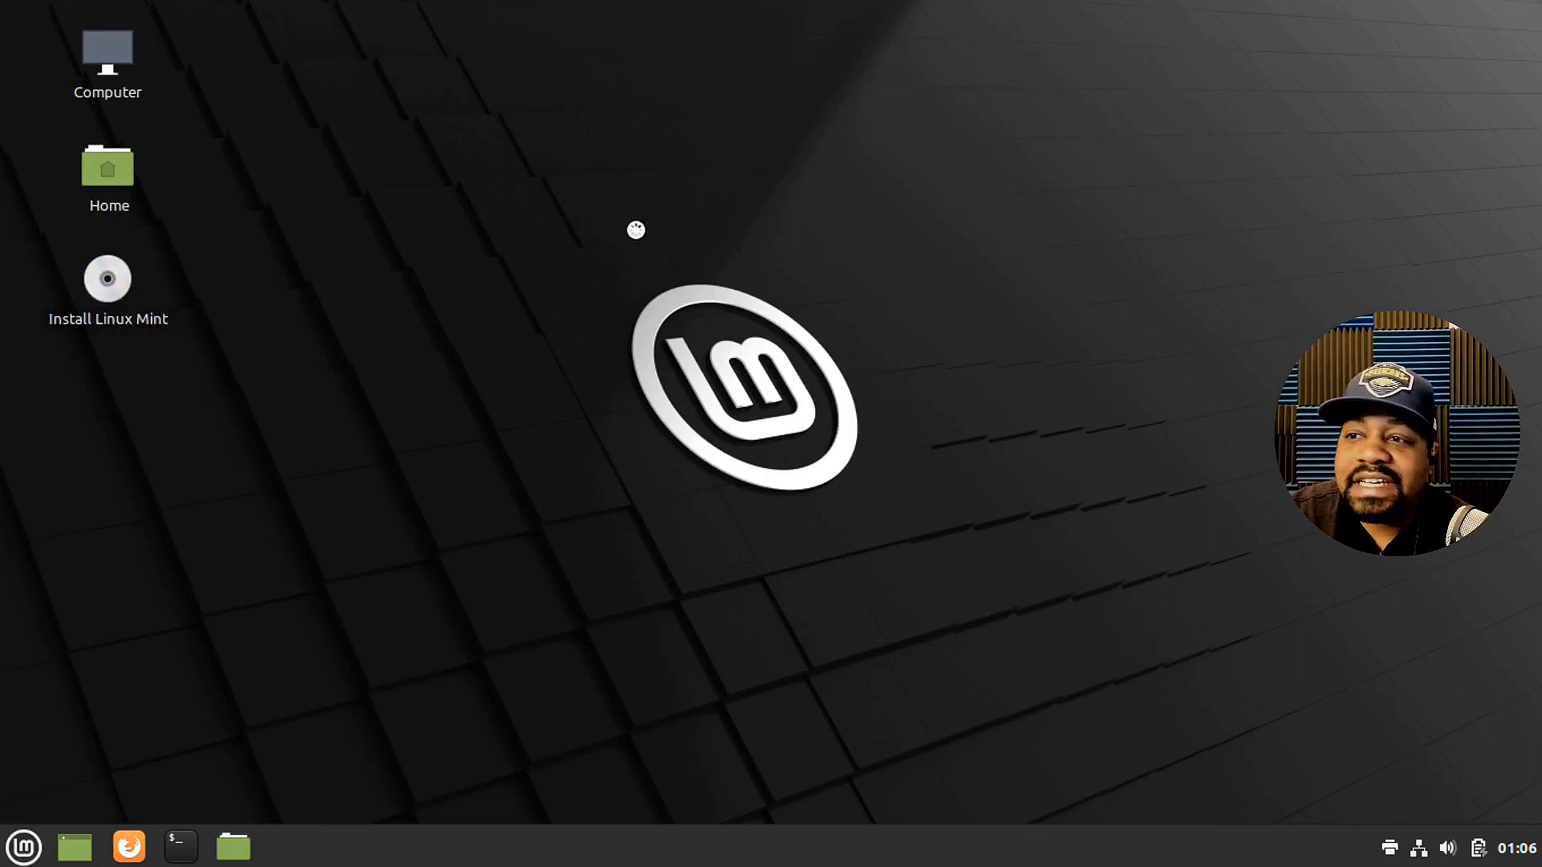
# Launch Install Linux Mint and accept English language and English (US) keyboard layout
pyautogui.doubleClick(108, 278)
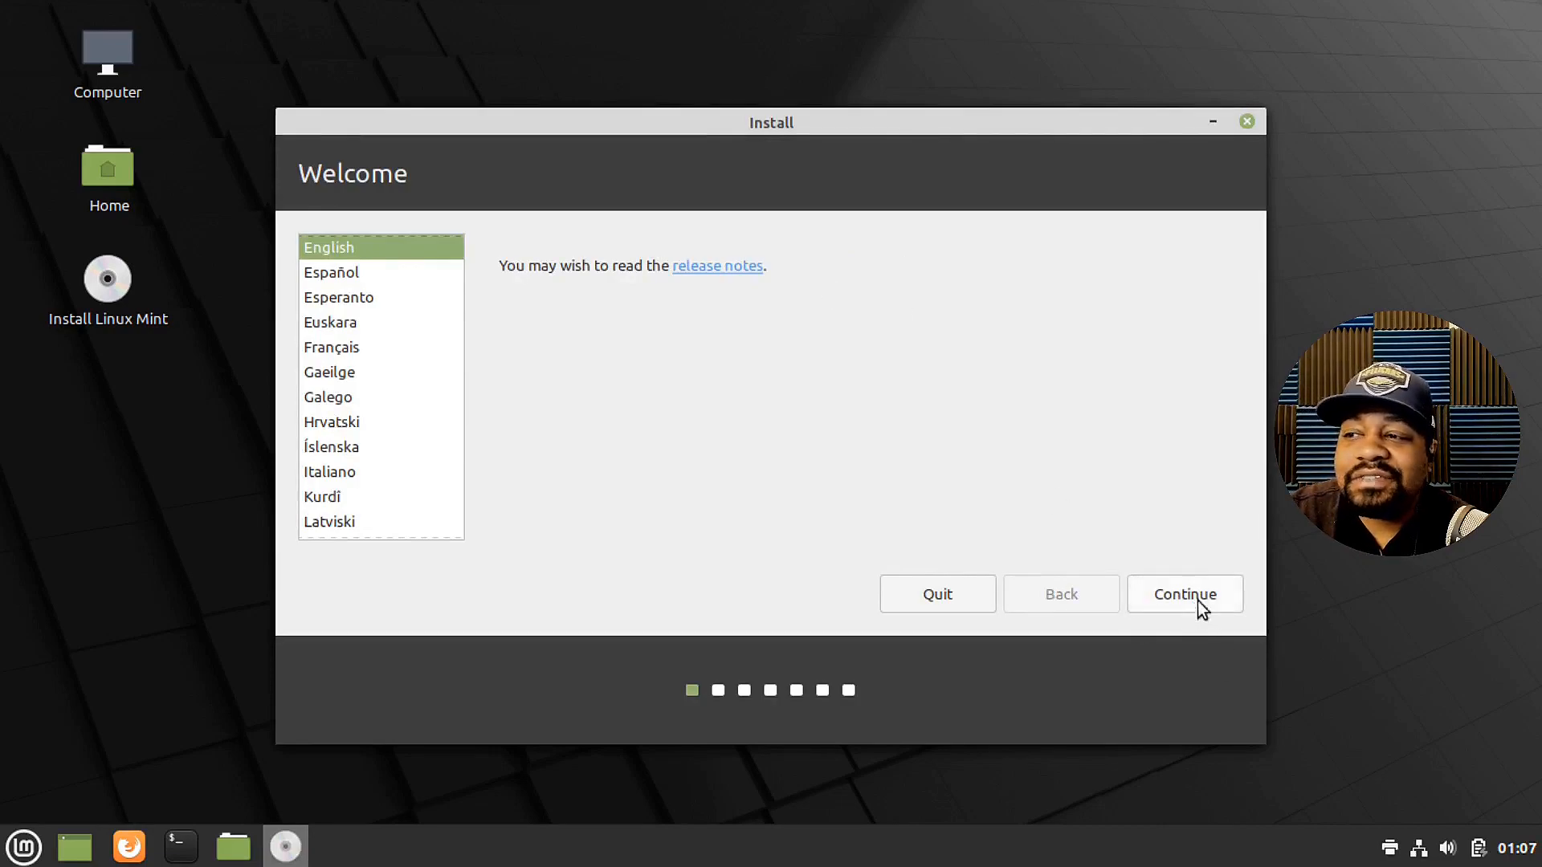
pyautogui.click(1183, 594)
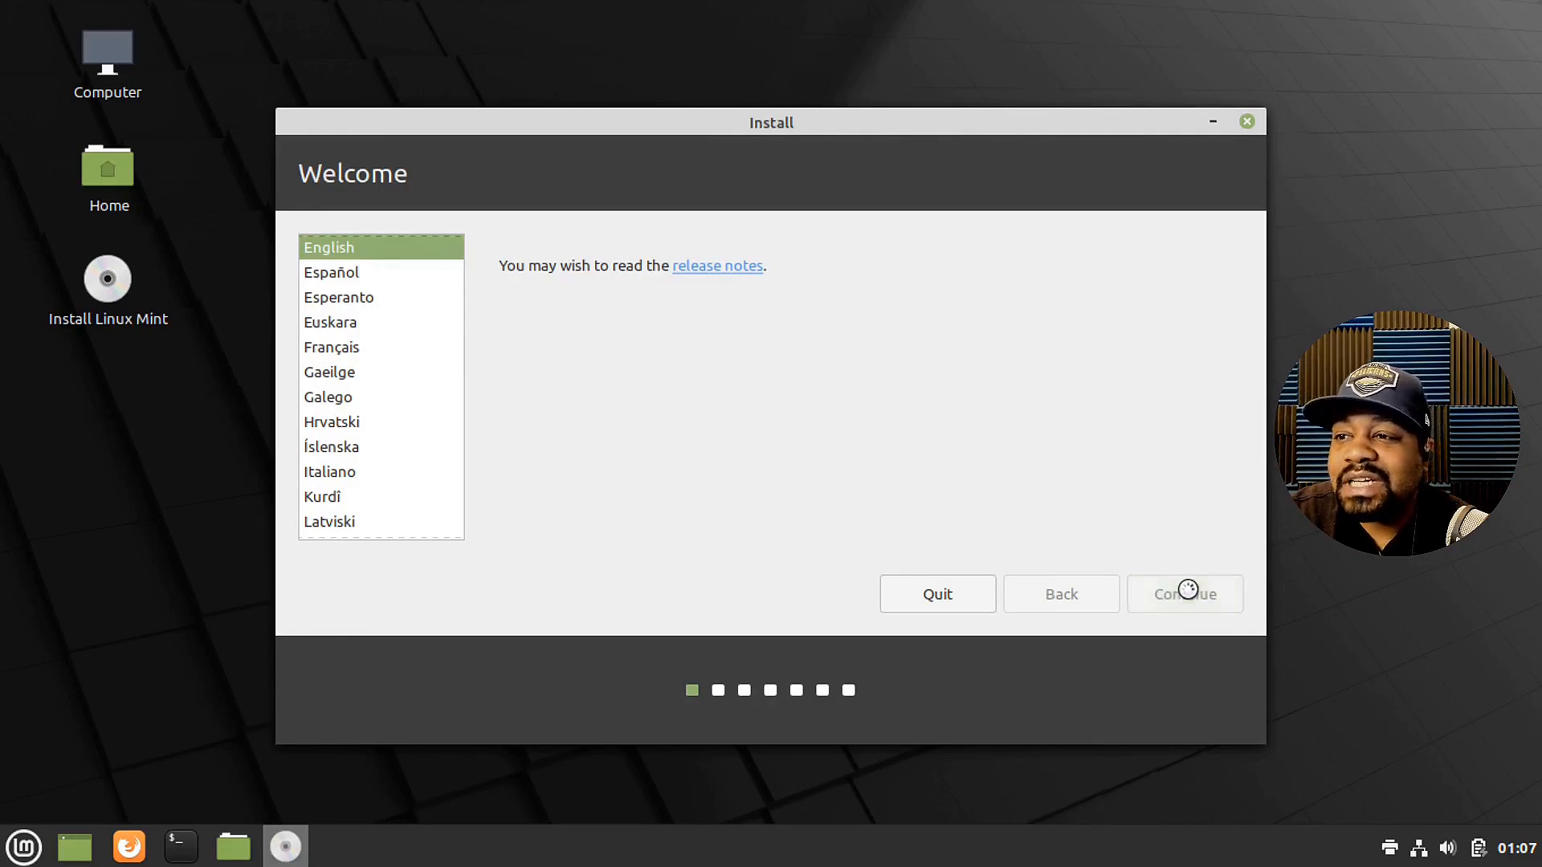
pyautogui.click(1183, 593)
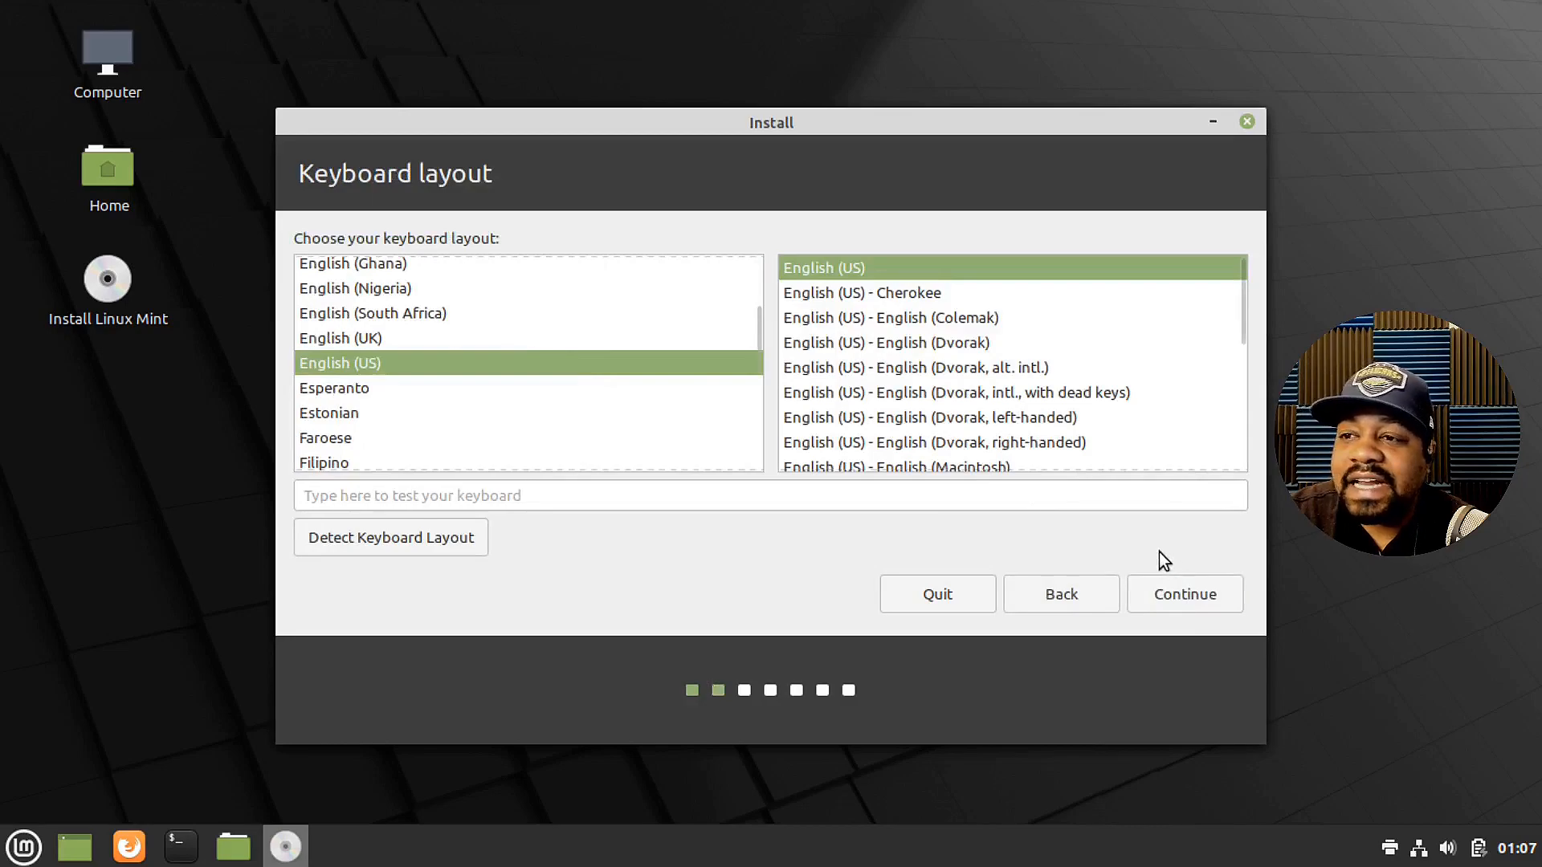
pyautogui.click(1183, 594)
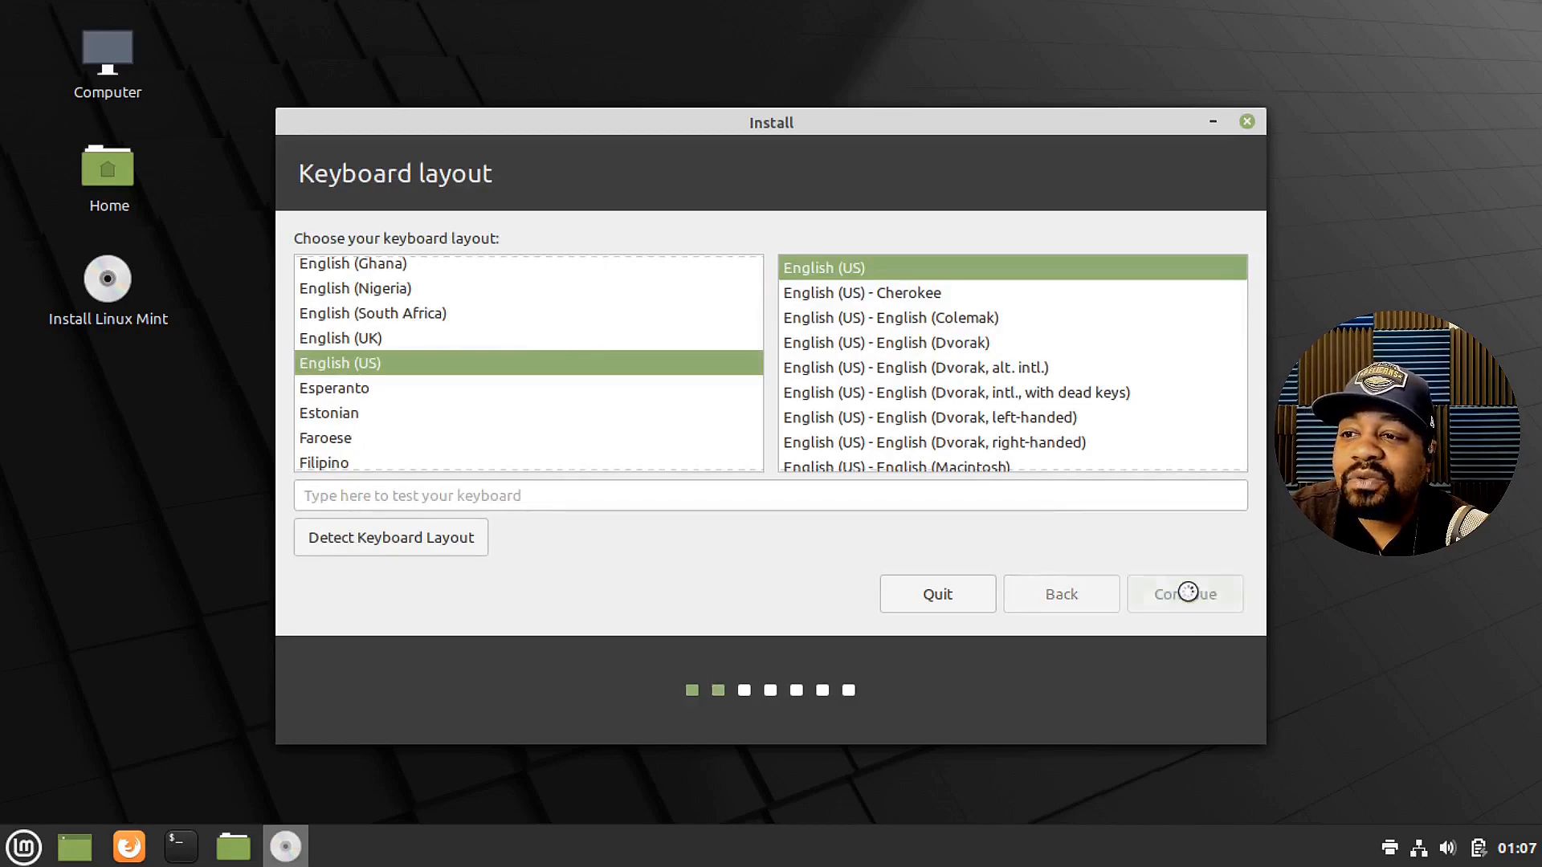
pyautogui.click(1183, 593)
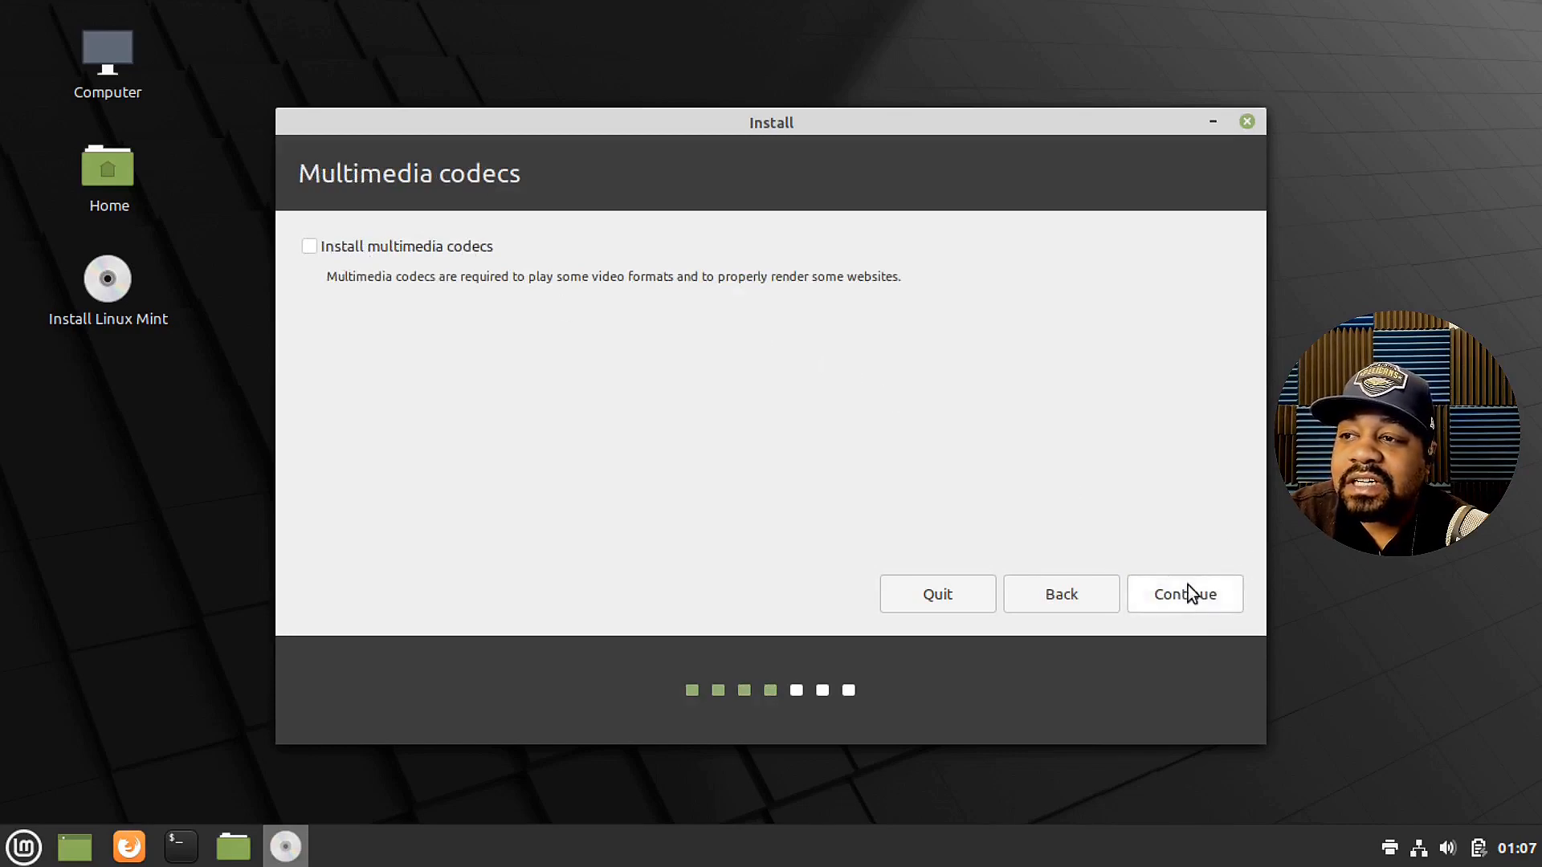
# Tick Install multimedia codecs and continue to the Installation type page
pyautogui.click(308, 245)
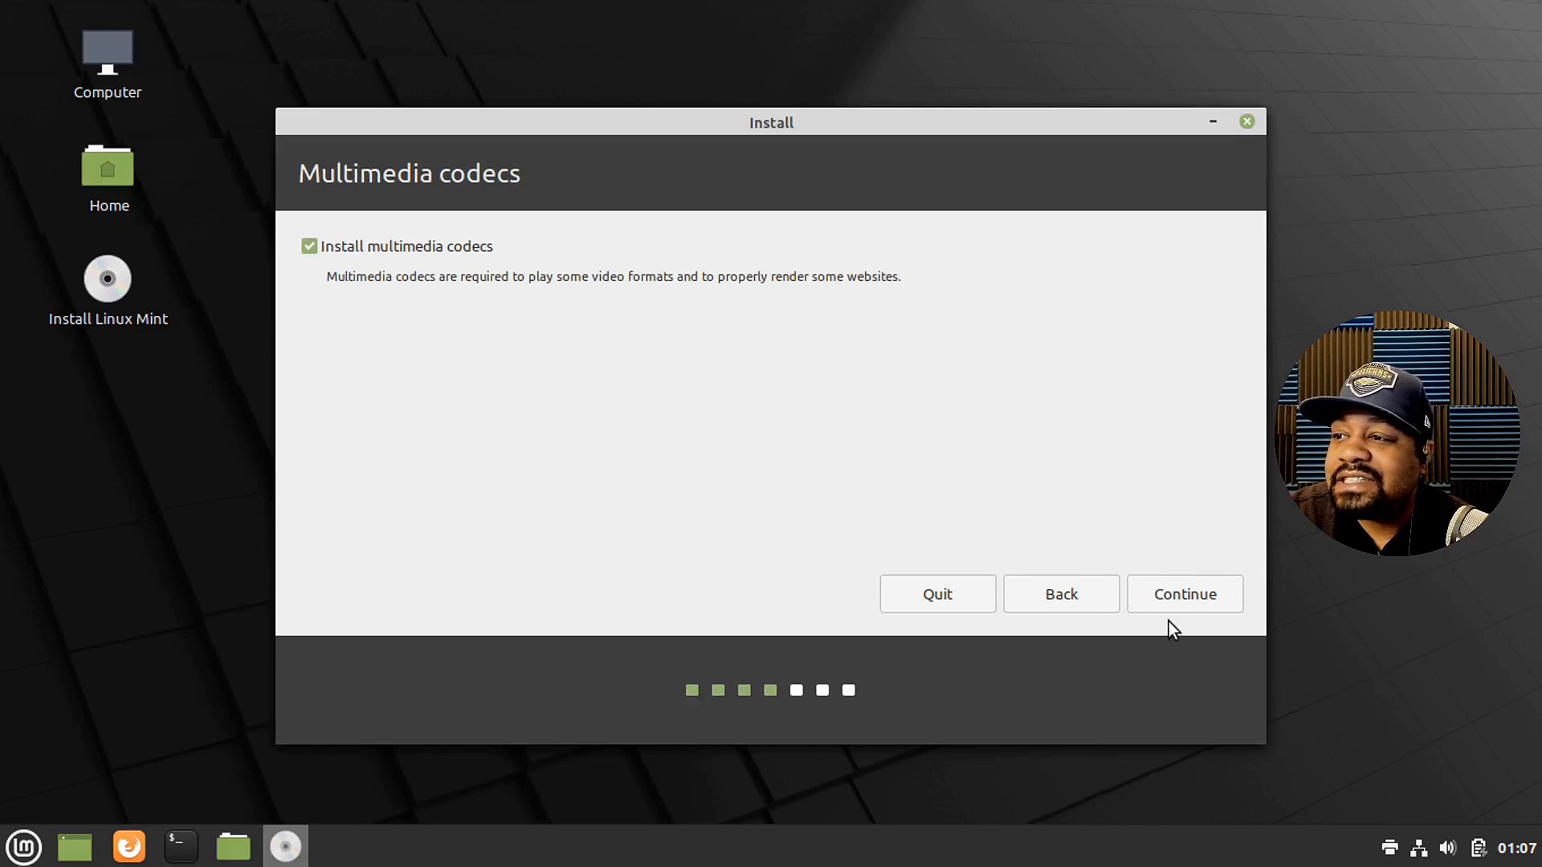
pyautogui.click(1183, 594)
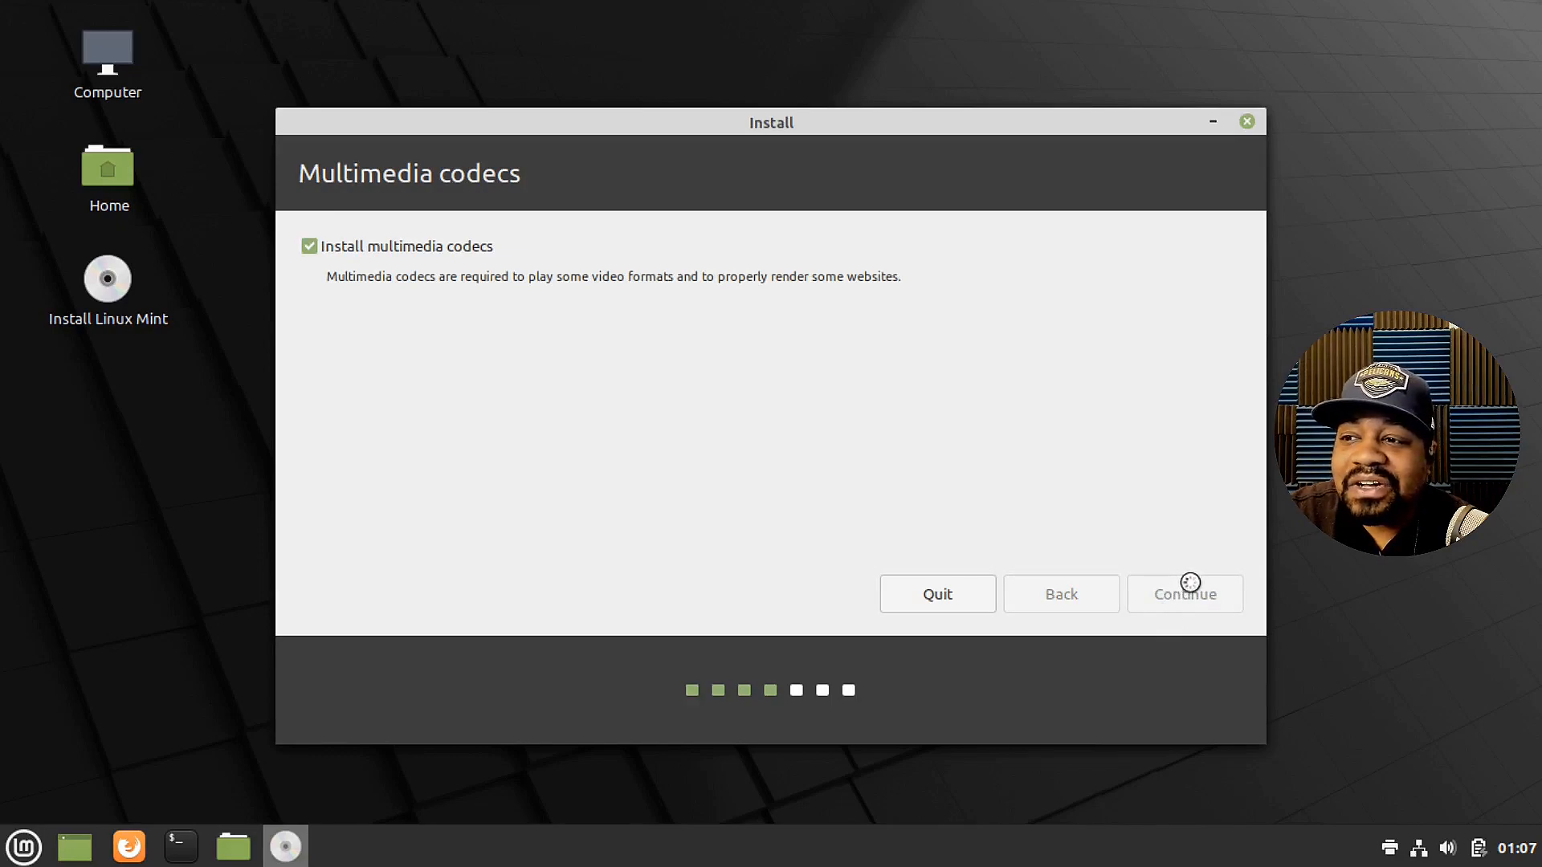
pyautogui.moveTo(1163, 425)
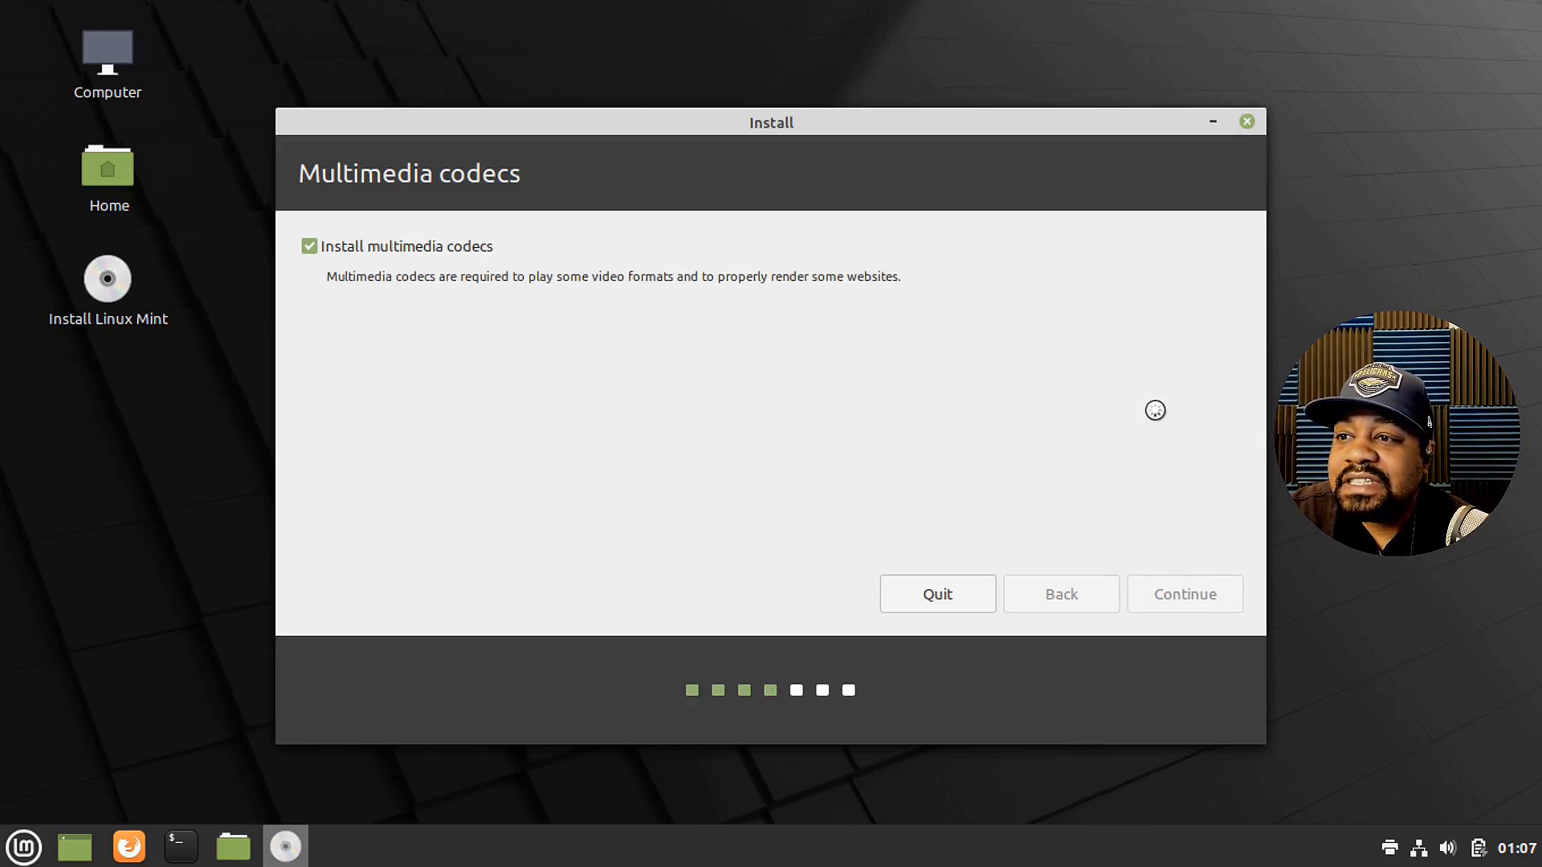
pyautogui.click(1184, 593)
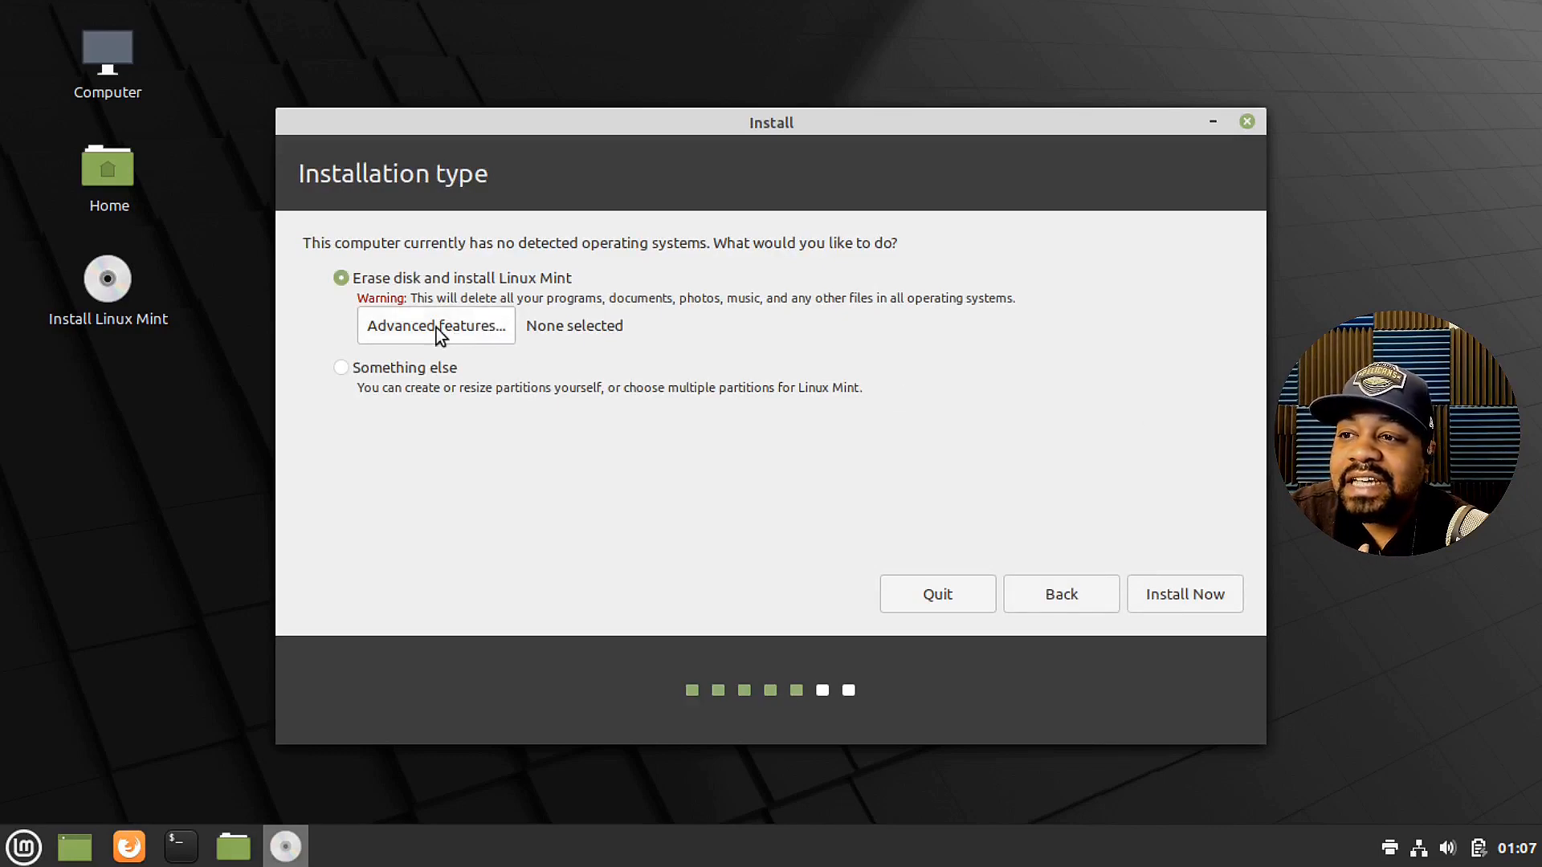
# View Advanced features for the erase-disk install, leaving None selected
pyautogui.click(435, 326)
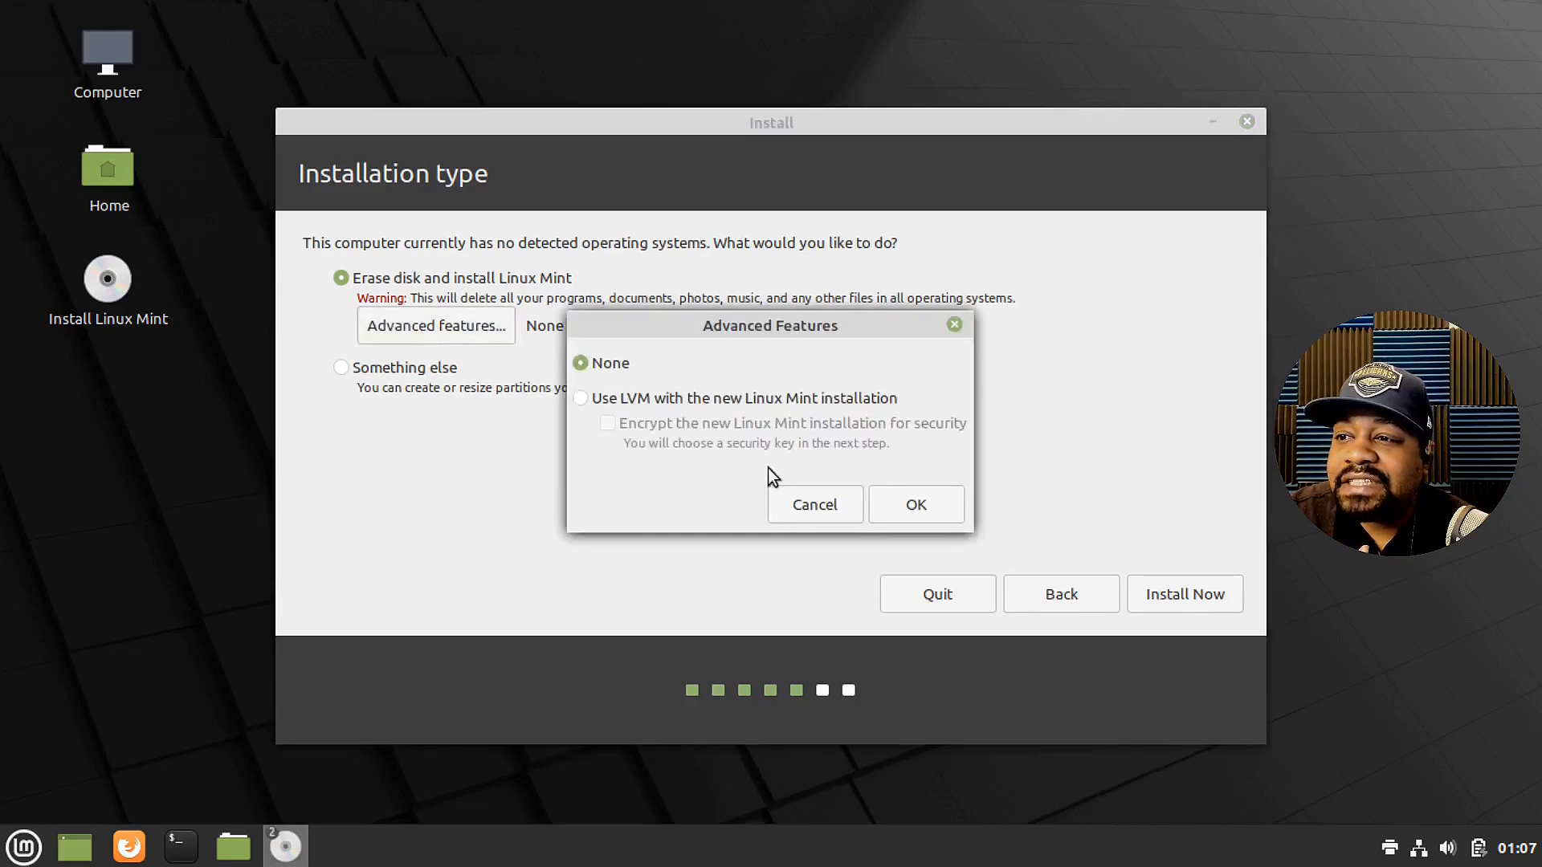
pyautogui.moveTo(582, 404)
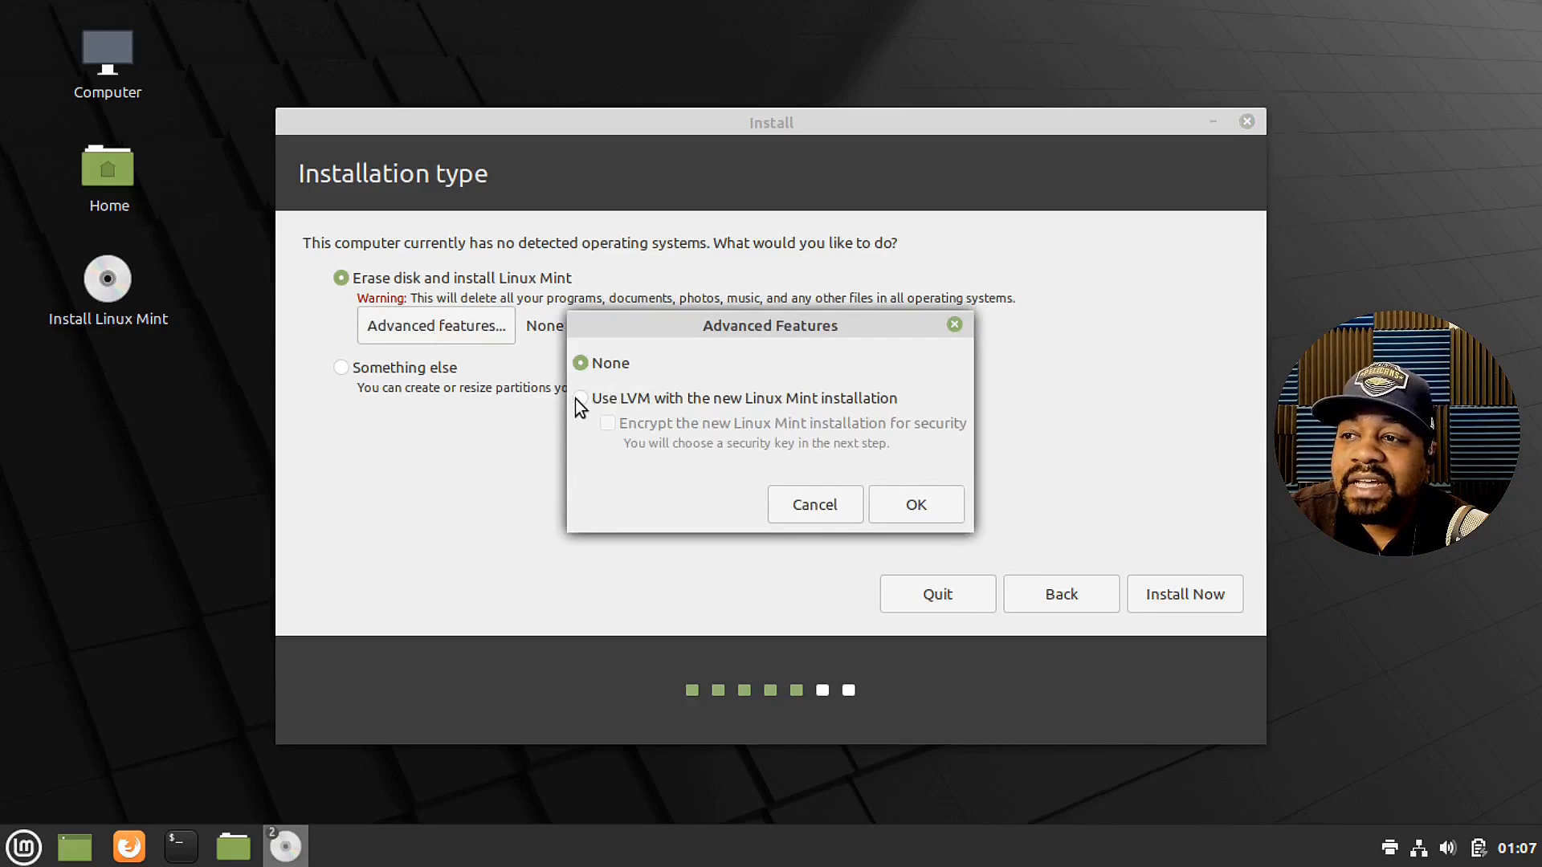
pyautogui.moveTo(866, 522)
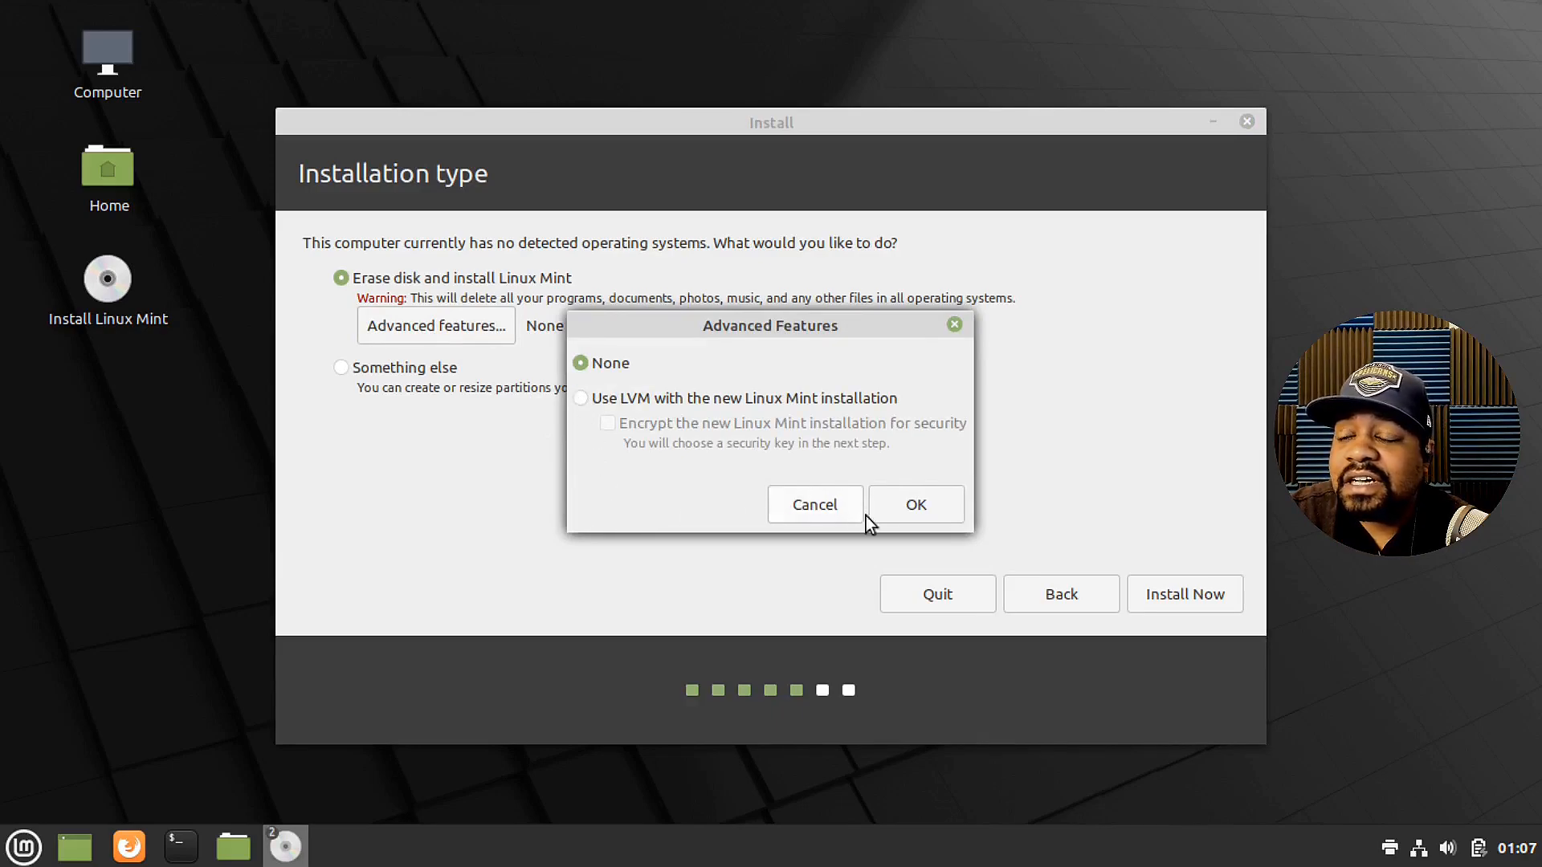
pyautogui.moveTo(813, 511)
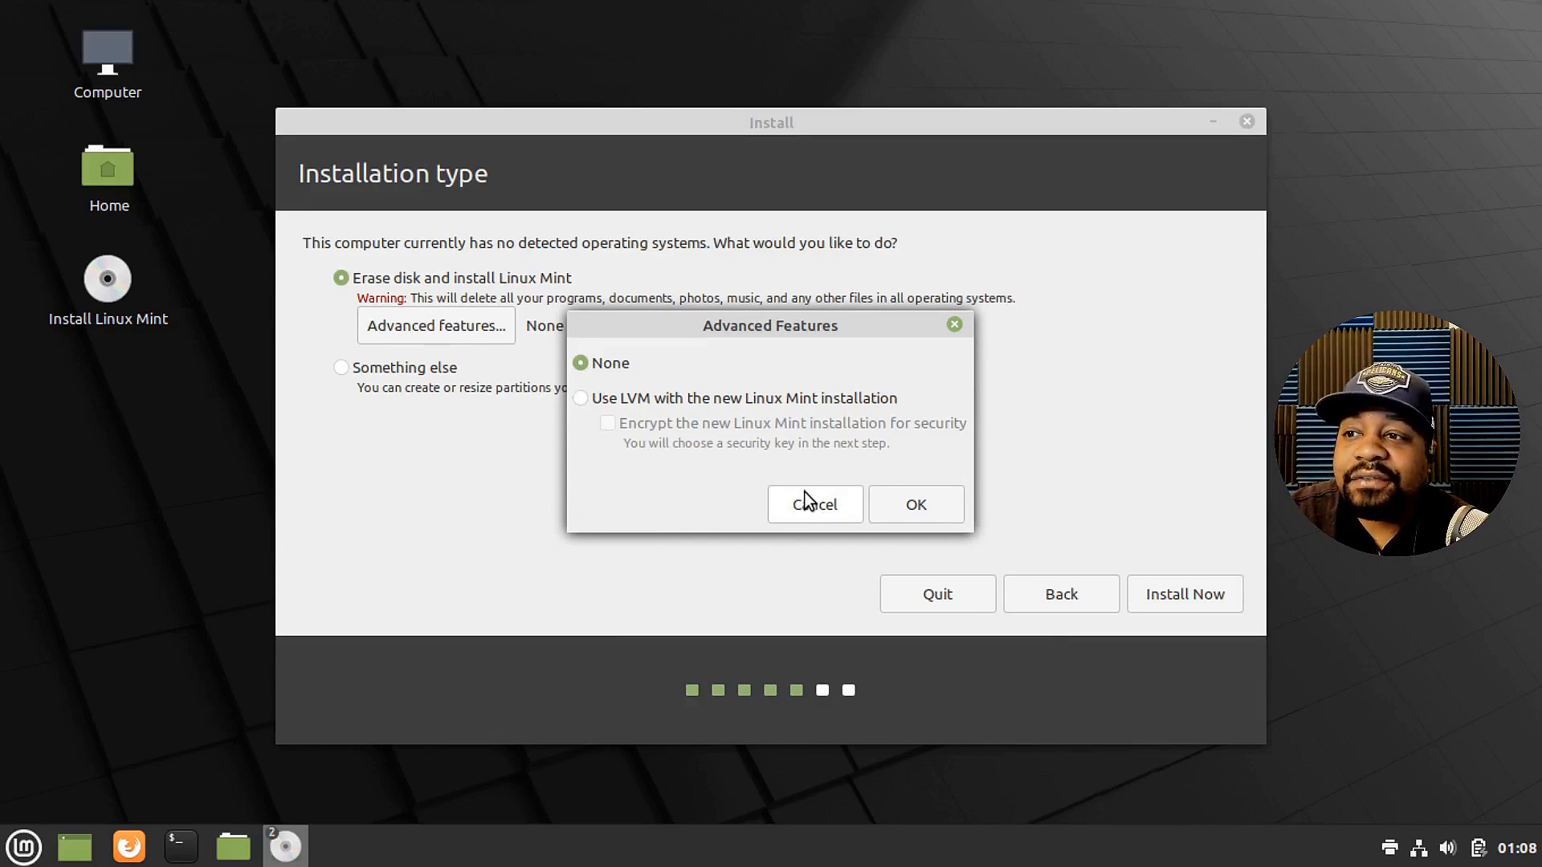
pyautogui.moveTo(809, 509)
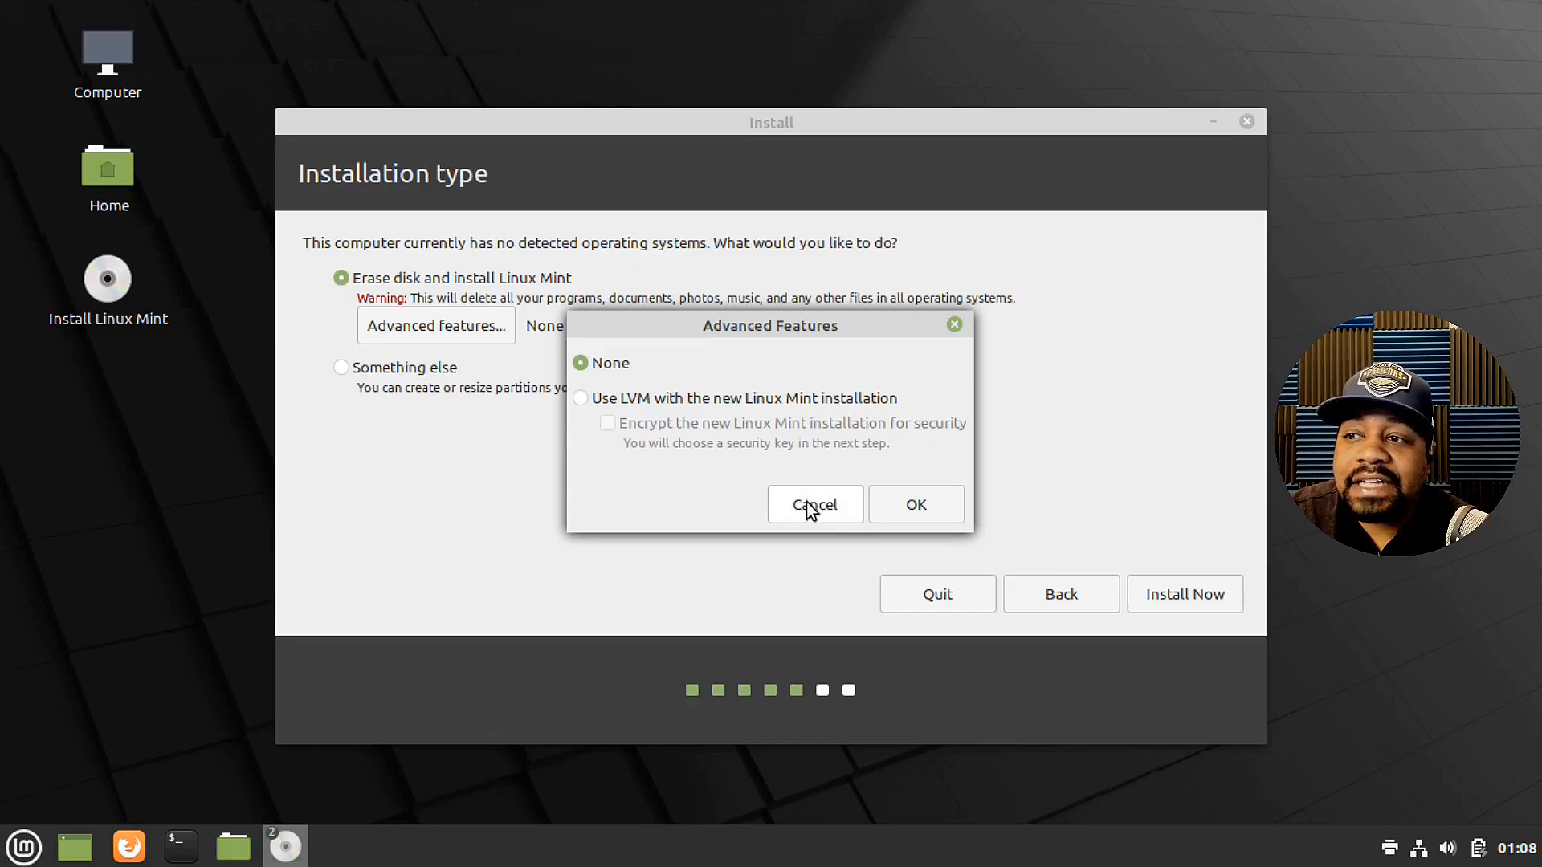
pyautogui.moveTo(813, 504)
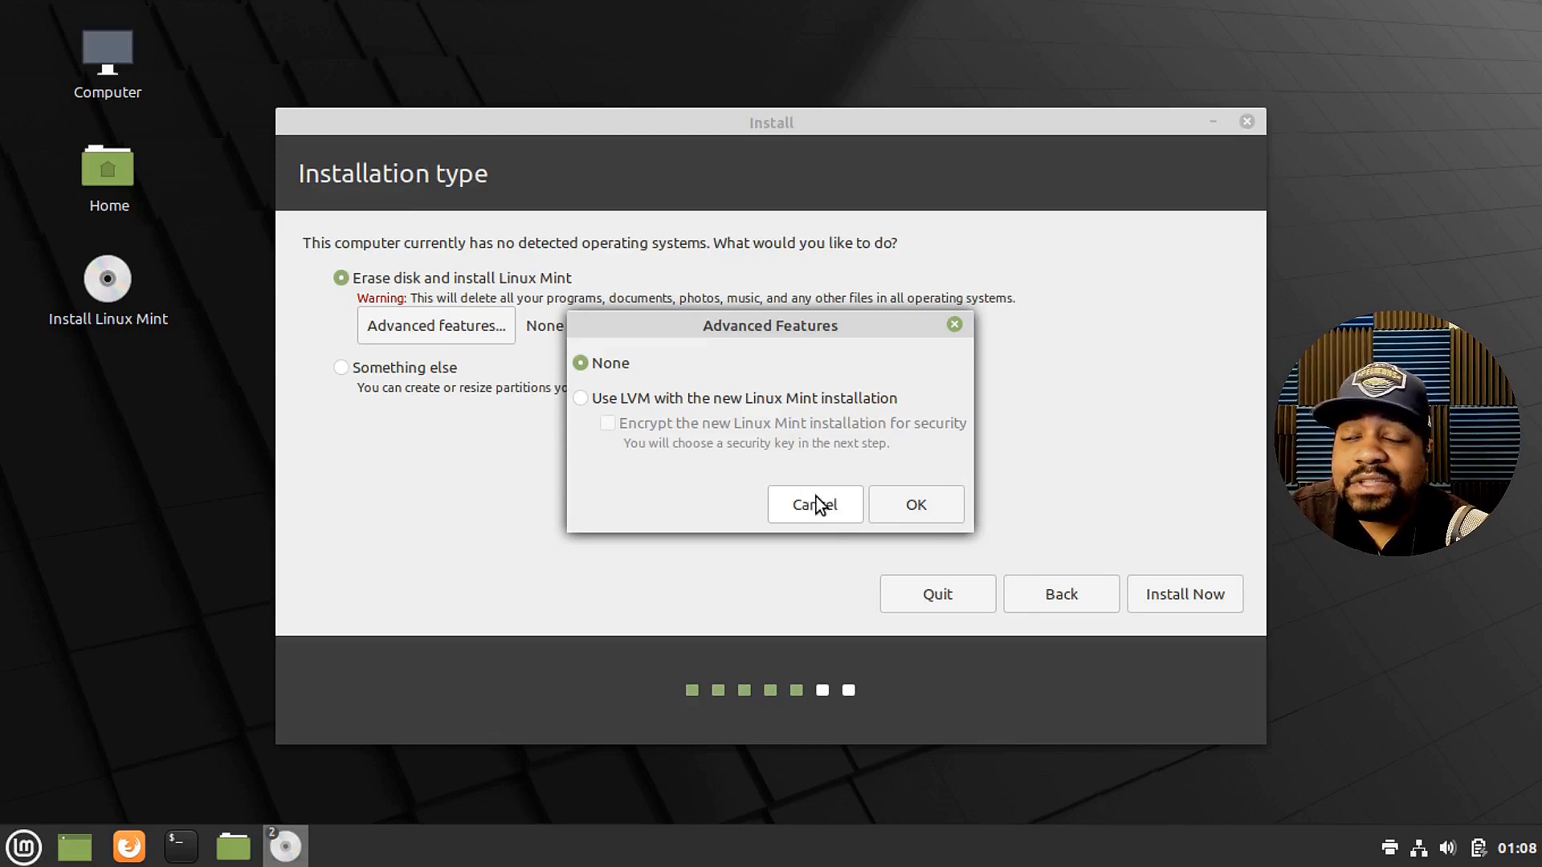
pyautogui.moveTo(824, 518)
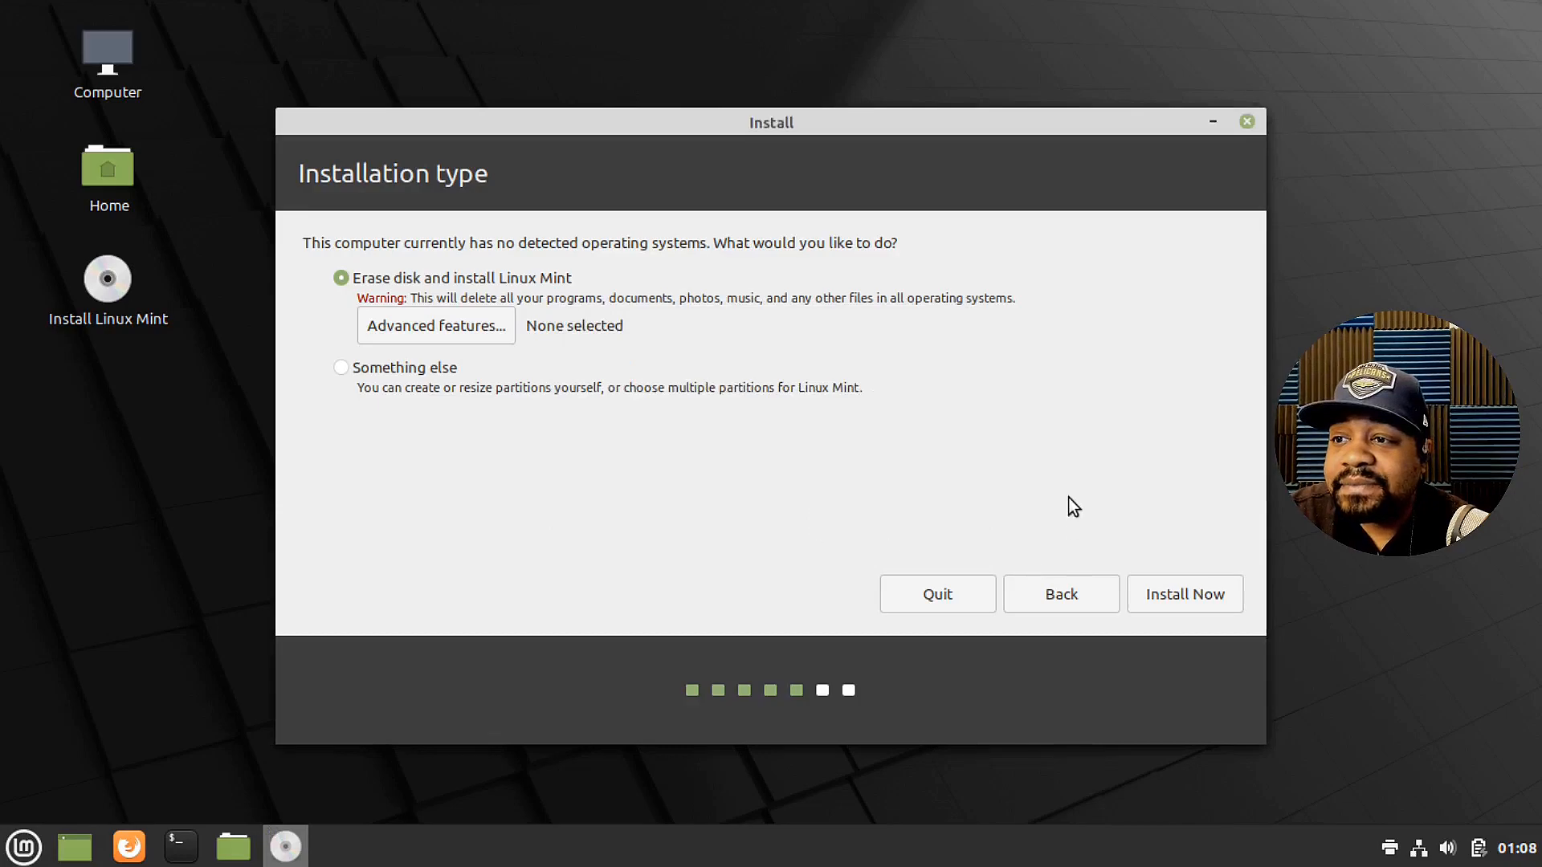
pyautogui.moveTo(516, 306)
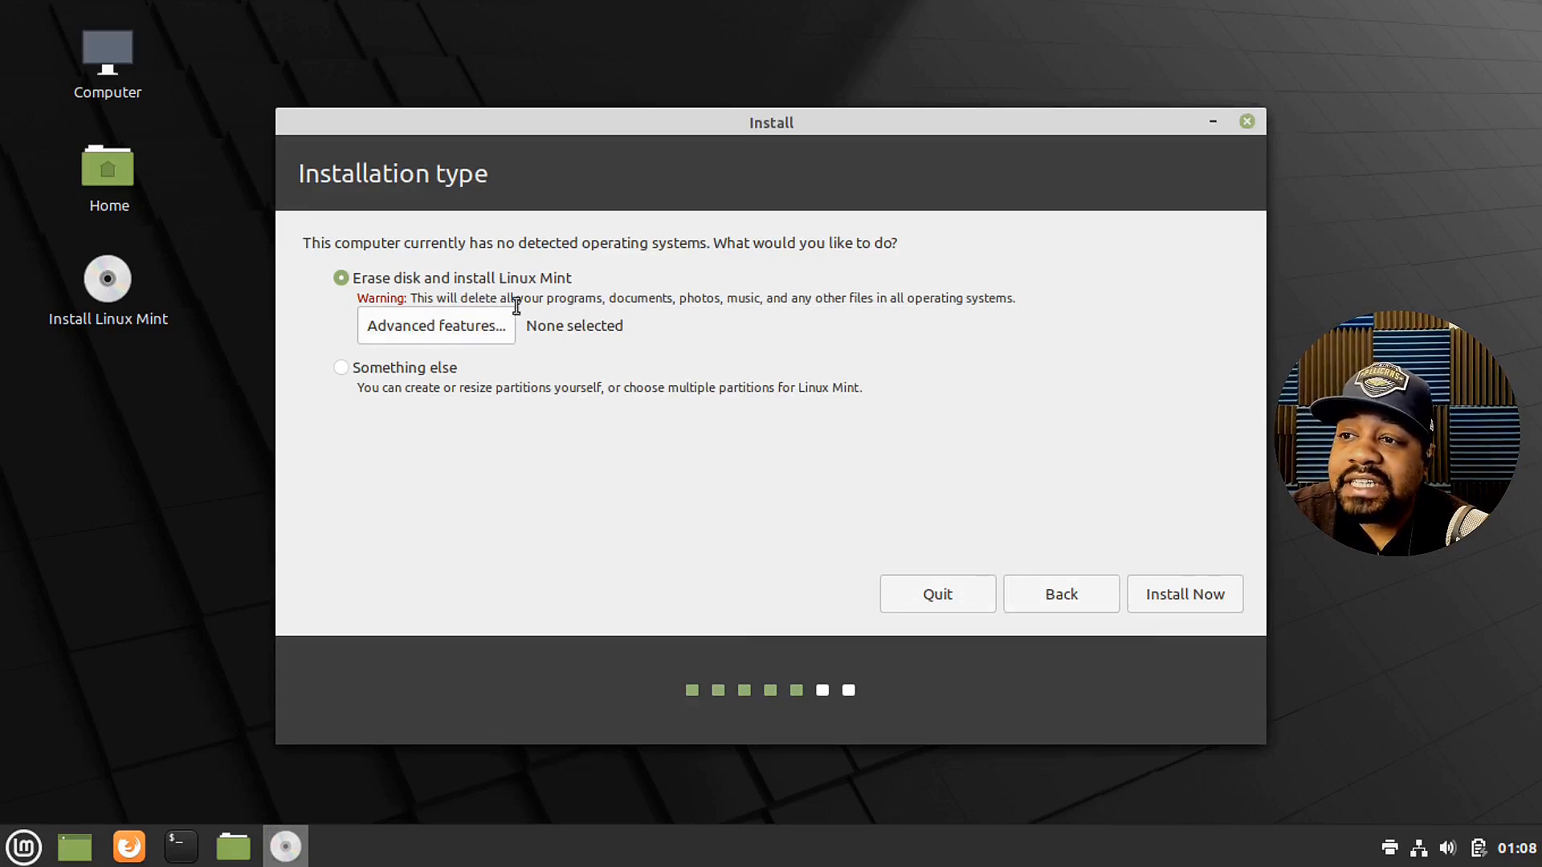
pyautogui.moveTo(1220, 610)
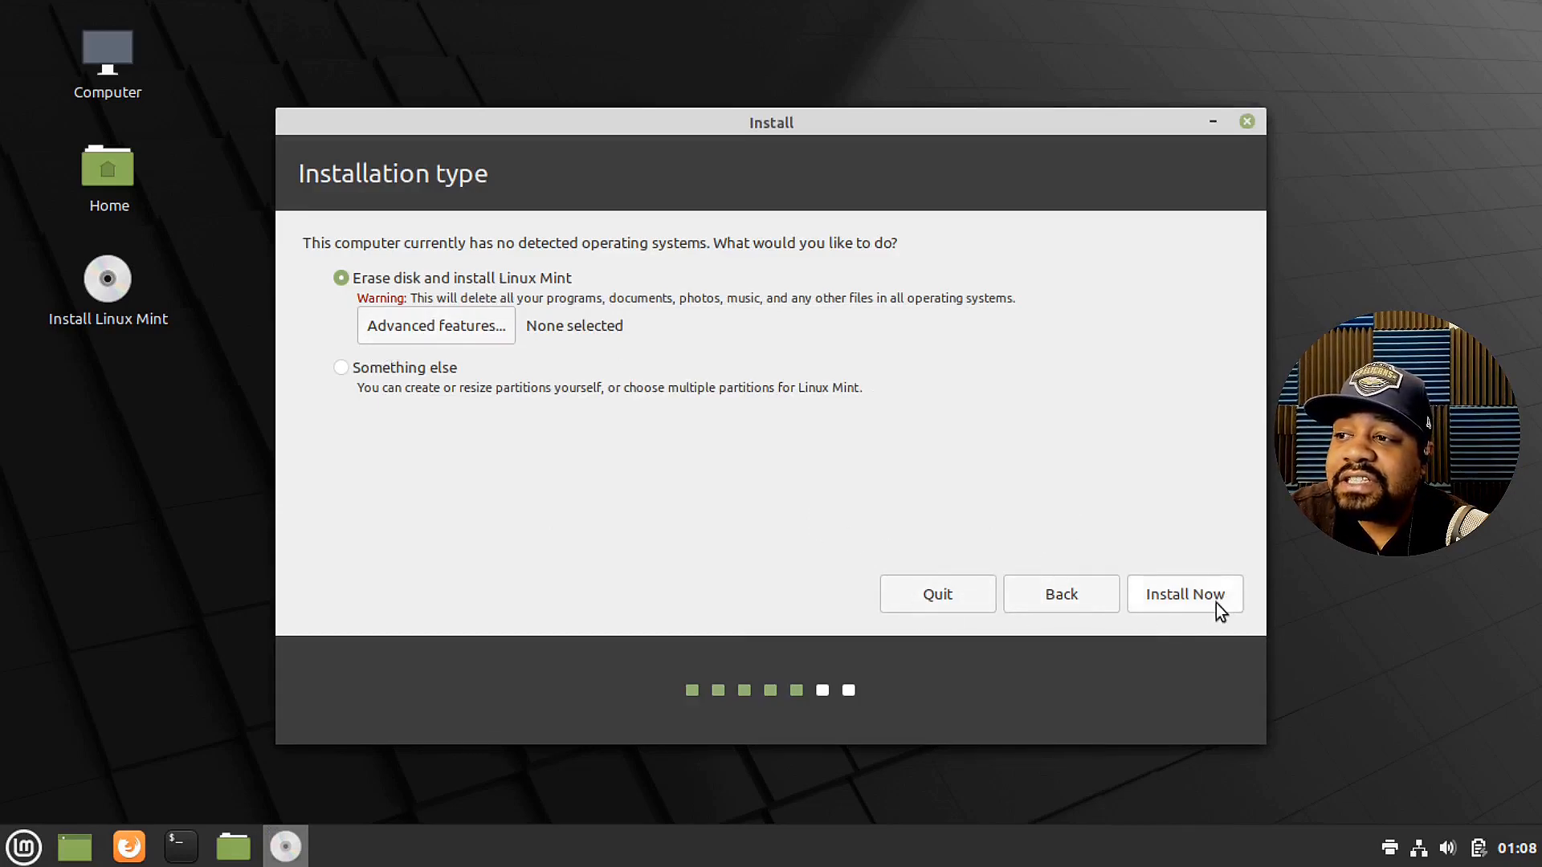
pyautogui.moveTo(1189, 605)
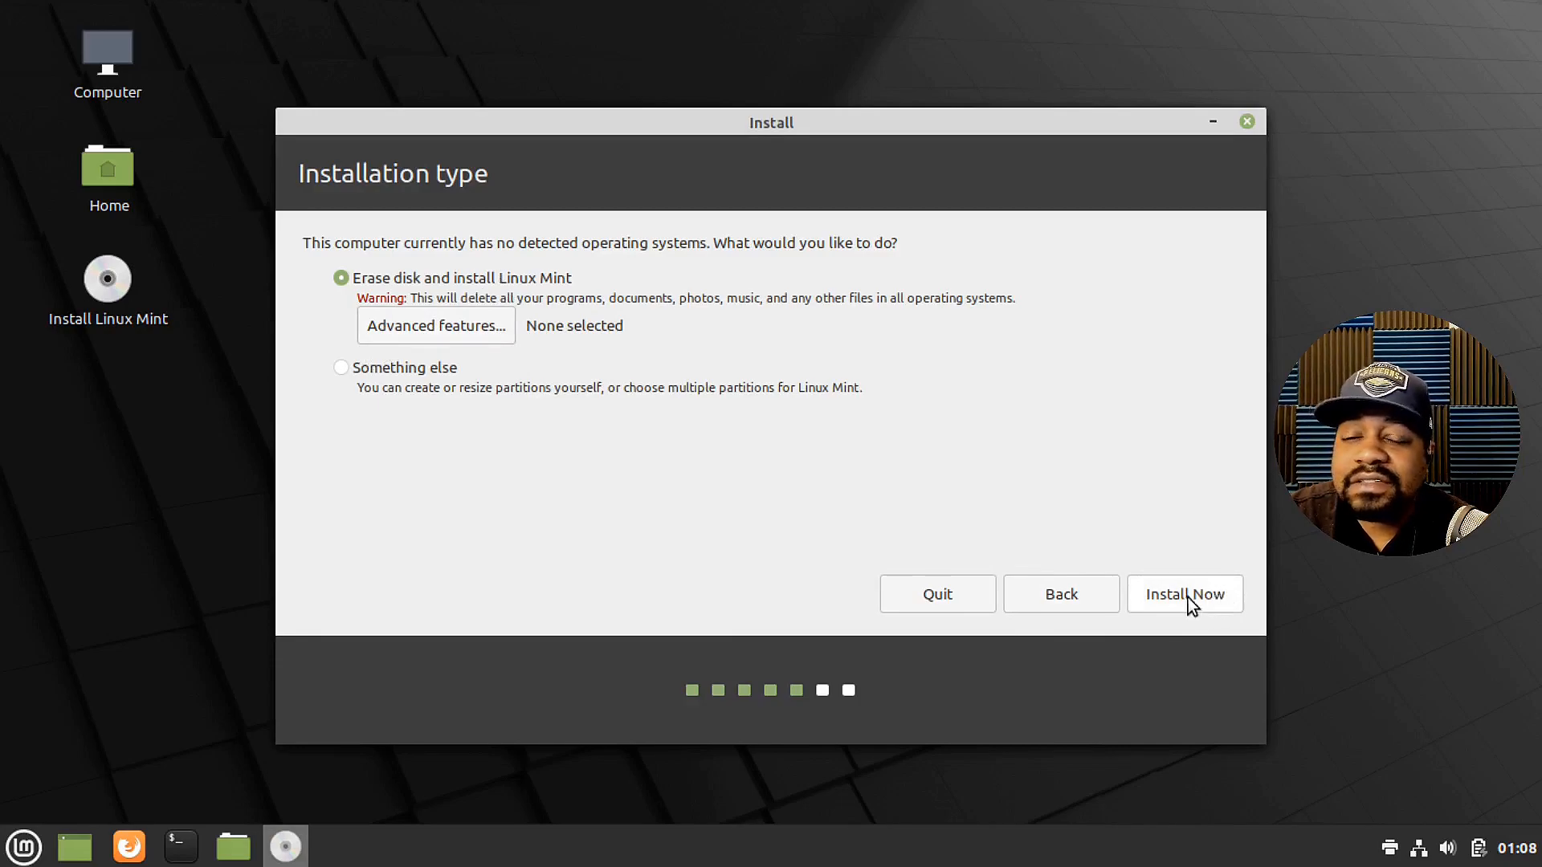
# Start Install Now with erase-disk layout and confirm writing changes to disk
pyautogui.click(1184, 594)
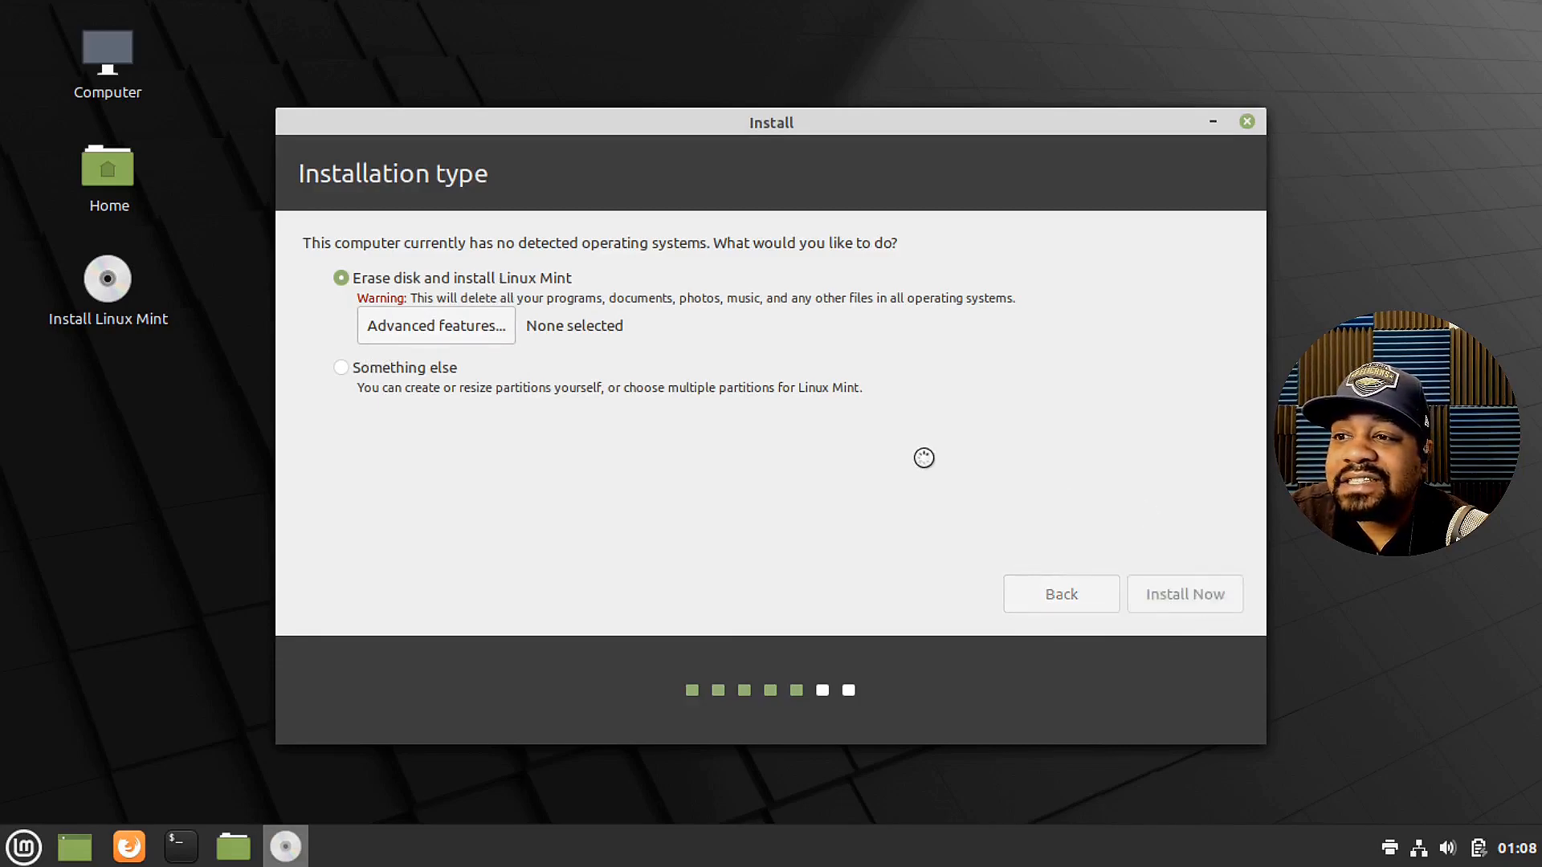
pyautogui.click(1184, 593)
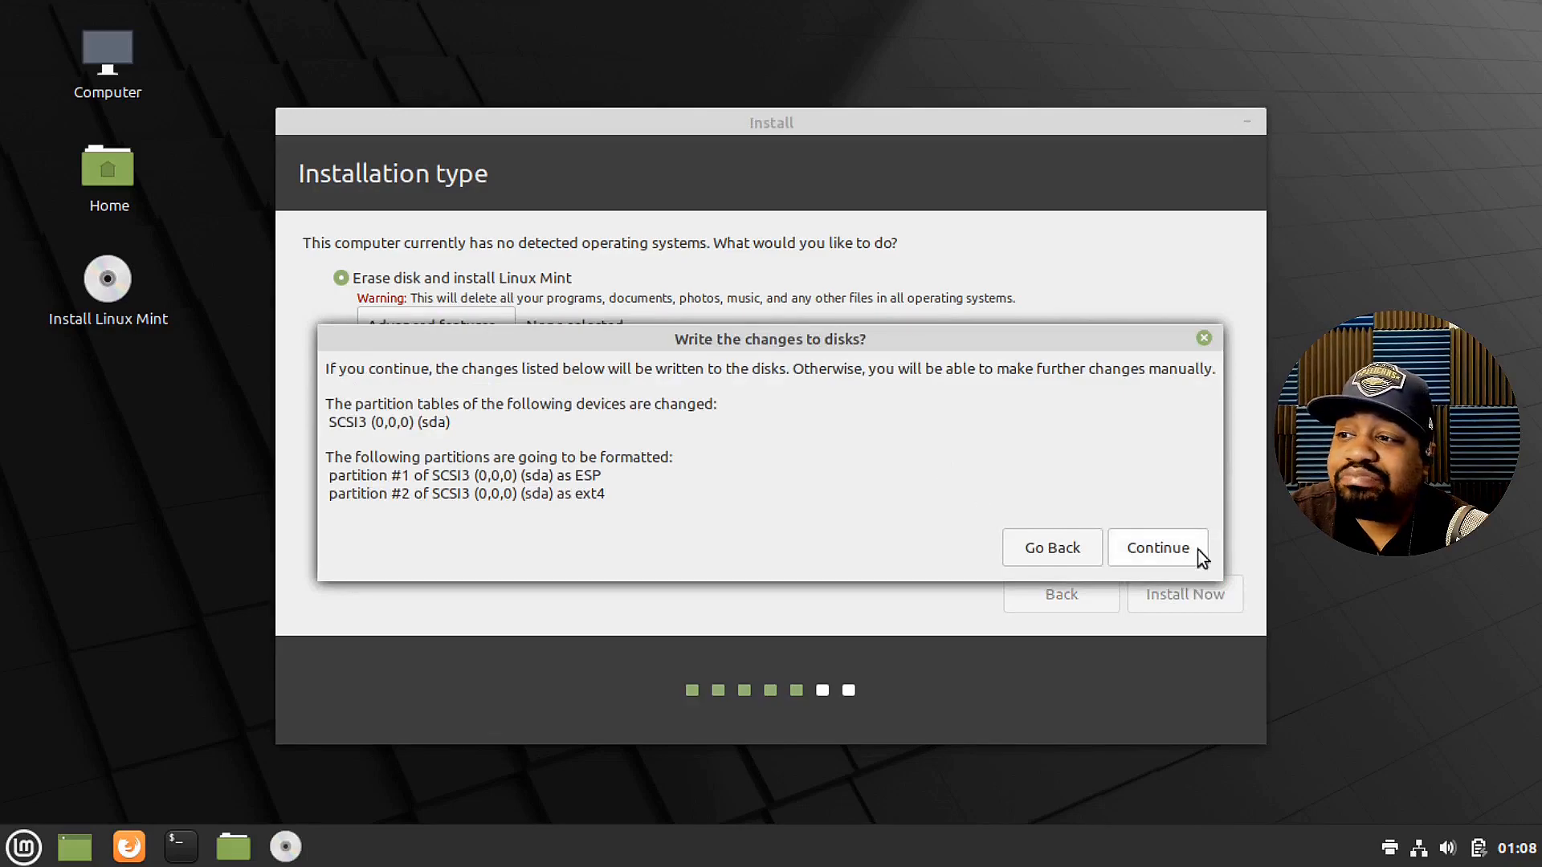
pyautogui.click(1158, 547)
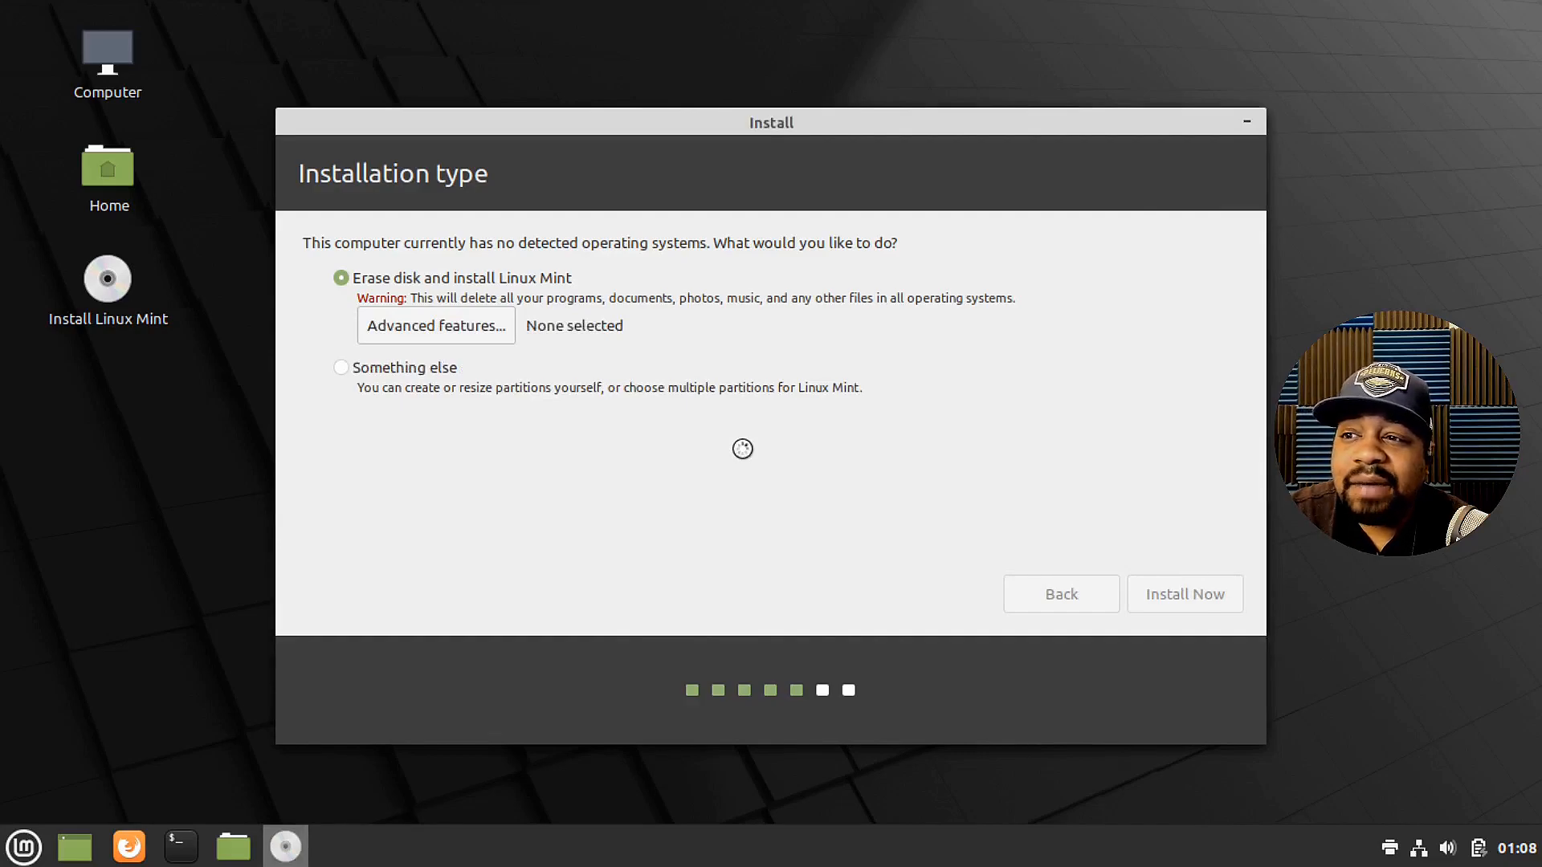
# Accept Los Angeles as the location and time zone and continue
pyautogui.click(1183, 593)
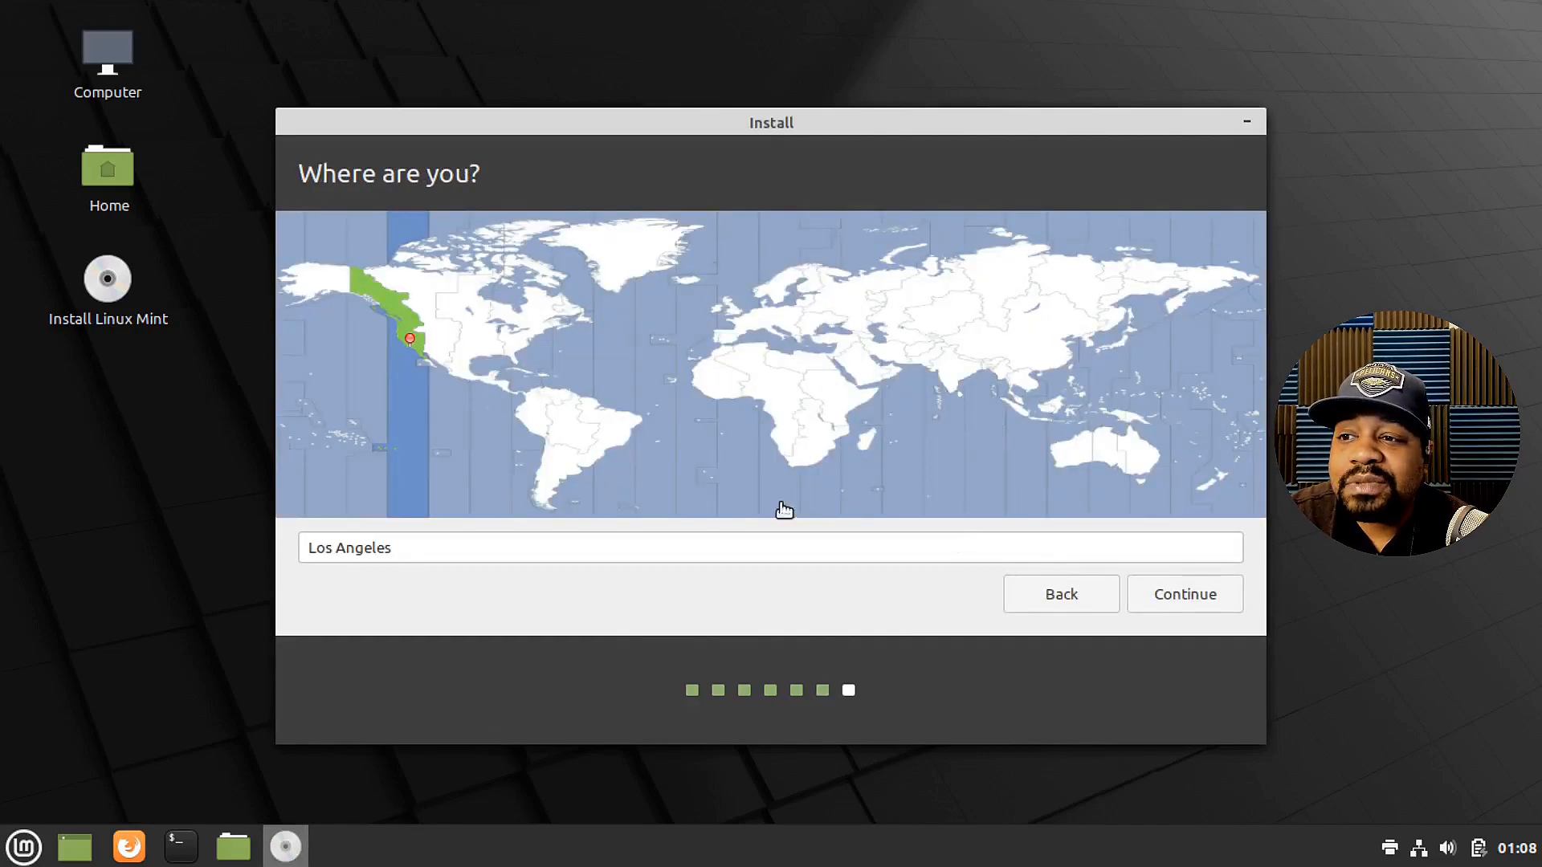
pyautogui.moveTo(1184, 594)
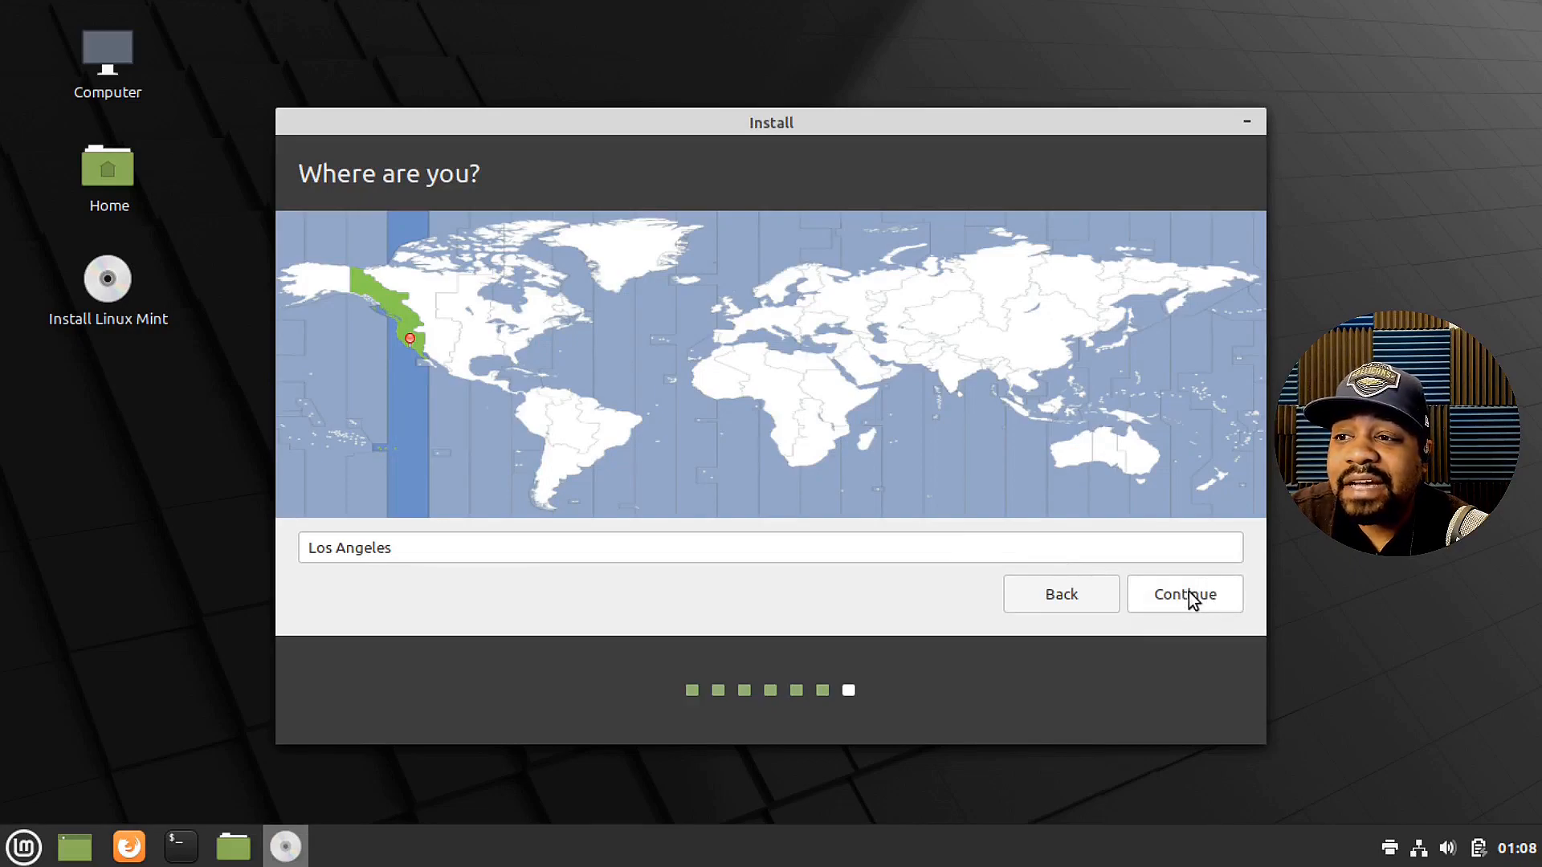
pyautogui.click(1184, 594)
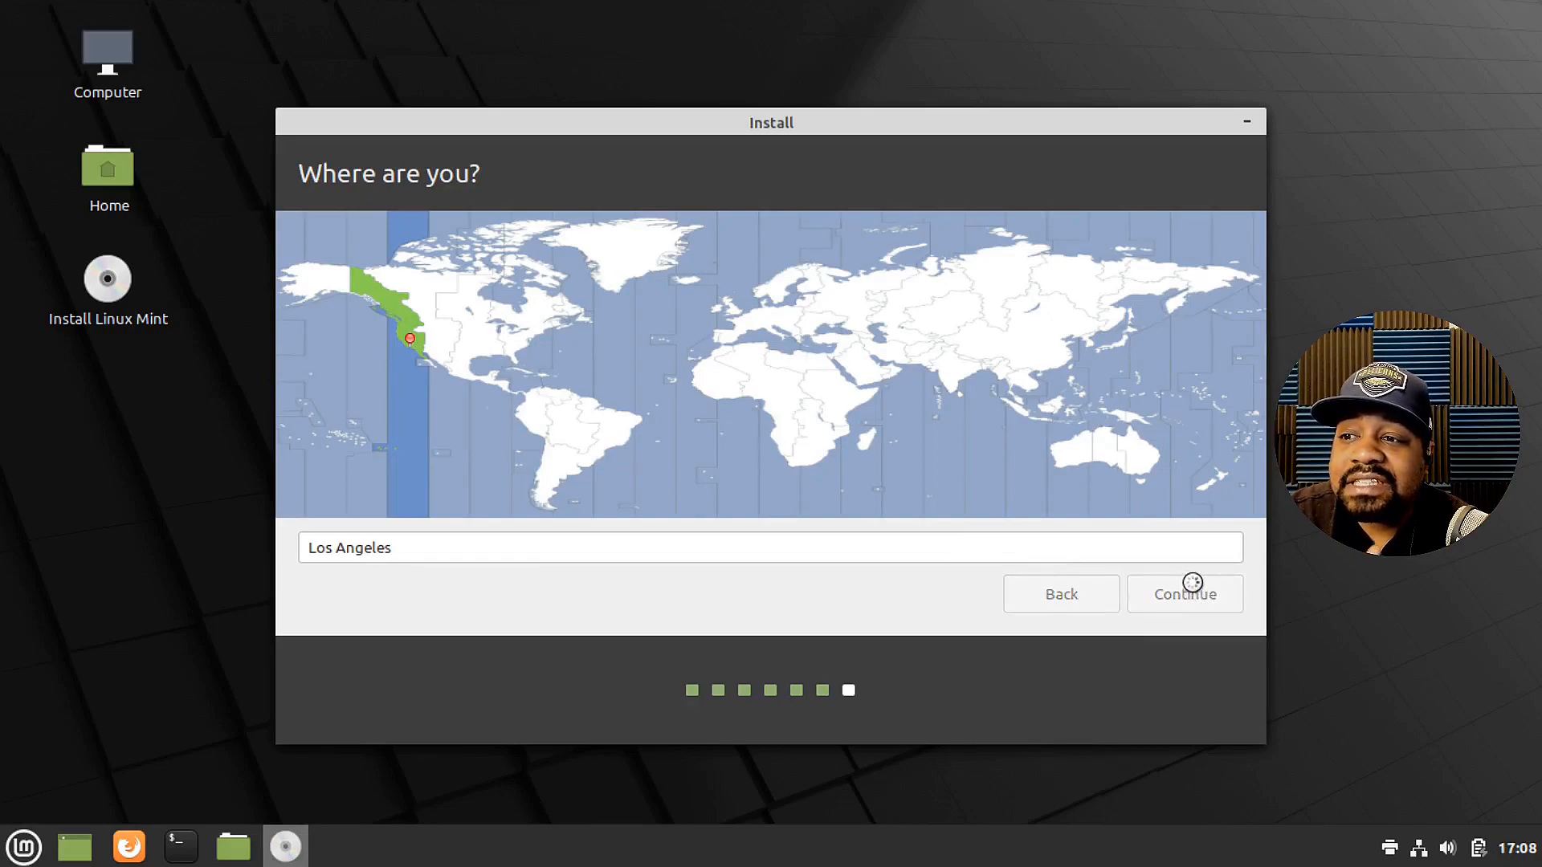
# Enter the name 'josh' and set the computer name to 'mint20'
pyautogui.click(1183, 594)
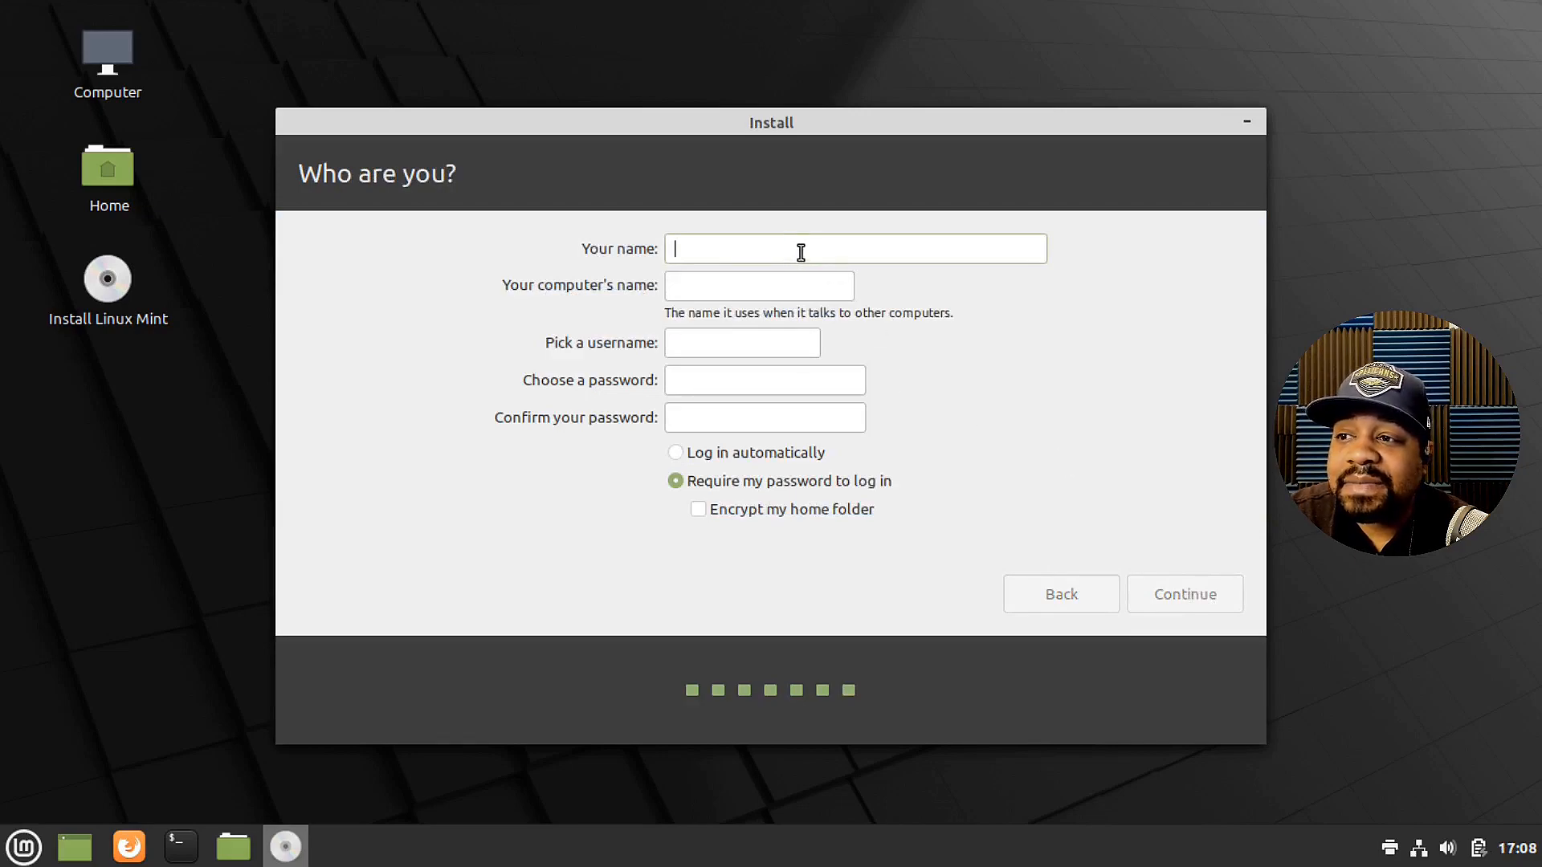
pyautogui.write('josh')
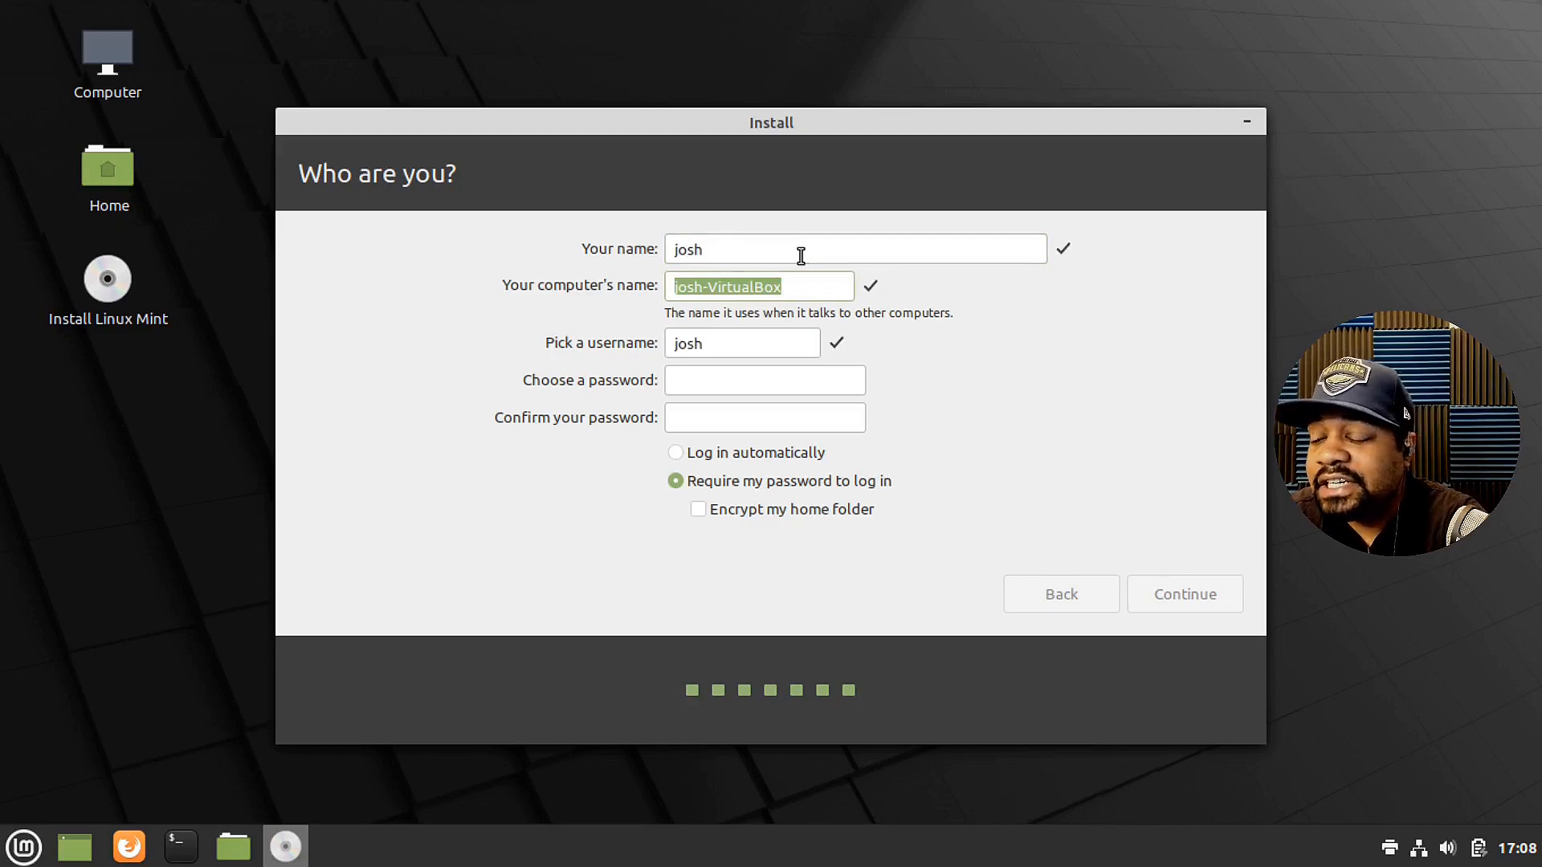
pyautogui.write('mint2')
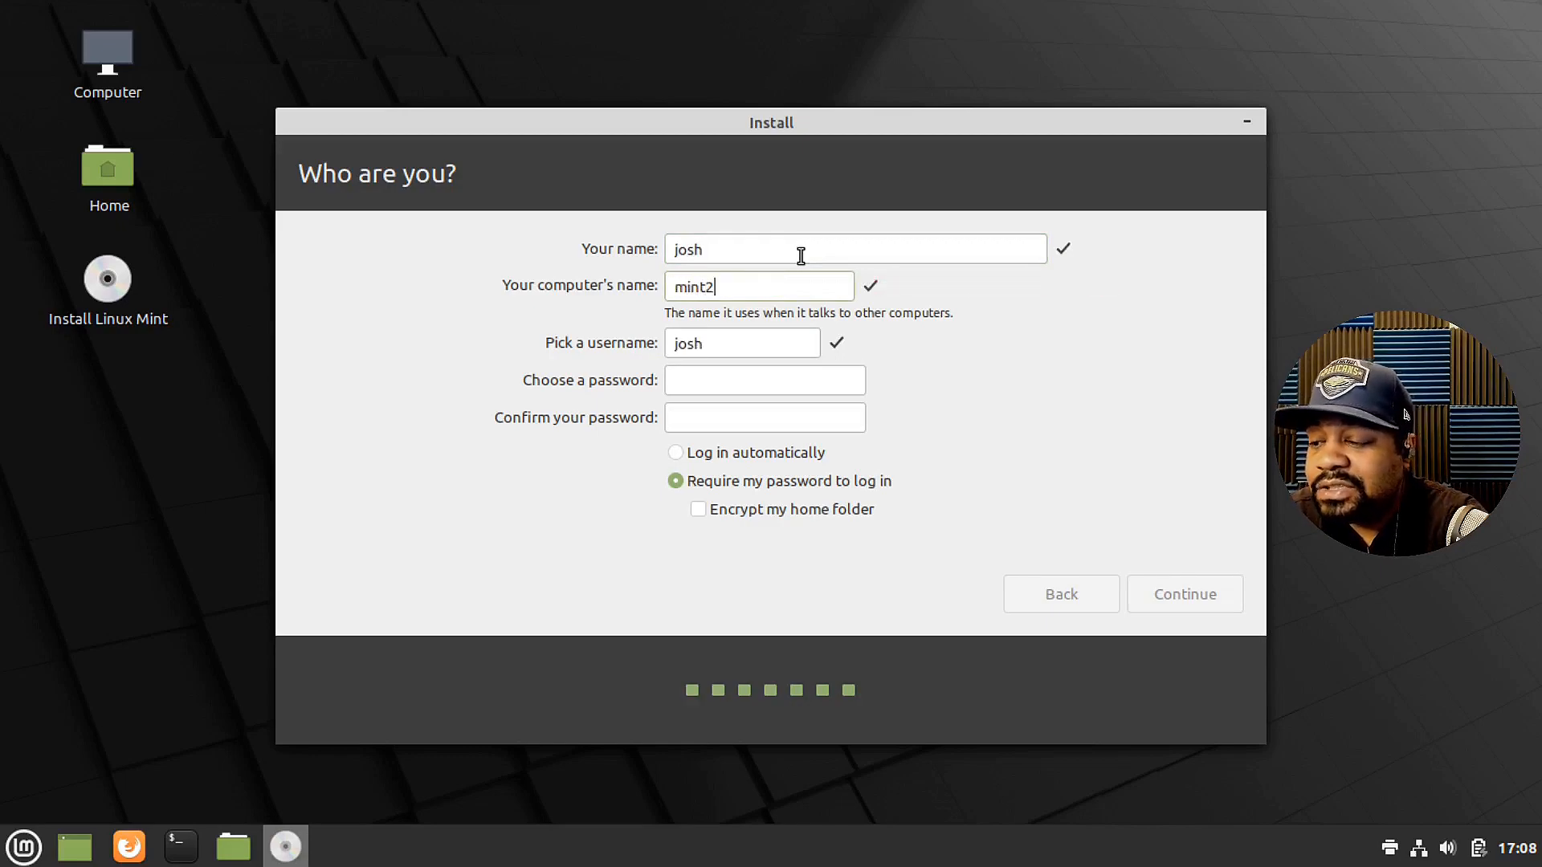
pyautogui.write('0')
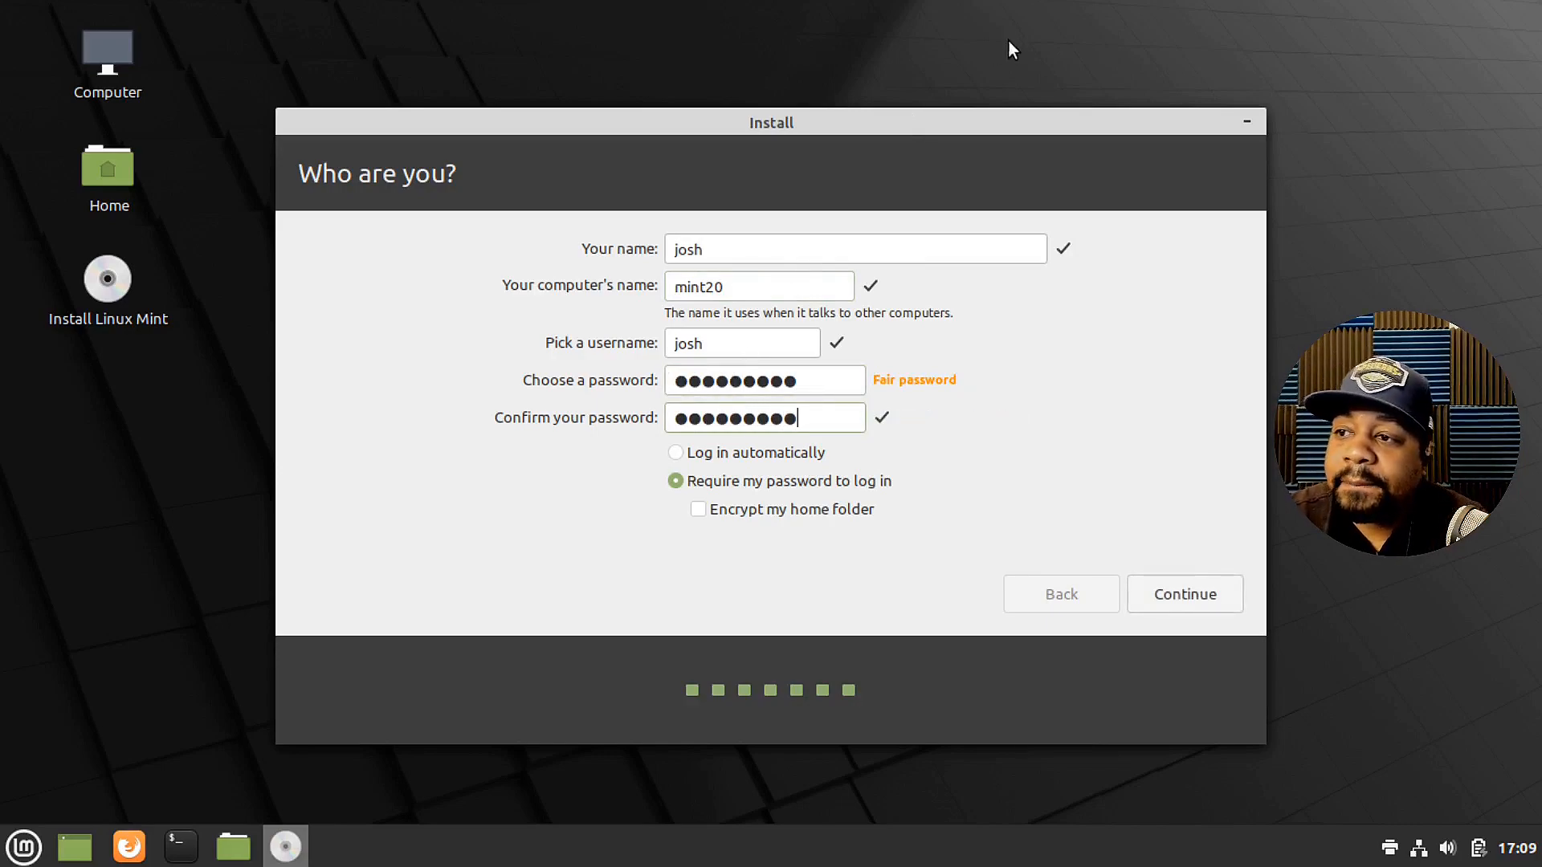
pyautogui.moveTo(973, 493)
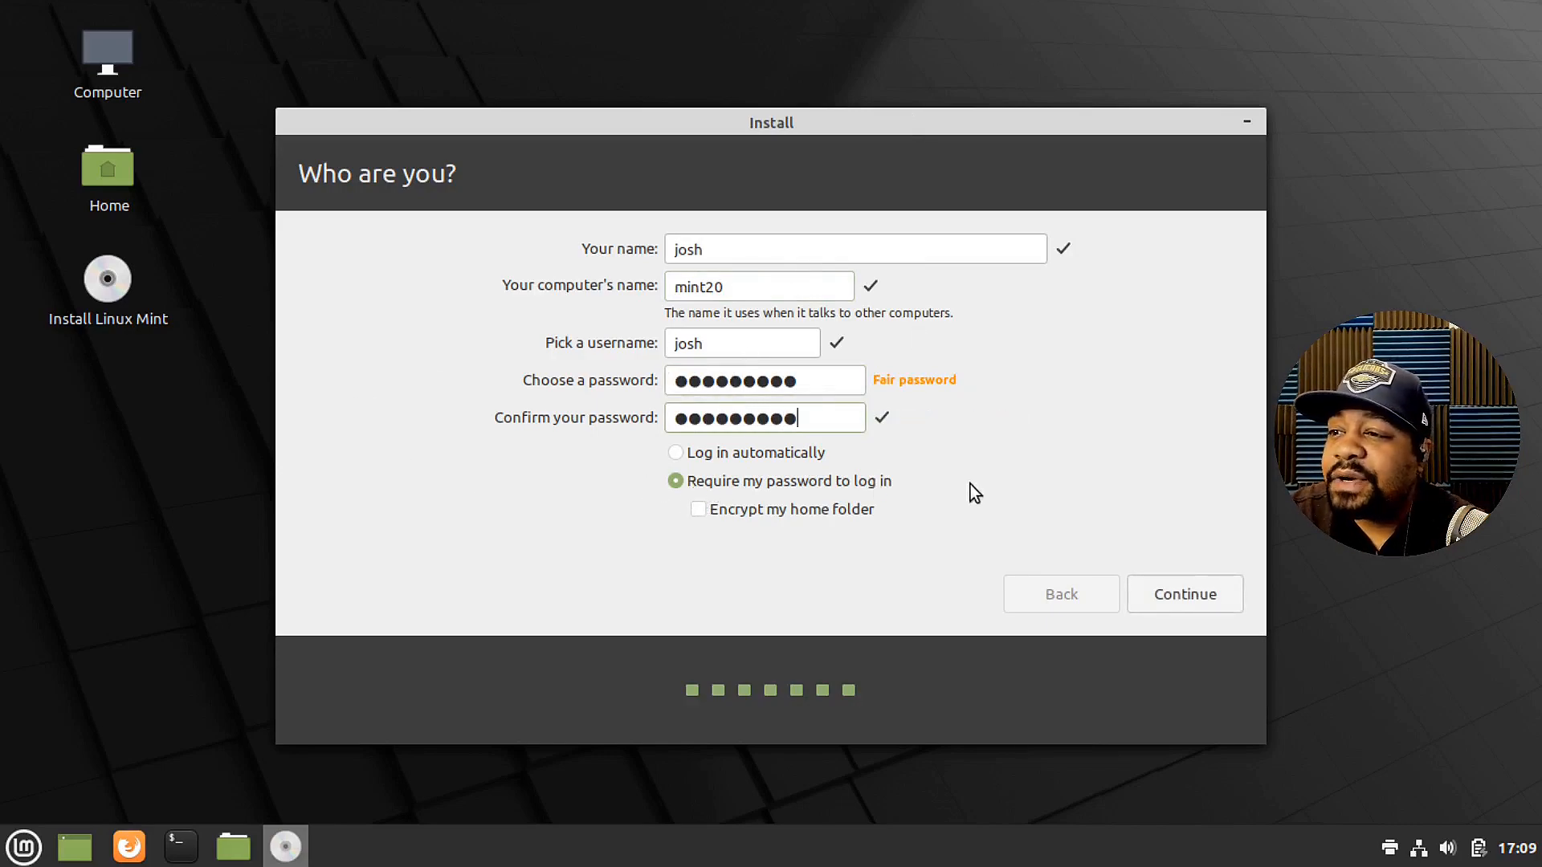
pyautogui.moveTo(806, 496)
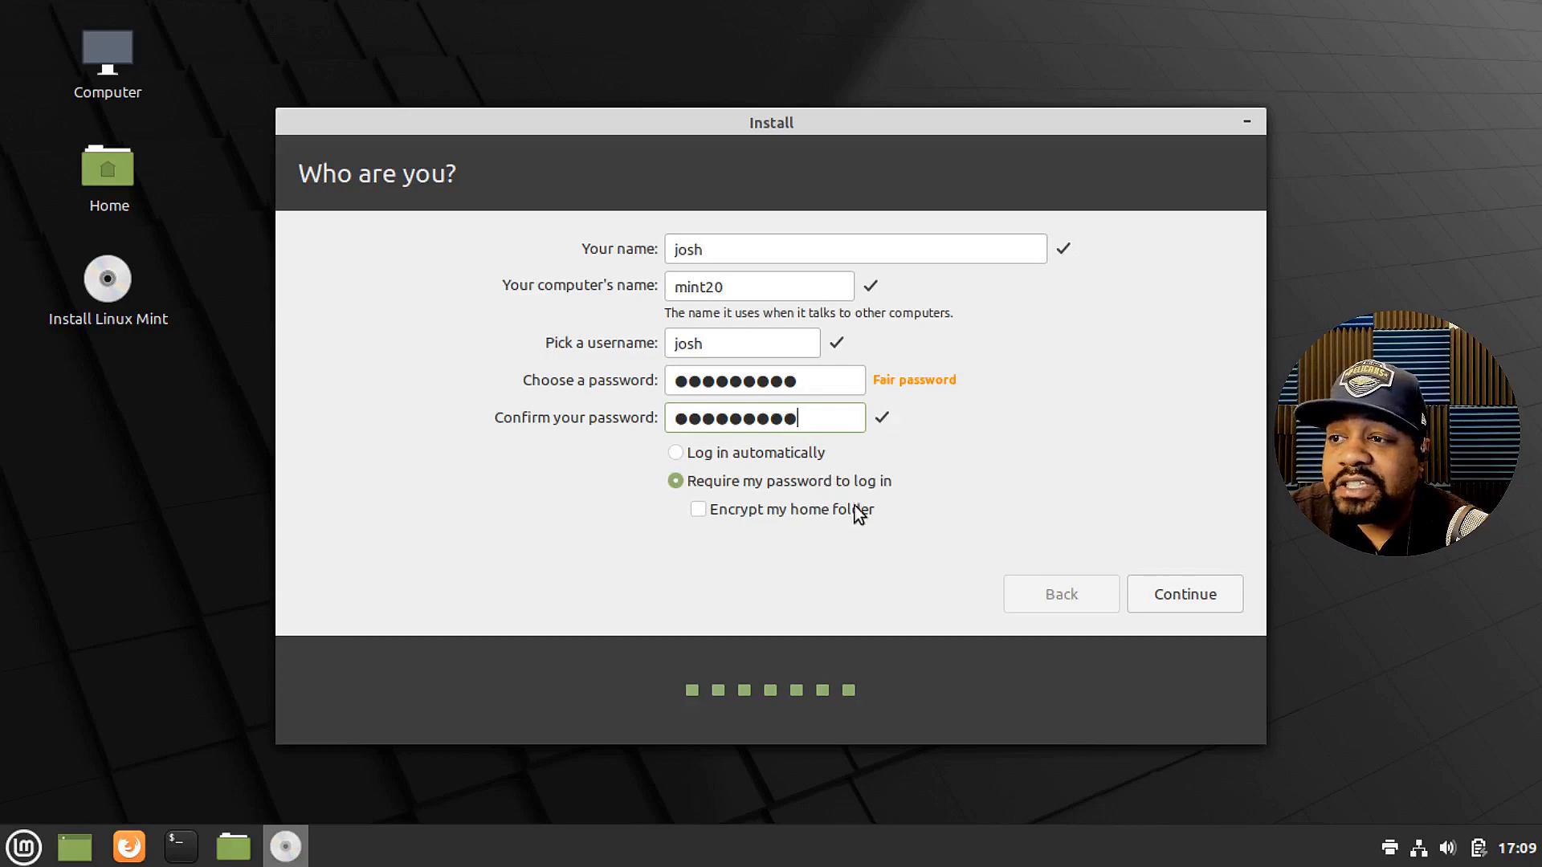
pyautogui.moveTo(1081, 491)
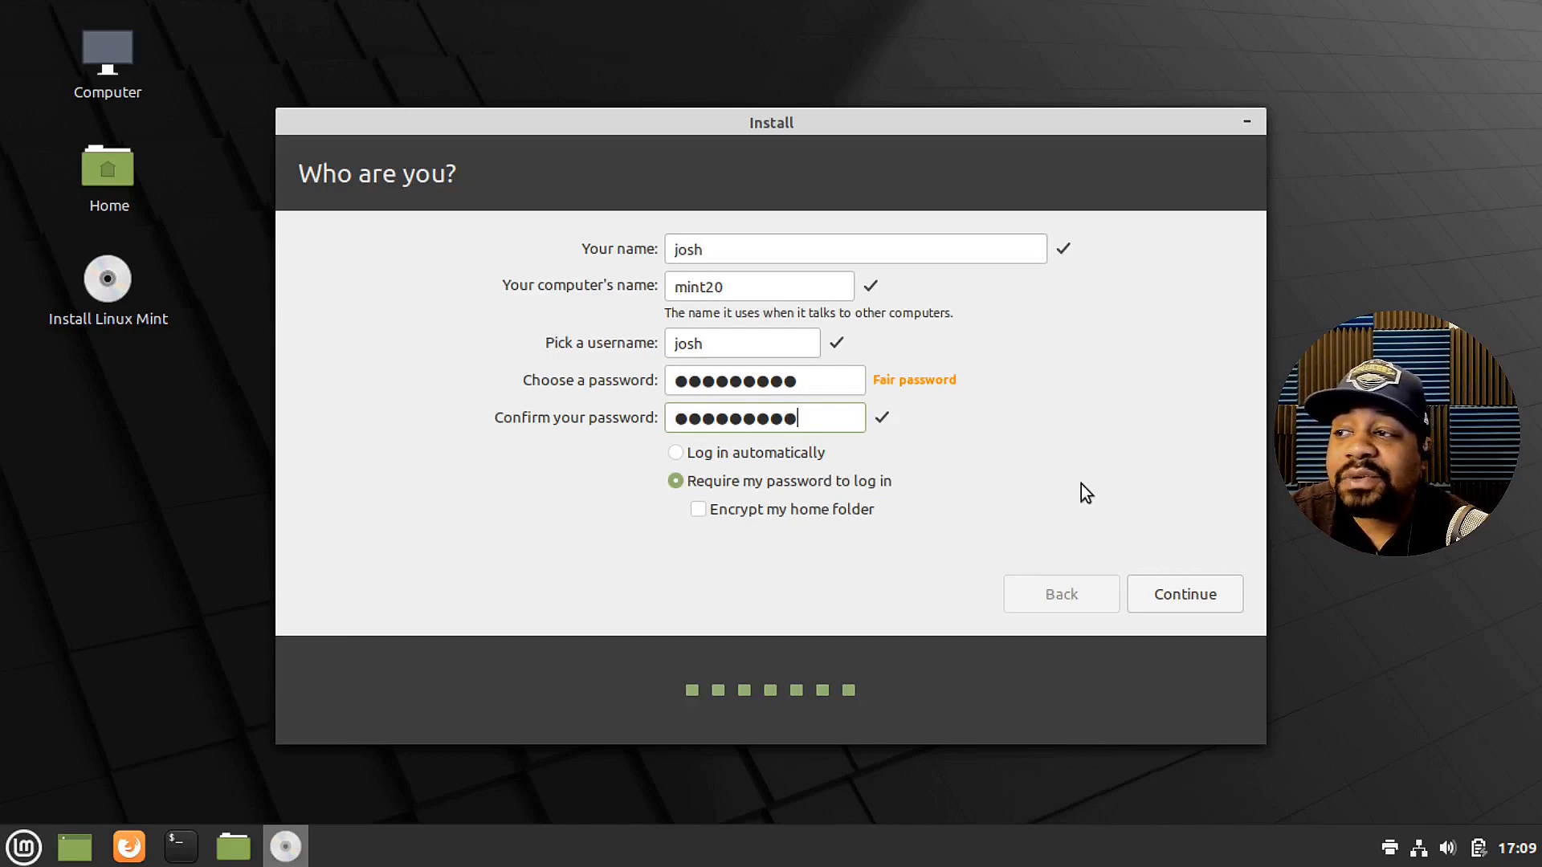
pyautogui.moveTo(1100, 513)
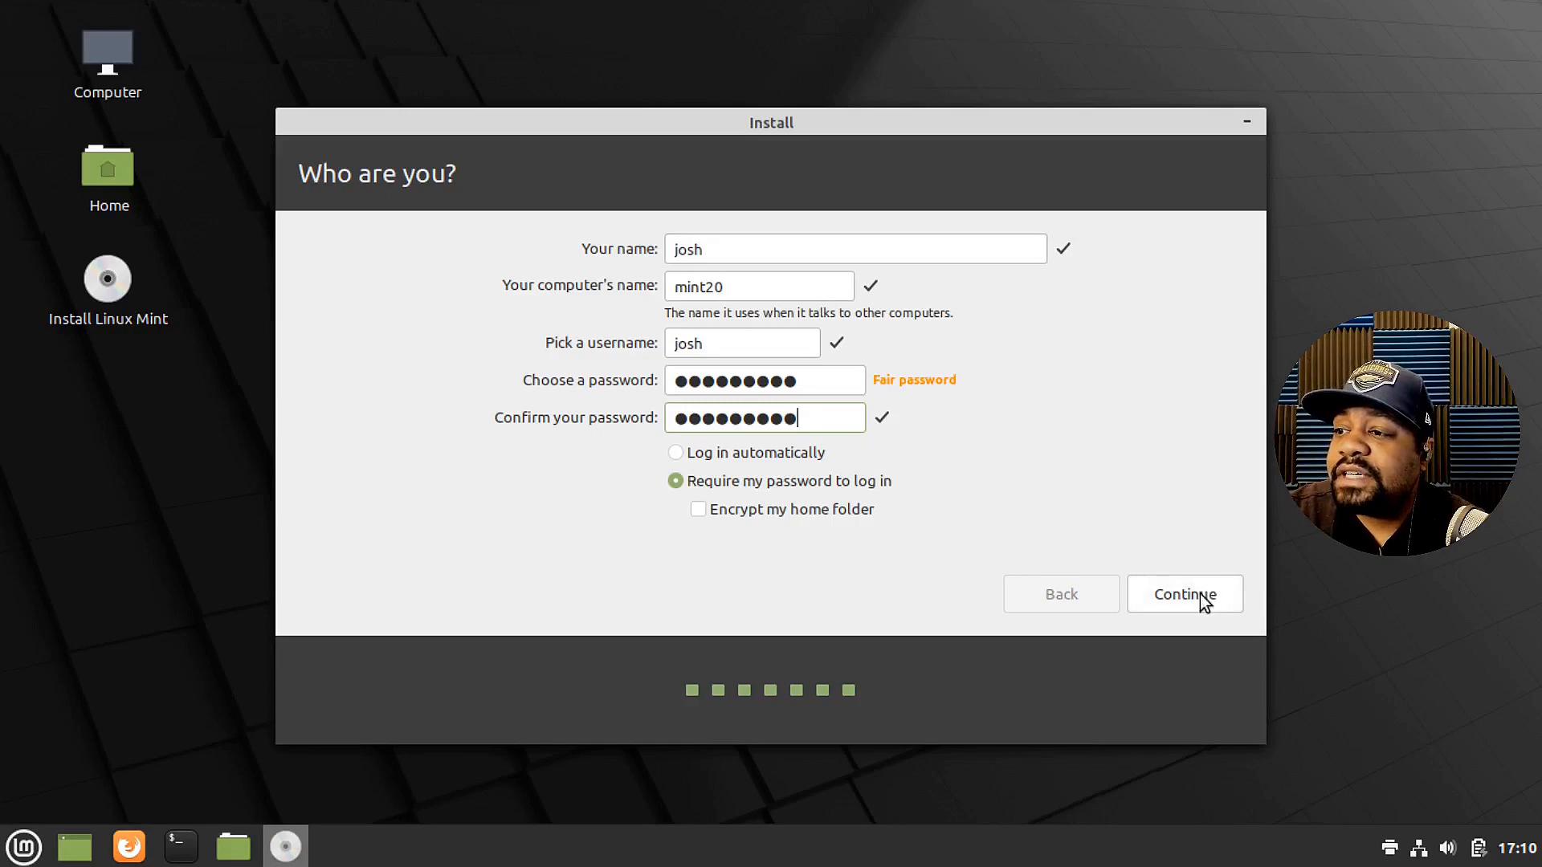
# Submit the account details and let the installation copy files behind the slideshow
pyautogui.click(1184, 594)
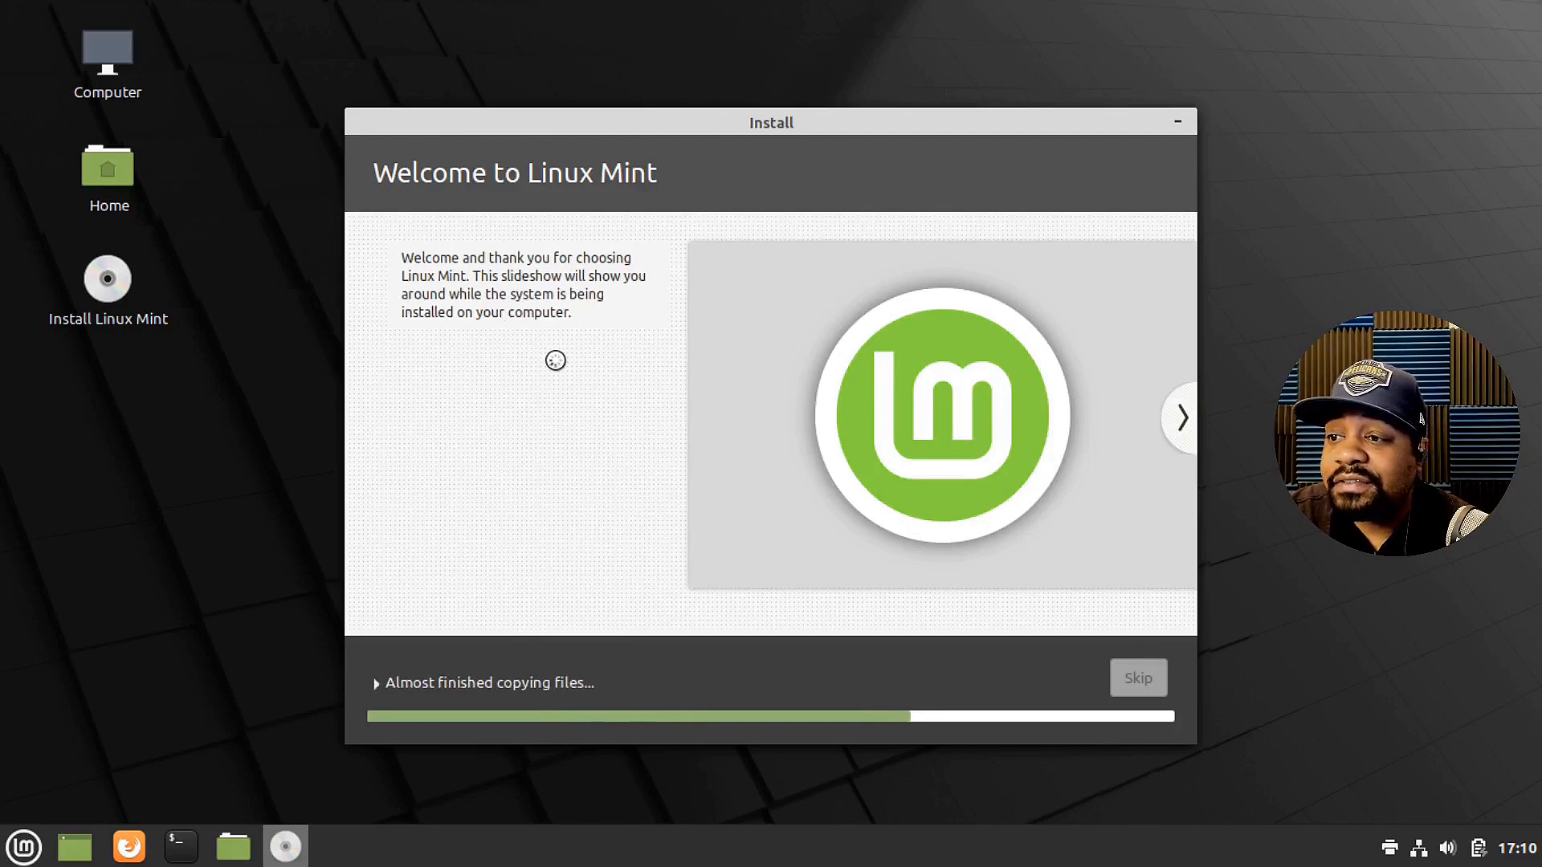
pyautogui.moveTo(732, 629)
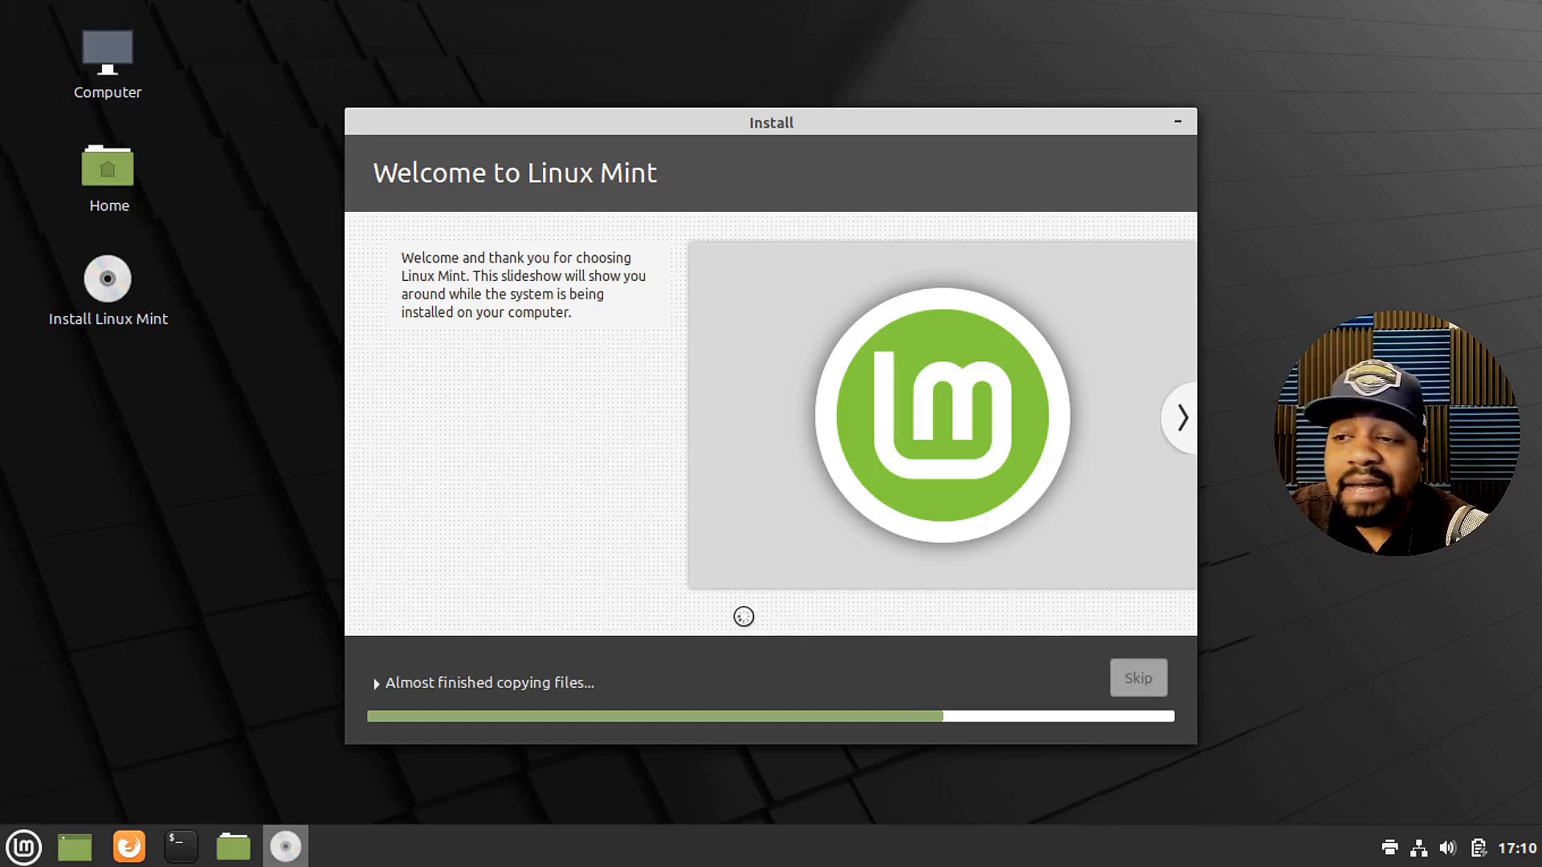
pyautogui.moveTo(1079, 427)
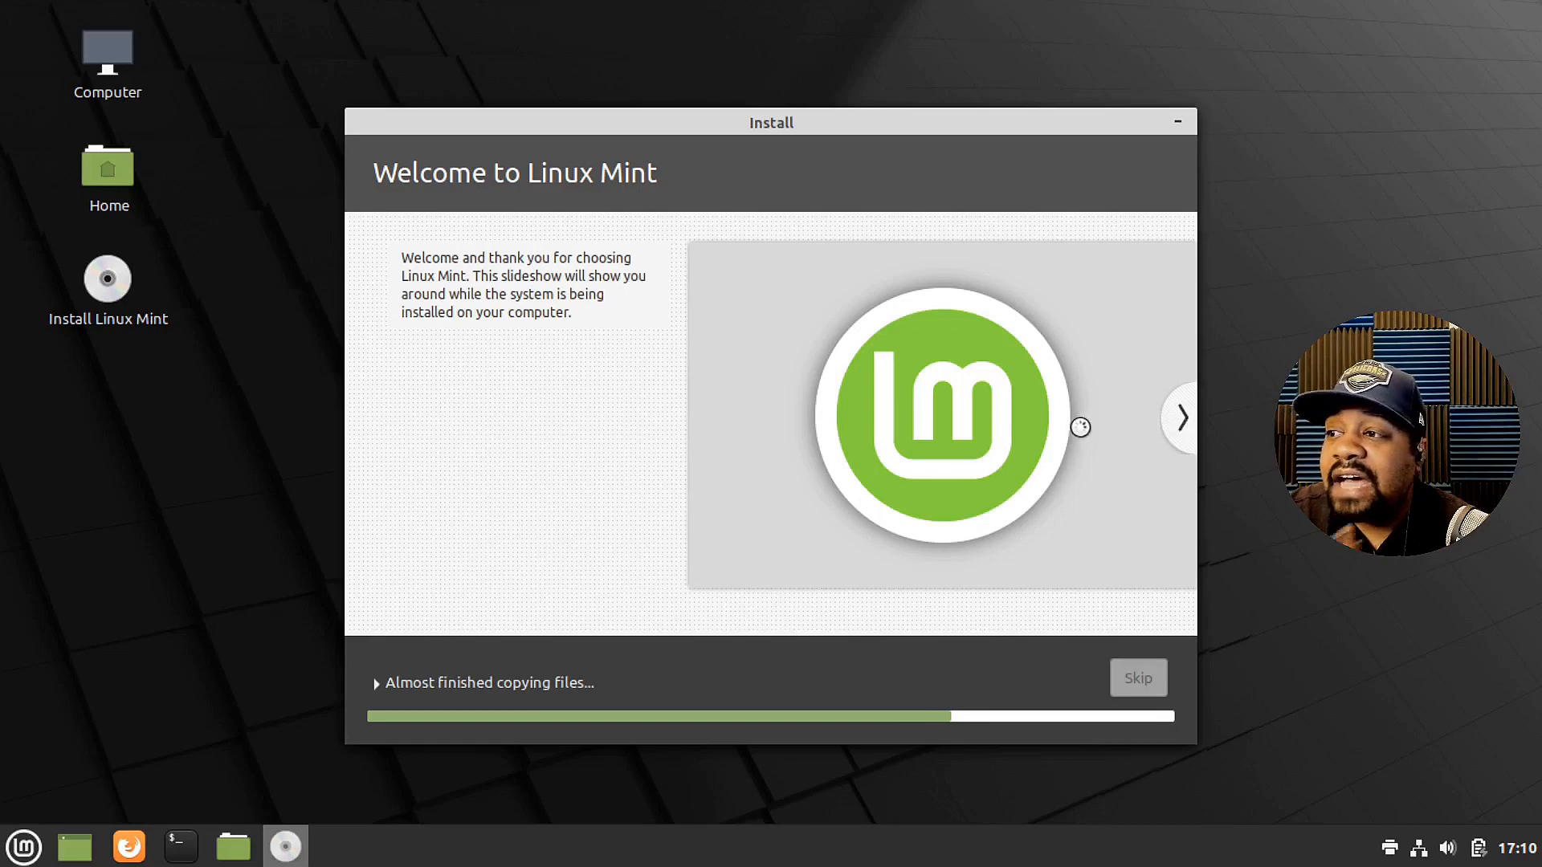
pyautogui.moveTo(925, 430)
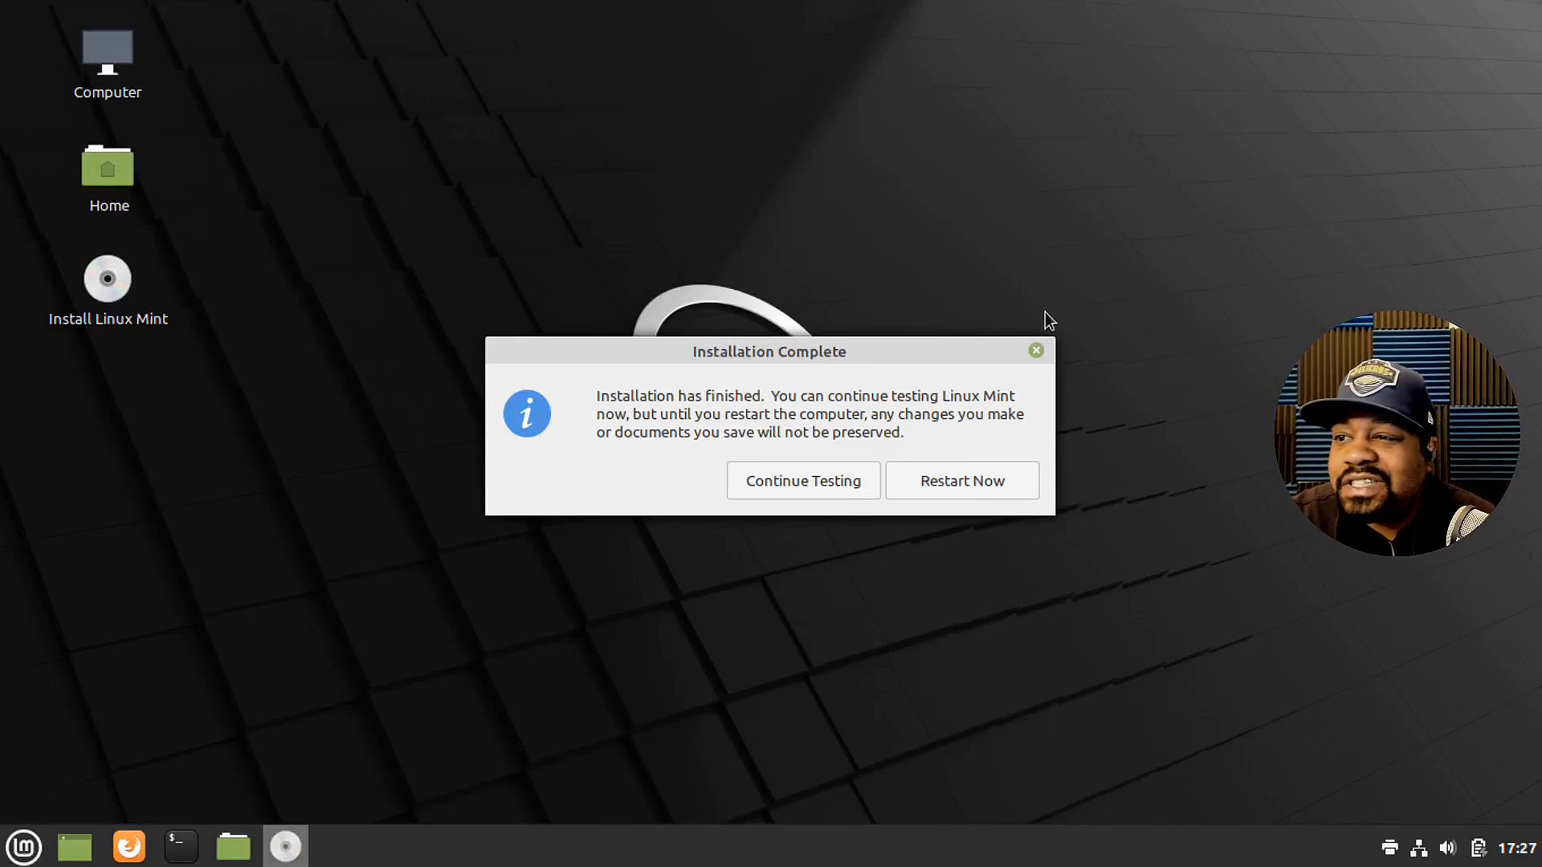
pyautogui.moveTo(884, 353)
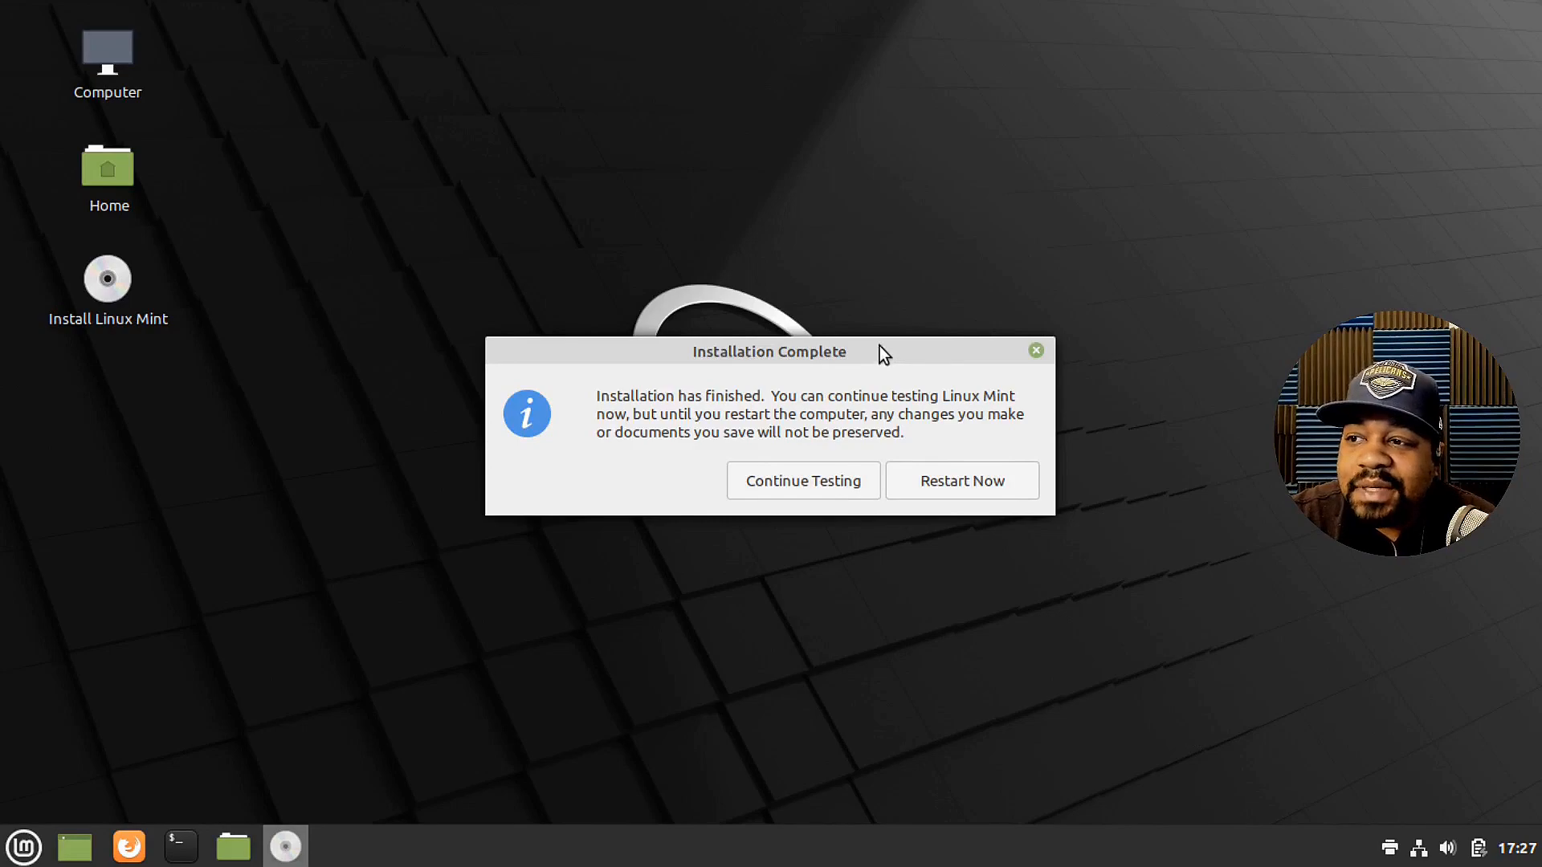
pyautogui.moveTo(960, 480)
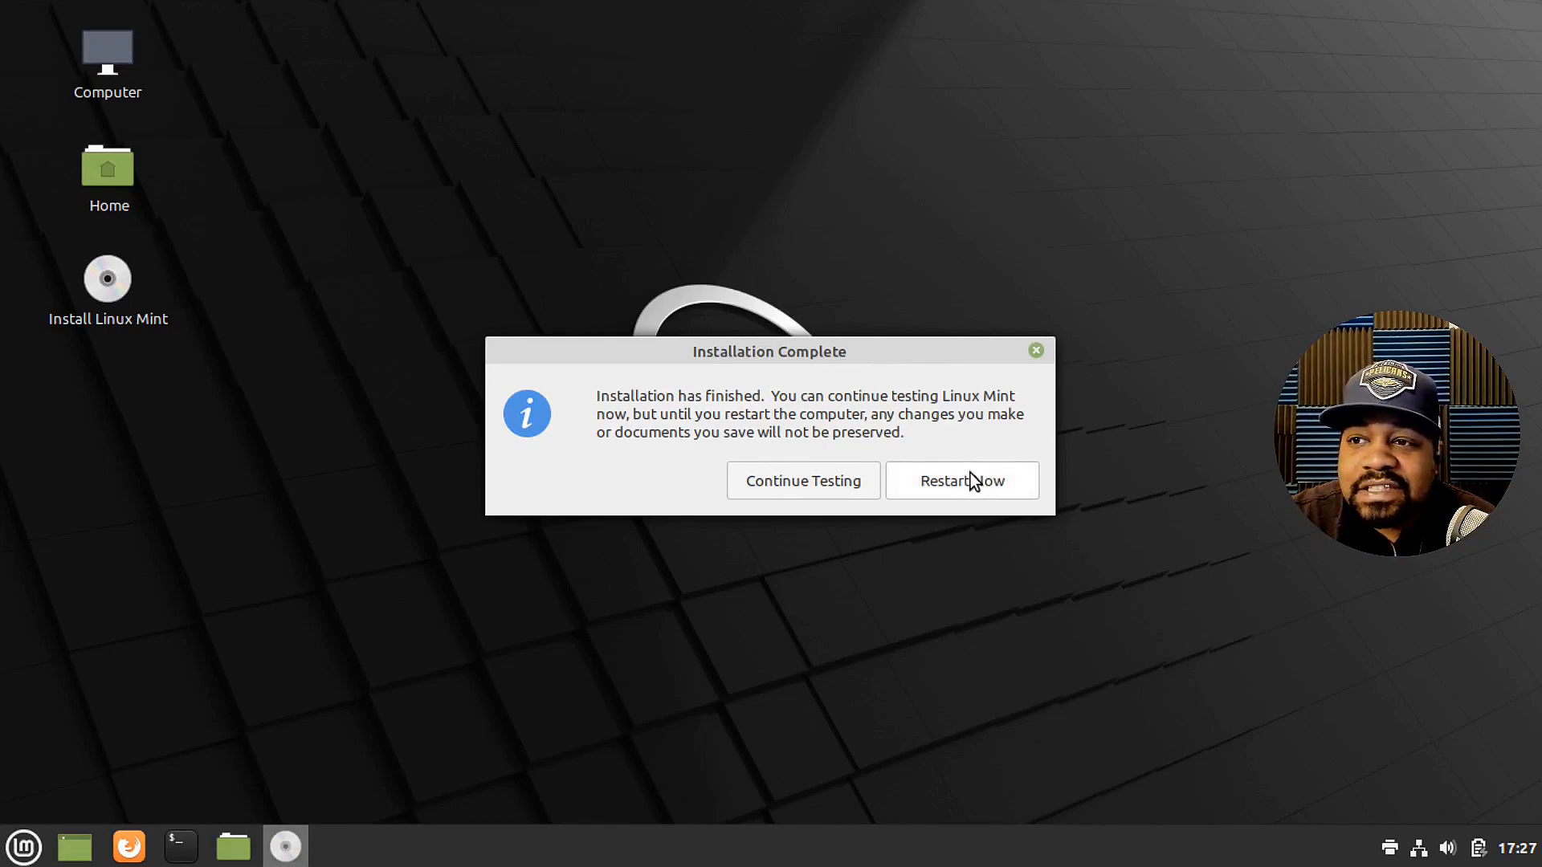
pyautogui.moveTo(964, 491)
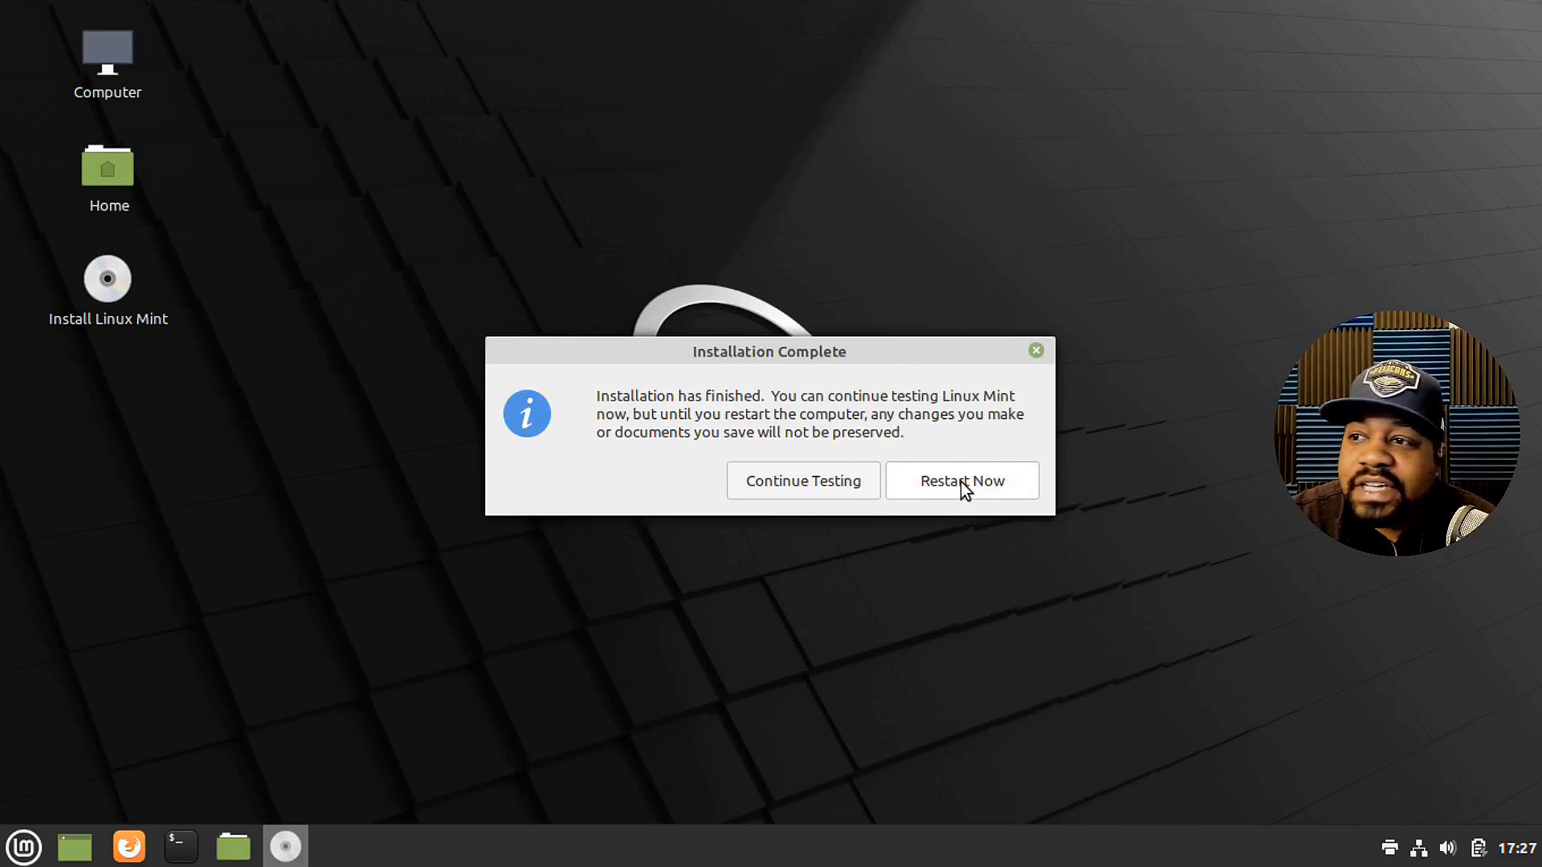
# Restart the computer from the Installation Complete dialog into the installed system
pyautogui.click(961, 480)
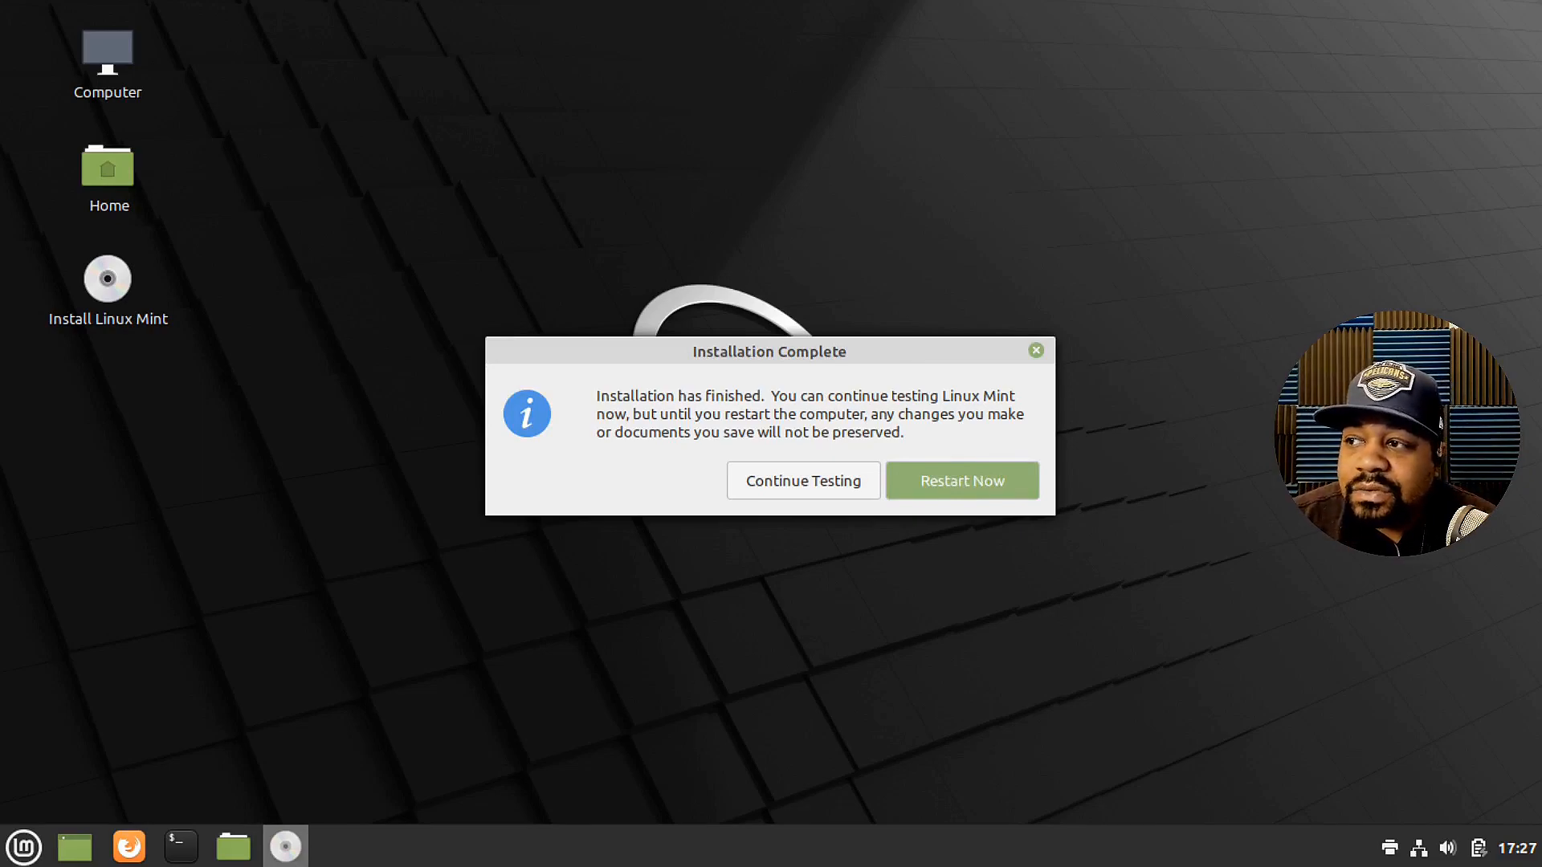
pyautogui.click(960, 481)
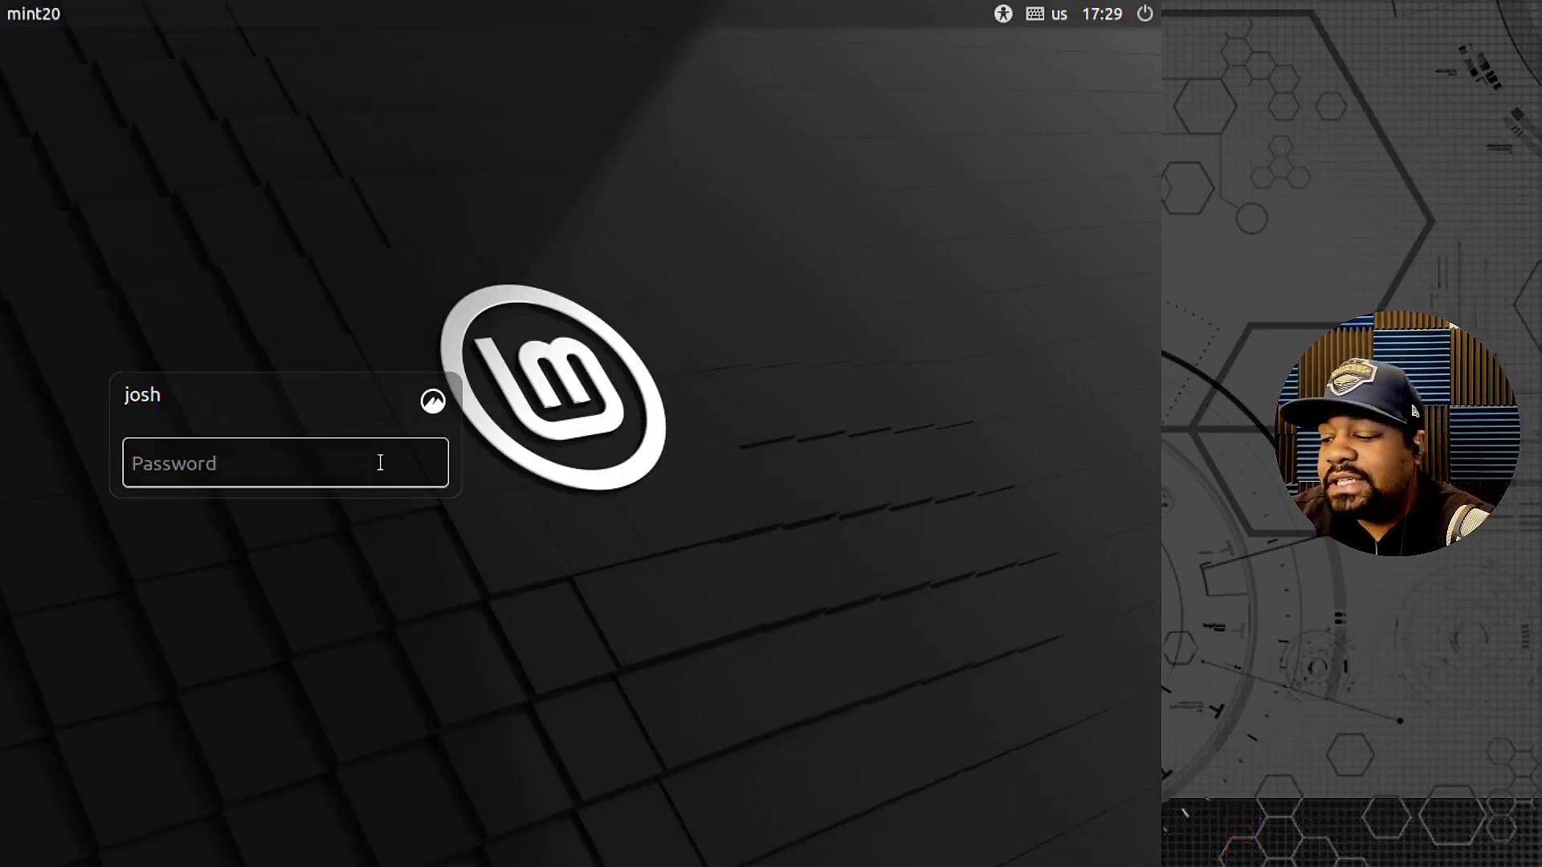
# Sign in as josh with the account password at the login screen
pyautogui.write('password')
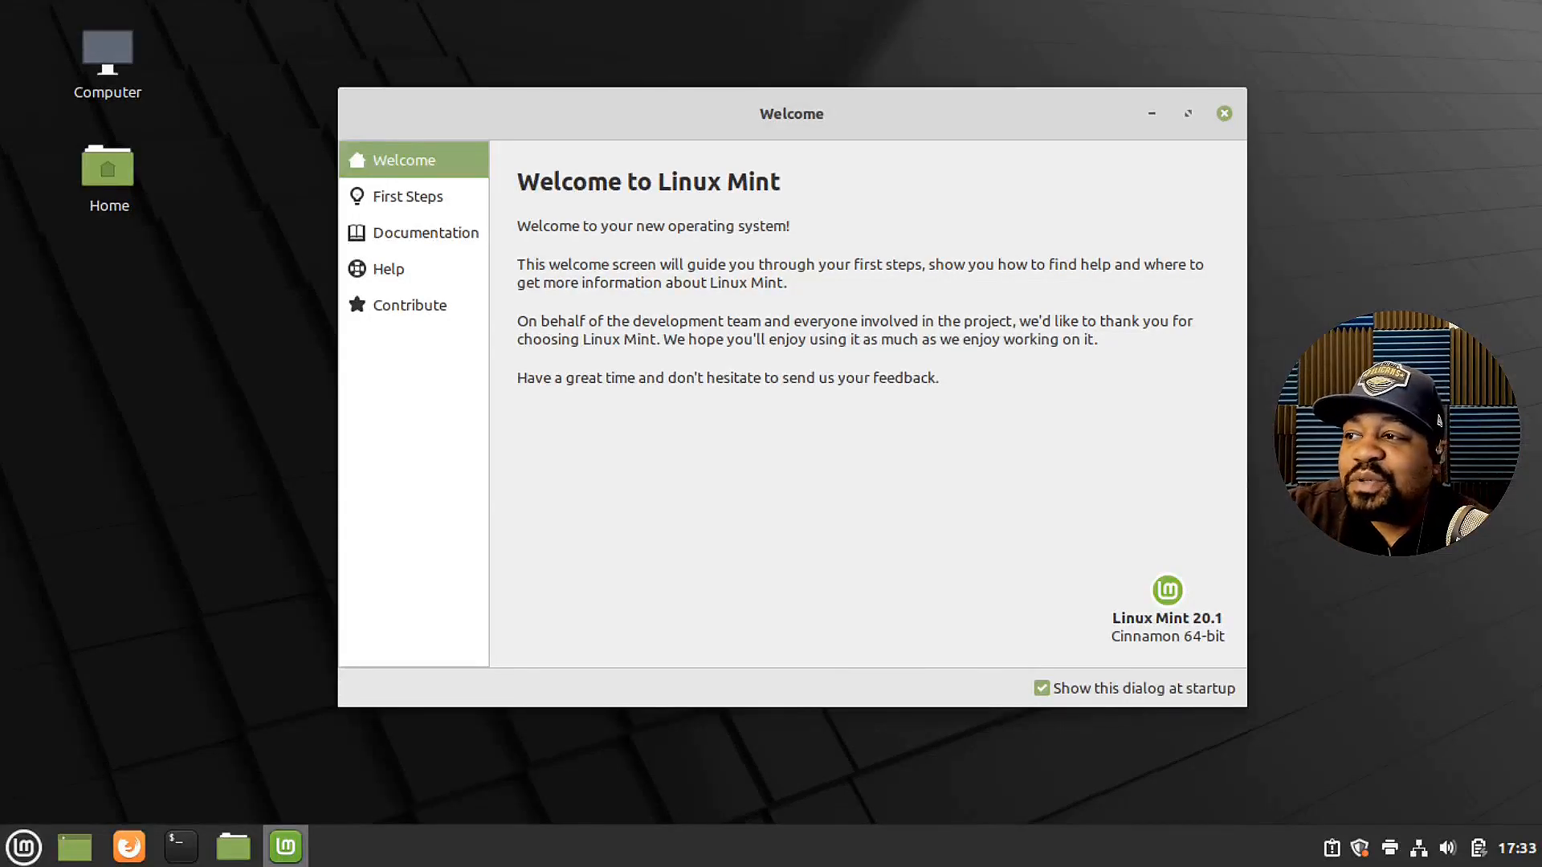
pyautogui.moveTo(824, 469)
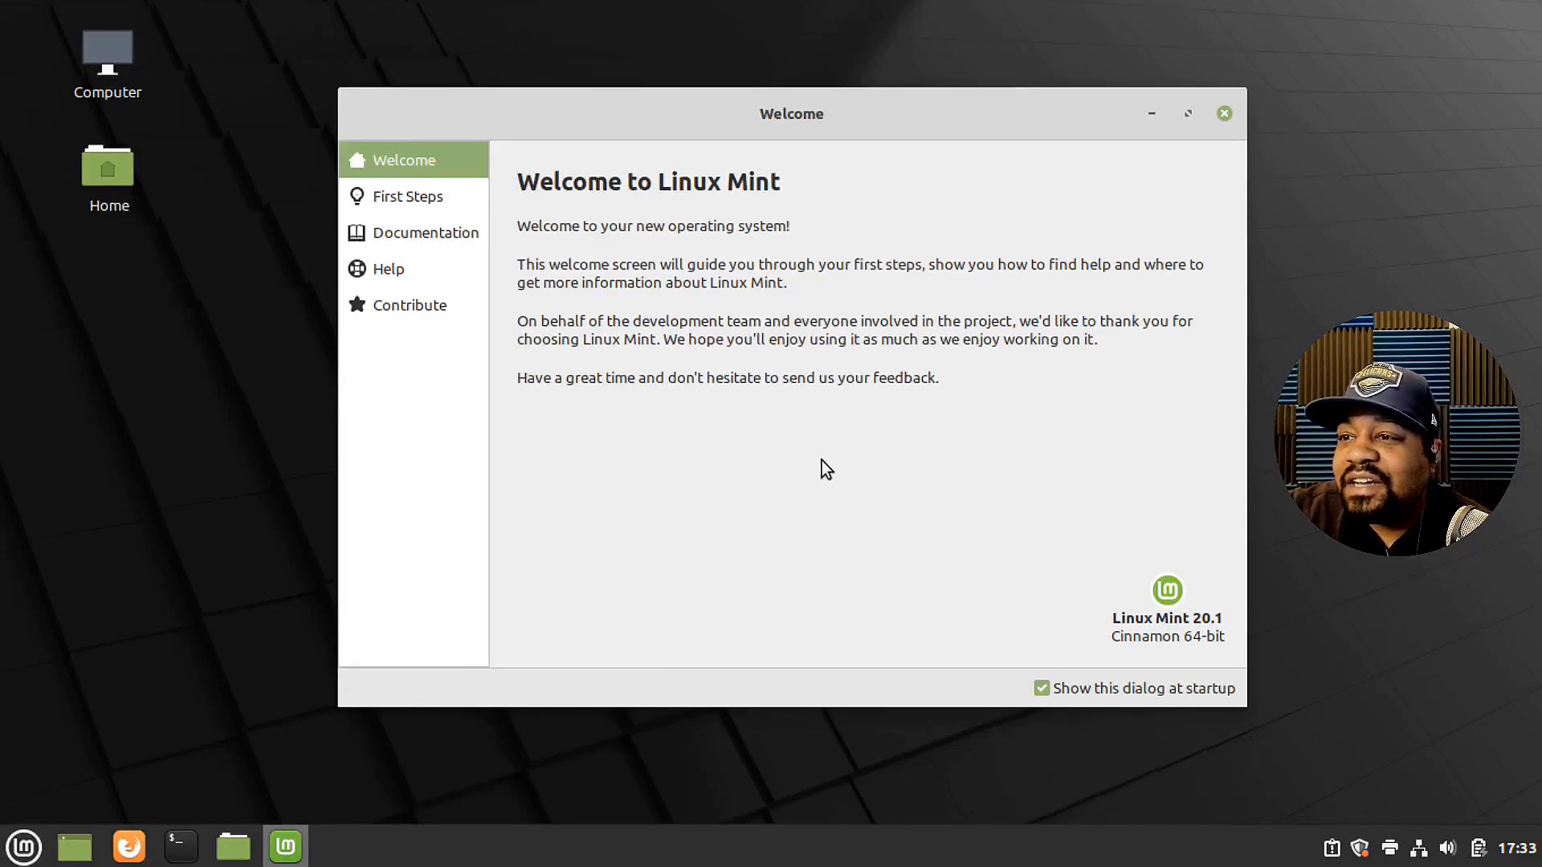
pyautogui.moveTo(796, 462)
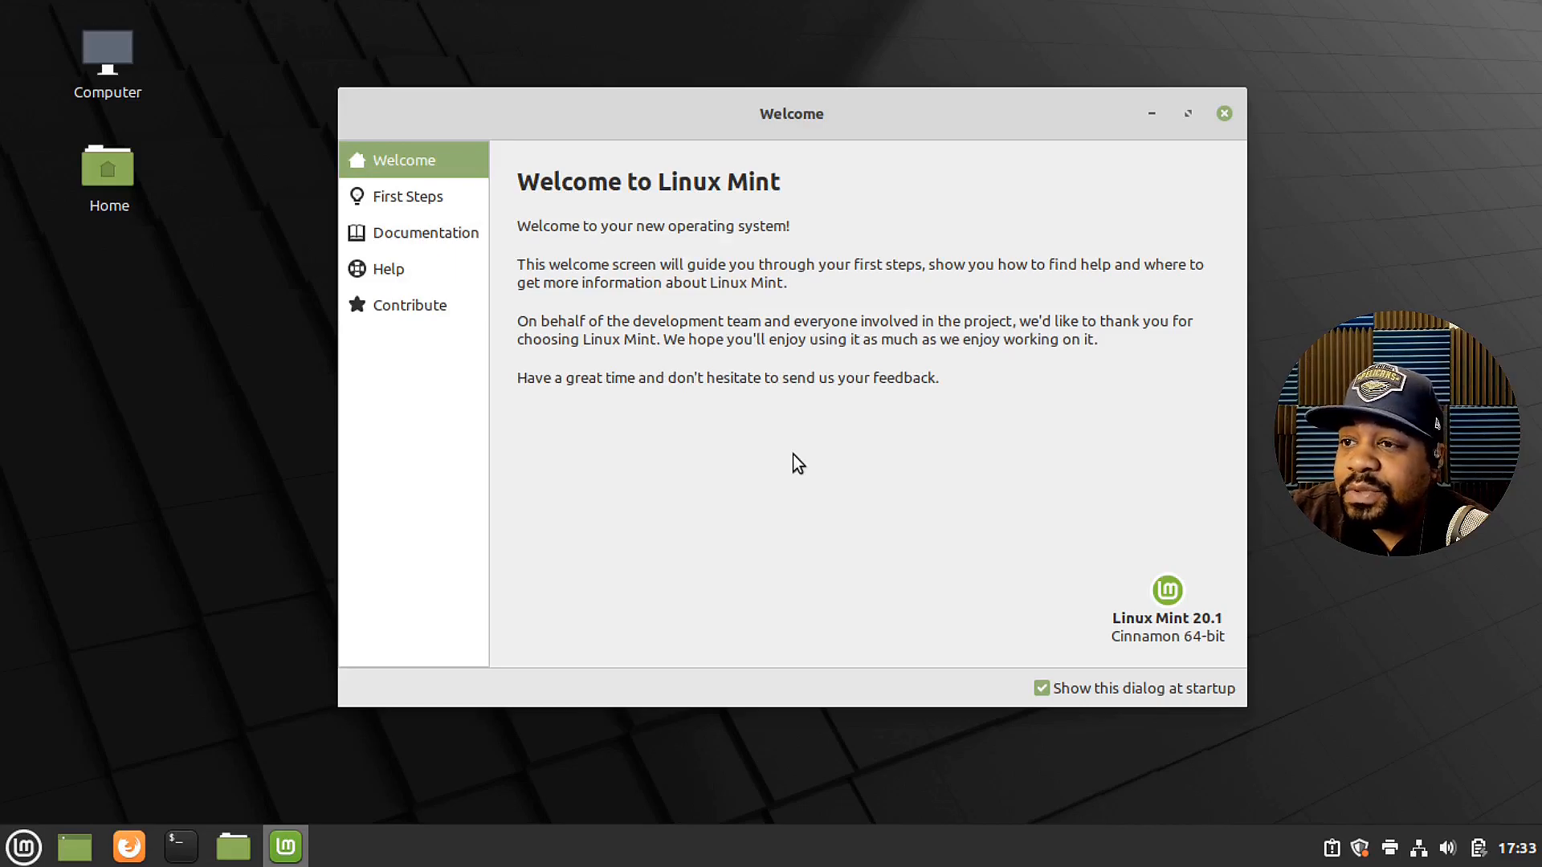
pyautogui.click(405, 196)
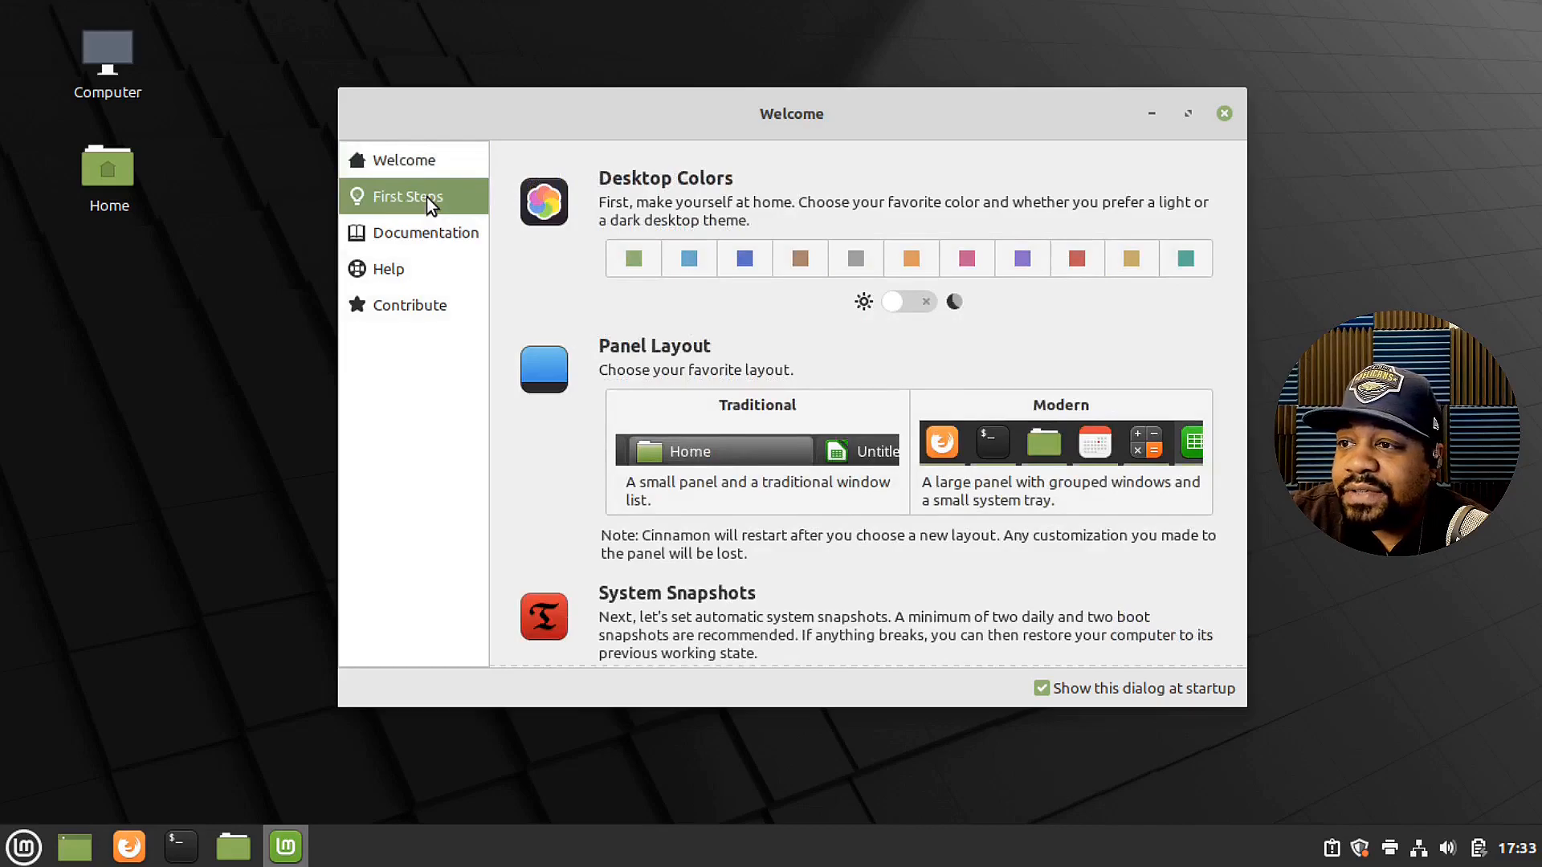
pyautogui.click(906, 302)
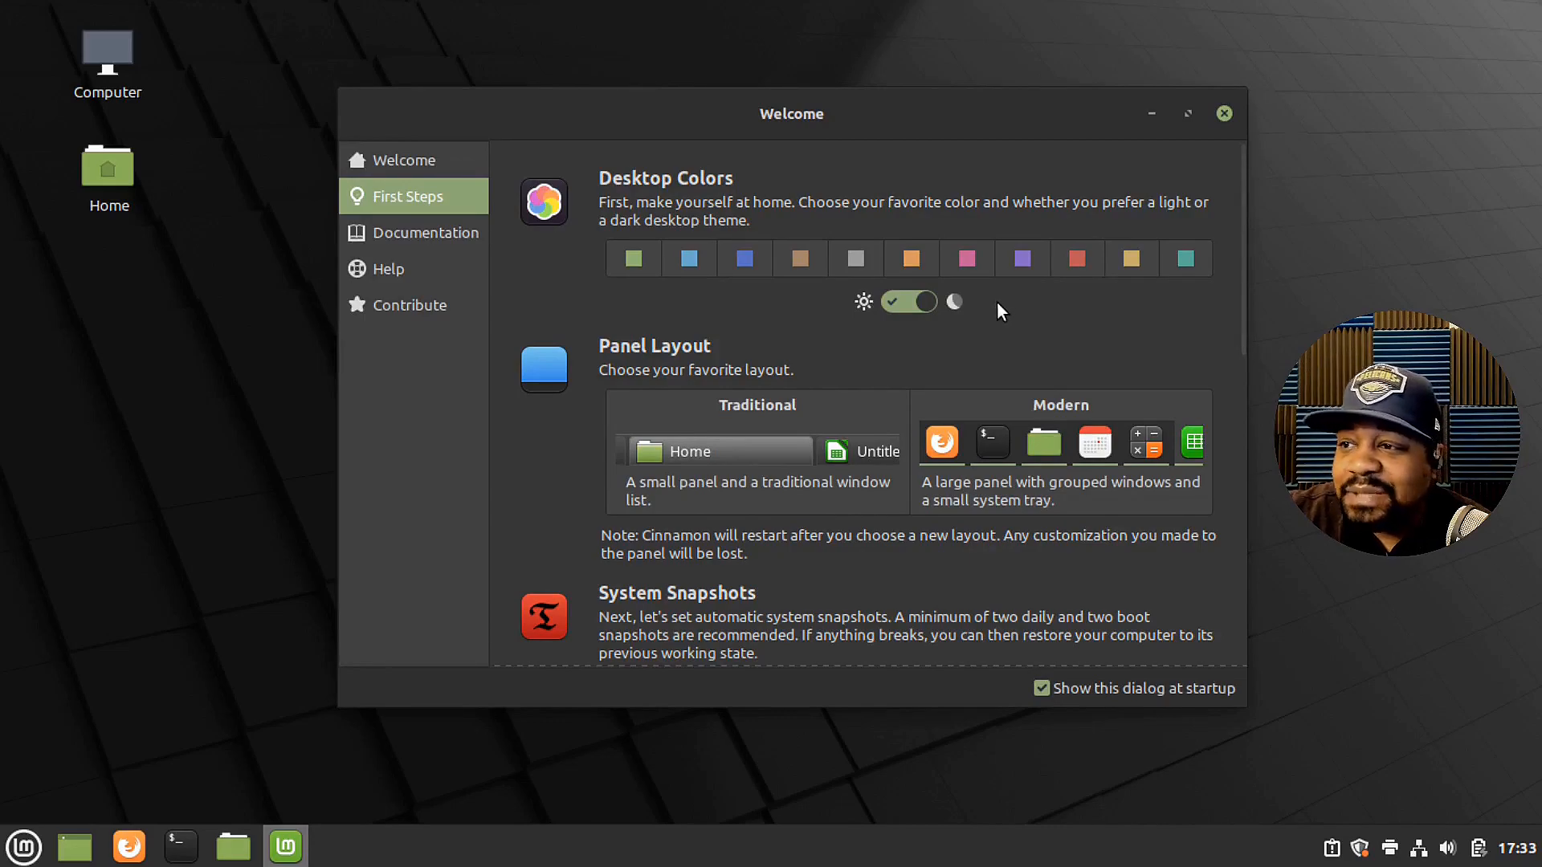
pyautogui.scroll(-3)
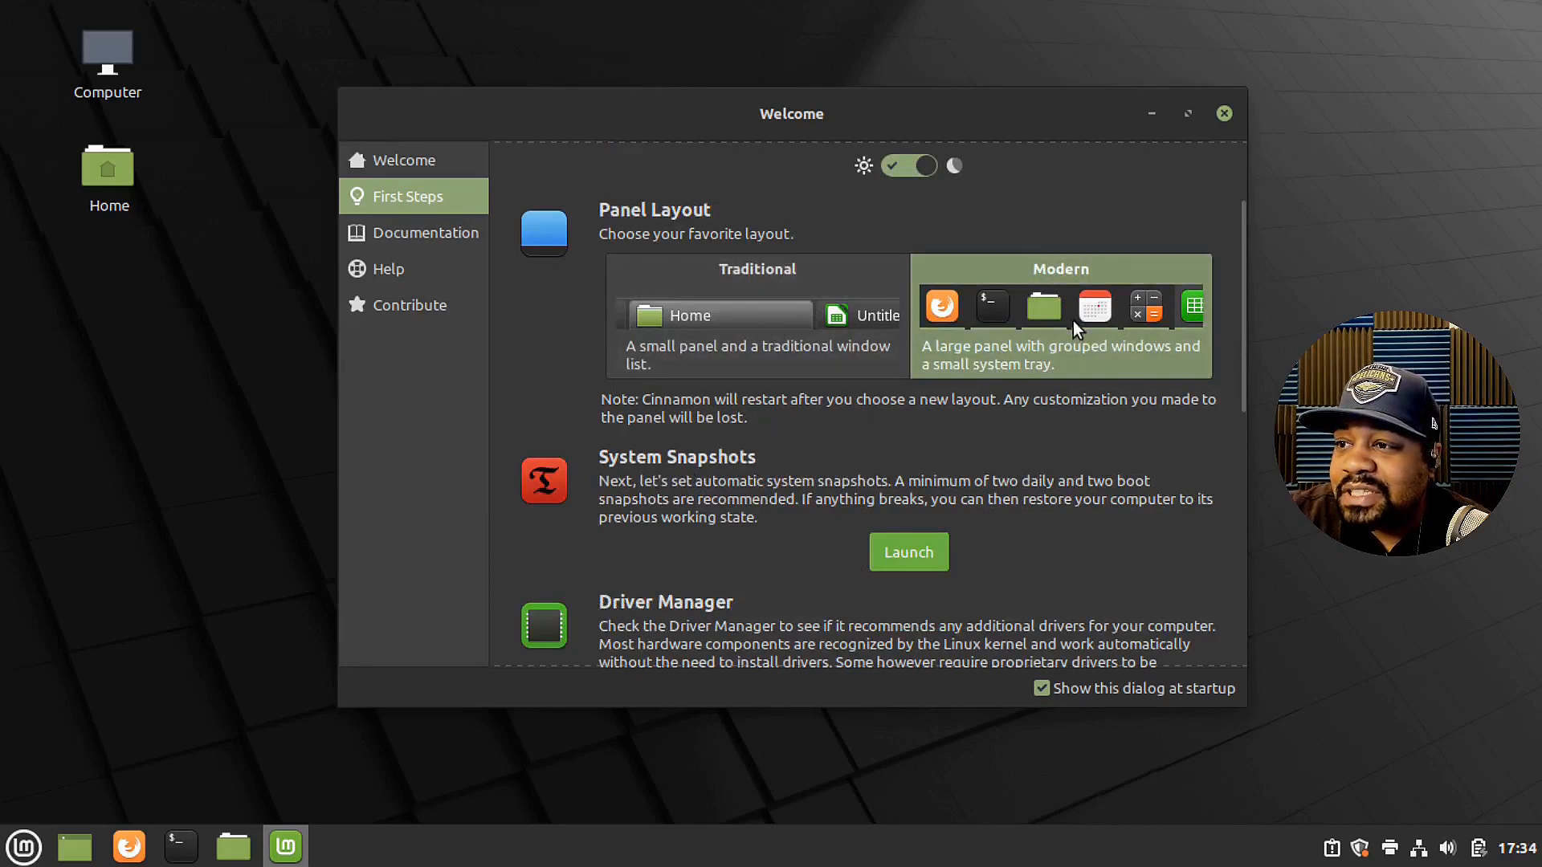
pyautogui.moveTo(1088, 352)
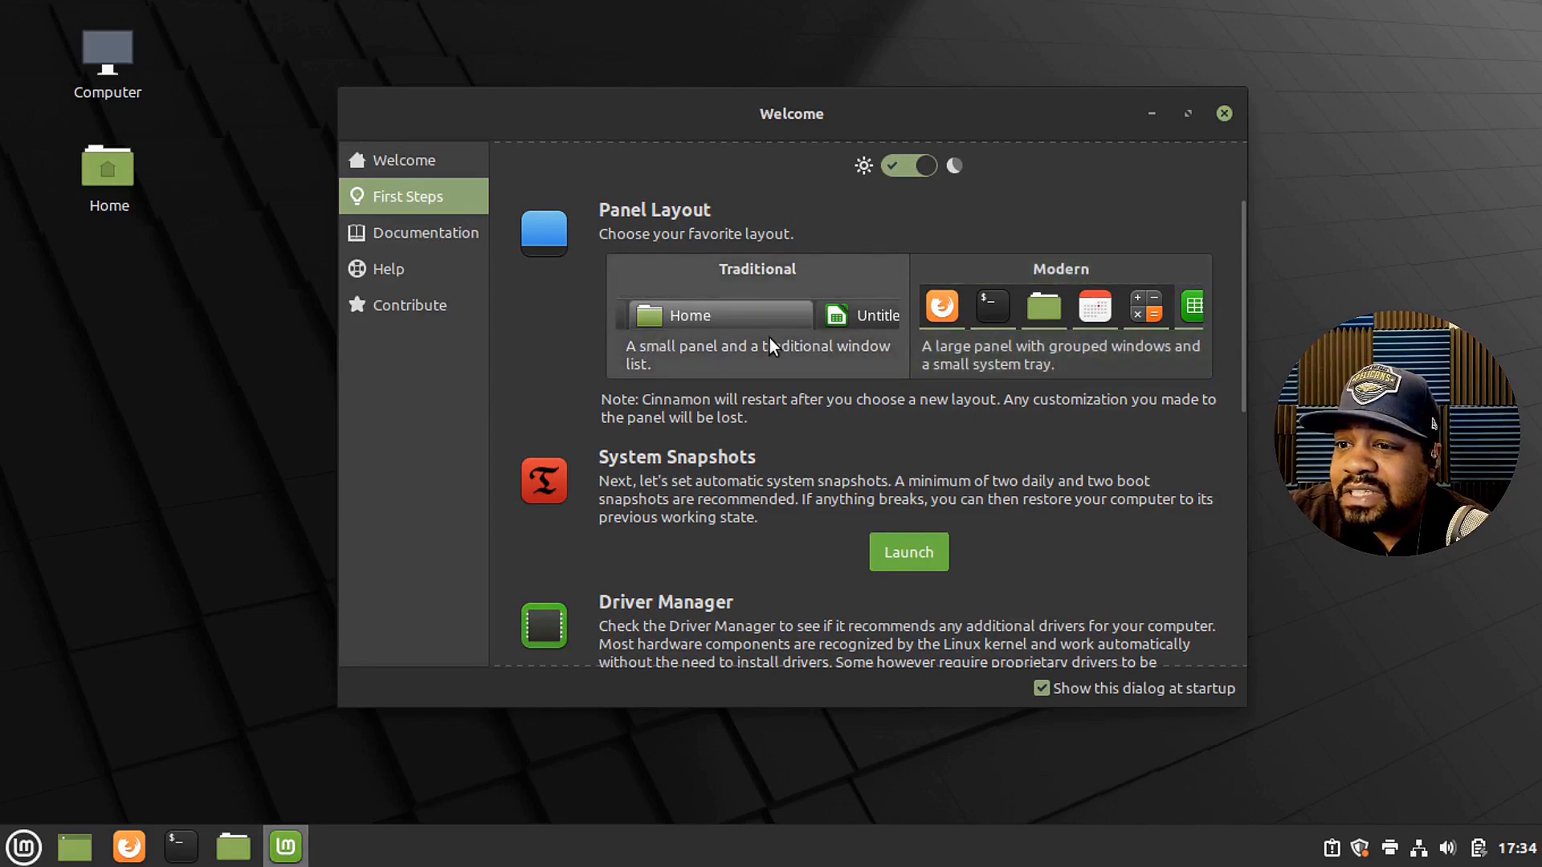
pyautogui.click(756, 314)
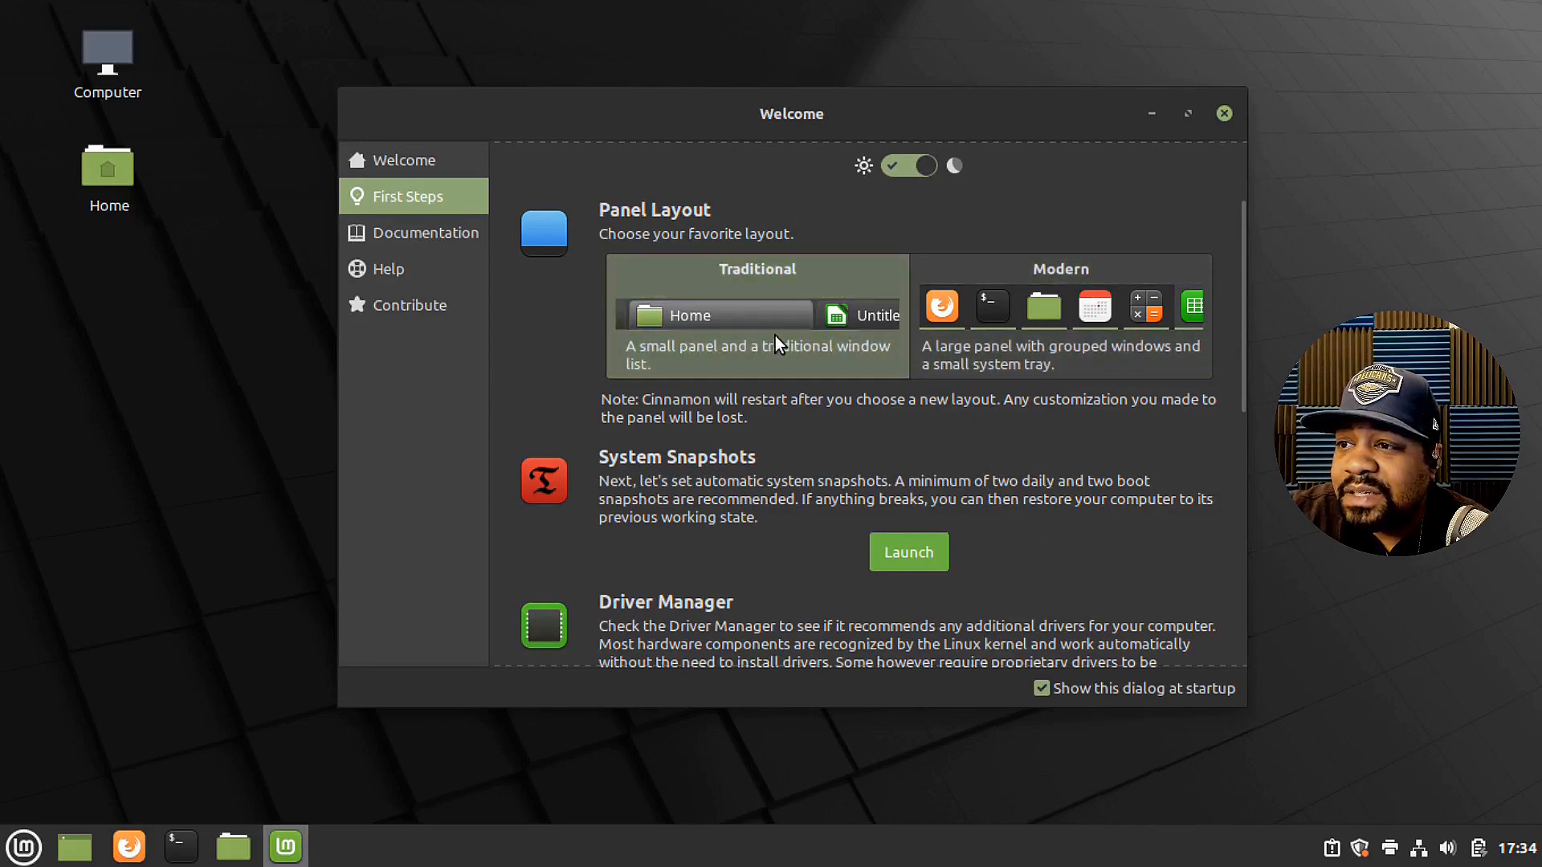
pyautogui.moveTo(1050, 346)
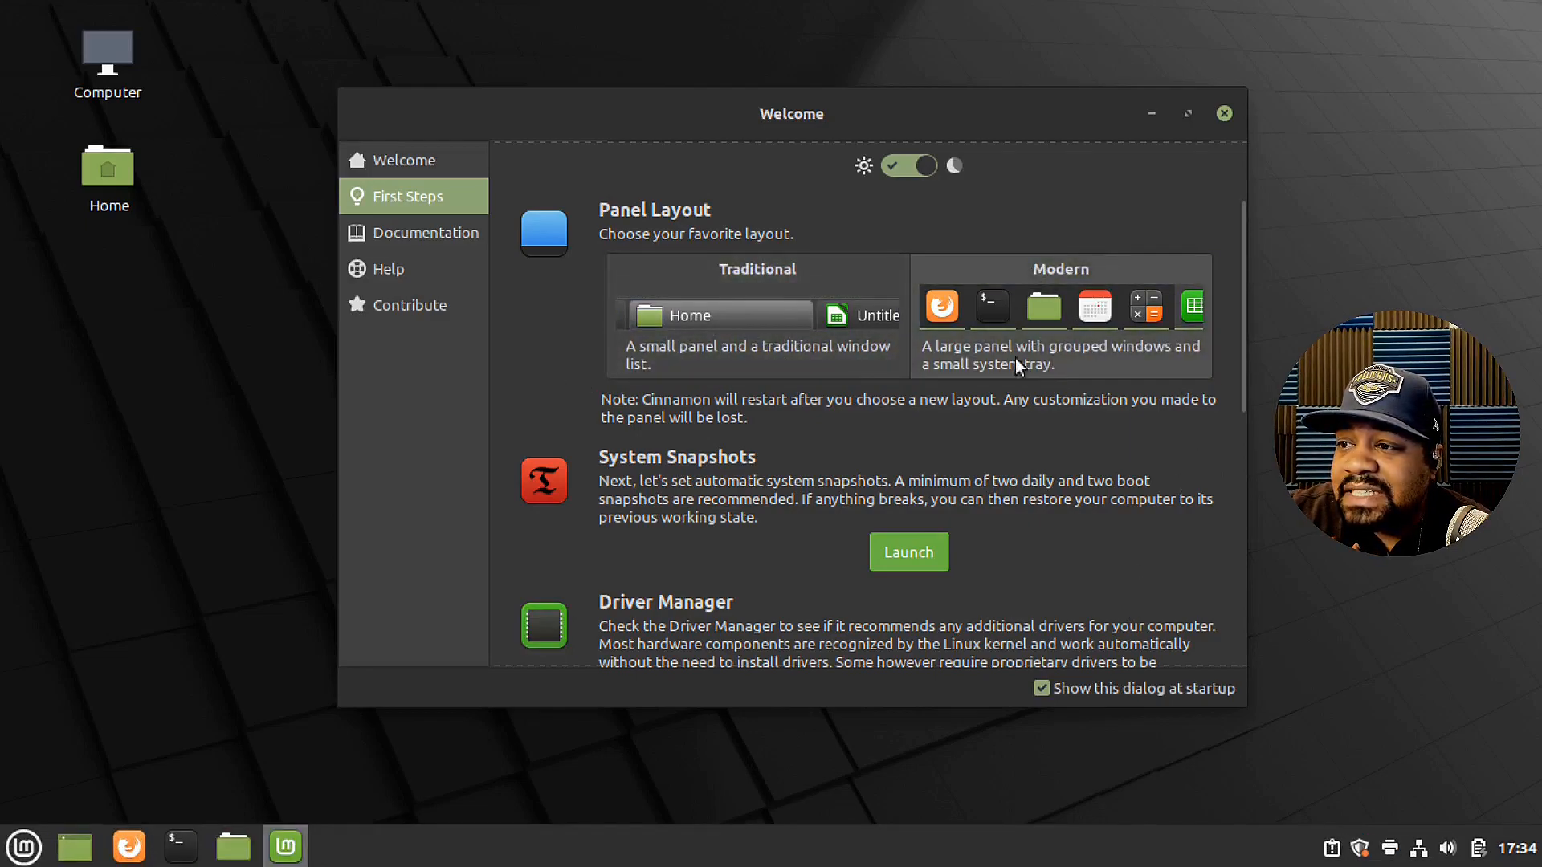
pyautogui.moveTo(1155, 357)
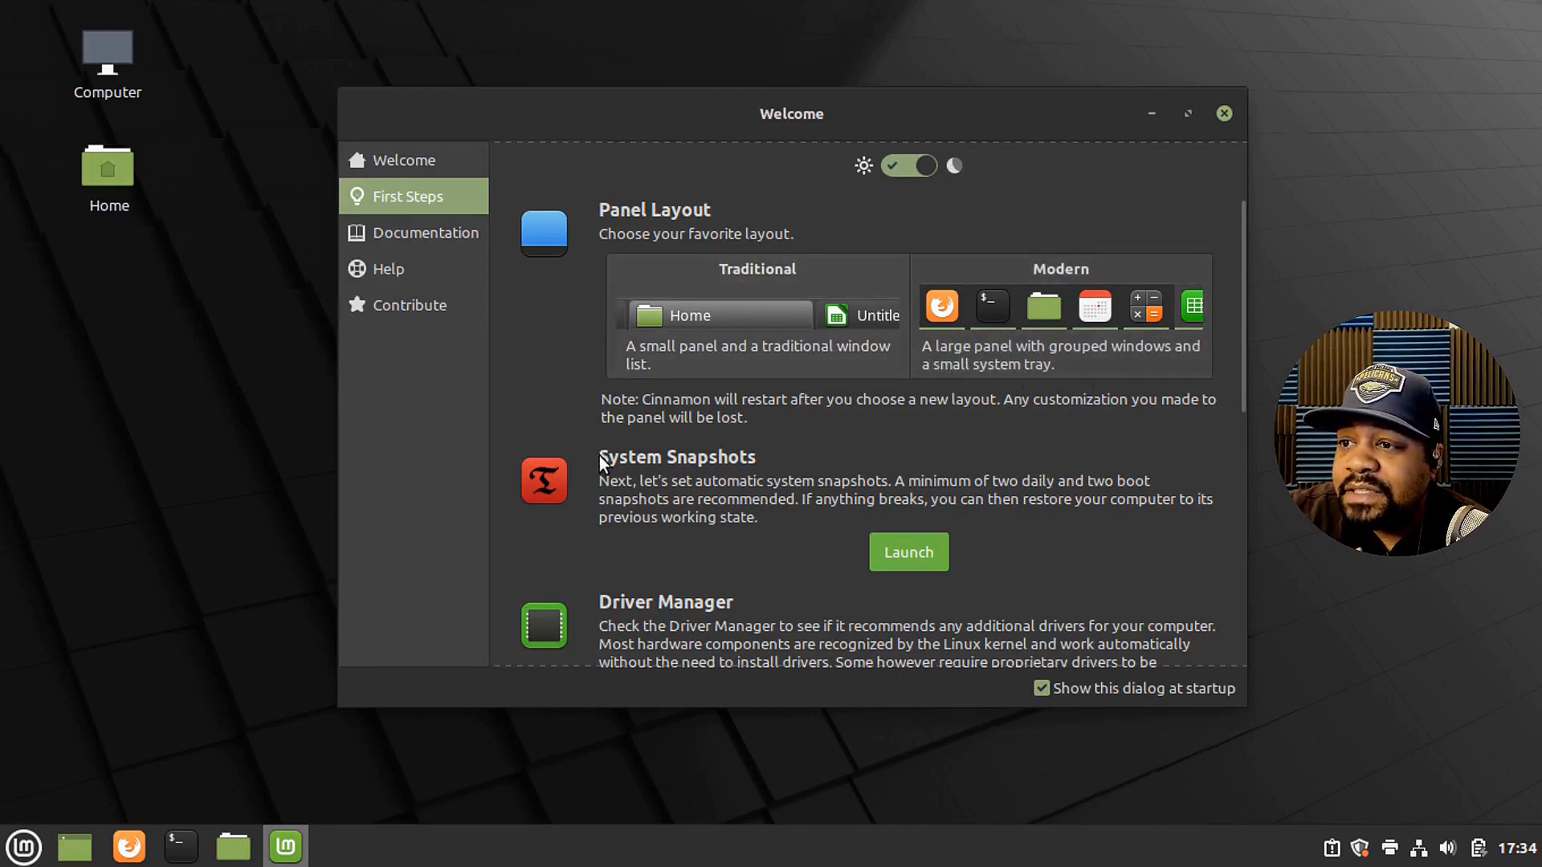
pyautogui.scroll(-3)
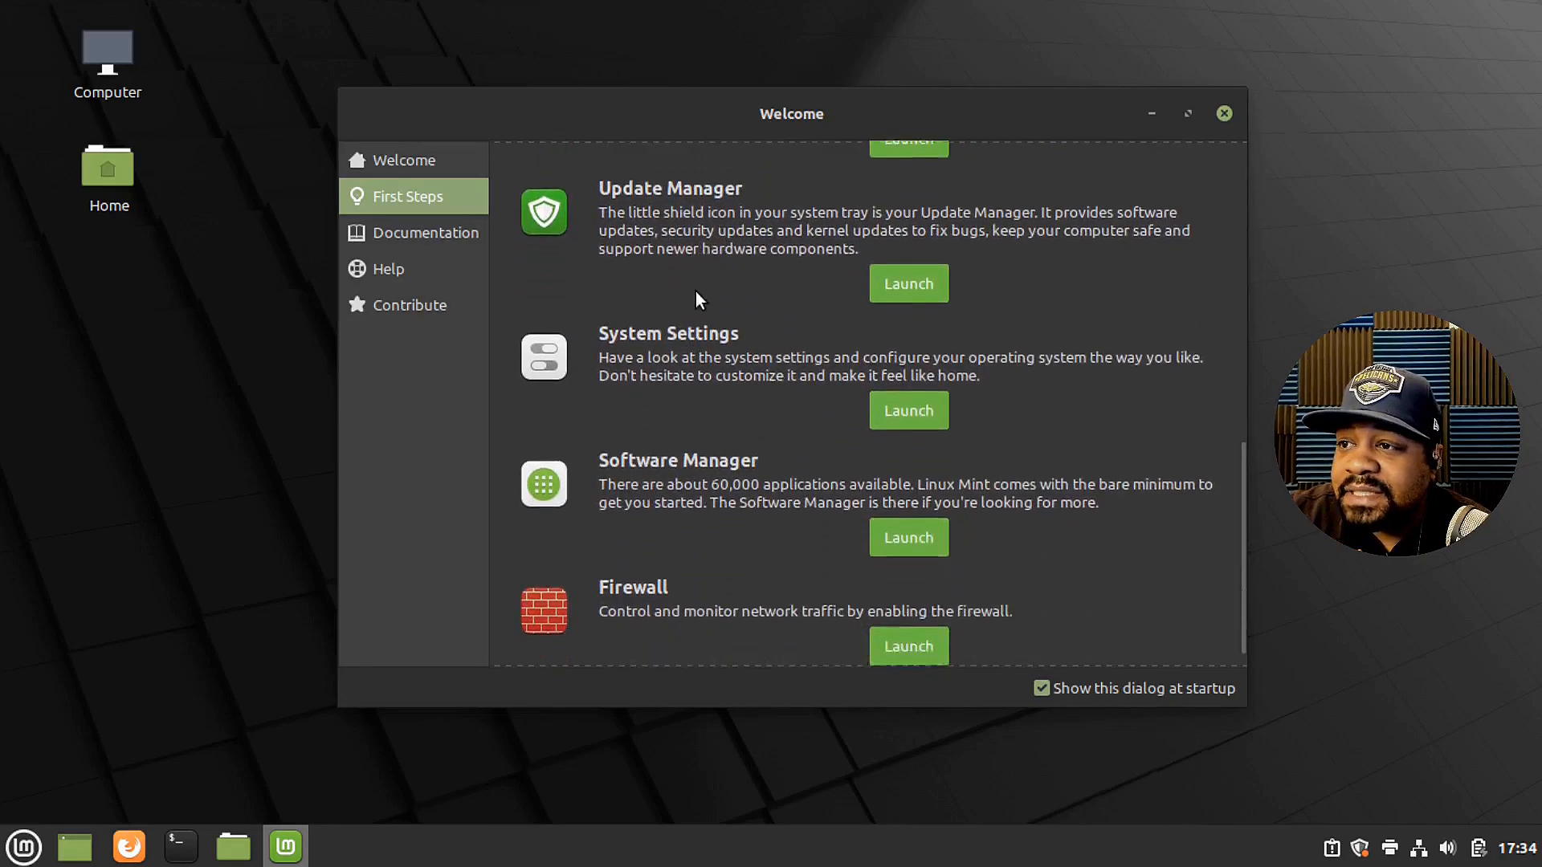
pyautogui.scroll(3)
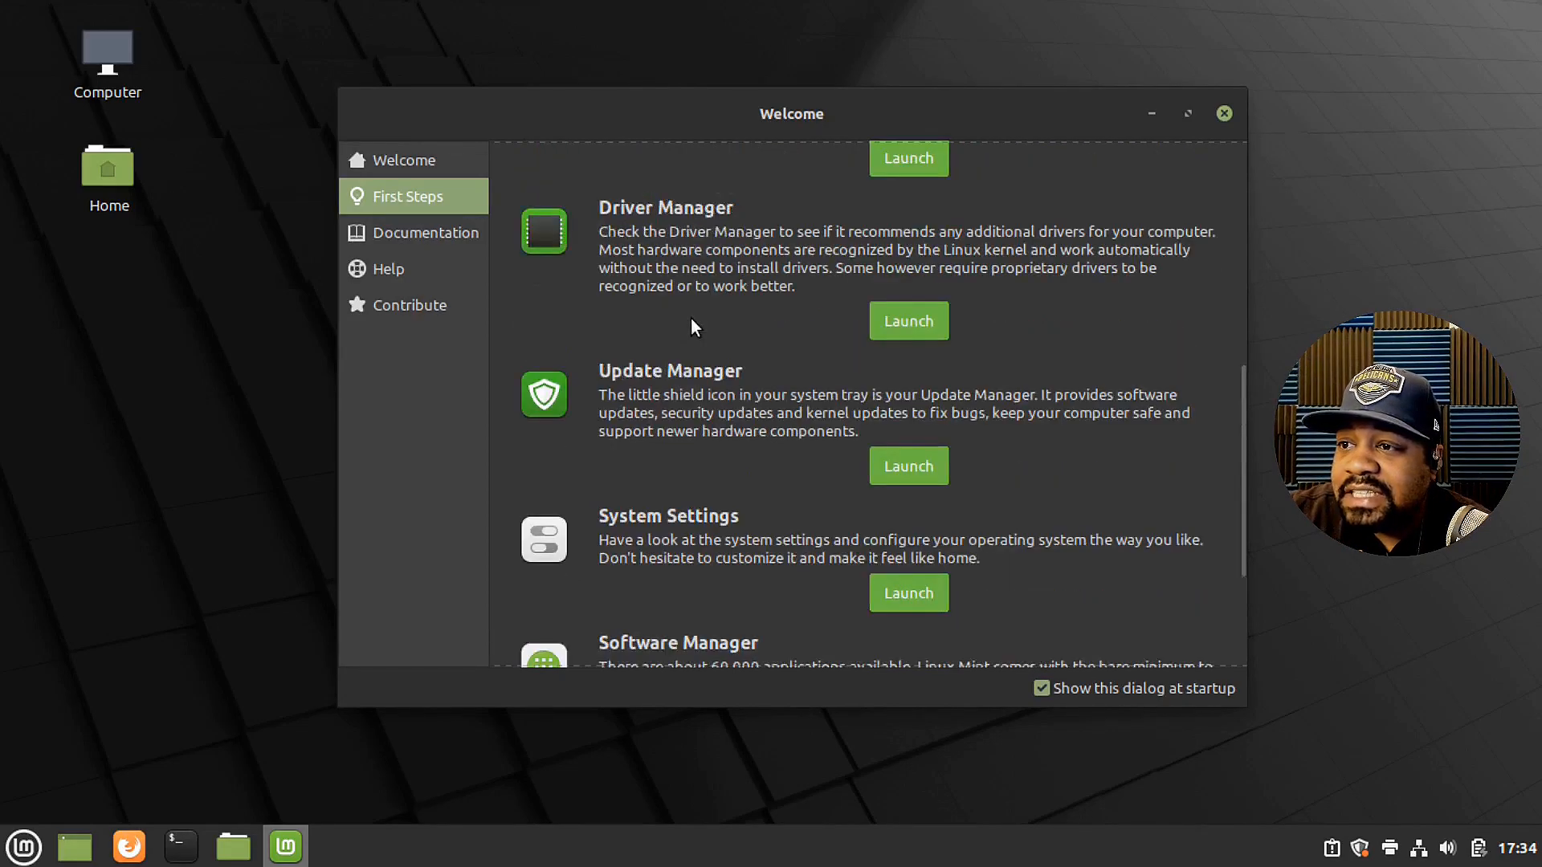
pyautogui.scroll(3)
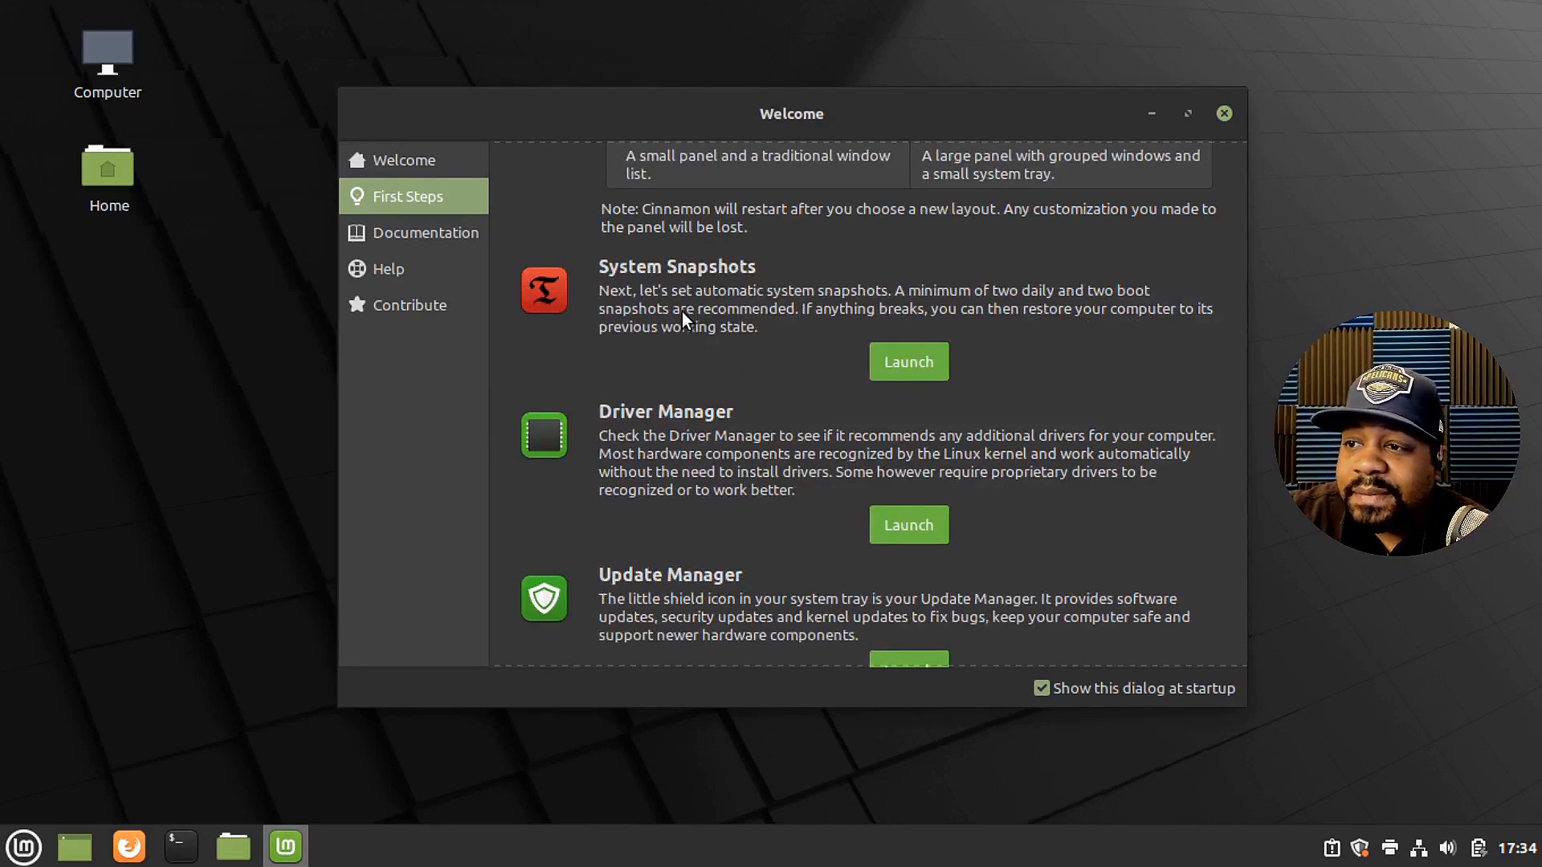
pyautogui.moveTo(713, 453)
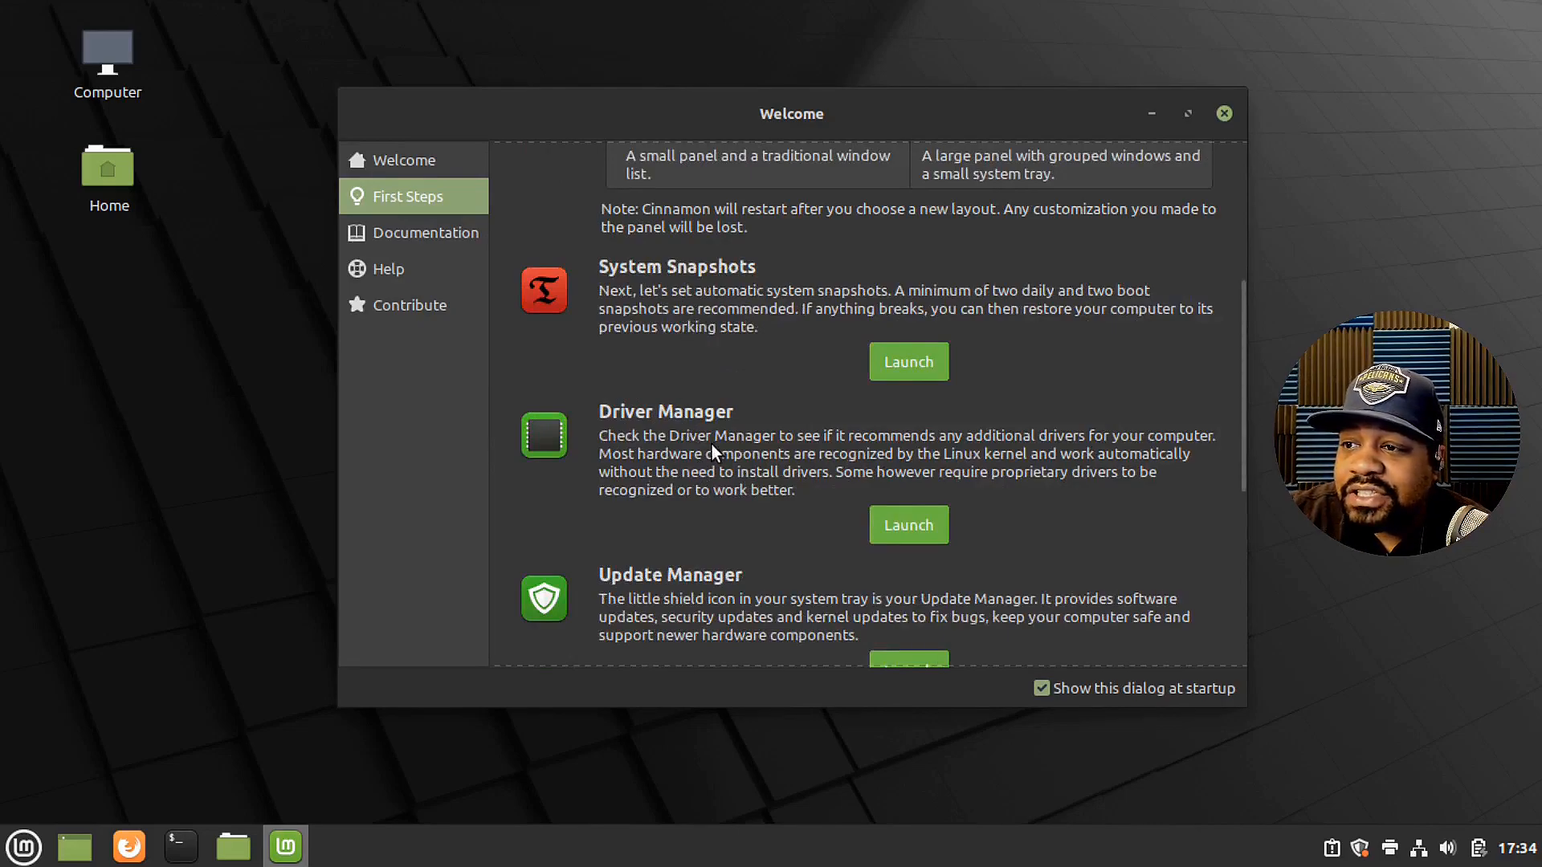
pyautogui.scroll(-3)
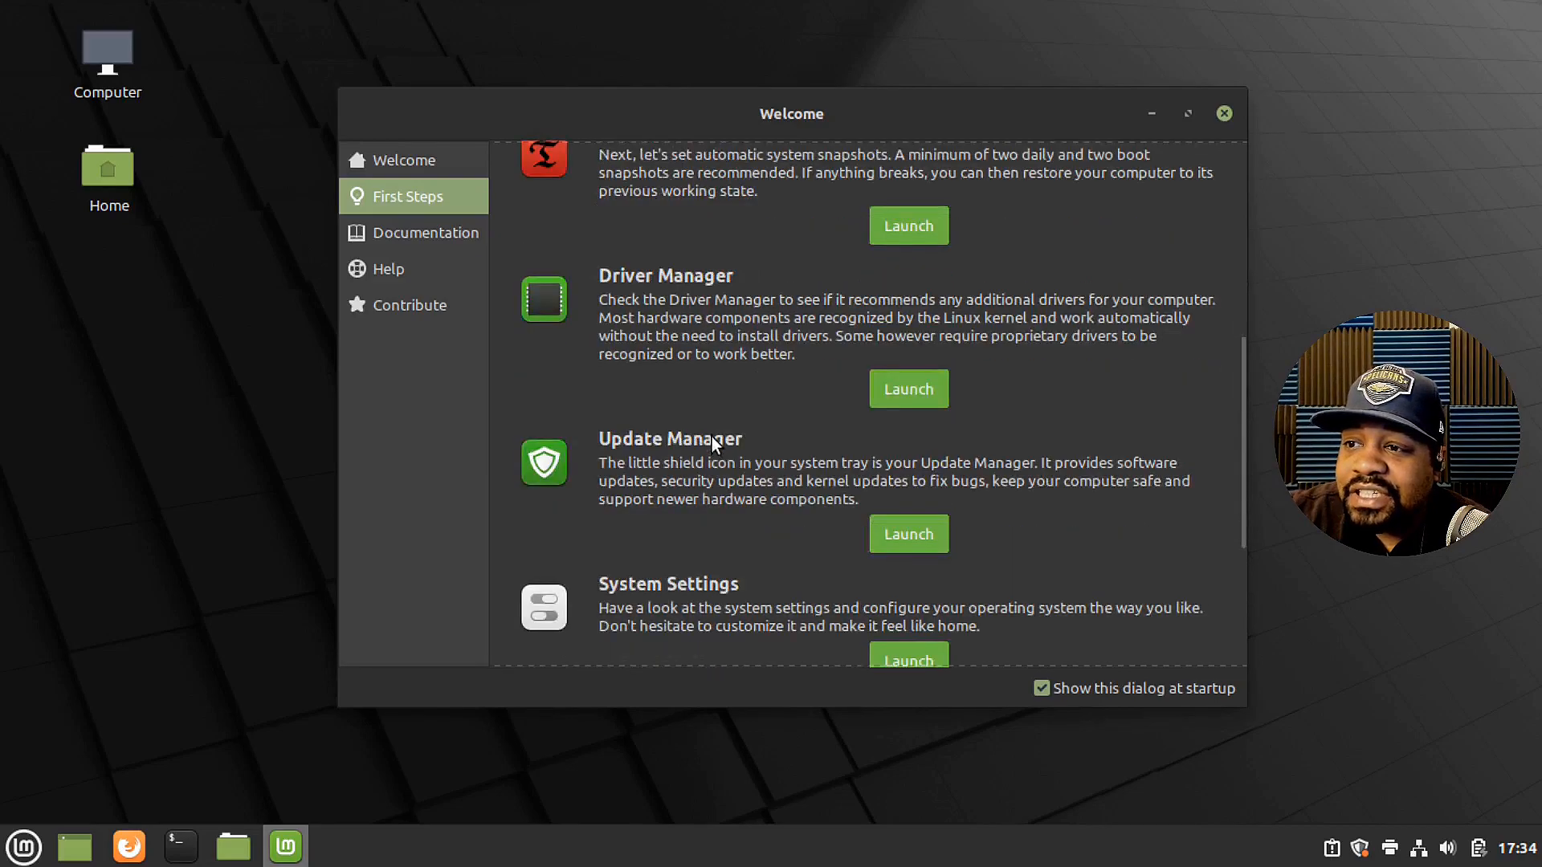
pyautogui.scroll(-3)
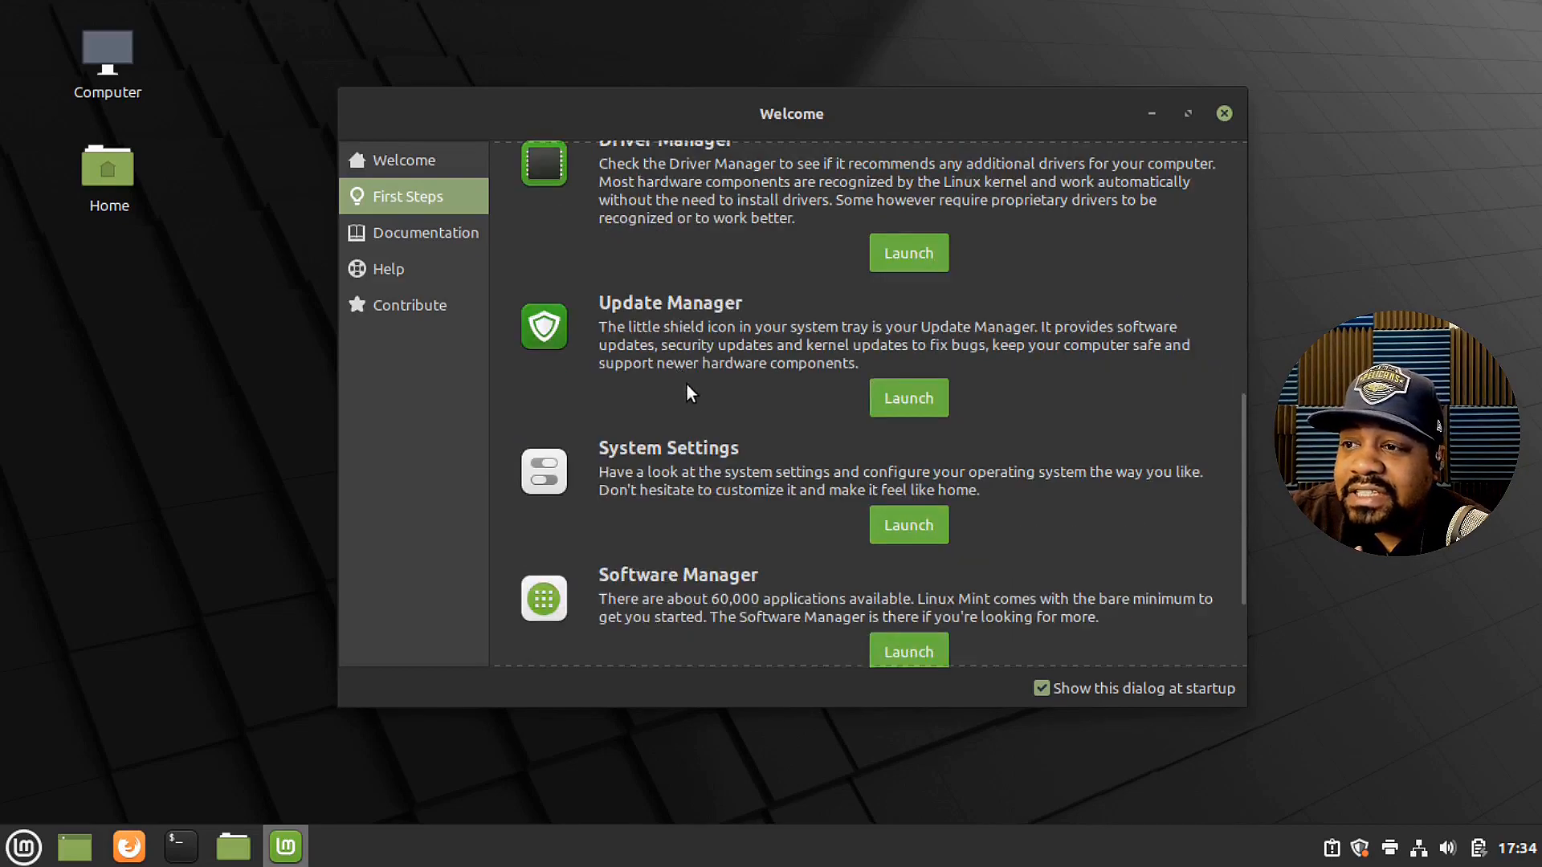
pyautogui.scroll(-3)
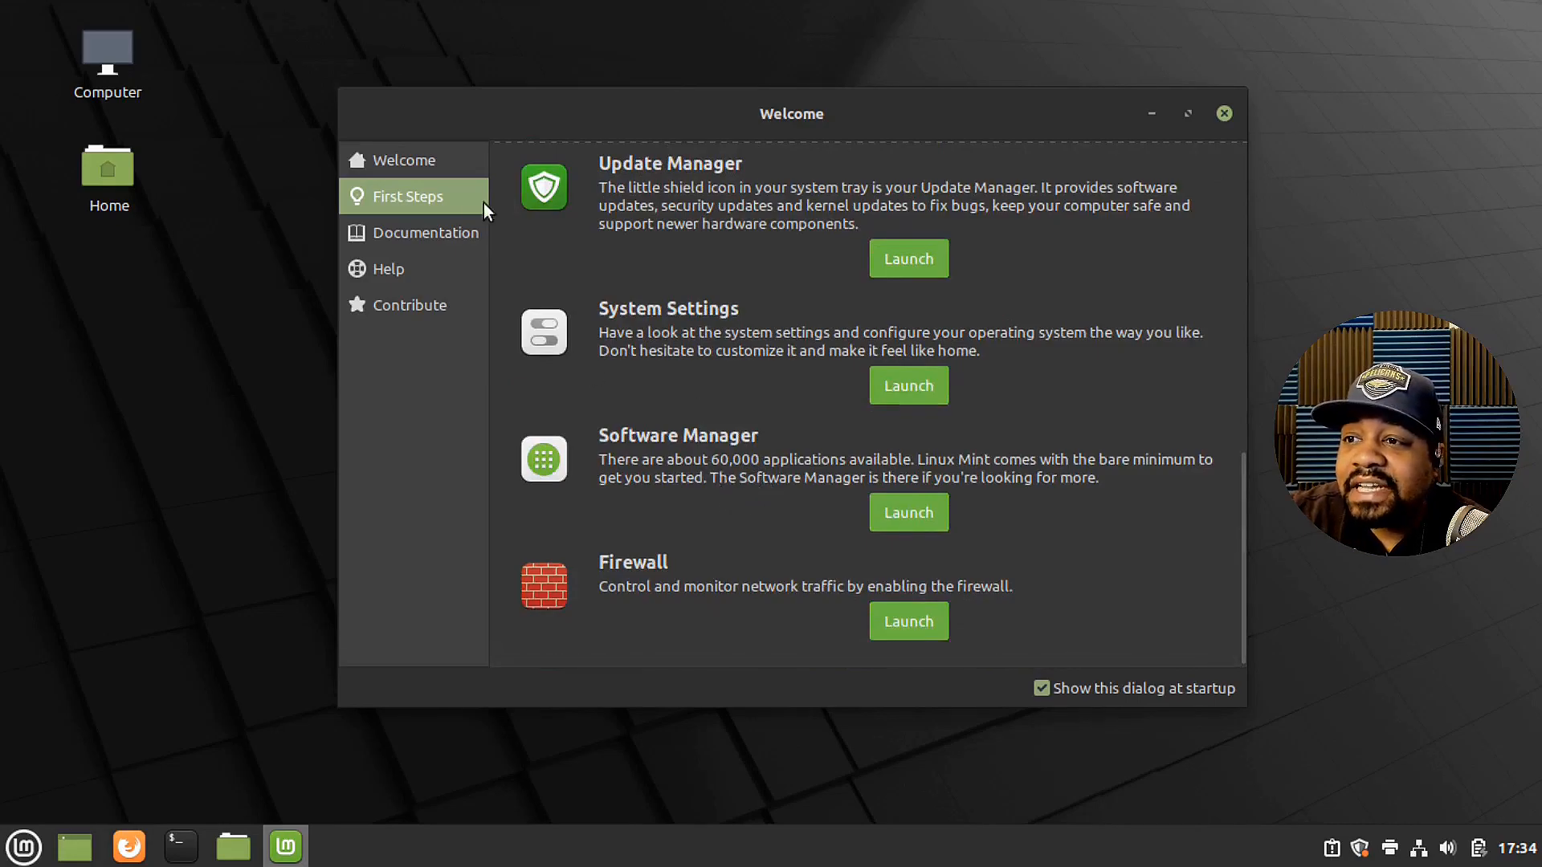
# View the Welcome sidebar's Documentation, Help and Contribute pages in turn
pyautogui.click(426, 231)
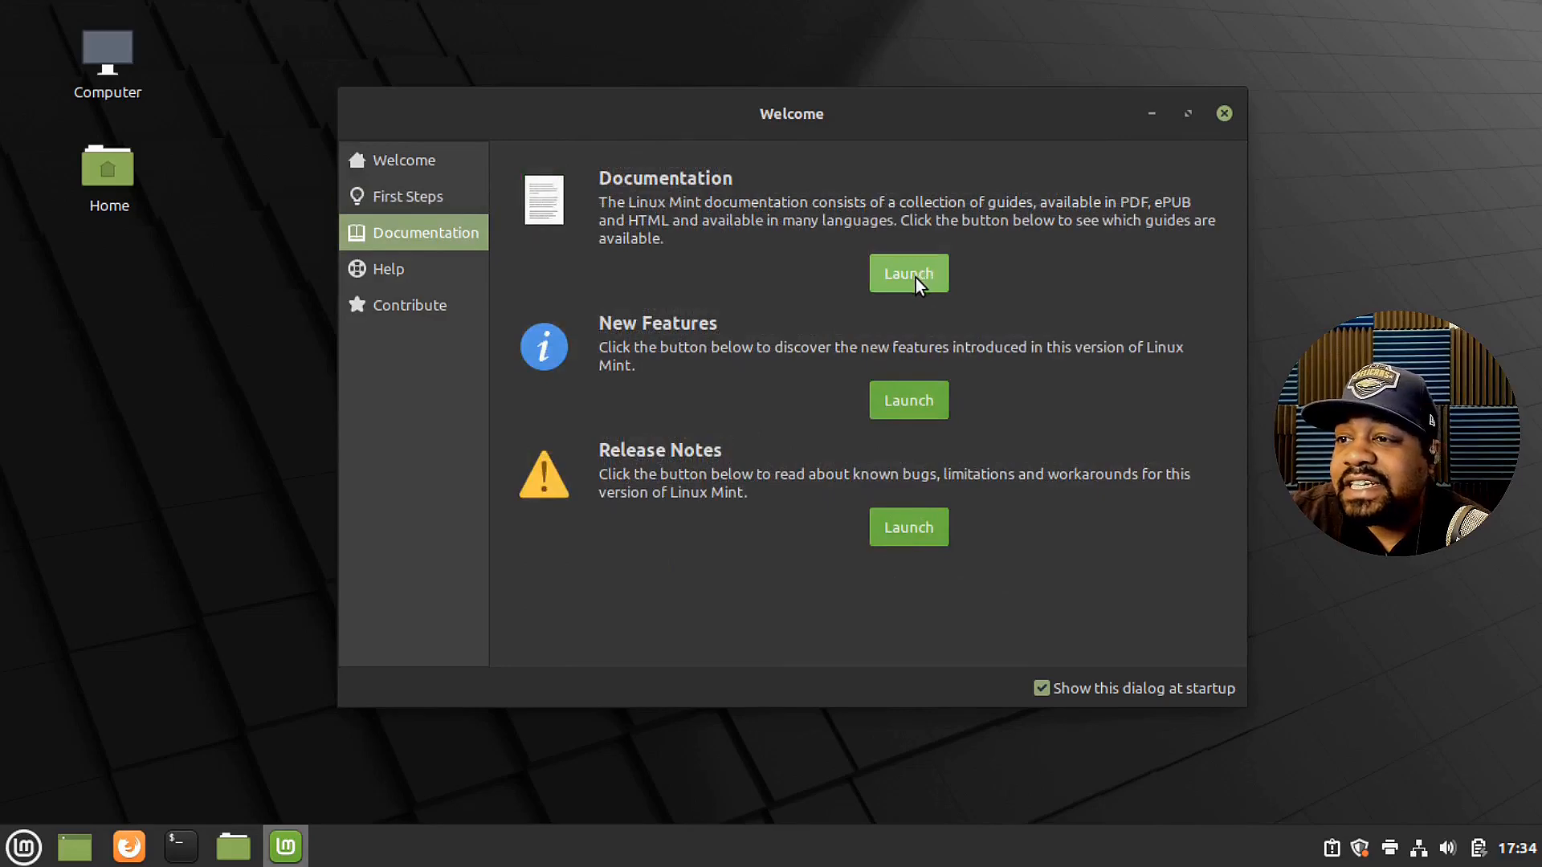
pyautogui.moveTo(659, 361)
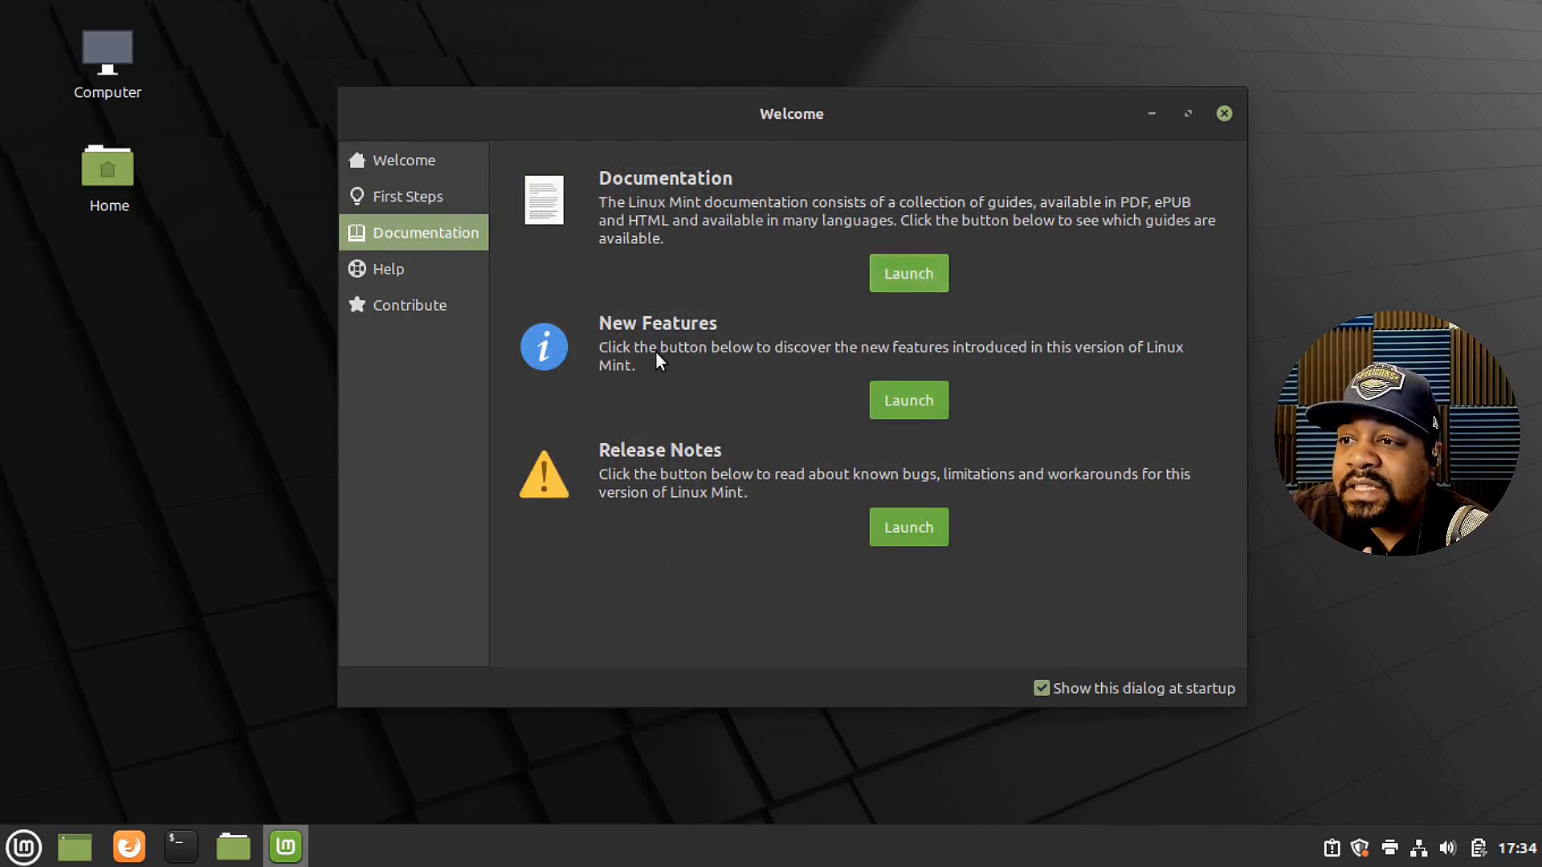
pyautogui.moveTo(714, 361)
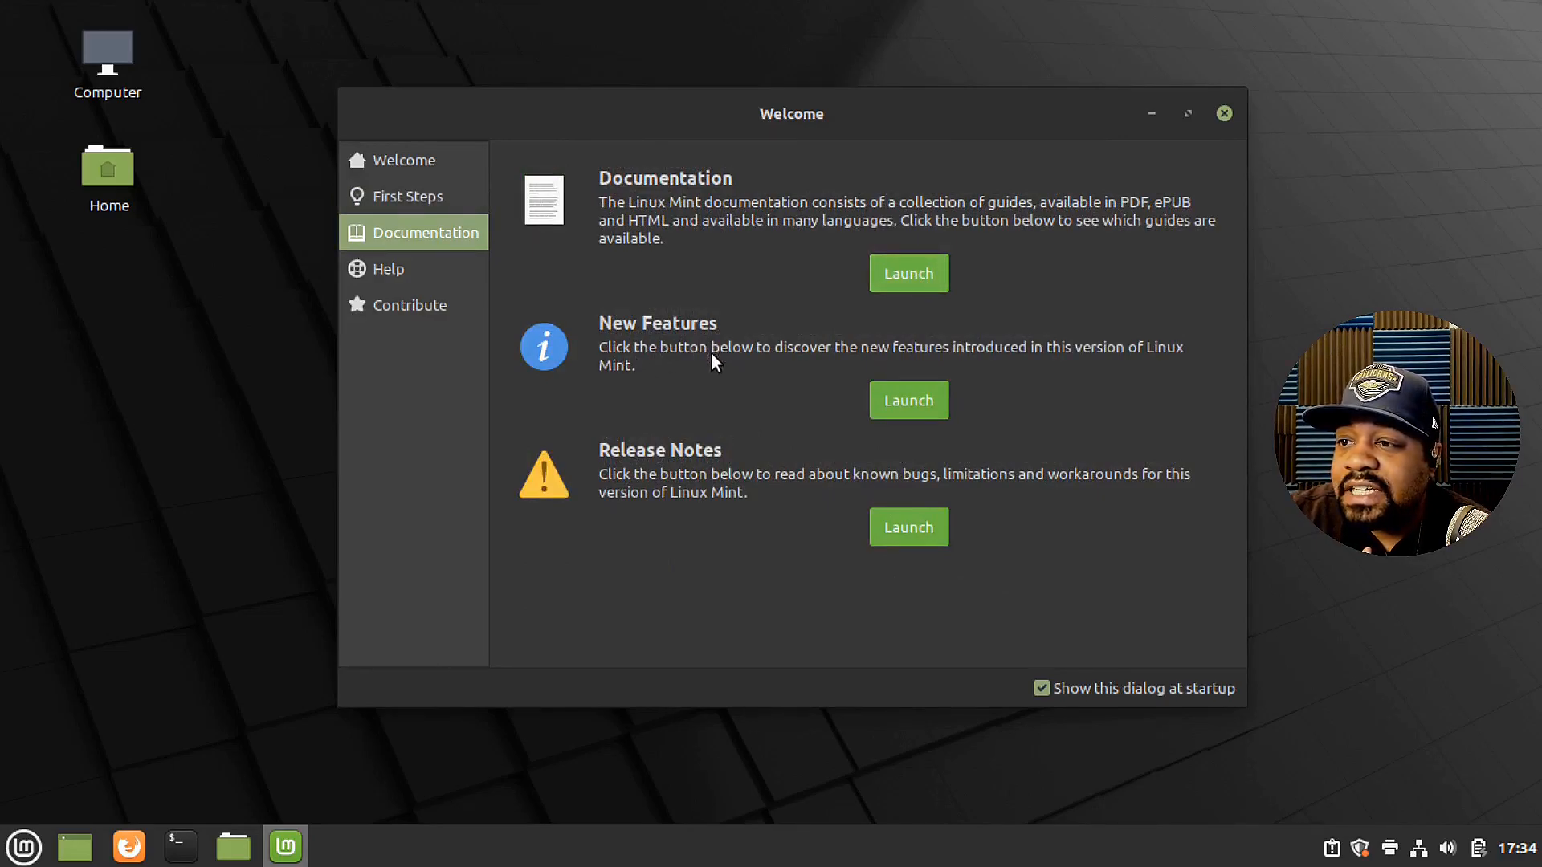
pyautogui.moveTo(1158, 369)
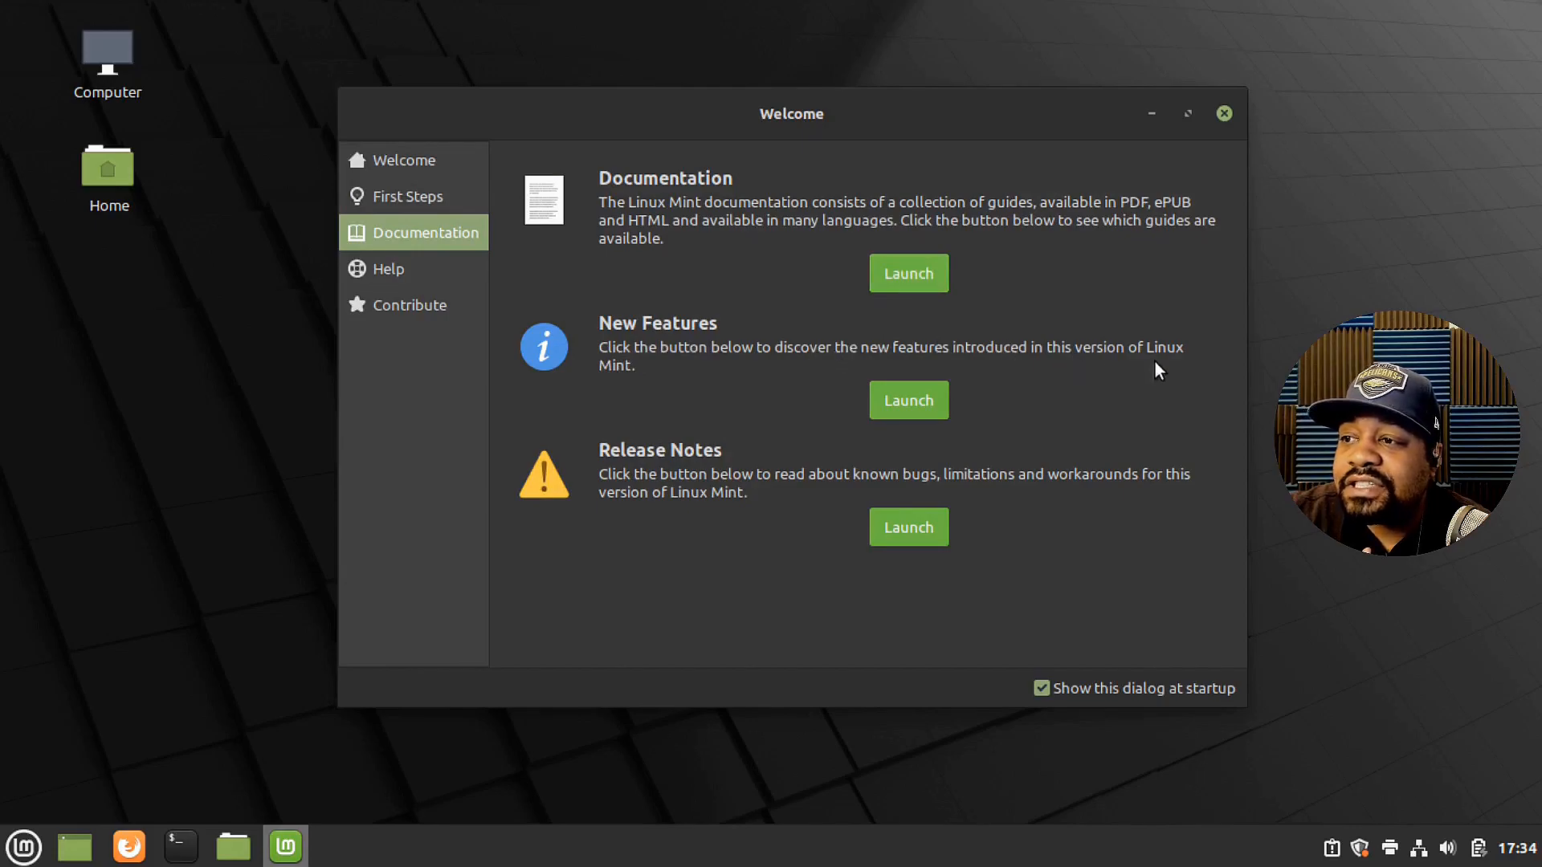
pyautogui.moveTo(1116, 352)
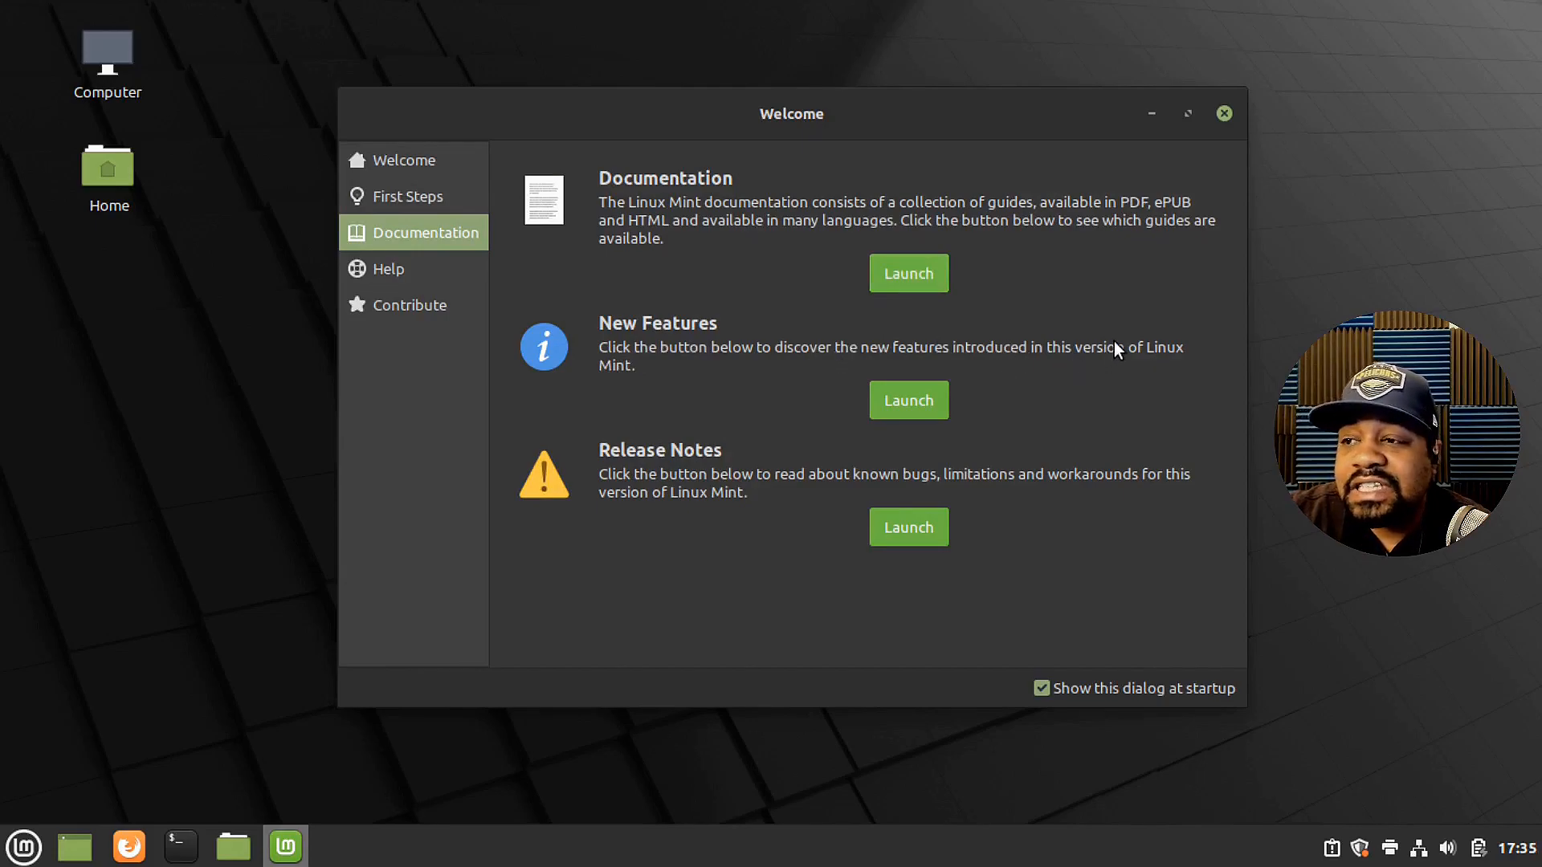
pyautogui.moveTo(906, 400)
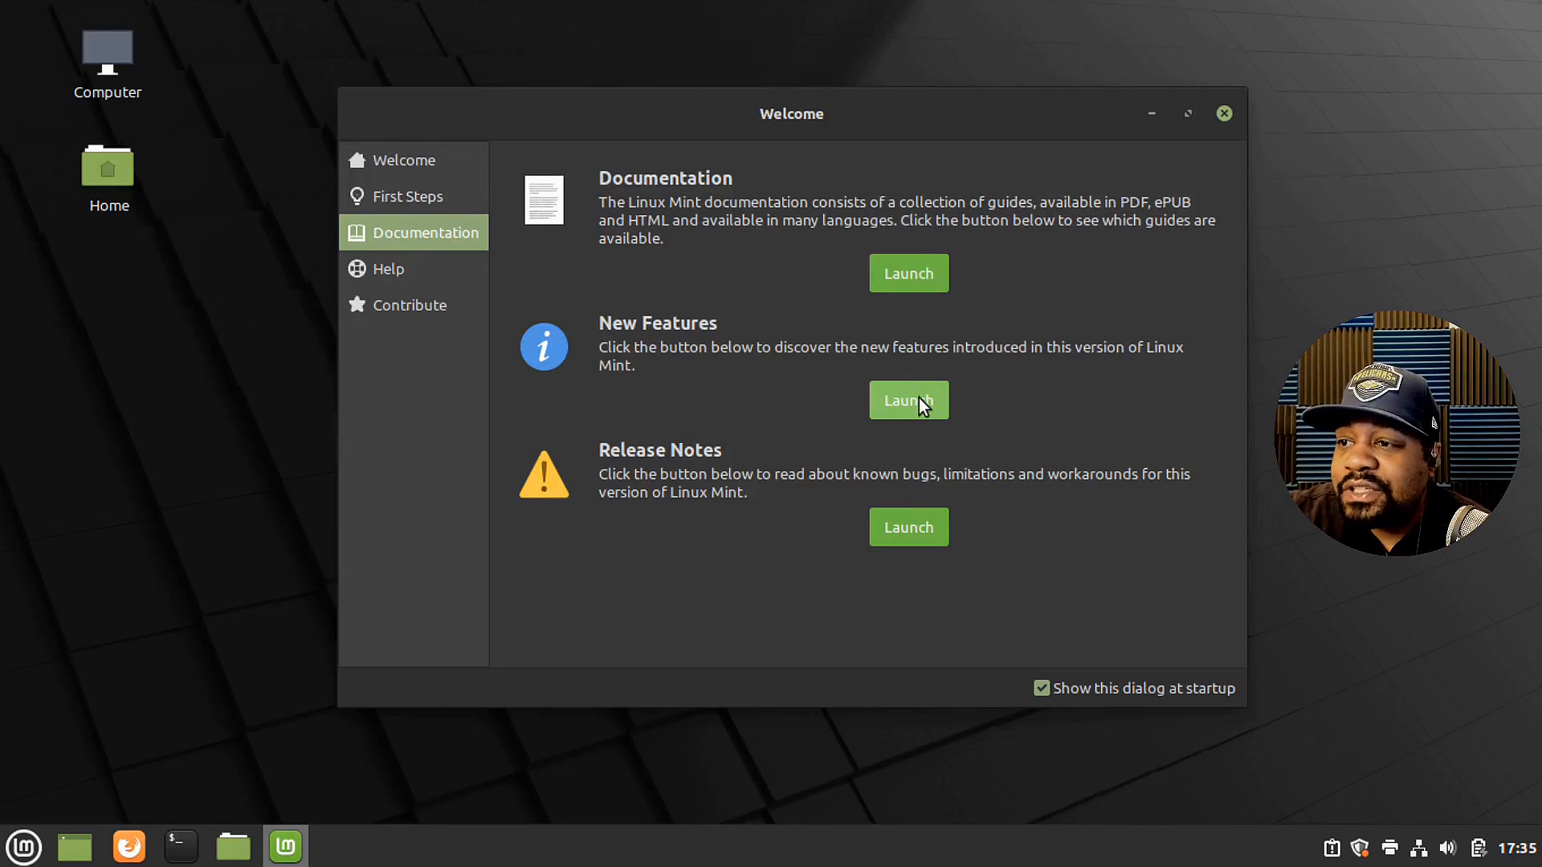
pyautogui.moveTo(1124, 336)
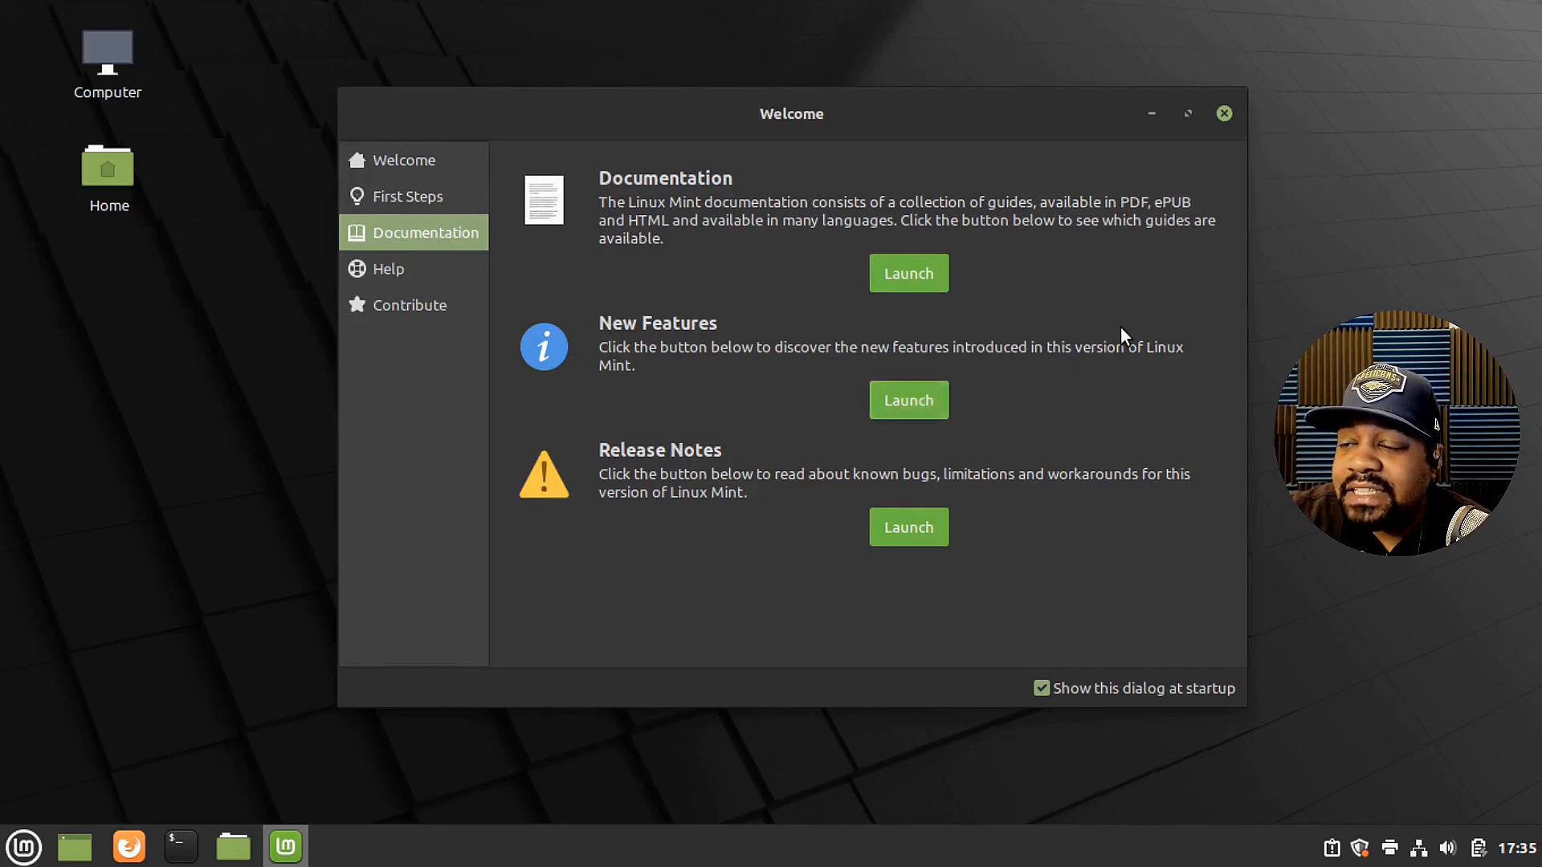
pyautogui.moveTo(729, 483)
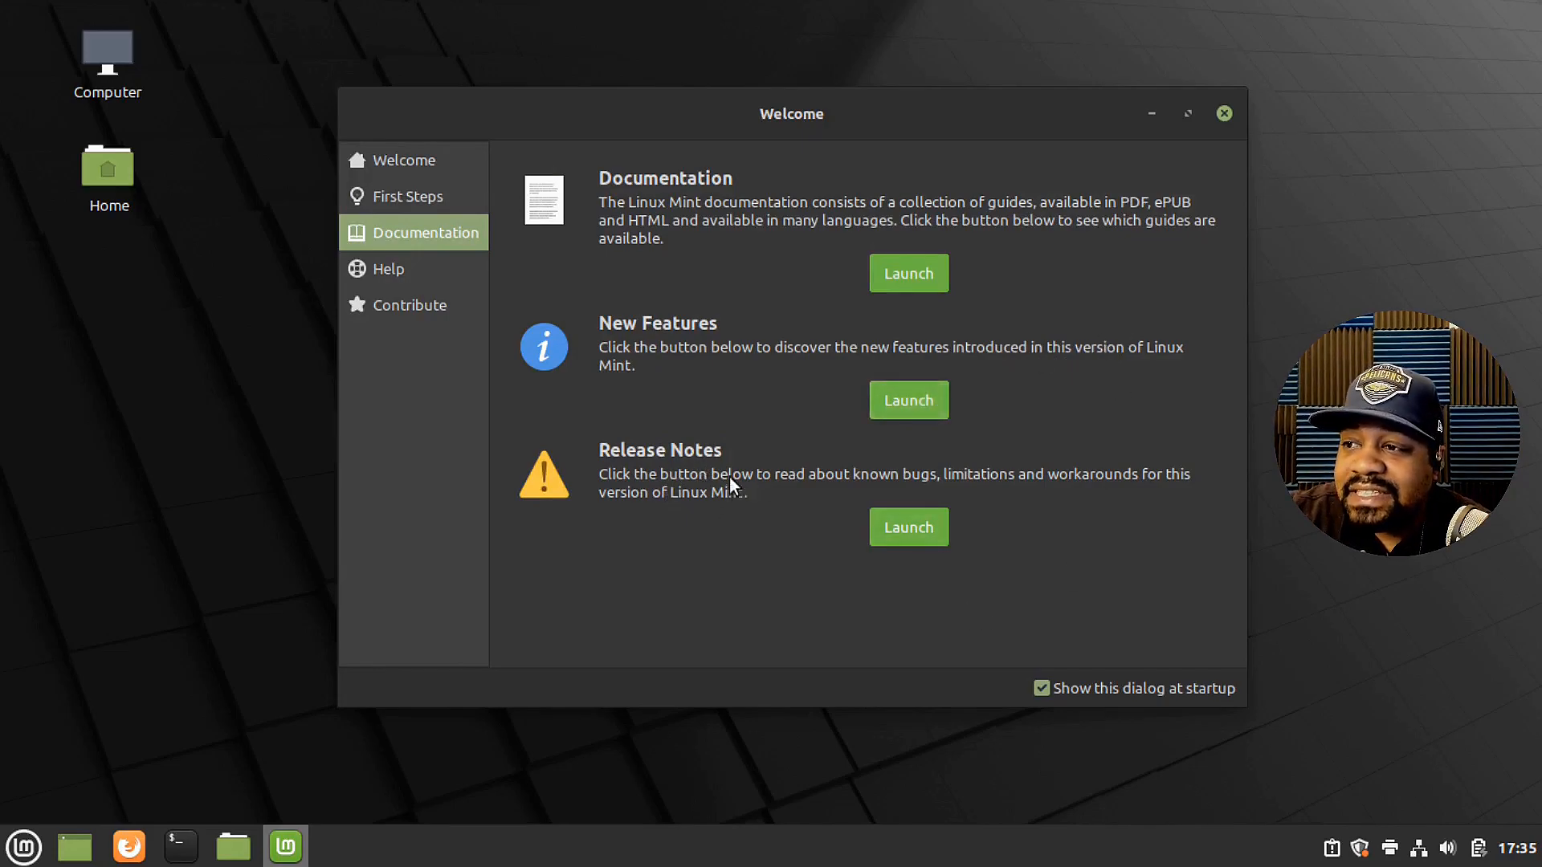
pyautogui.click(389, 268)
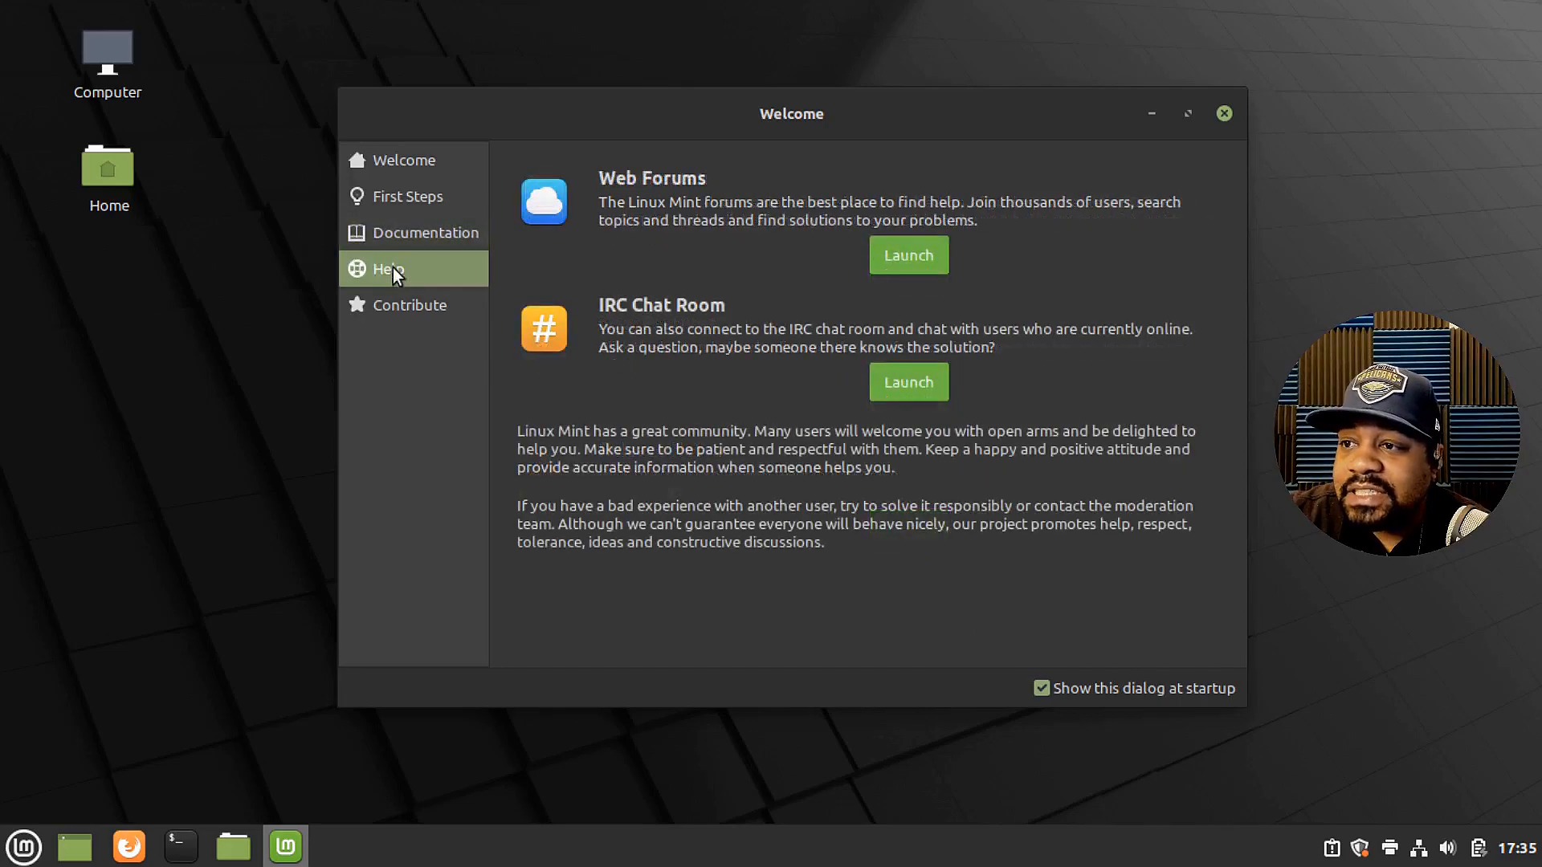
pyautogui.moveTo(615, 207)
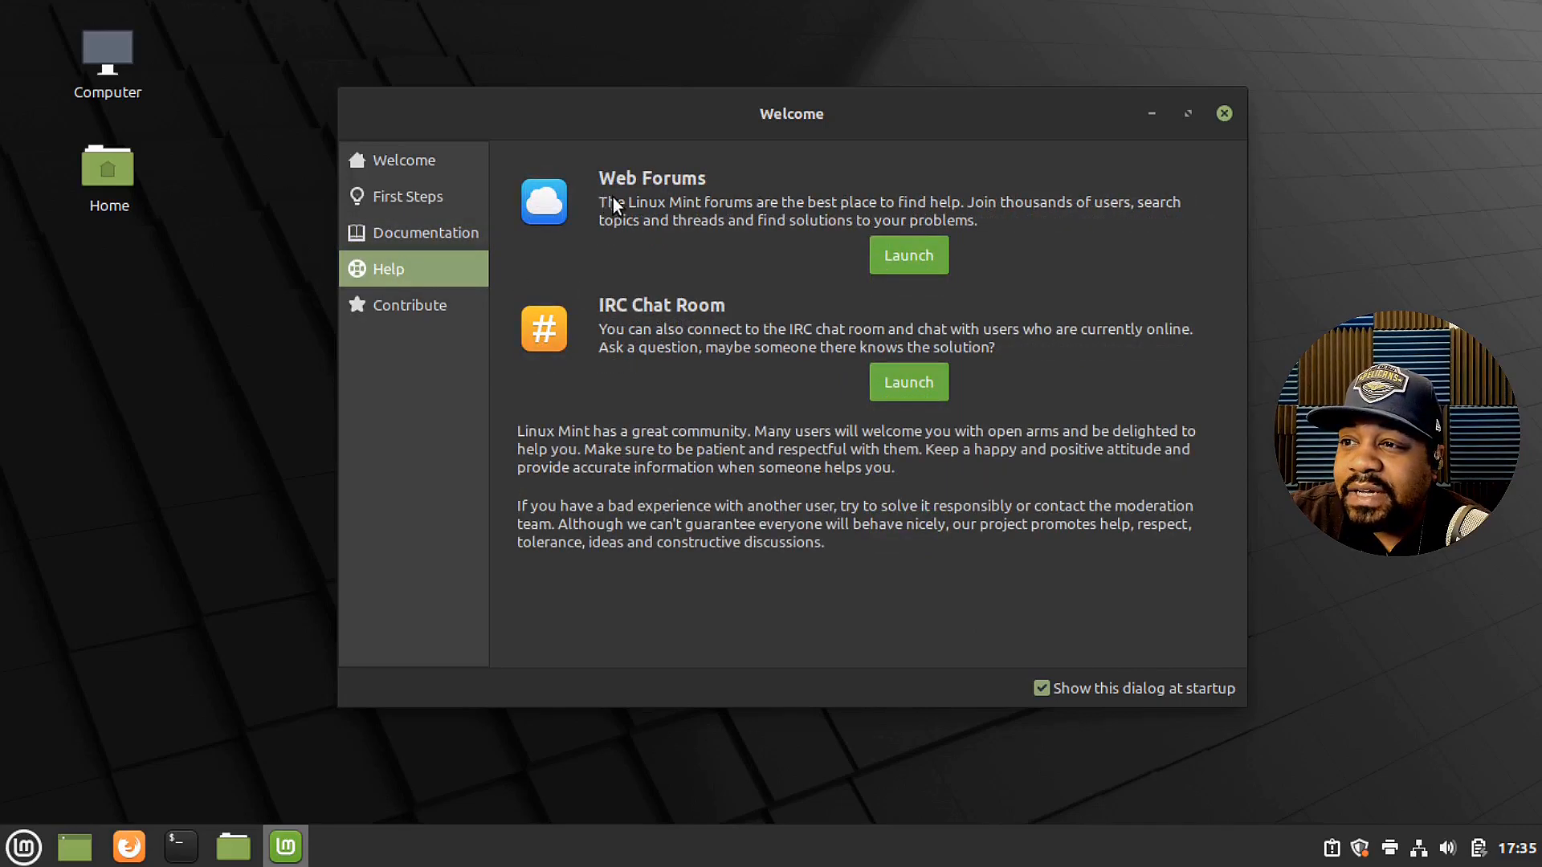
pyautogui.moveTo(649, 344)
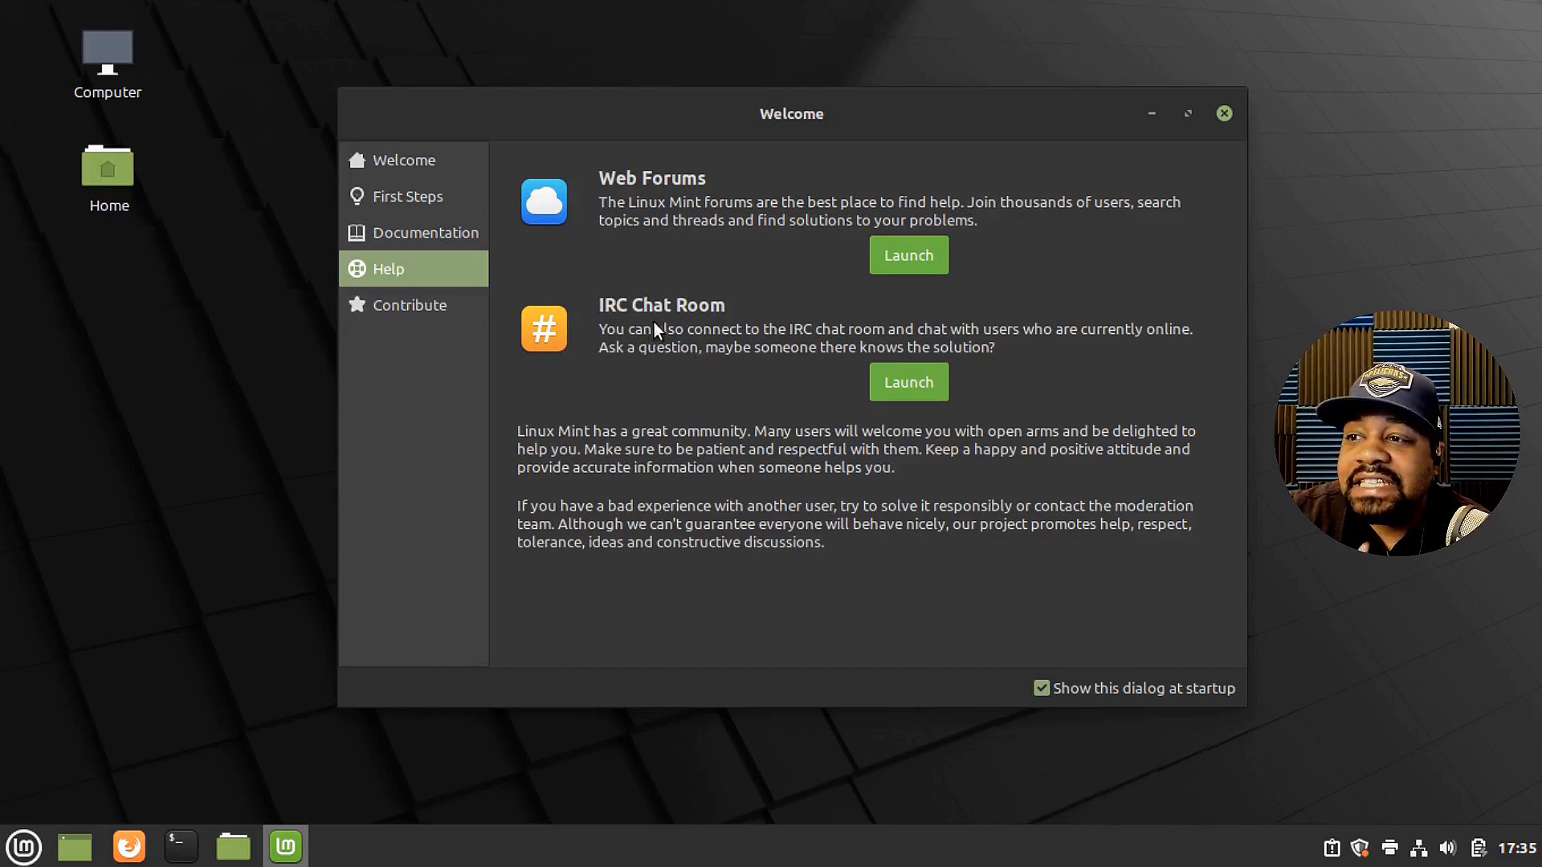
pyautogui.moveTo(409, 305)
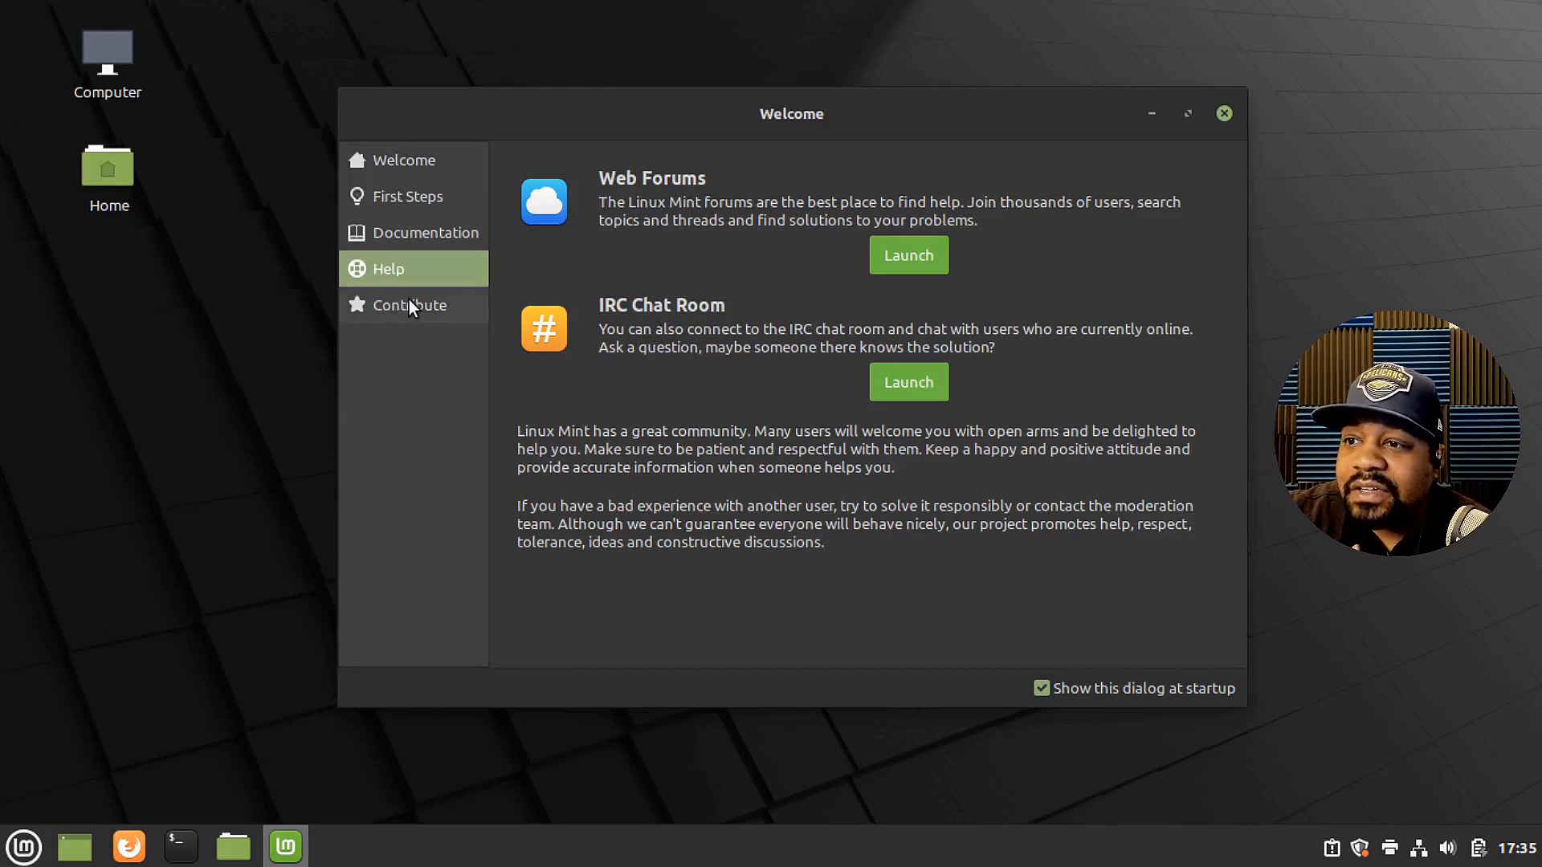
pyautogui.click(409, 305)
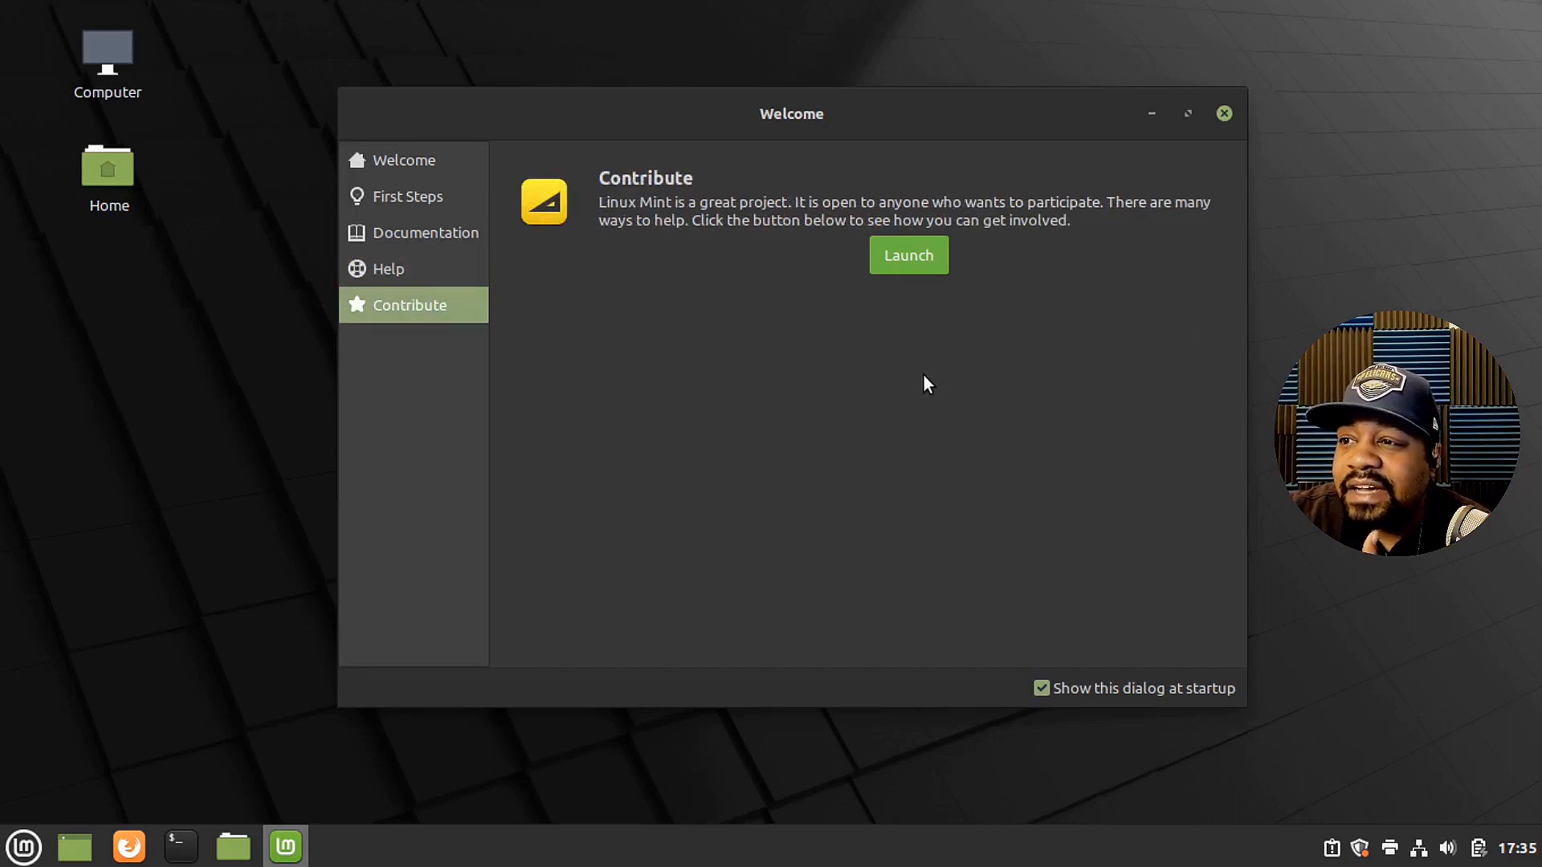
pyautogui.moveTo(913, 381)
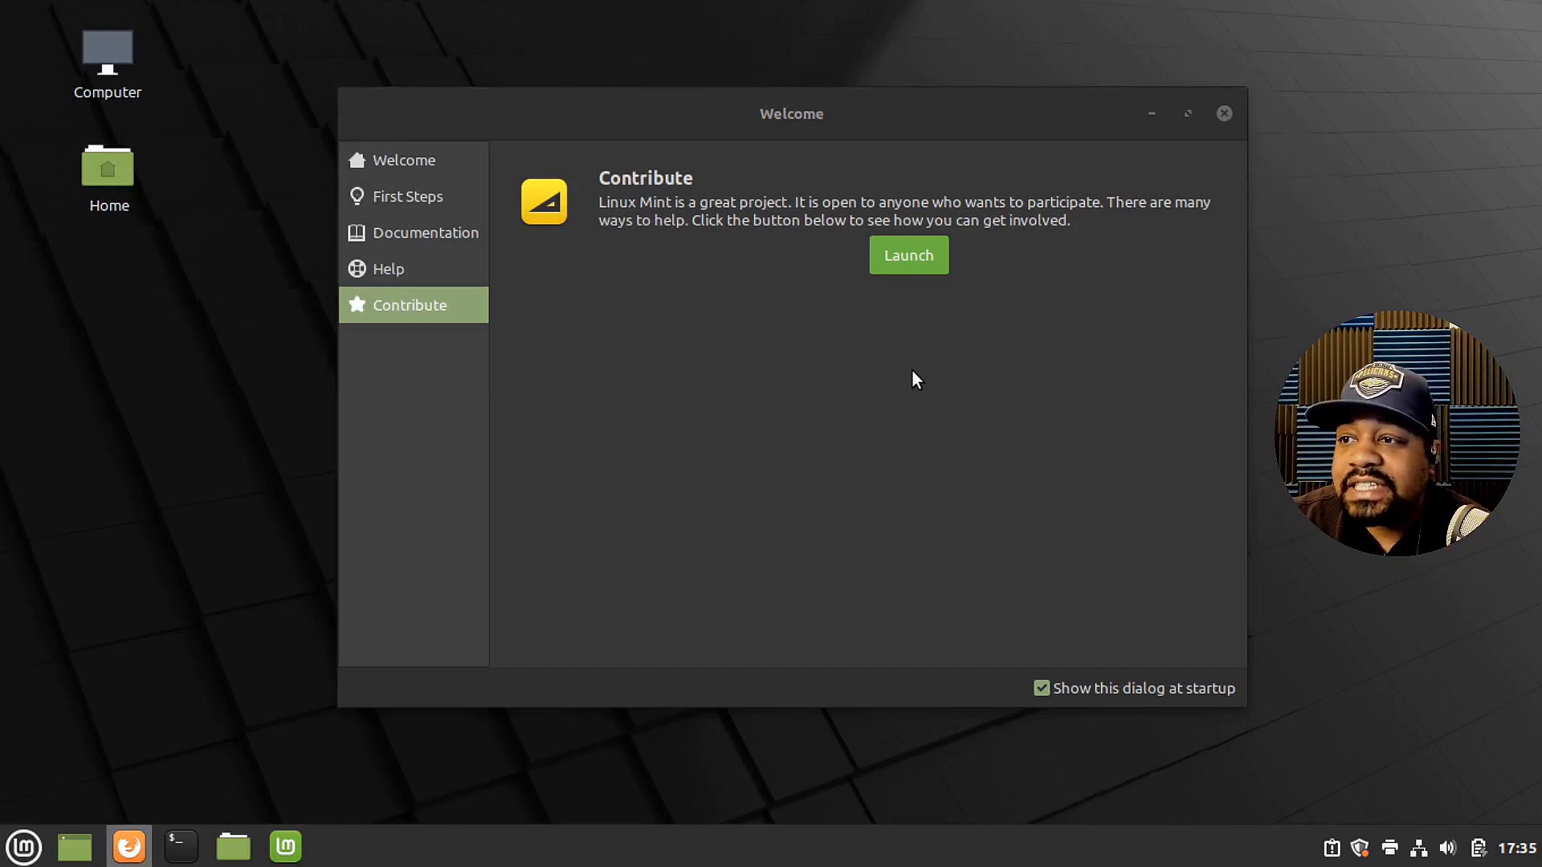
# Browse the New features in Linux Mint 20.1 Cinnamon page in Firefox, then close the browser
pyautogui.click(906, 255)
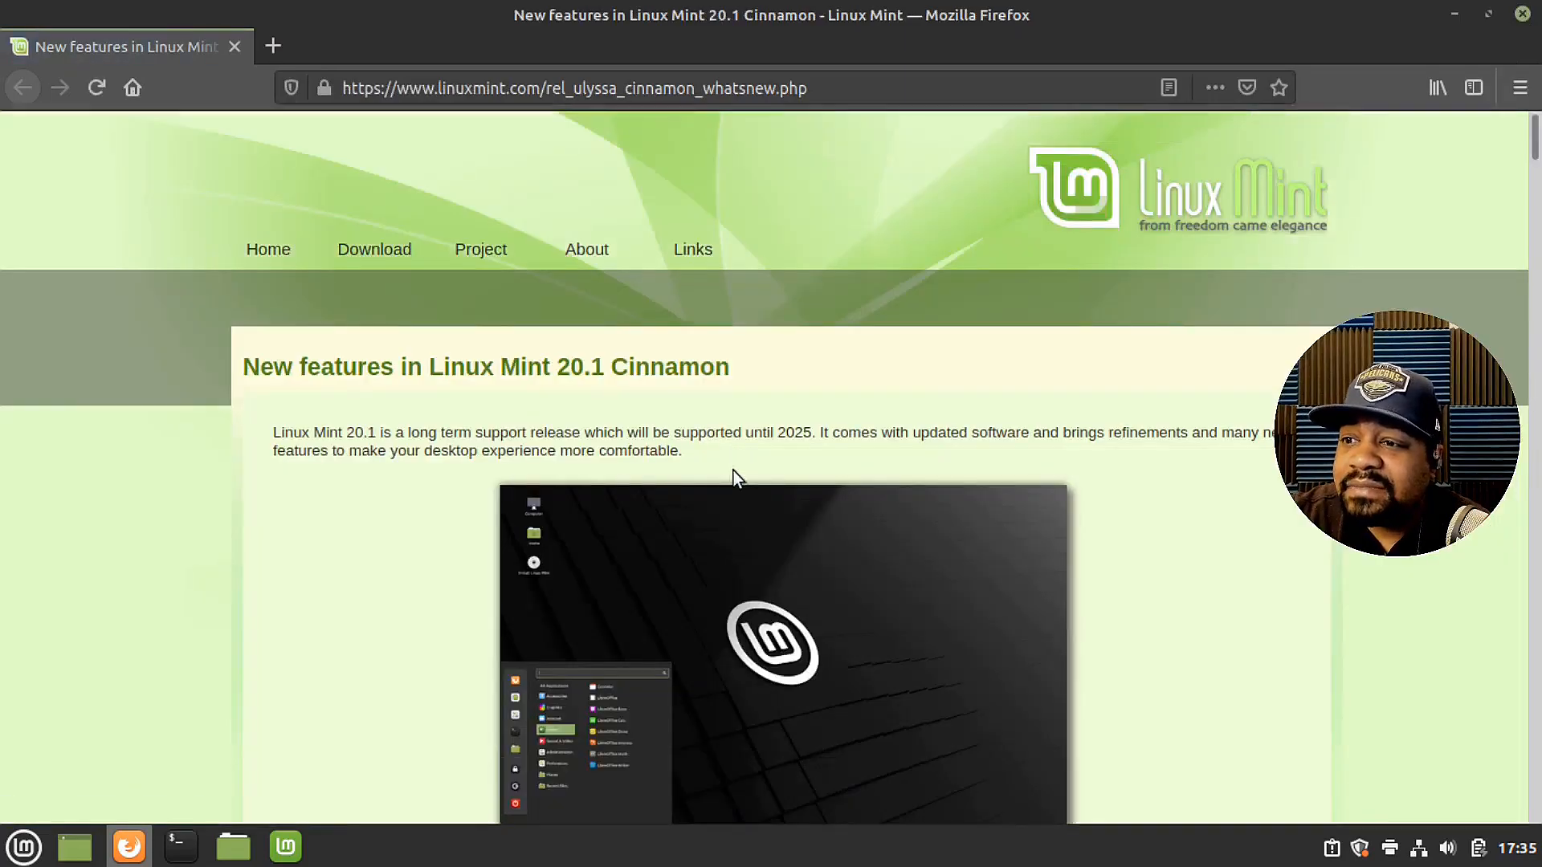
pyautogui.scroll(-3)
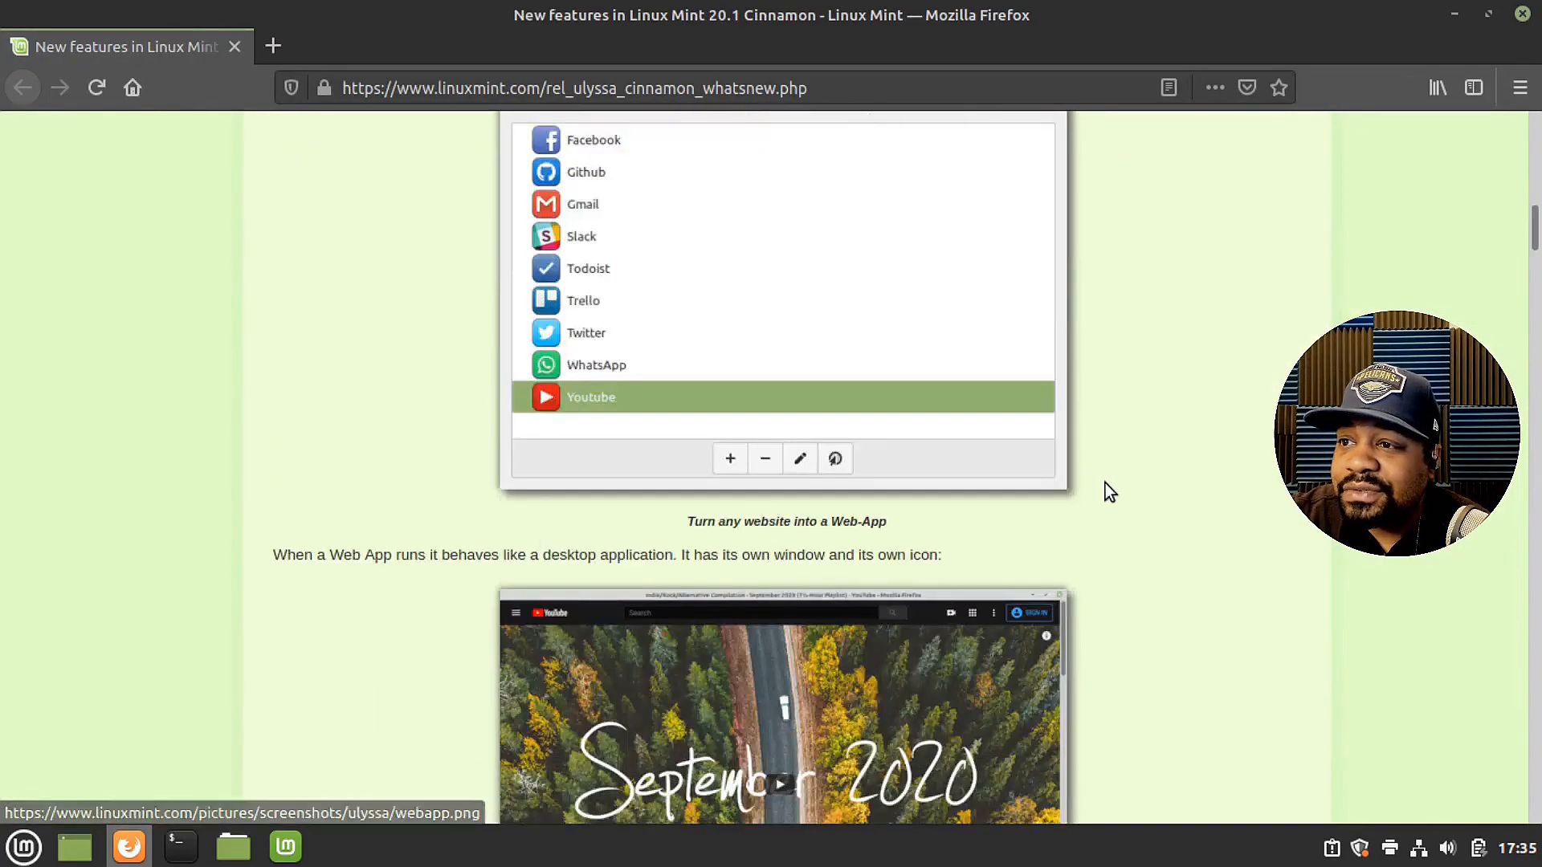
pyautogui.scroll(-3)
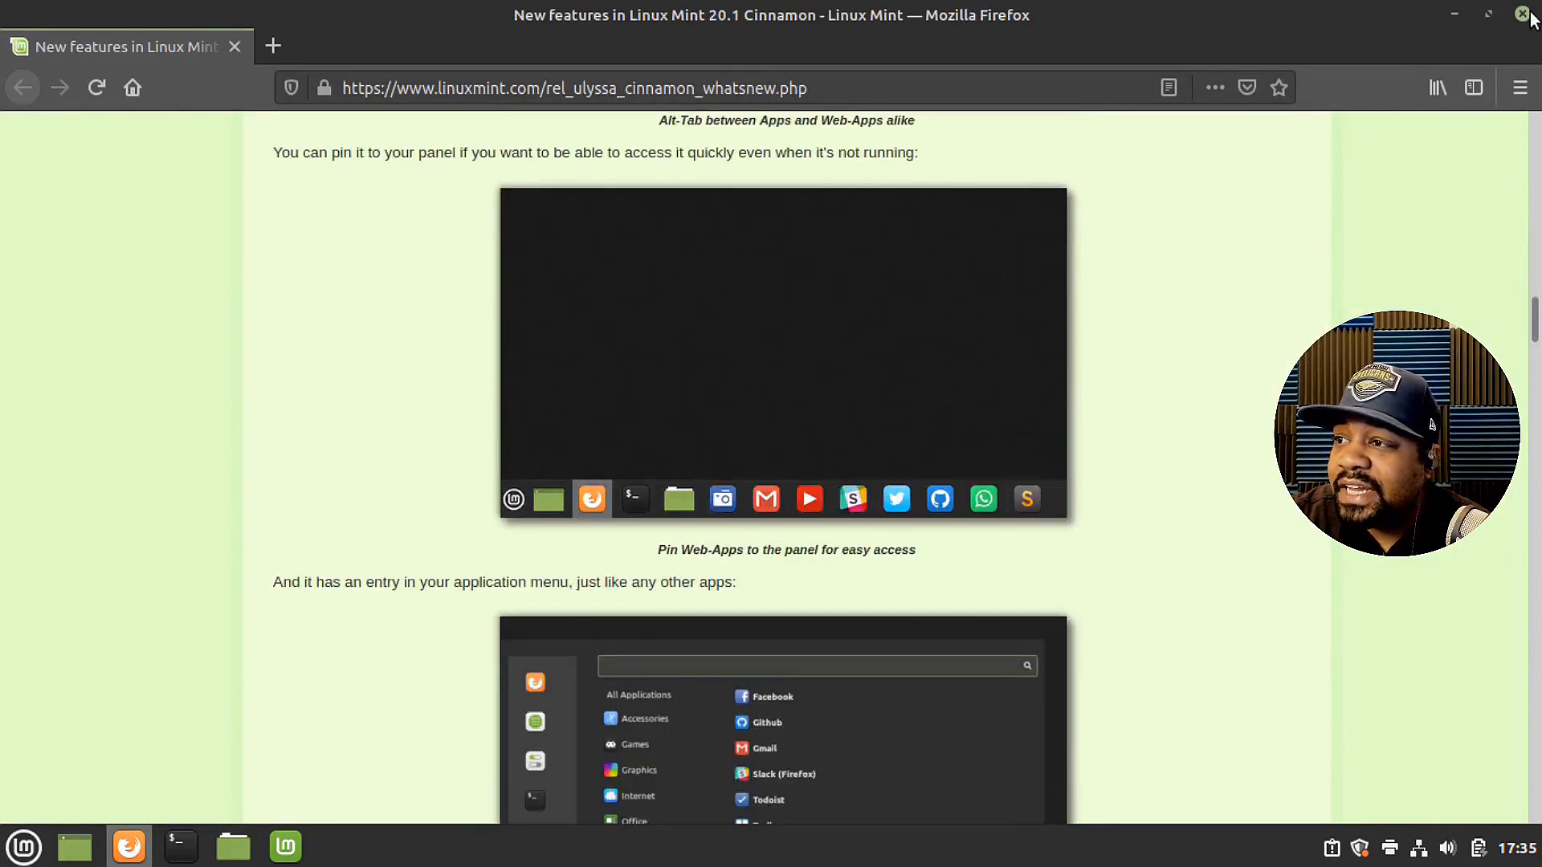
pyautogui.click(1522, 14)
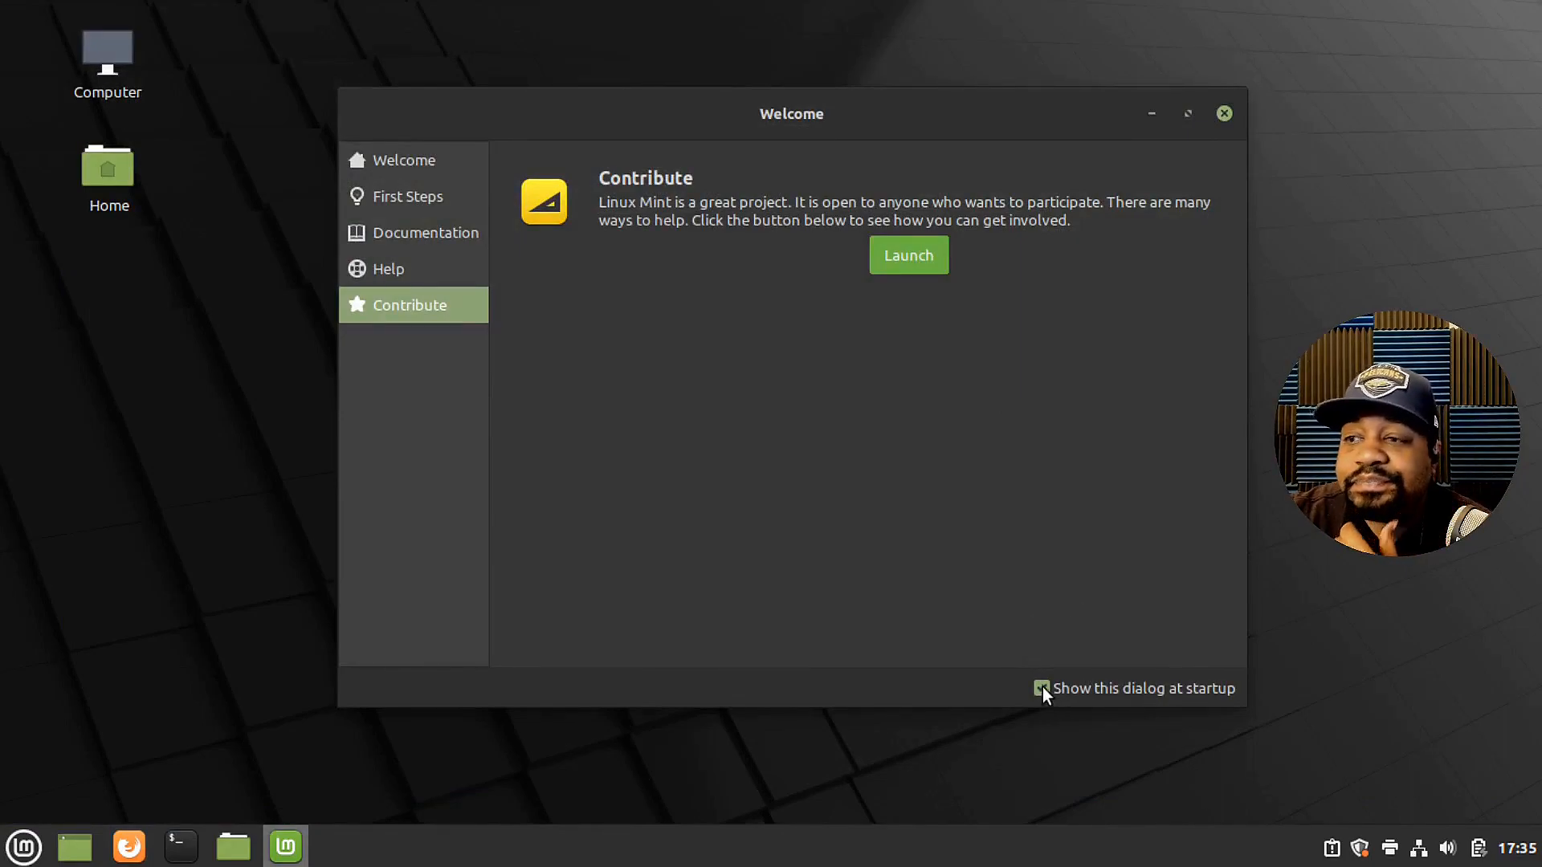
pyautogui.click(1040, 689)
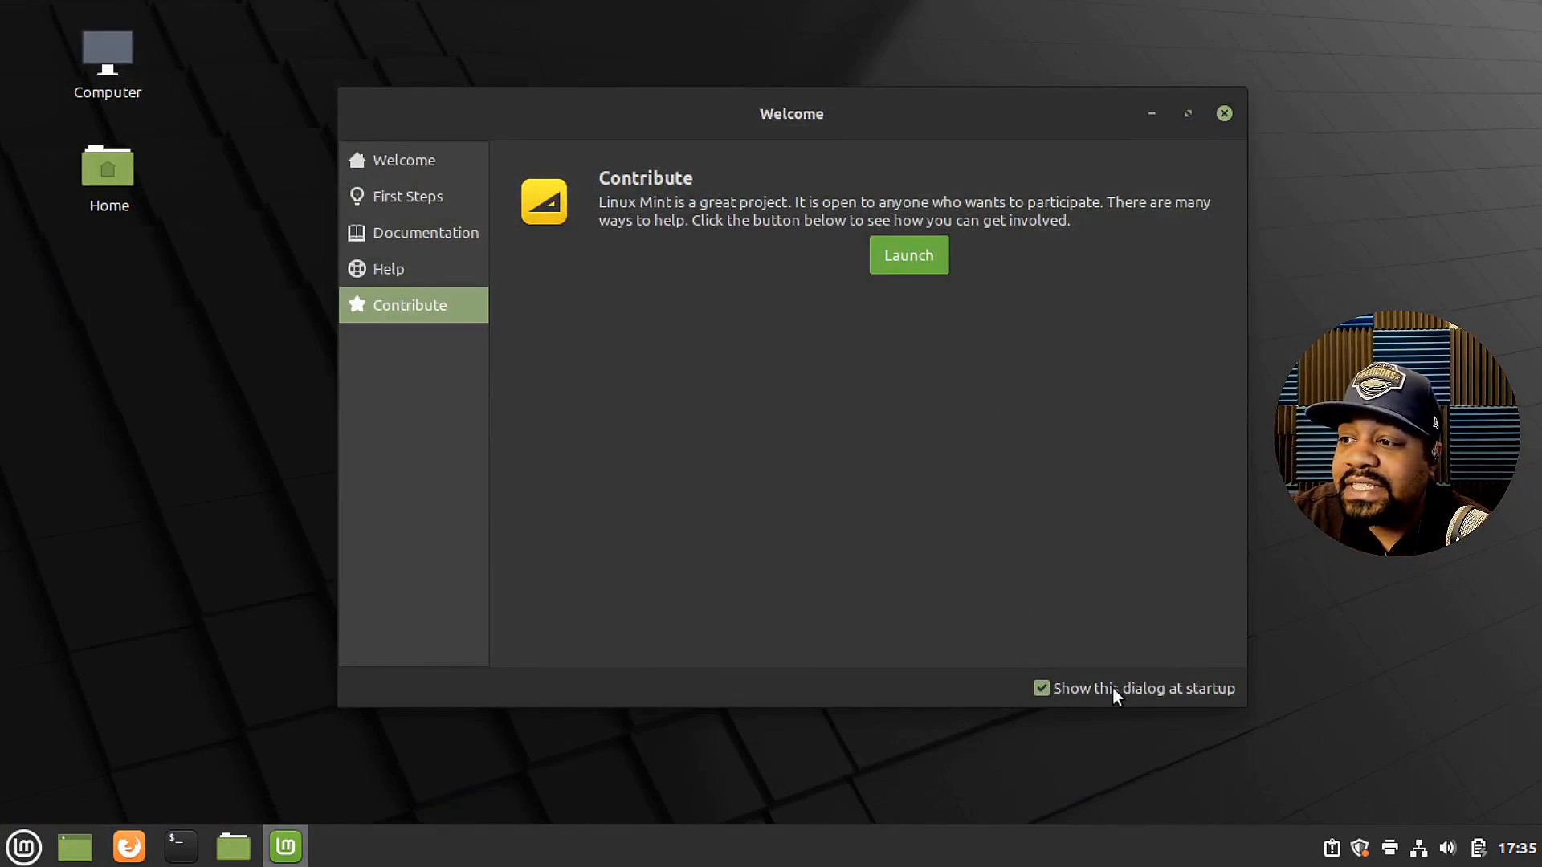
pyautogui.moveTo(1223, 113)
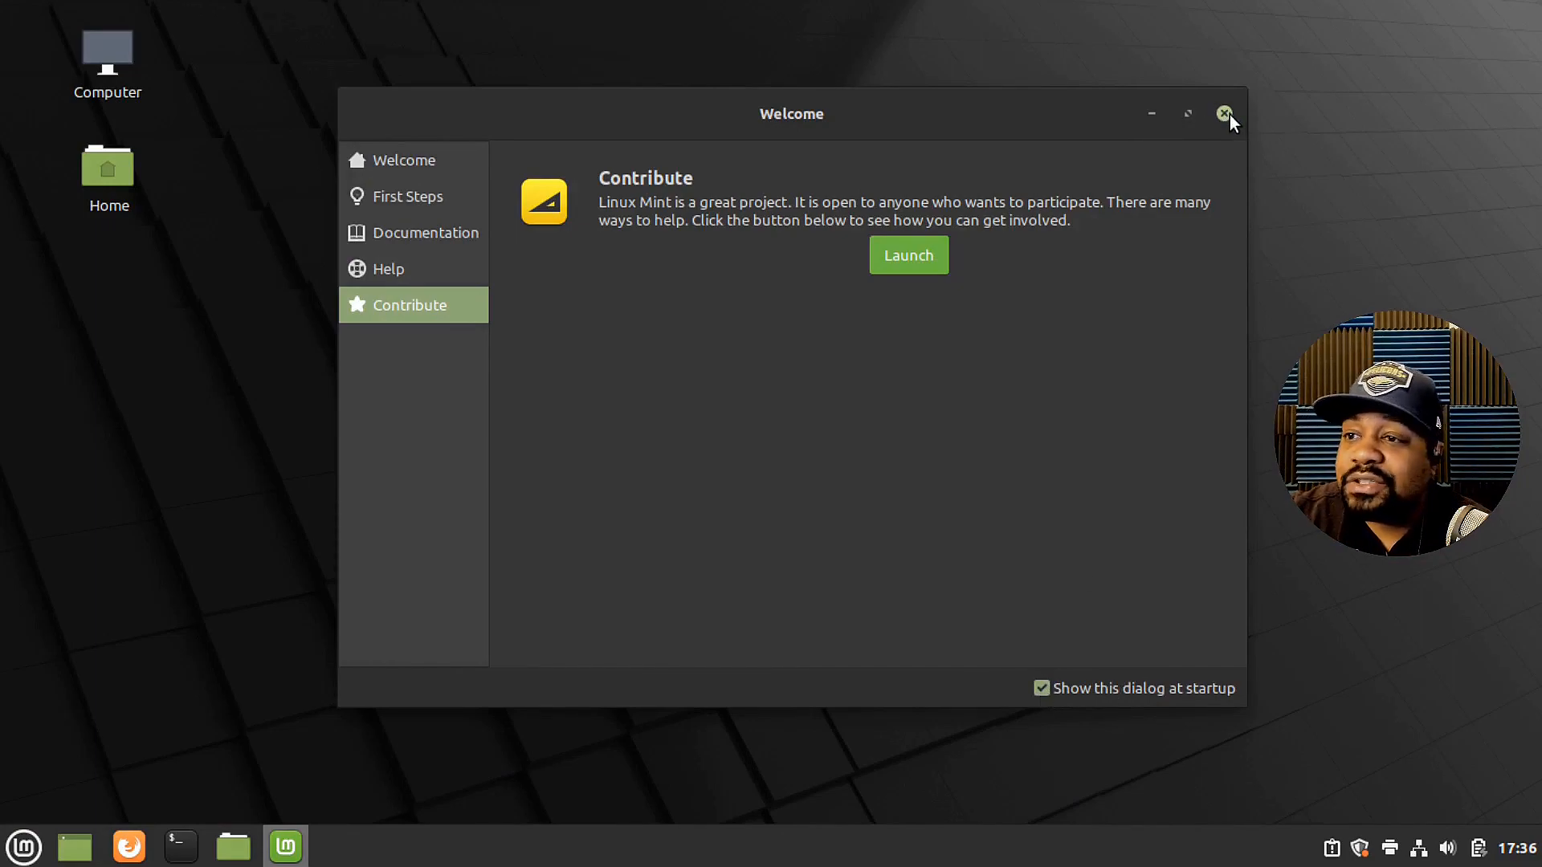
pyautogui.moveTo(851, 447)
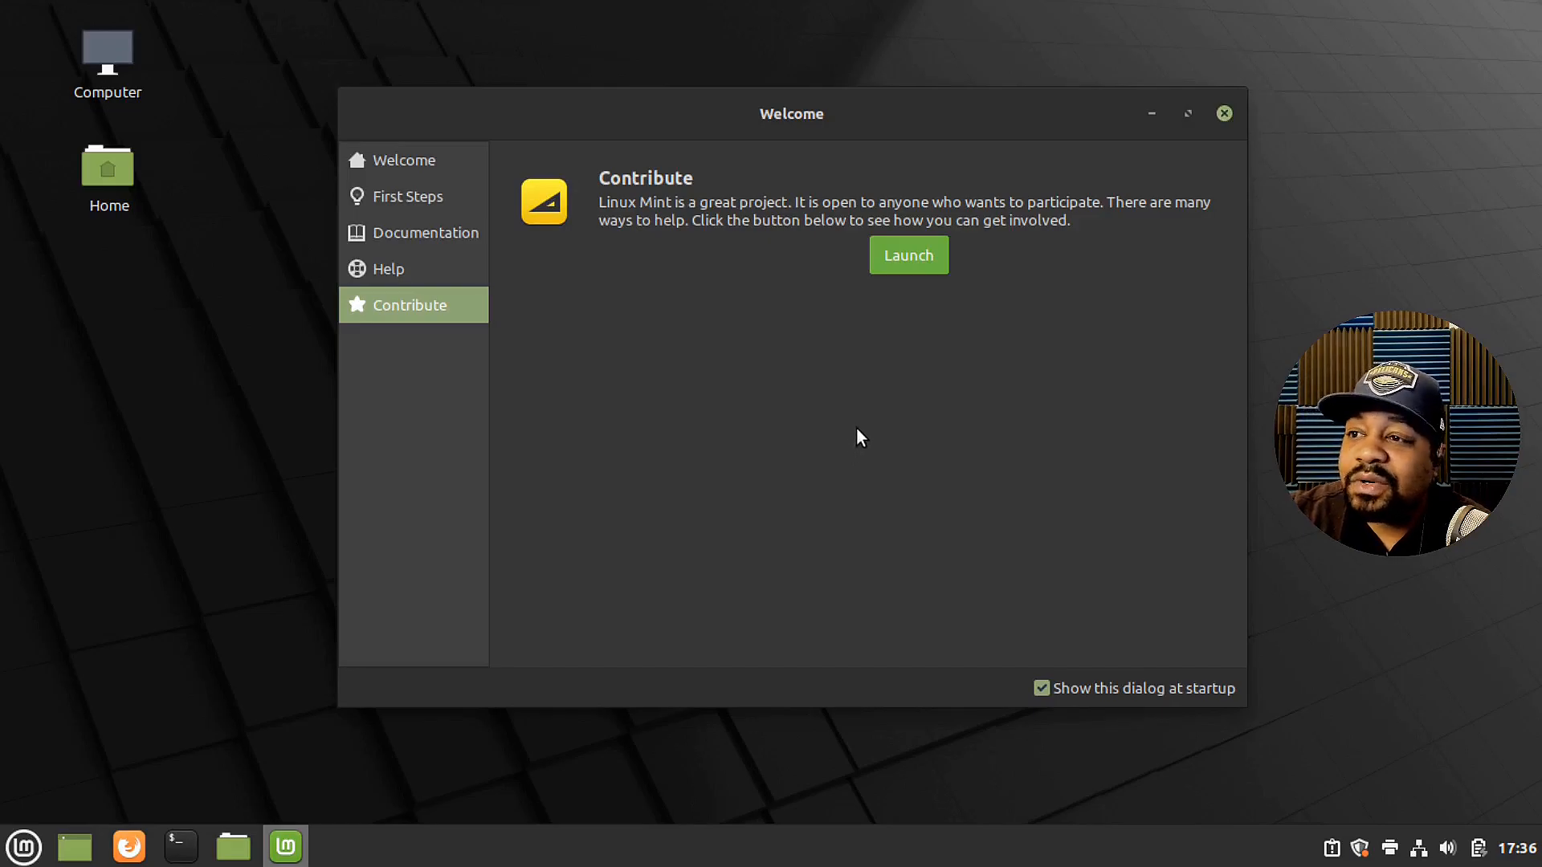
pyautogui.click(1224, 113)
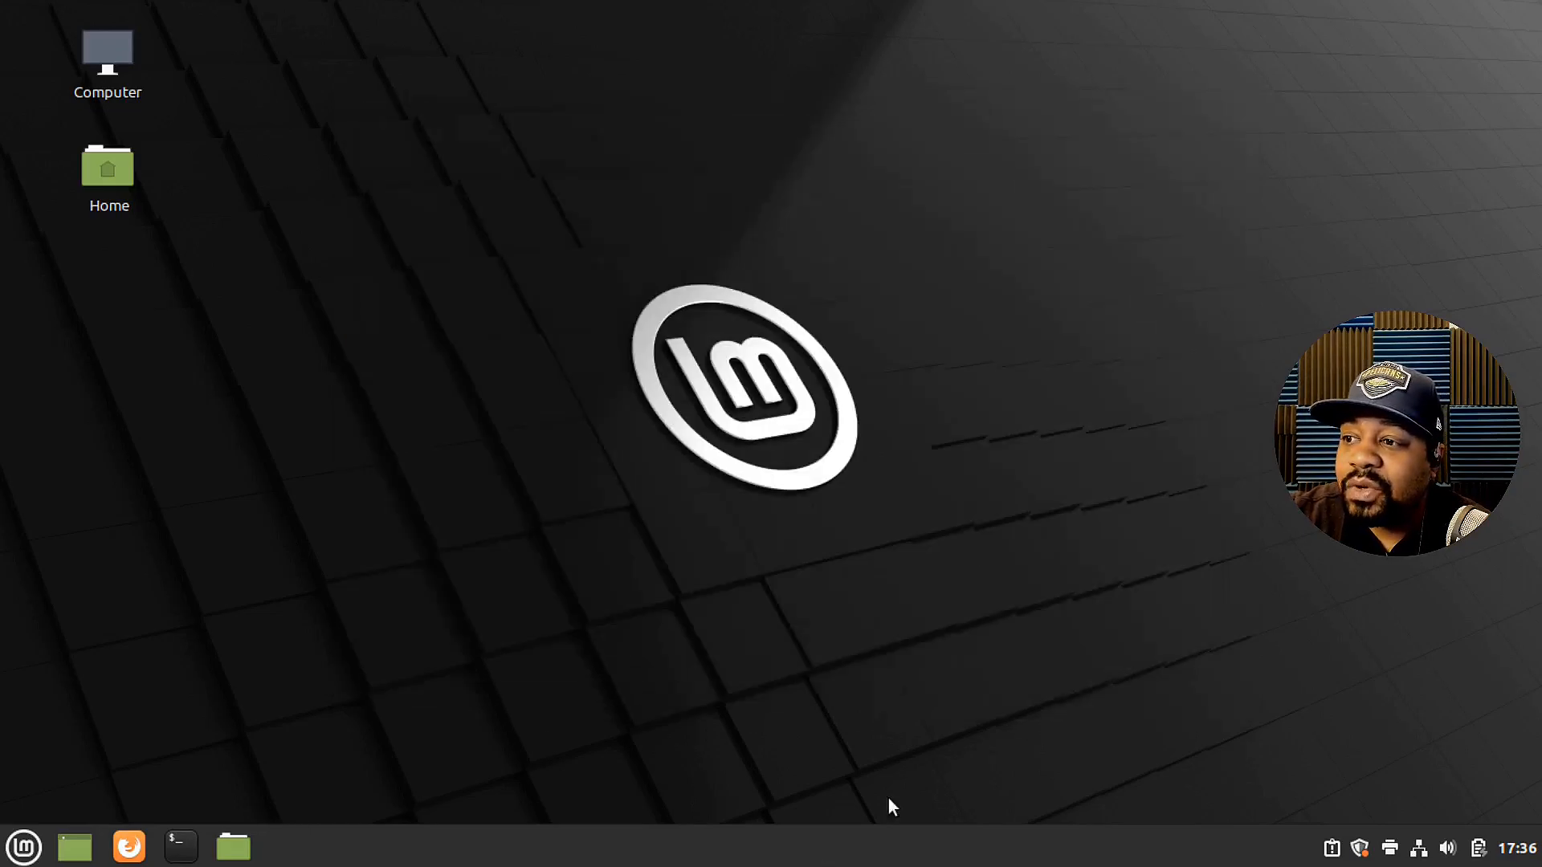
pyautogui.moveTo(1426, 790)
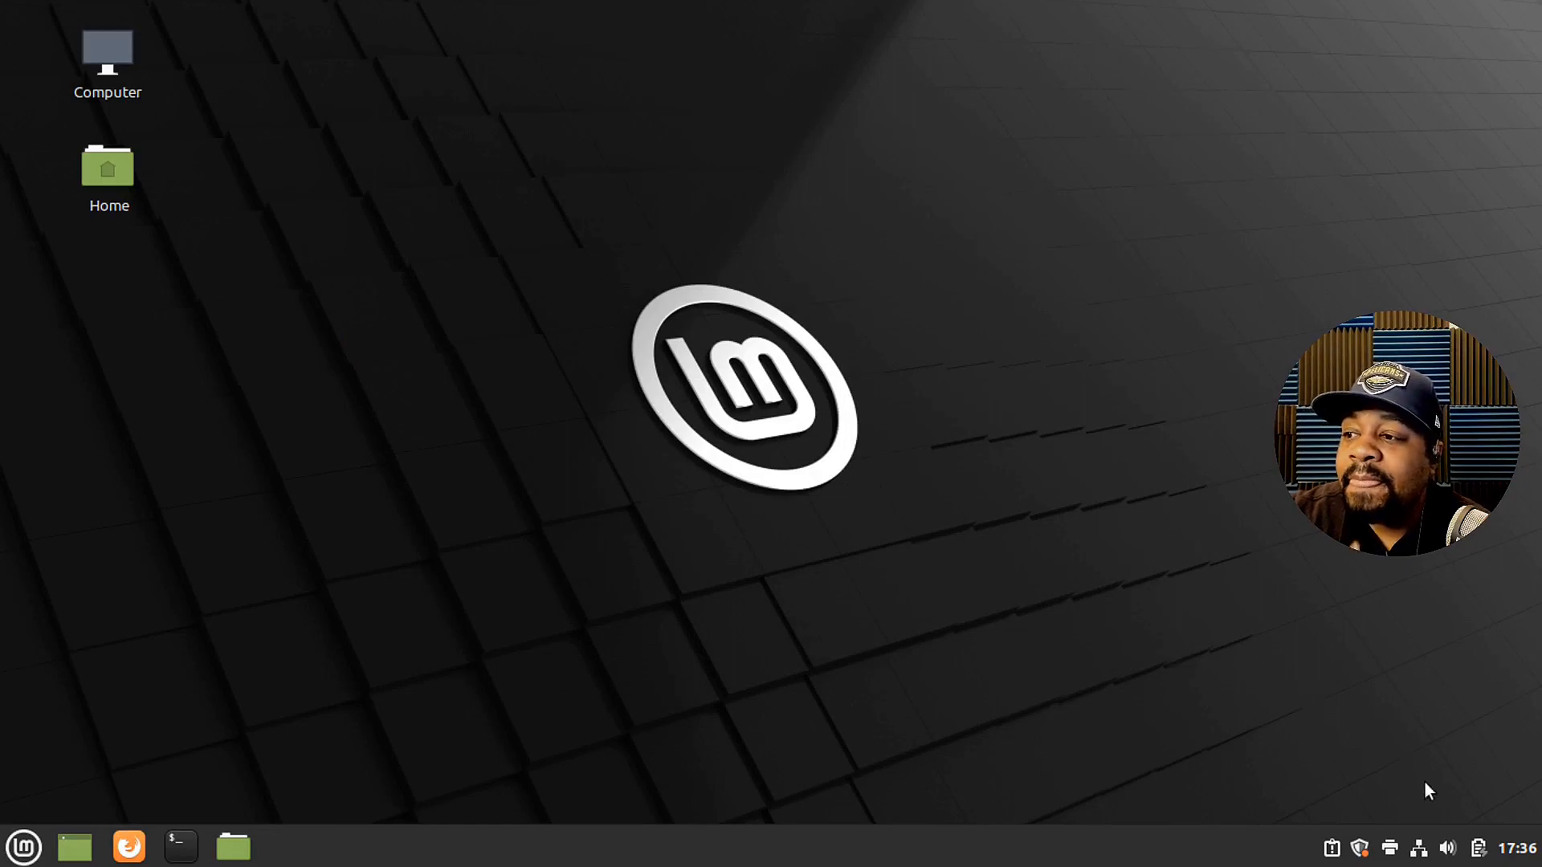
pyautogui.moveTo(1020, 633)
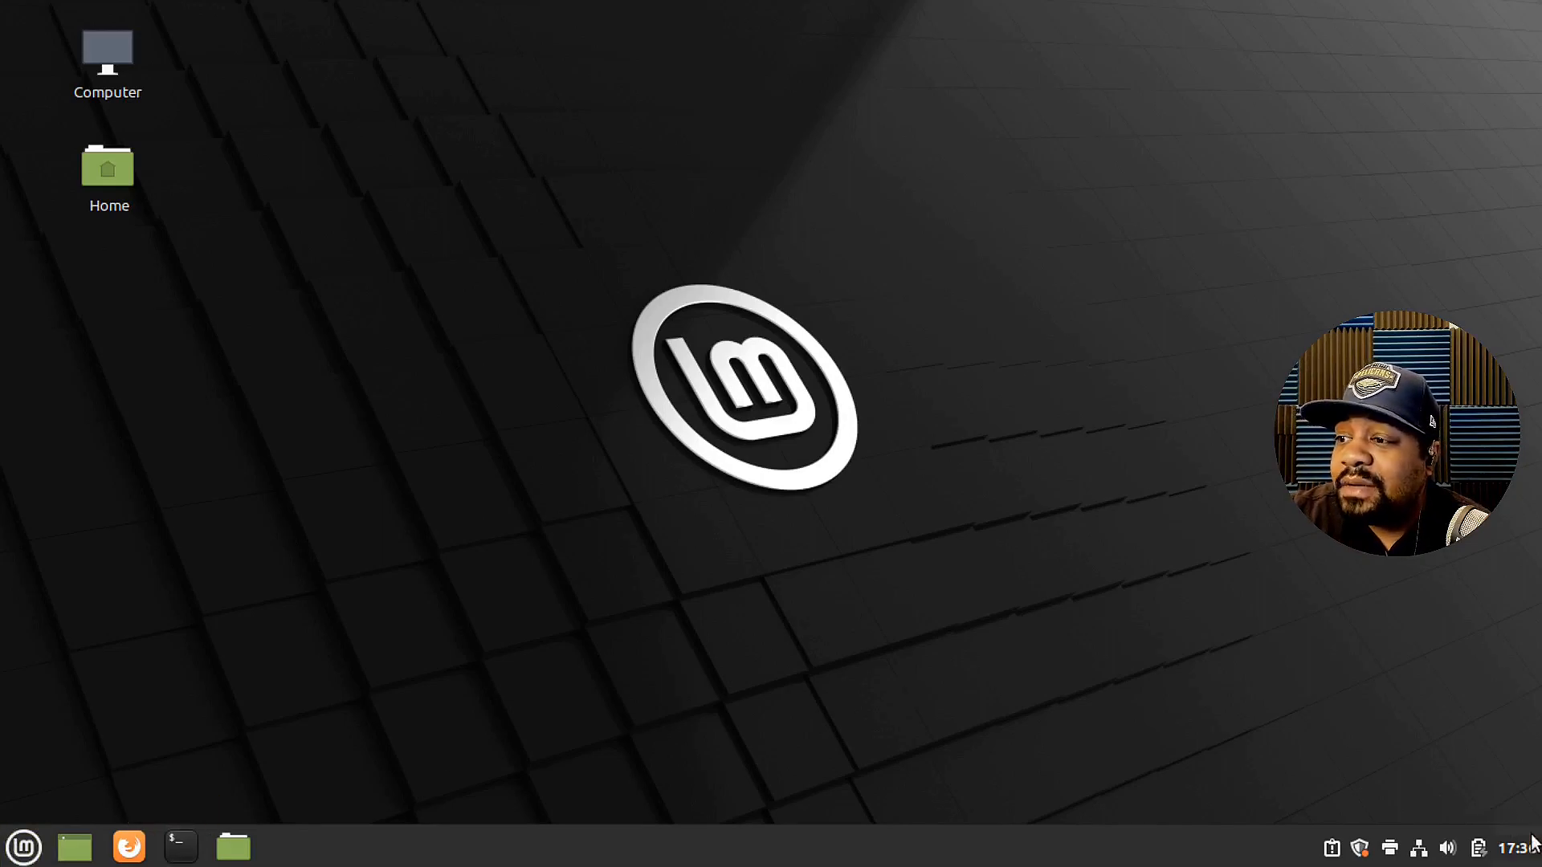
pyautogui.click(1518, 846)
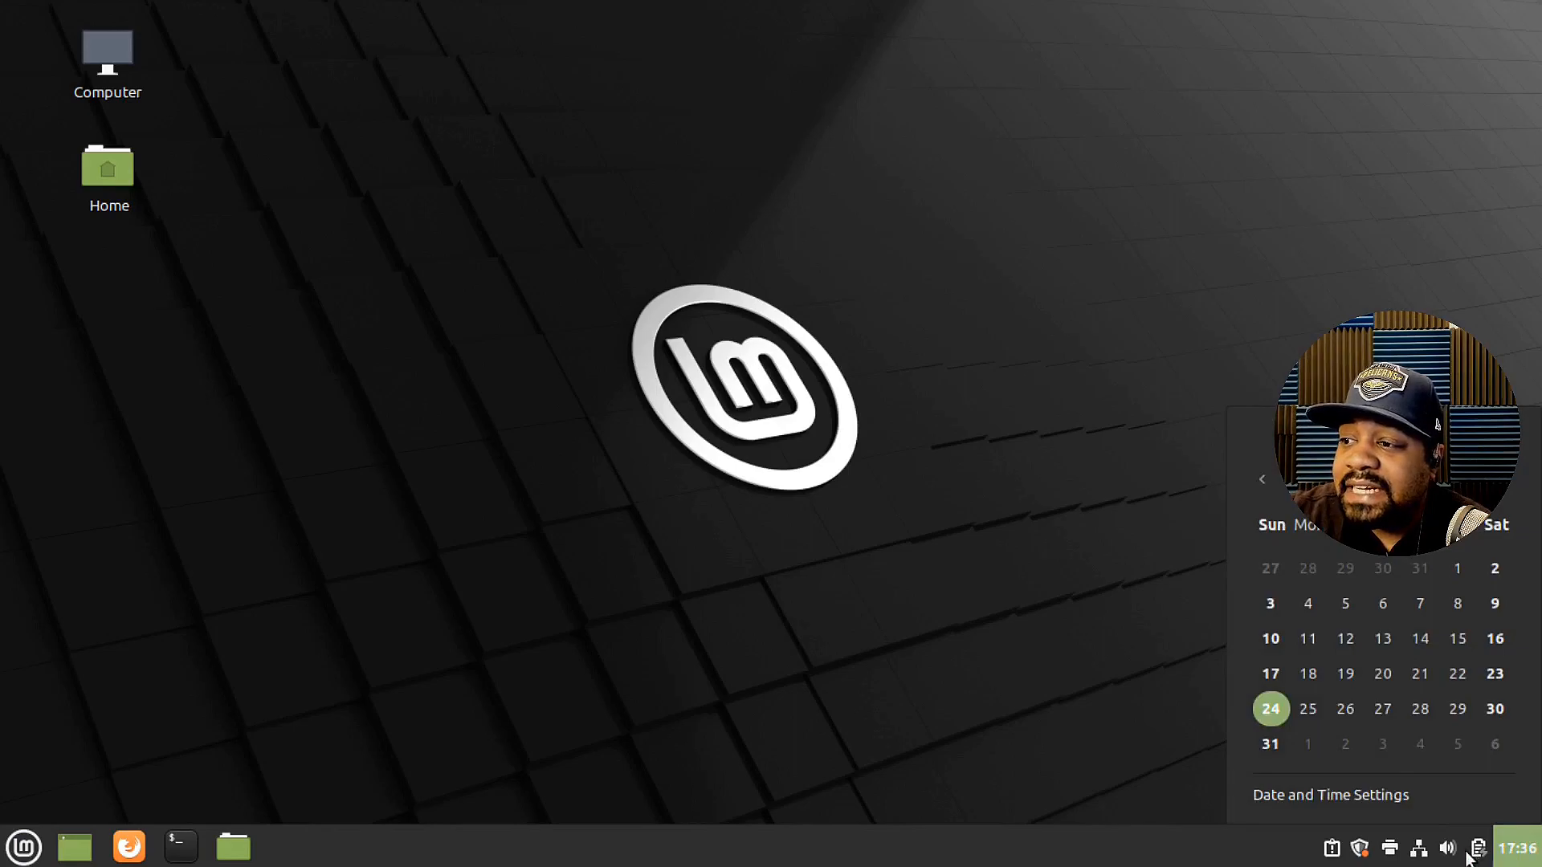
pyautogui.click(1477, 848)
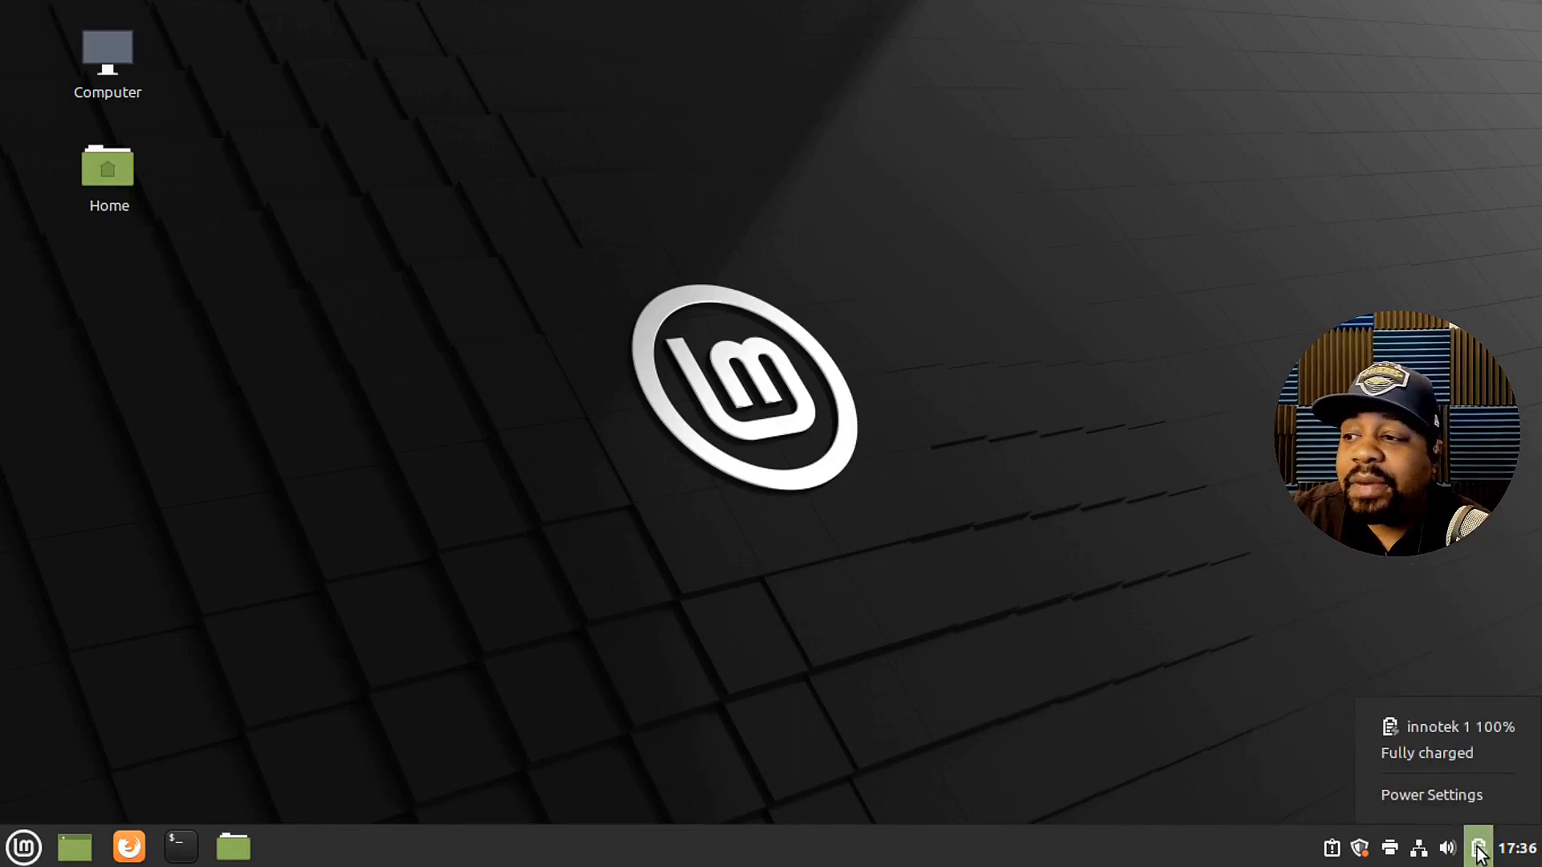
pyautogui.click(1447, 847)
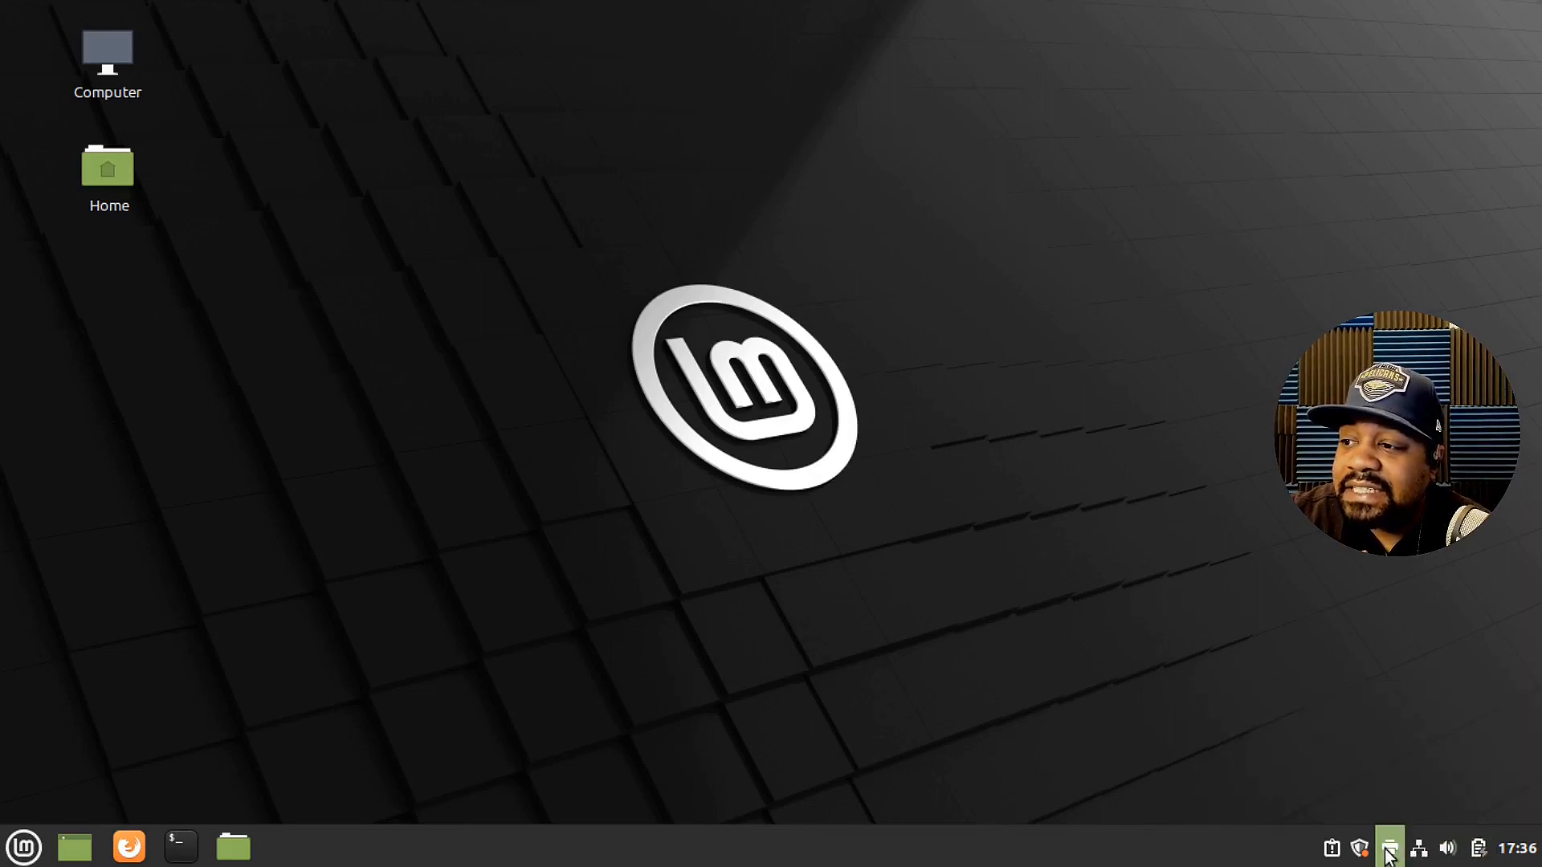
pyautogui.moveTo(1387, 848)
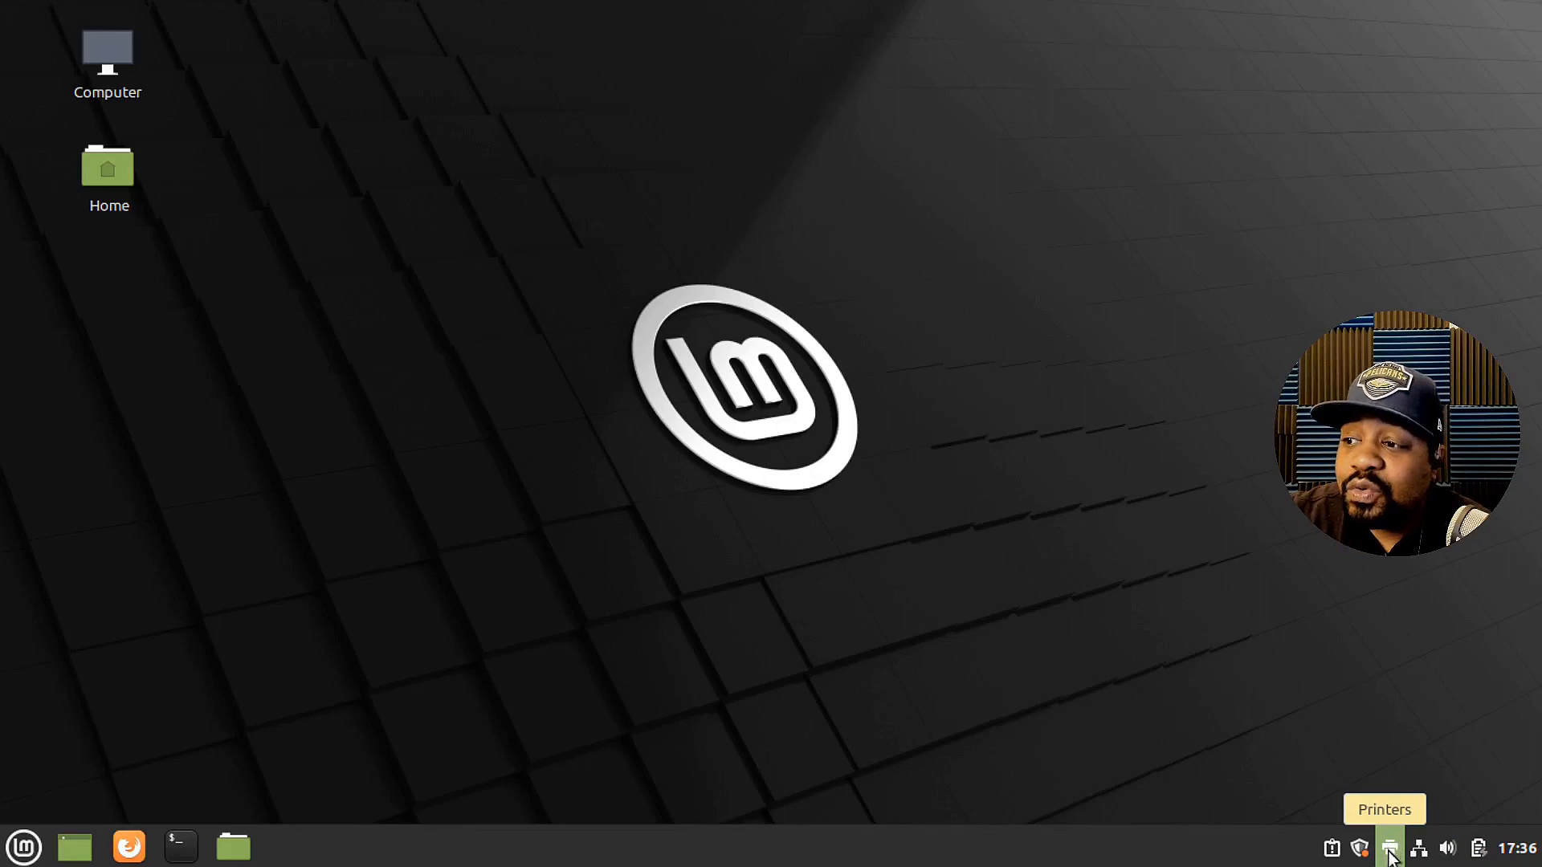
pyautogui.moveTo(1170, 513)
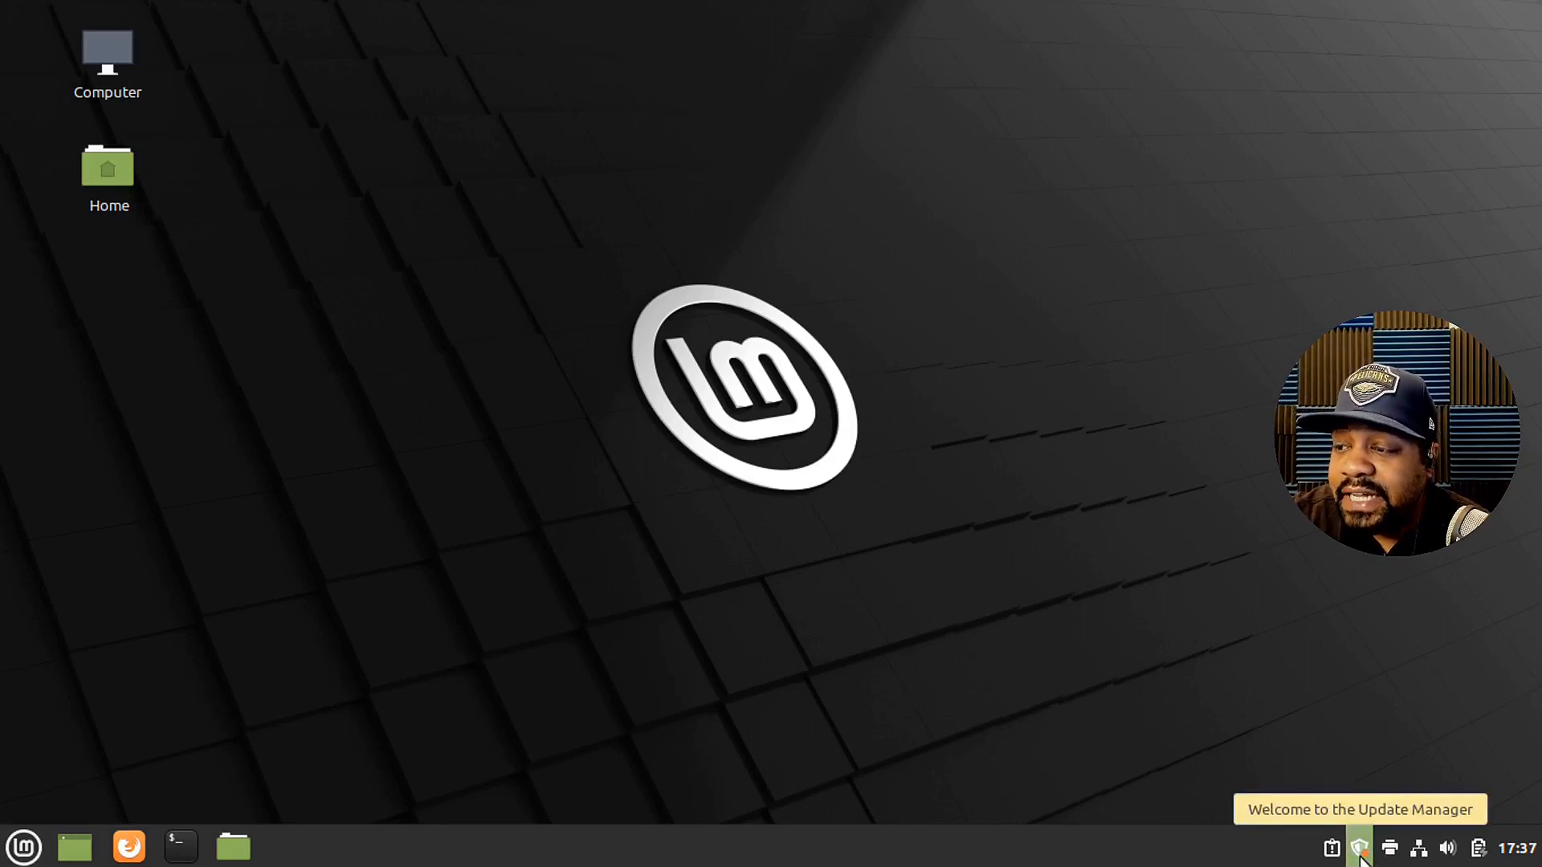
pyautogui.click(1360, 848)
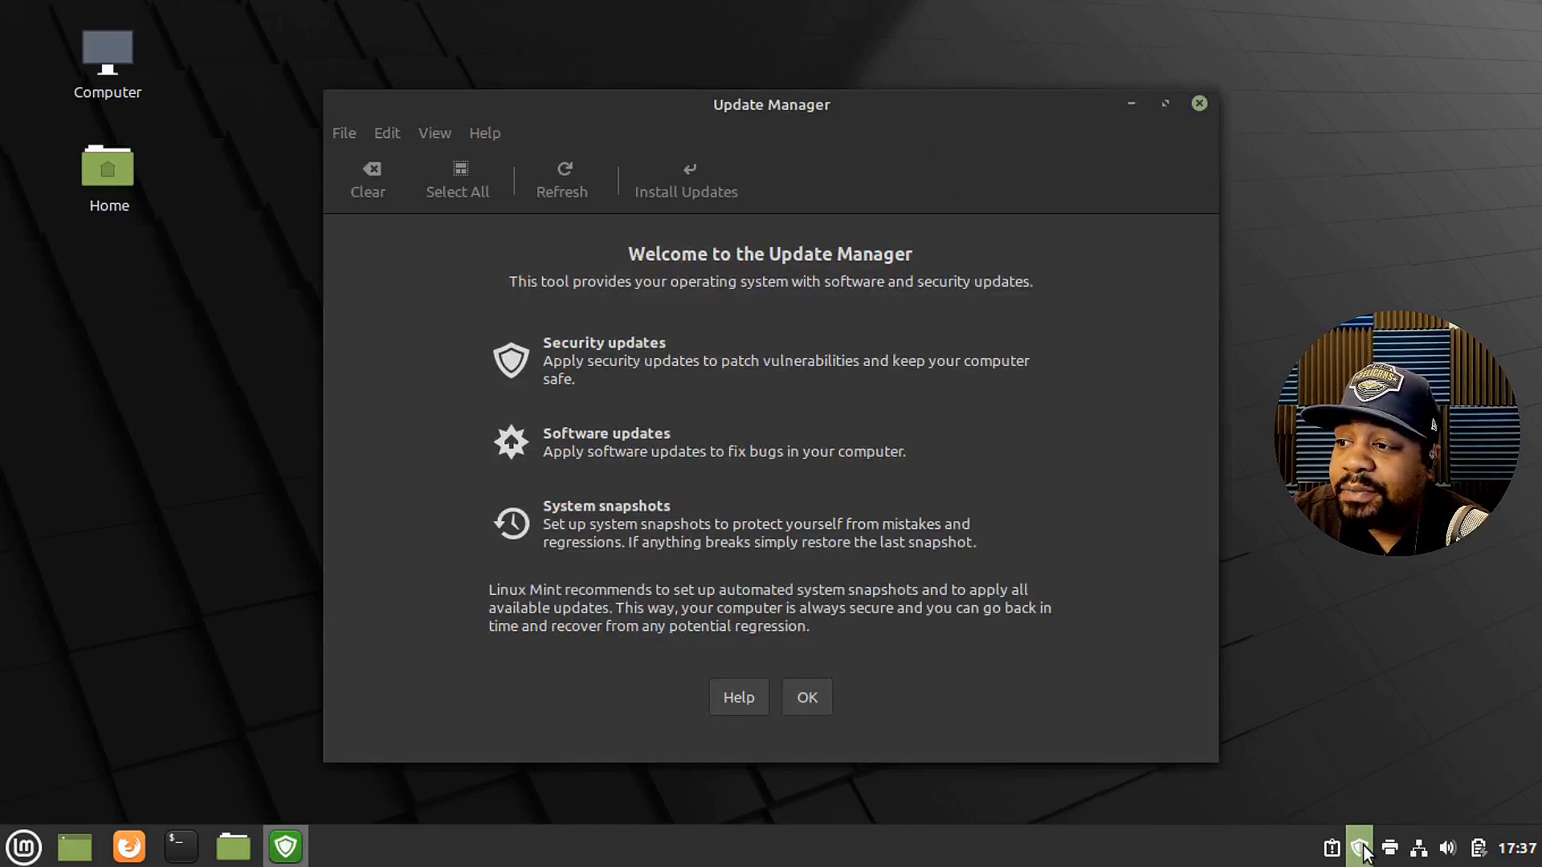
pyautogui.moveTo(453, 207)
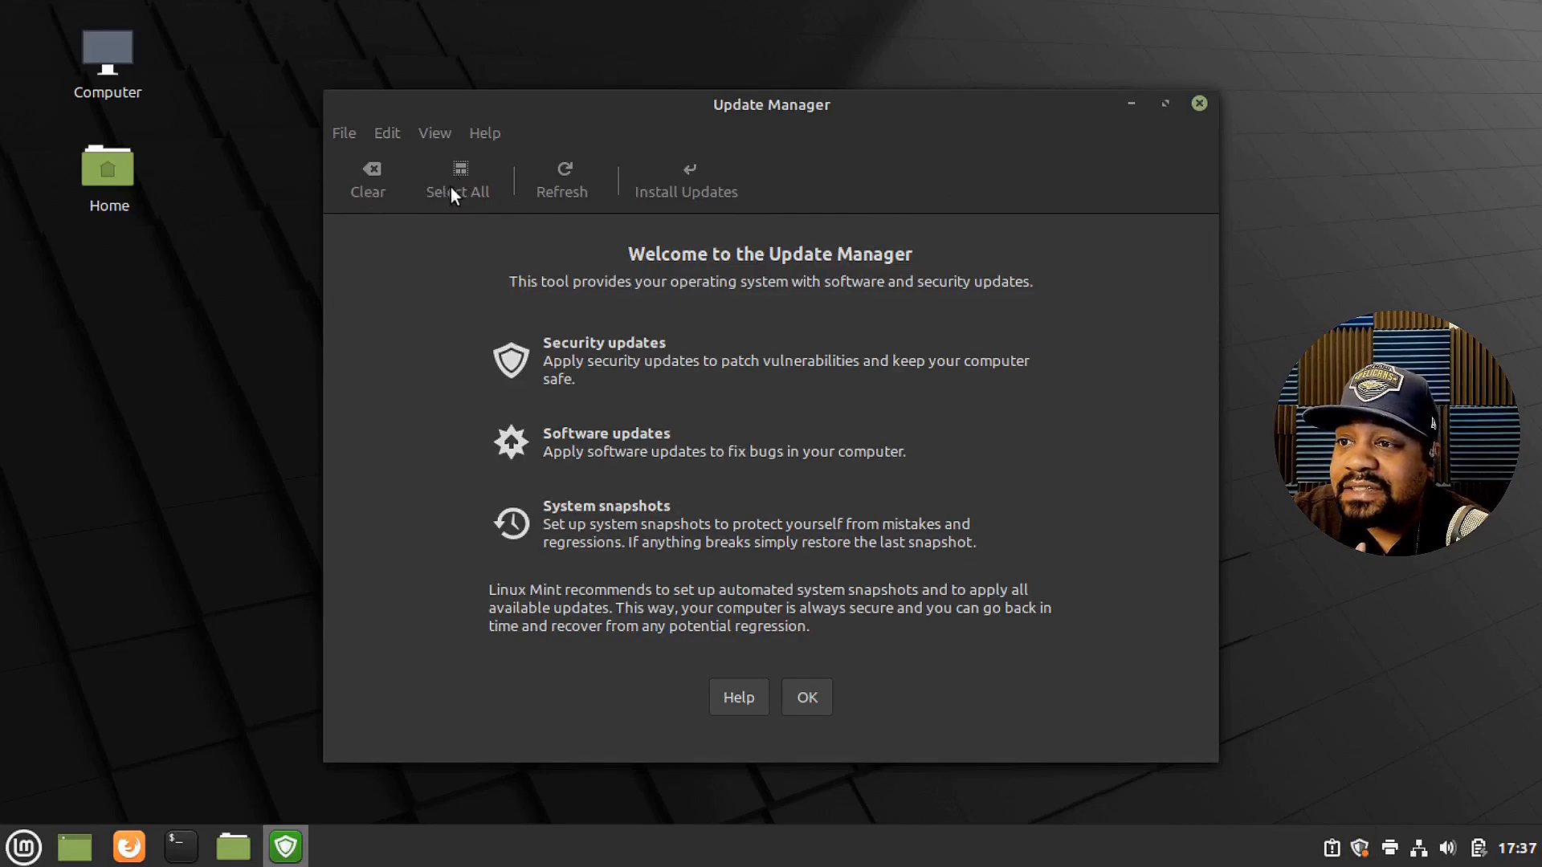
pyautogui.moveTo(732, 740)
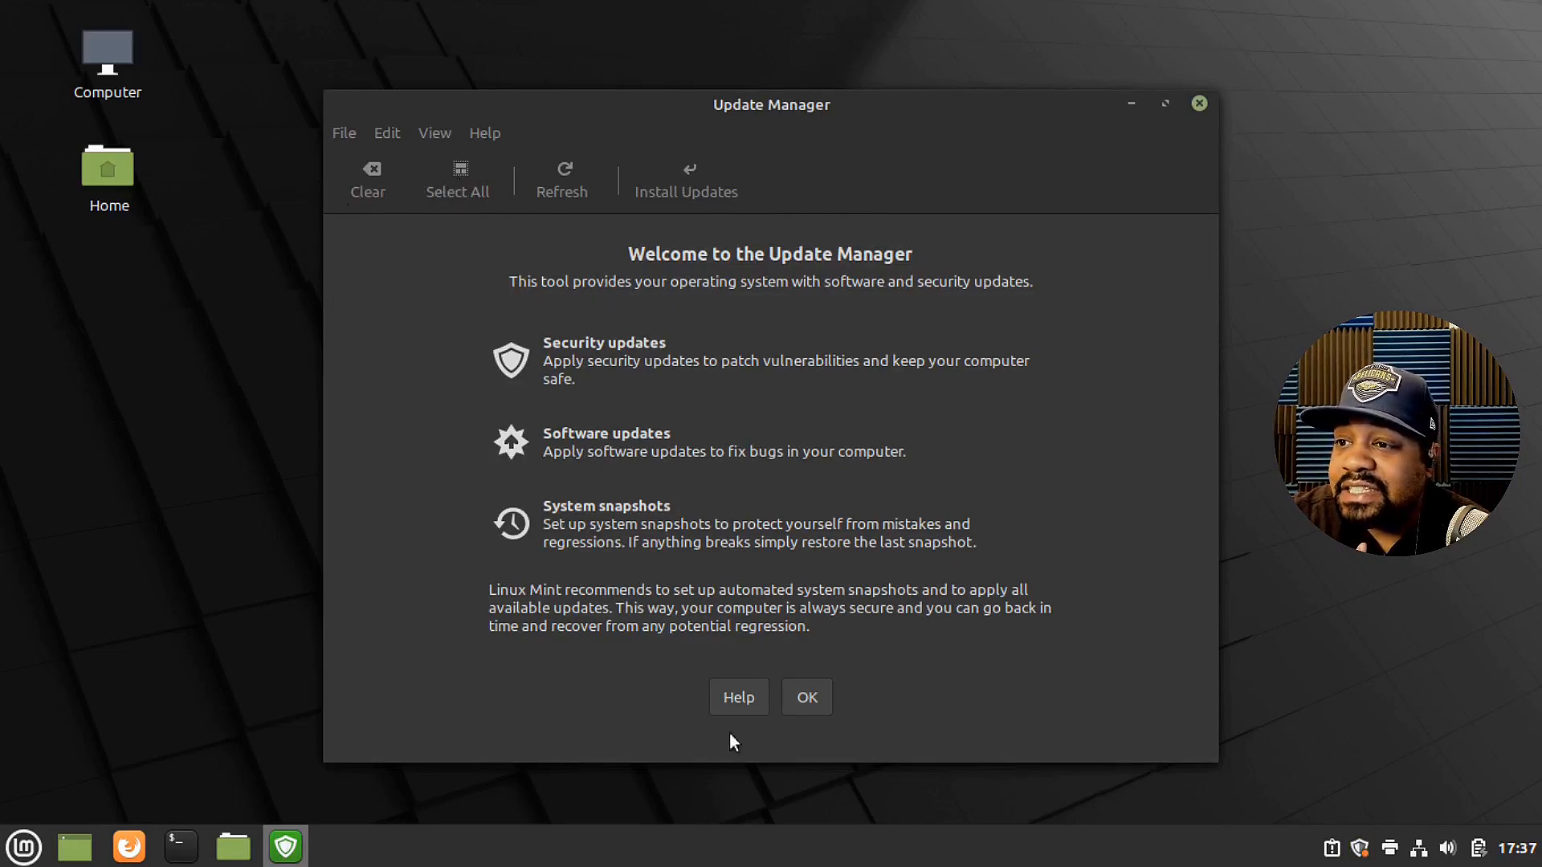
pyautogui.moveTo(1198, 106)
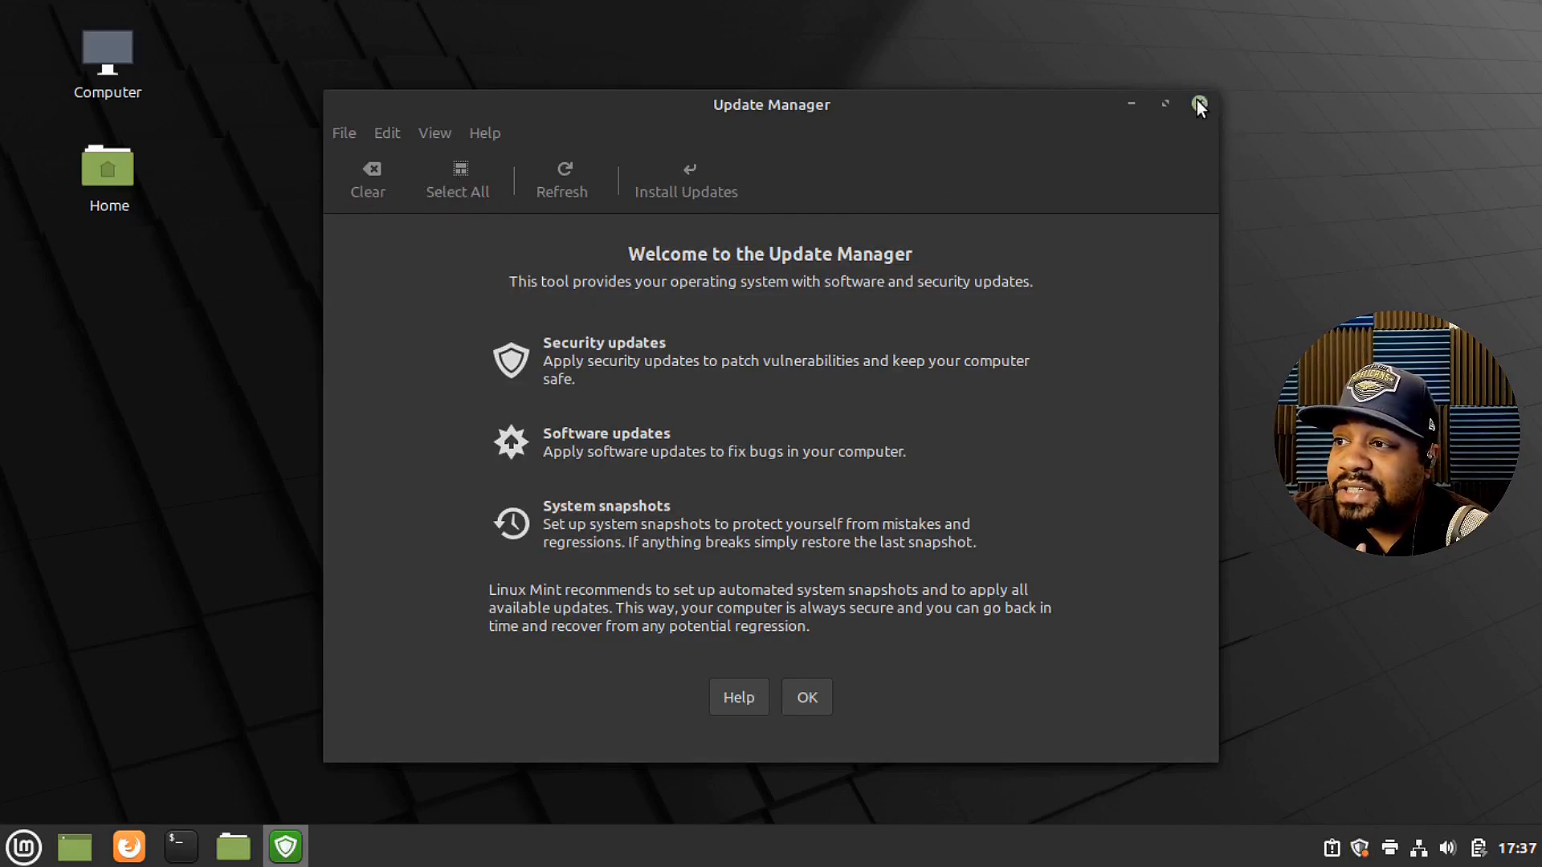
pyautogui.click(1198, 106)
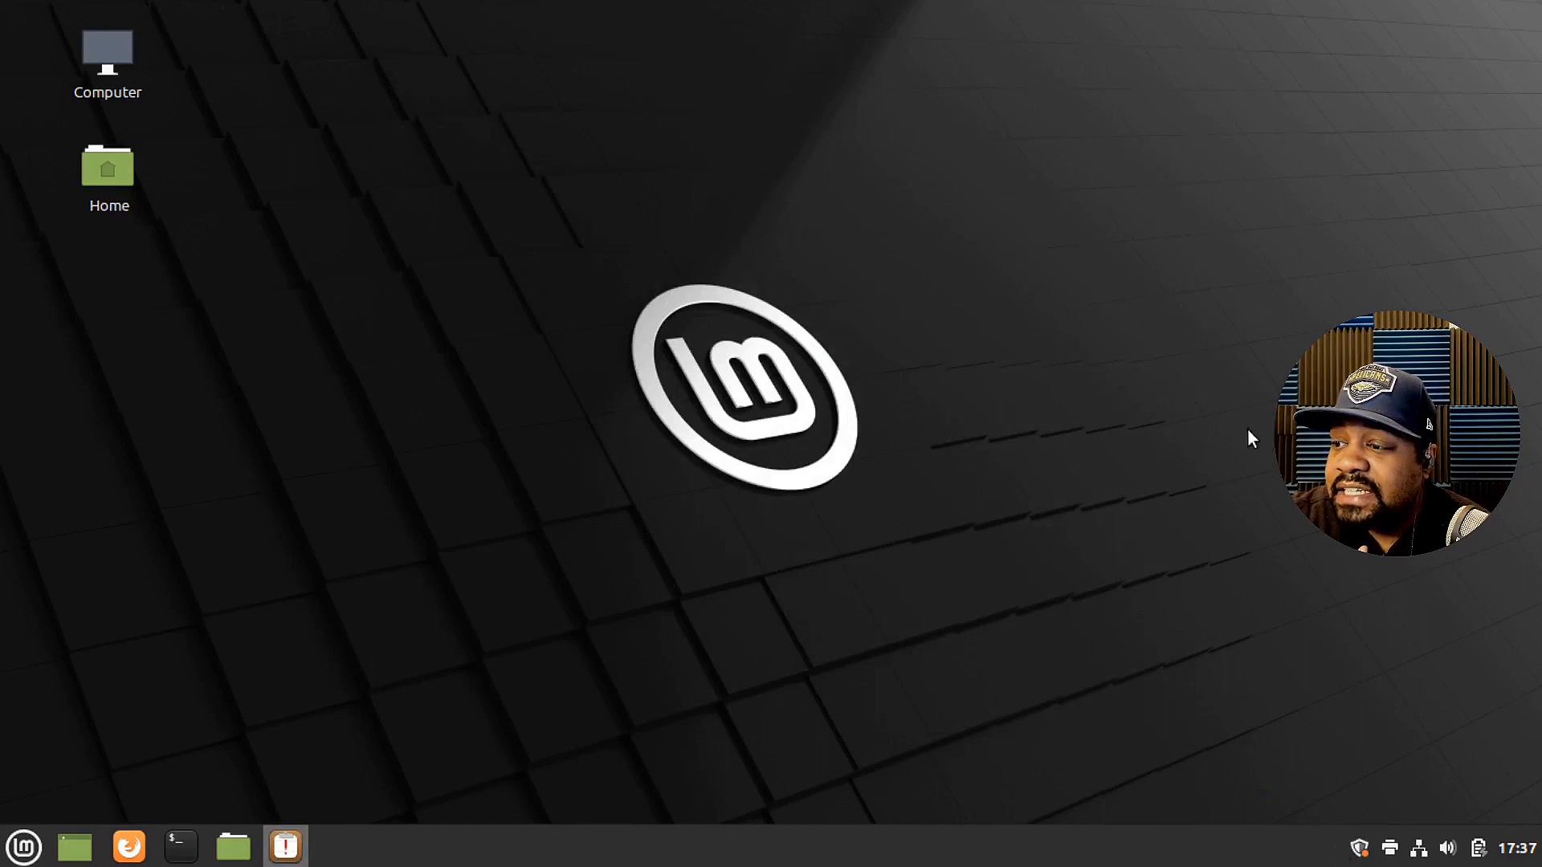
pyautogui.moveTo(1376, 825)
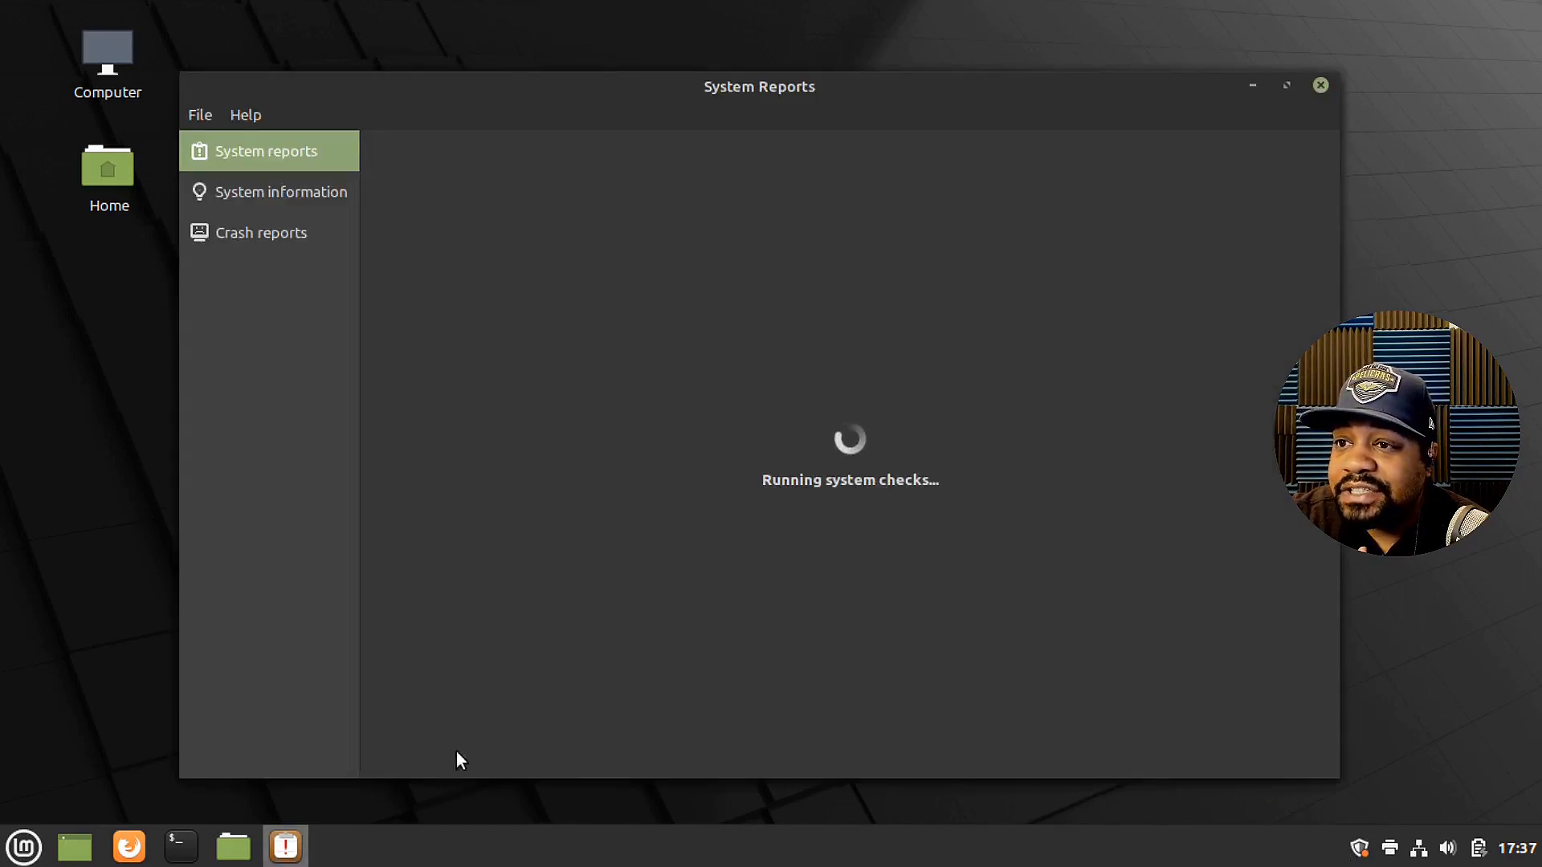
pyautogui.moveTo(629, 512)
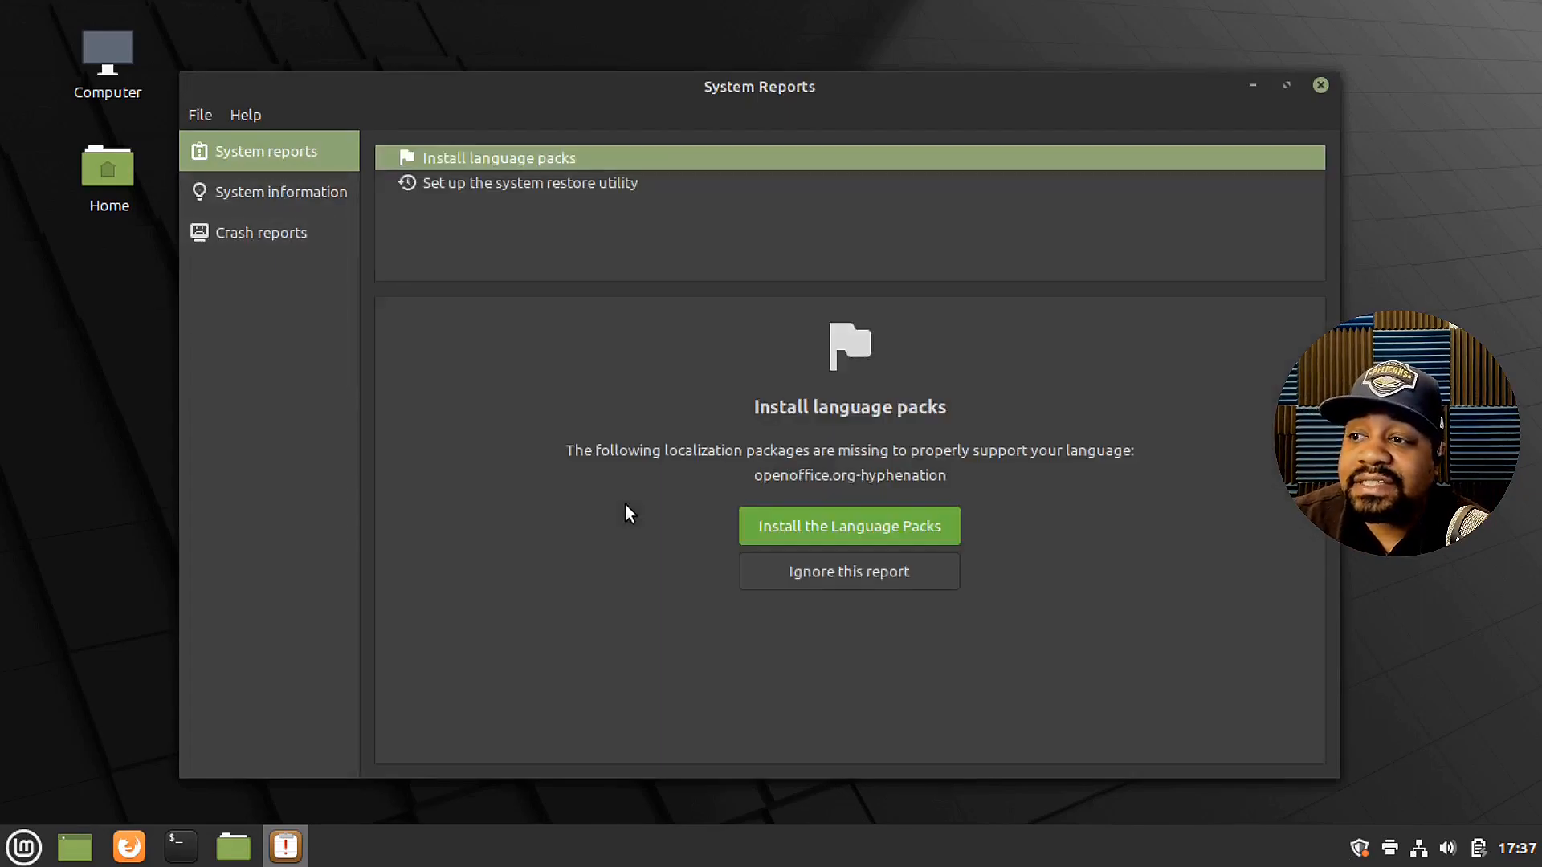
pyautogui.moveTo(676, 476)
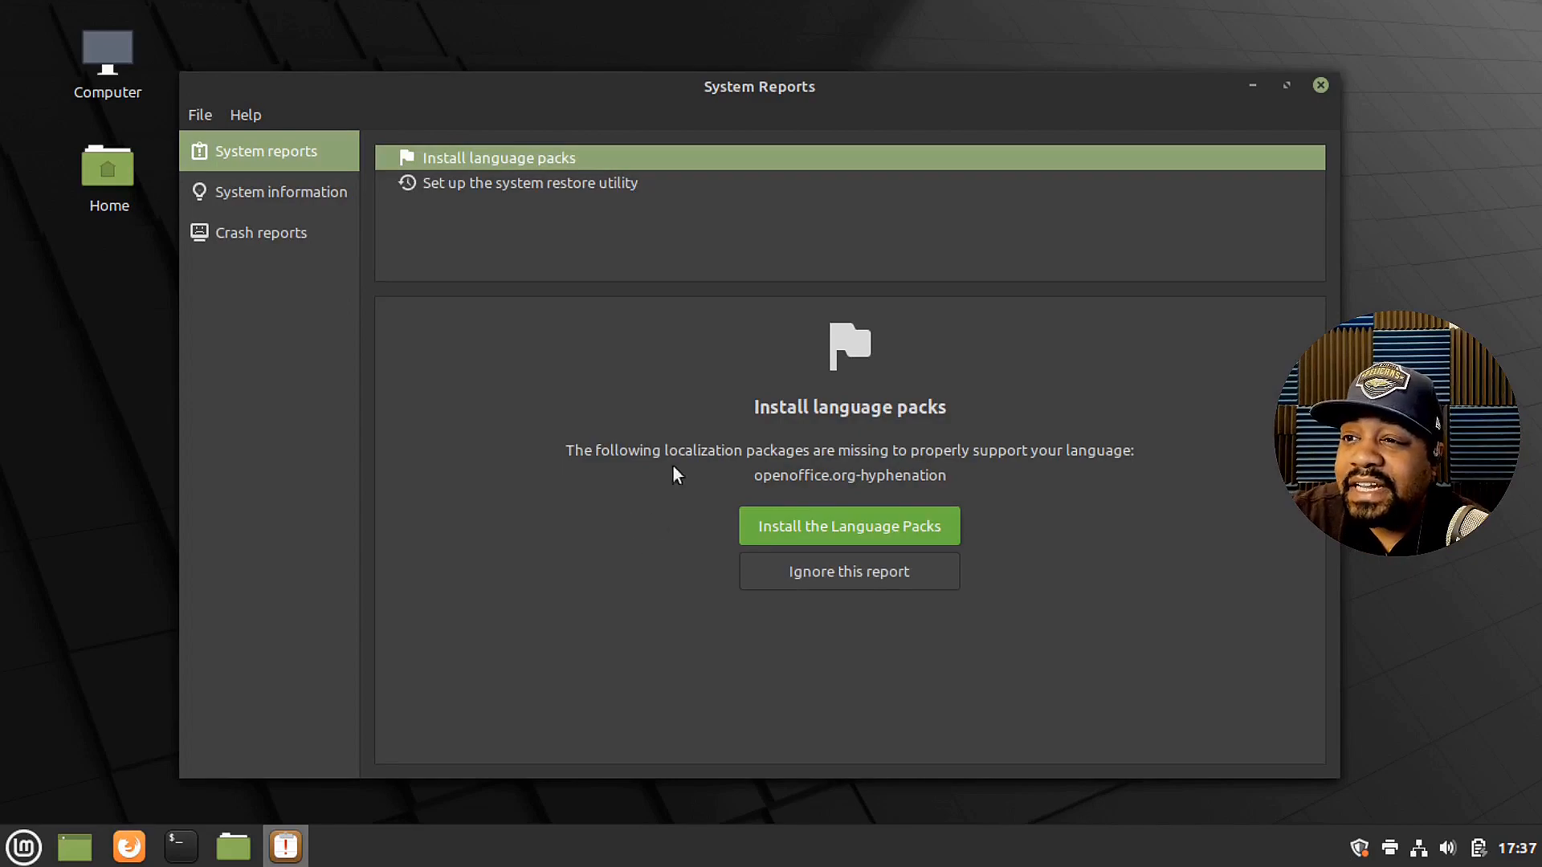
pyautogui.moveTo(866, 466)
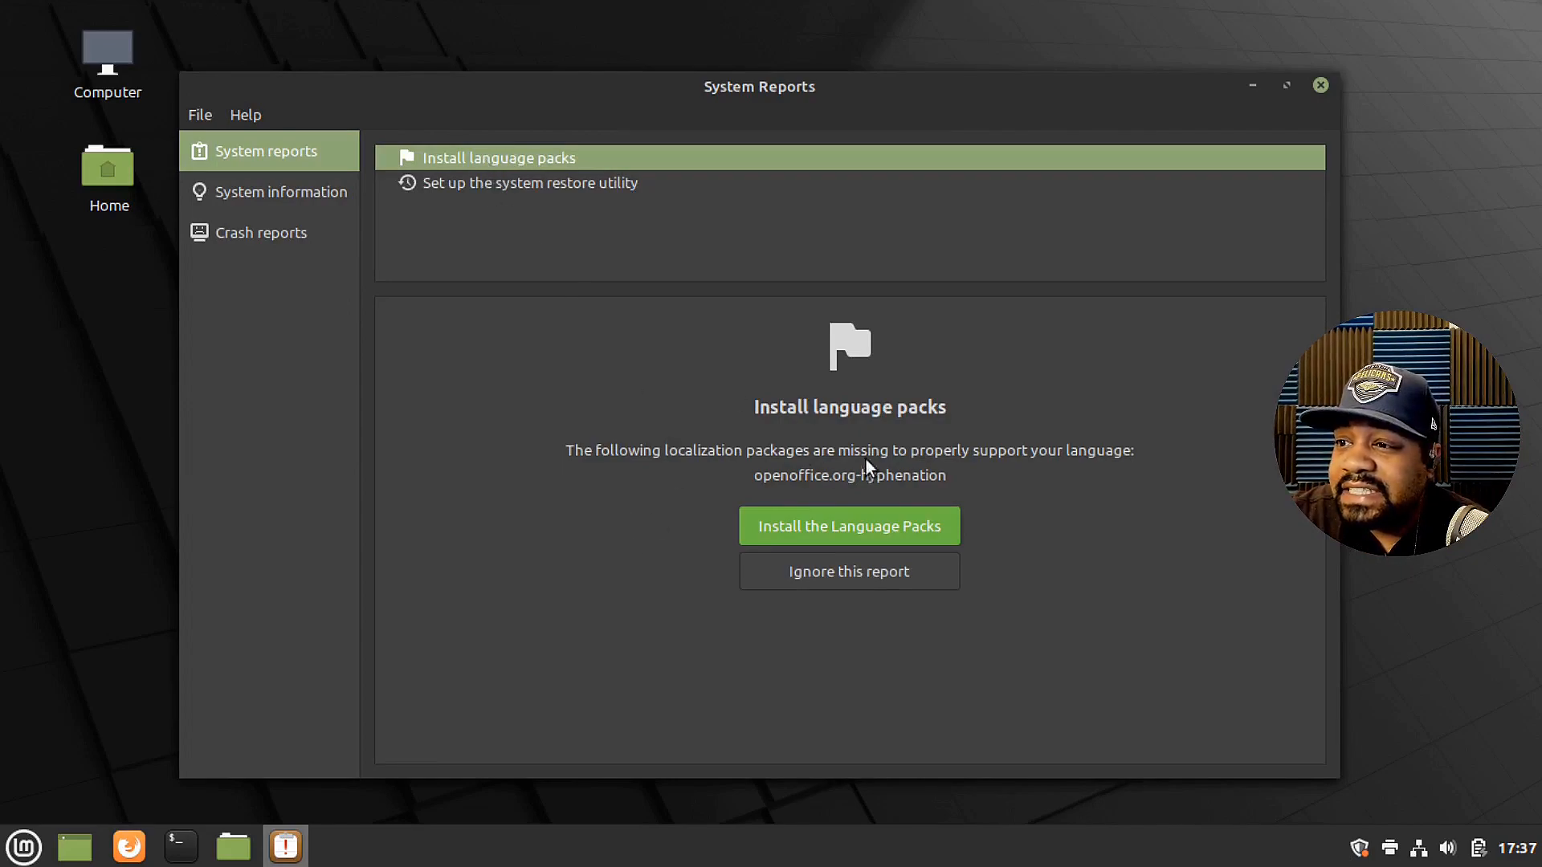
pyautogui.moveTo(593, 293)
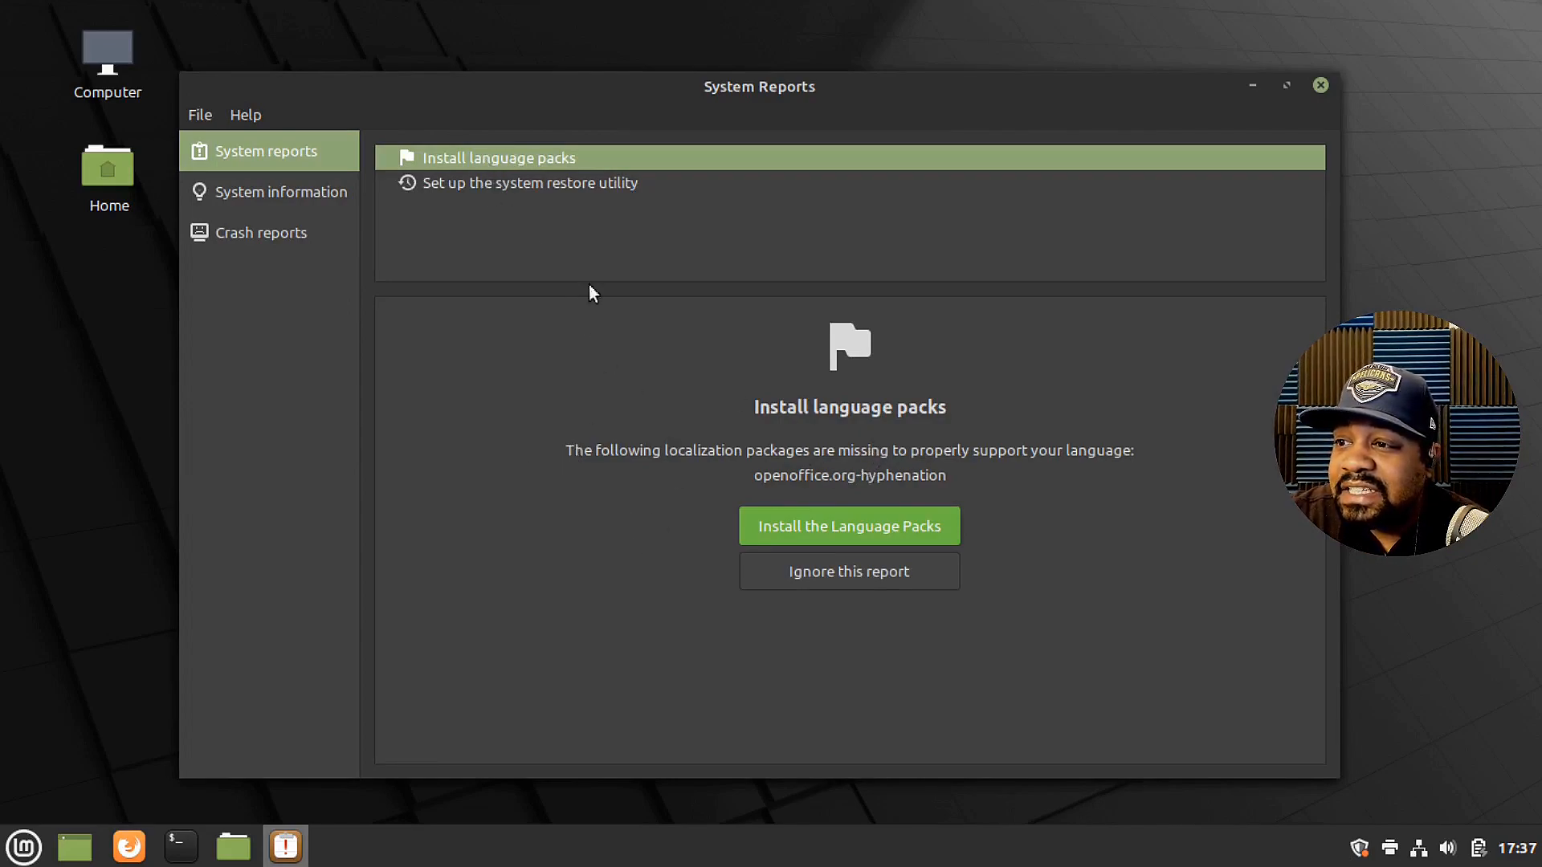
# Show the 'Set up the system restore utility' report offering Timeshift
pyautogui.click(530, 184)
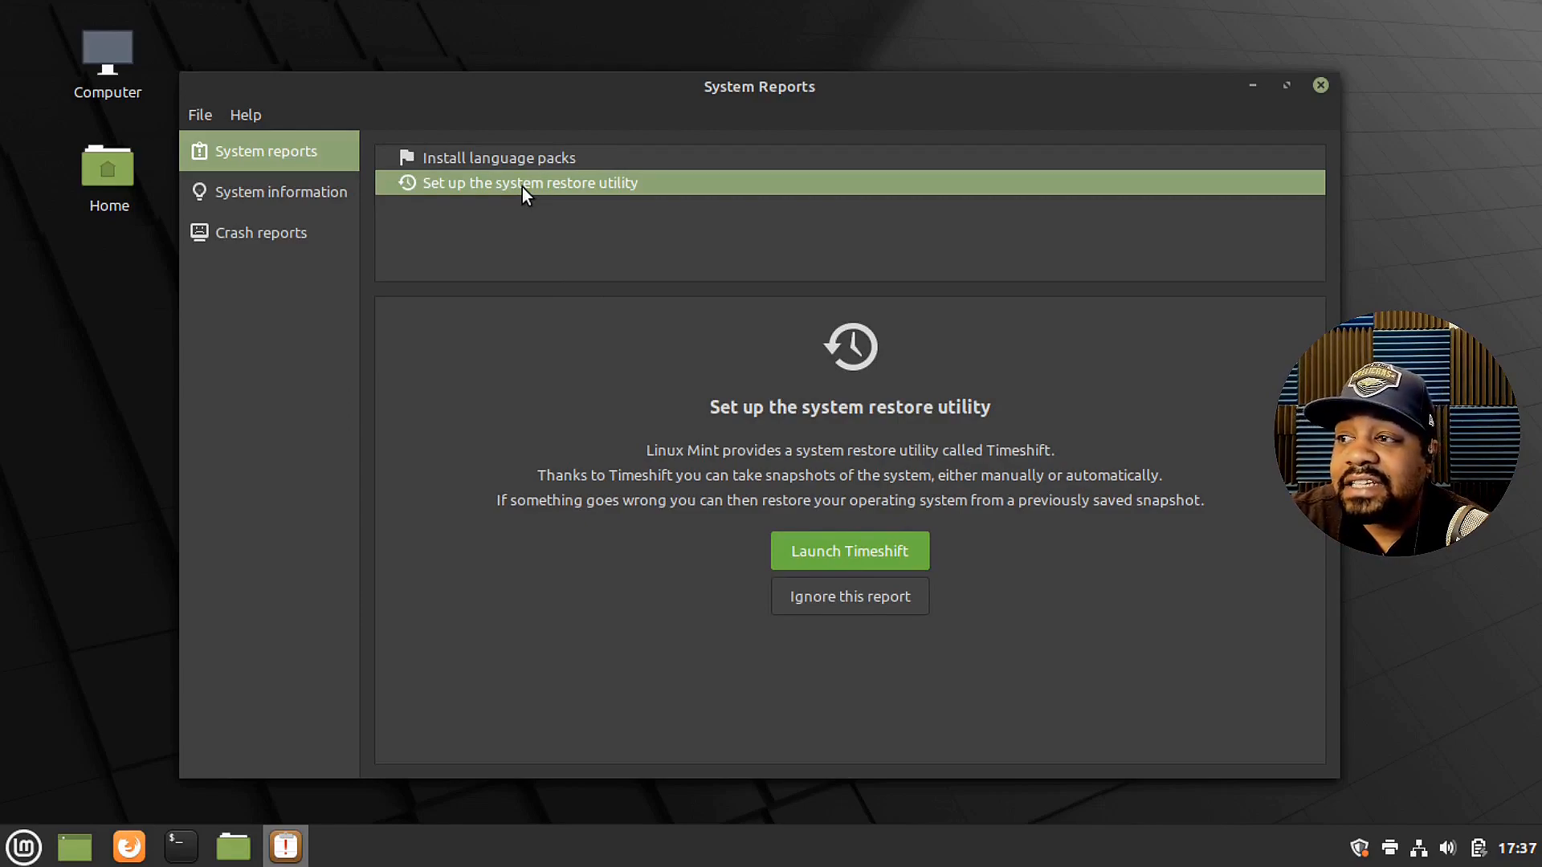
pyautogui.moveTo(283, 191)
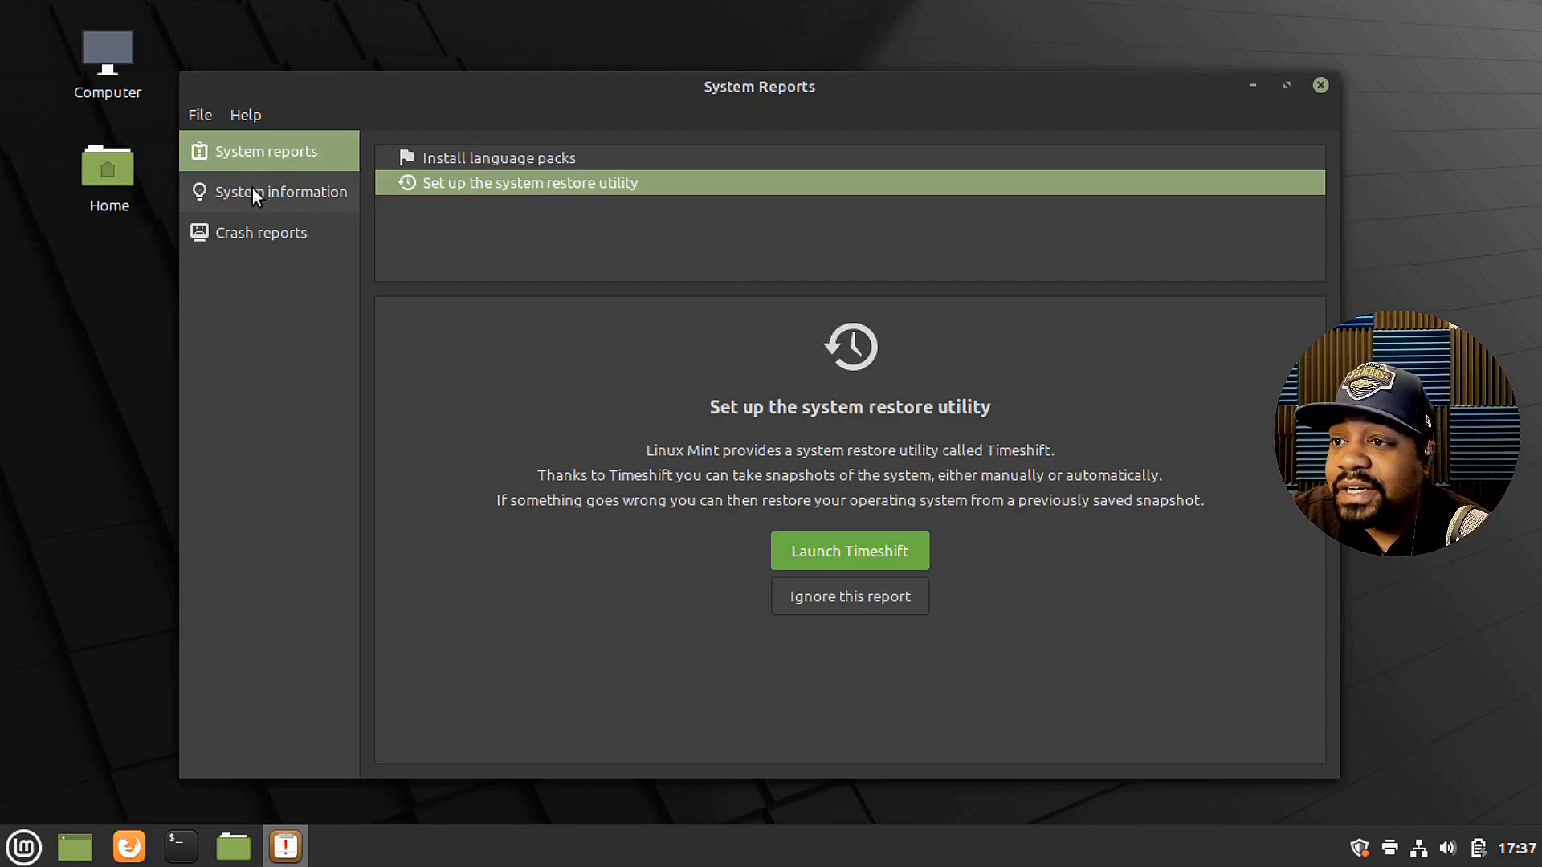
pyautogui.moveTo(257, 199)
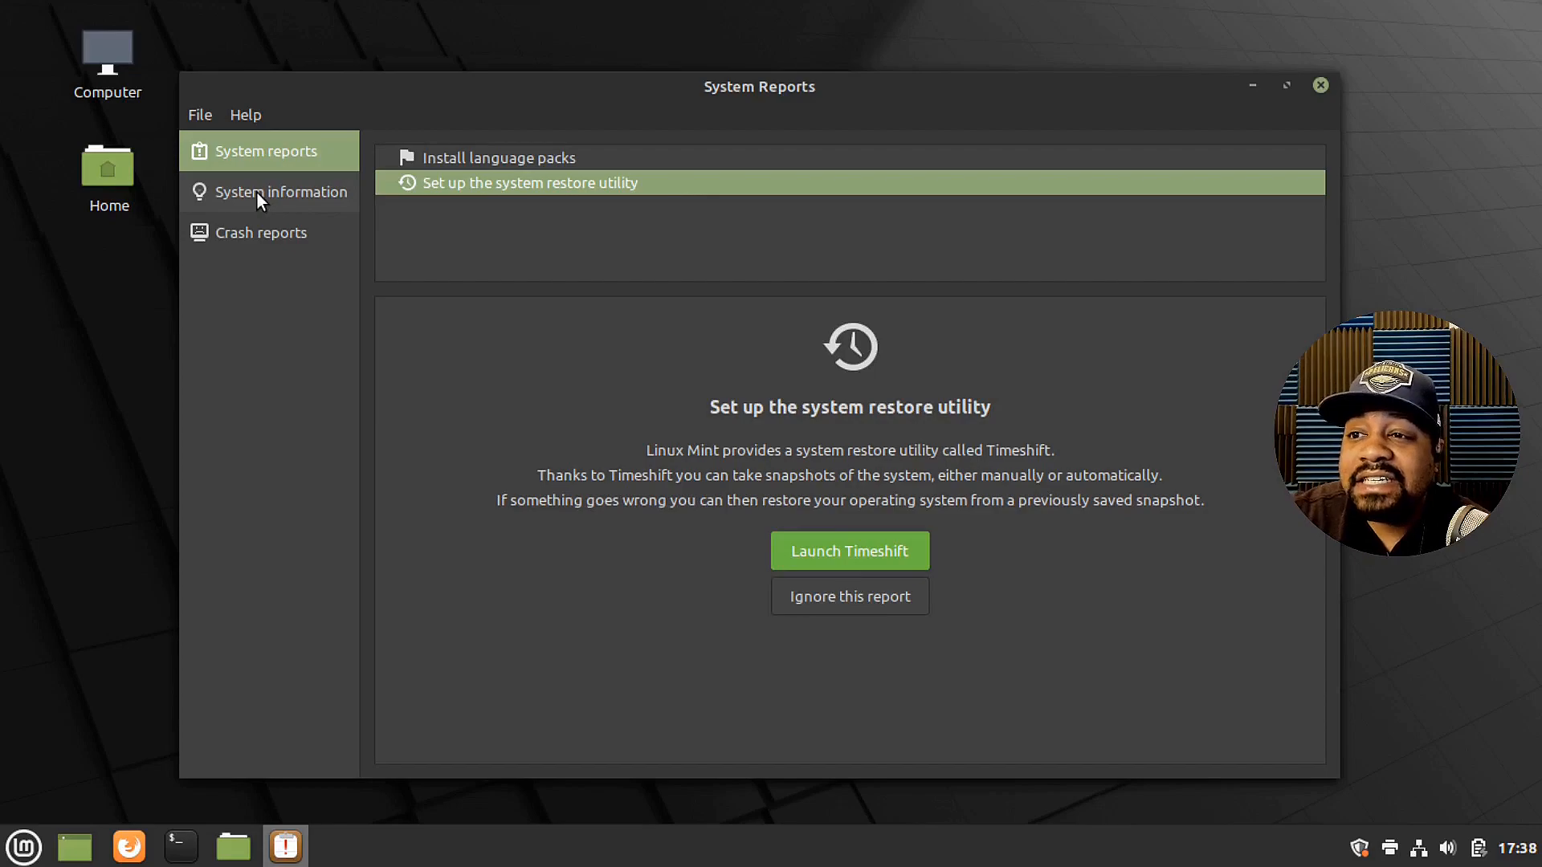
pyautogui.moveTo(281, 209)
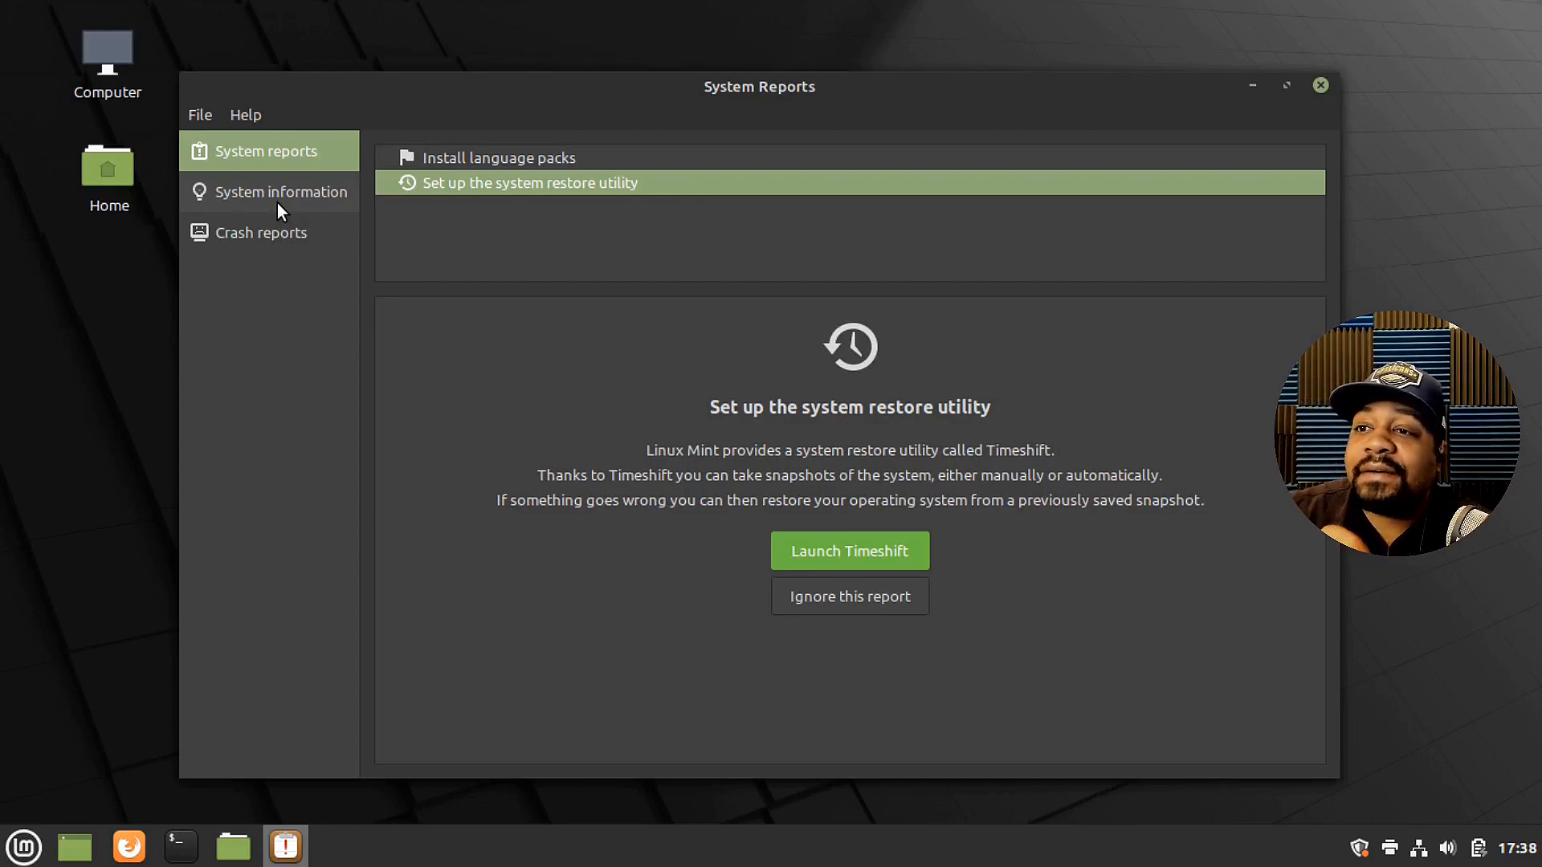
# View the System information and Crash reports pages, then close System Reports
pyautogui.click(279, 191)
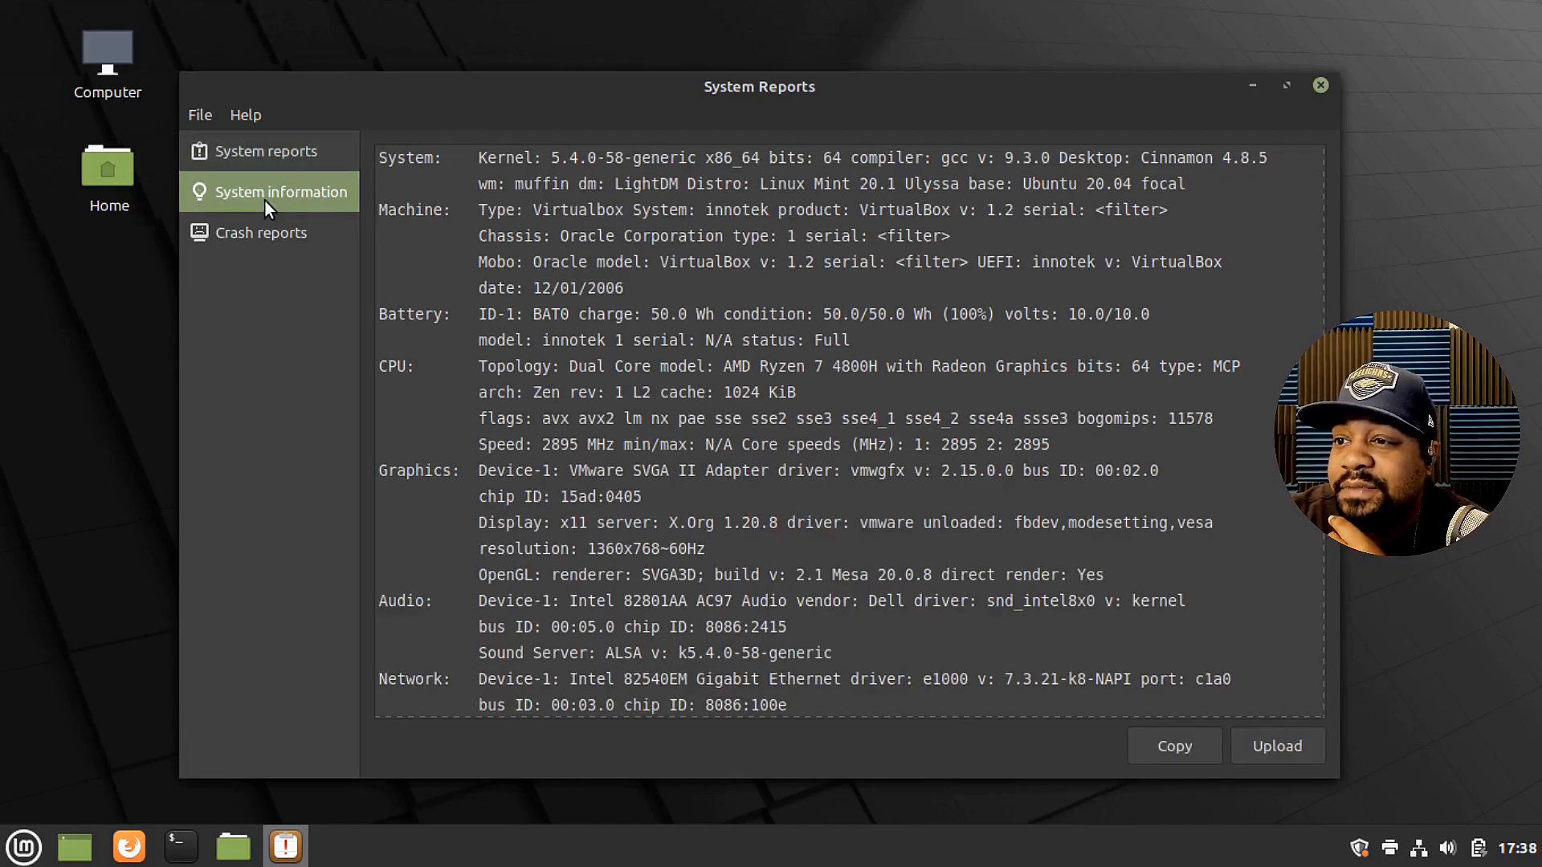
pyautogui.scroll(-3)
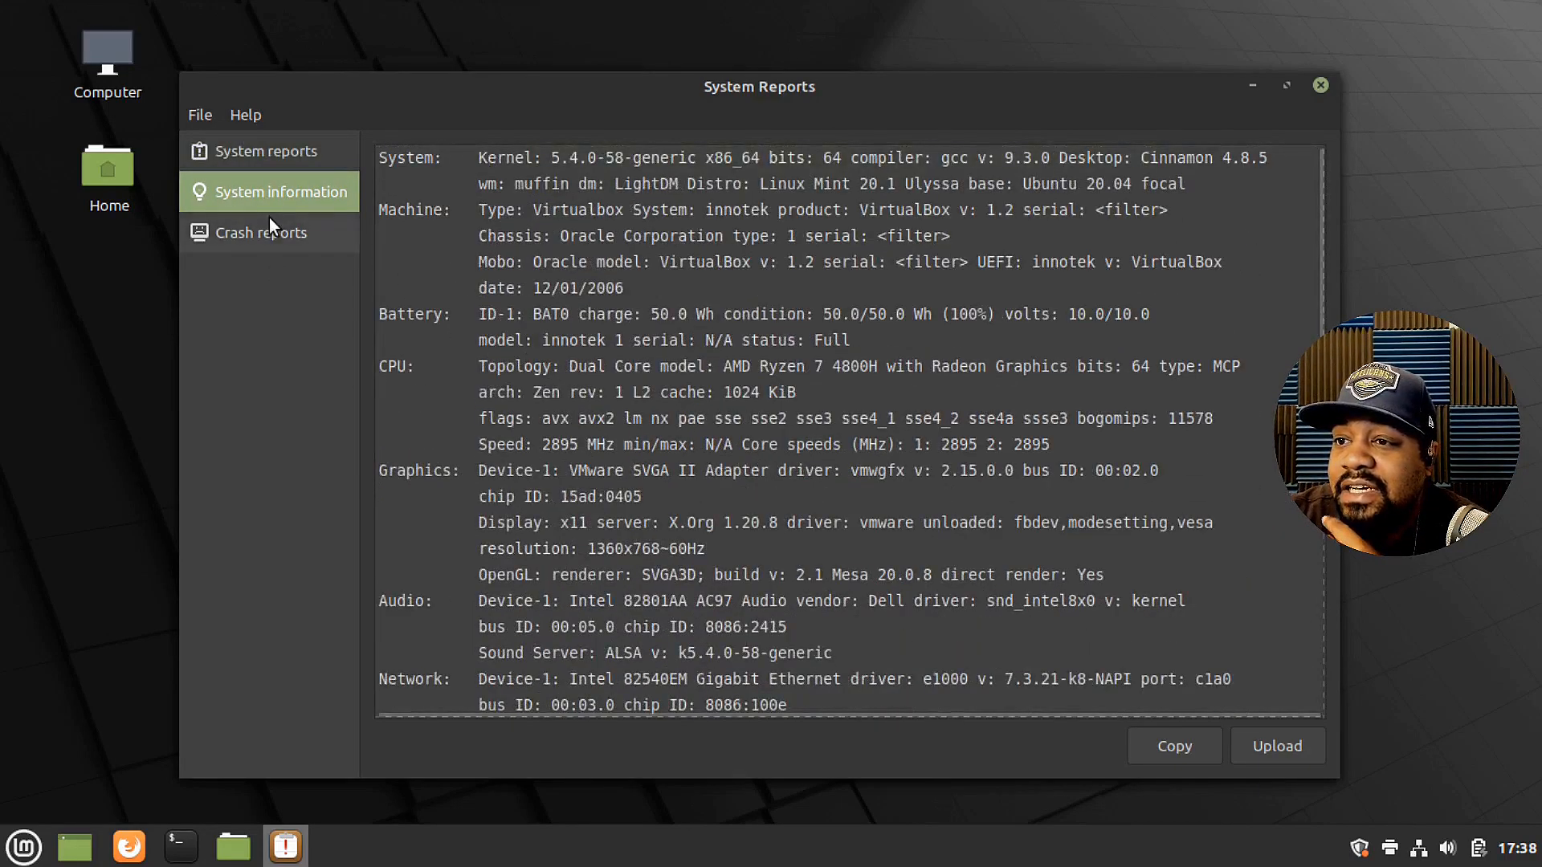
pyautogui.click(262, 231)
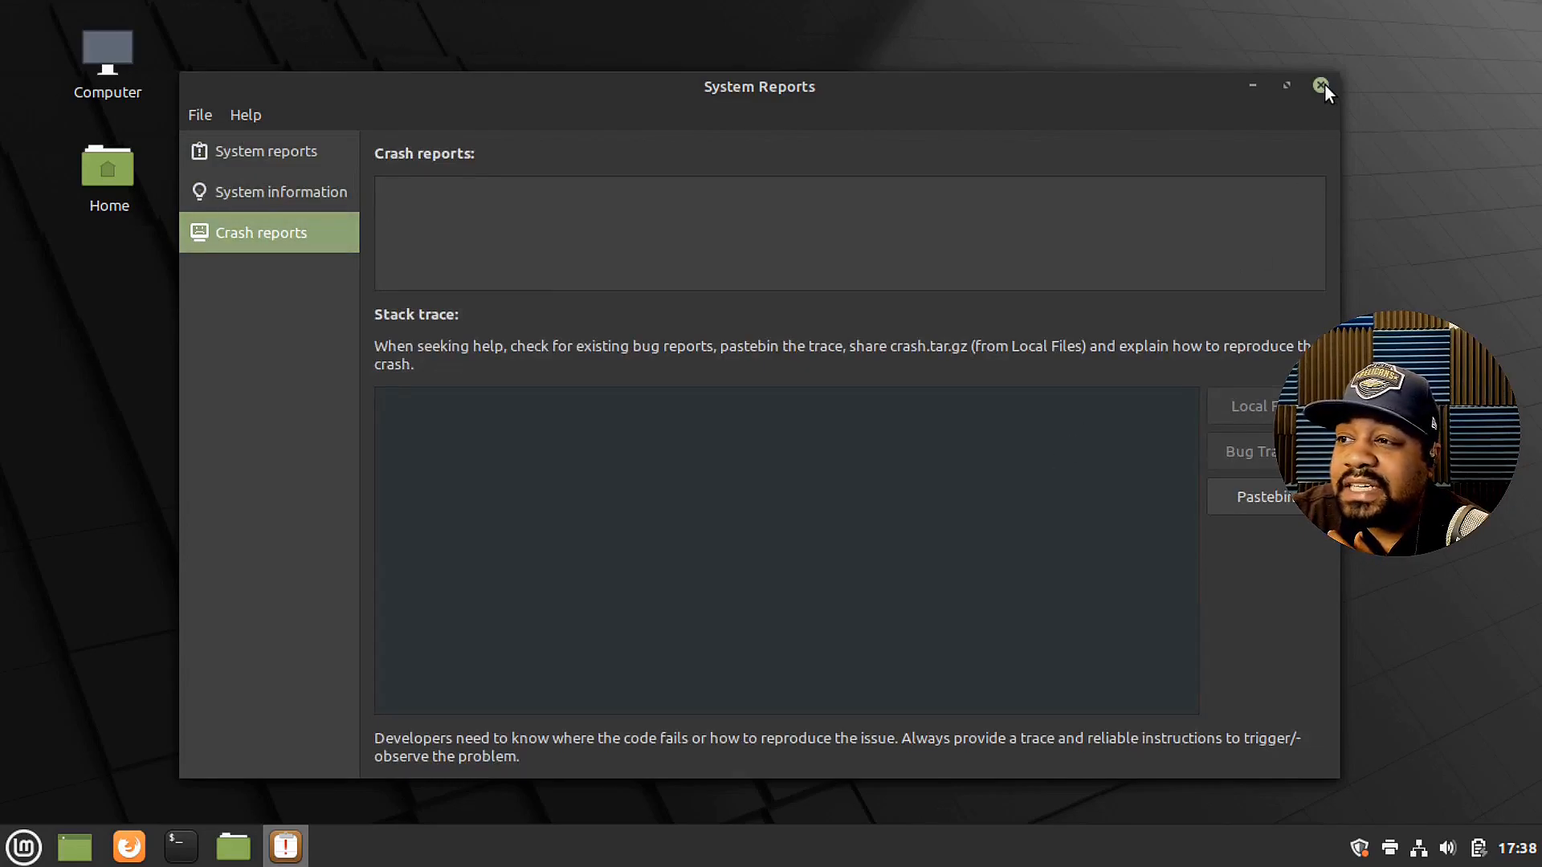
pyautogui.click(1321, 85)
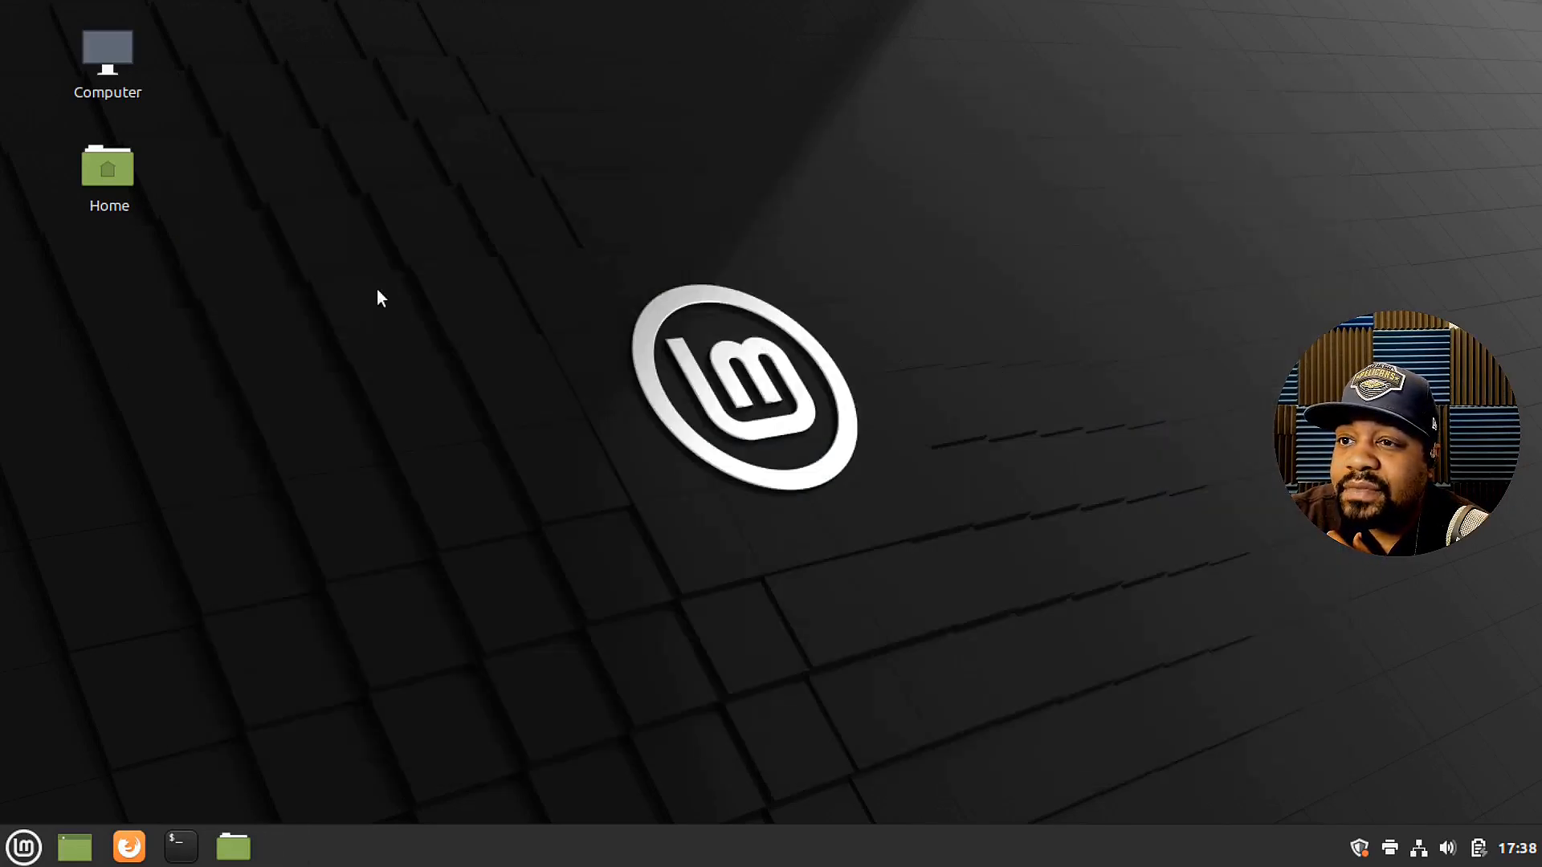
pyautogui.moveTo(87, 138)
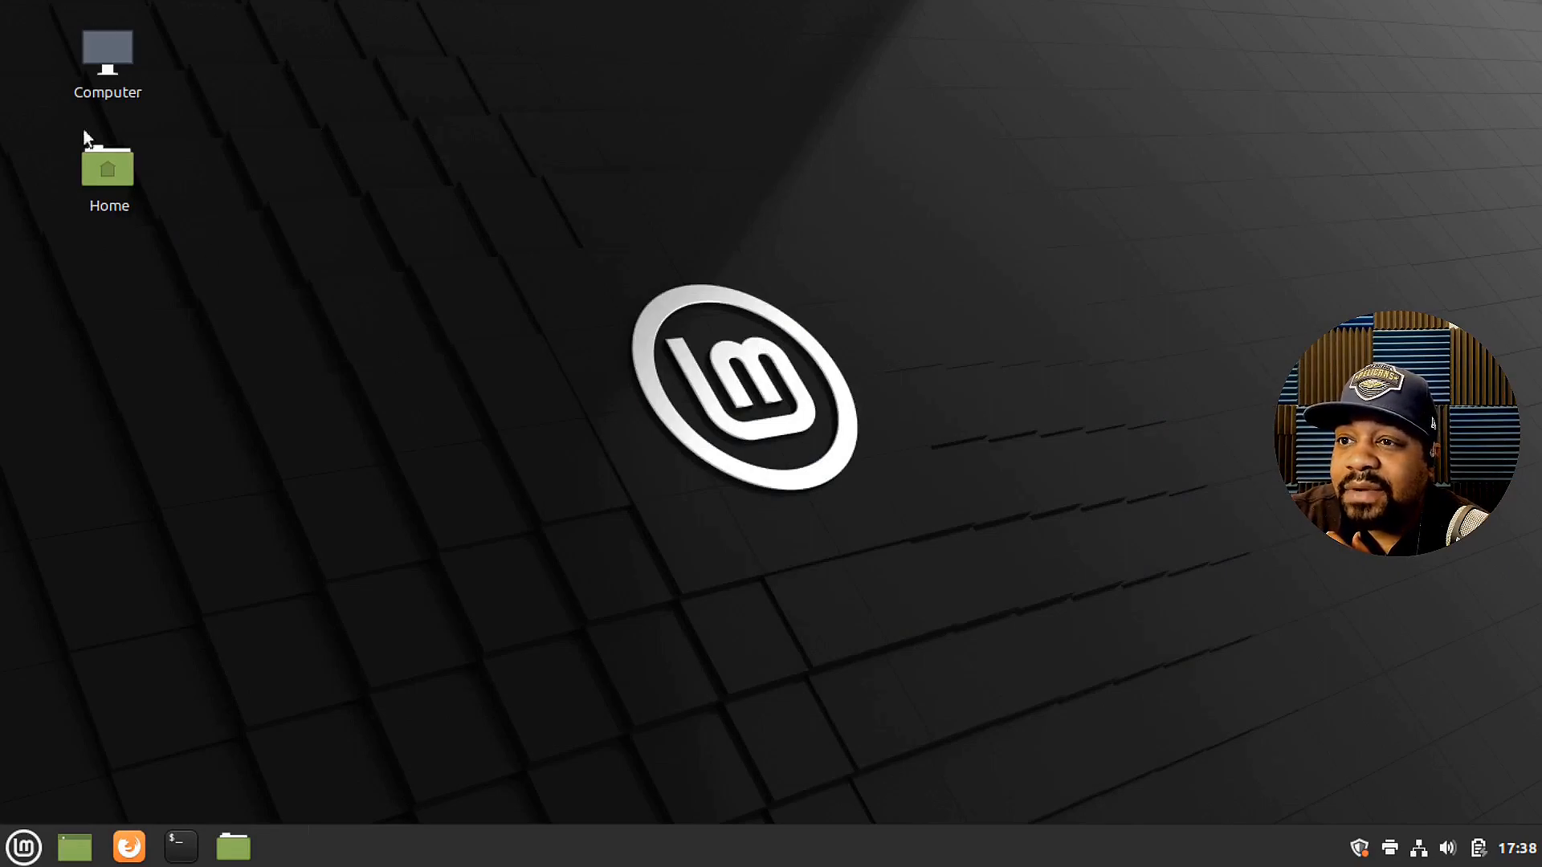
pyautogui.moveTo(1087, 256)
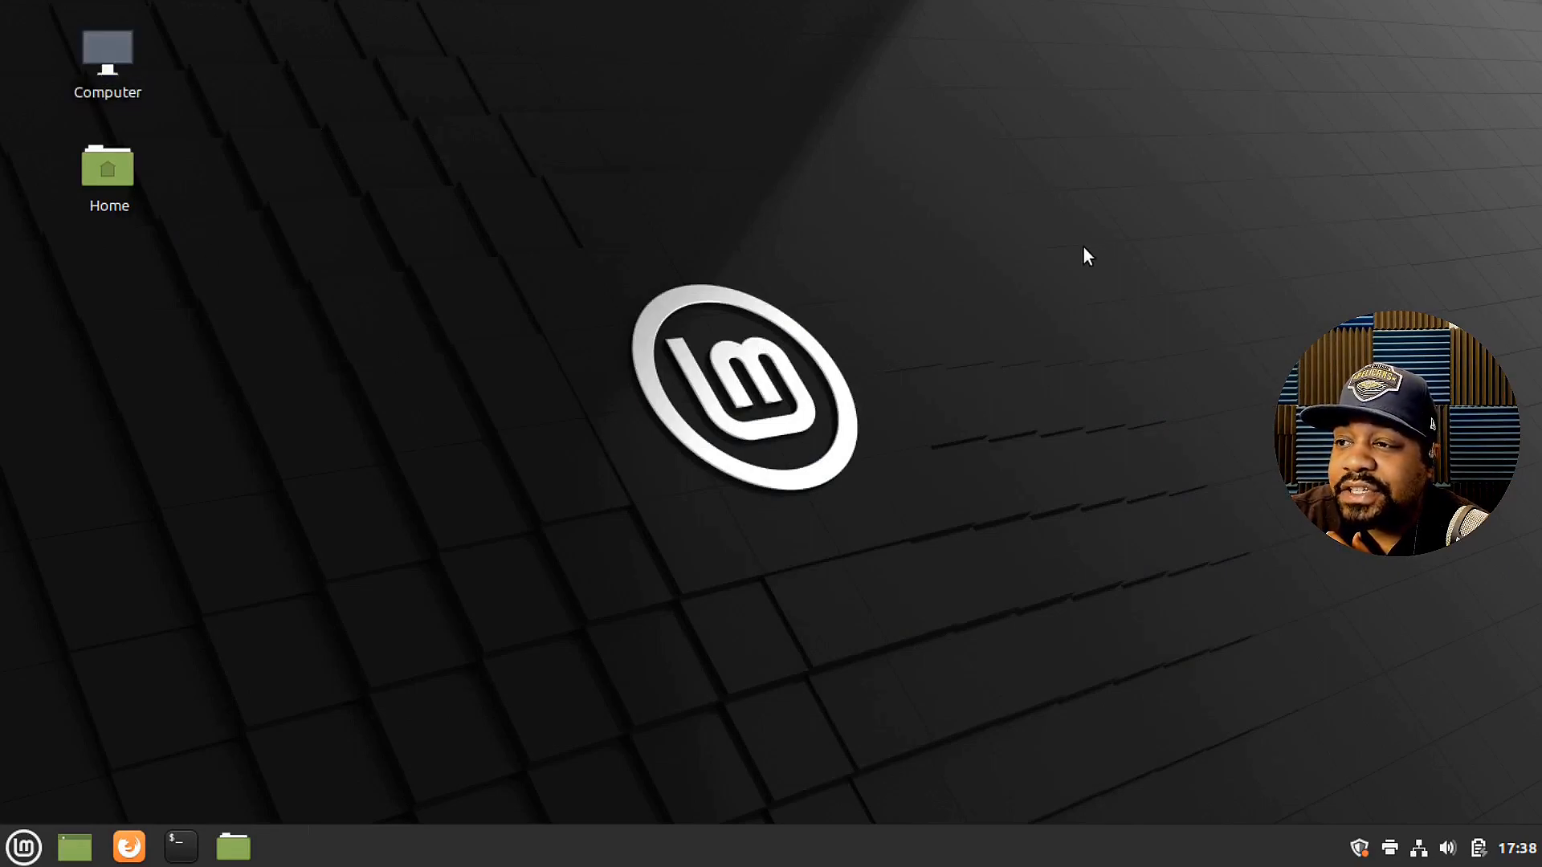
# Browse Computer and Documents in the Nemo Home window, then close it
pyautogui.doubleClick(108, 55)
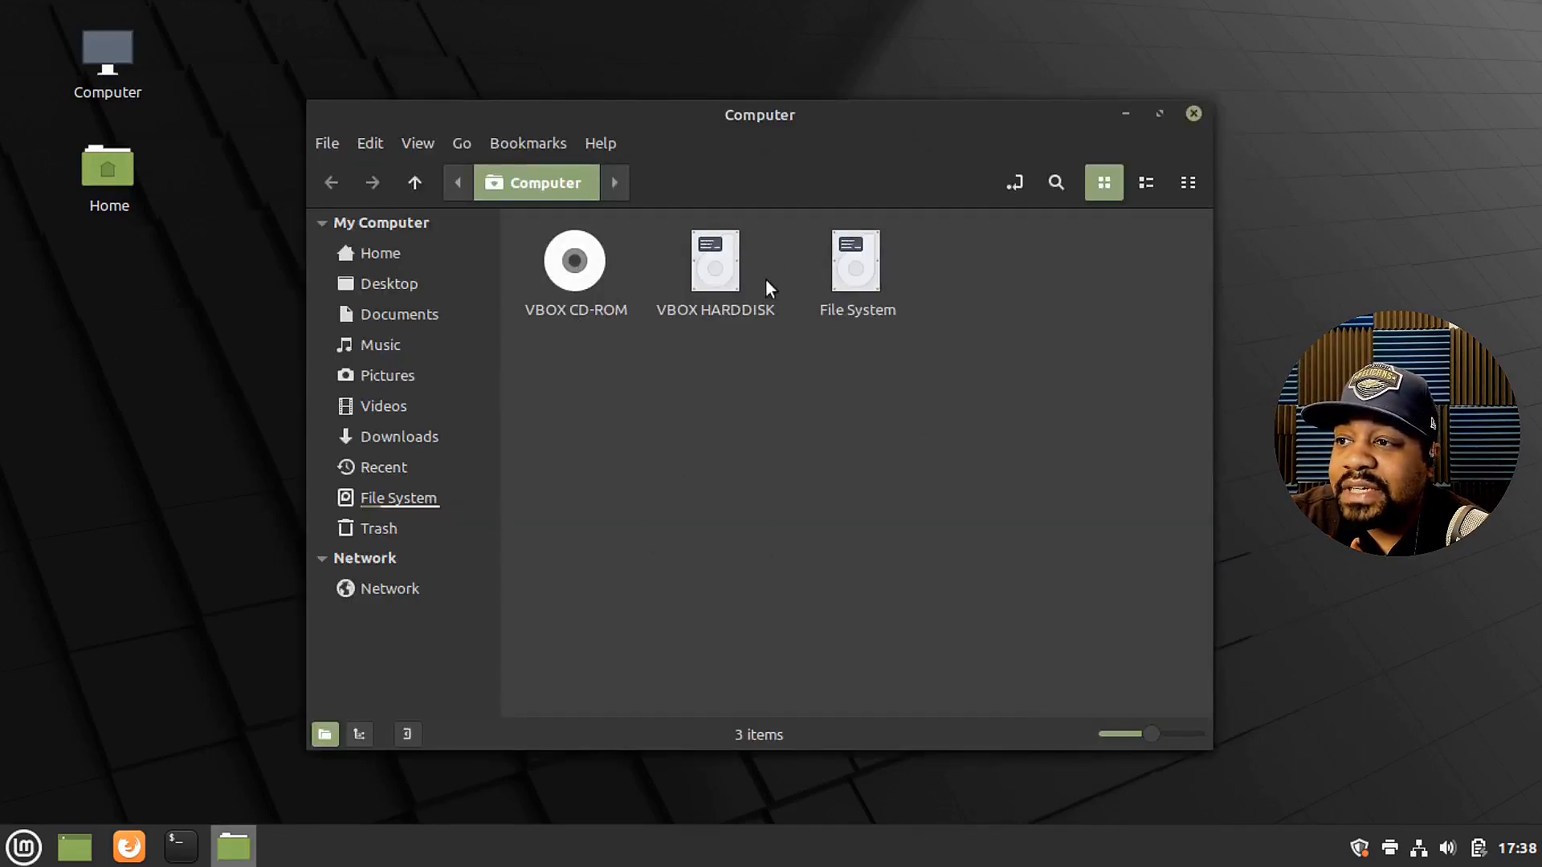
pyautogui.moveTo(824, 406)
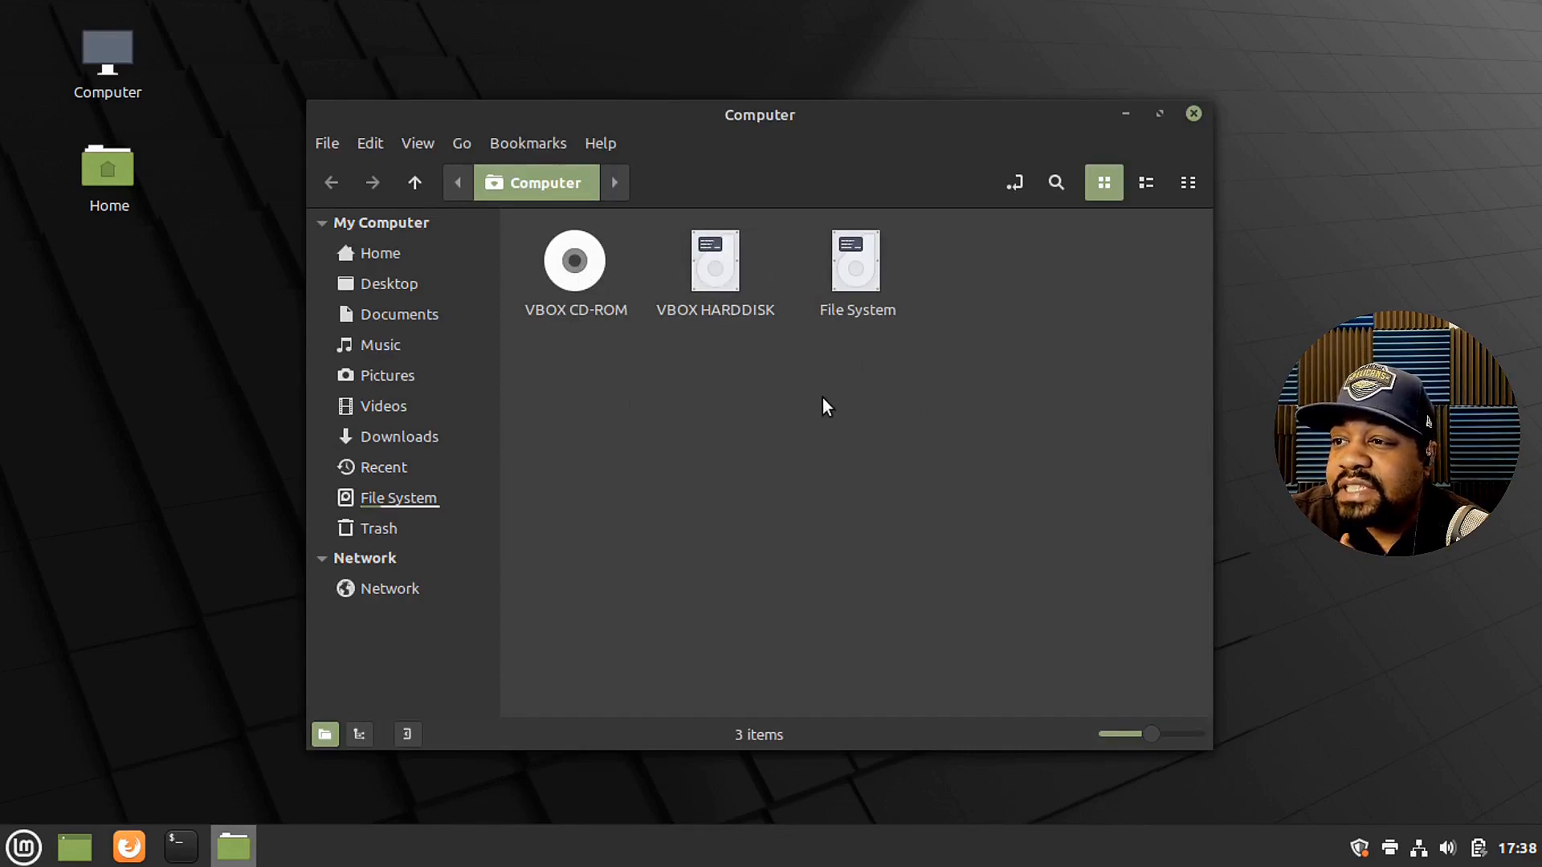
pyautogui.moveTo(400, 314)
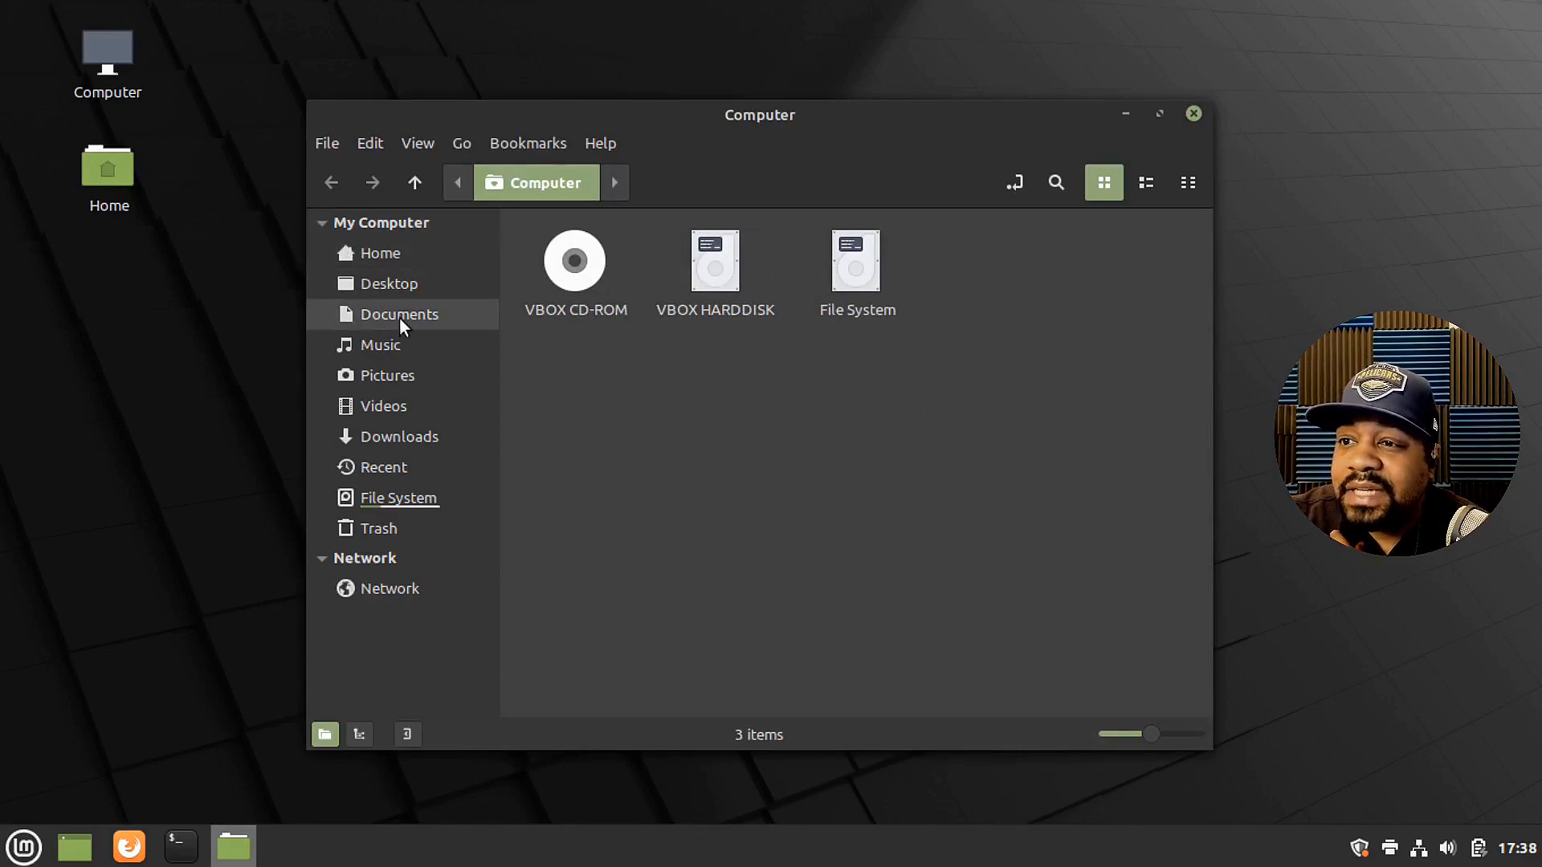
pyautogui.click(398, 313)
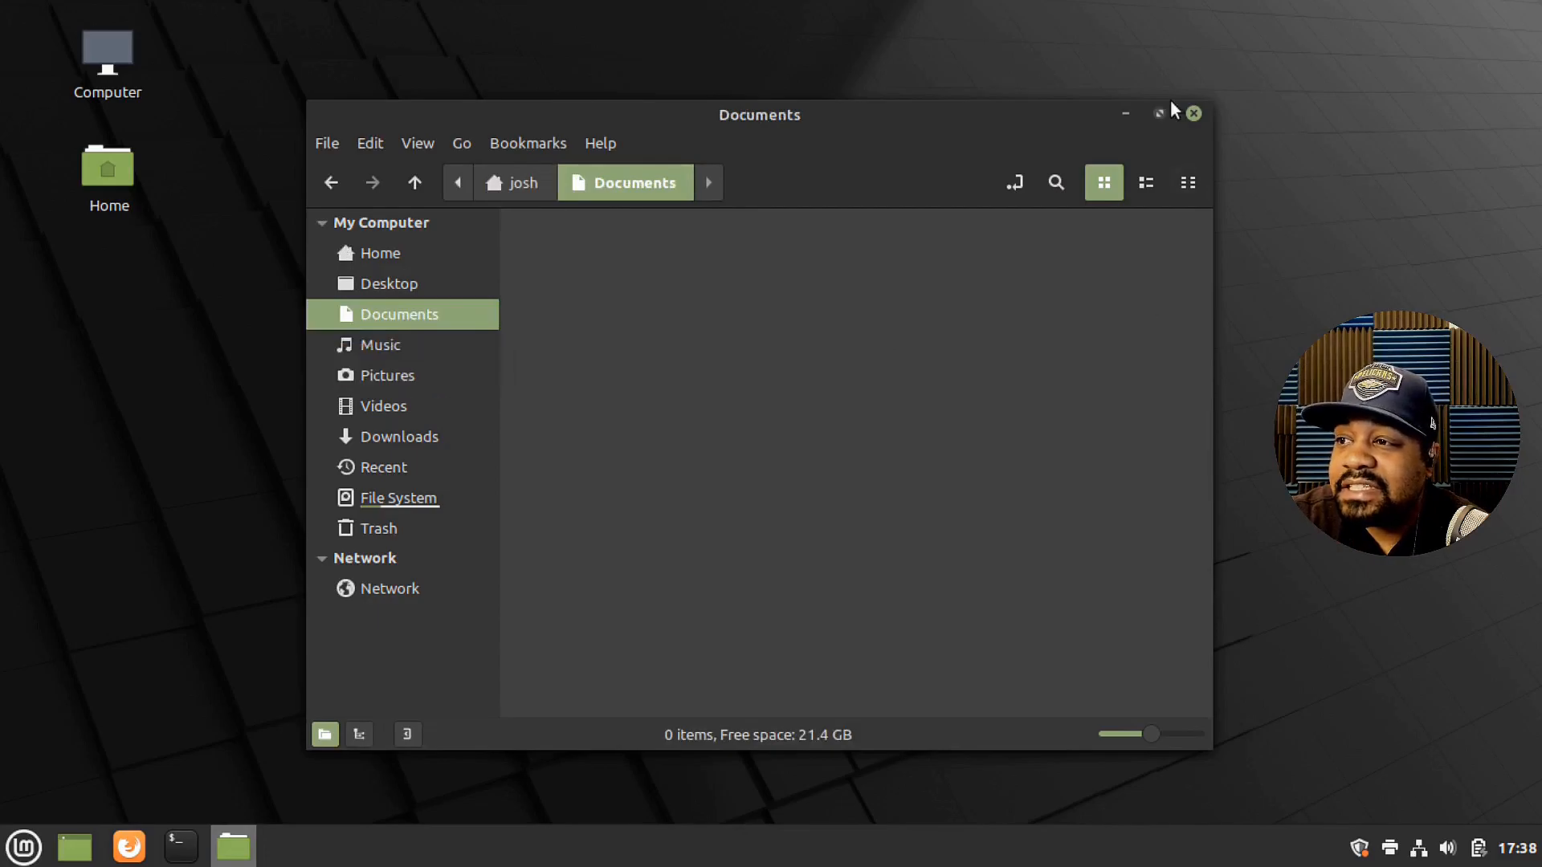
pyautogui.click(1193, 112)
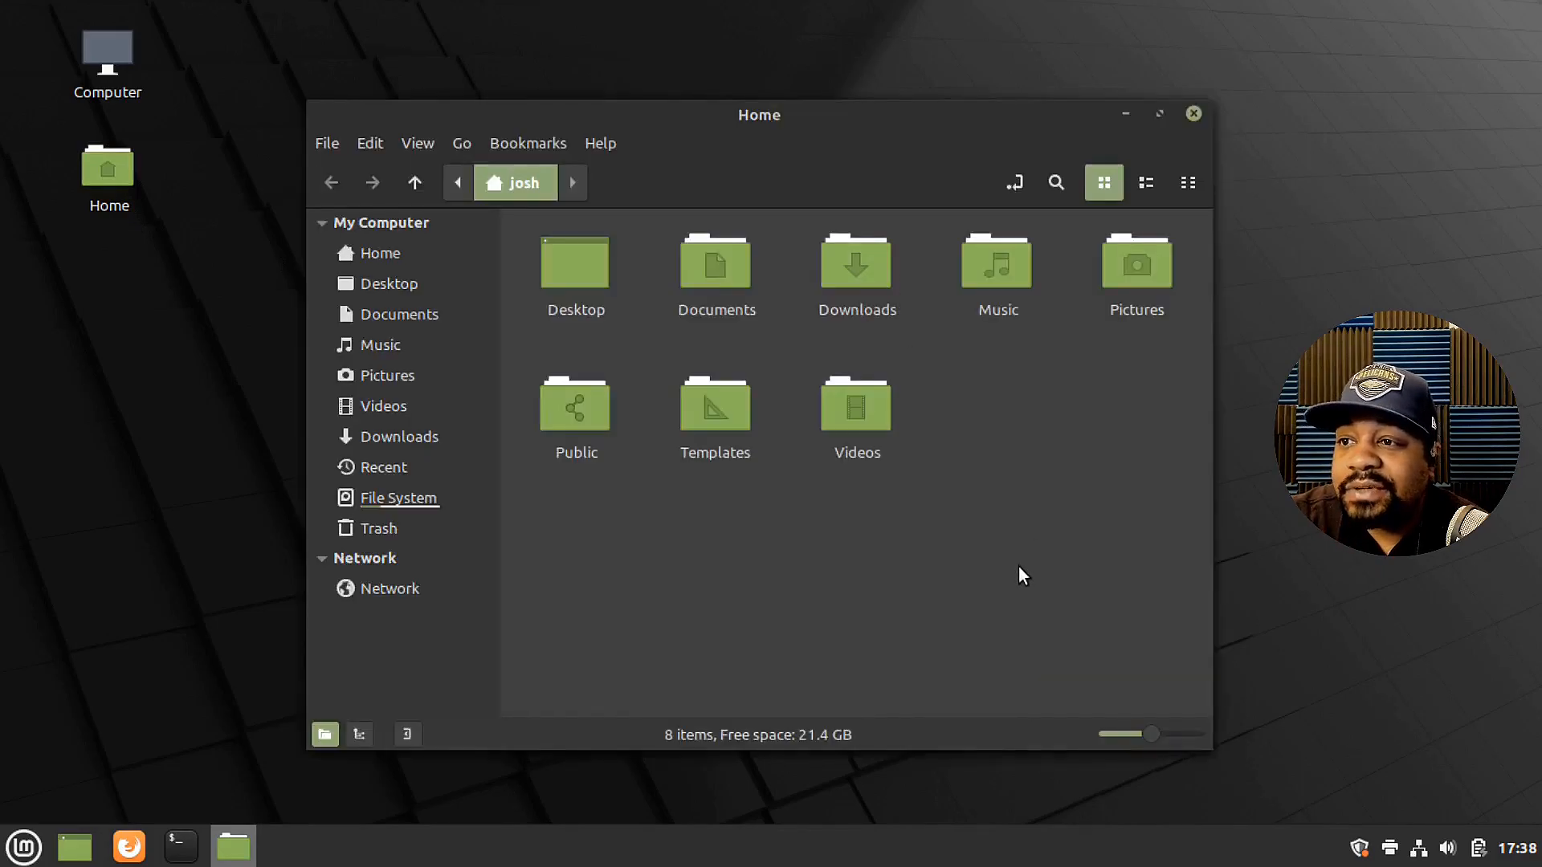
pyautogui.moveTo(918, 319)
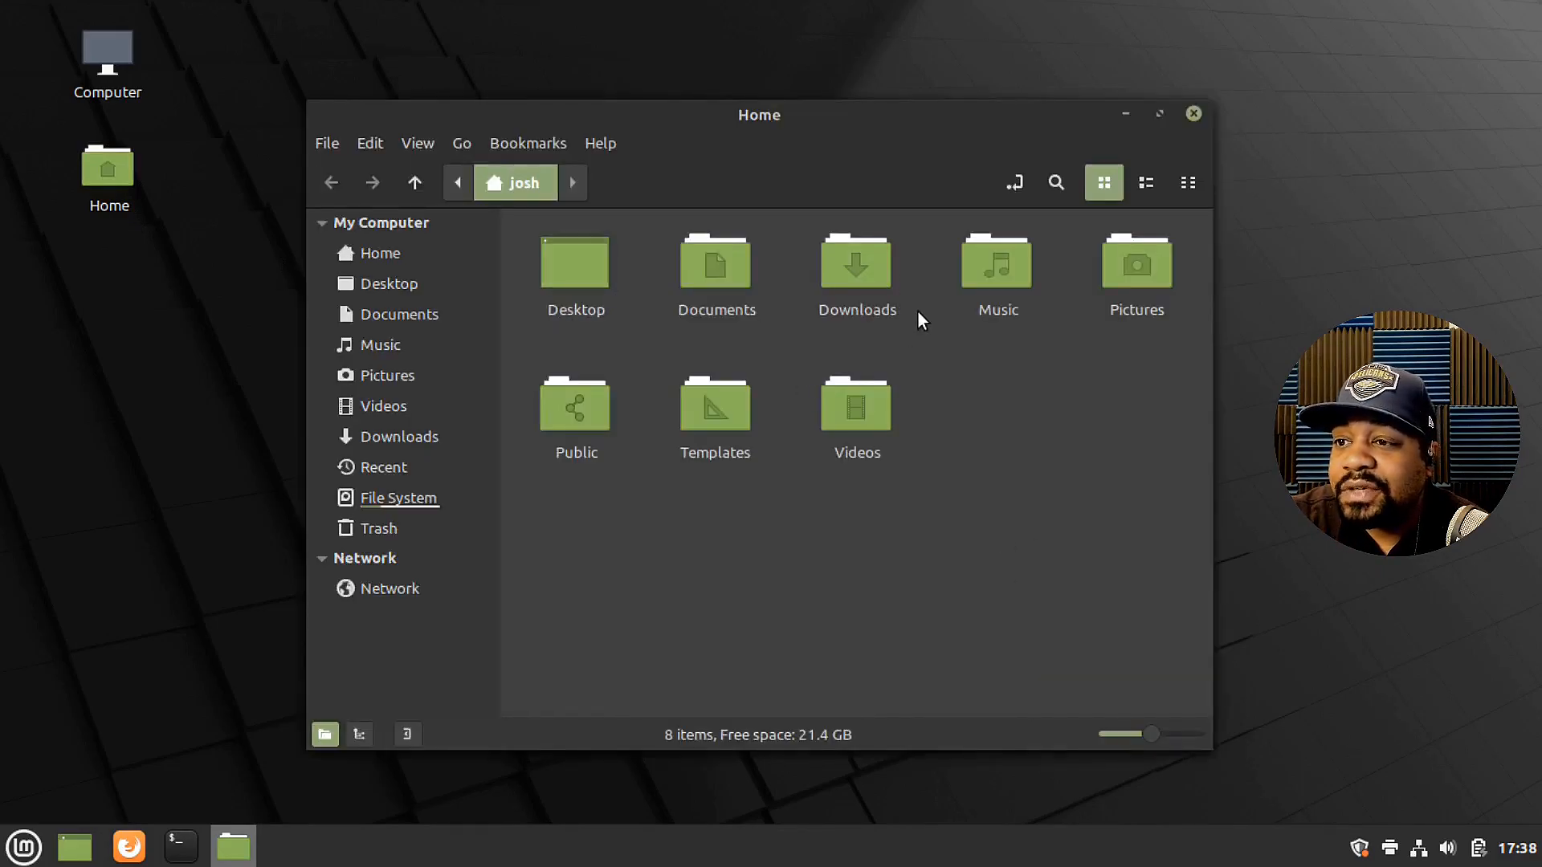
pyautogui.moveTo(1193, 113)
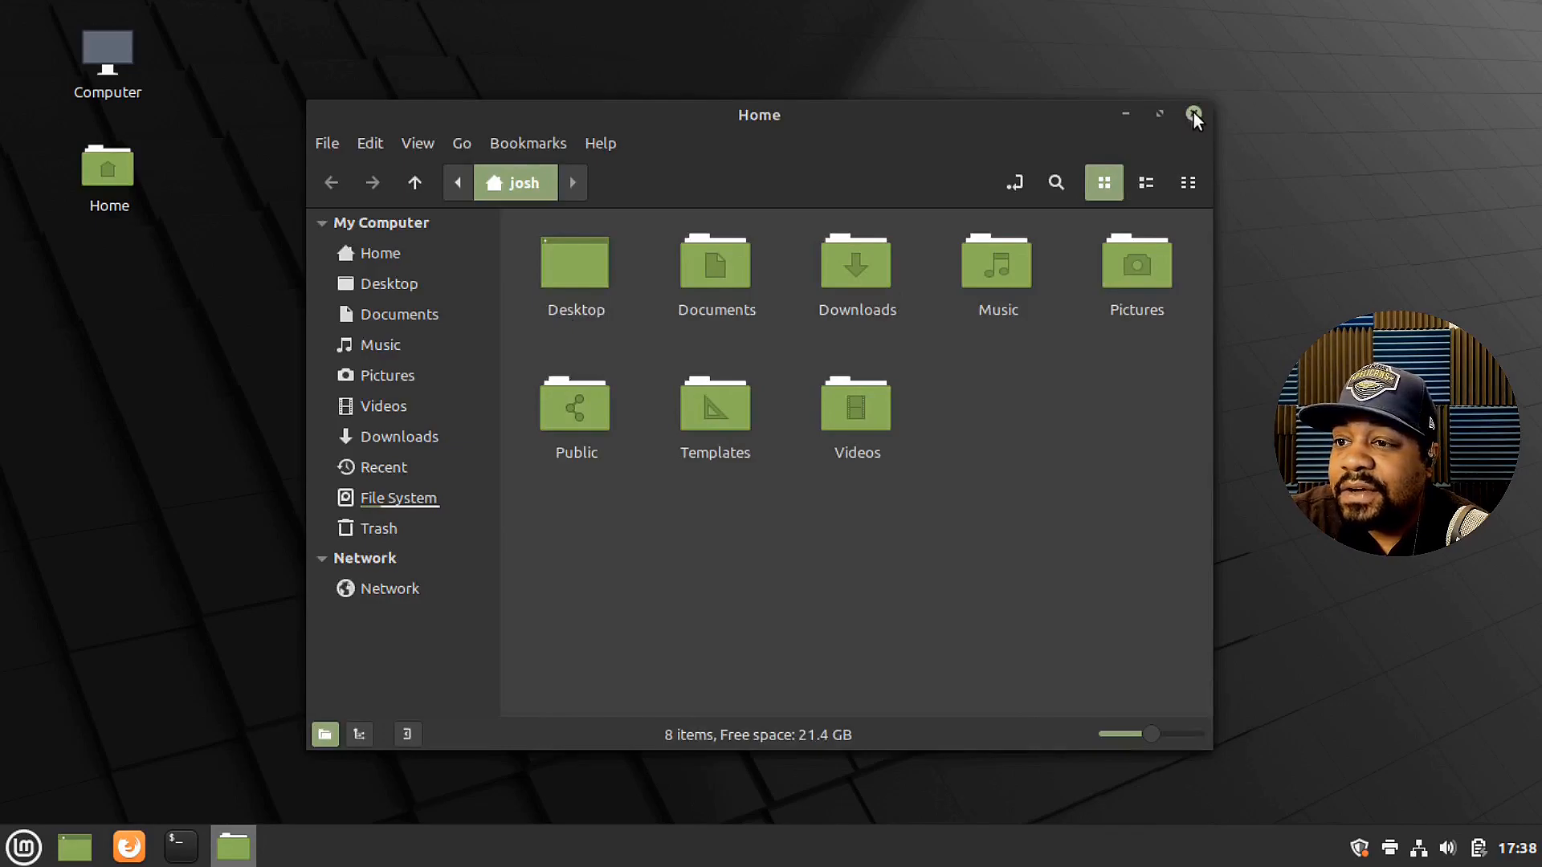
pyautogui.click(1193, 114)
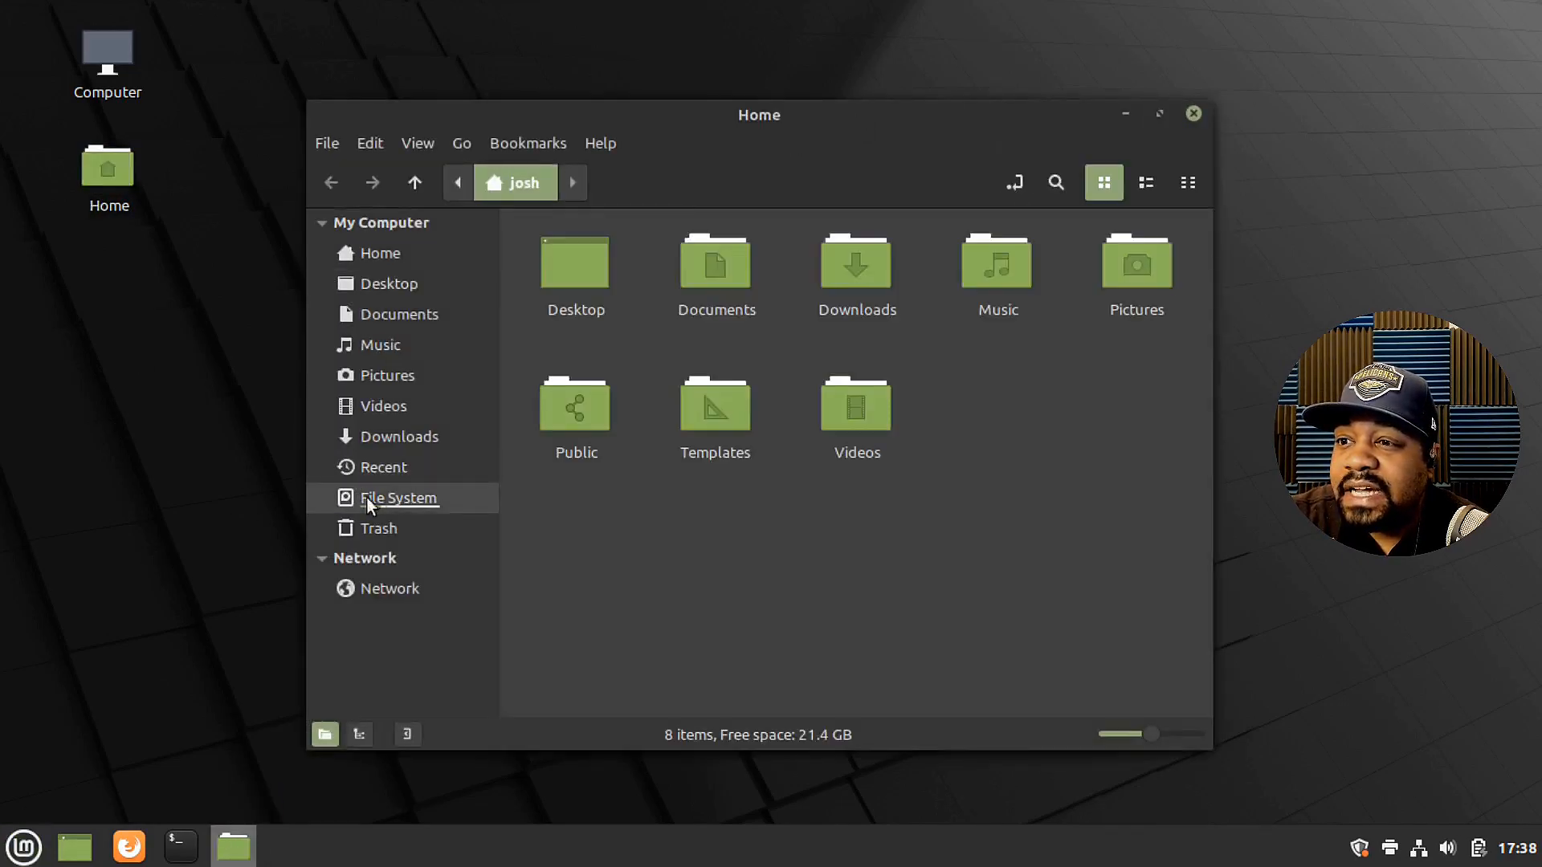
pyautogui.moveTo(398, 501)
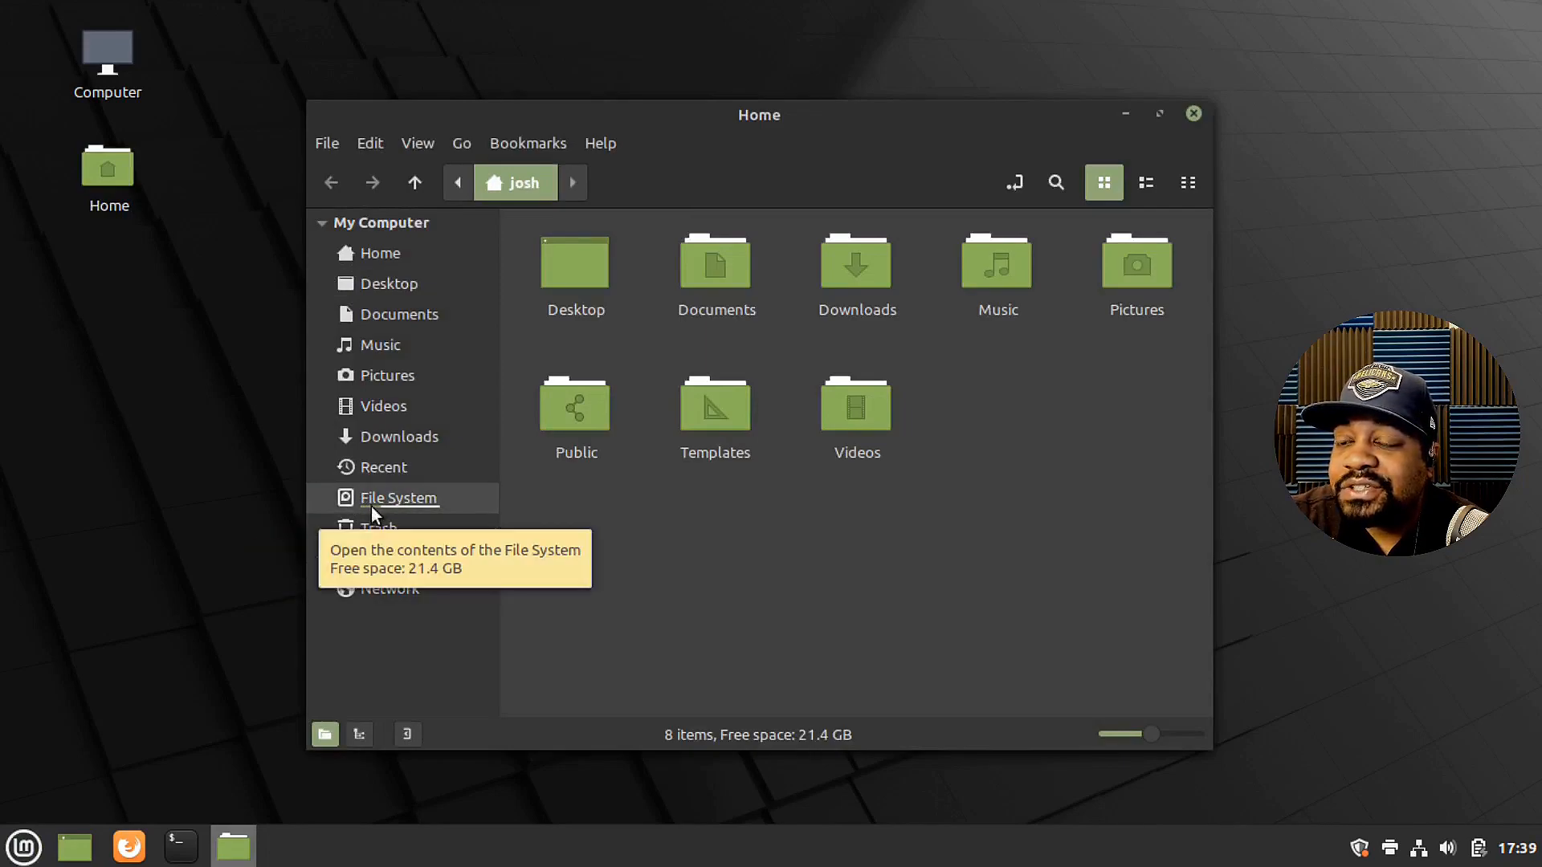
pyautogui.moveTo(401, 504)
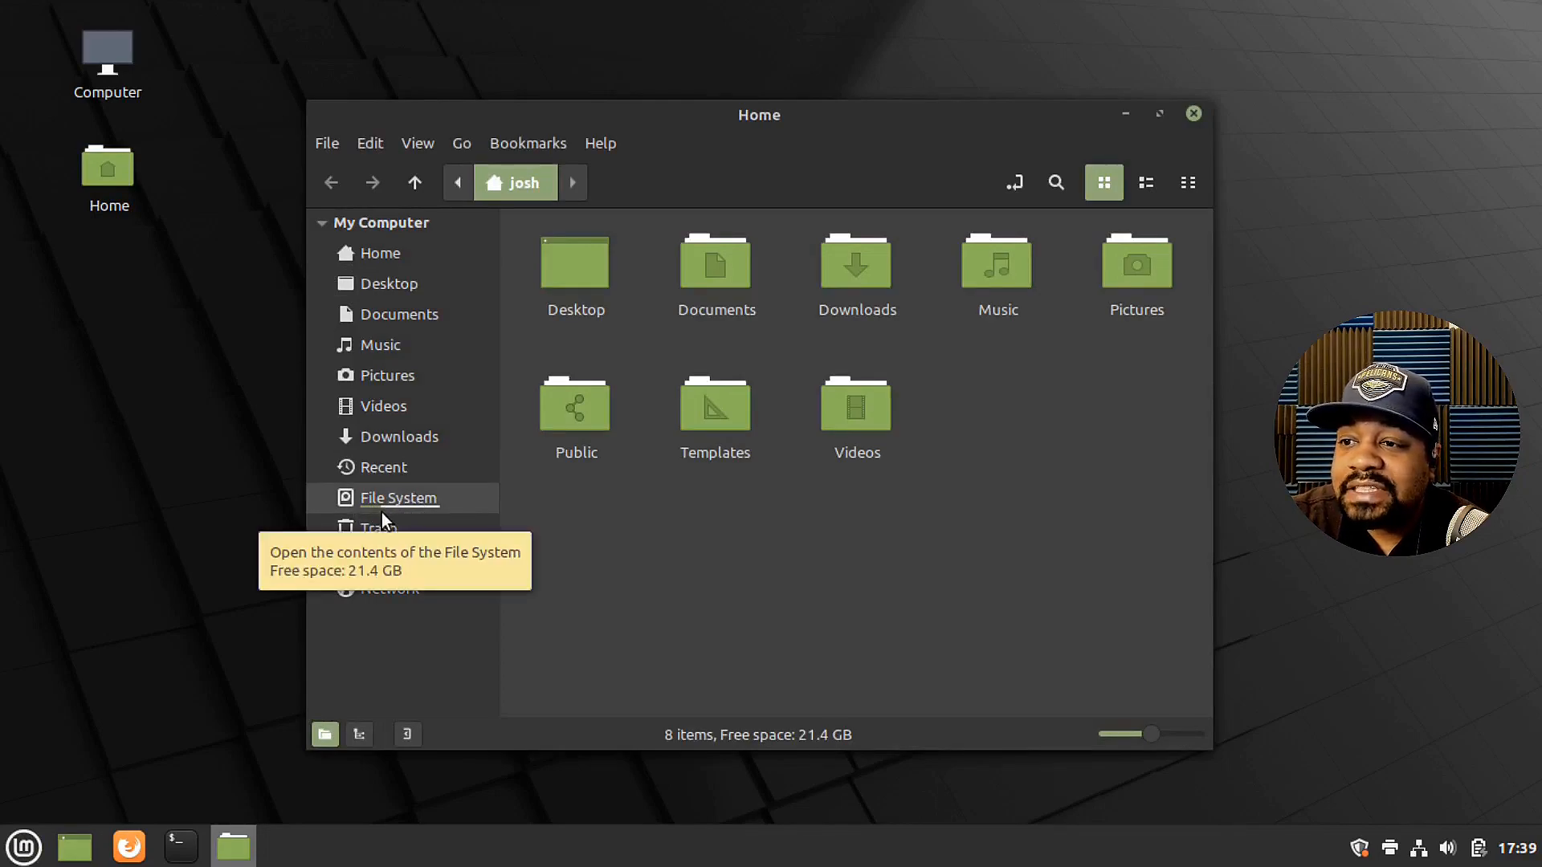
pyautogui.moveTo(430, 518)
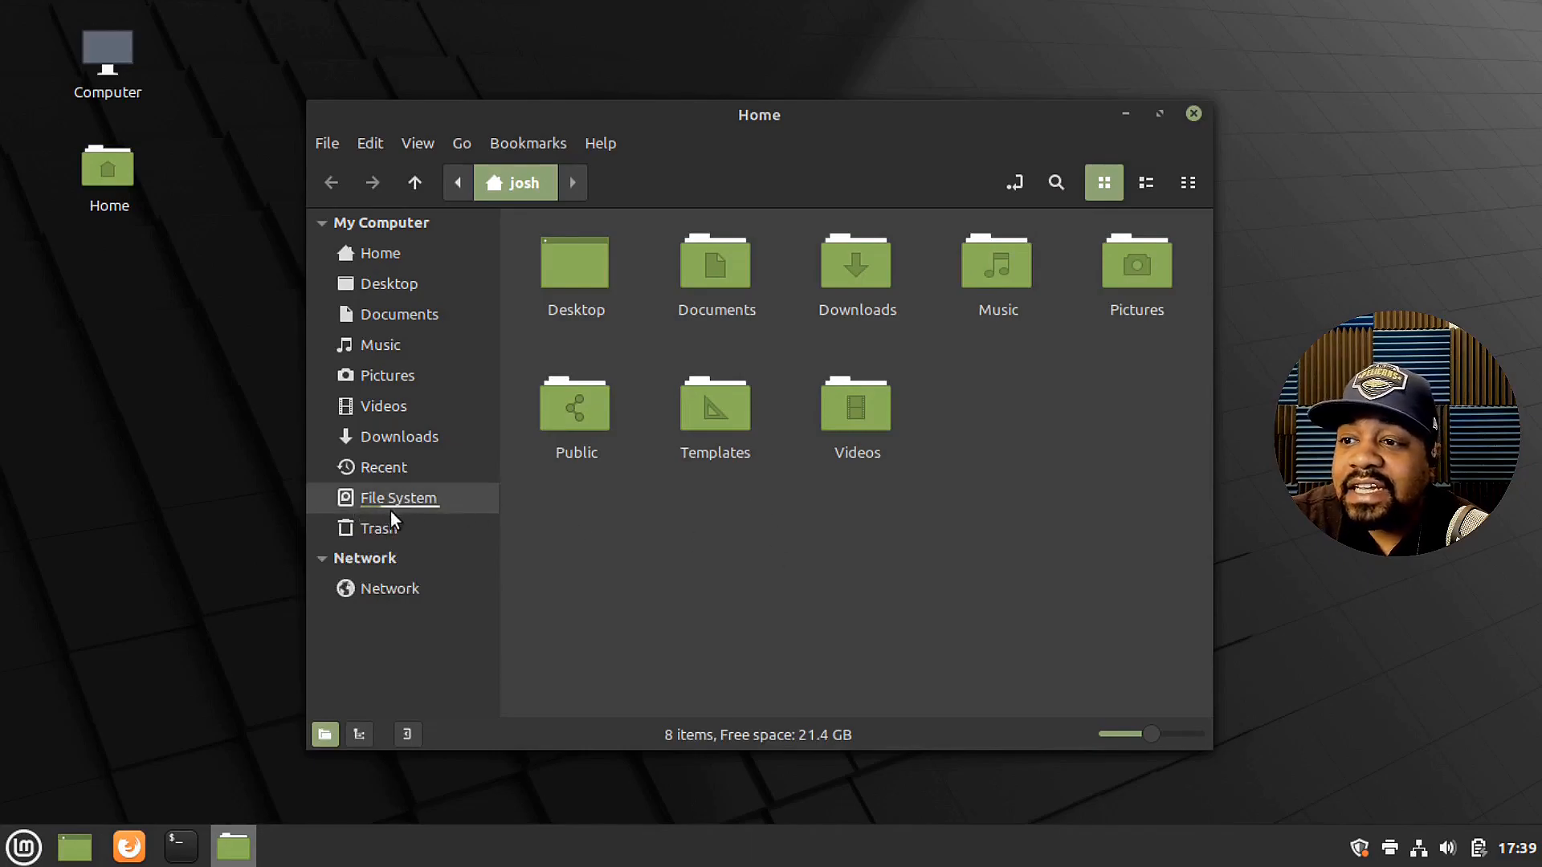
pyautogui.moveTo(1193, 115)
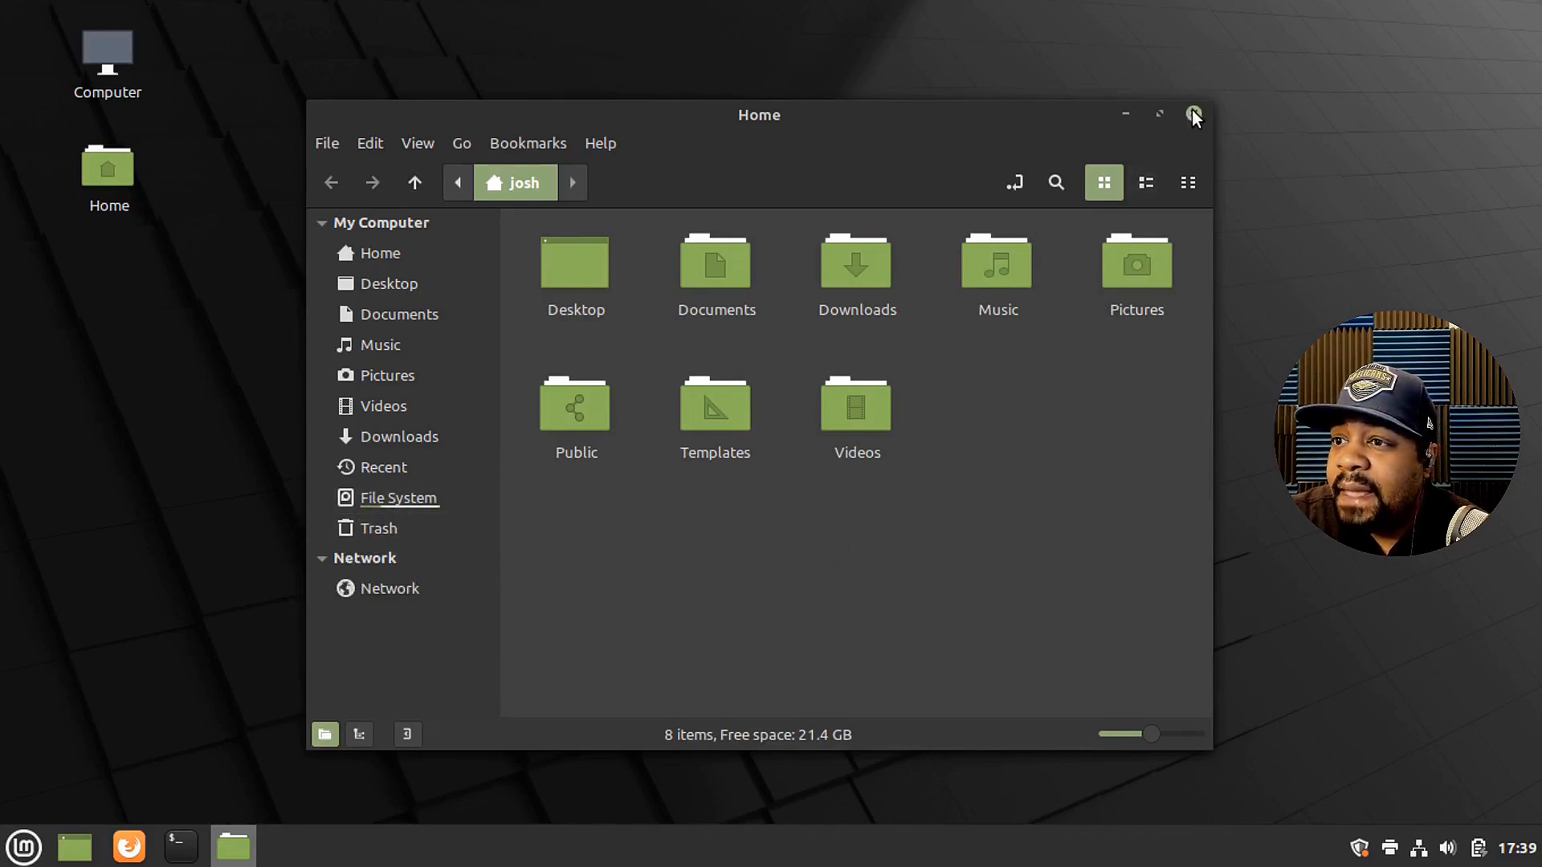
pyautogui.click(1193, 114)
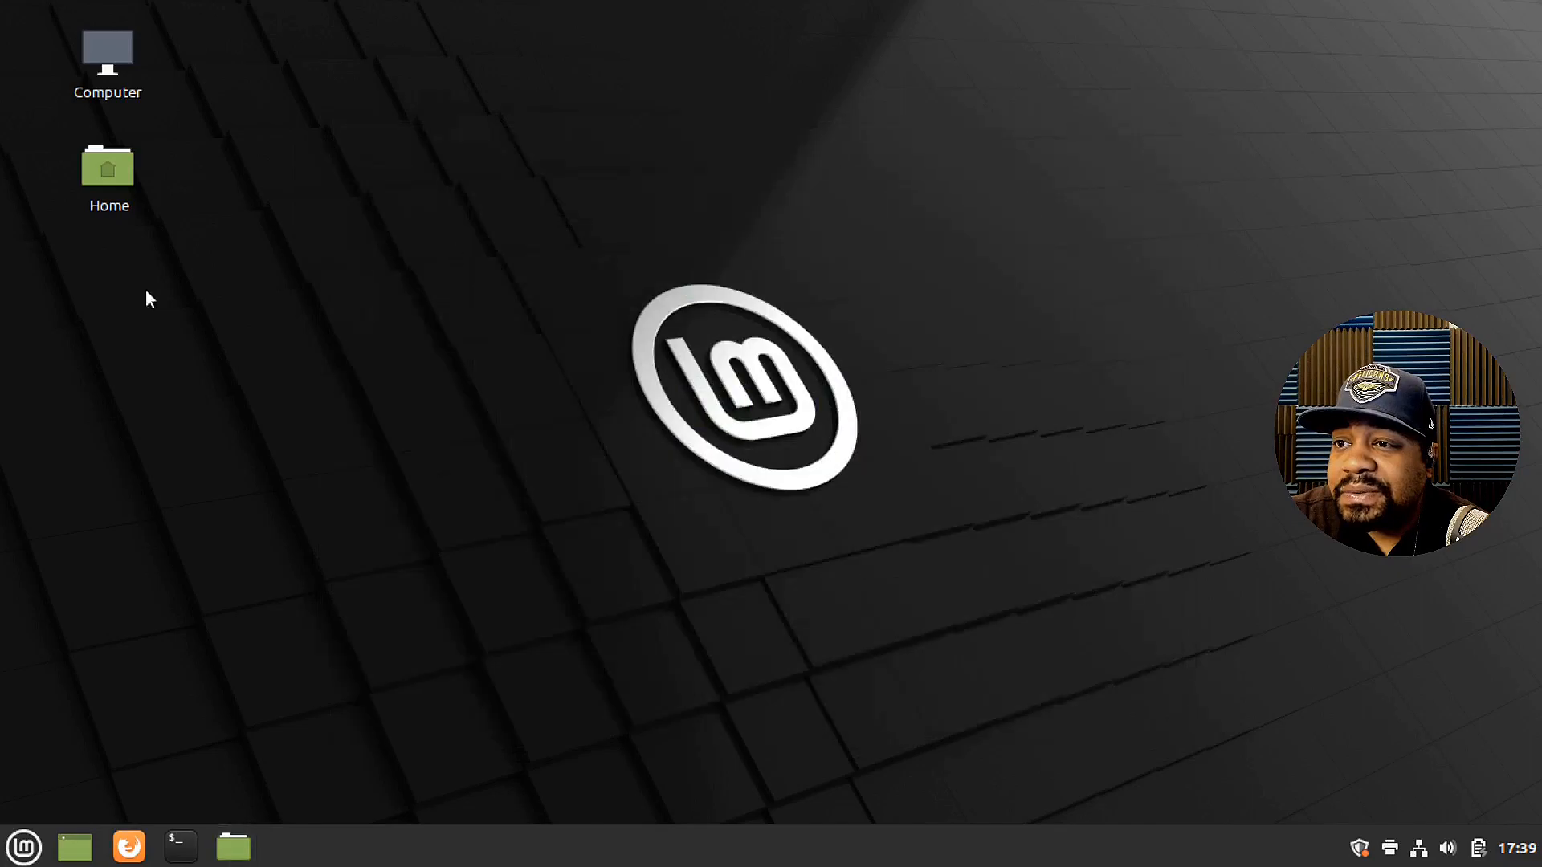
pyautogui.moveTo(234, 847)
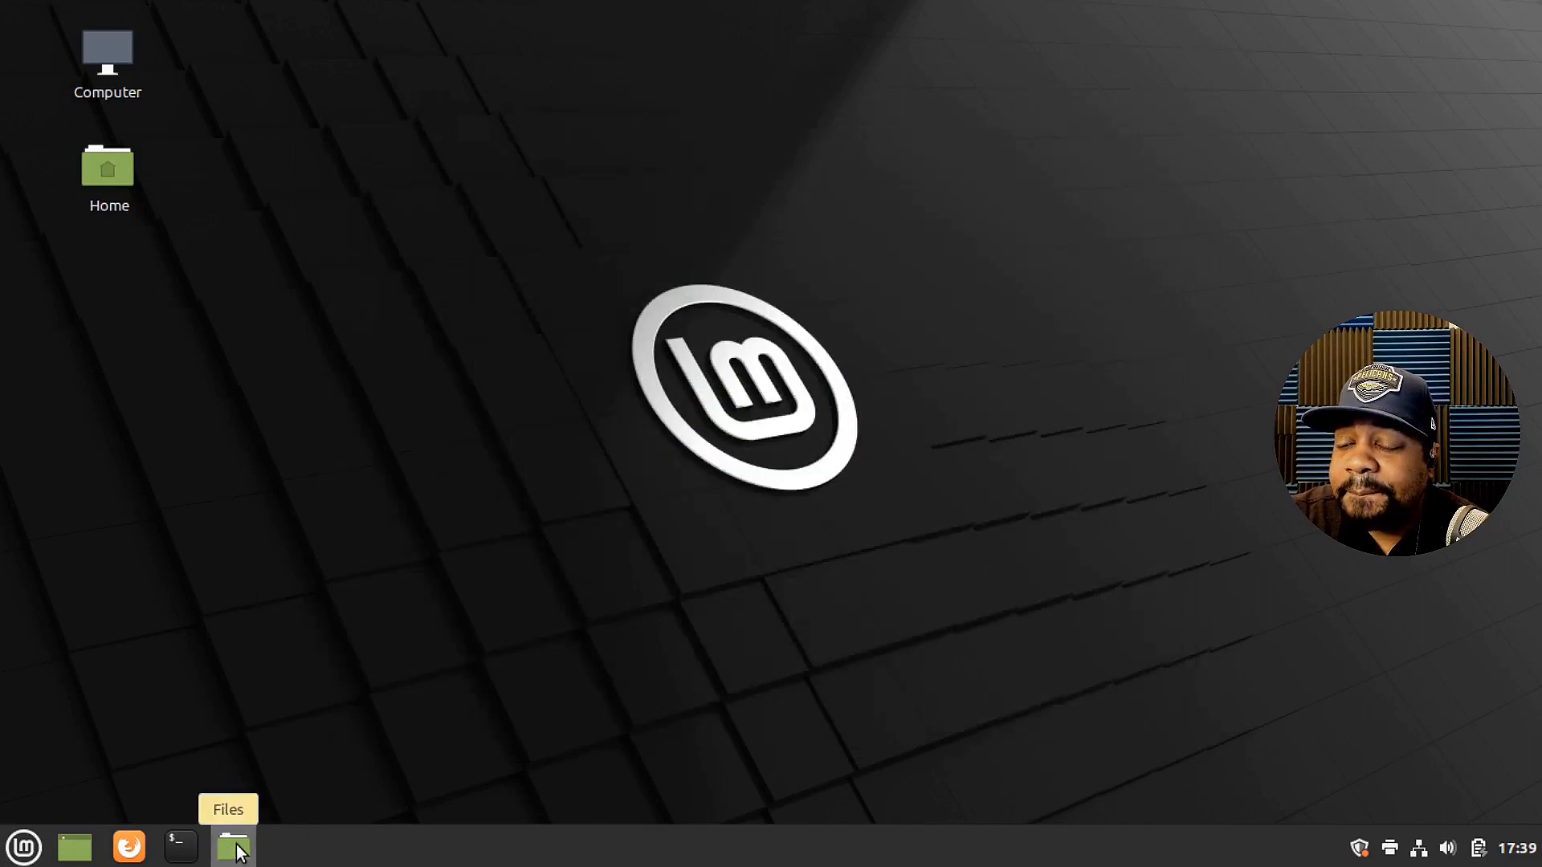
pyautogui.moveTo(260, 852)
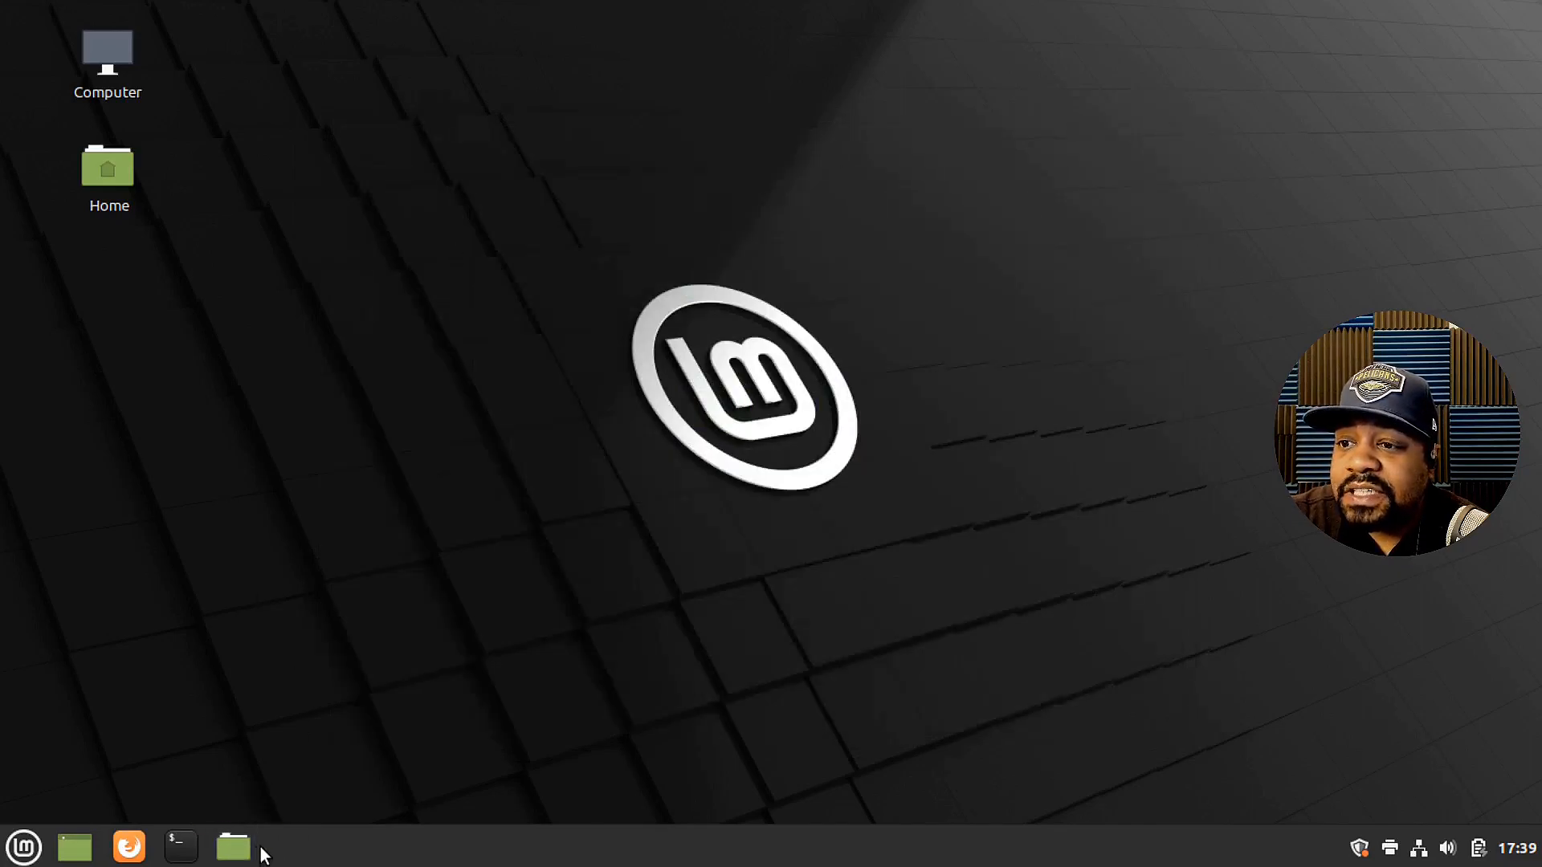
pyautogui.moveTo(180, 846)
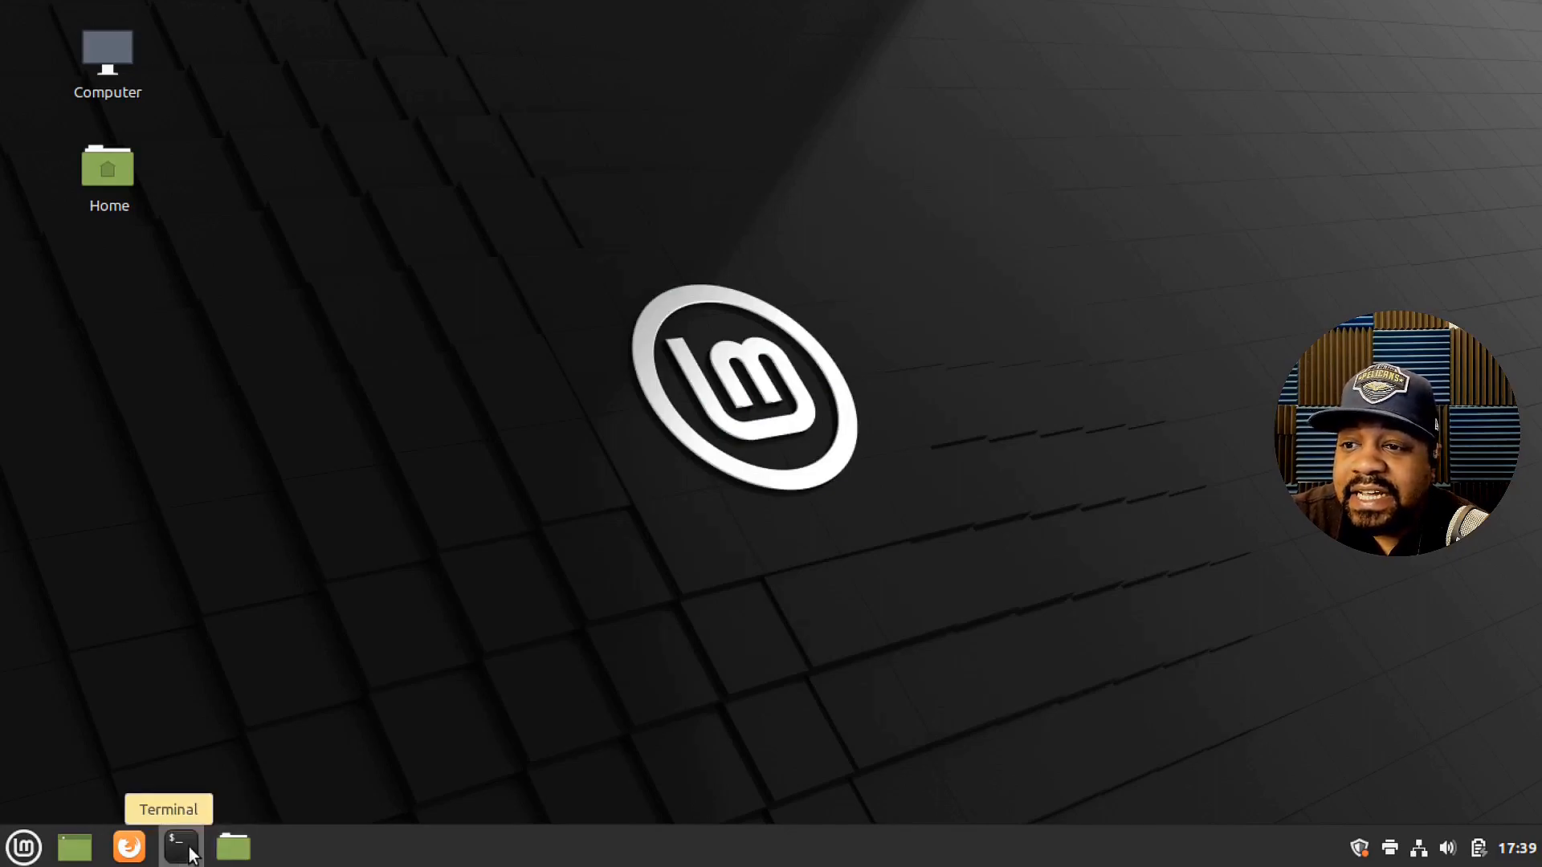
pyautogui.moveTo(964, 169)
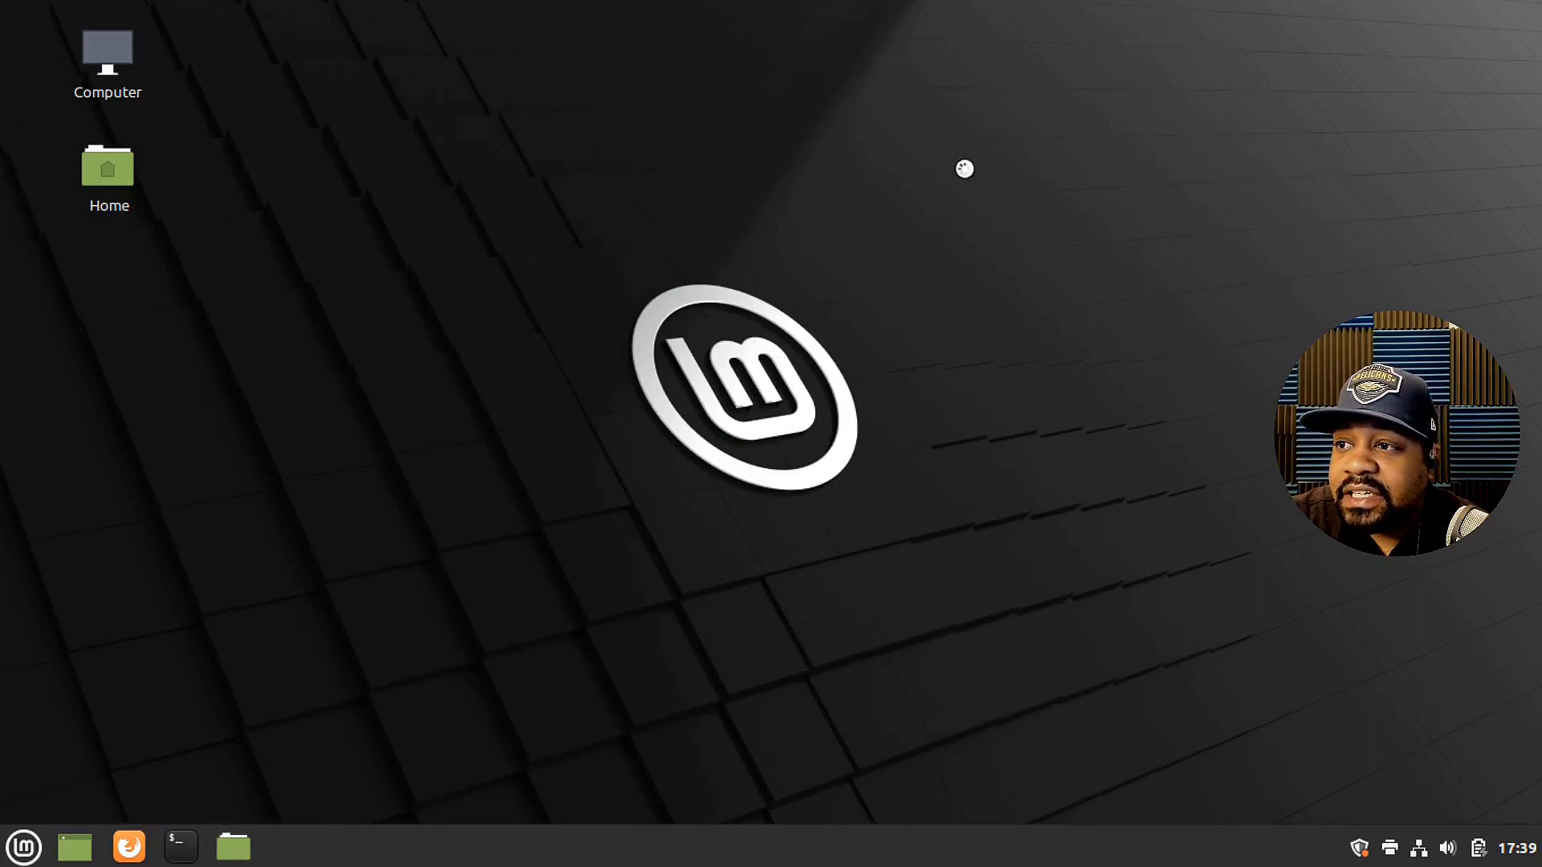
# View and dismiss GNOME Terminal's About dialog (version 3.36.2), then launch Files
pyautogui.click(688, 207)
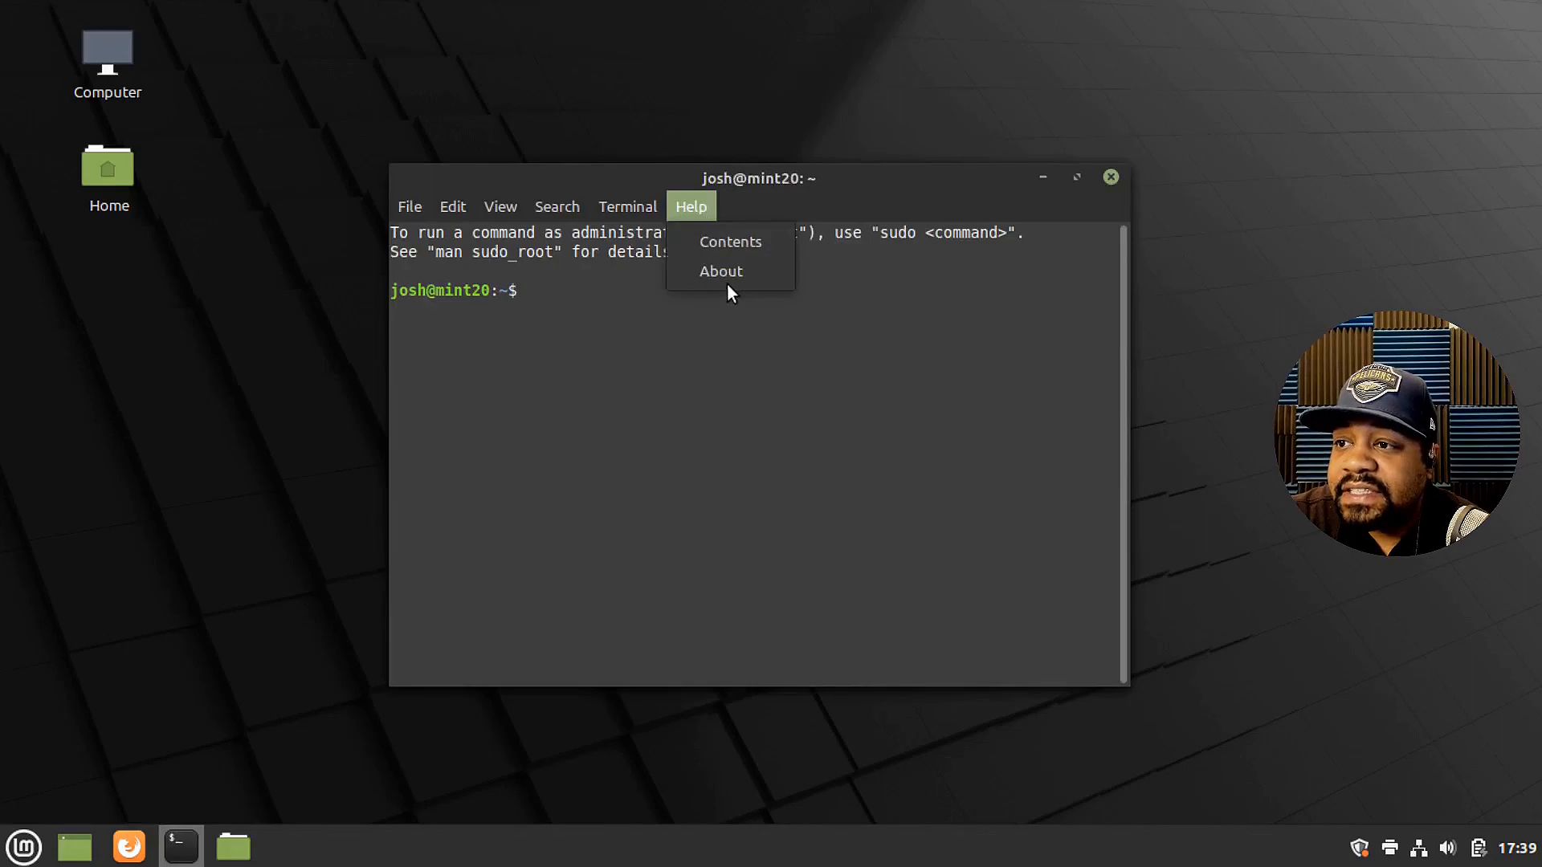
pyautogui.click(721, 272)
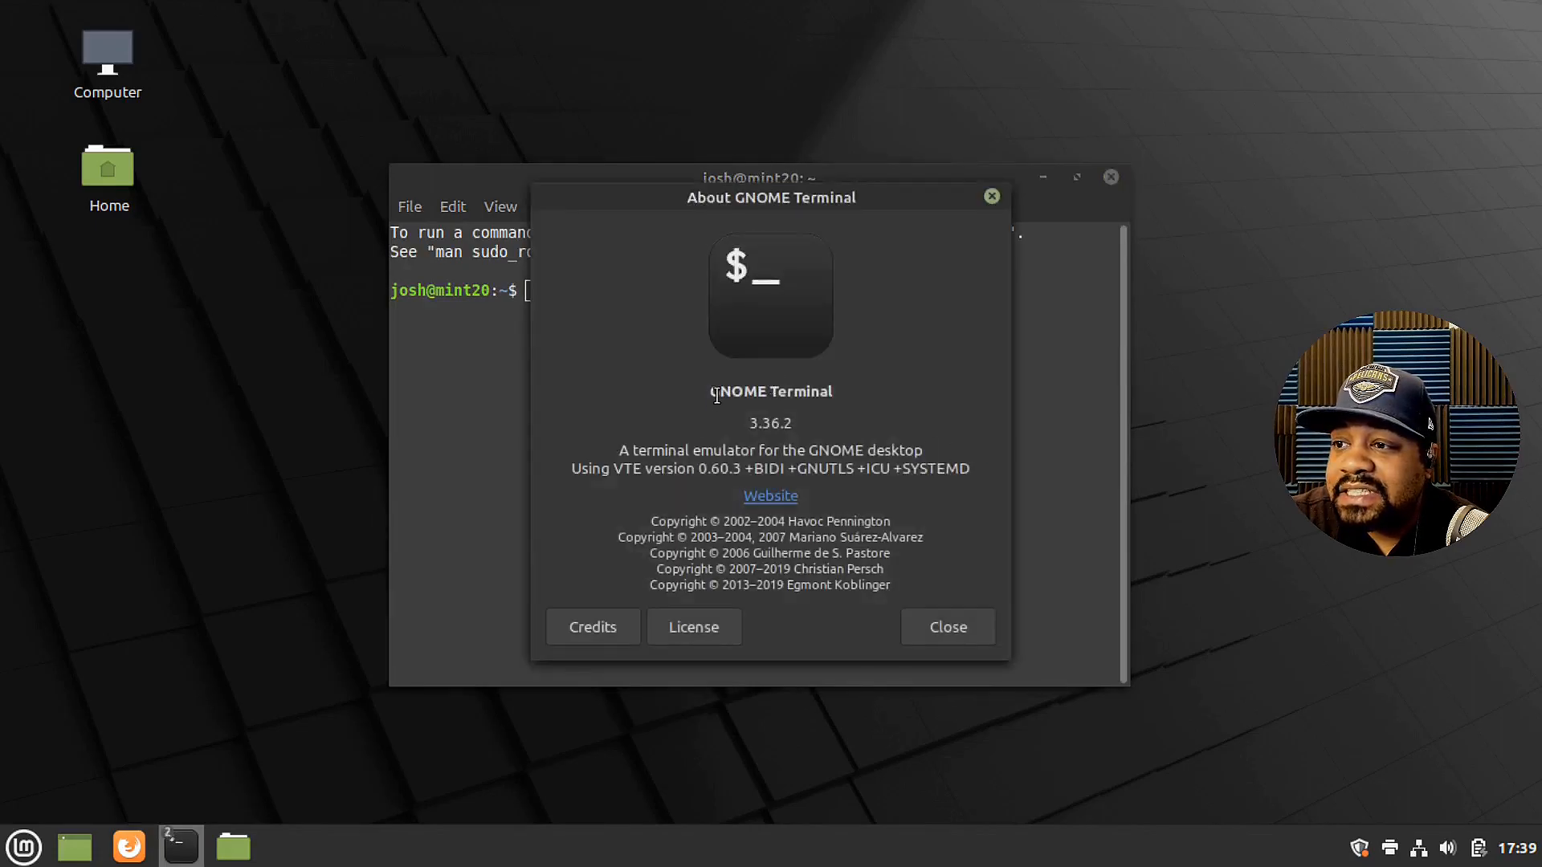
pyautogui.moveTo(943, 353)
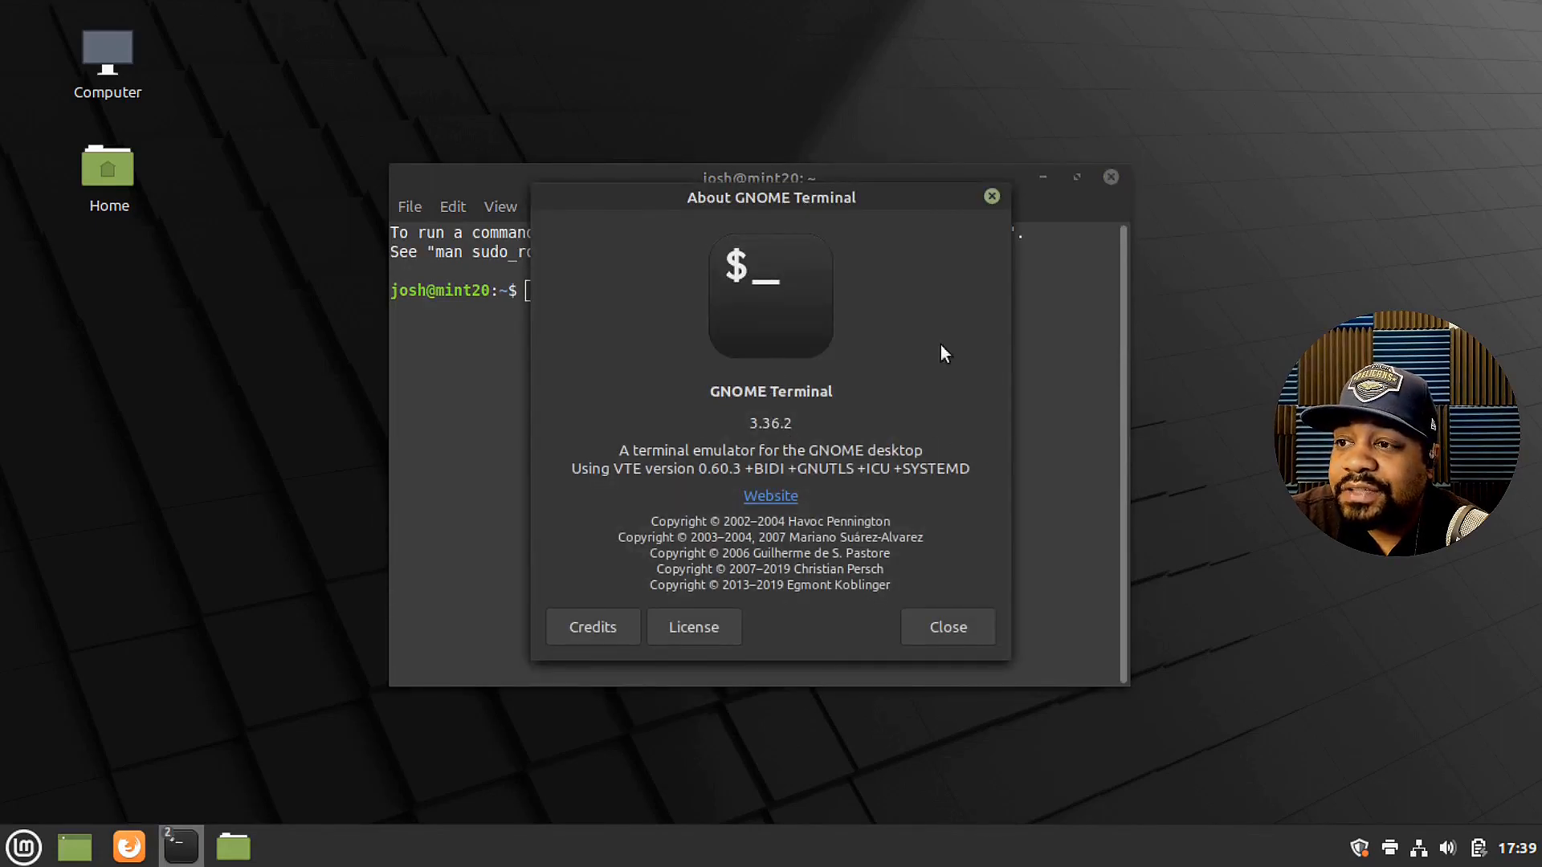
pyautogui.click(944, 626)
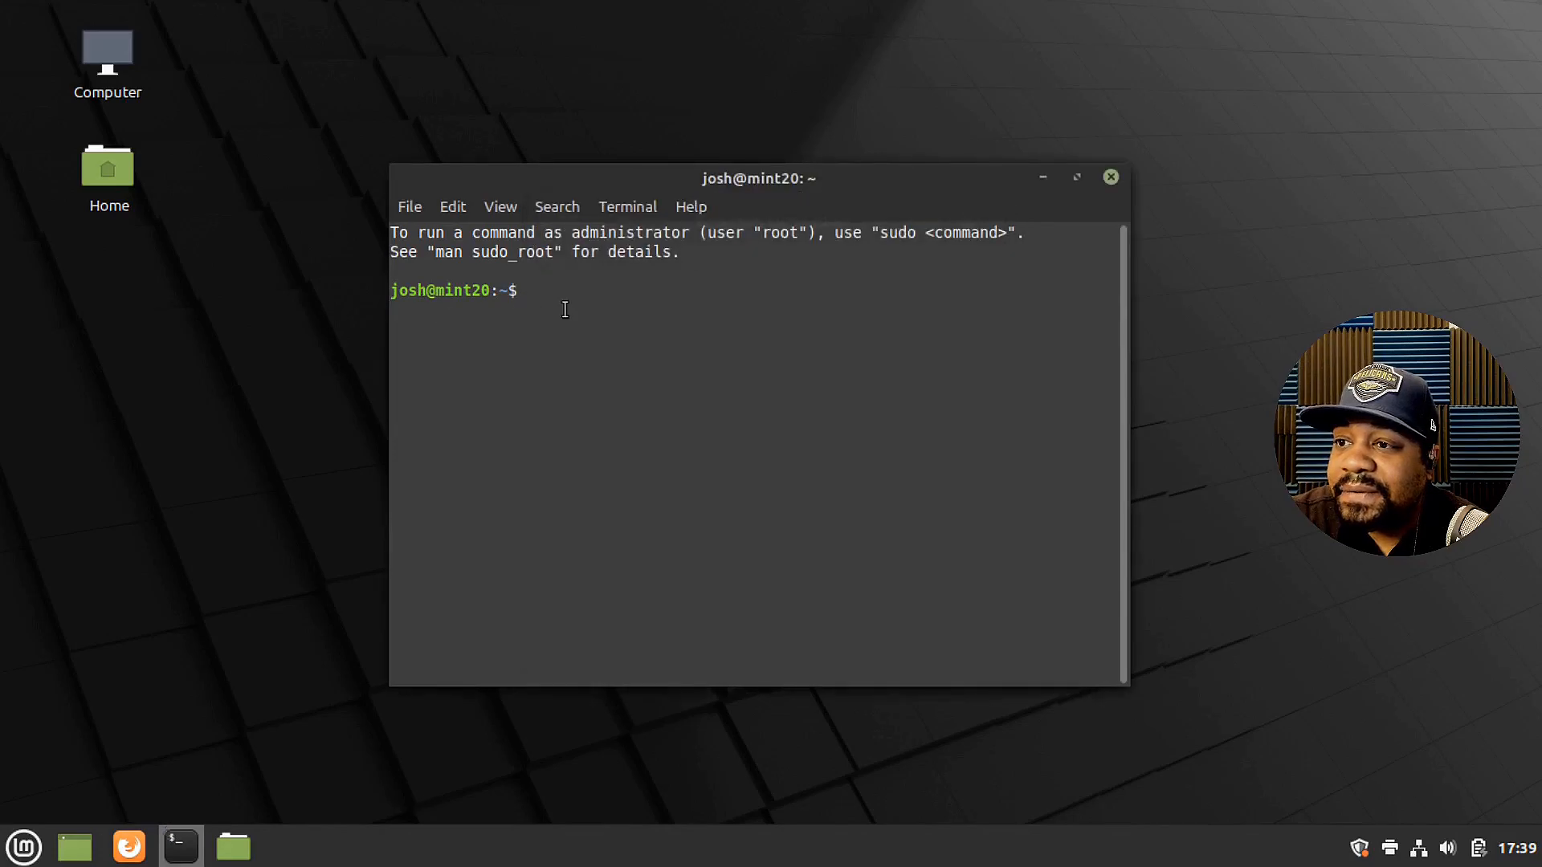
pyautogui.click(1110, 177)
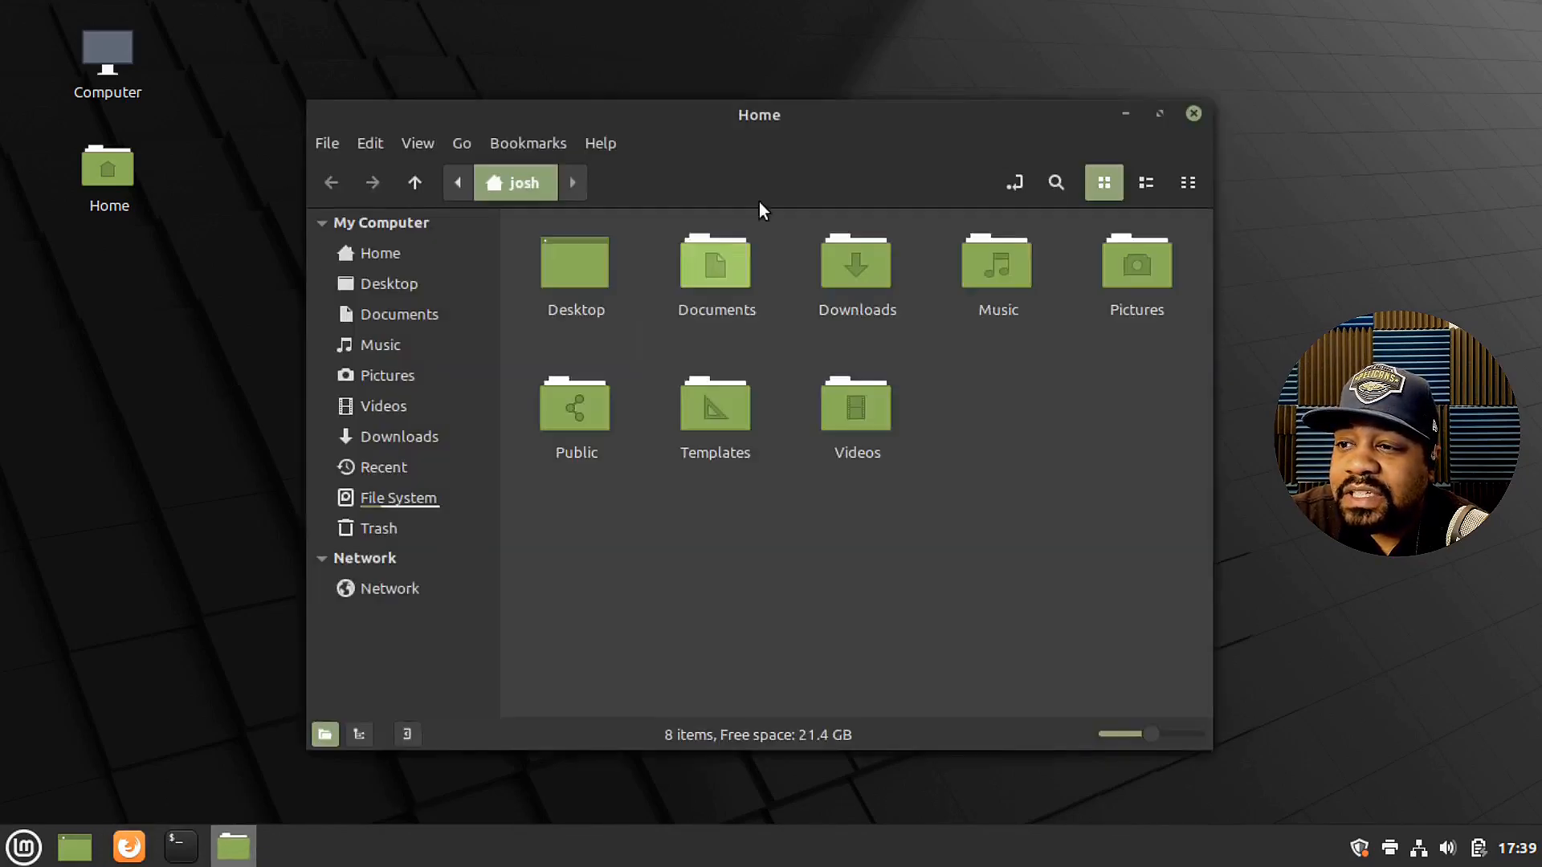
# View and dismiss Nemo's About dialog (version 4.8.4), then close the file manager
pyautogui.click(599, 142)
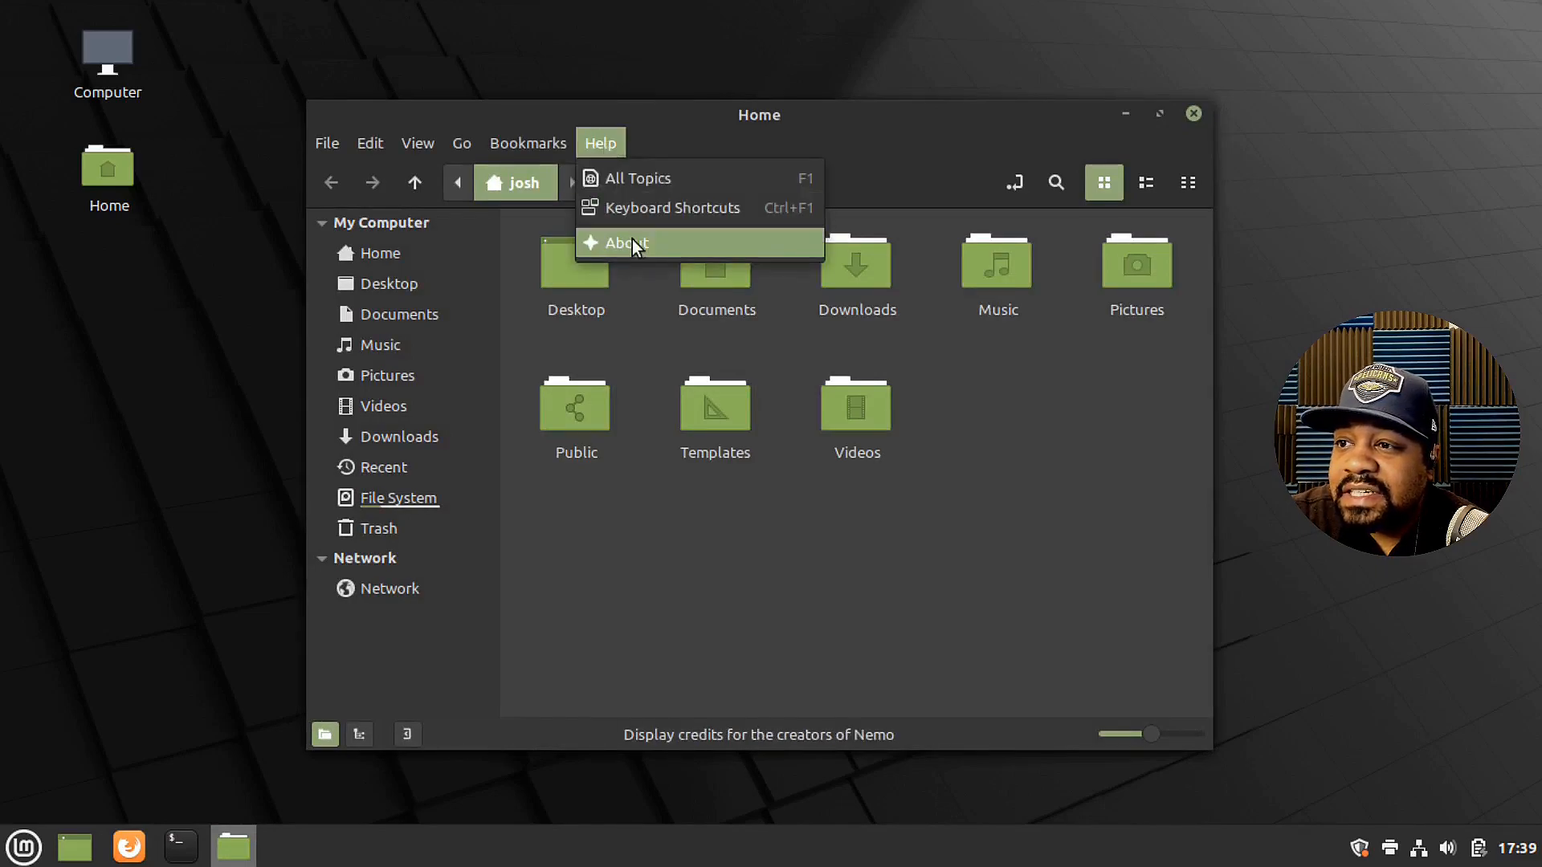
pyautogui.click(620, 243)
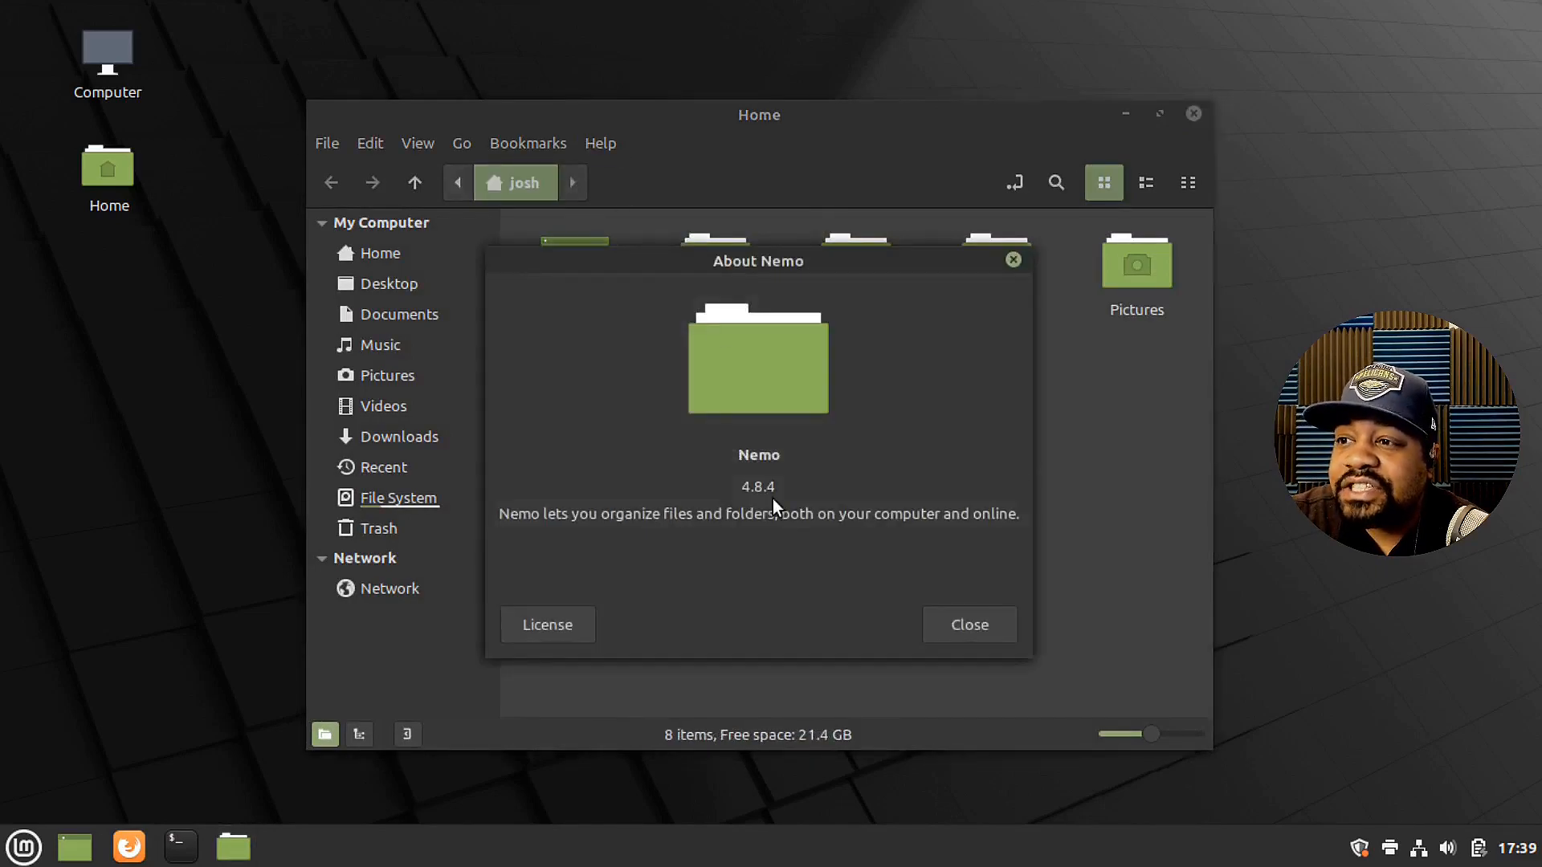
pyautogui.click(966, 625)
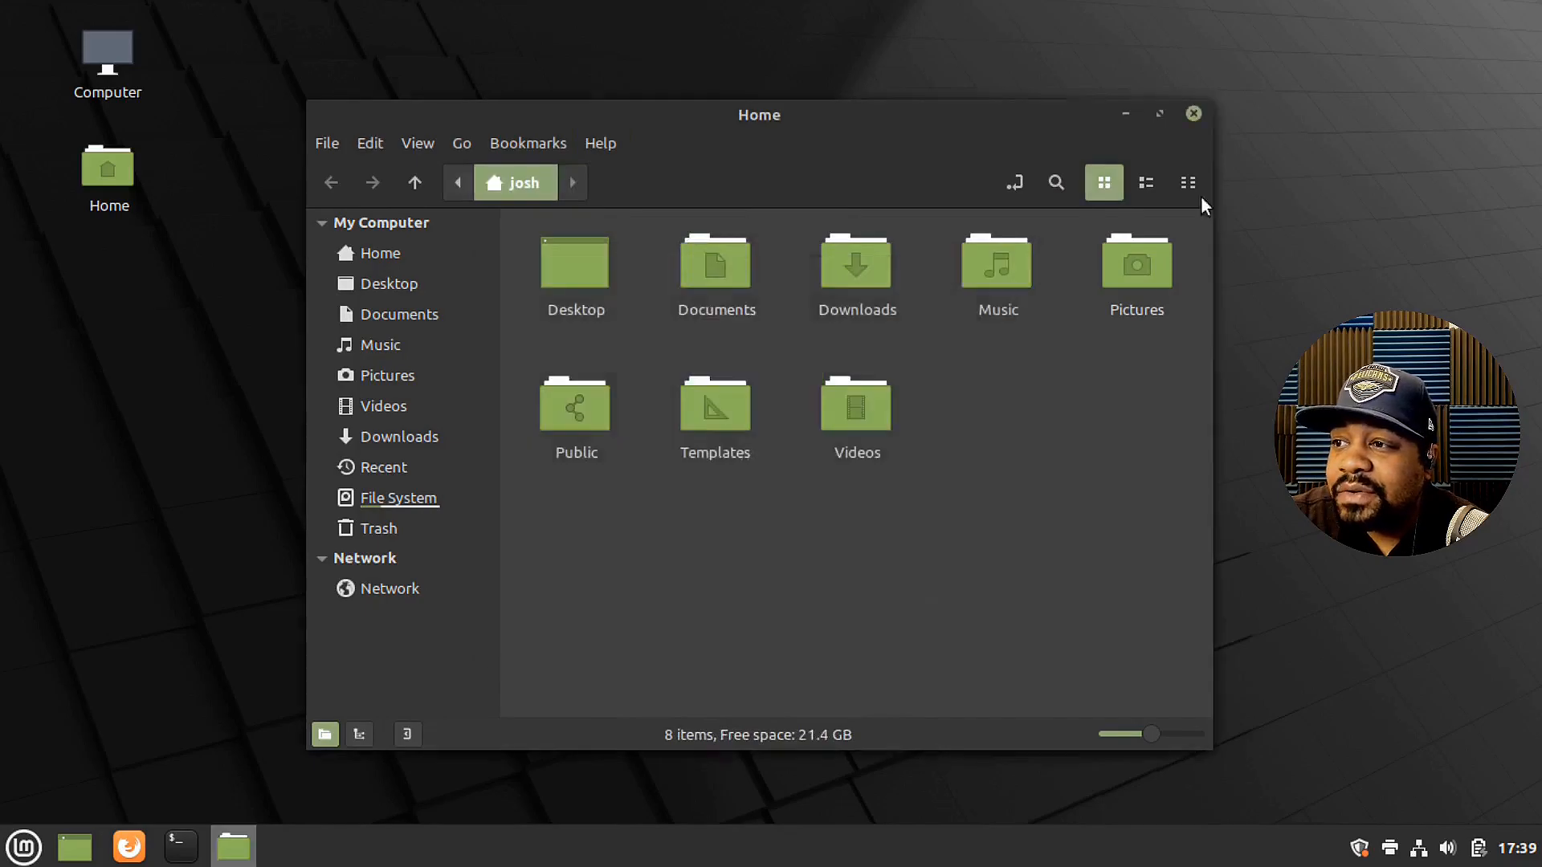
pyautogui.click(1193, 112)
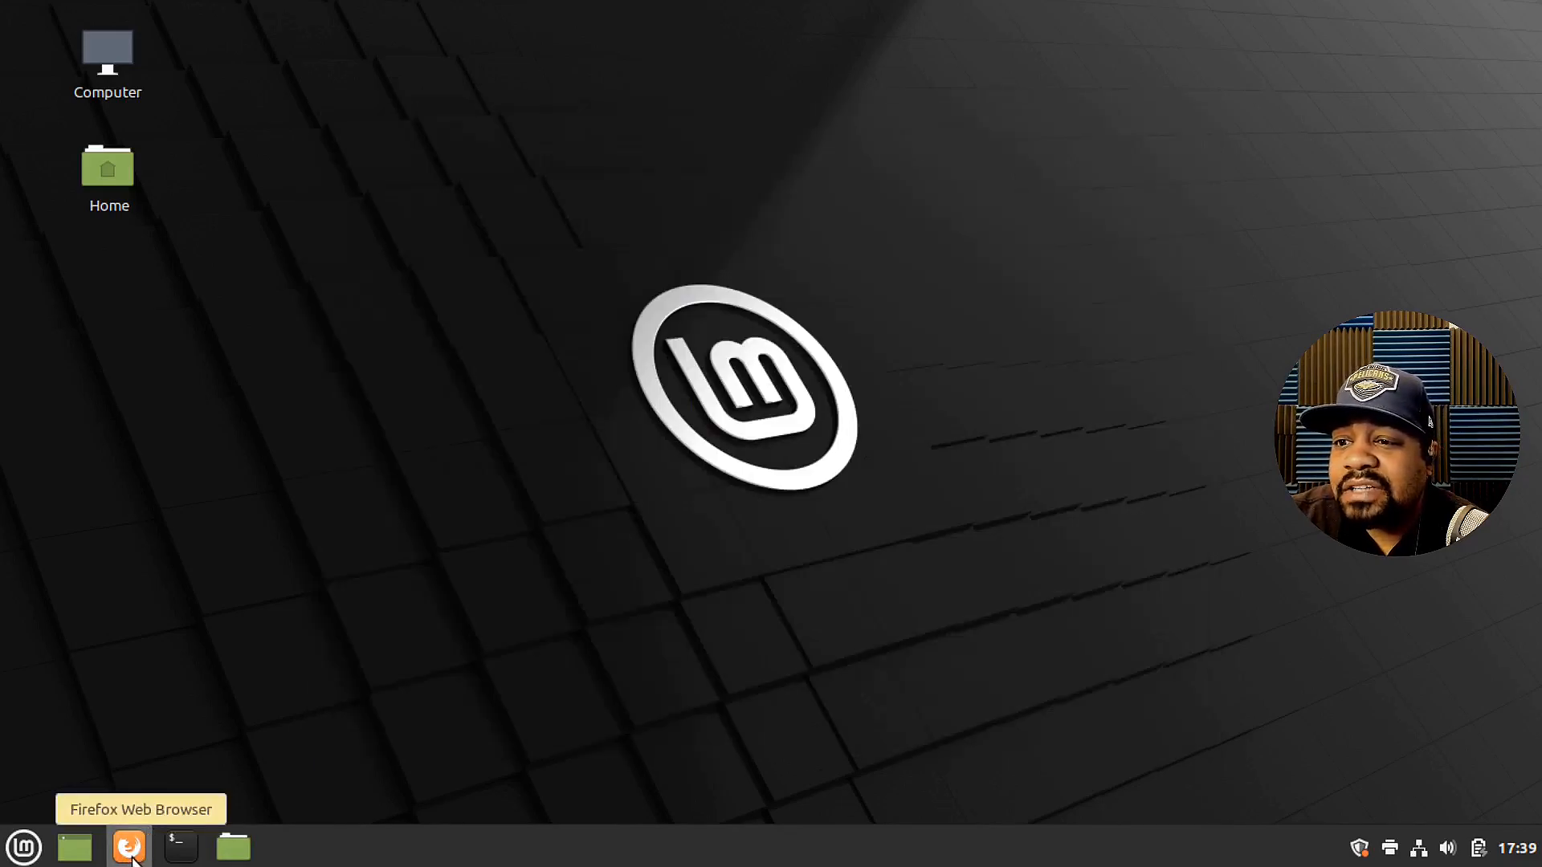
# Launch and close Firefox, then bring up the Cinnamon application menu
pyautogui.click(128, 847)
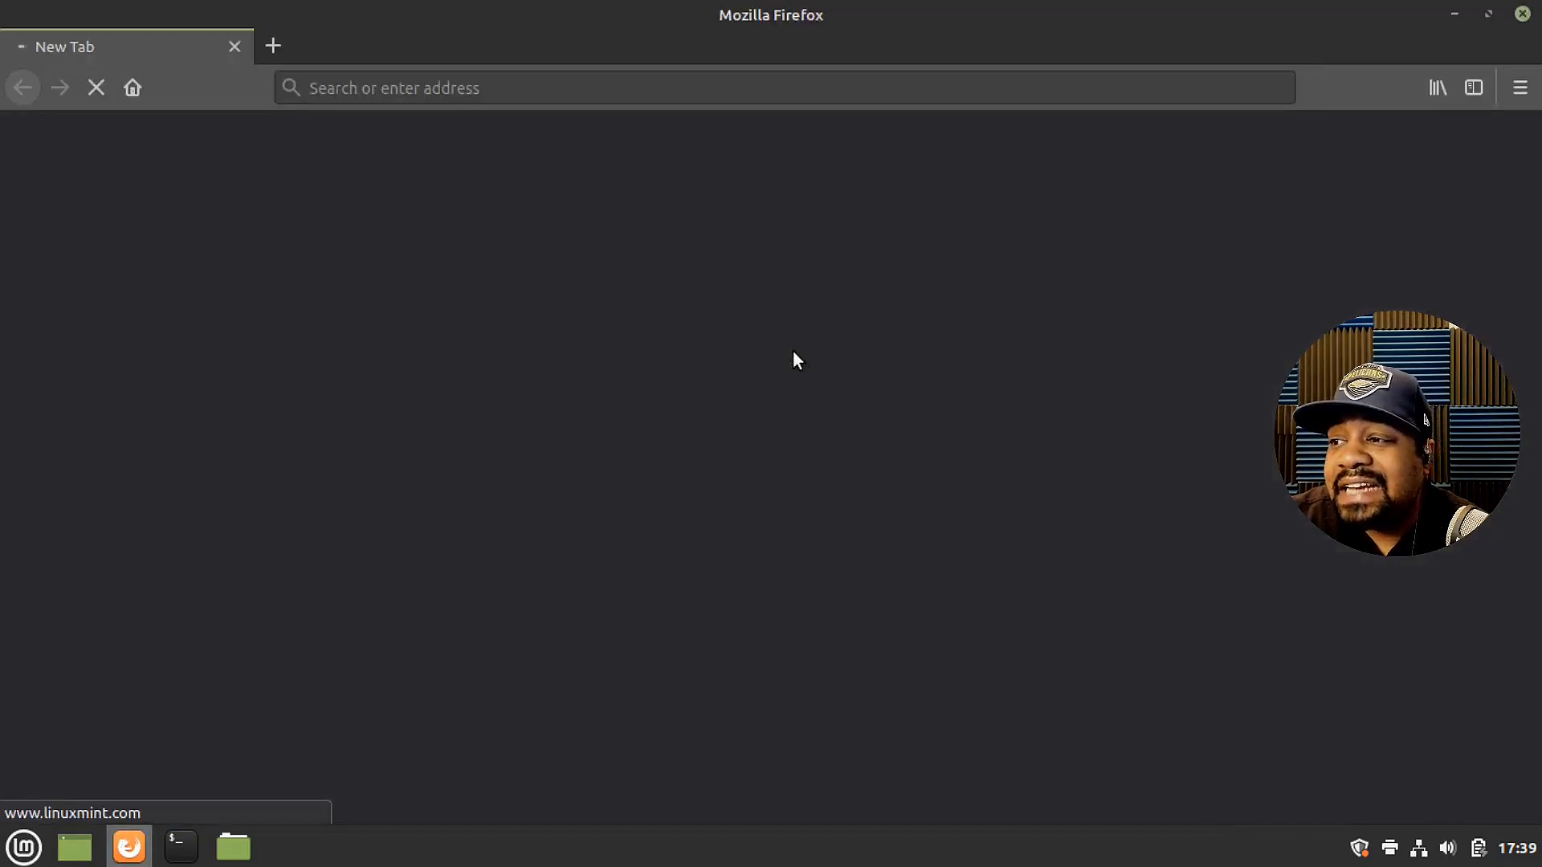
pyautogui.click(133, 86)
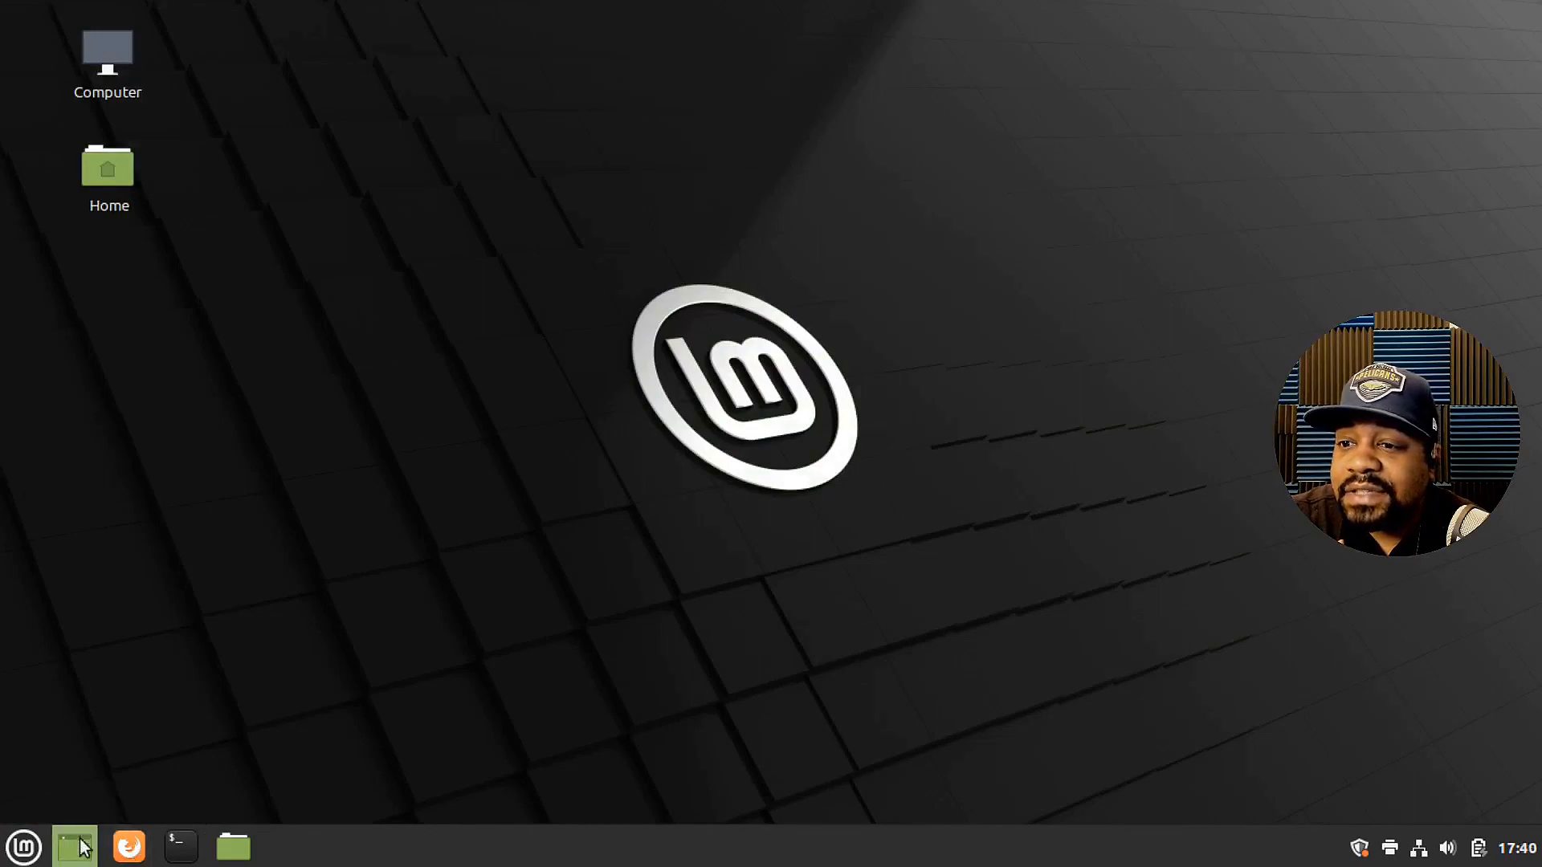
pyautogui.moveTo(74, 846)
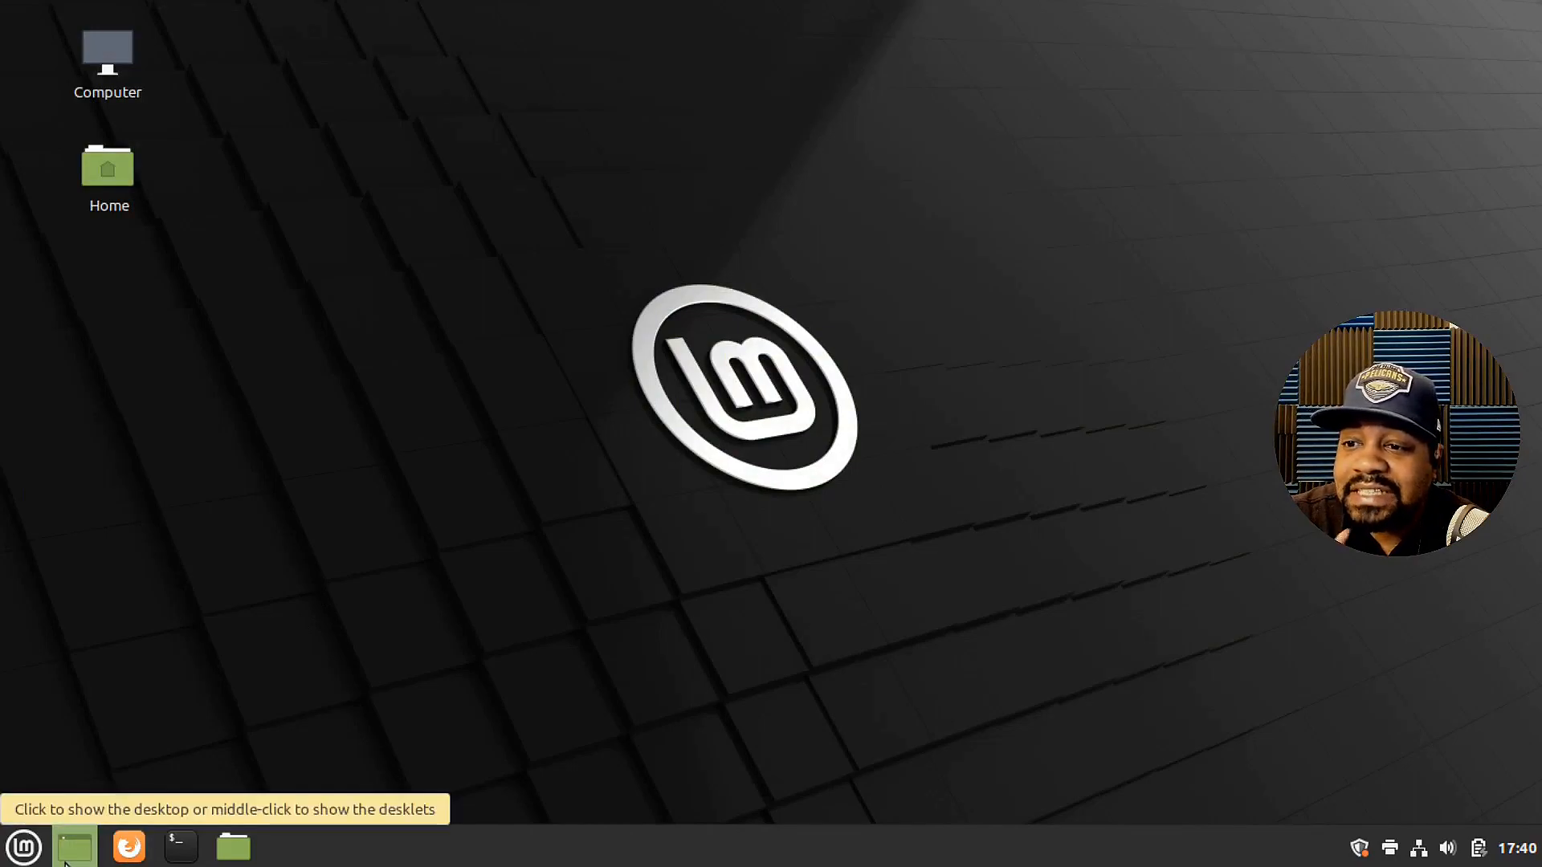
pyautogui.moveTo(806, 295)
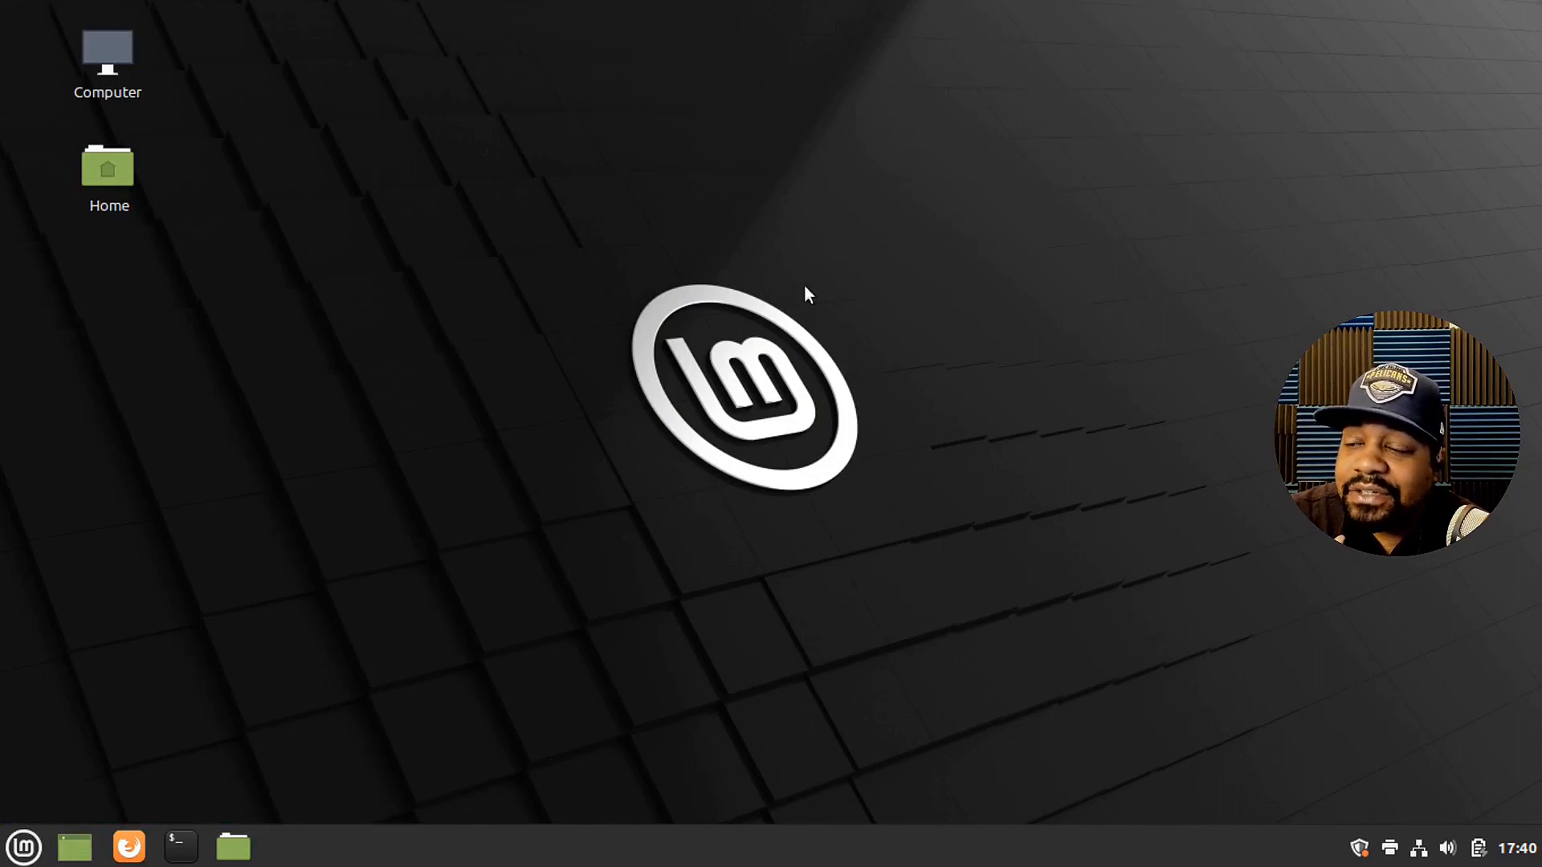
pyautogui.moveTo(284, 712)
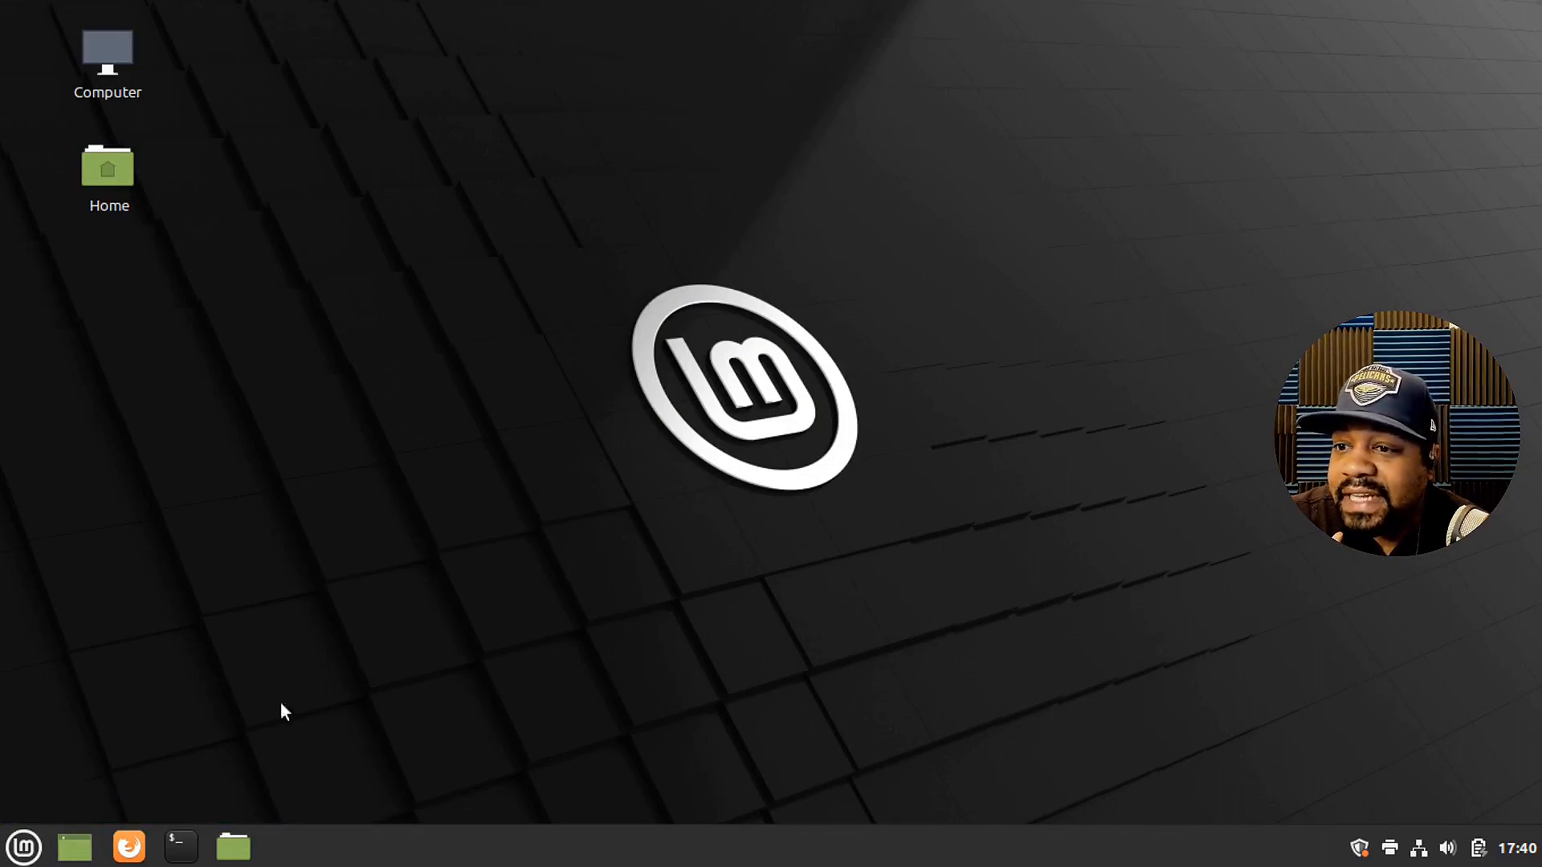
pyautogui.click(24, 846)
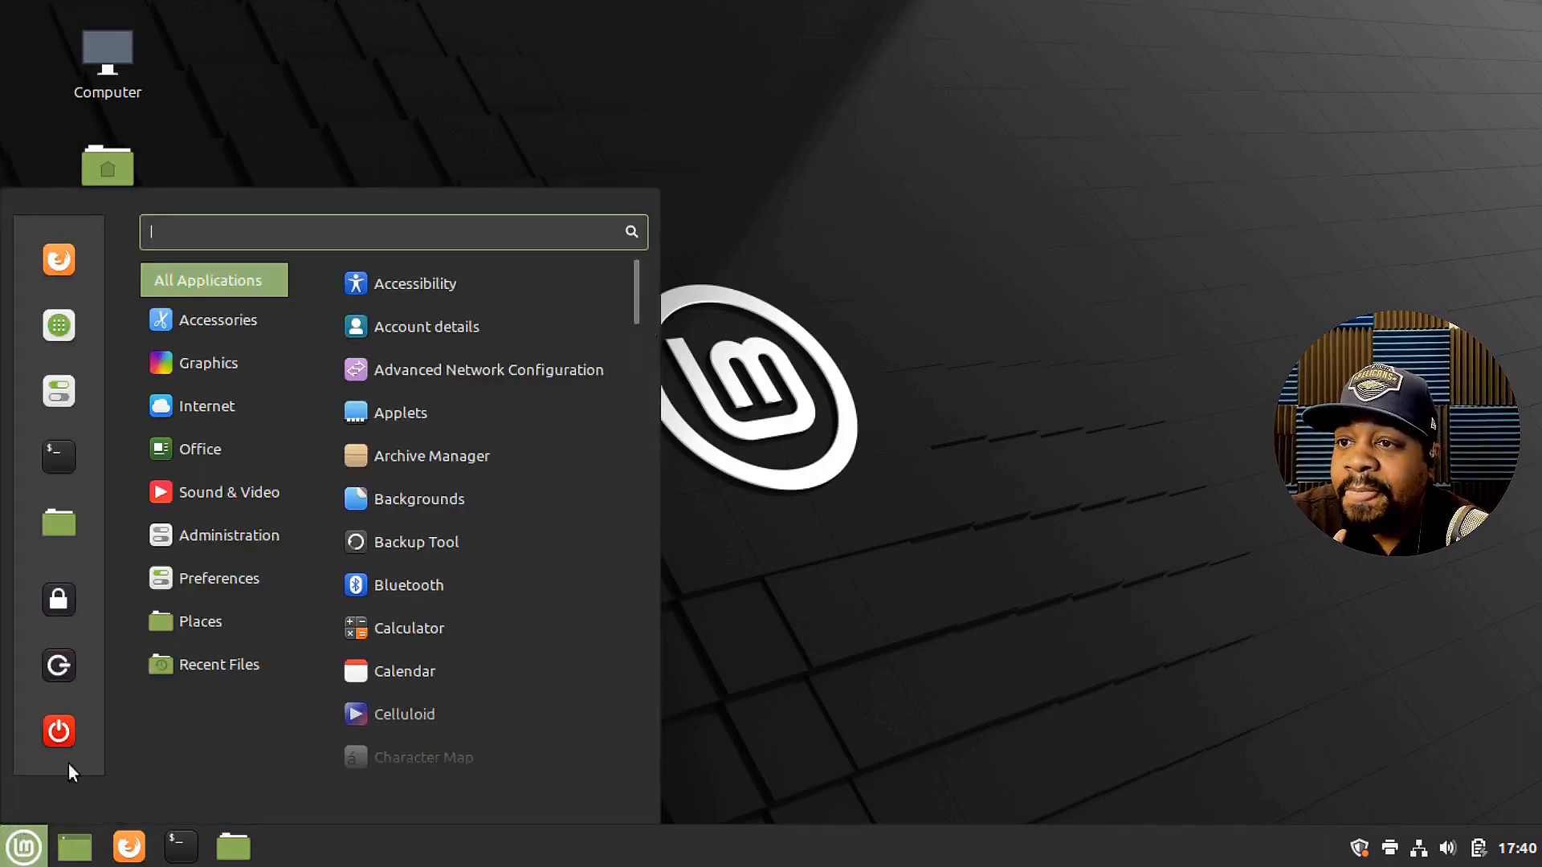
# Browse the Graphics category, then launch Software Manager from the menu favourites
pyautogui.click(212, 620)
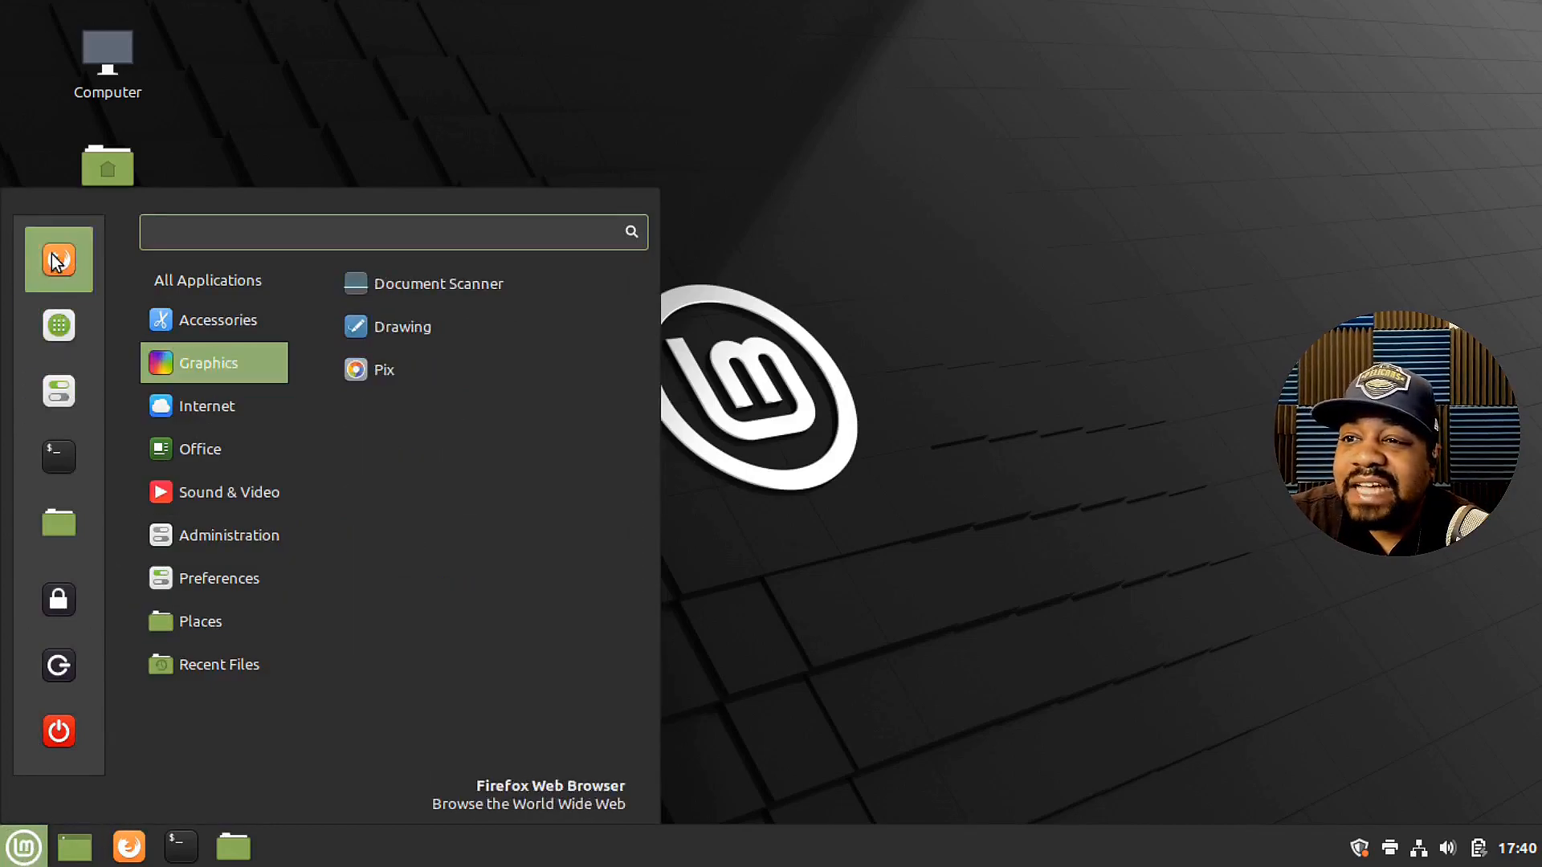
pyautogui.moveTo(58, 326)
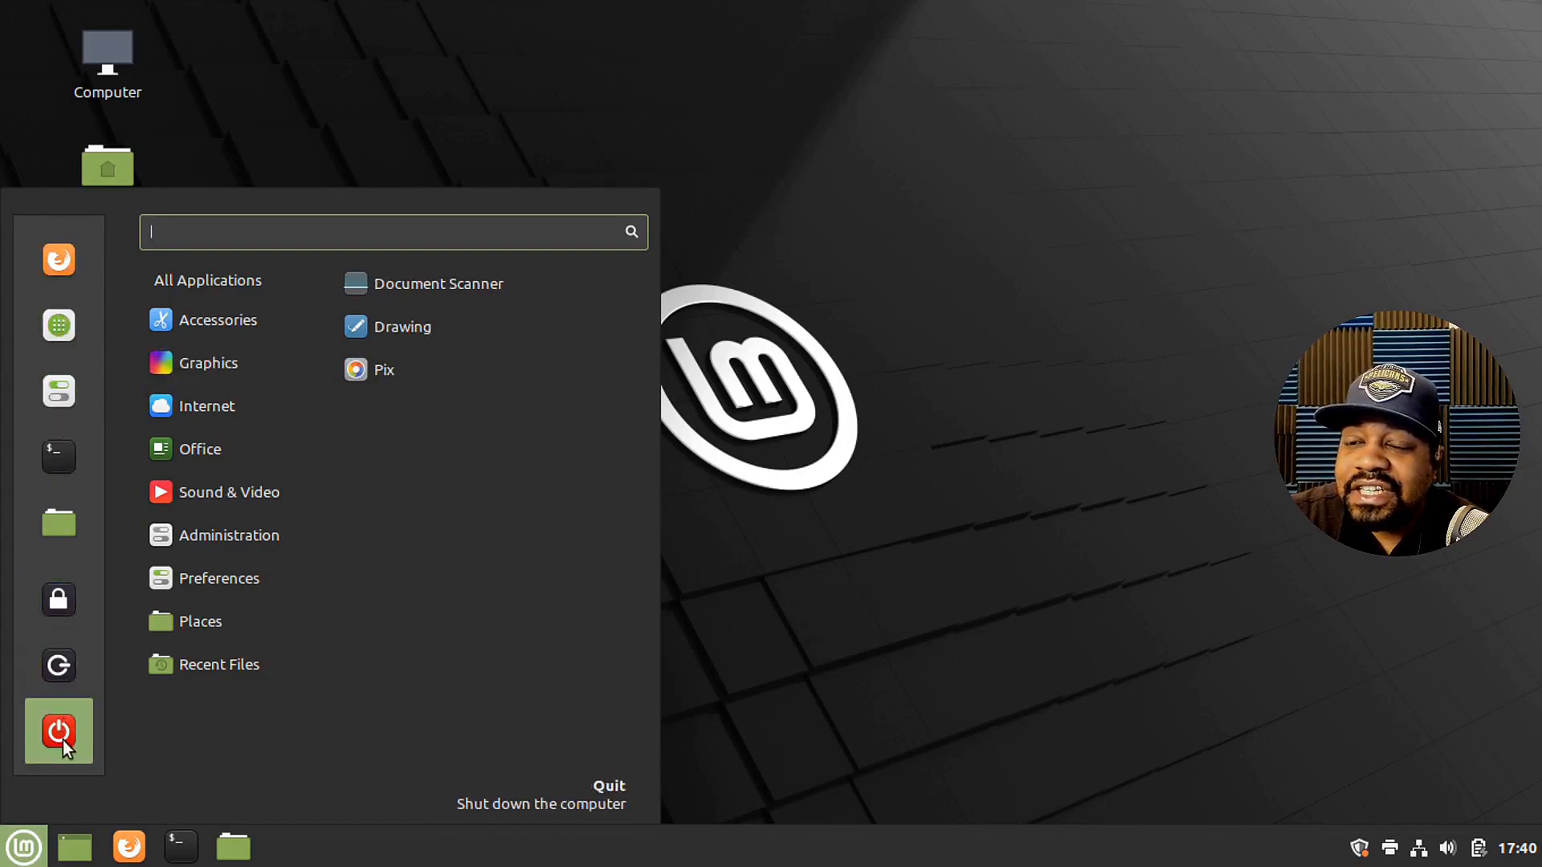
pyautogui.moveTo(58, 456)
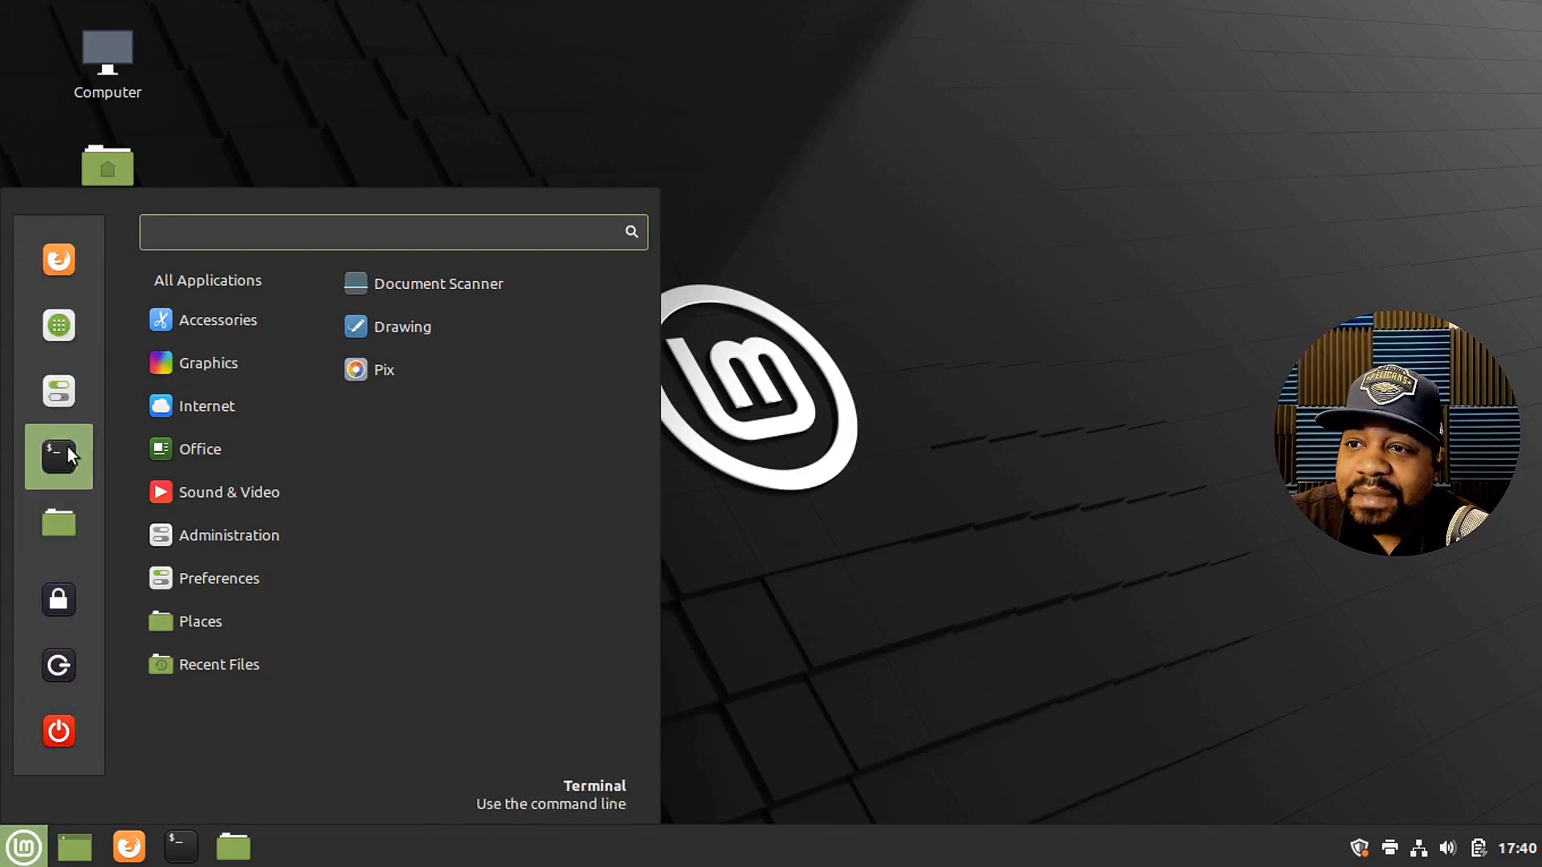
pyautogui.moveTo(57, 324)
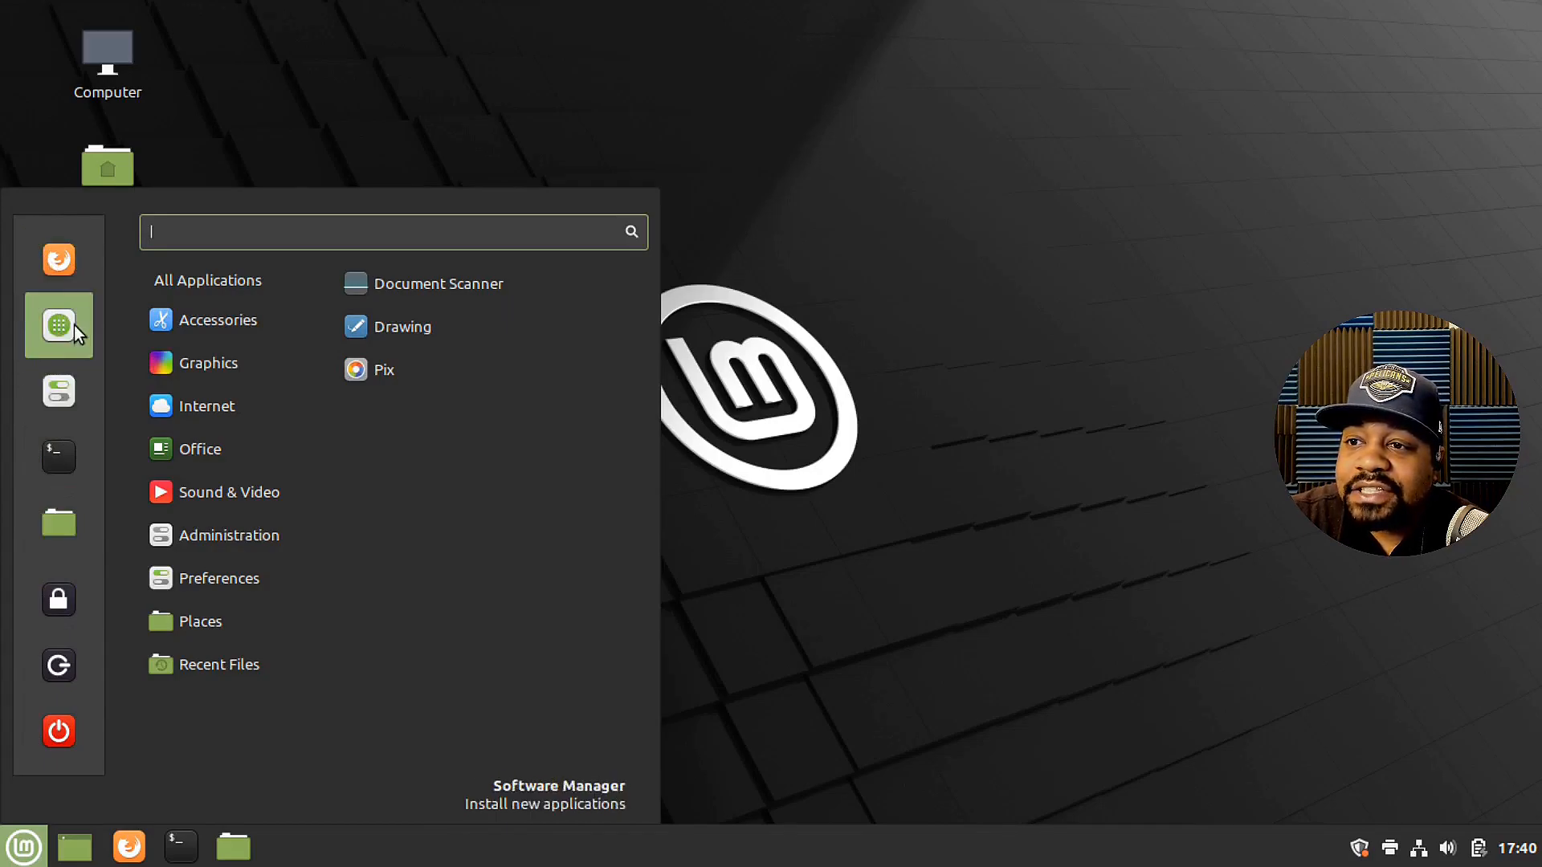
pyautogui.click(557, 793)
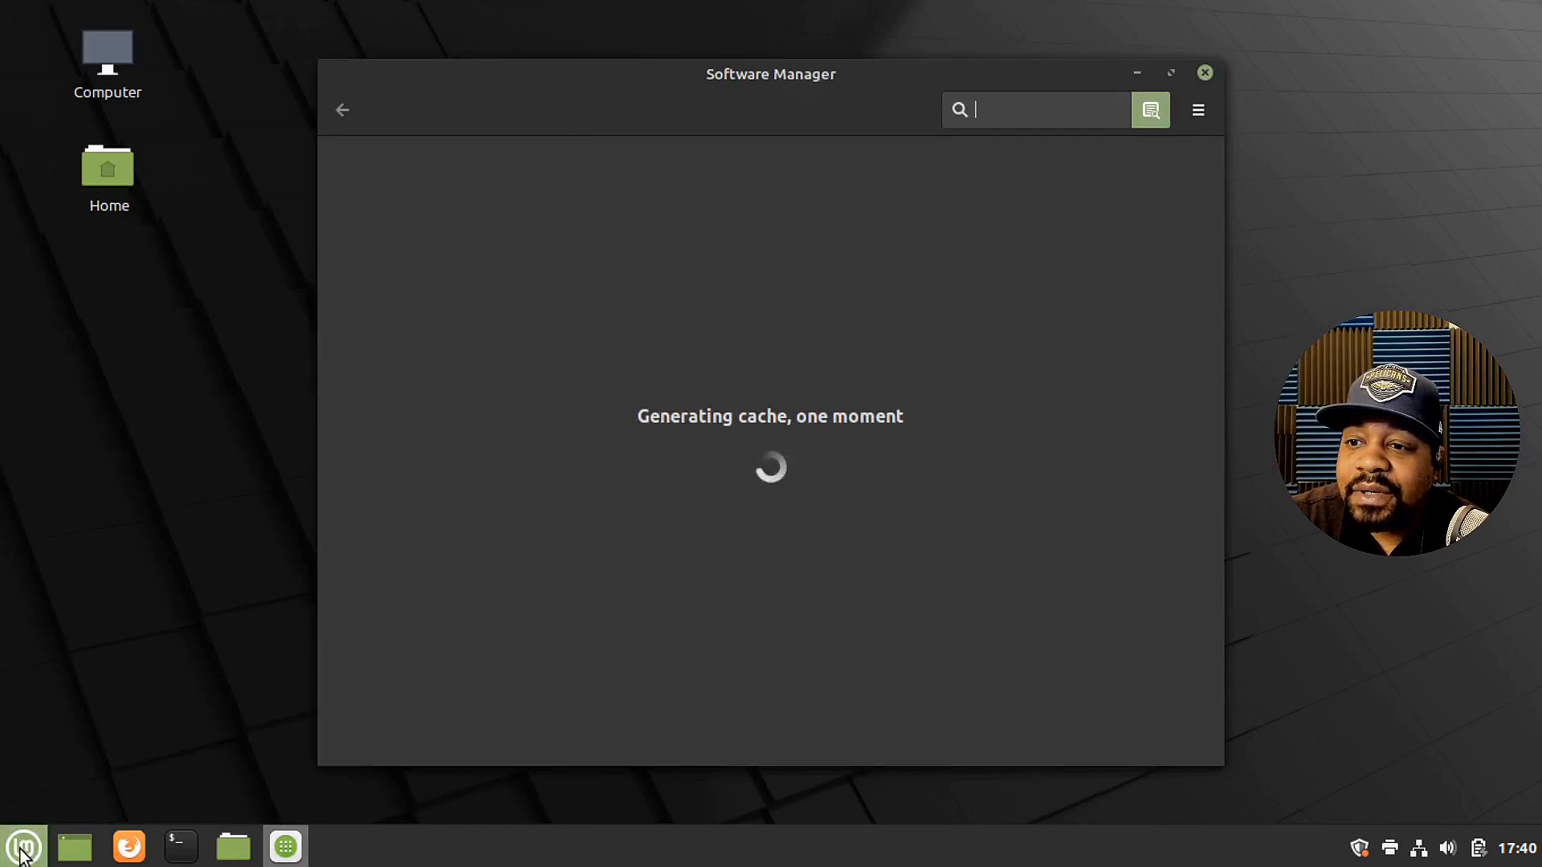
# Launch System Settings from the reopened menu and close the menu
pyautogui.click(25, 847)
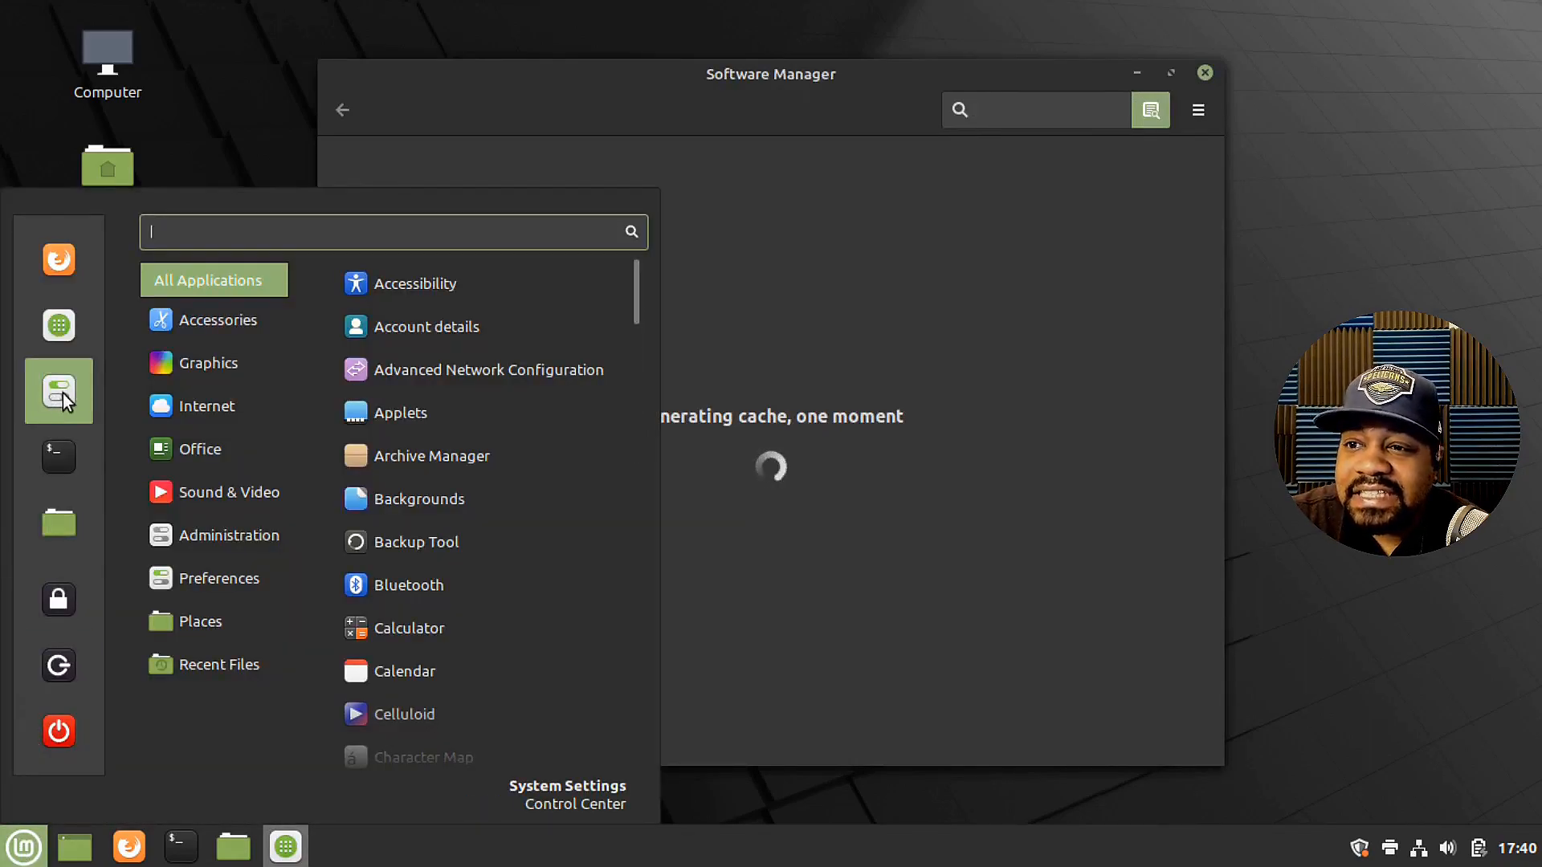
pyautogui.click(567, 785)
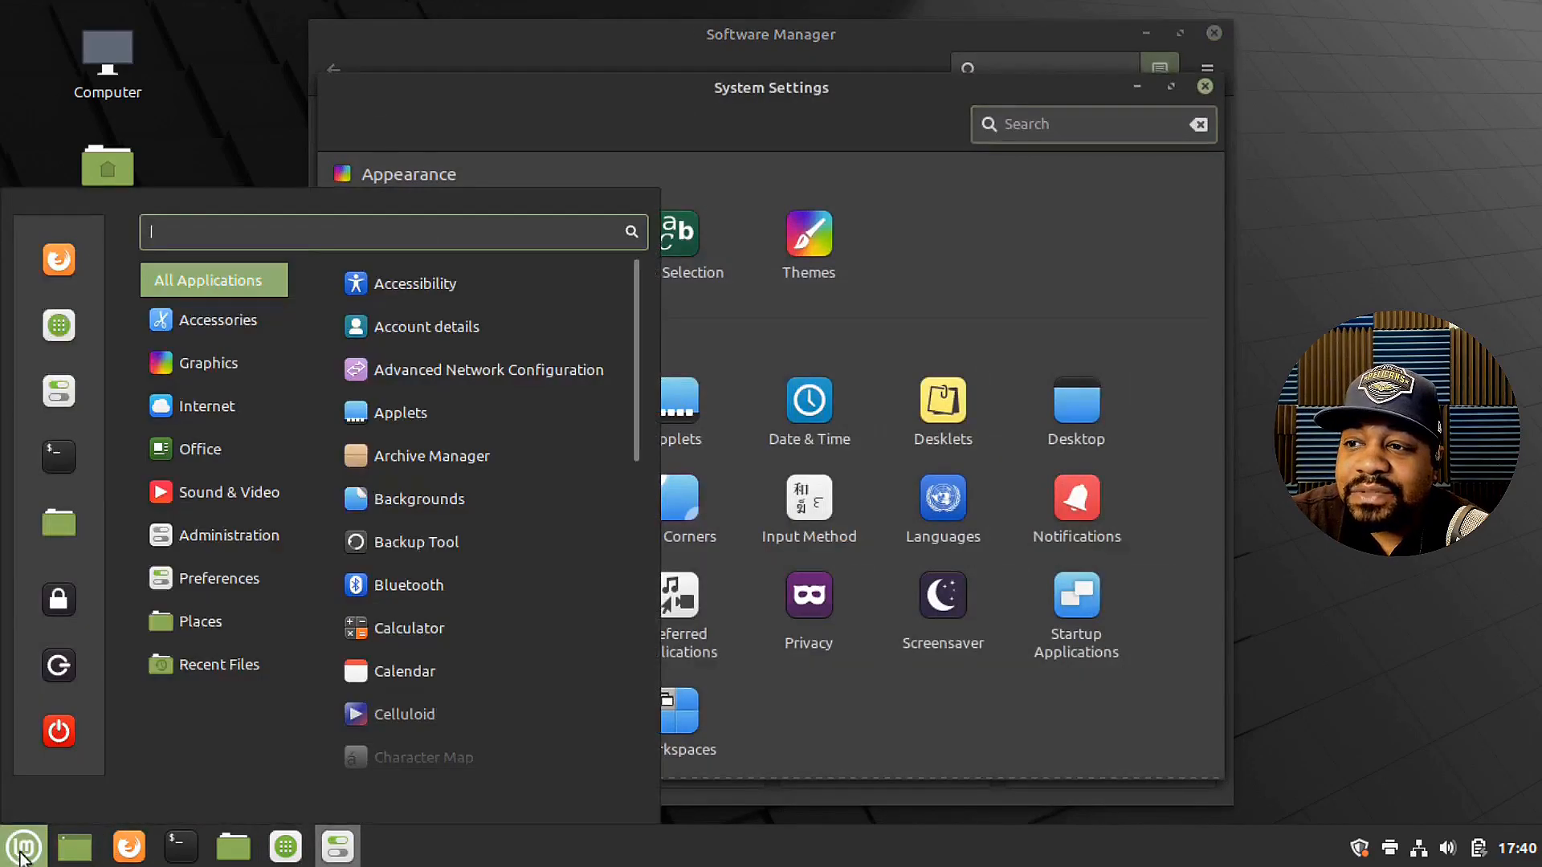
pyautogui.moveTo(58, 457)
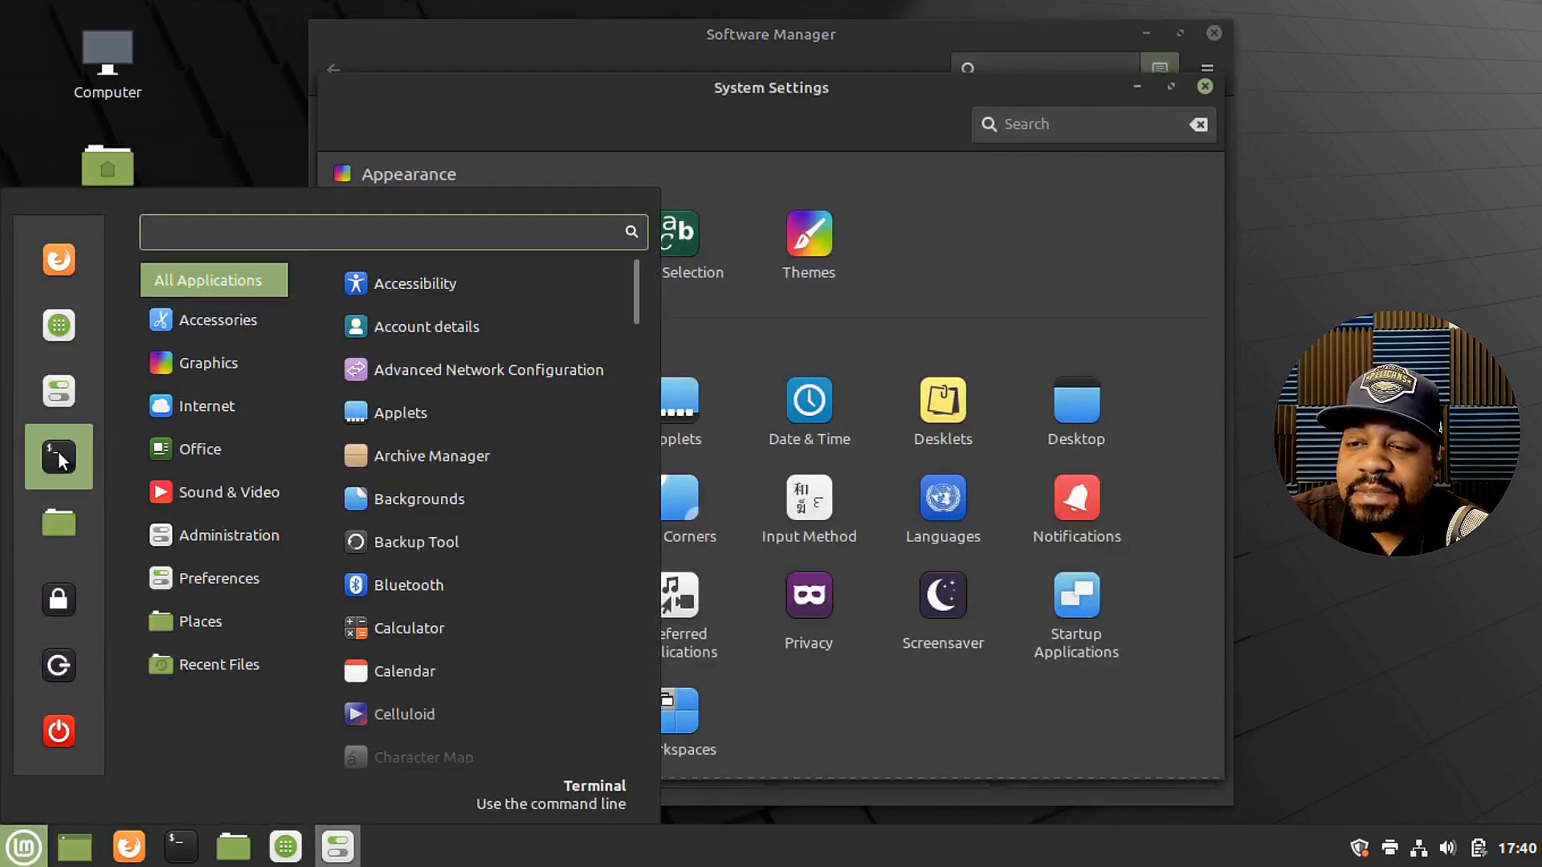
pyautogui.moveTo(58, 522)
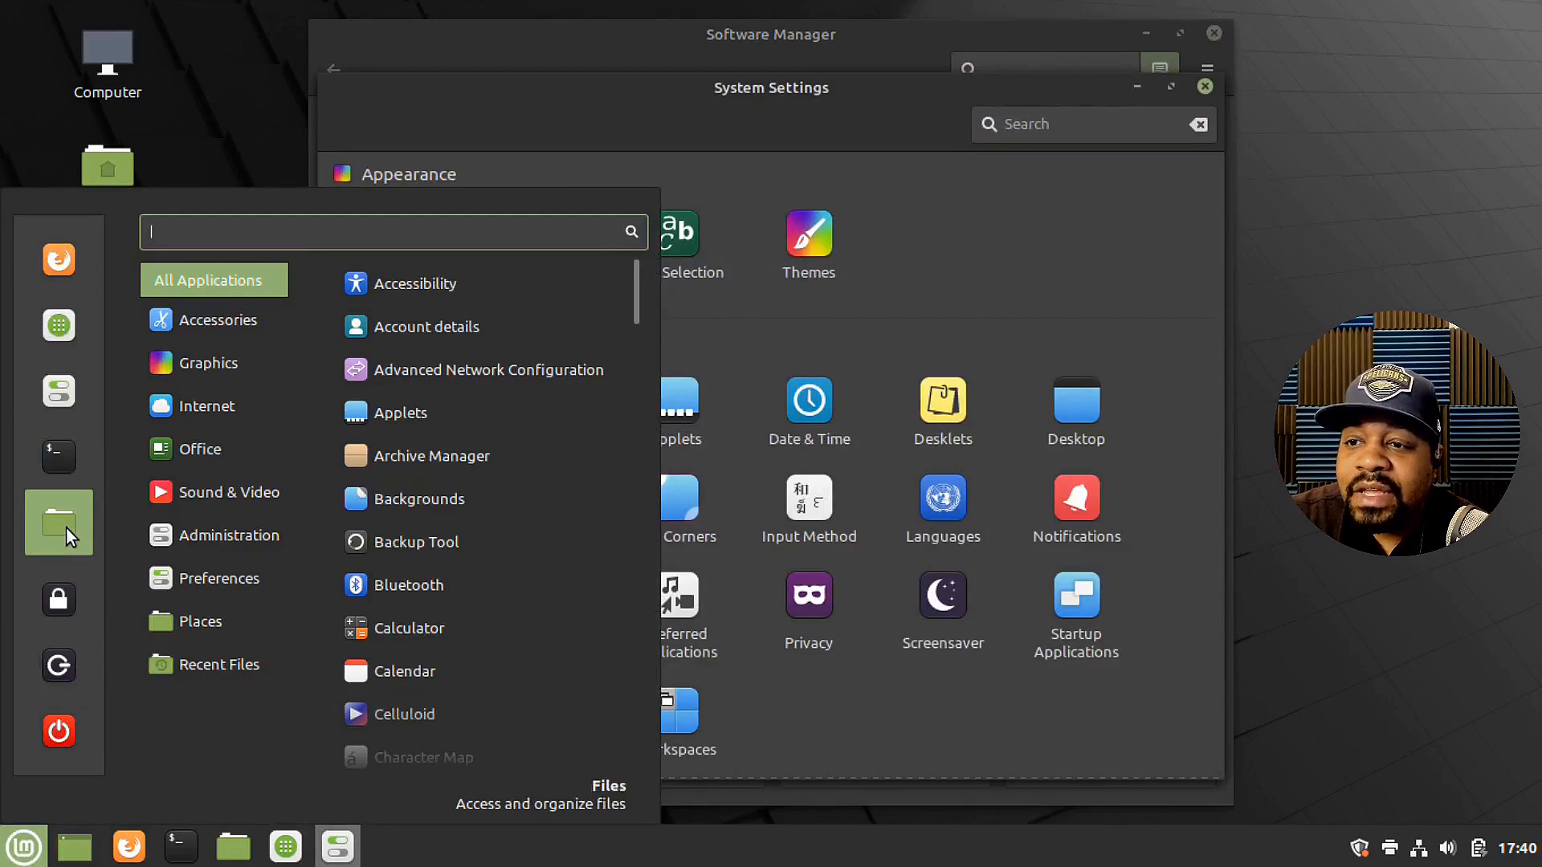
pyautogui.moveTo(58, 599)
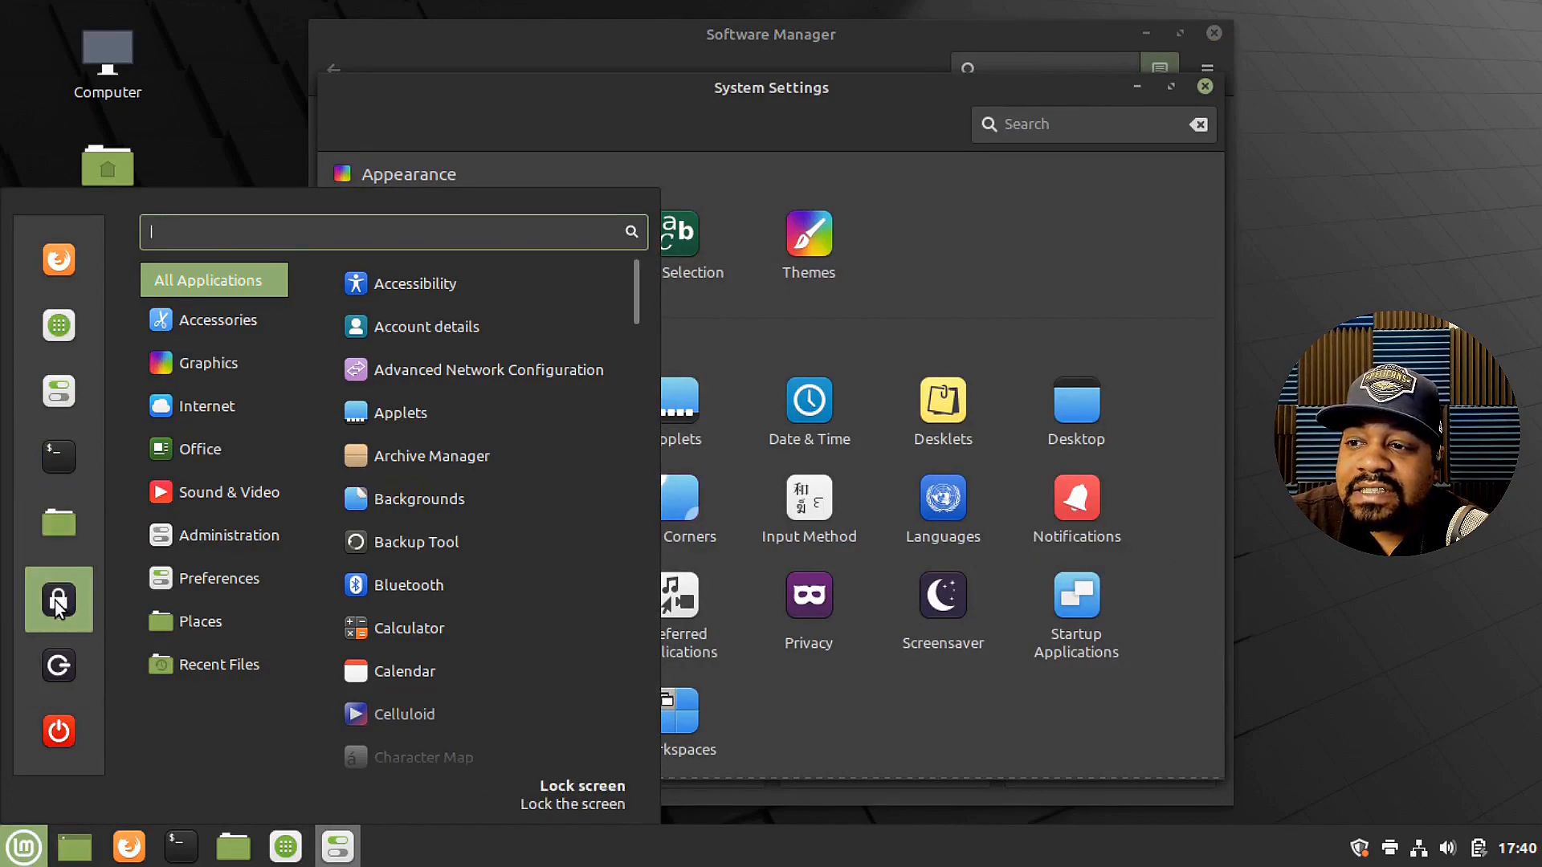
pyautogui.moveTo(58, 664)
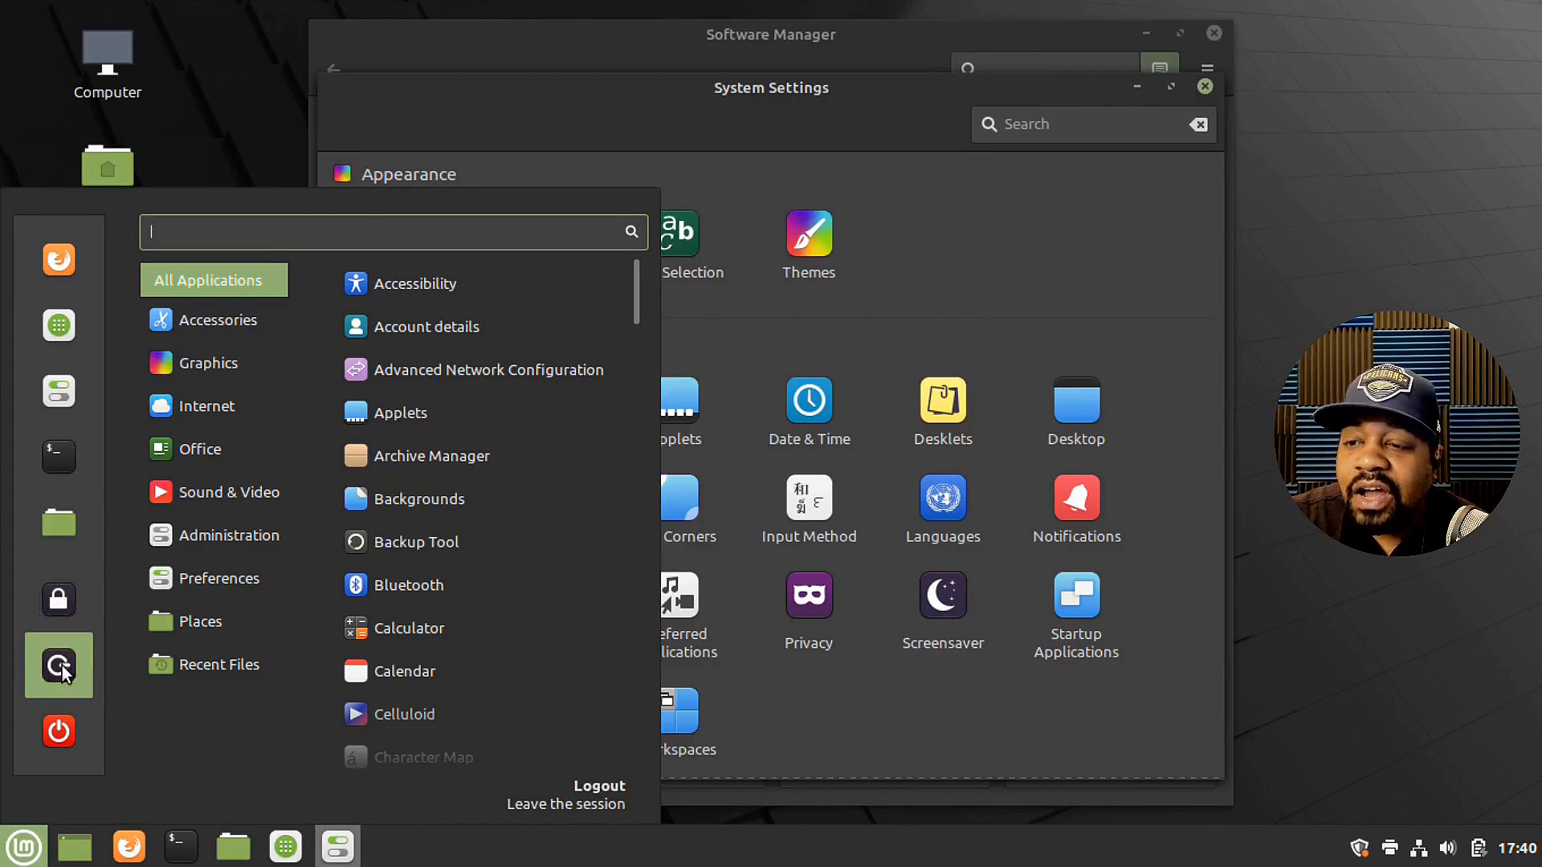
pyautogui.moveTo(58, 731)
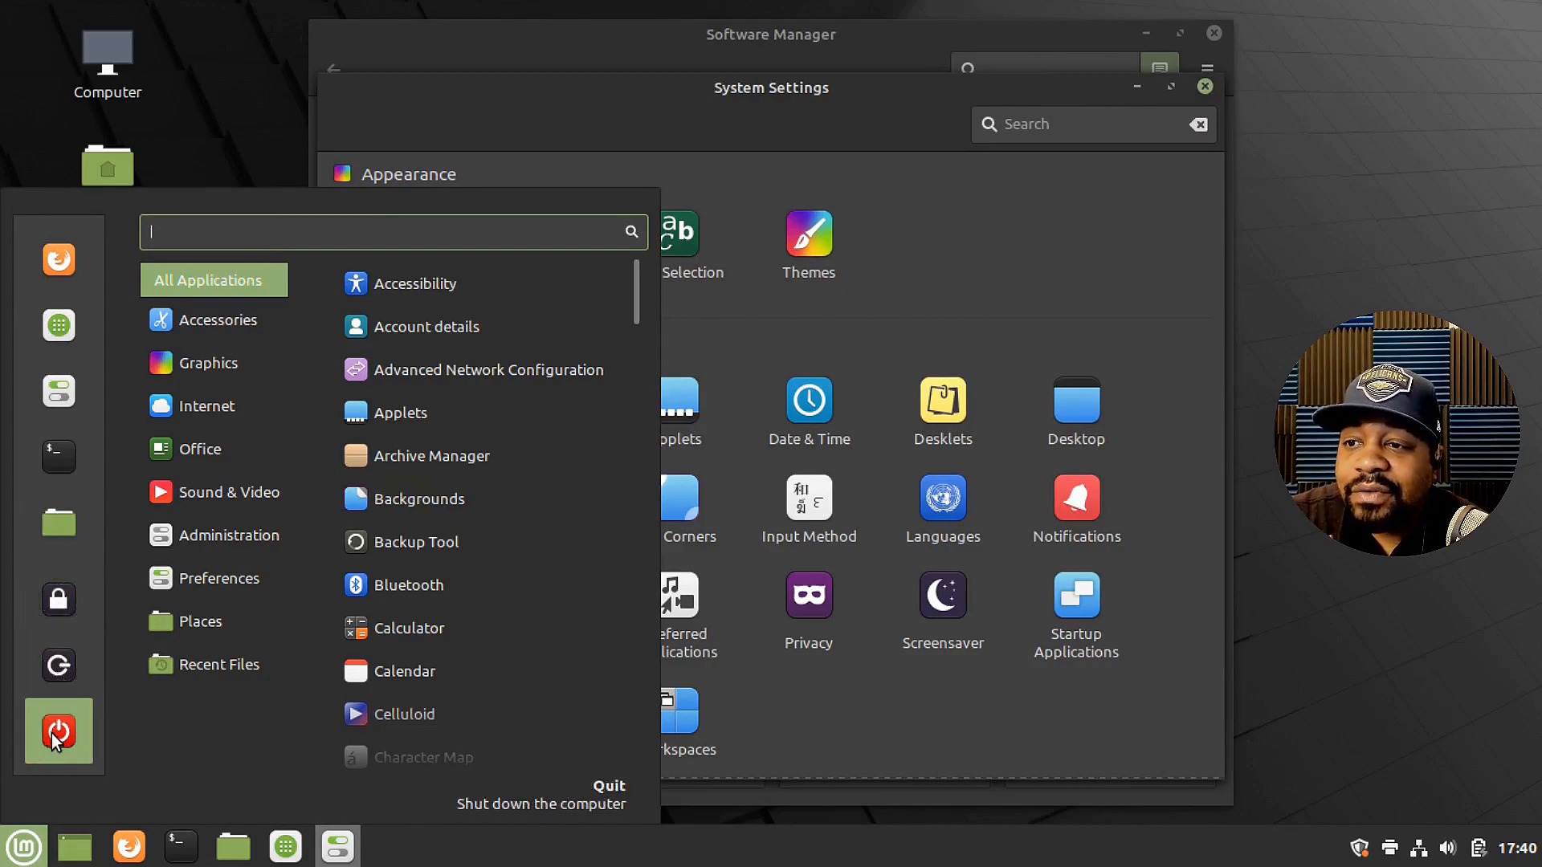
pyautogui.click(199, 448)
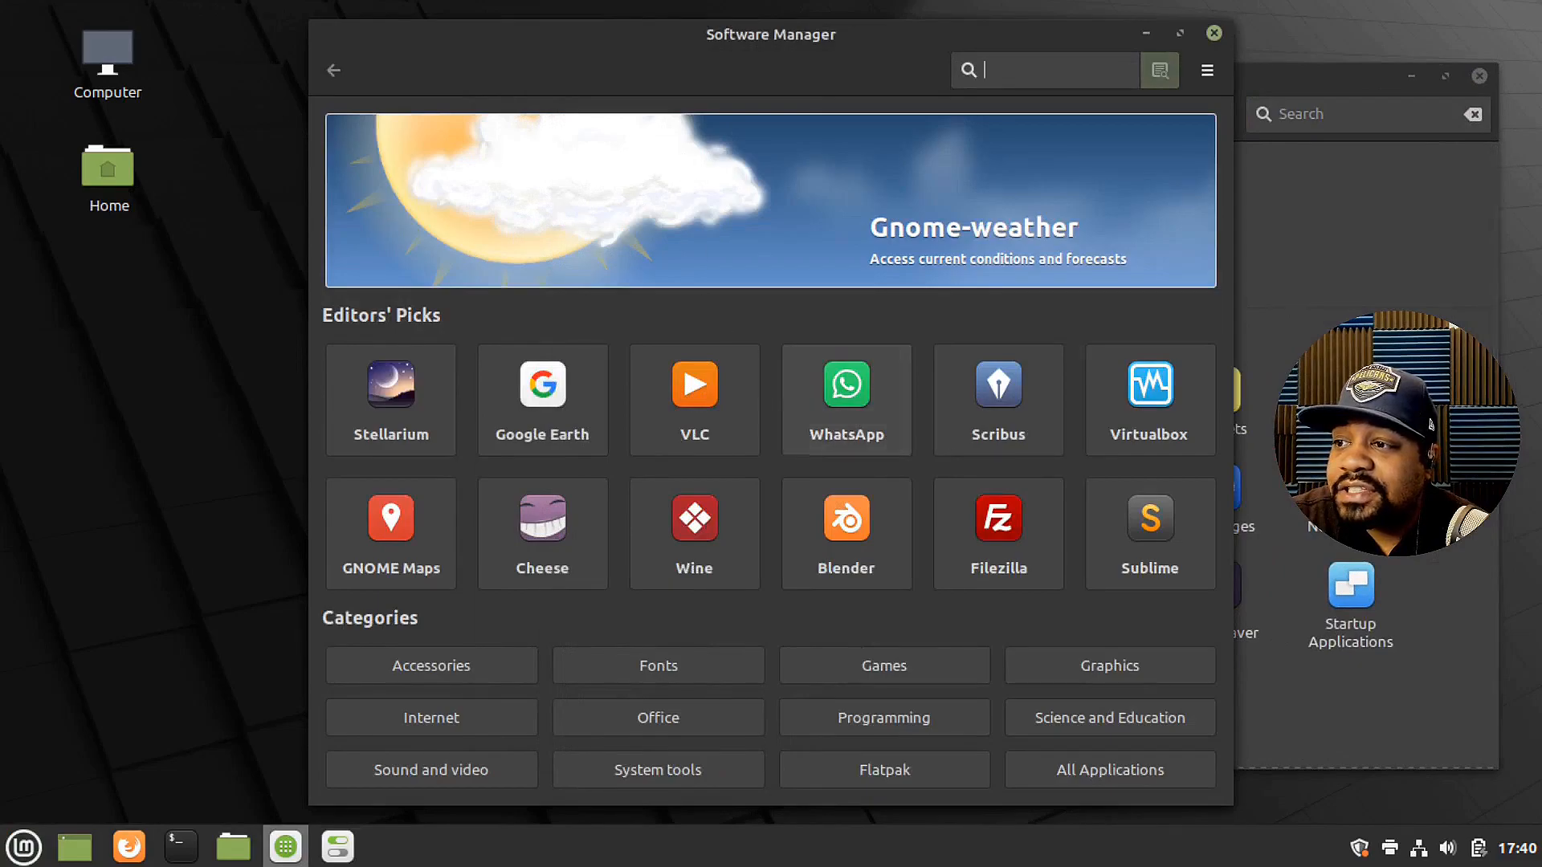
pyautogui.moveTo(621, 135)
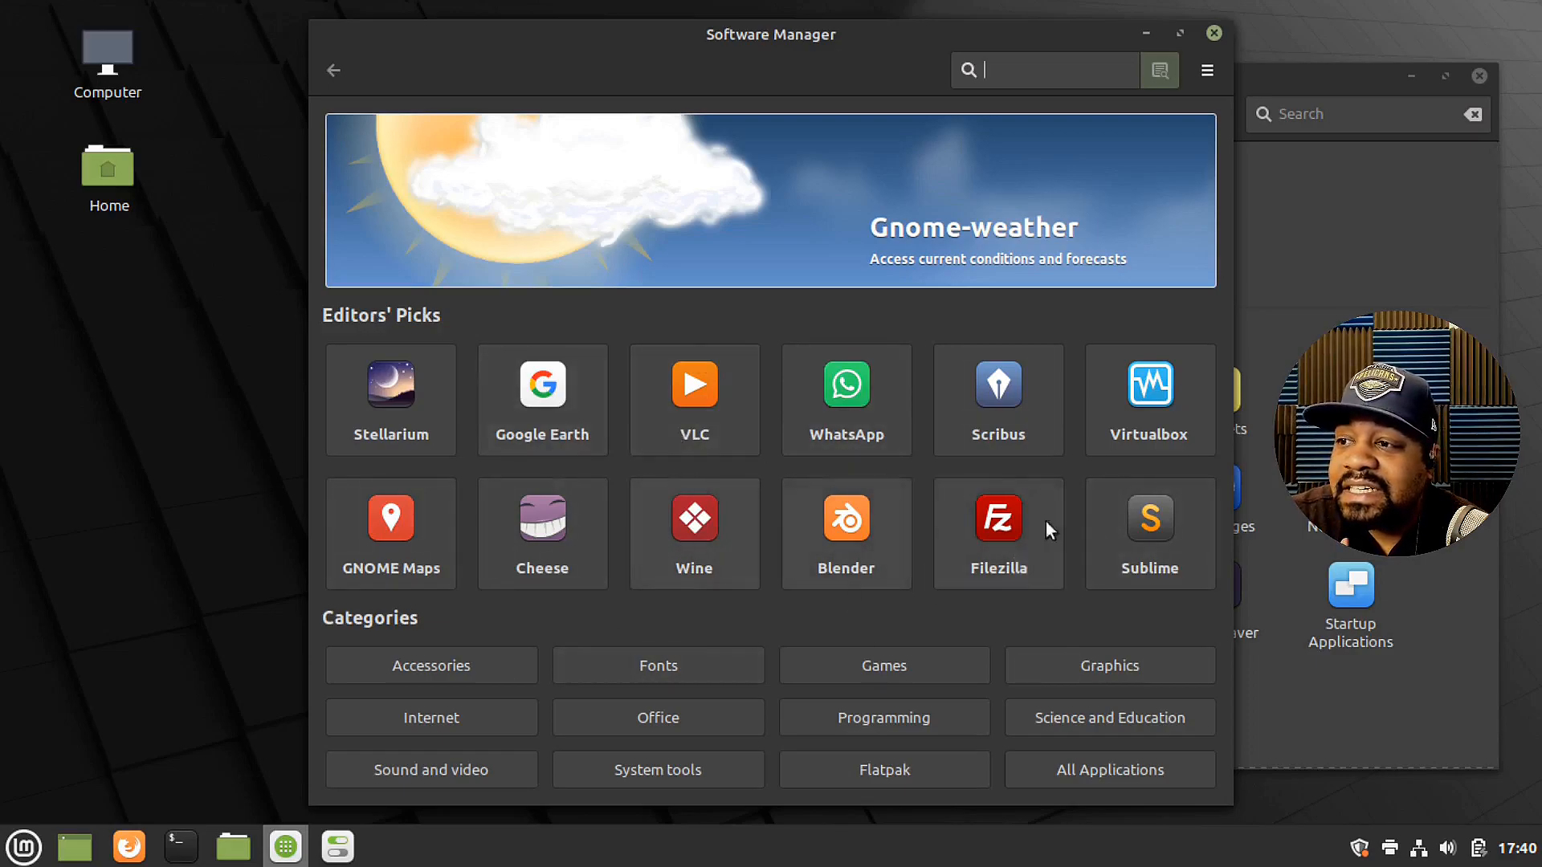
pyautogui.moveTo(586, 587)
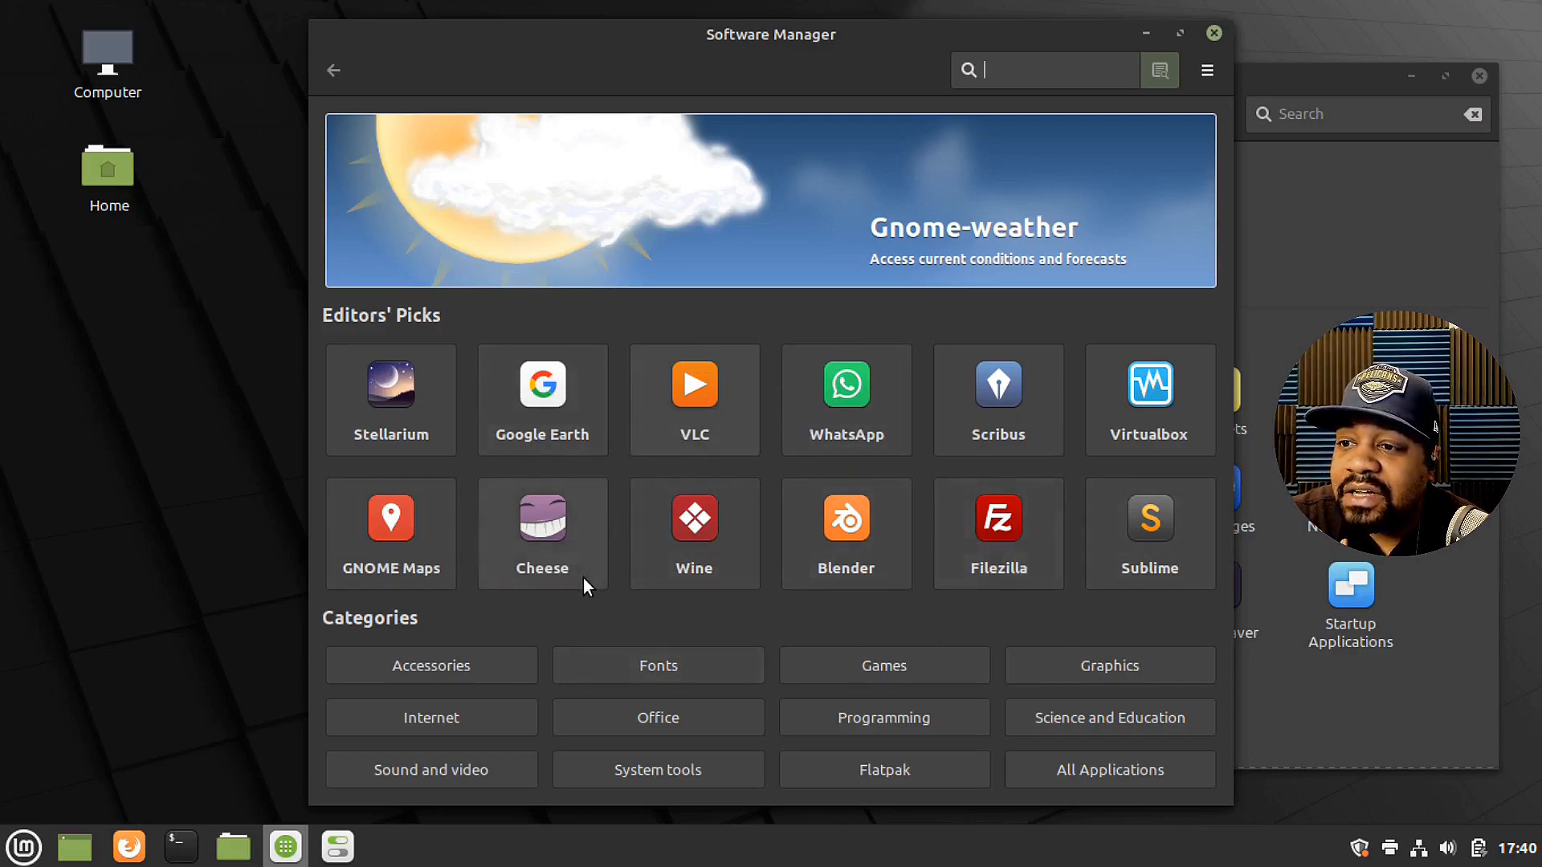
pyautogui.moveTo(629, 652)
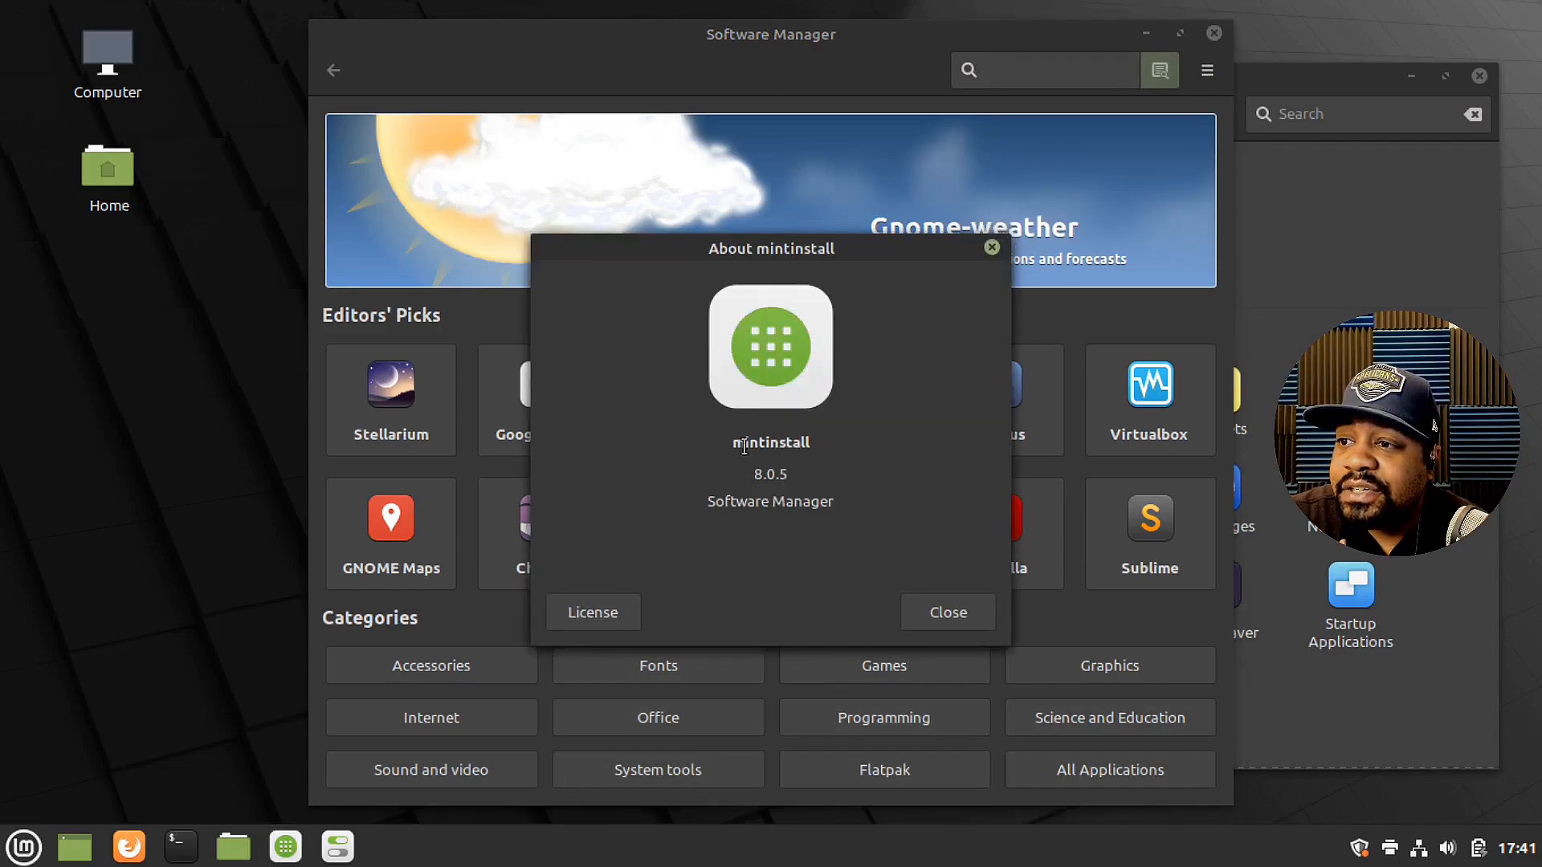
pyautogui.moveTo(848, 436)
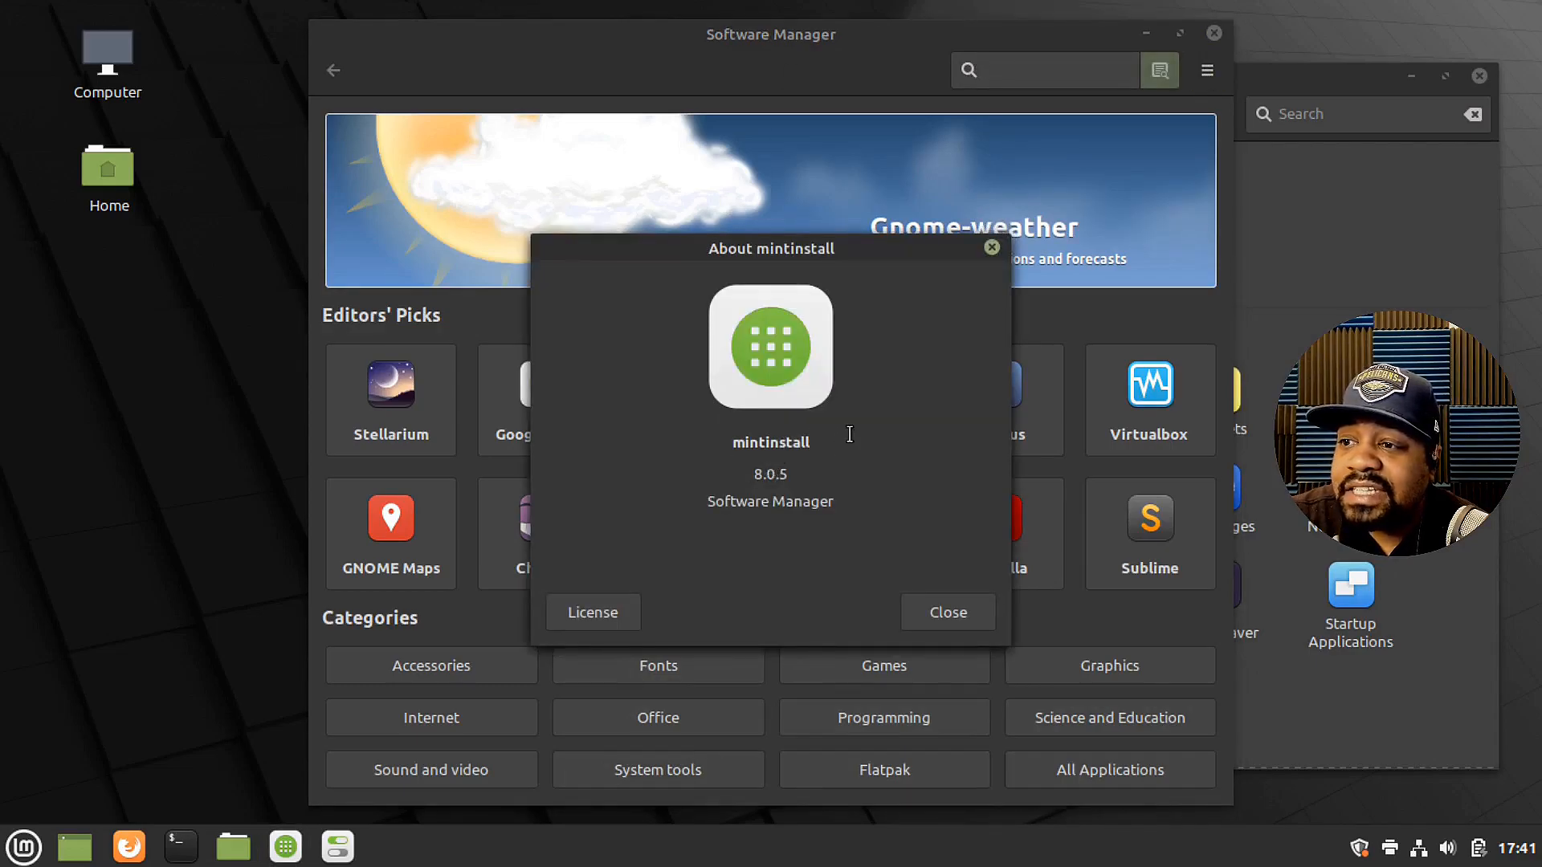
# Close the About mintinstall box showing version 8.0.5
pyautogui.click(944, 612)
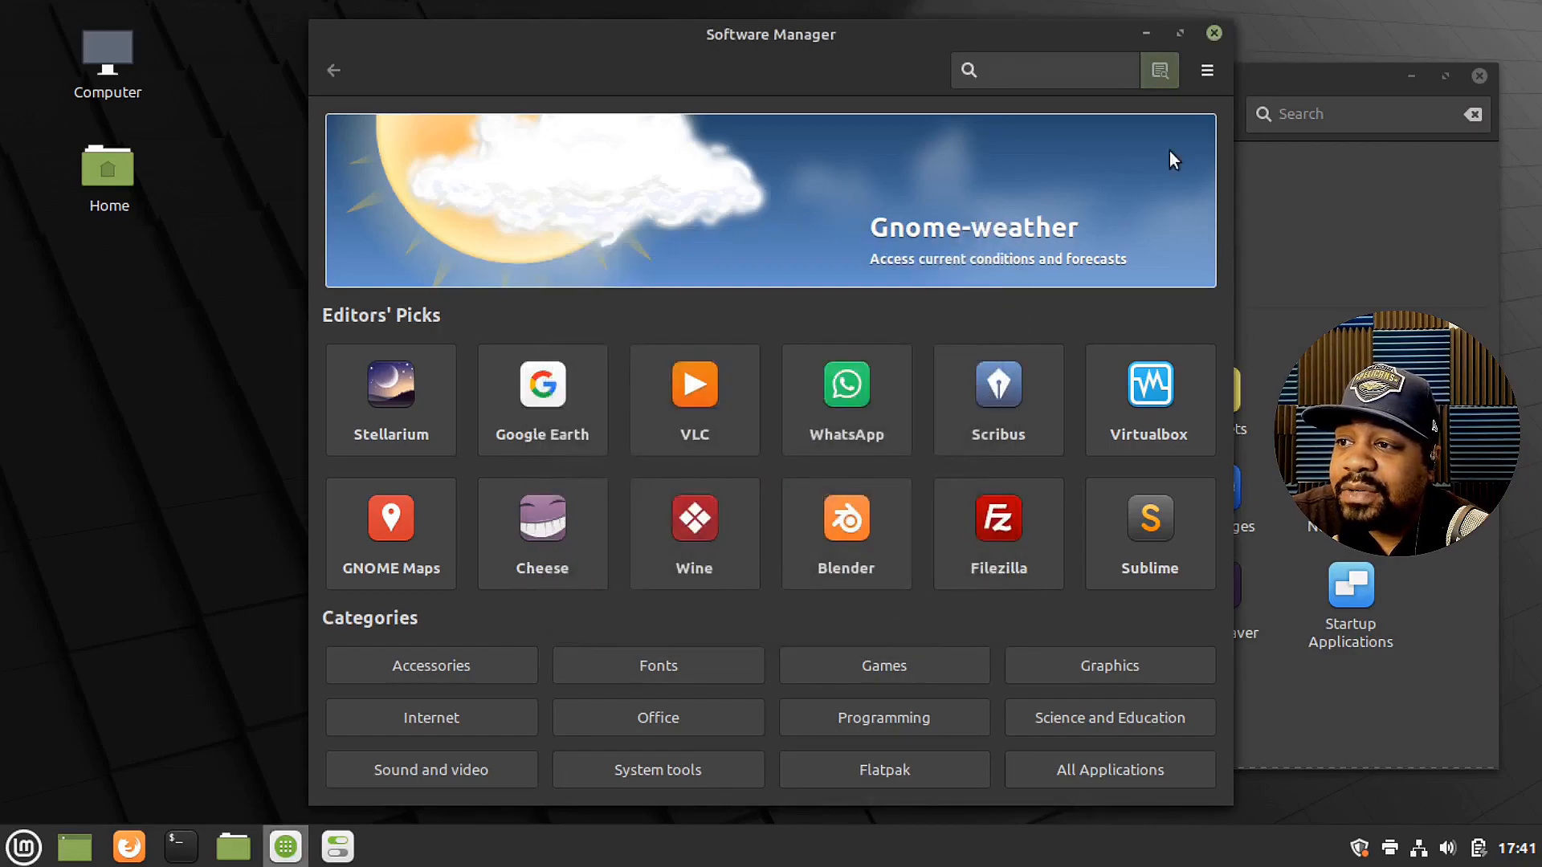
pyautogui.moveTo(413, 358)
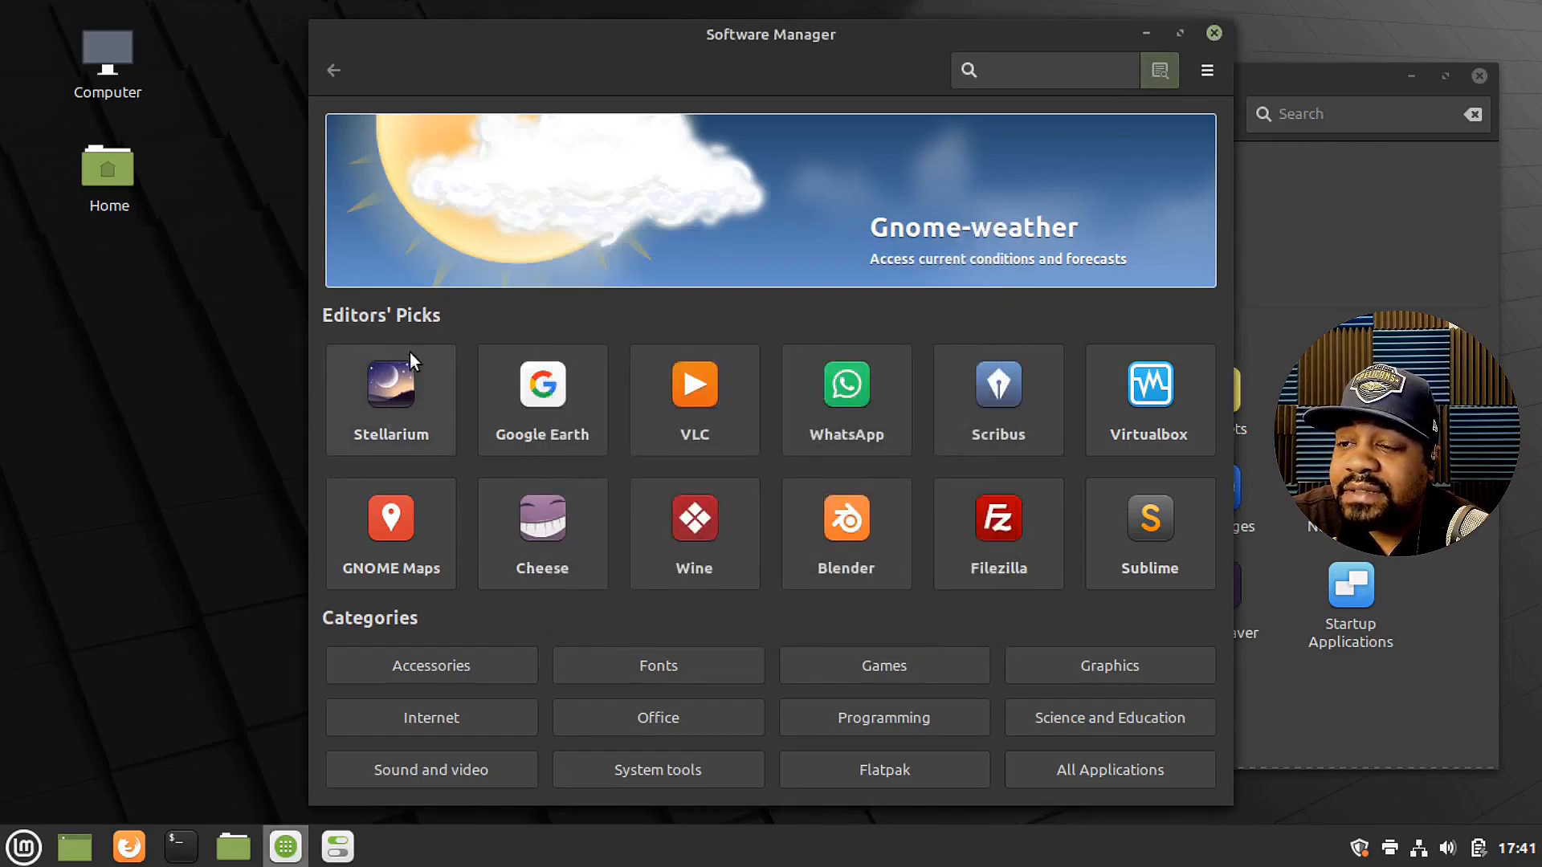
pyautogui.moveTo(890, 504)
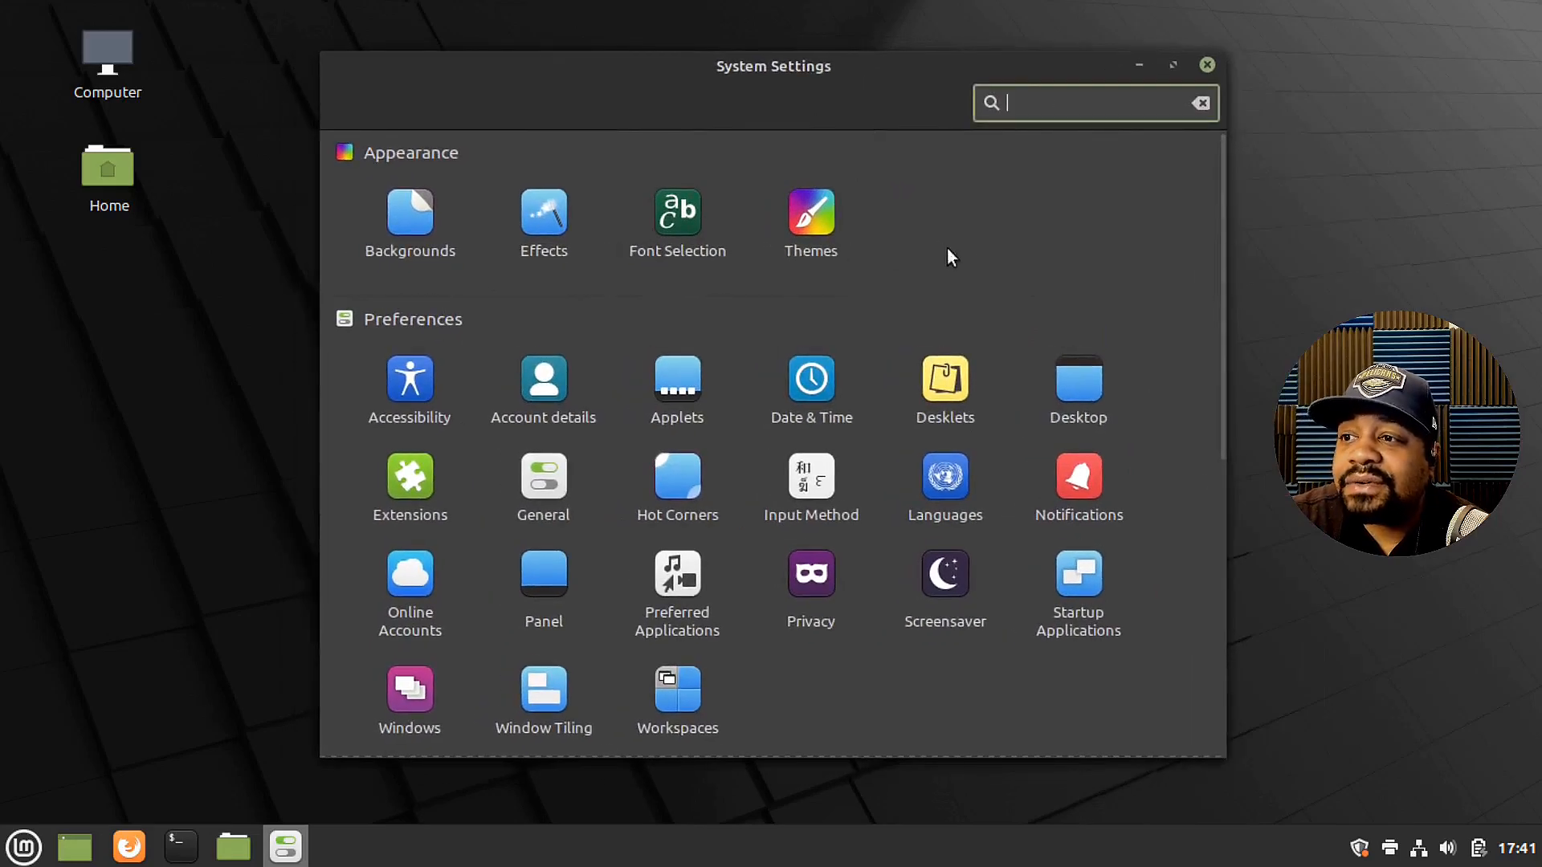
pyautogui.moveTo(543, 228)
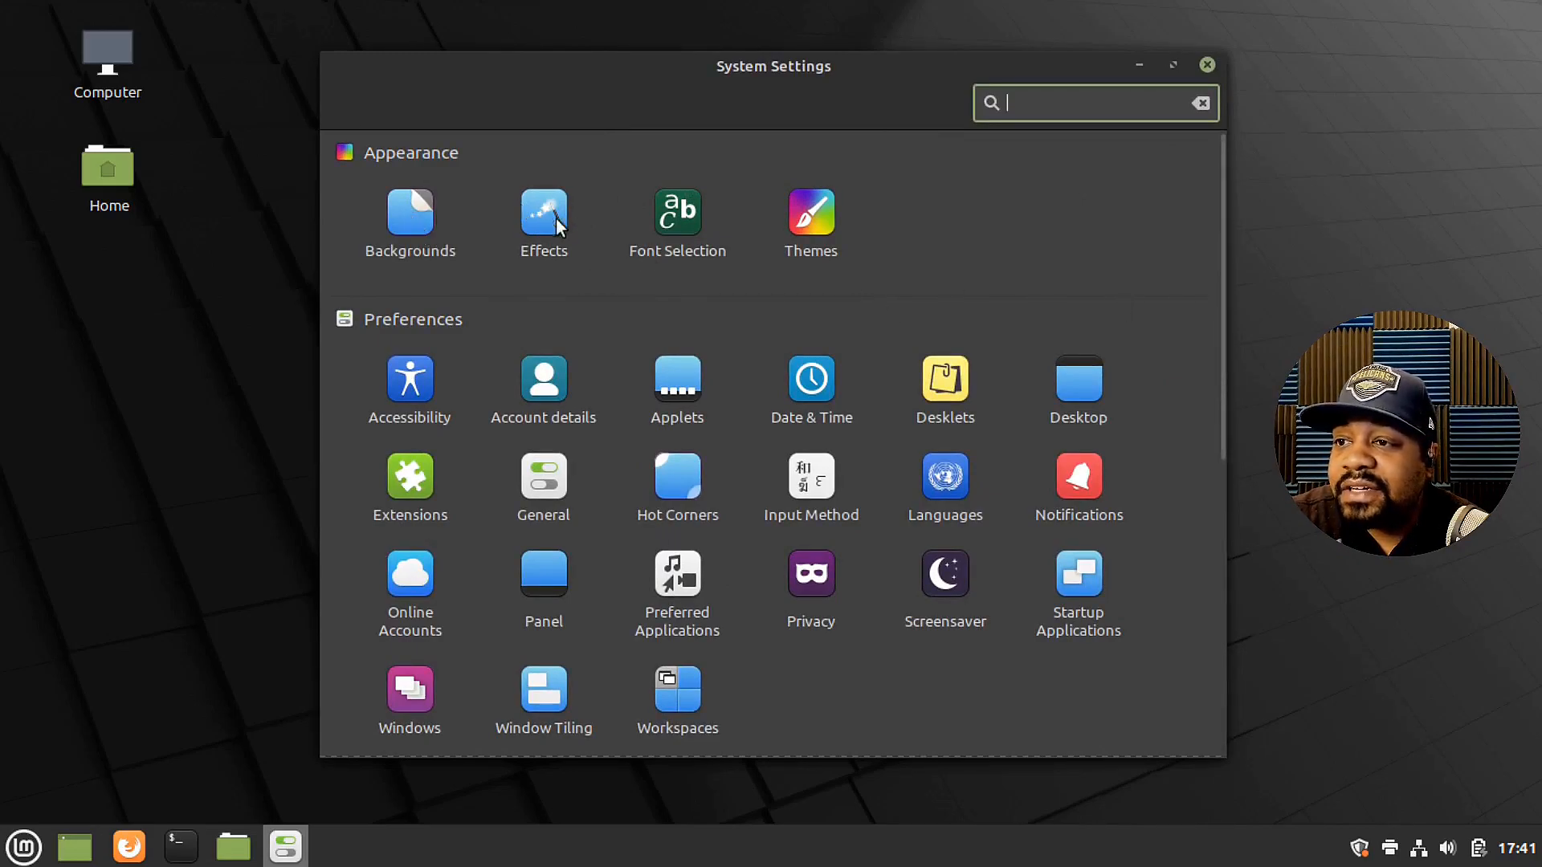
pyautogui.moveTo(877, 229)
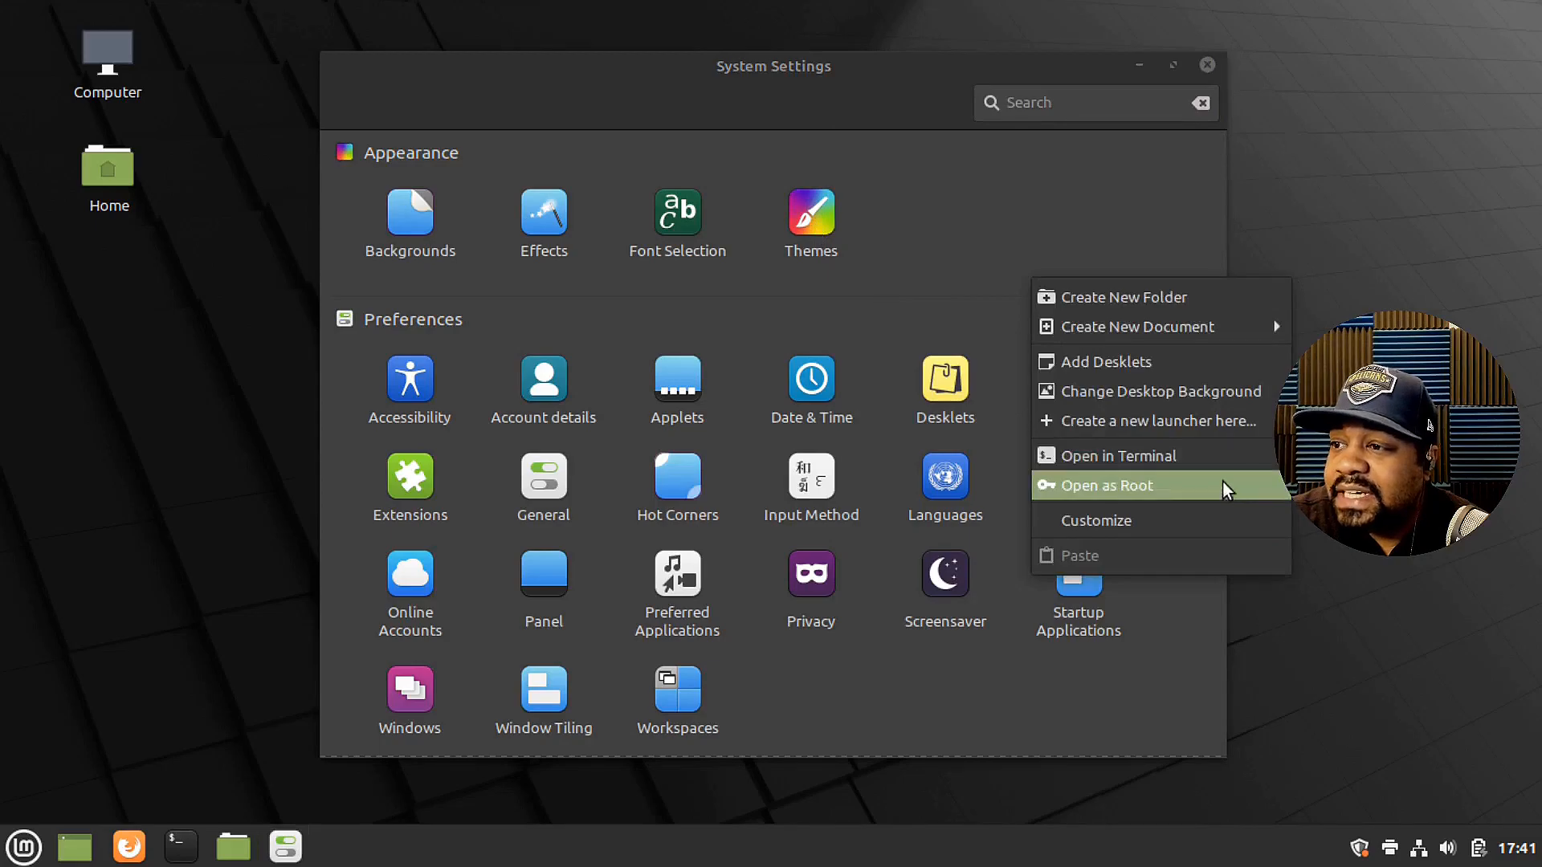
pyautogui.moveTo(1180, 421)
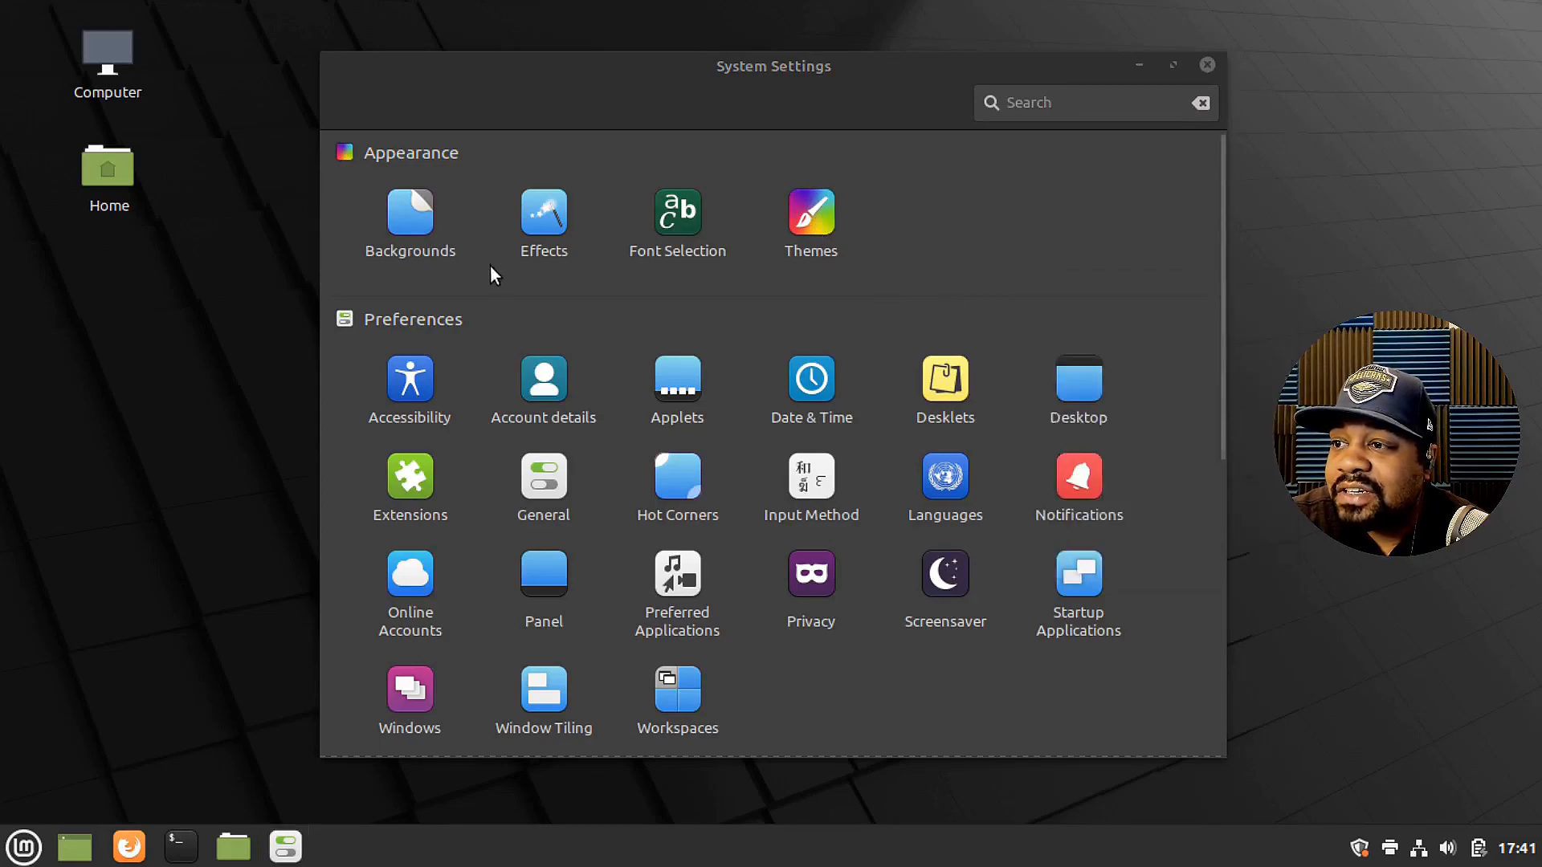
# Apply the Kevin Tee wallpaper, then the green Sele image, and close Backgrounds
pyautogui.click(407, 223)
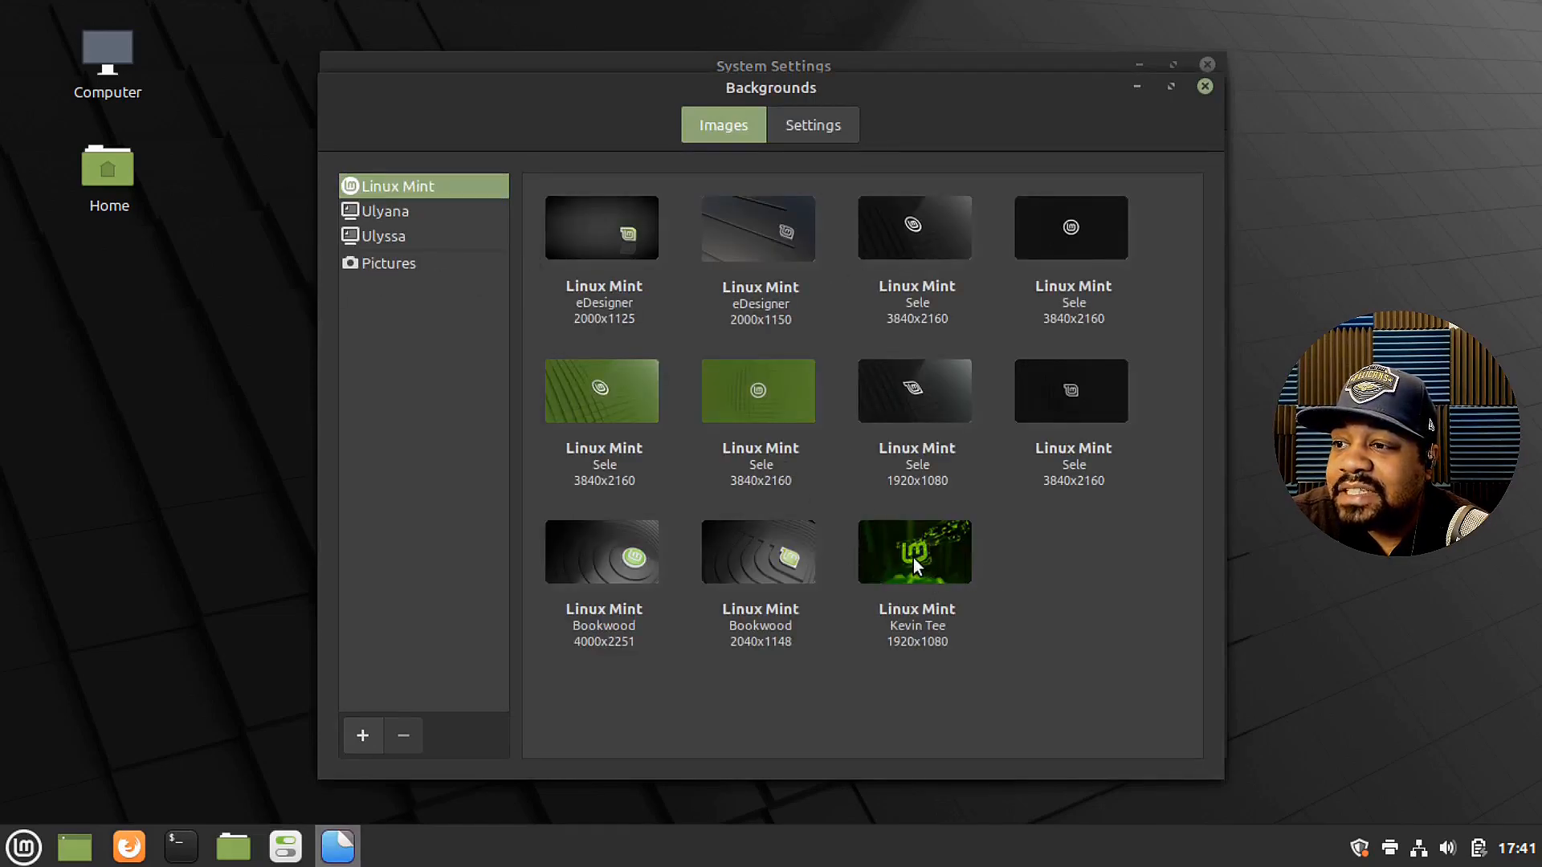
pyautogui.click(914, 551)
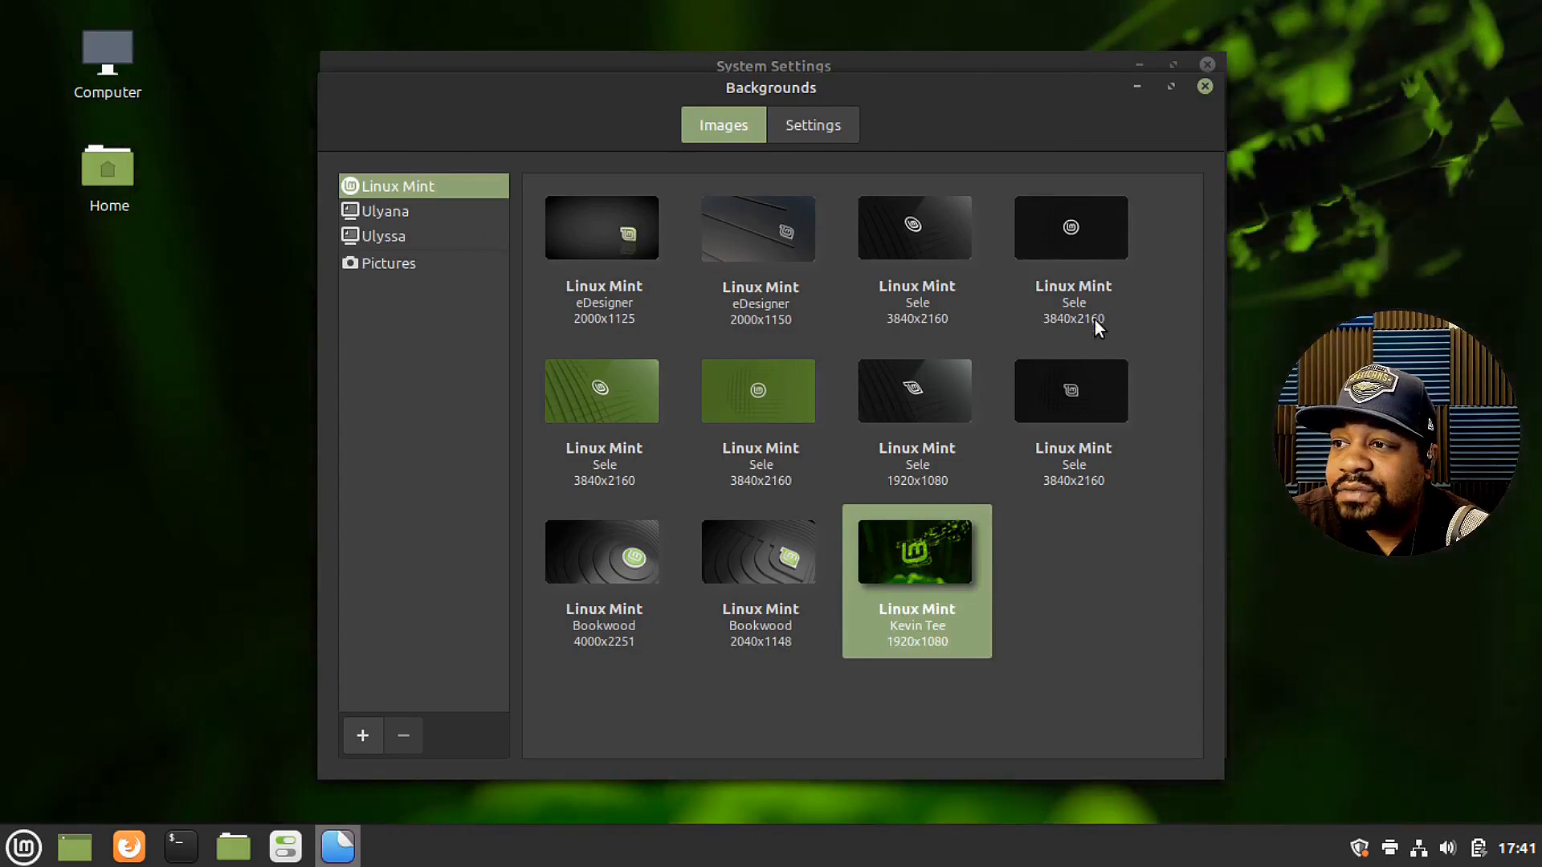
pyautogui.moveTo(713, 242)
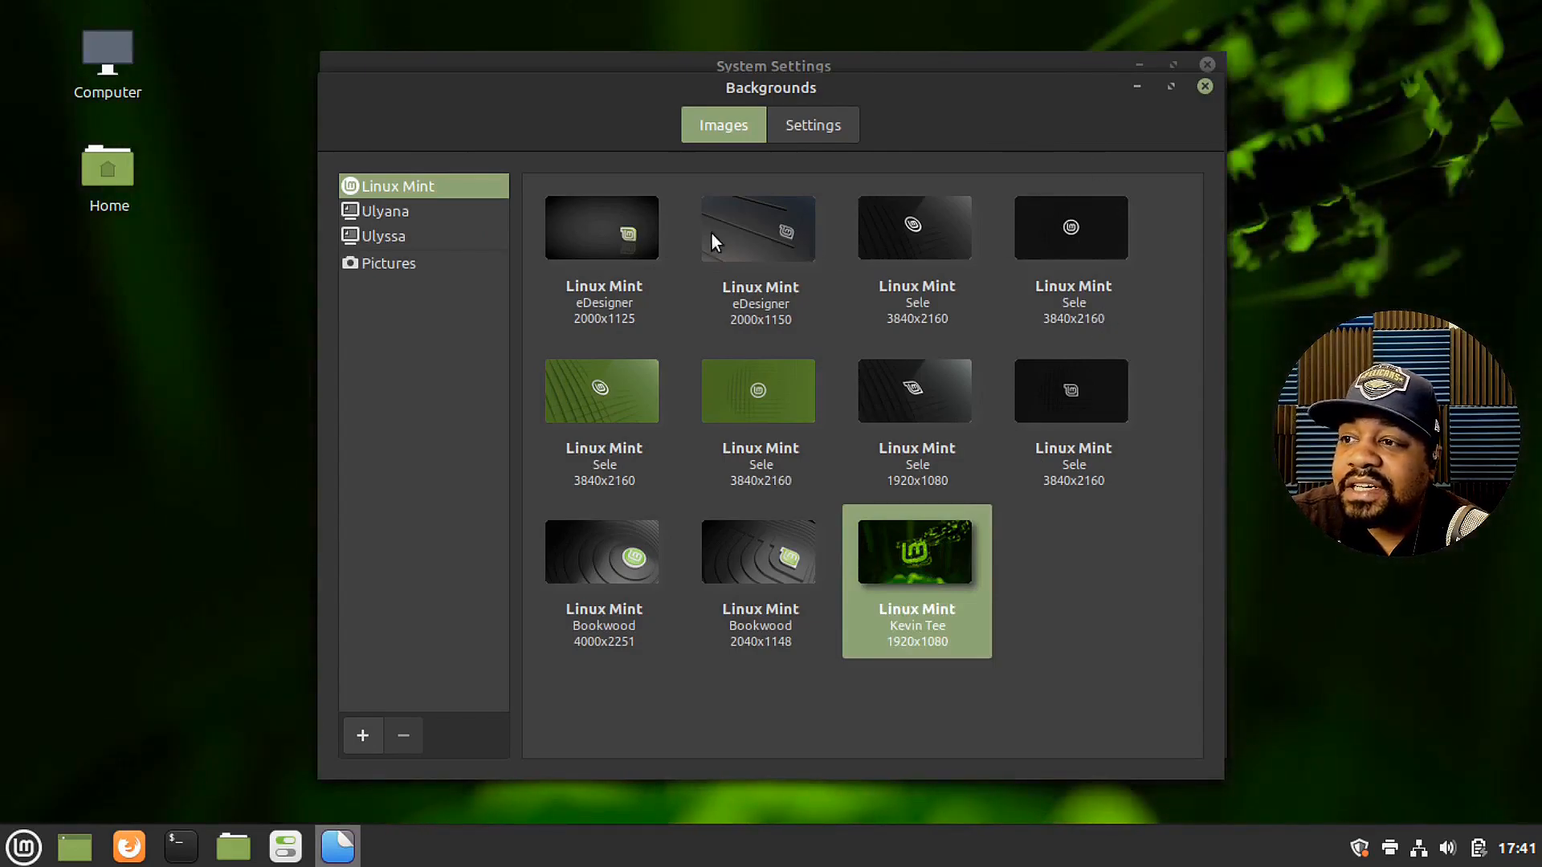
pyautogui.click(603, 390)
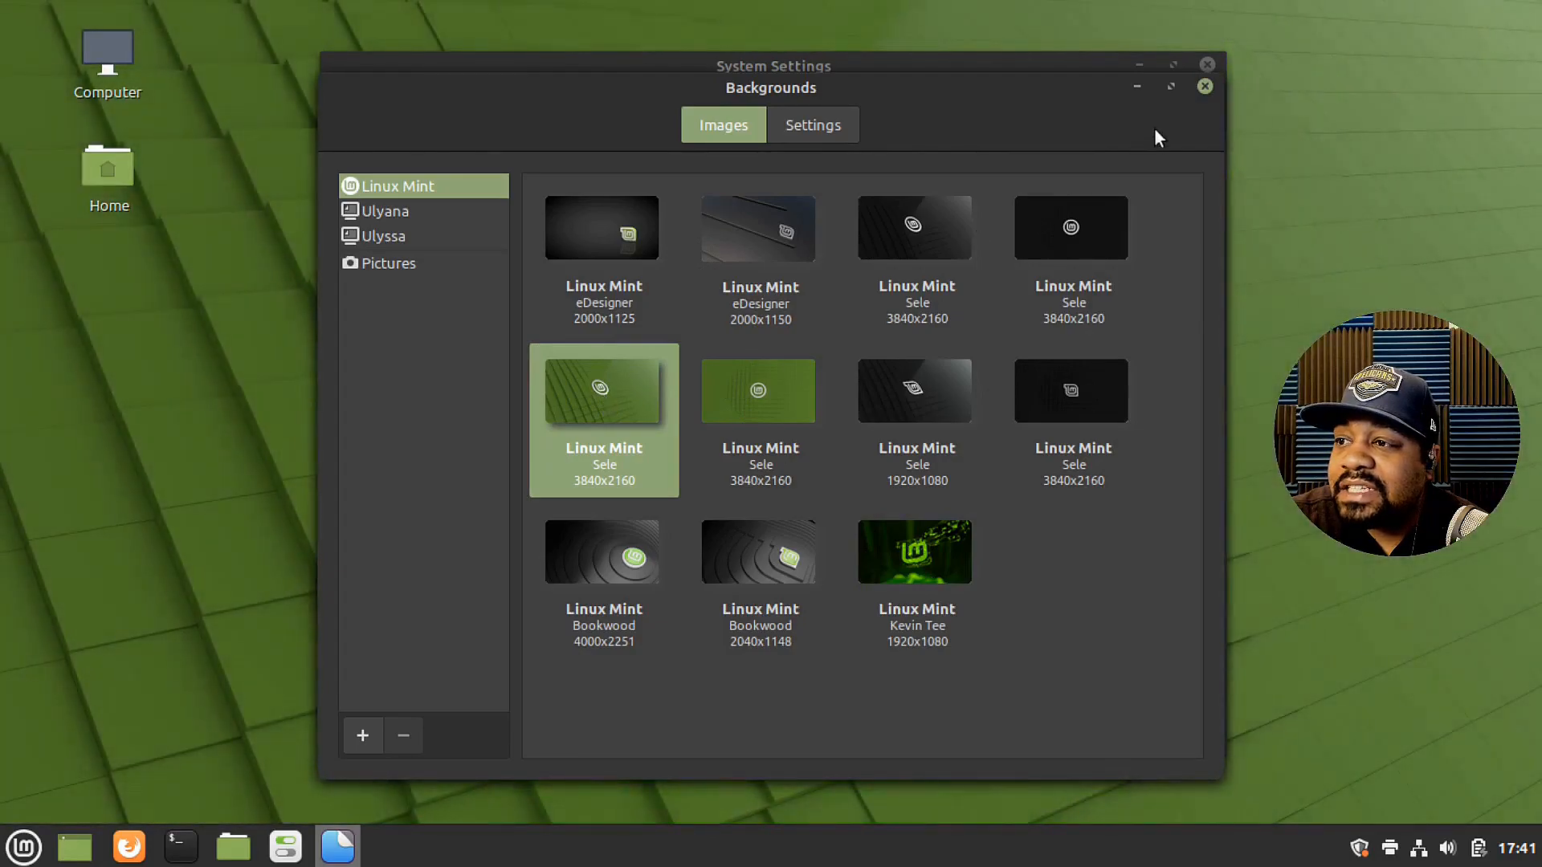
pyautogui.click(1169, 85)
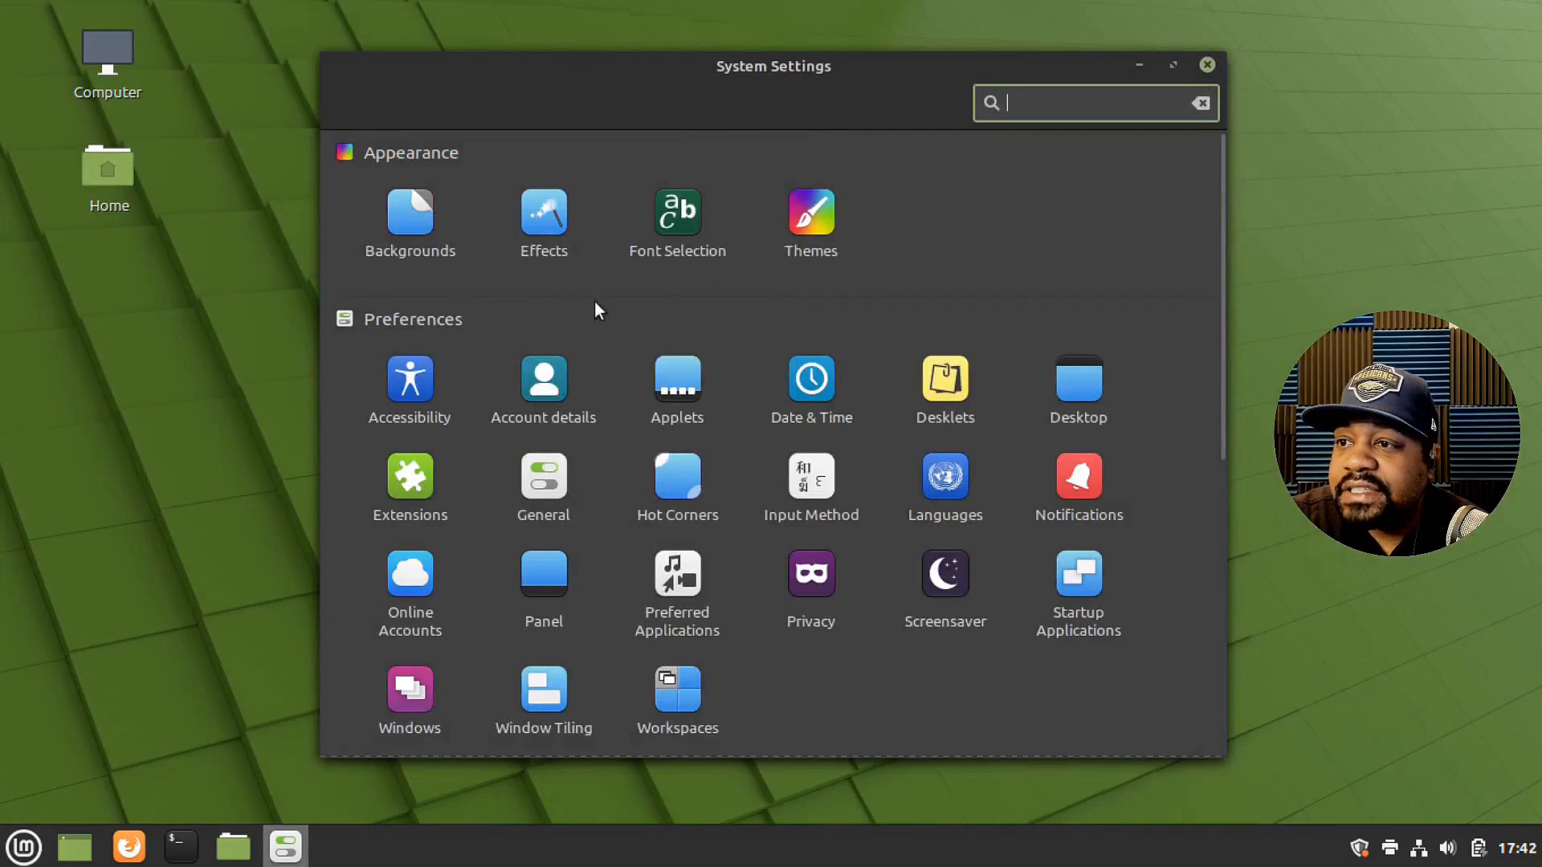
pyautogui.moveTo(970, 276)
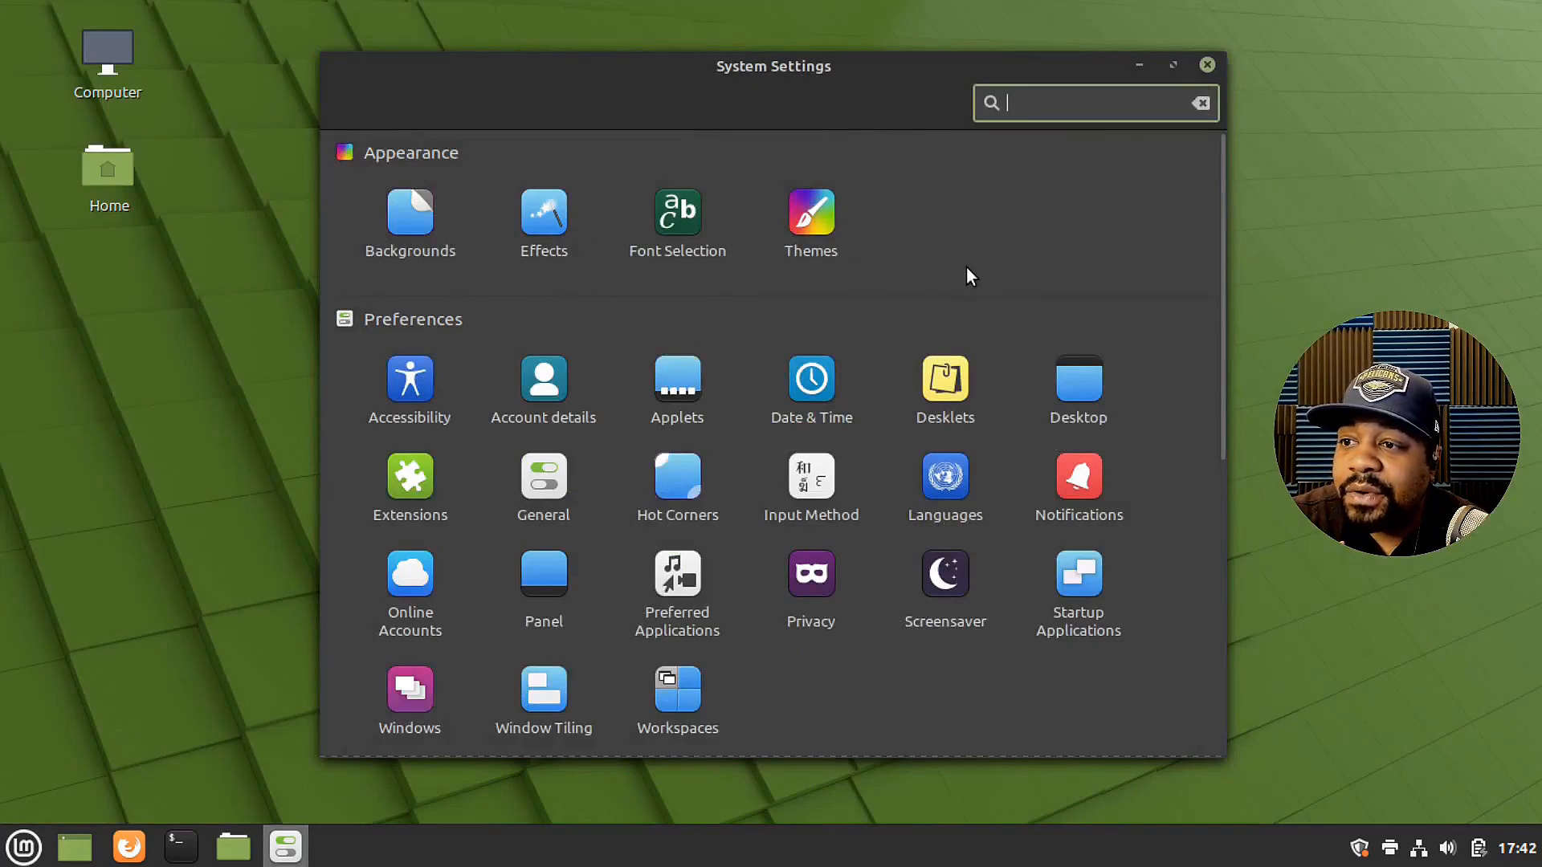
pyautogui.scroll(-3)
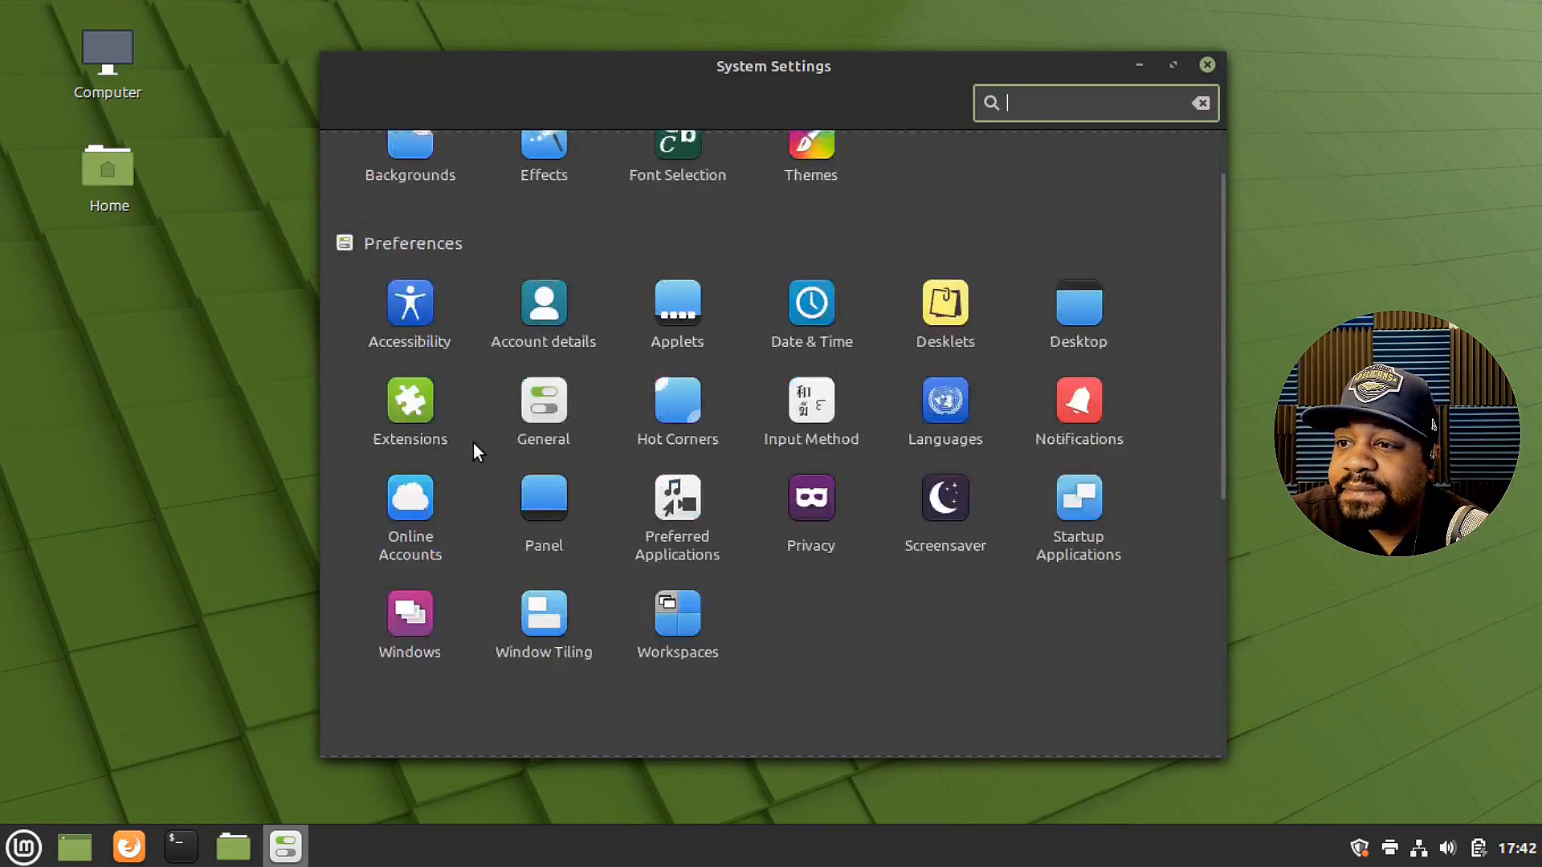
pyautogui.scroll(3)
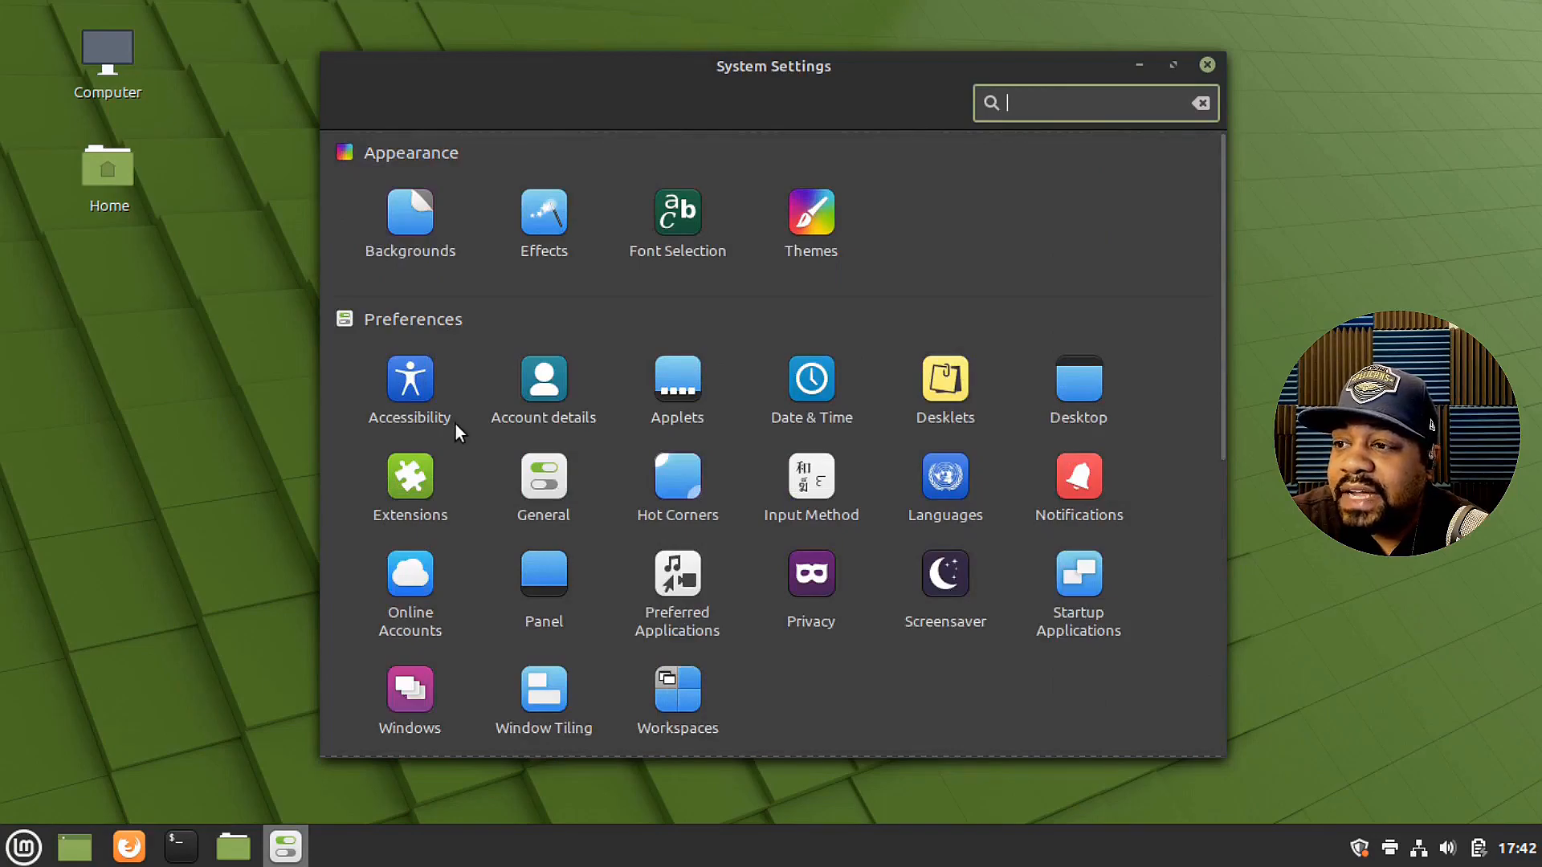
pyautogui.scroll(-3)
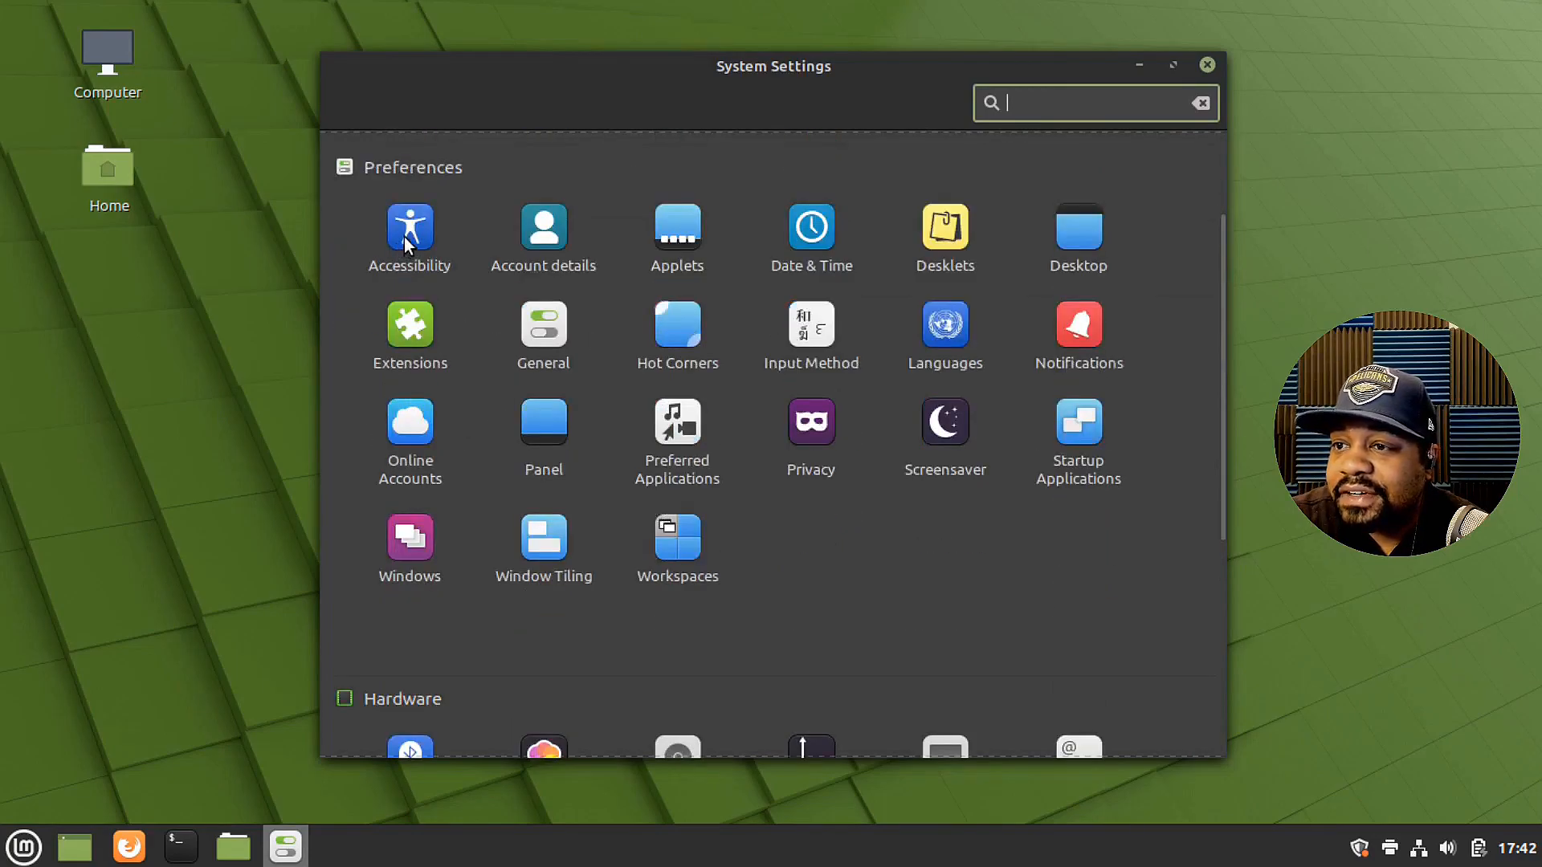
pyautogui.moveTo(562, 329)
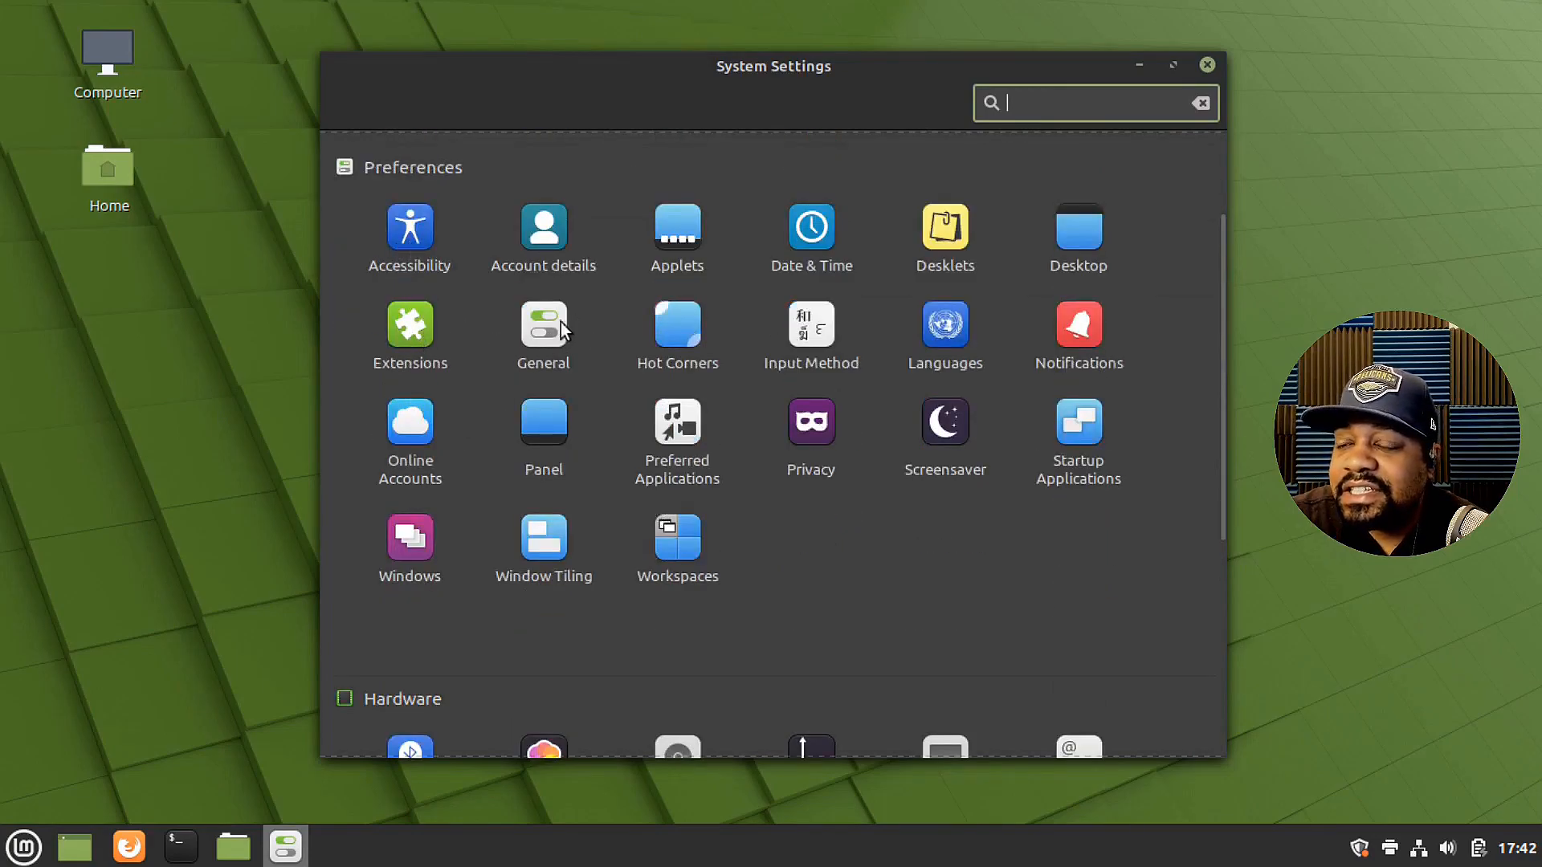
pyautogui.moveTo(676, 334)
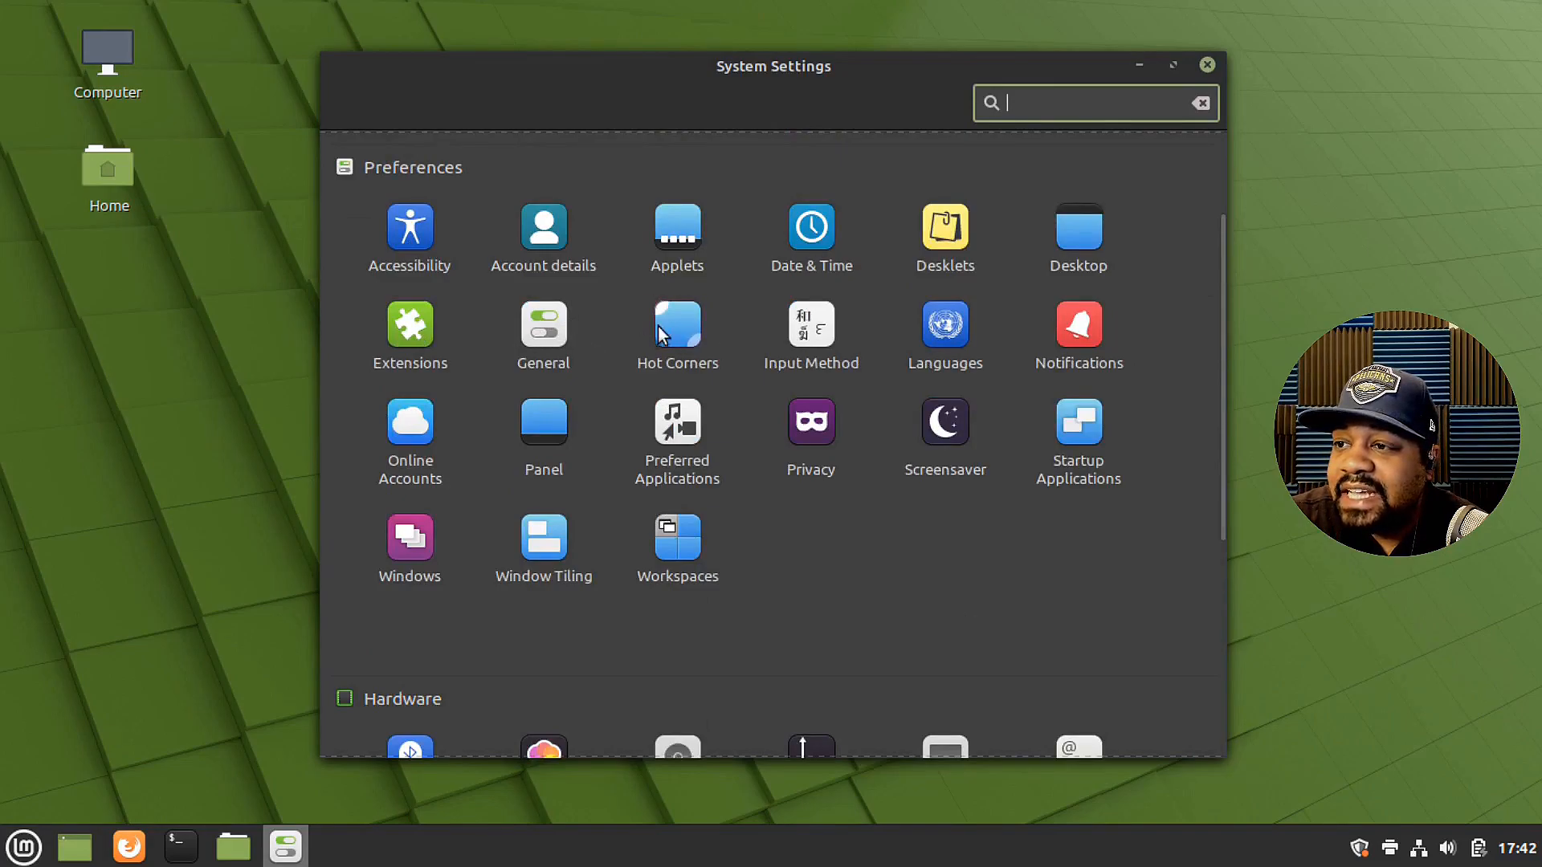
pyautogui.moveTo(15, 27)
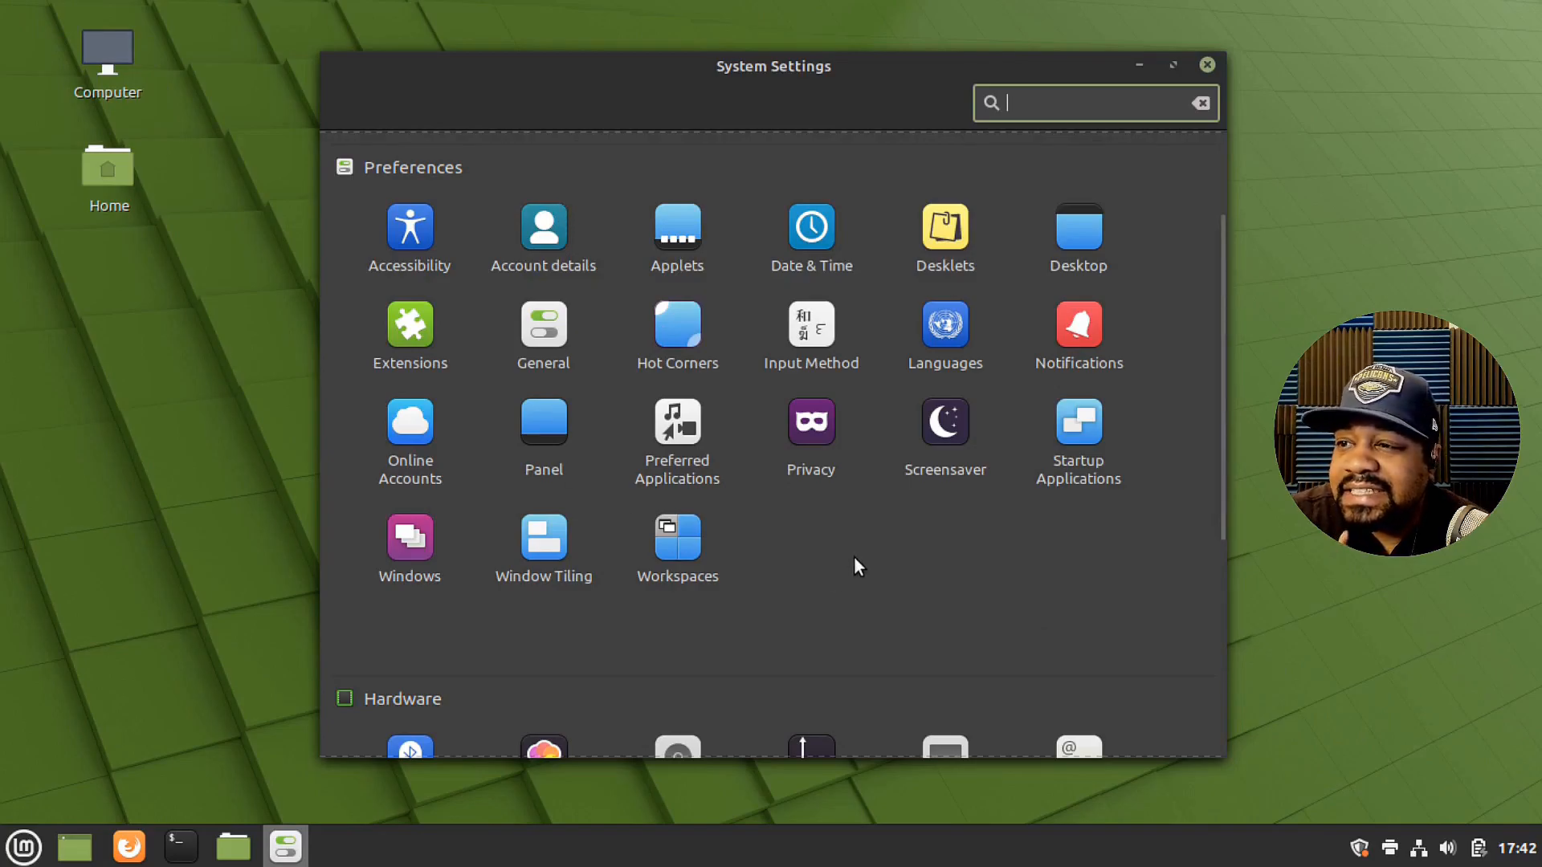
pyautogui.scroll(-3)
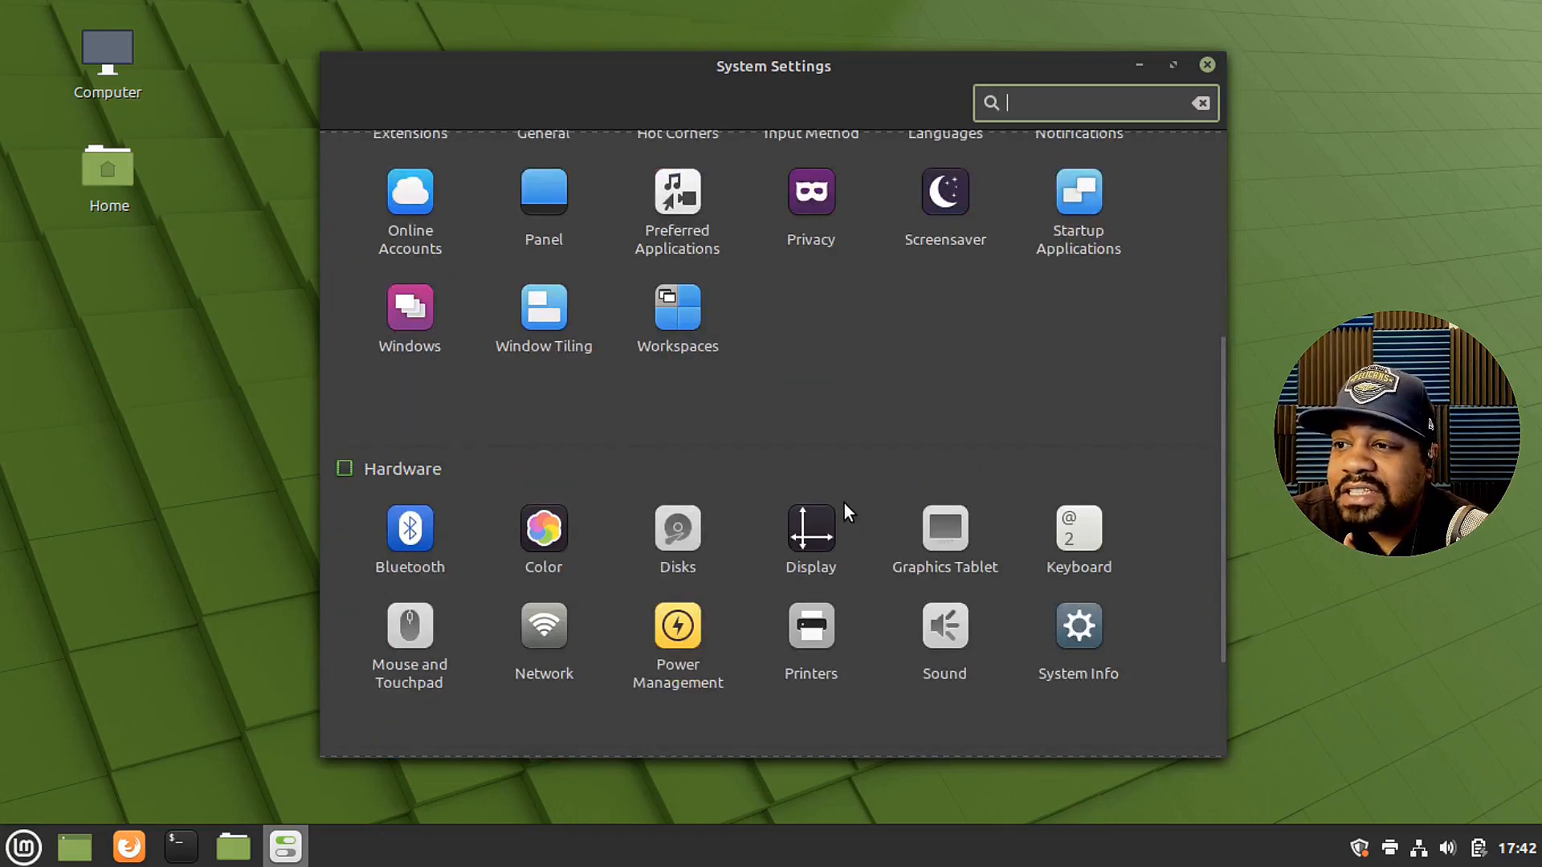
pyautogui.scroll(-3)
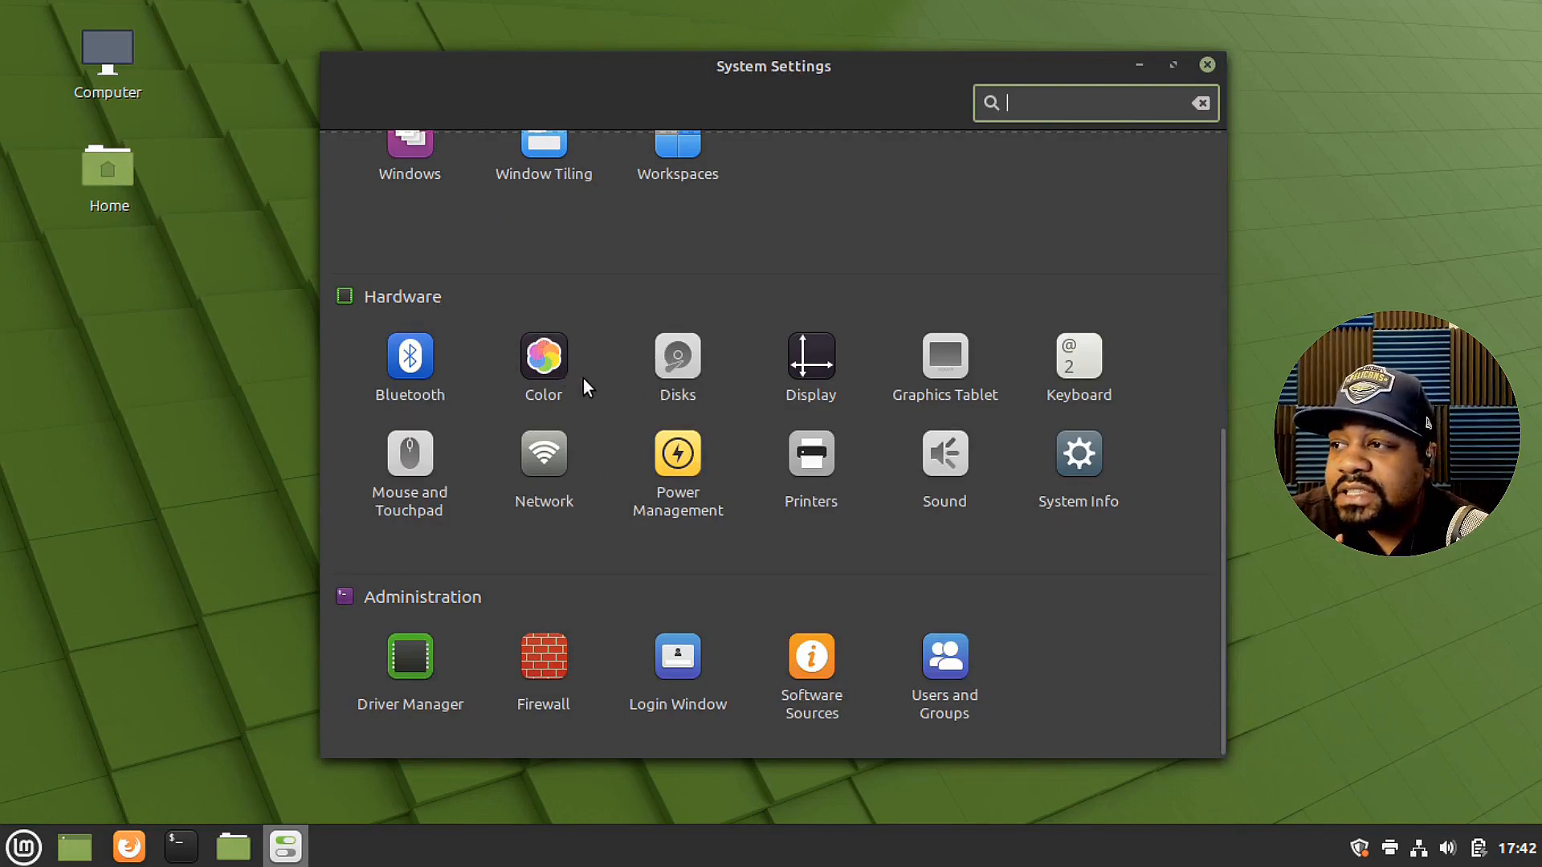
pyautogui.moveTo(685, 387)
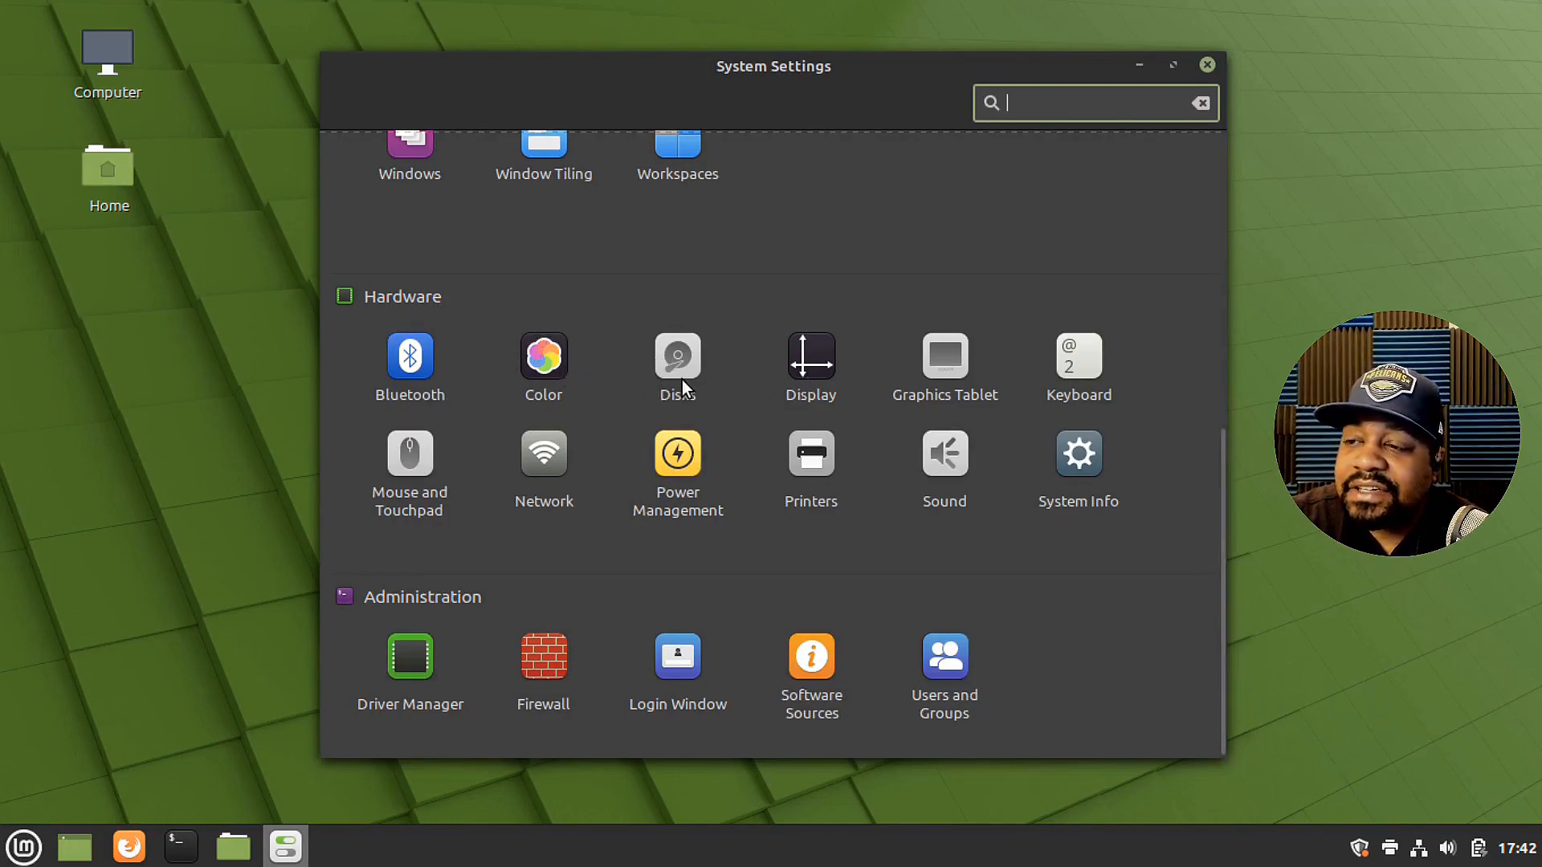
pyautogui.moveTo(811, 383)
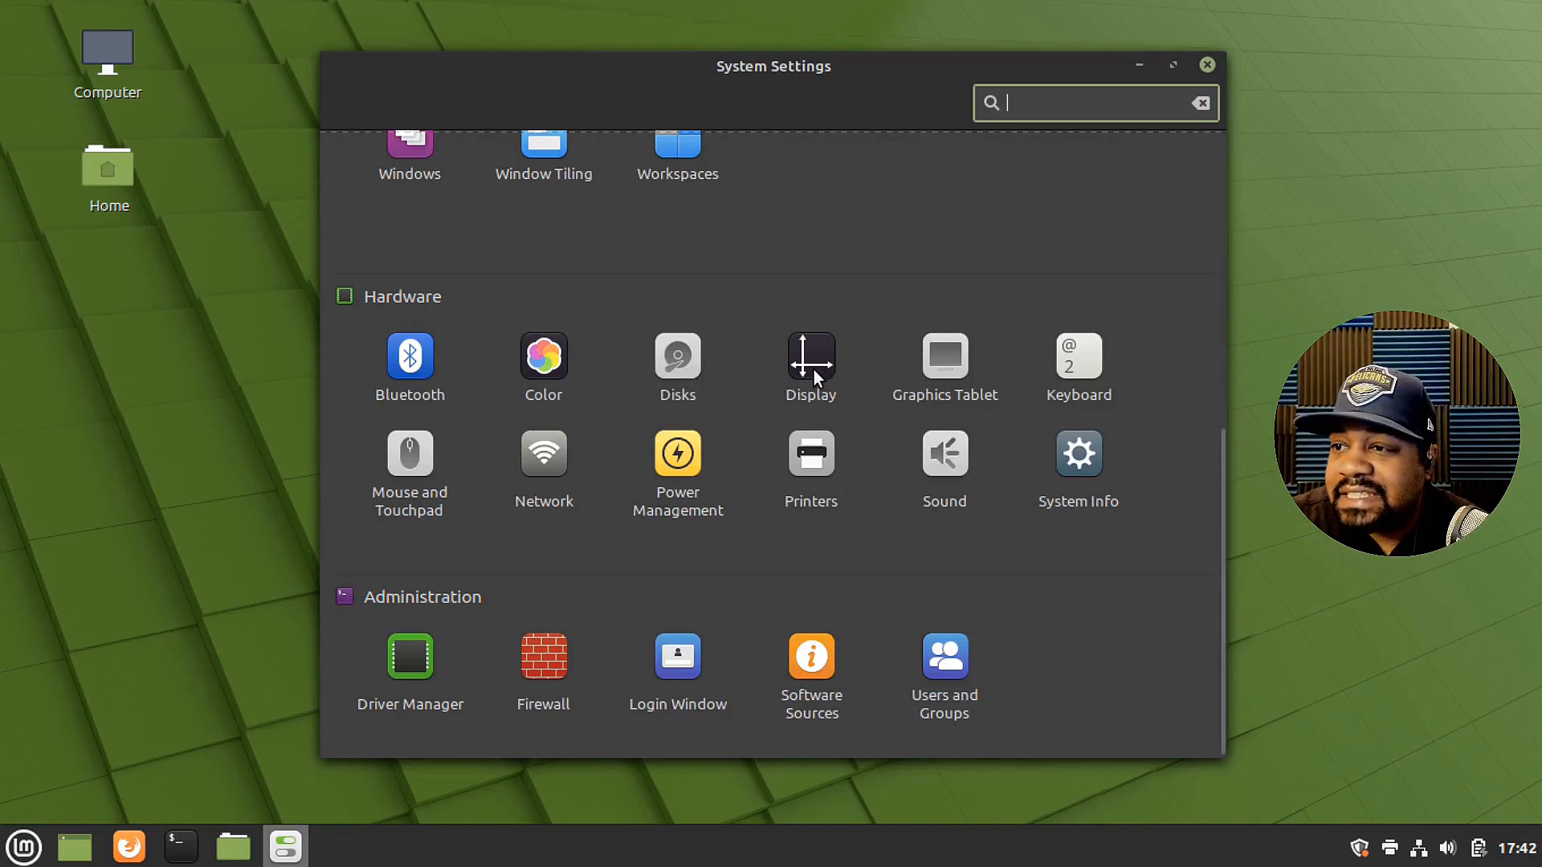
pyautogui.moveTo(657, 528)
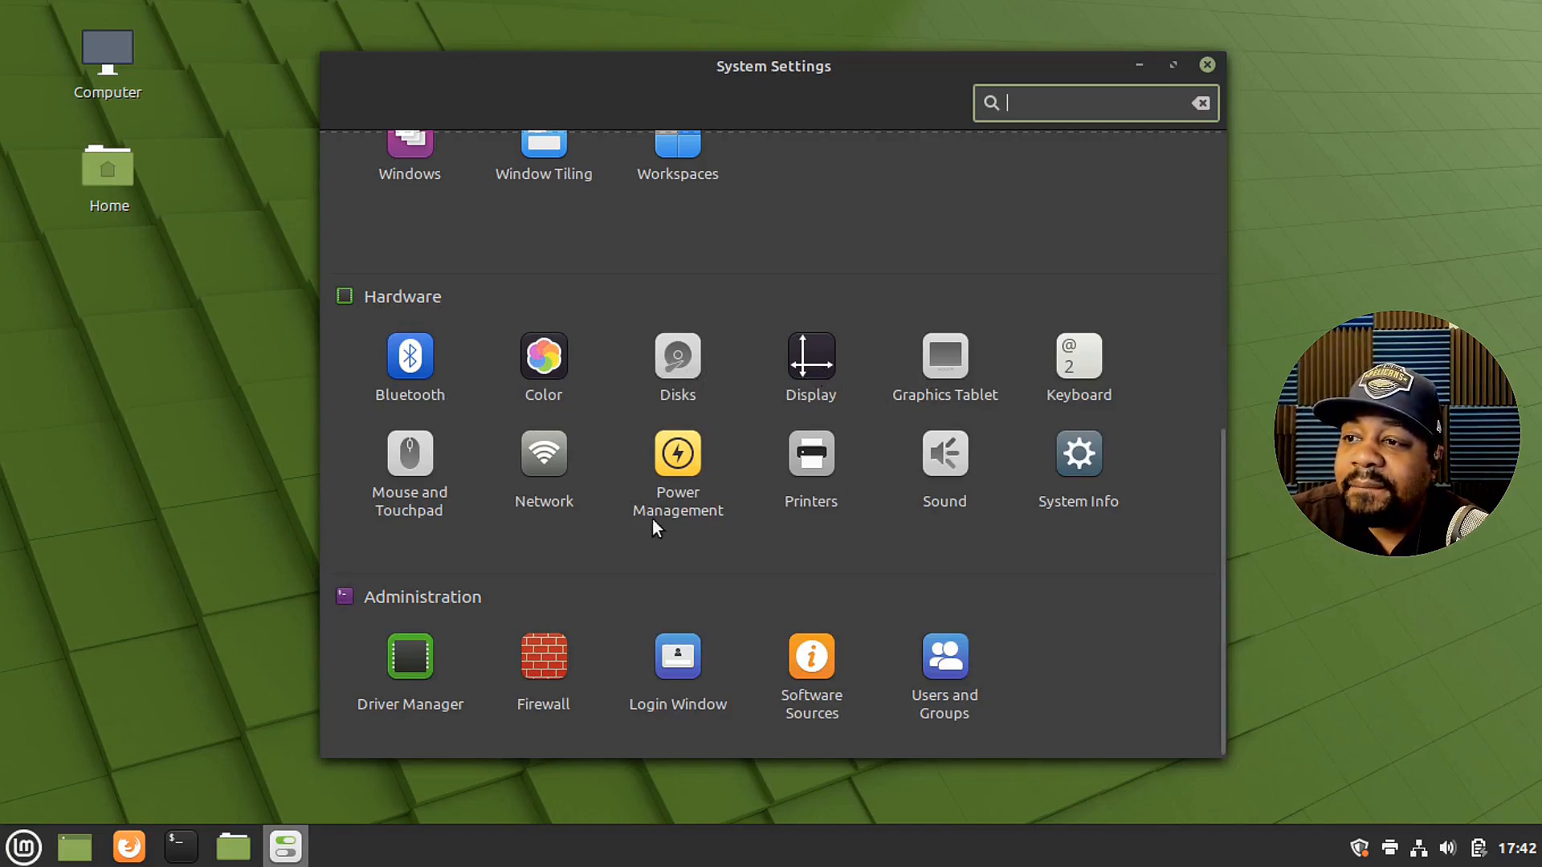
pyautogui.moveTo(563, 454)
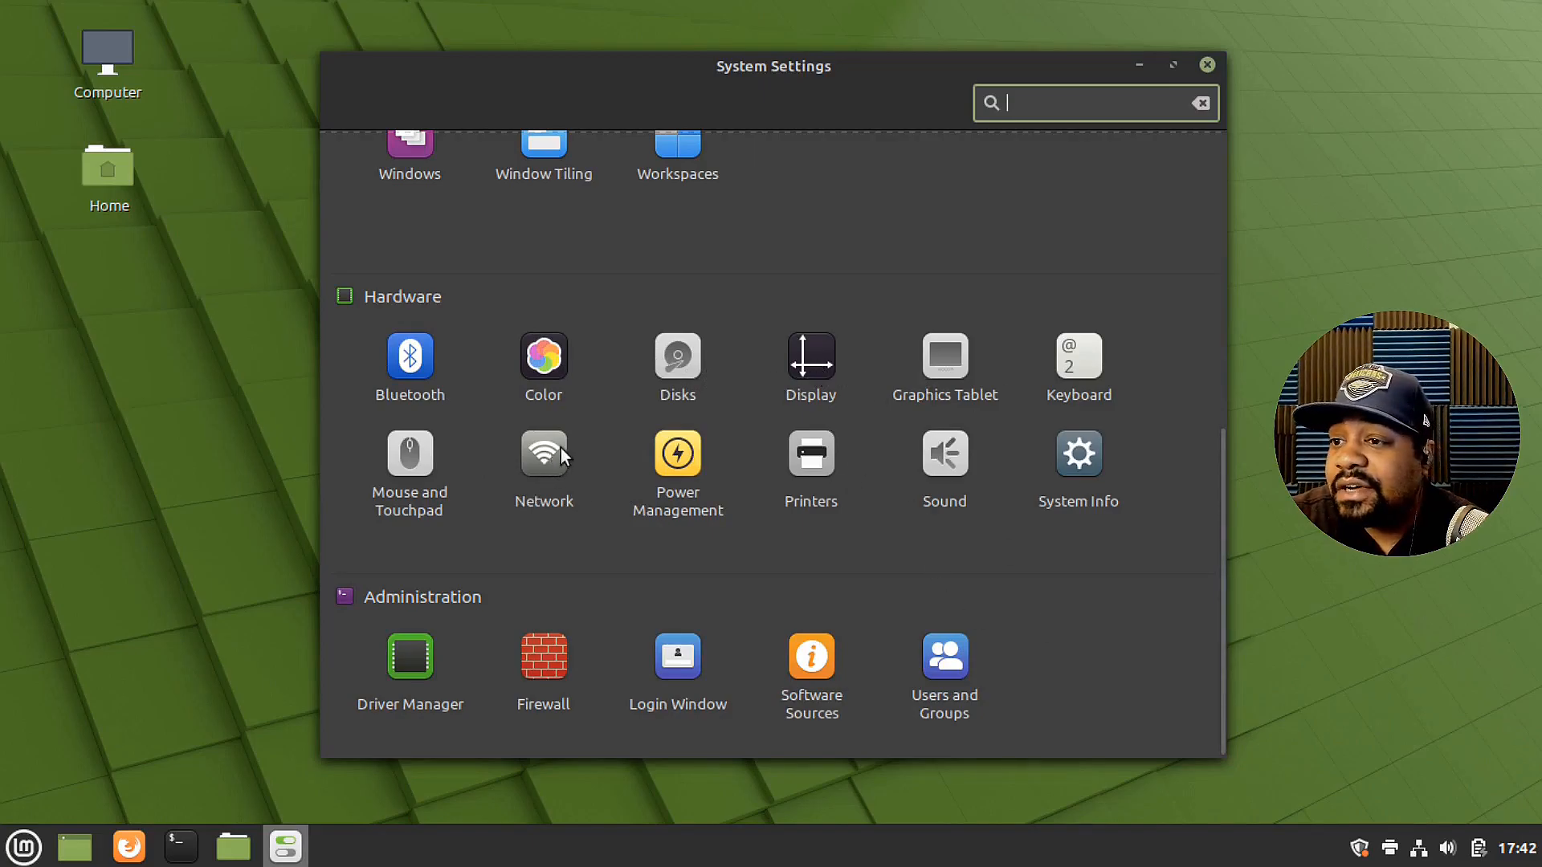
pyautogui.moveTo(825, 459)
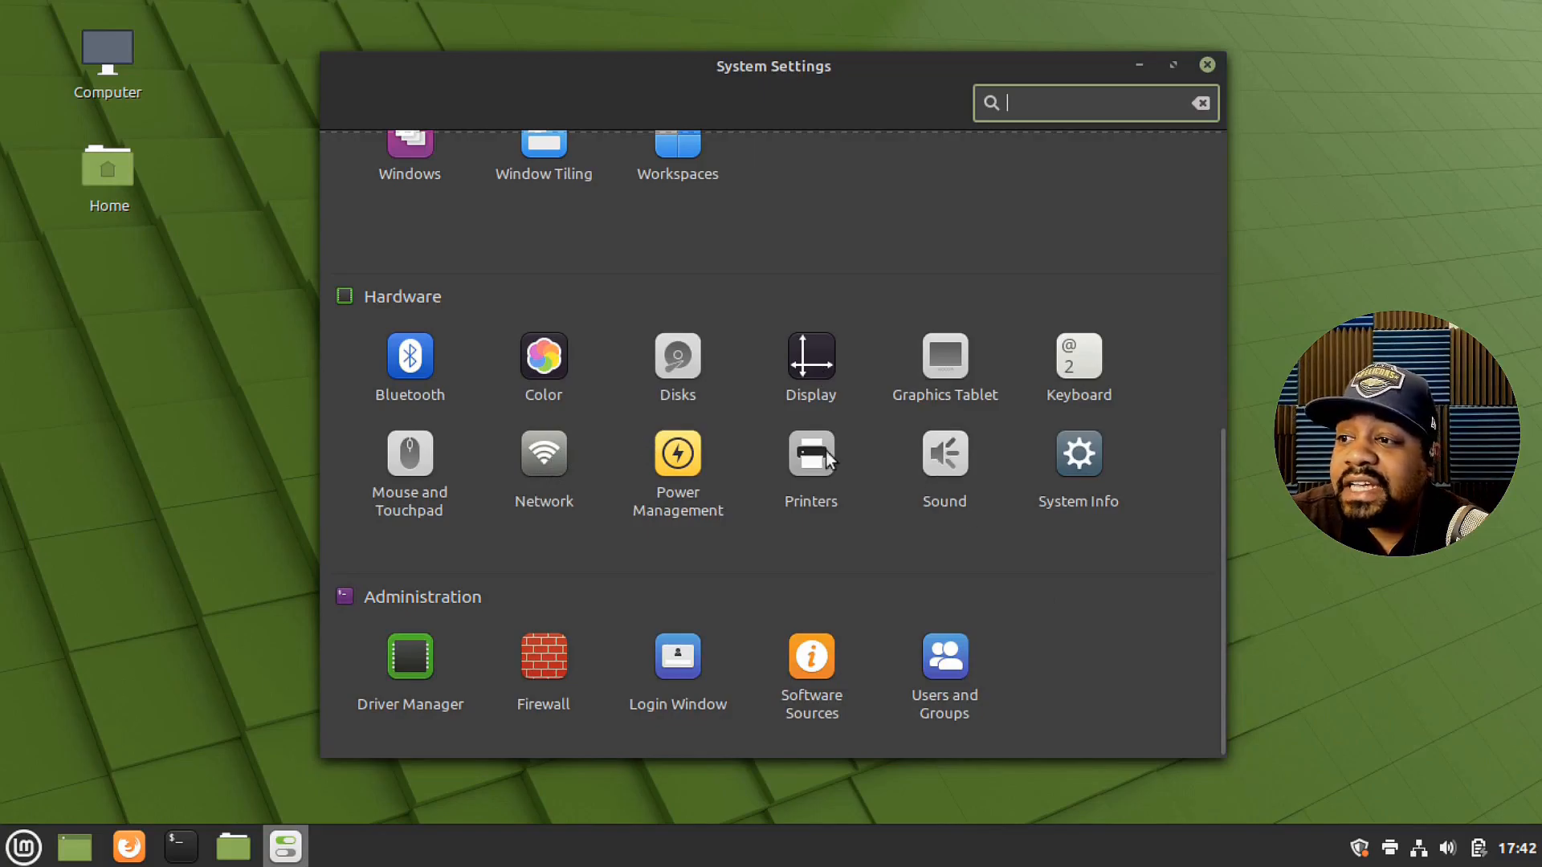
# Show System Info: Linux Mint 20.1 Cinnamon, kernel 5.4.0-58-generic, 3.8 GiB memory
pyautogui.click(1077, 453)
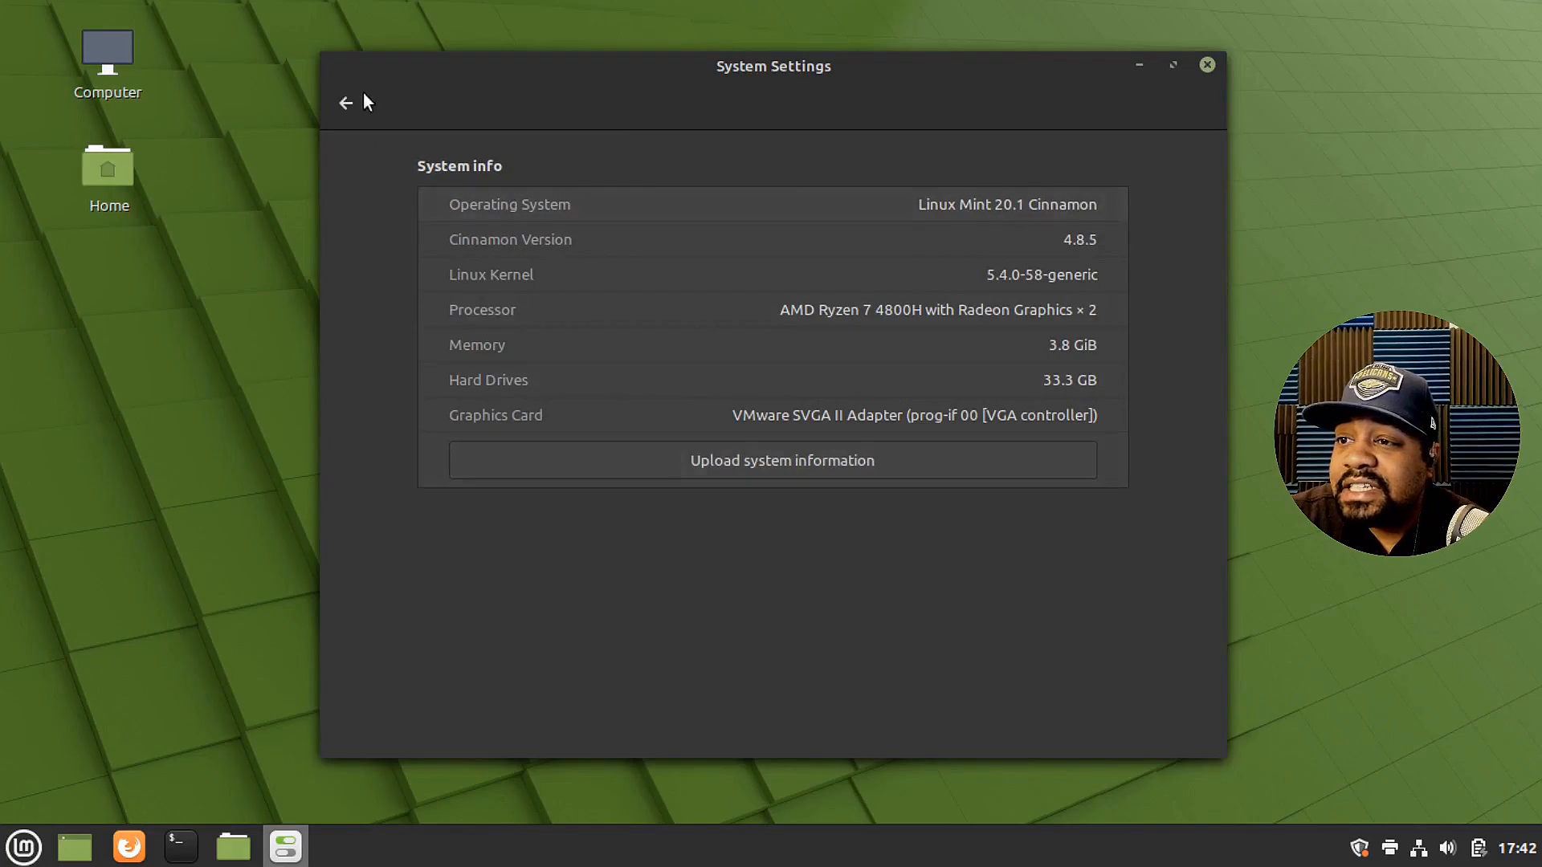
pyautogui.moveTo(345, 102)
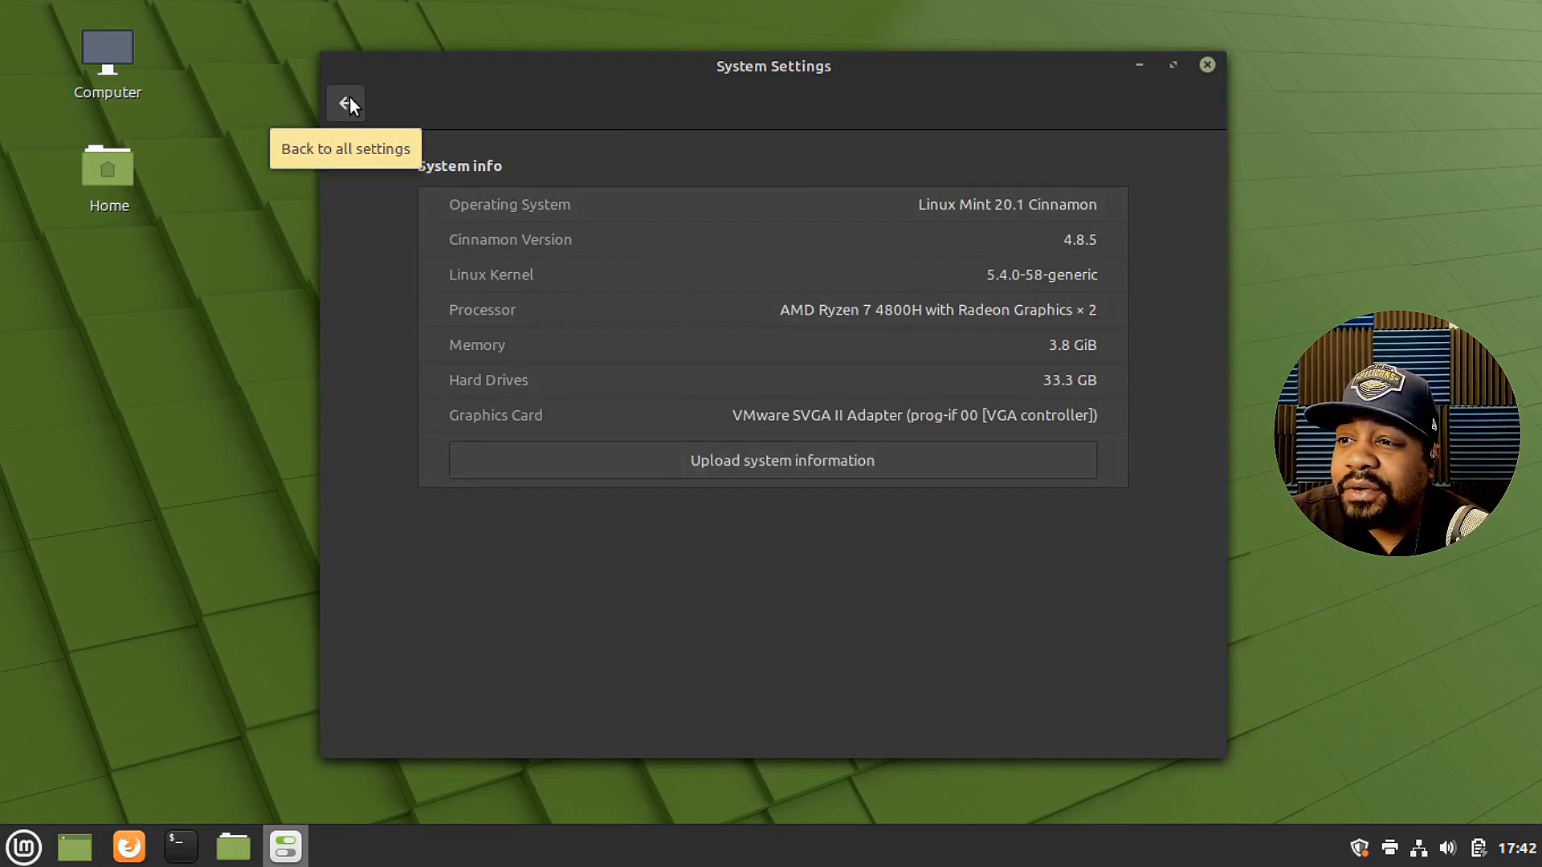
pyautogui.moveTo(840, 209)
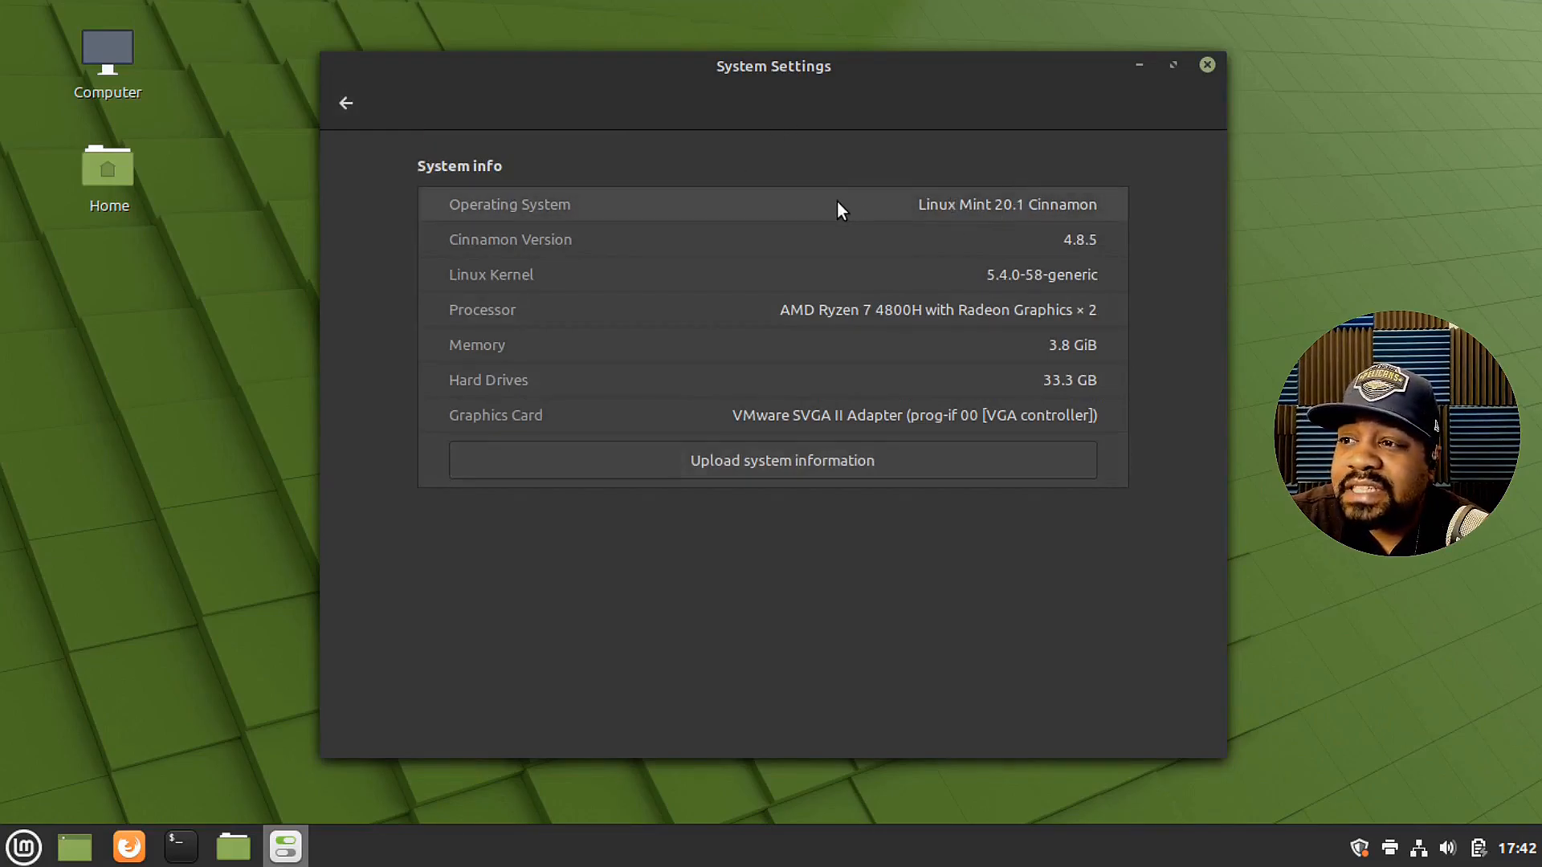
pyautogui.moveTo(848, 218)
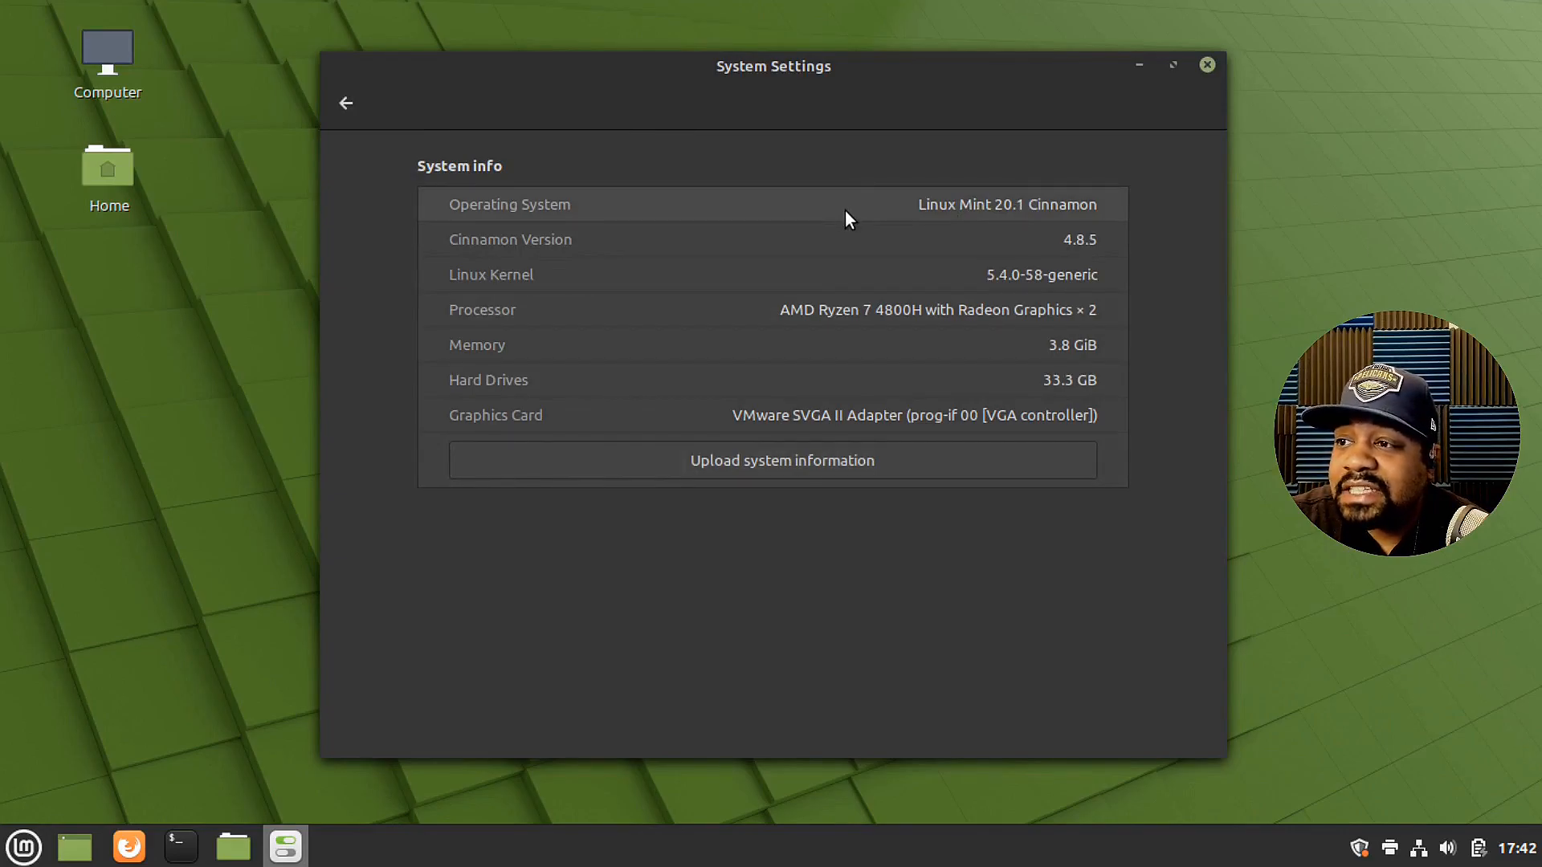
pyautogui.moveTo(587, 232)
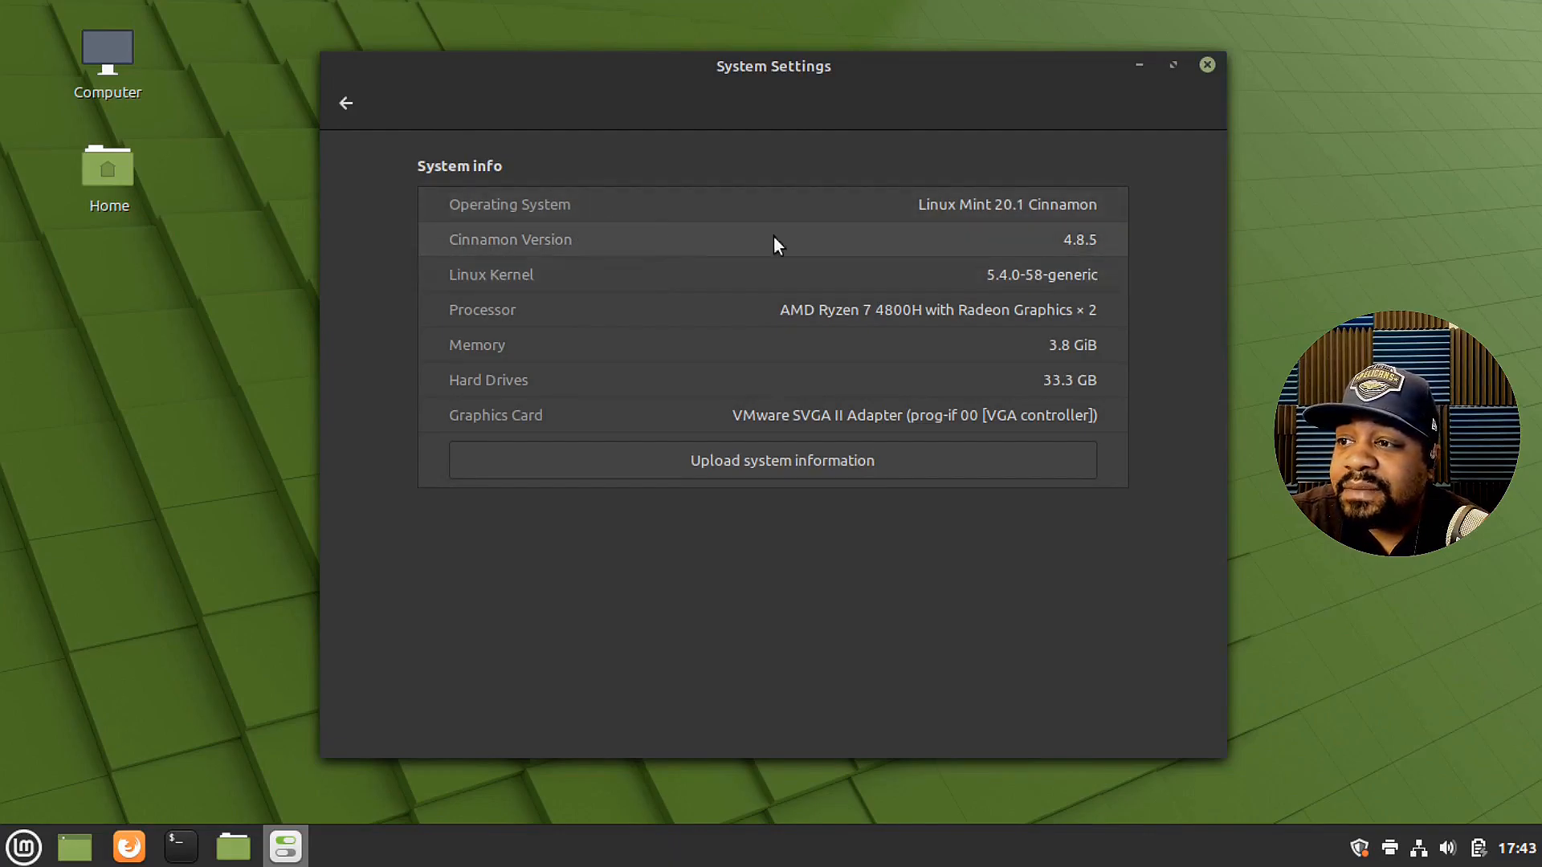
pyautogui.moveTo(1076, 257)
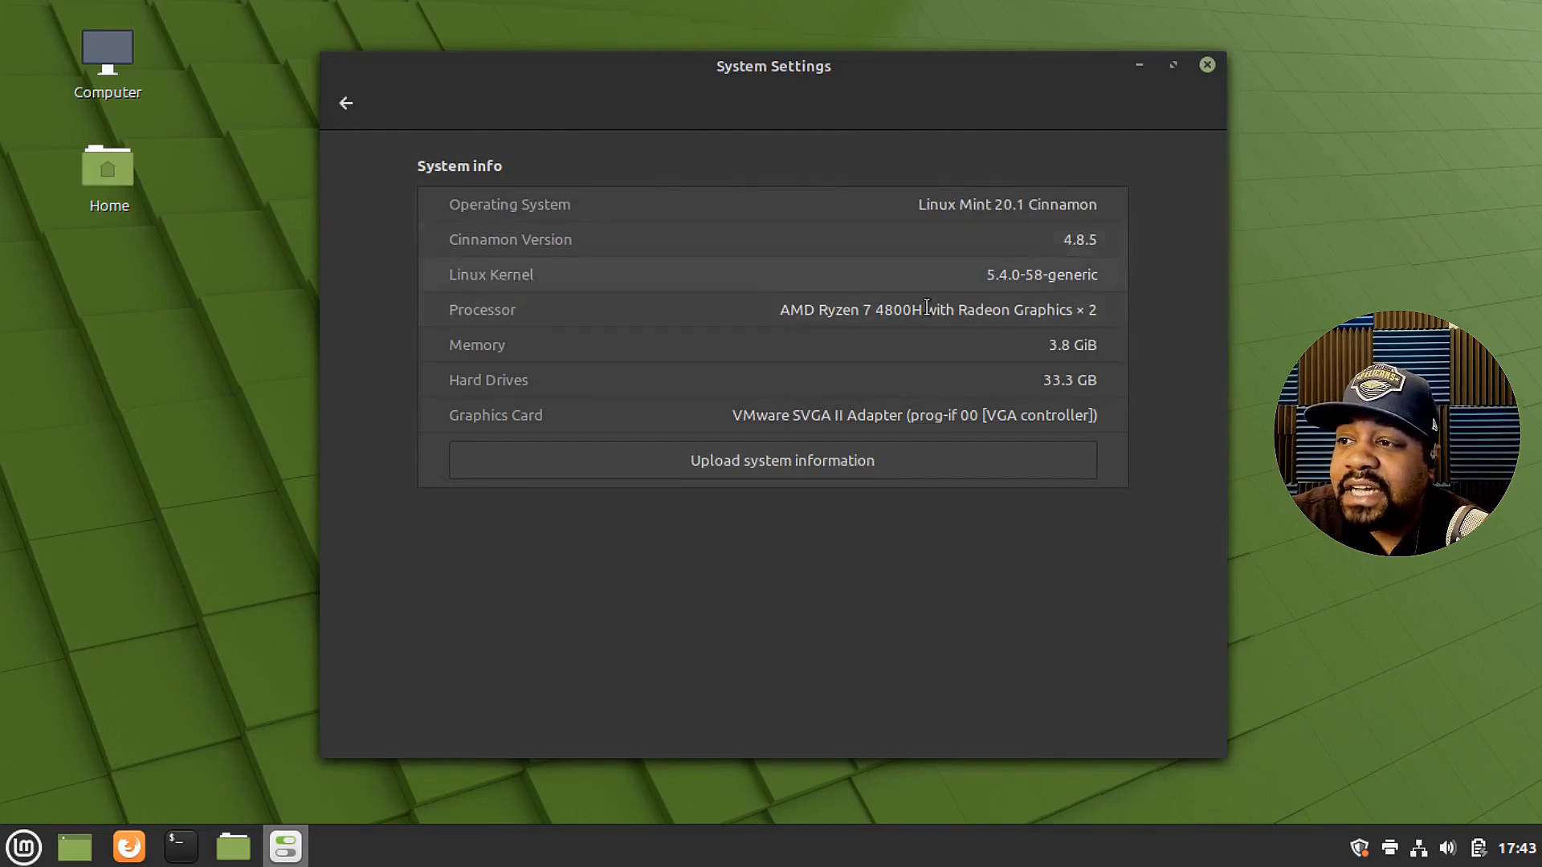
pyautogui.moveTo(977, 292)
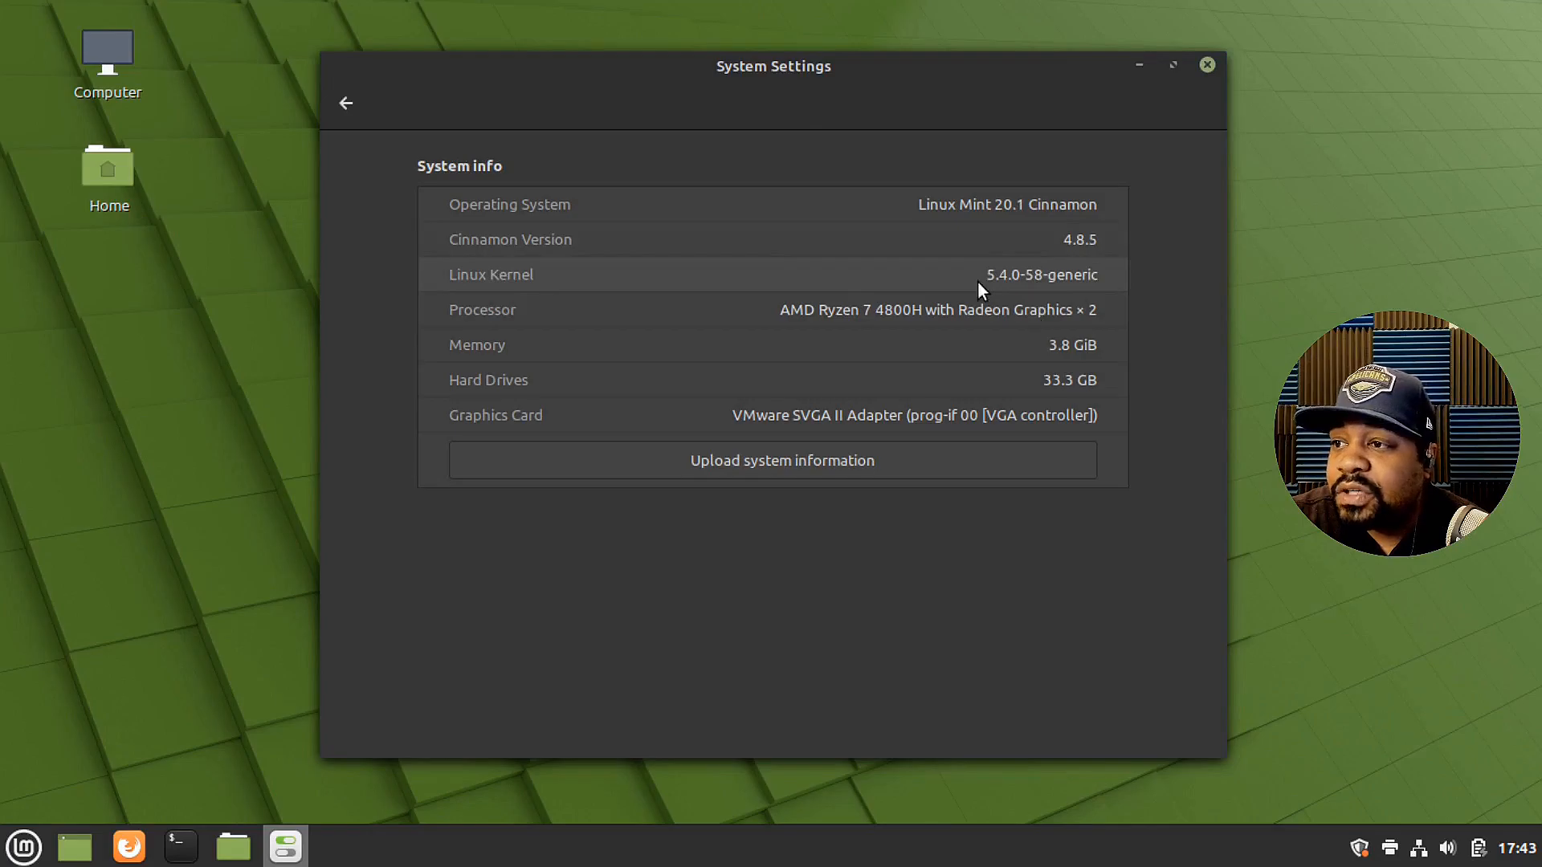
pyautogui.moveTo(955, 297)
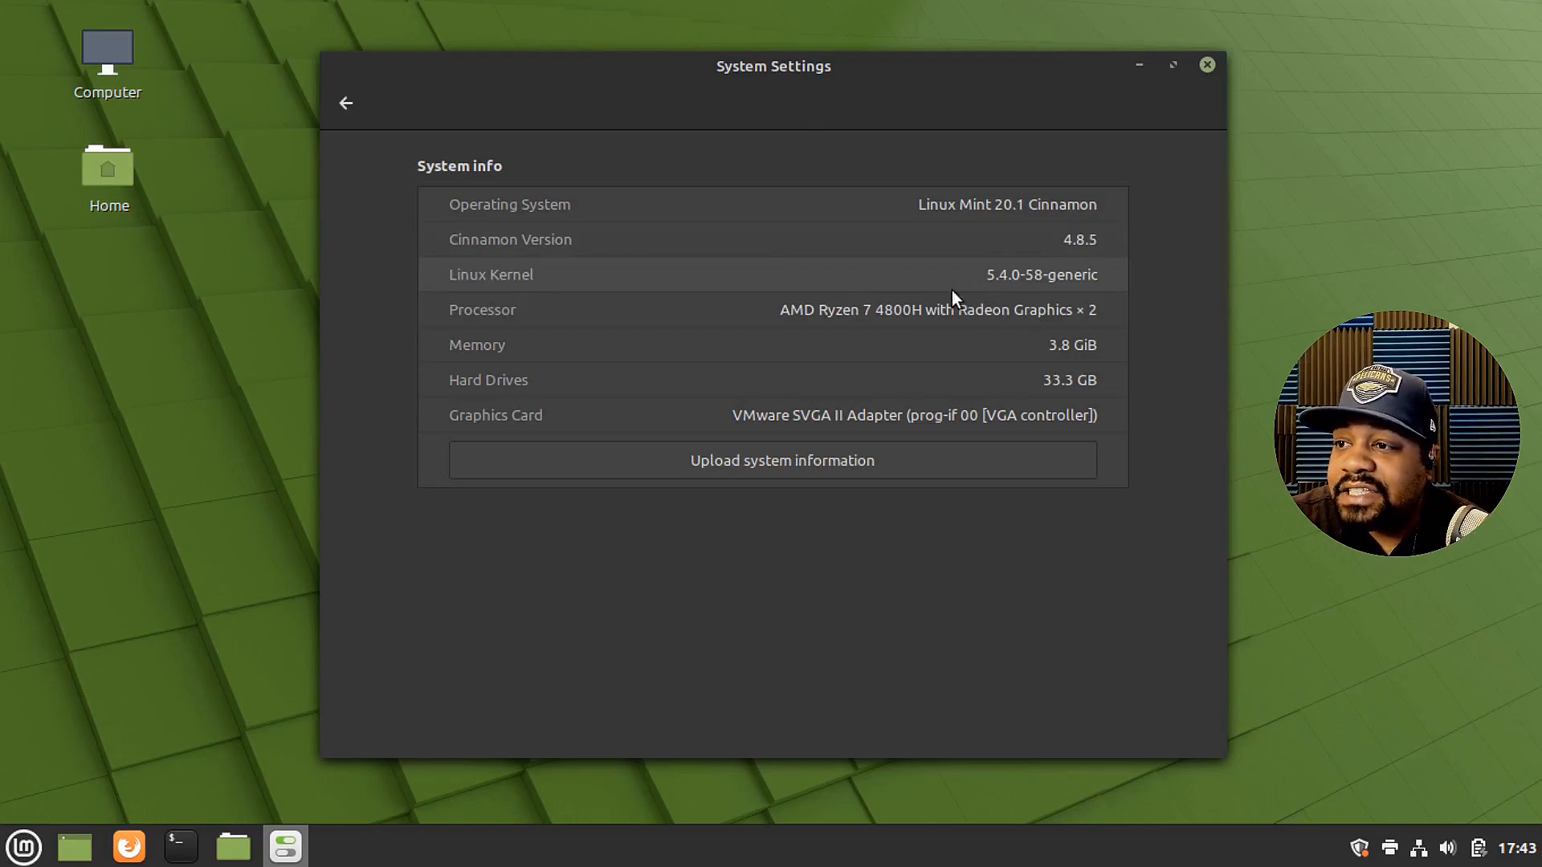
pyautogui.moveTo(665, 311)
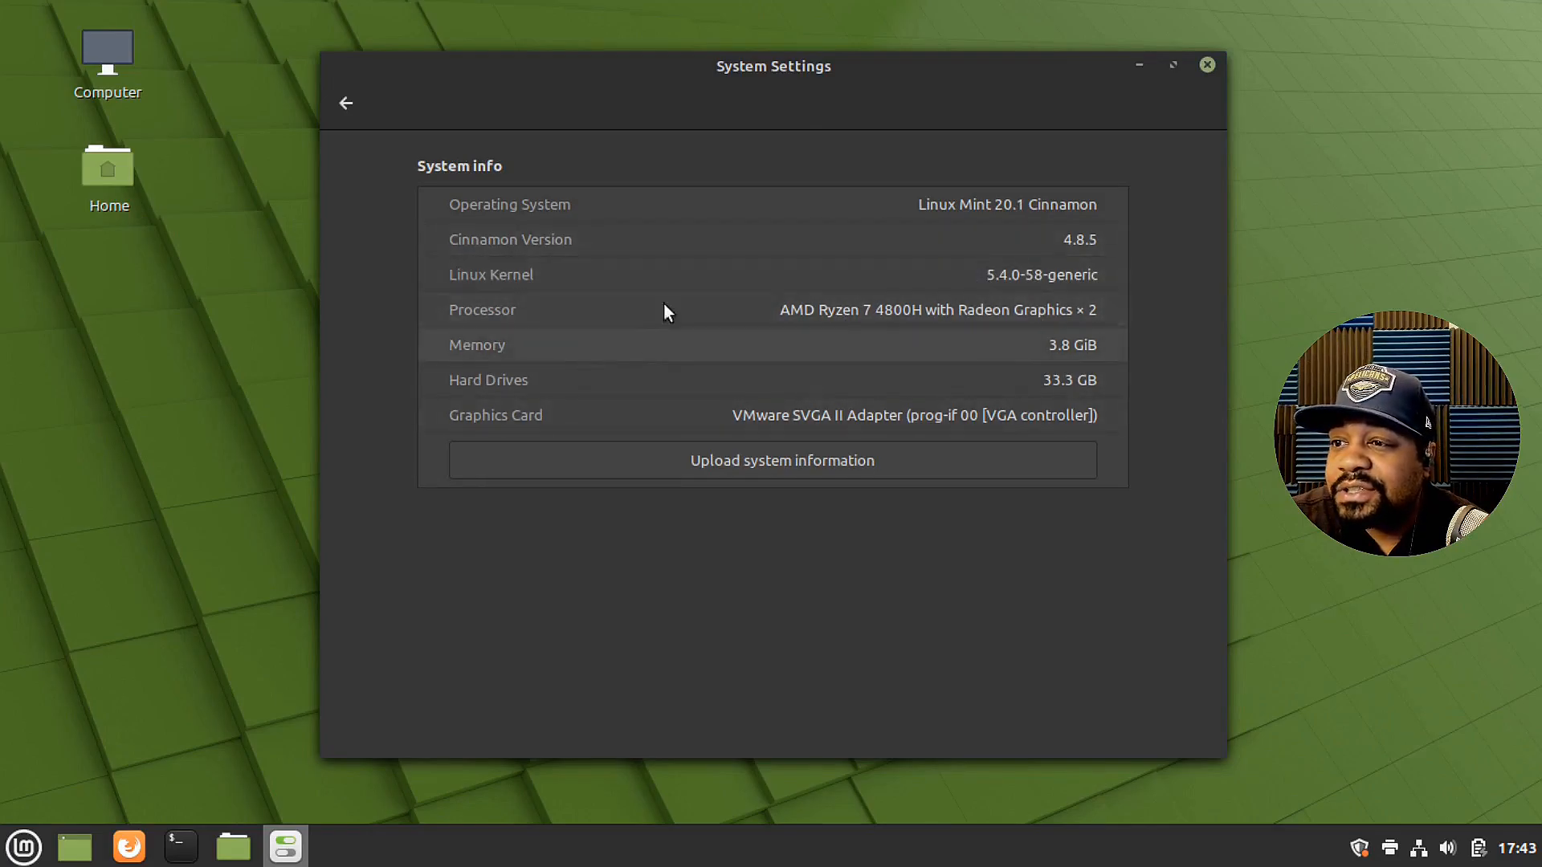
pyautogui.moveTo(660, 472)
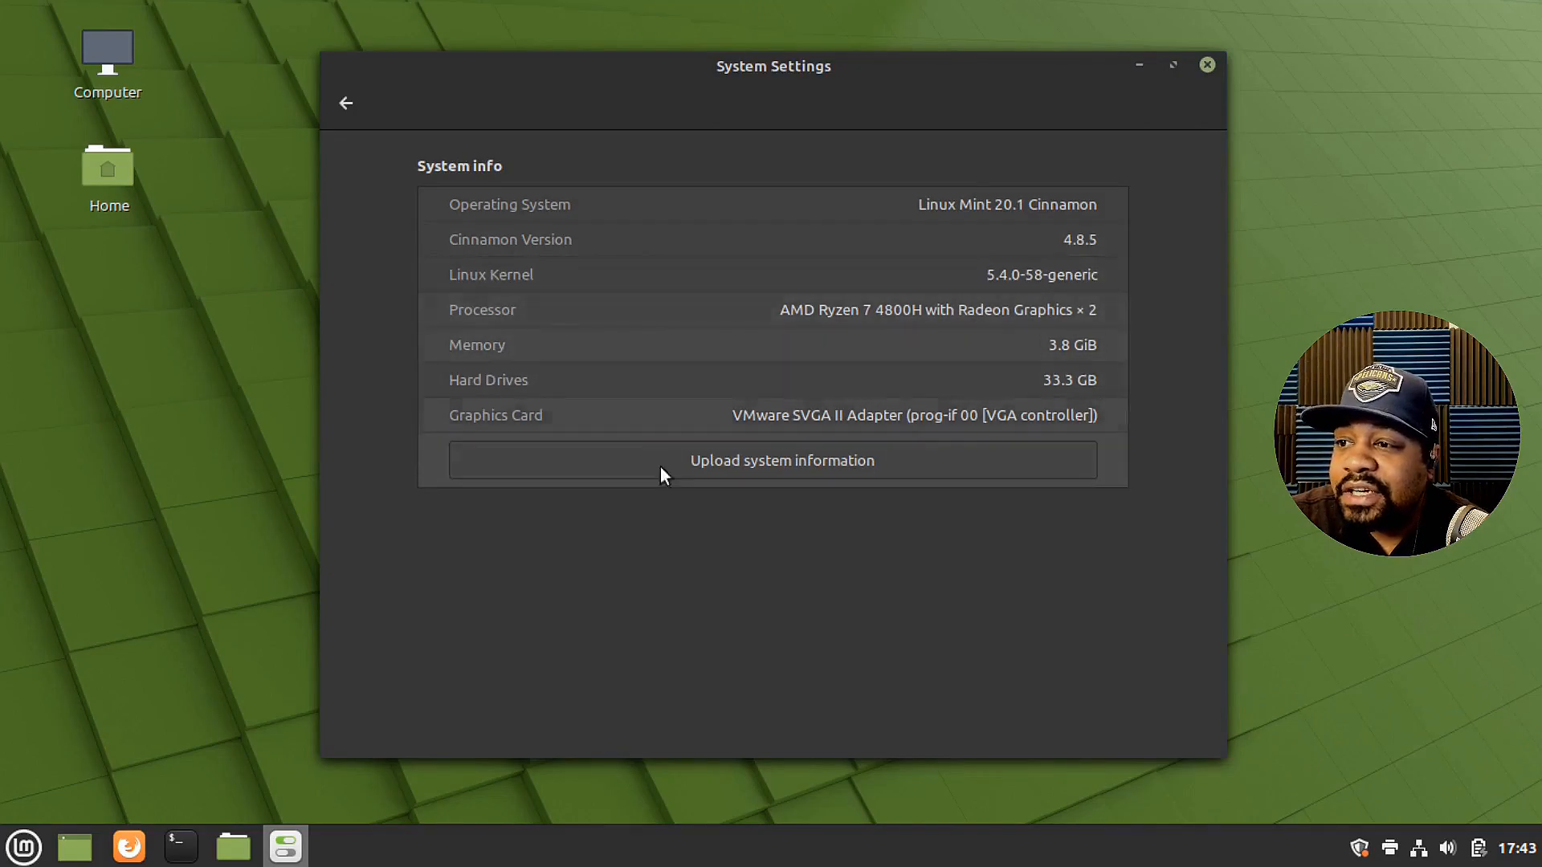
pyautogui.moveTo(534, 382)
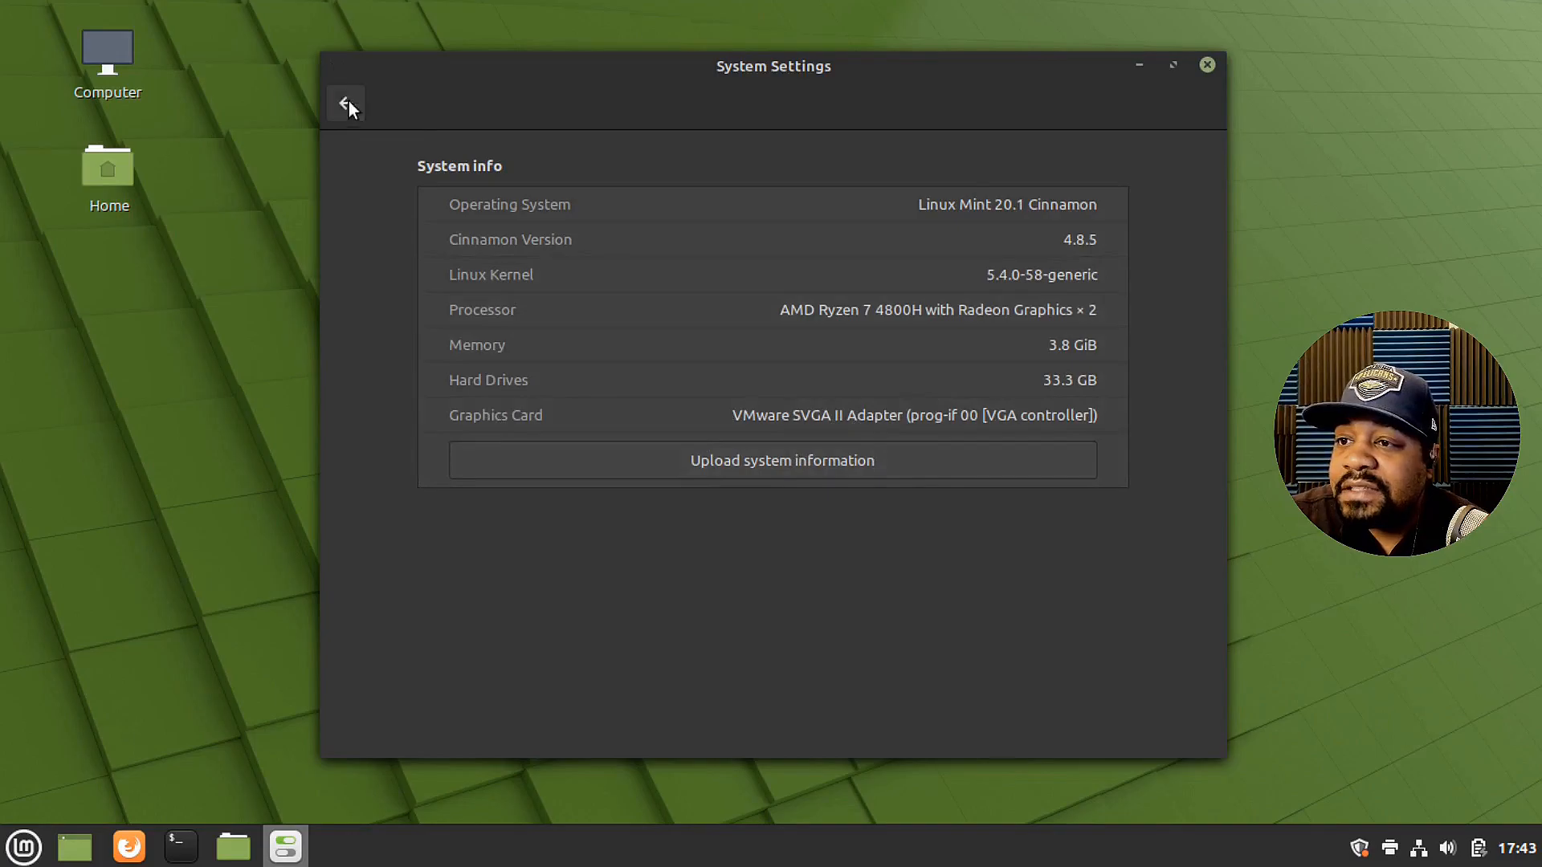
# Return to the settings overview and authenticate the password for firewall configuration
pyautogui.click(346, 102)
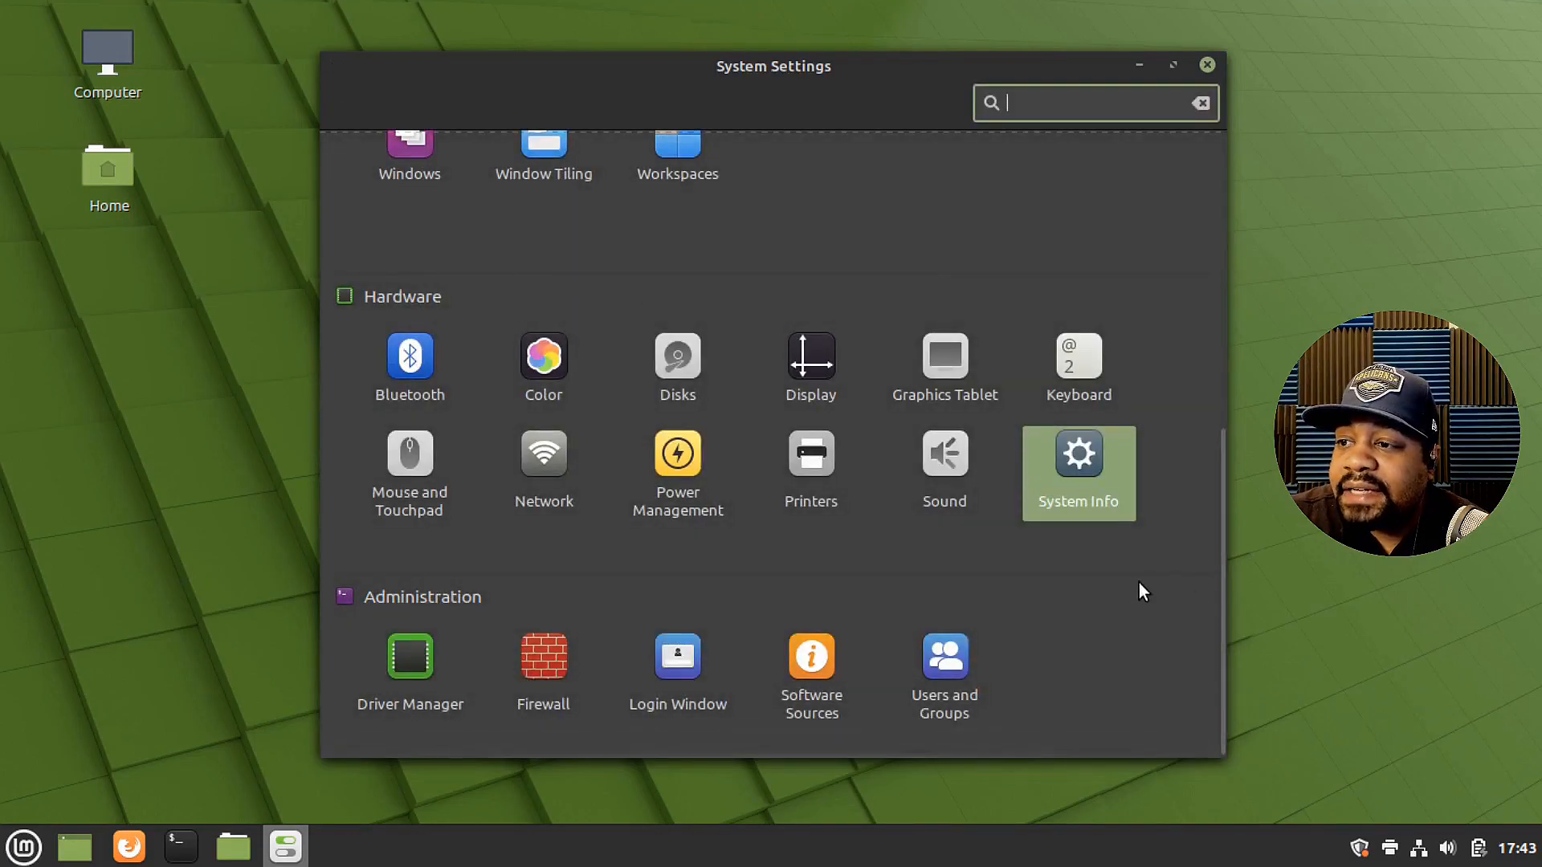
pyautogui.moveTo(714, 488)
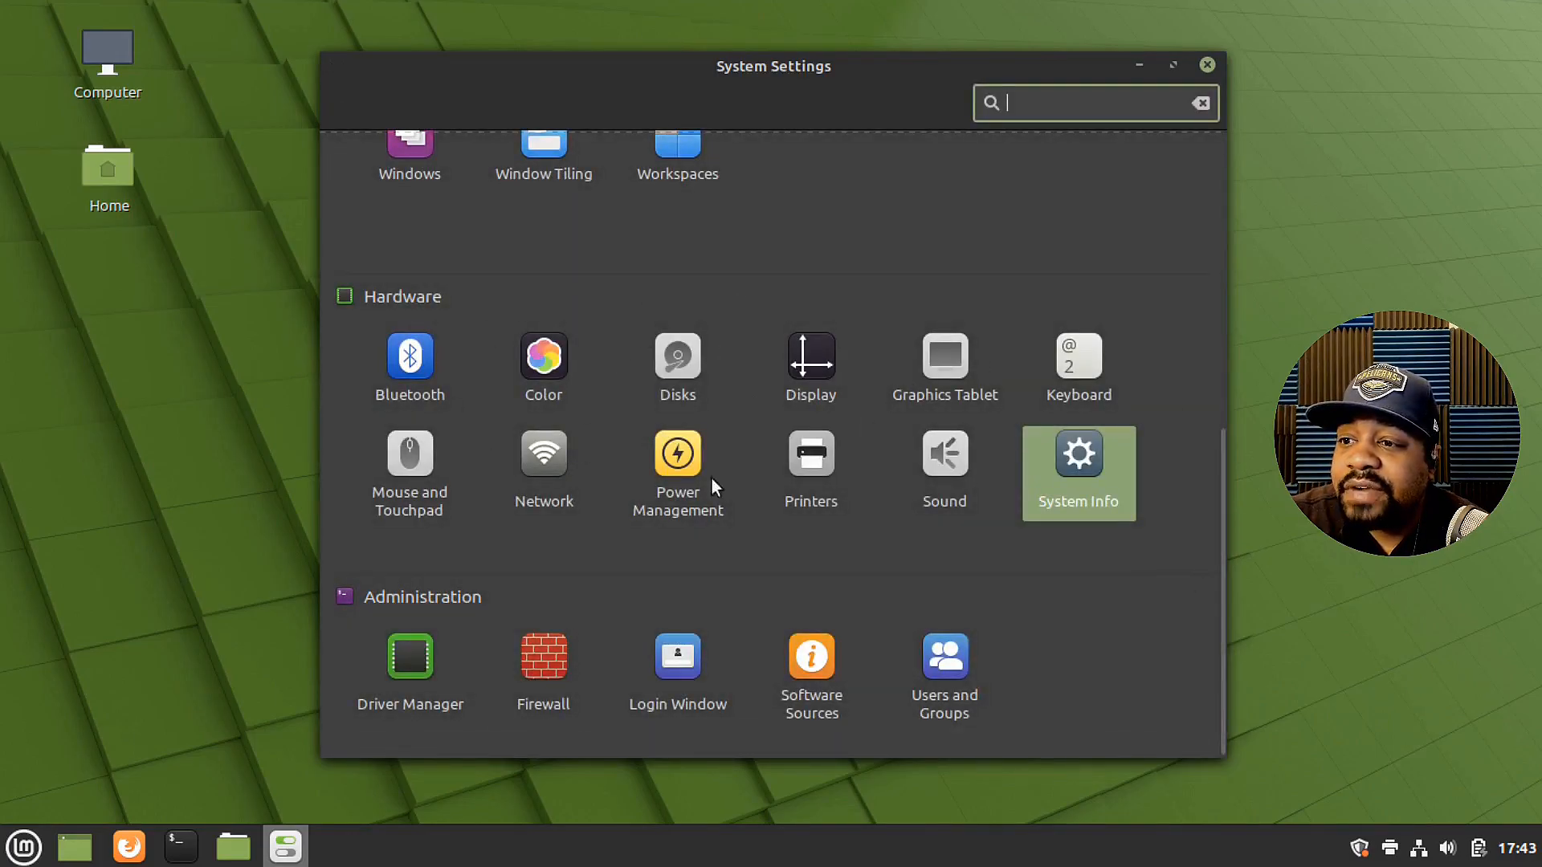
pyautogui.moveTo(812, 739)
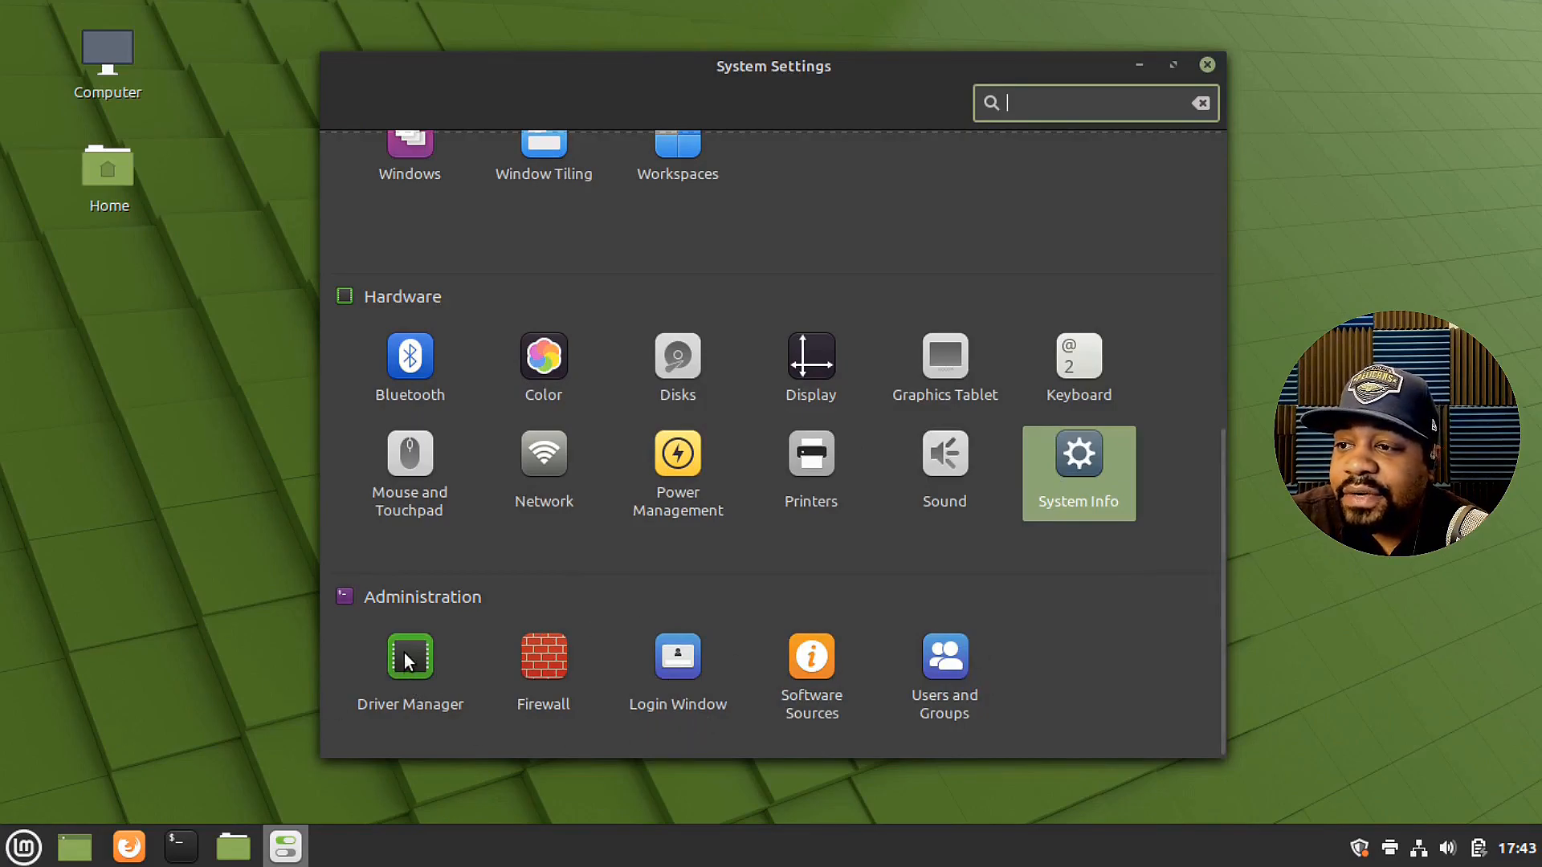
pyautogui.moveTo(543, 661)
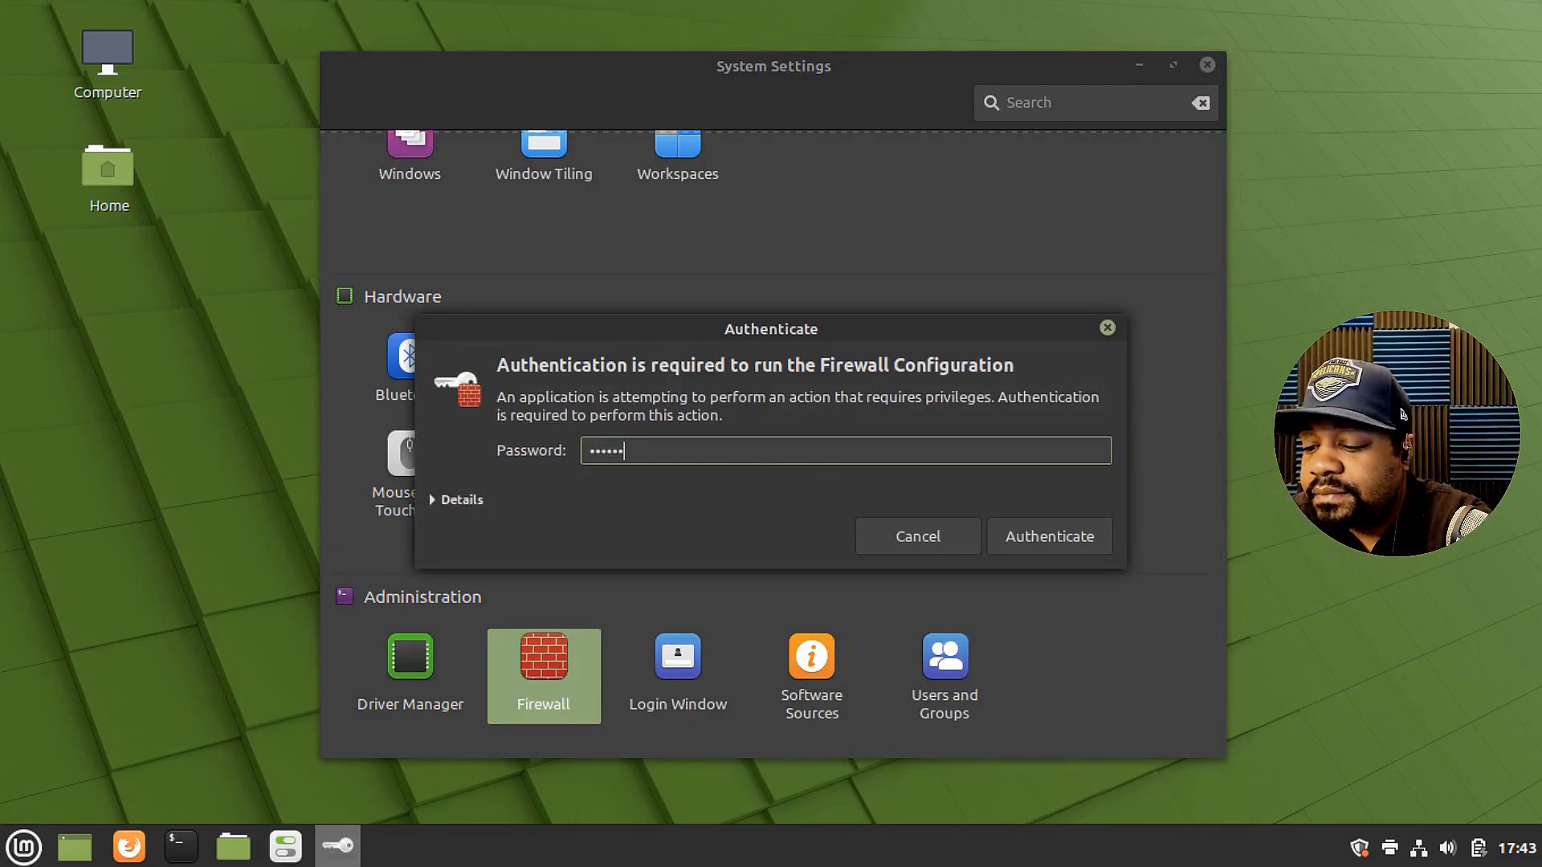
pyautogui.click(1049, 536)
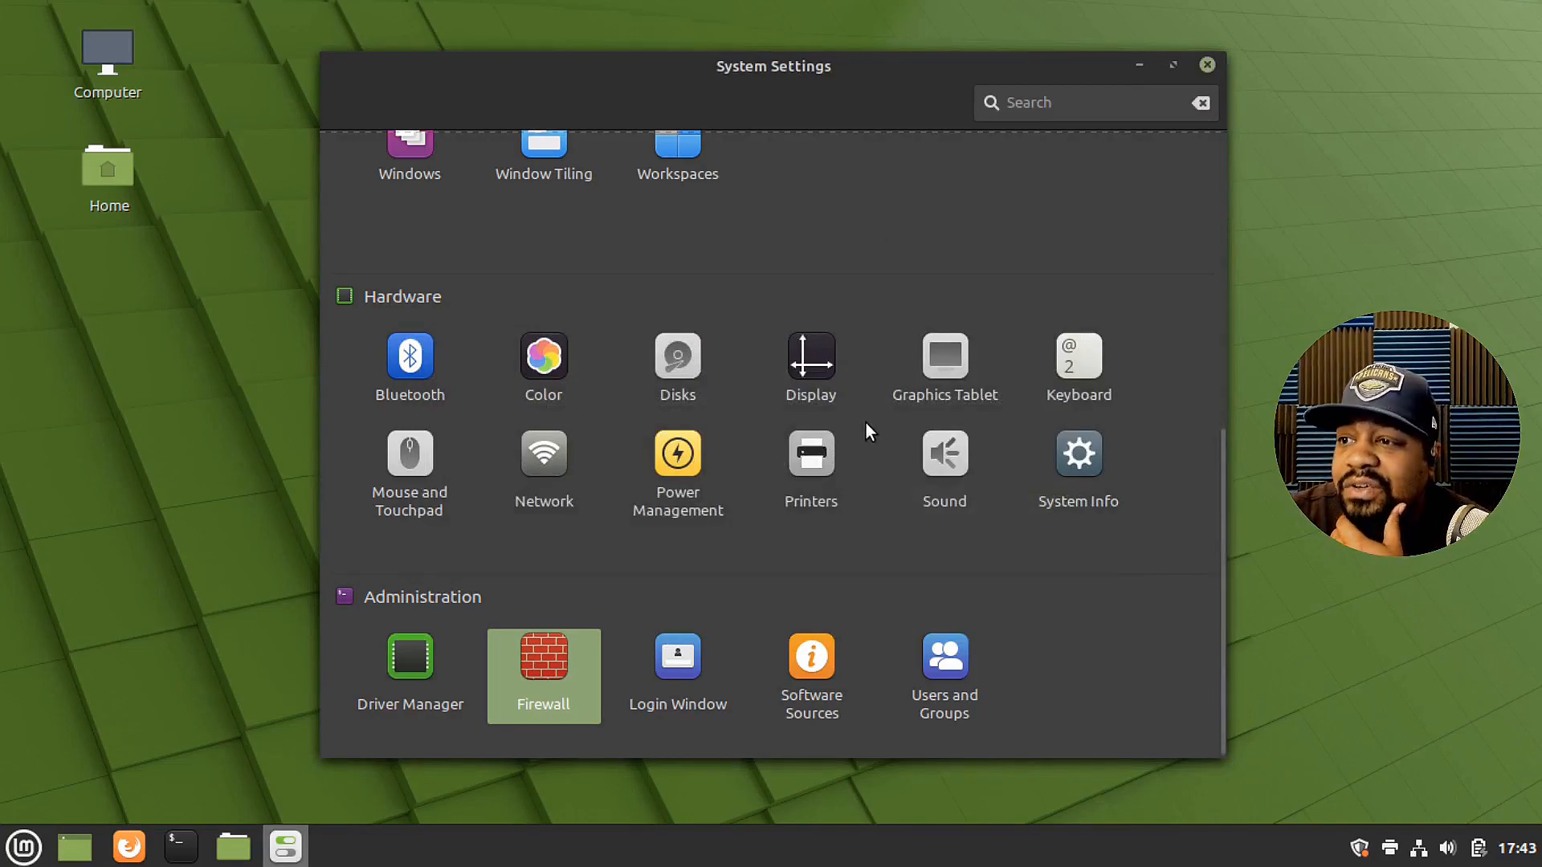
# Enable the firewall on the Home profile, denying incoming and allowing outgoing traffic
pyautogui.doubleClick(543, 654)
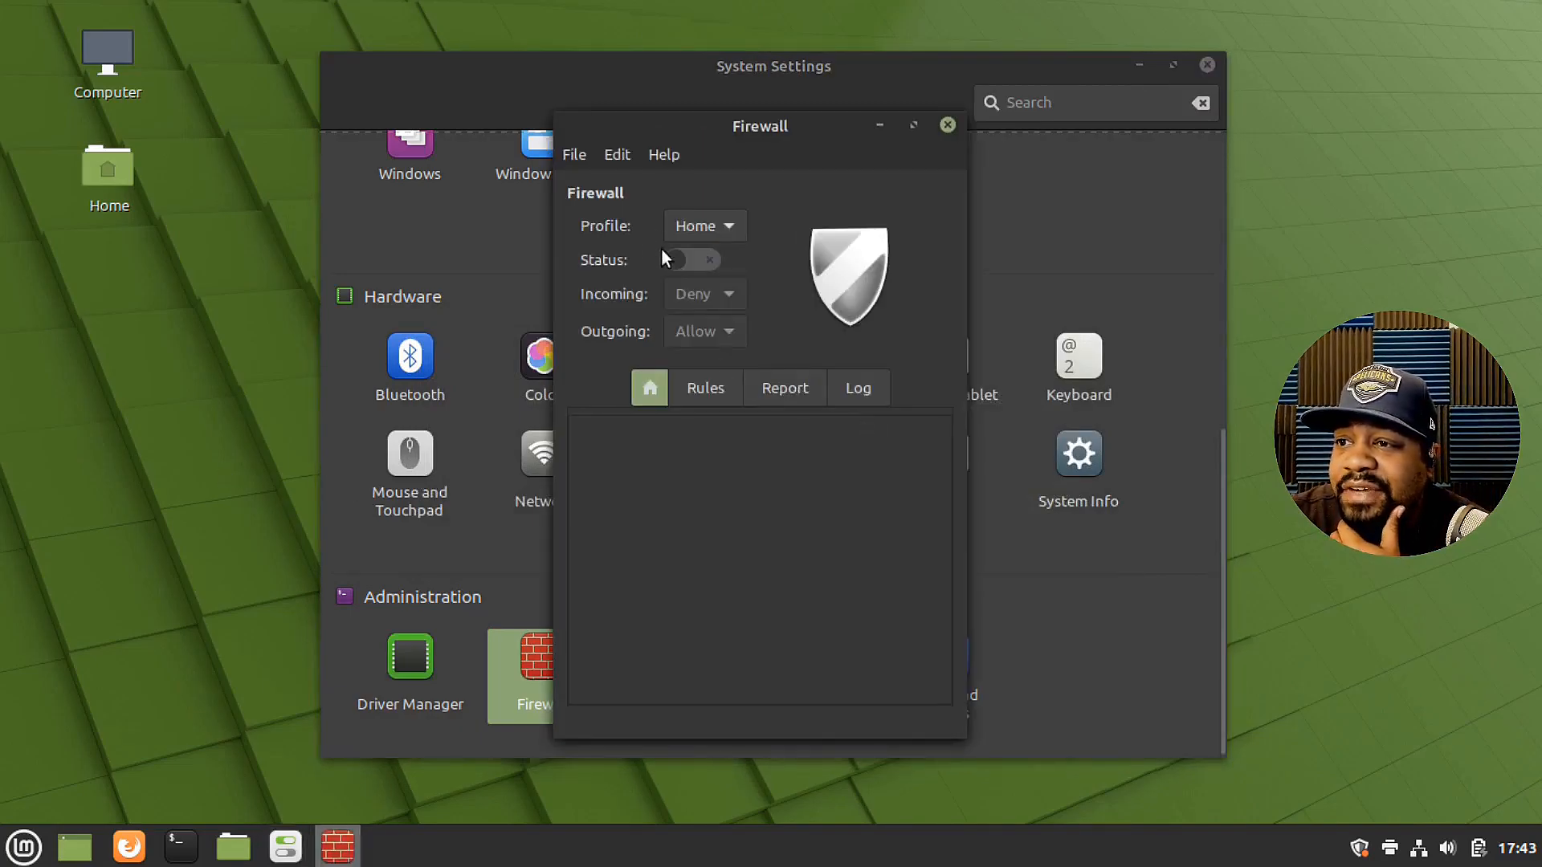
pyautogui.click(573, 154)
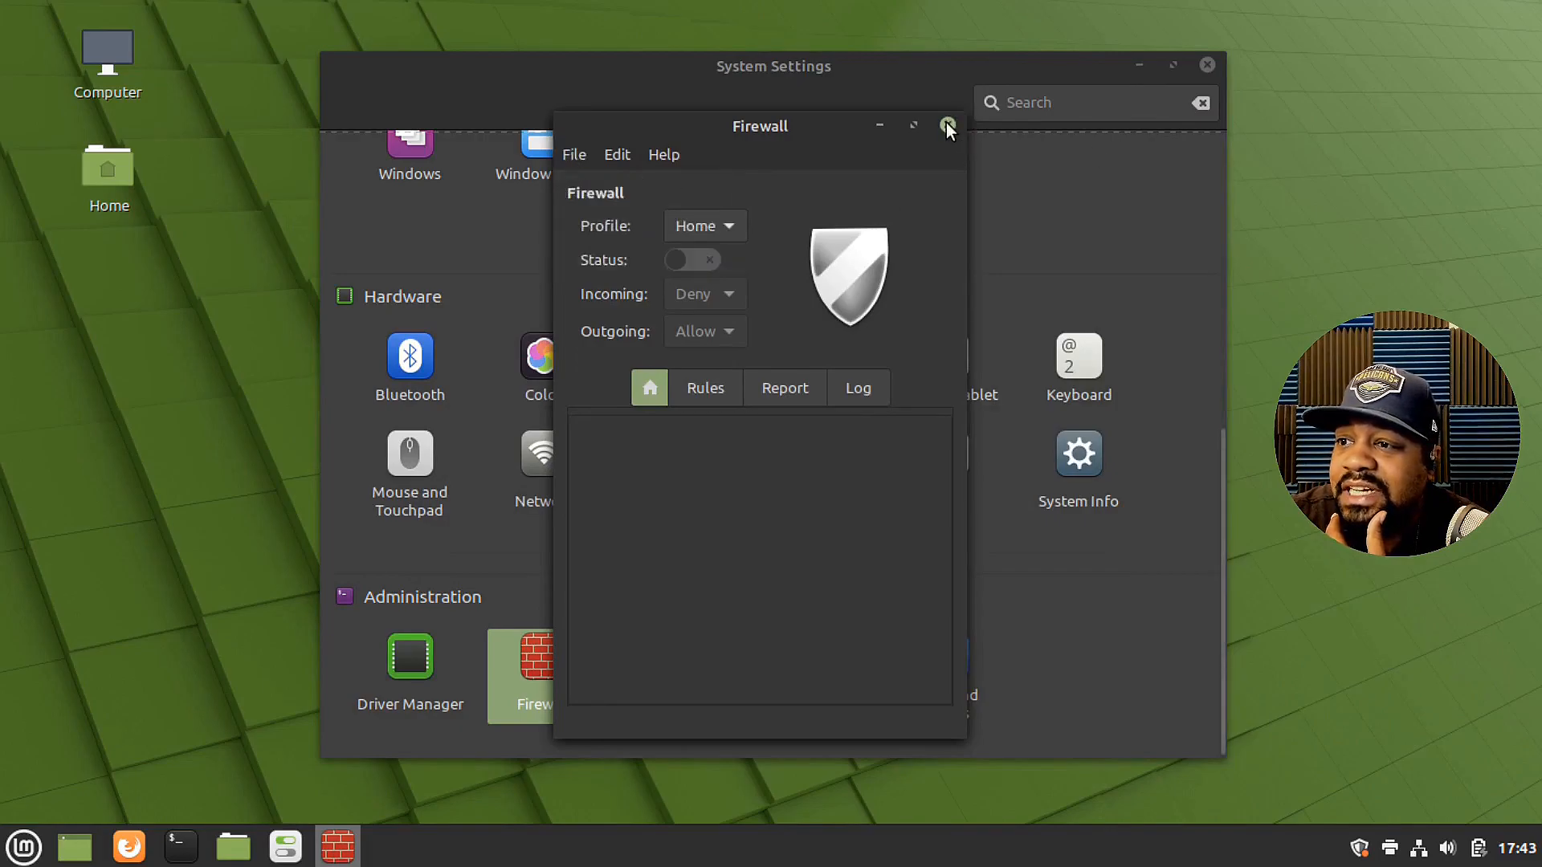
pyautogui.moveTo(695, 261)
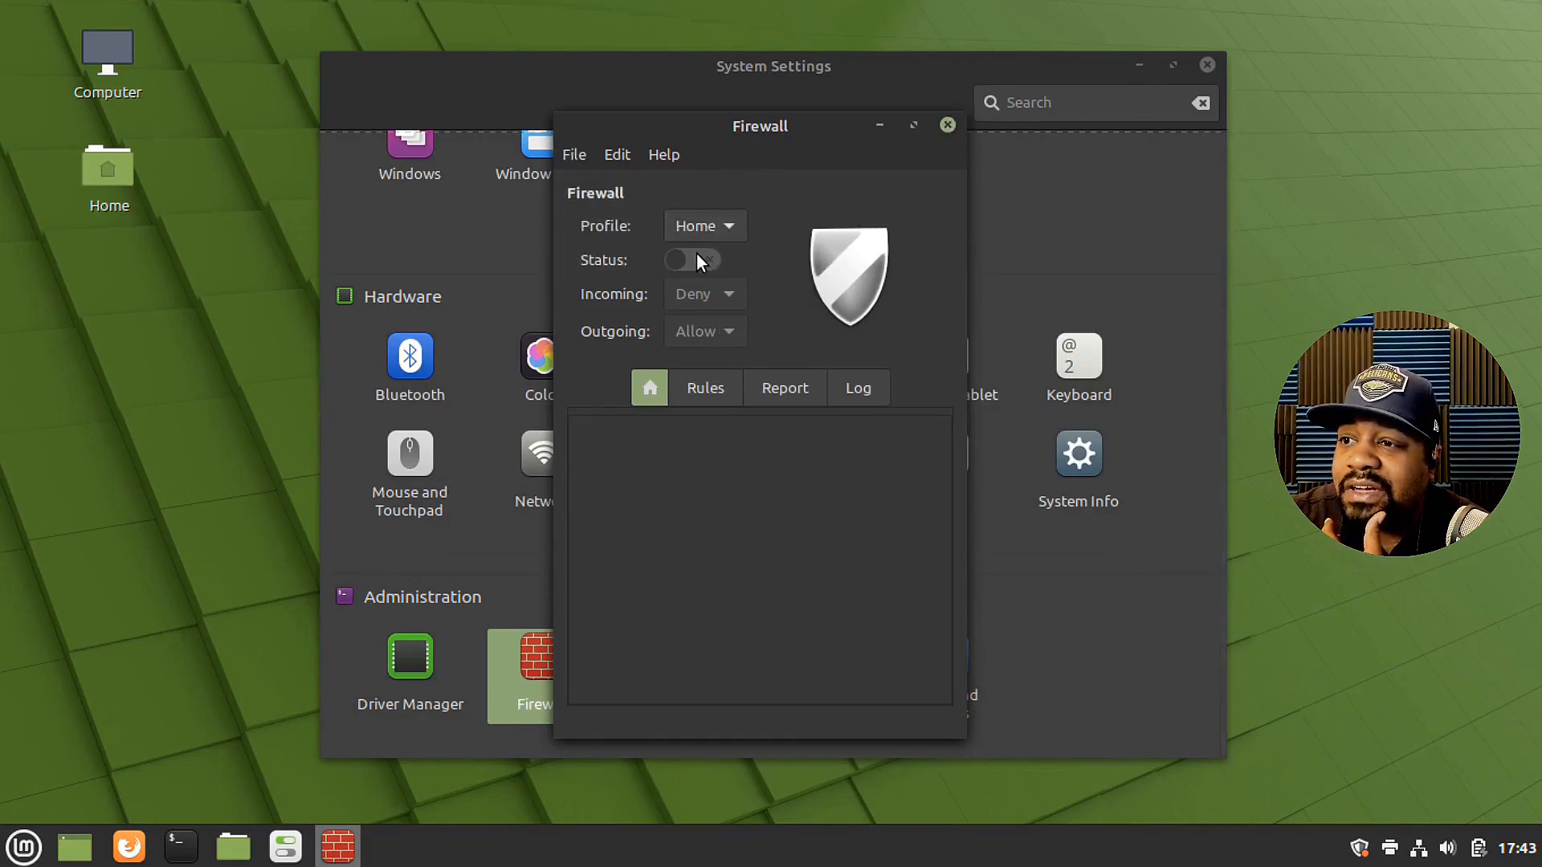
pyautogui.click(690, 260)
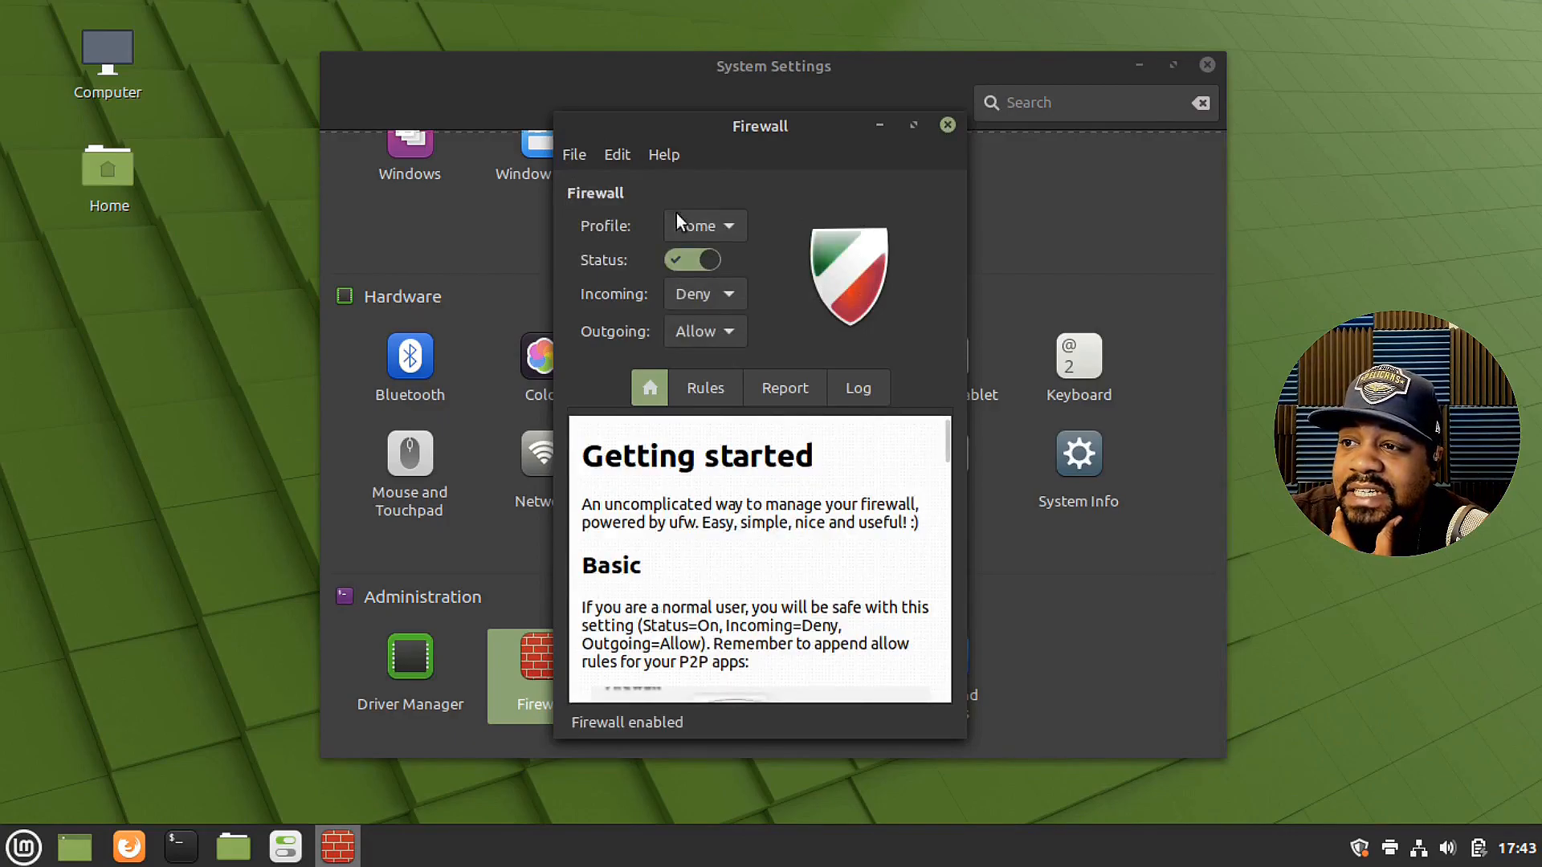
pyautogui.moveTo(874, 181)
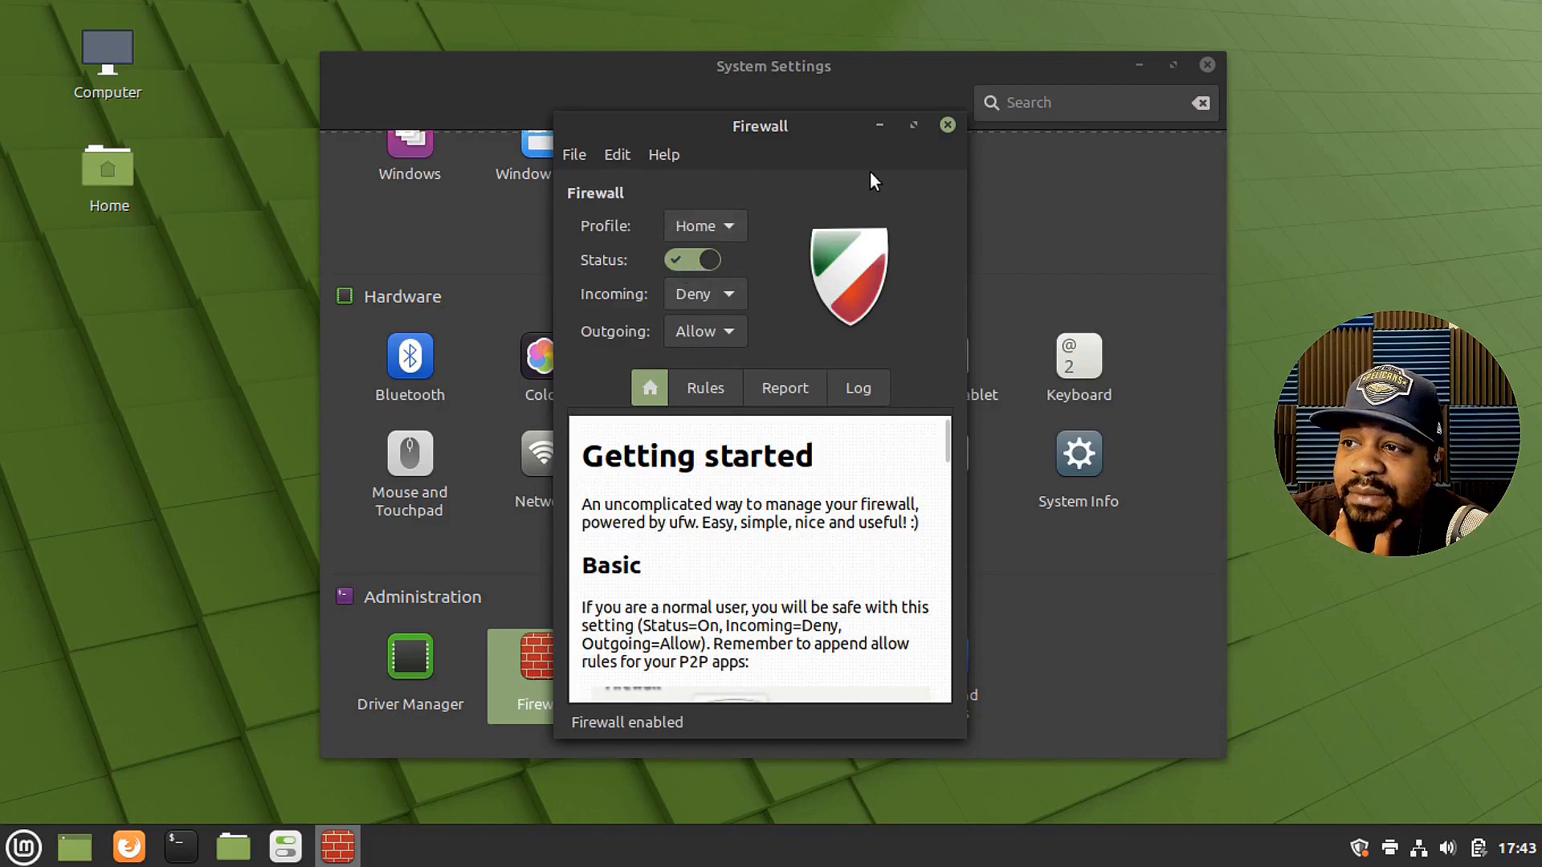
# Close the Firewall and System Settings windows, leaving only the desktop
pyautogui.click(946, 126)
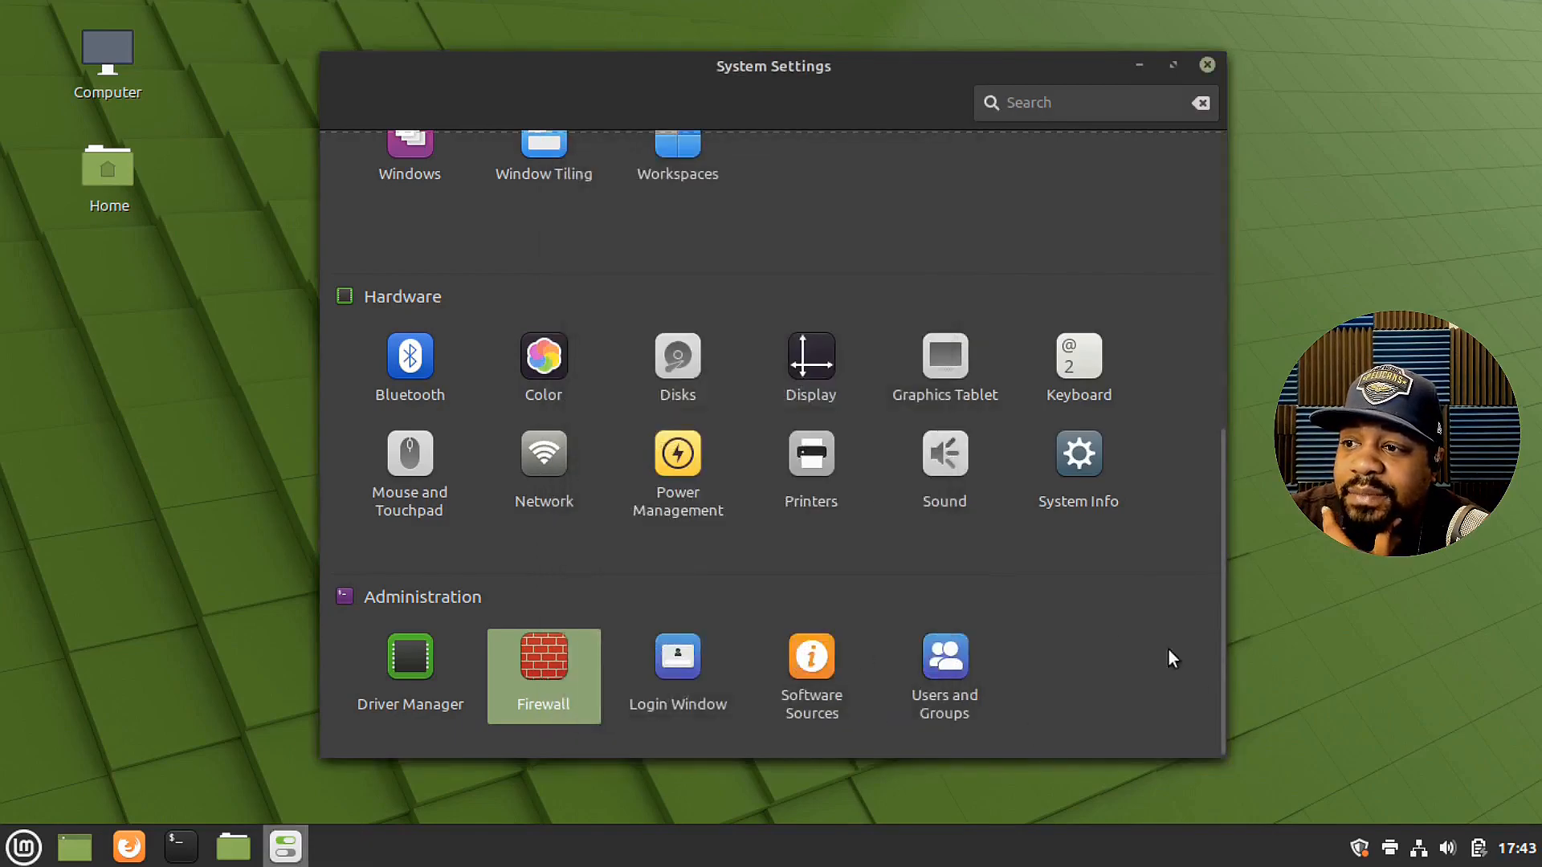
pyautogui.moveTo(676, 668)
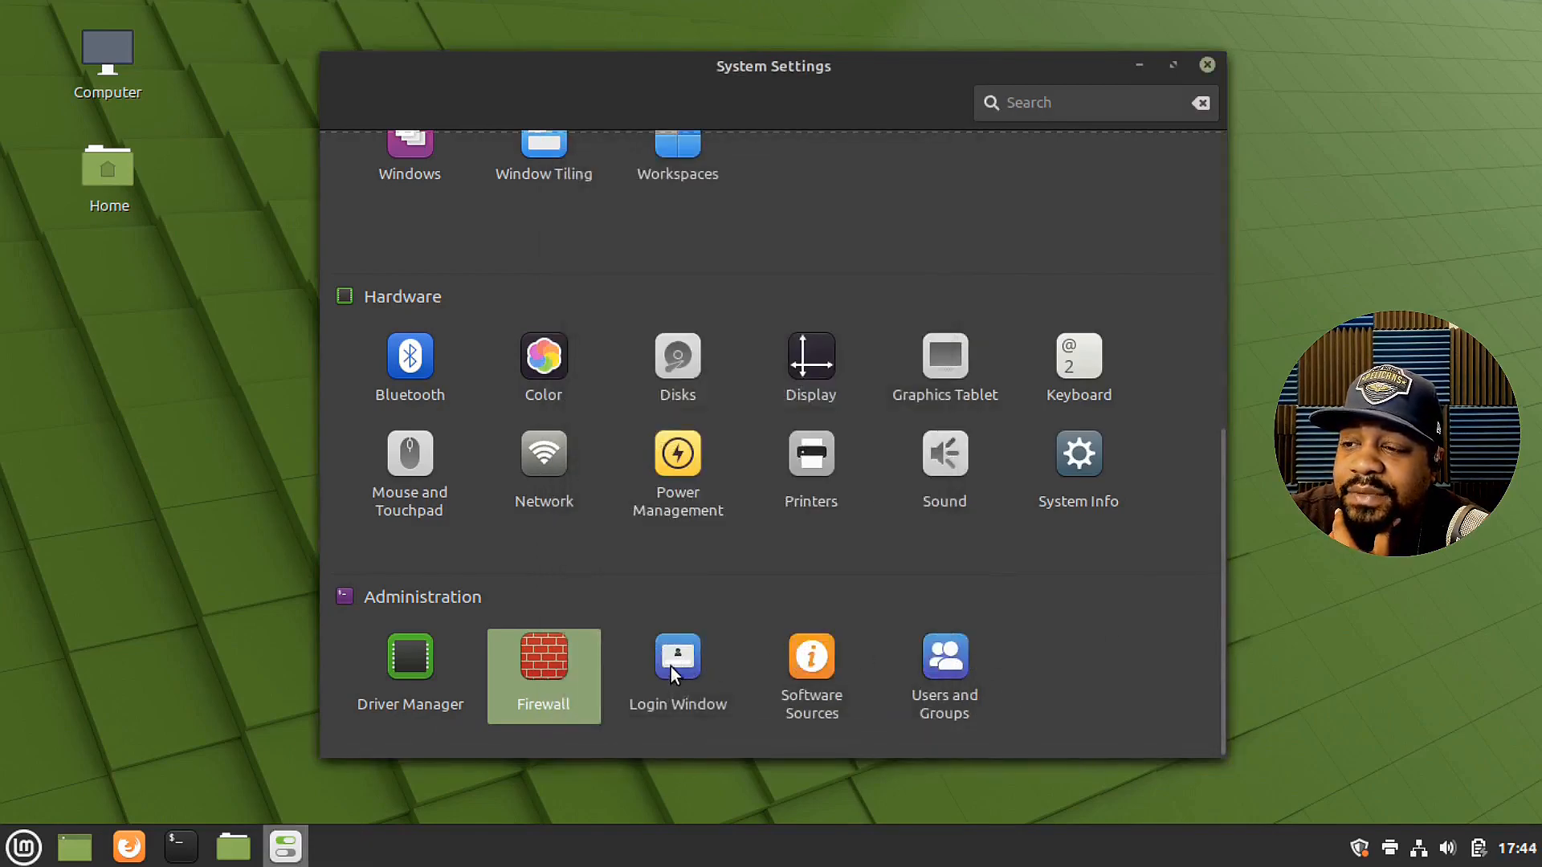
pyautogui.moveTo(805, 685)
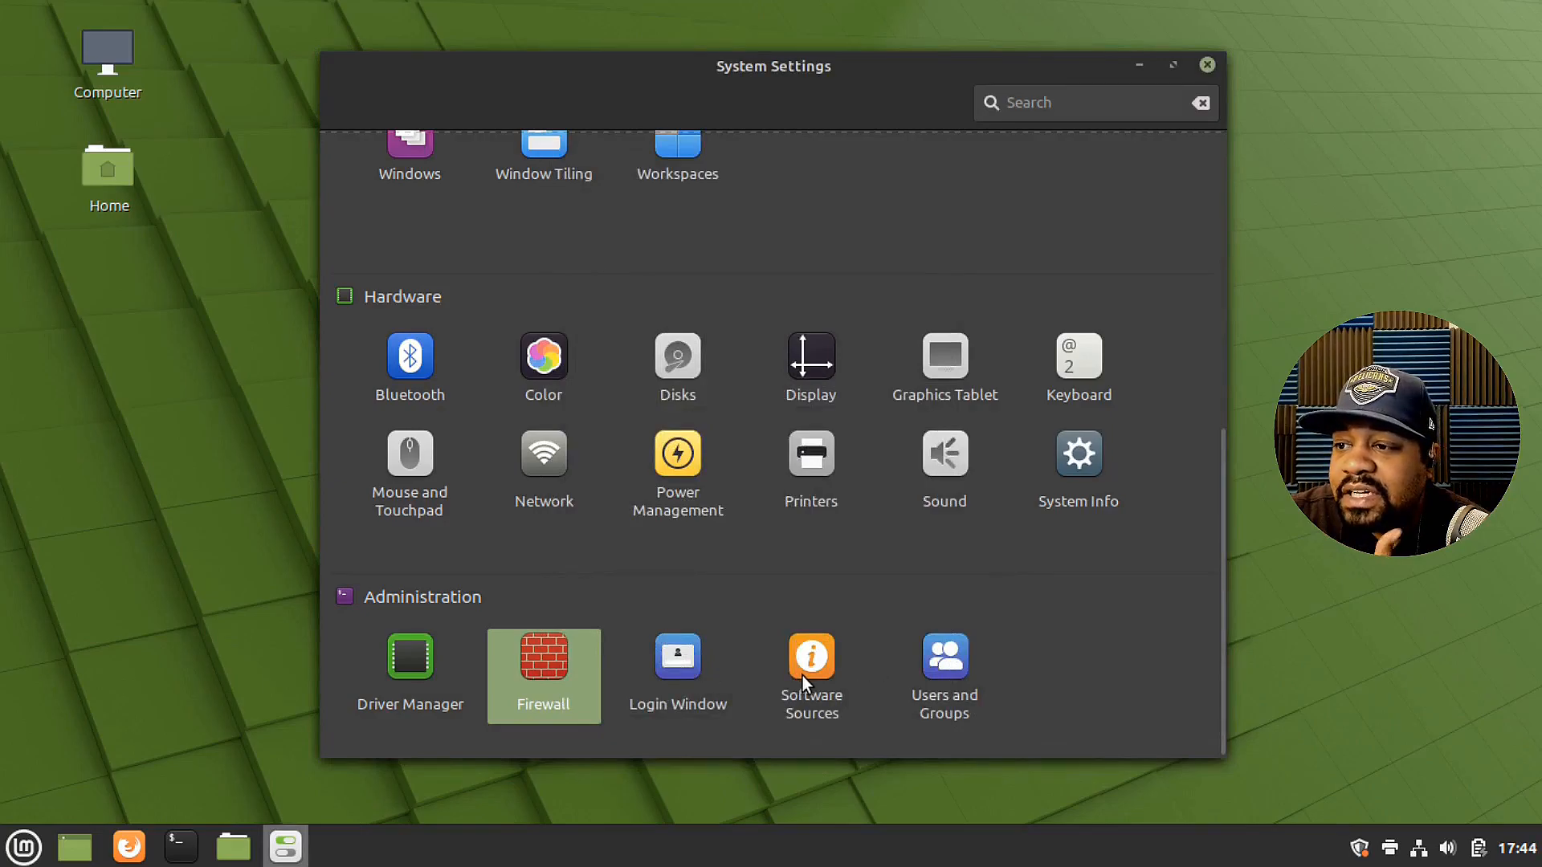
pyautogui.moveTo(962, 686)
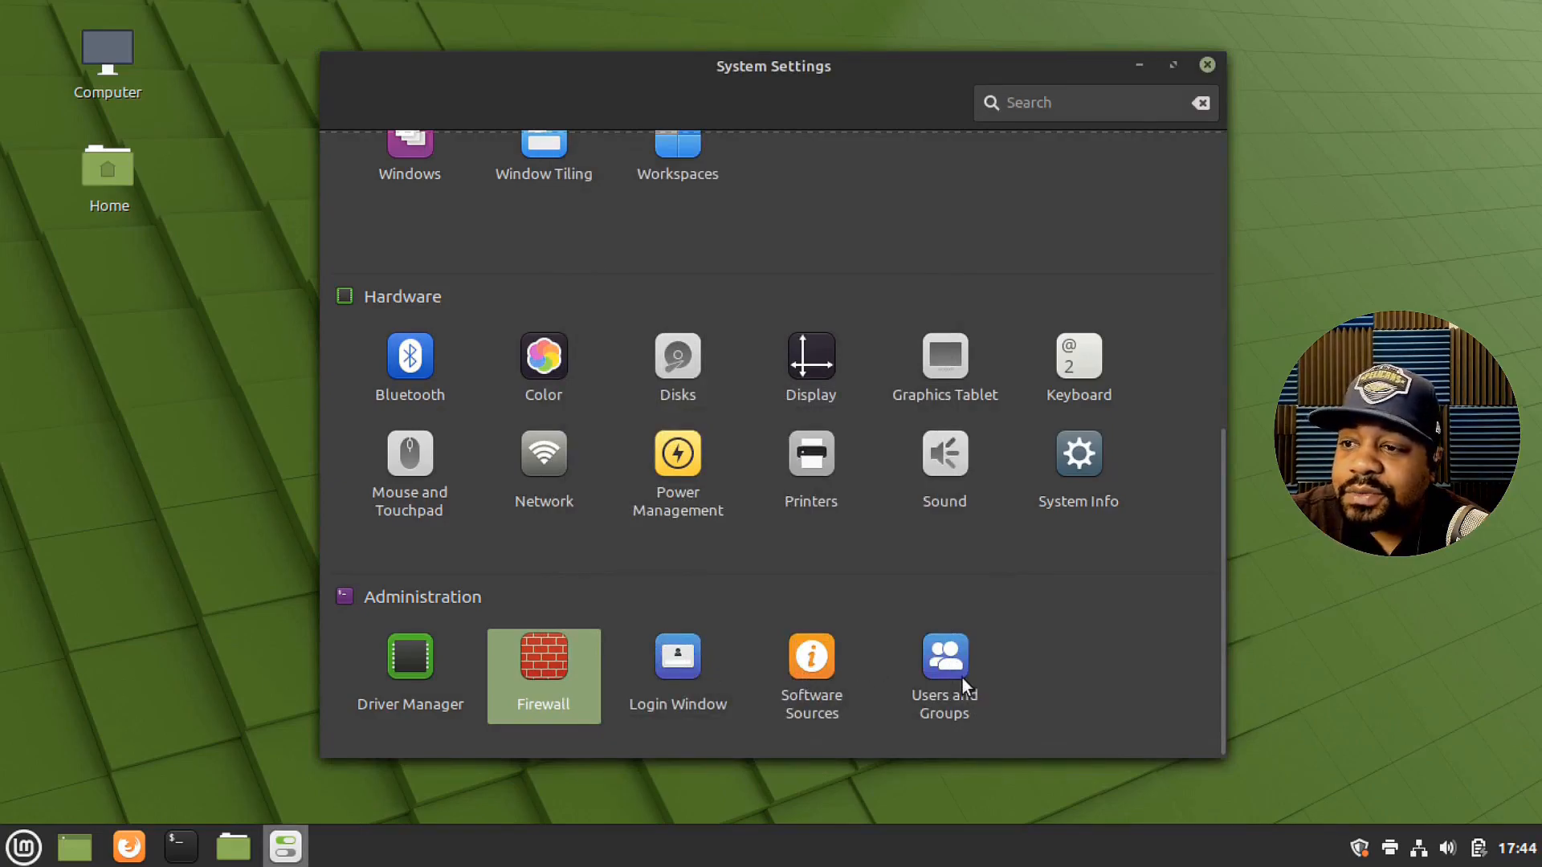
pyautogui.scroll(3)
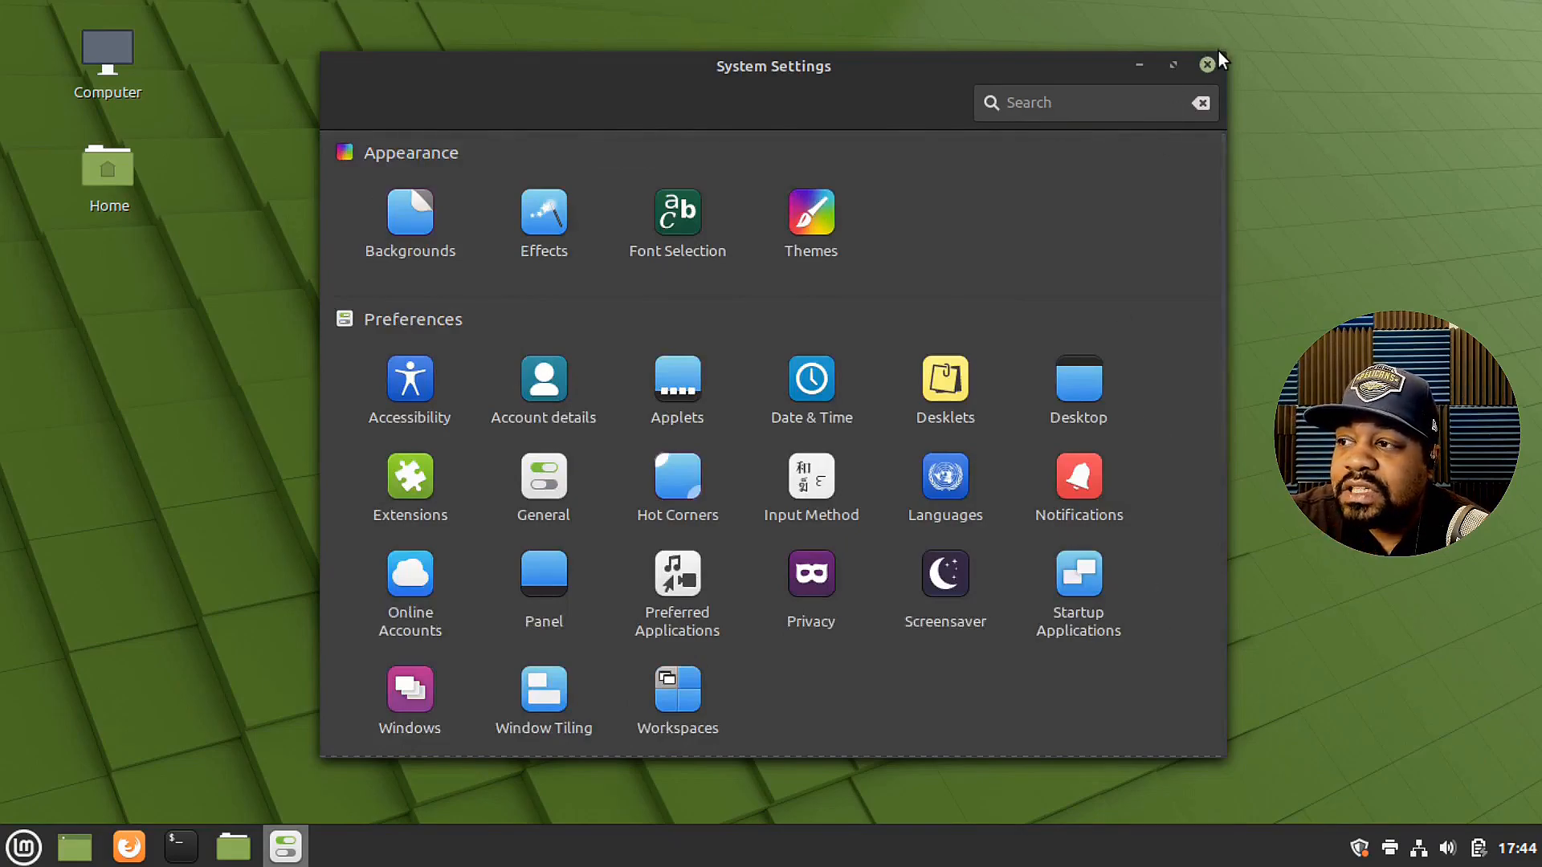
pyautogui.click(1206, 64)
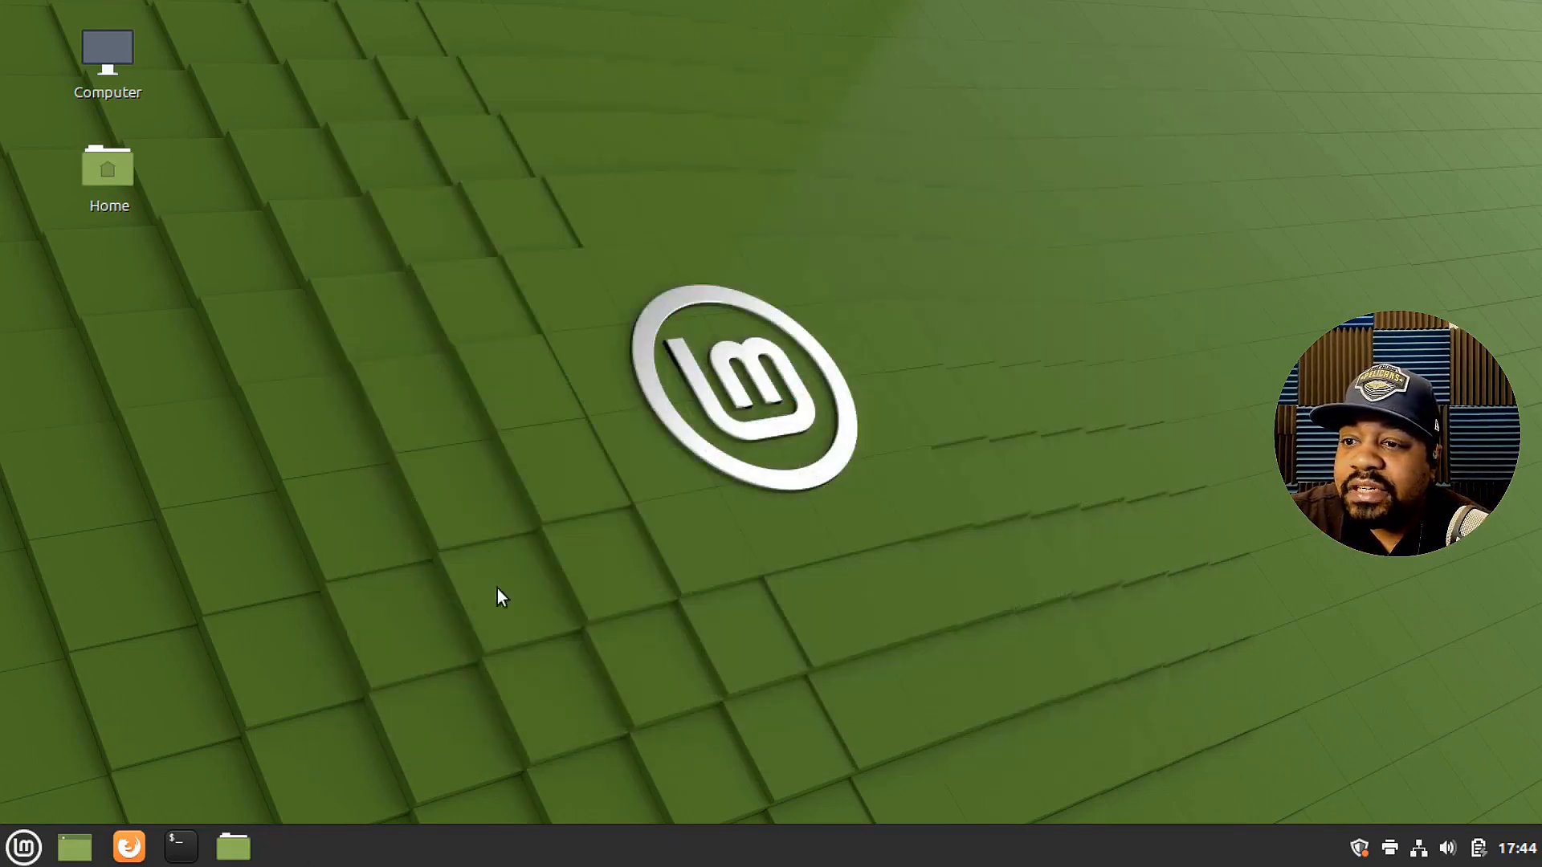
# Show the Accessories applications in the menu and scroll through its entries
pyautogui.click(24, 846)
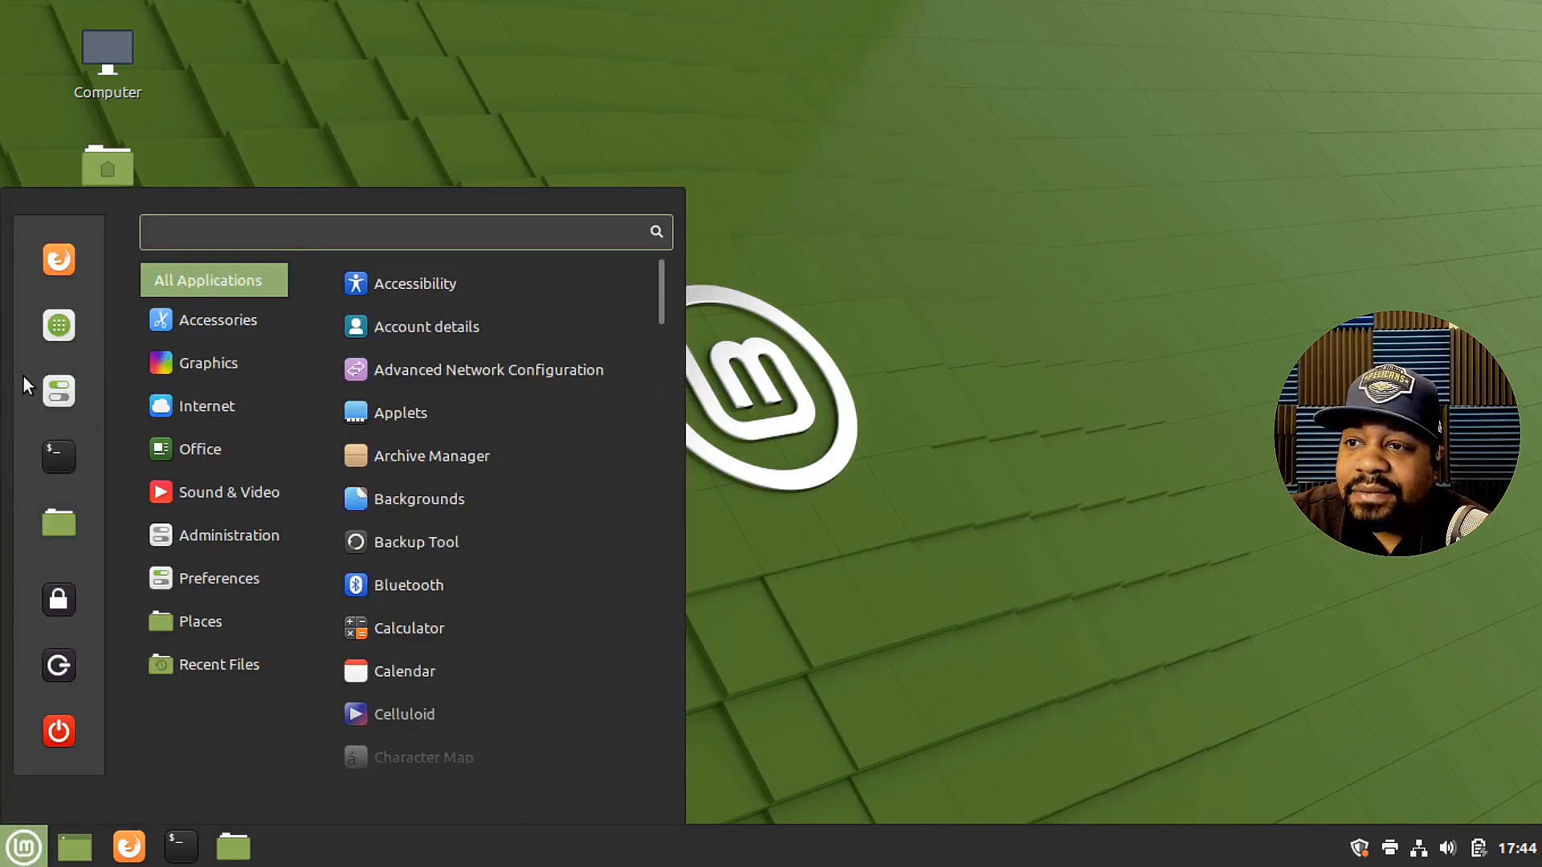
pyautogui.click(214, 319)
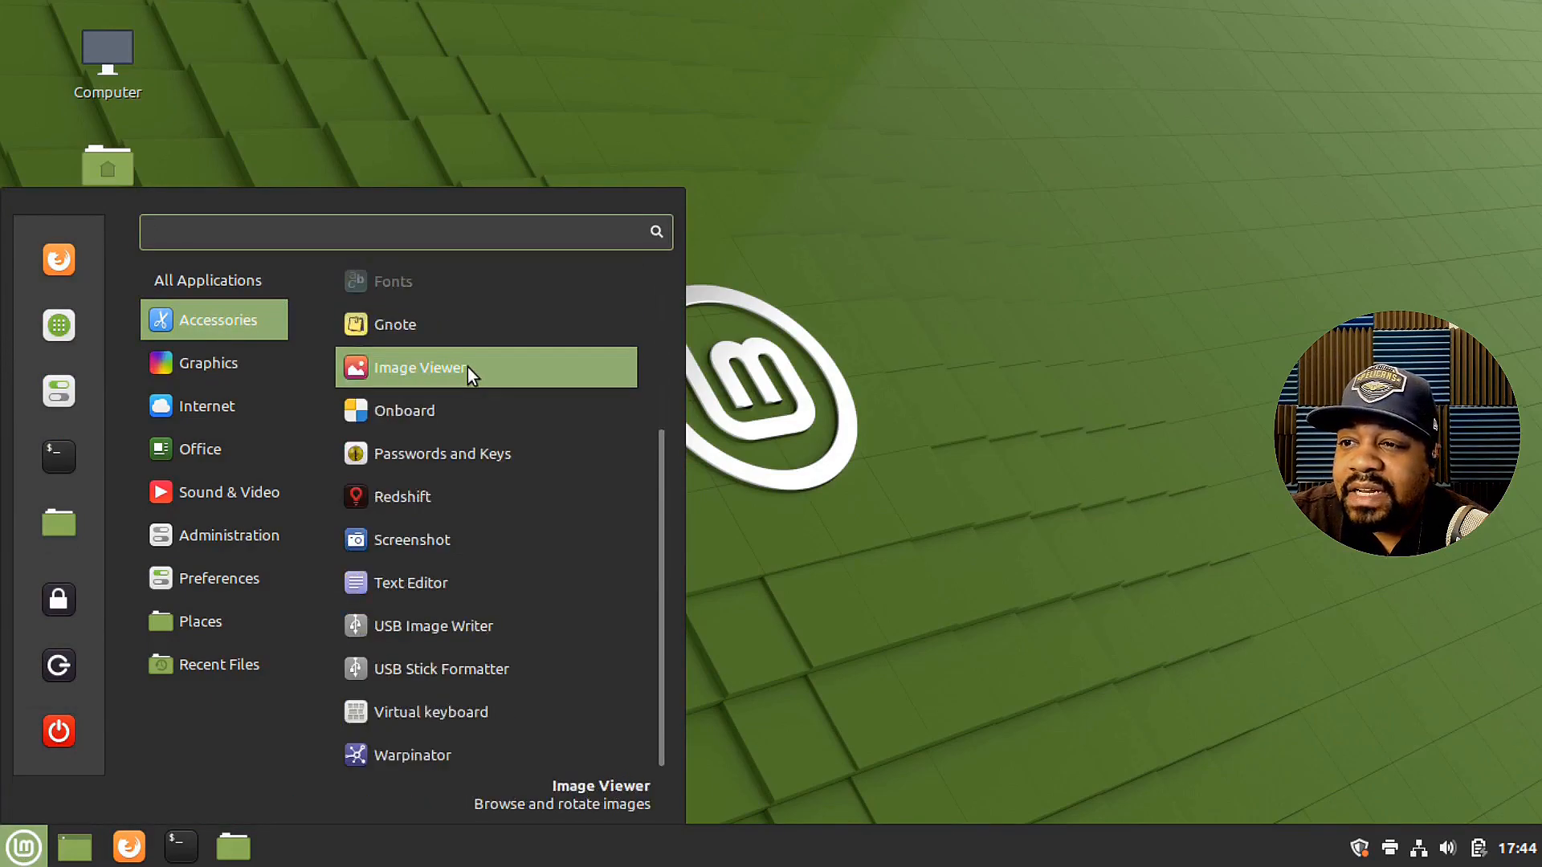
pyautogui.moveTo(440, 668)
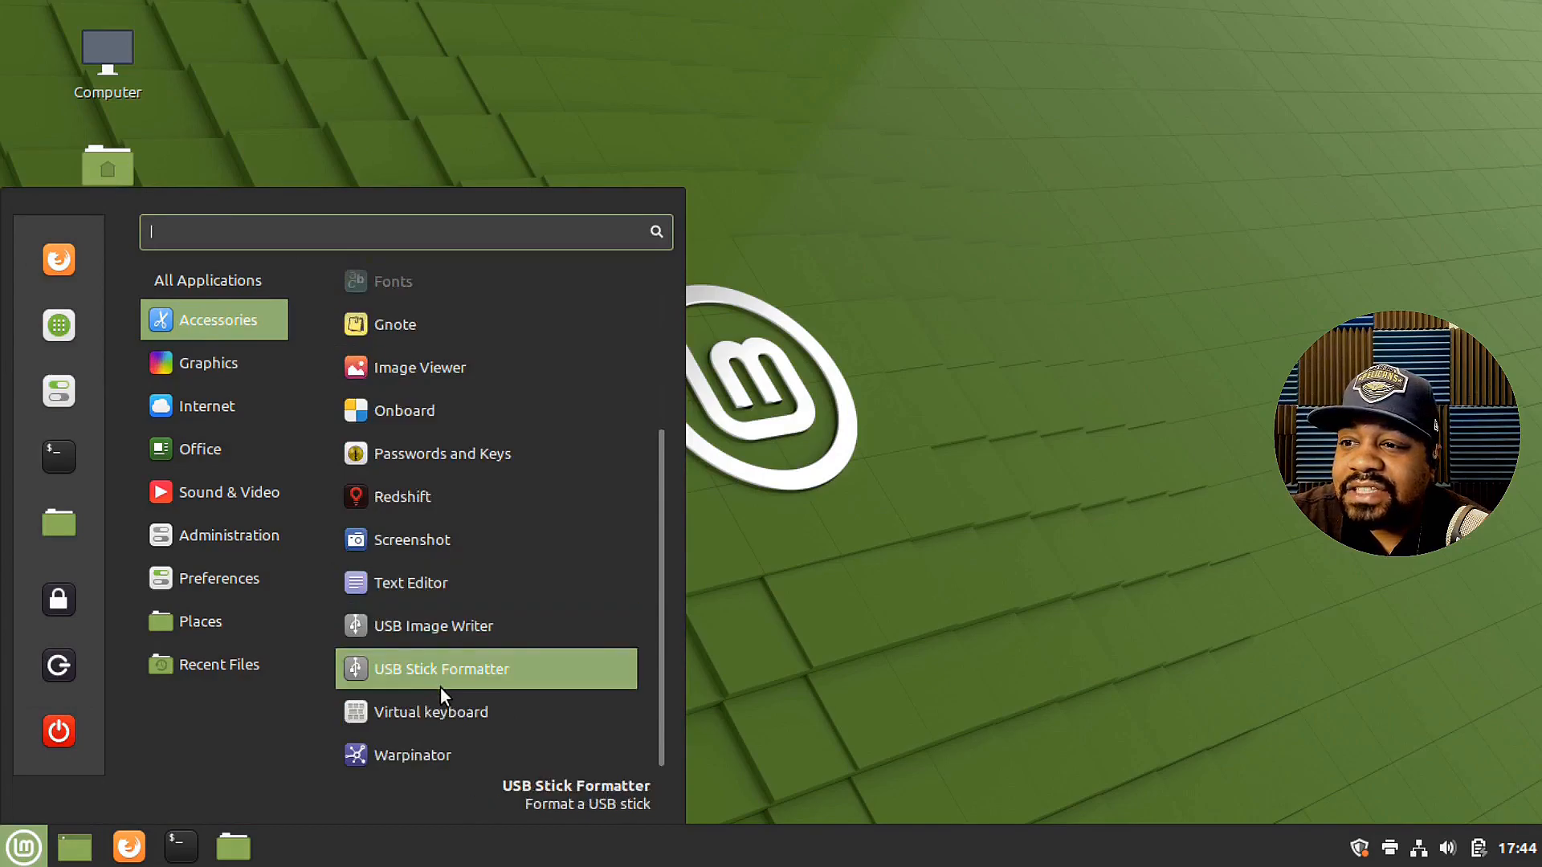
pyautogui.scroll(3)
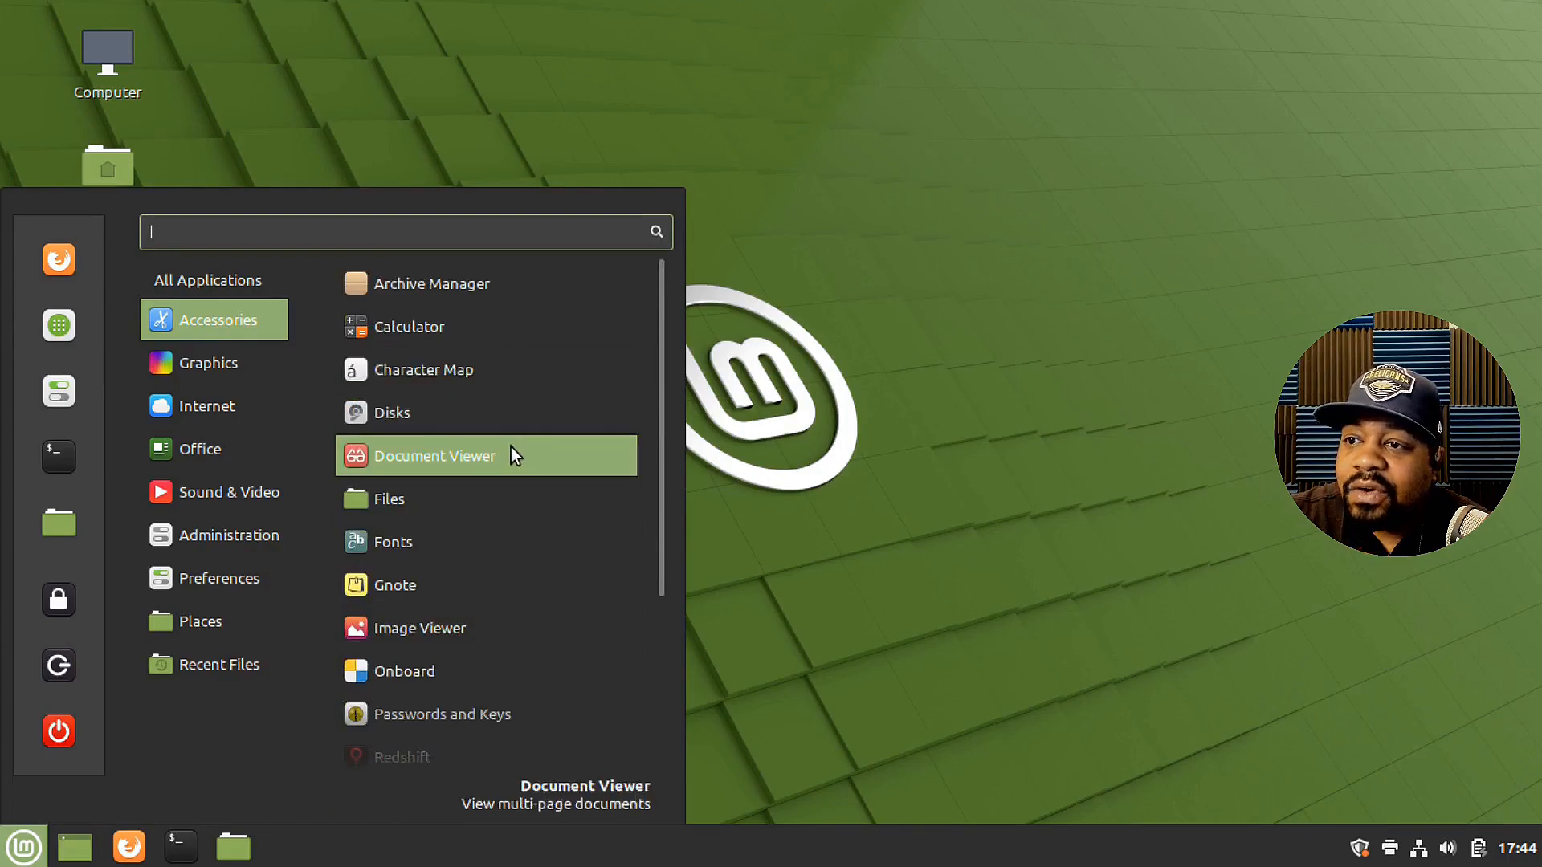
pyautogui.scroll(-3)
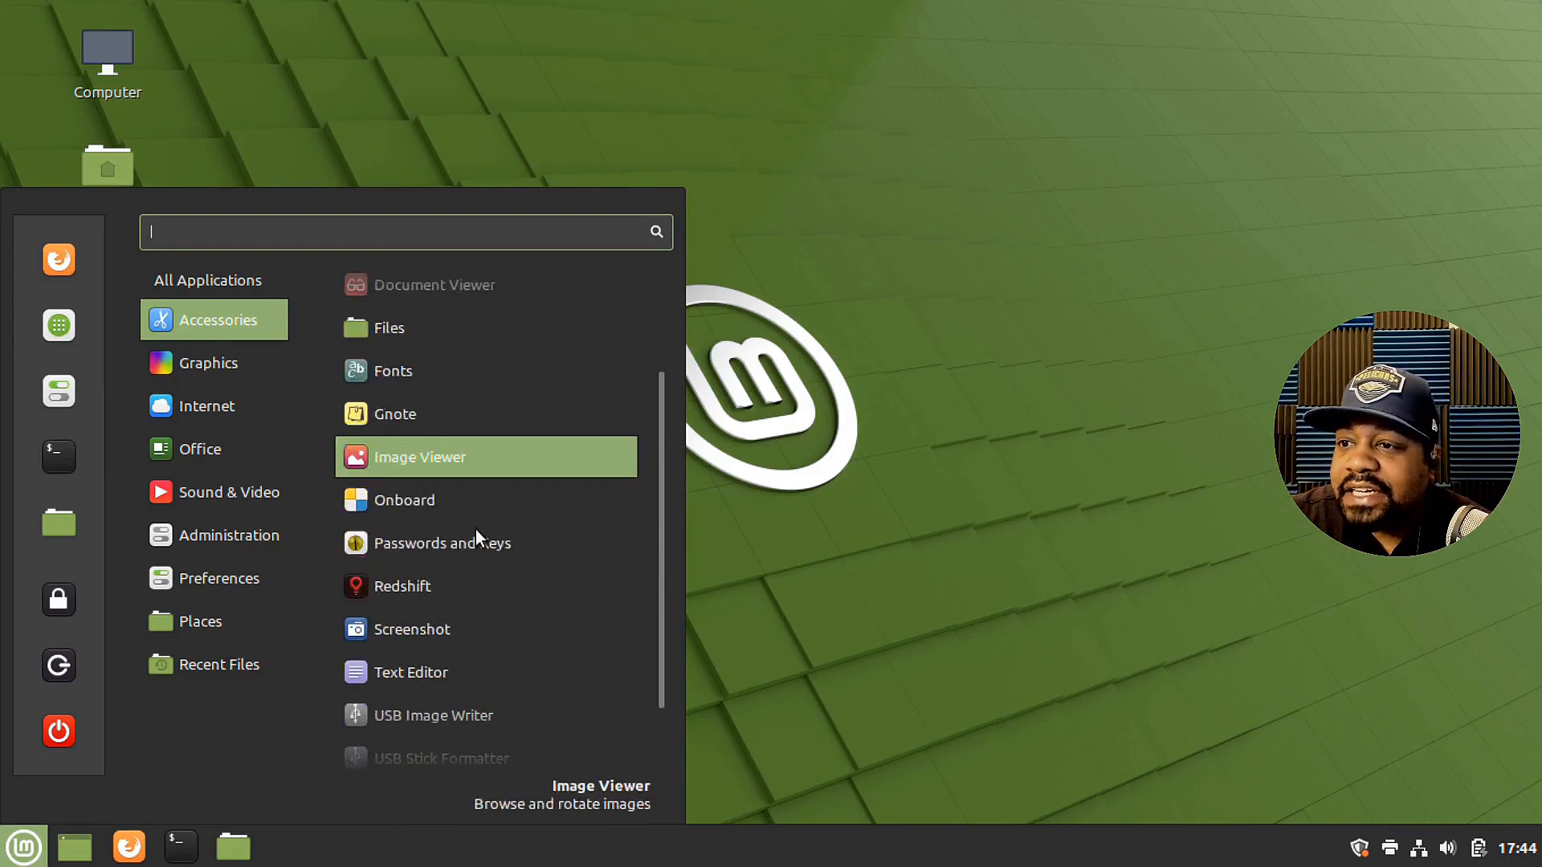
pyautogui.moveTo(588, 503)
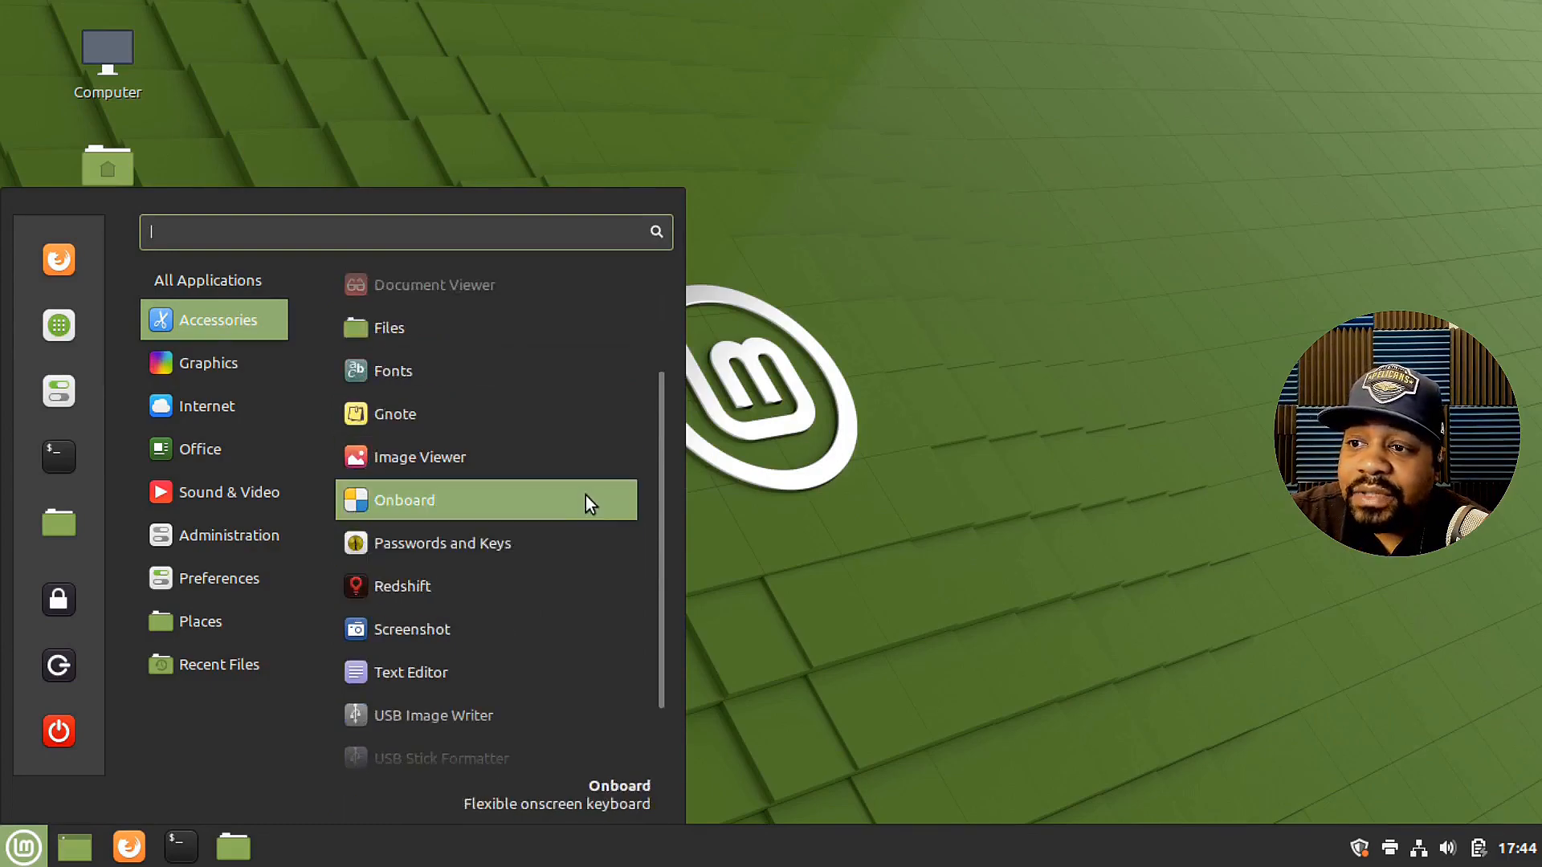
pyautogui.moveTo(413, 586)
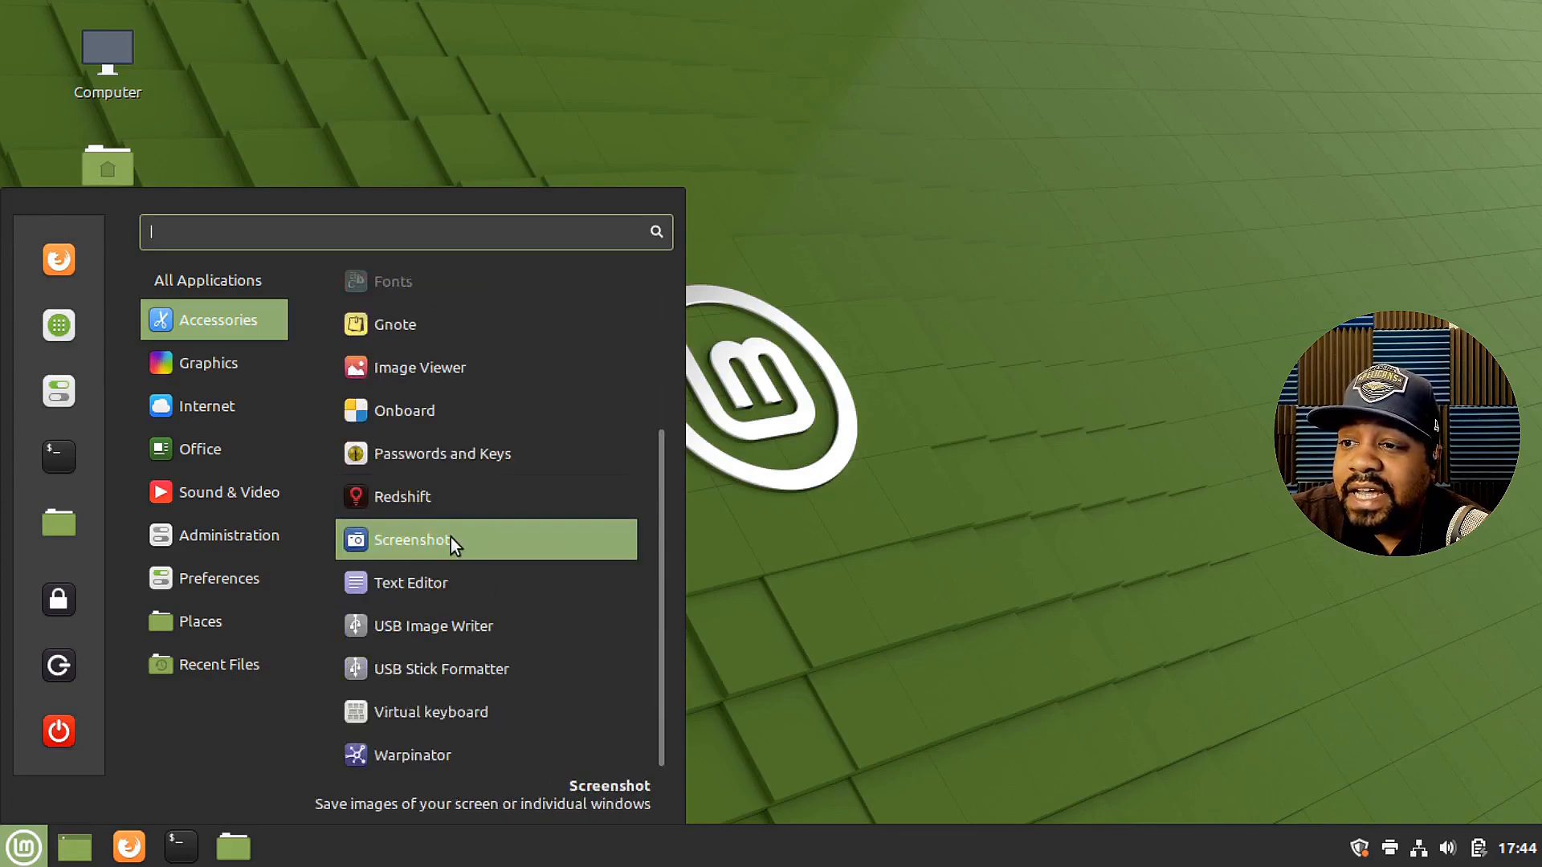
pyautogui.moveTo(414, 668)
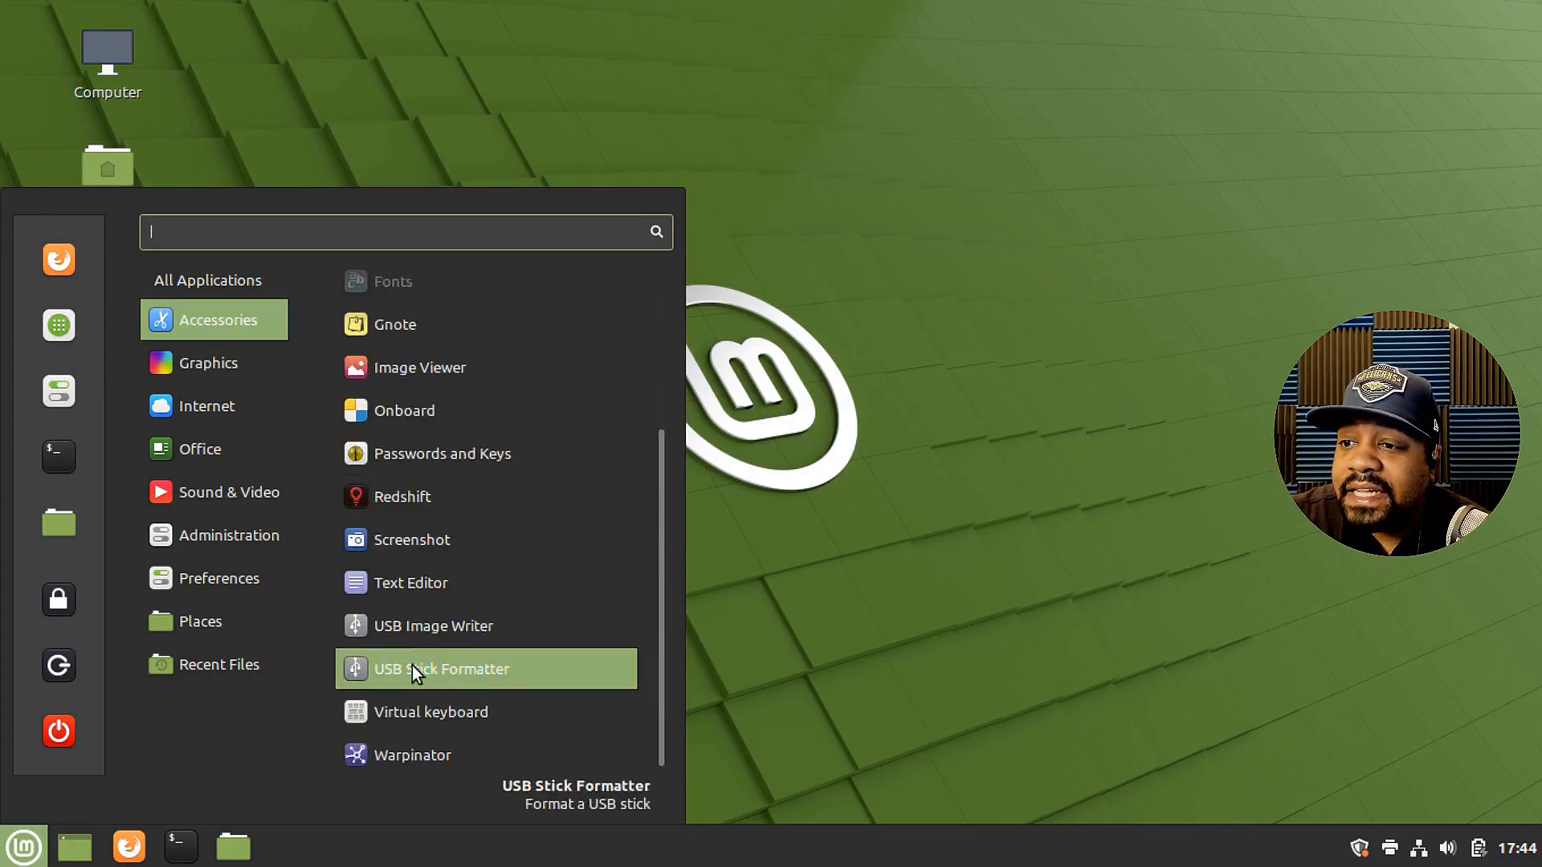
pyautogui.moveTo(432, 625)
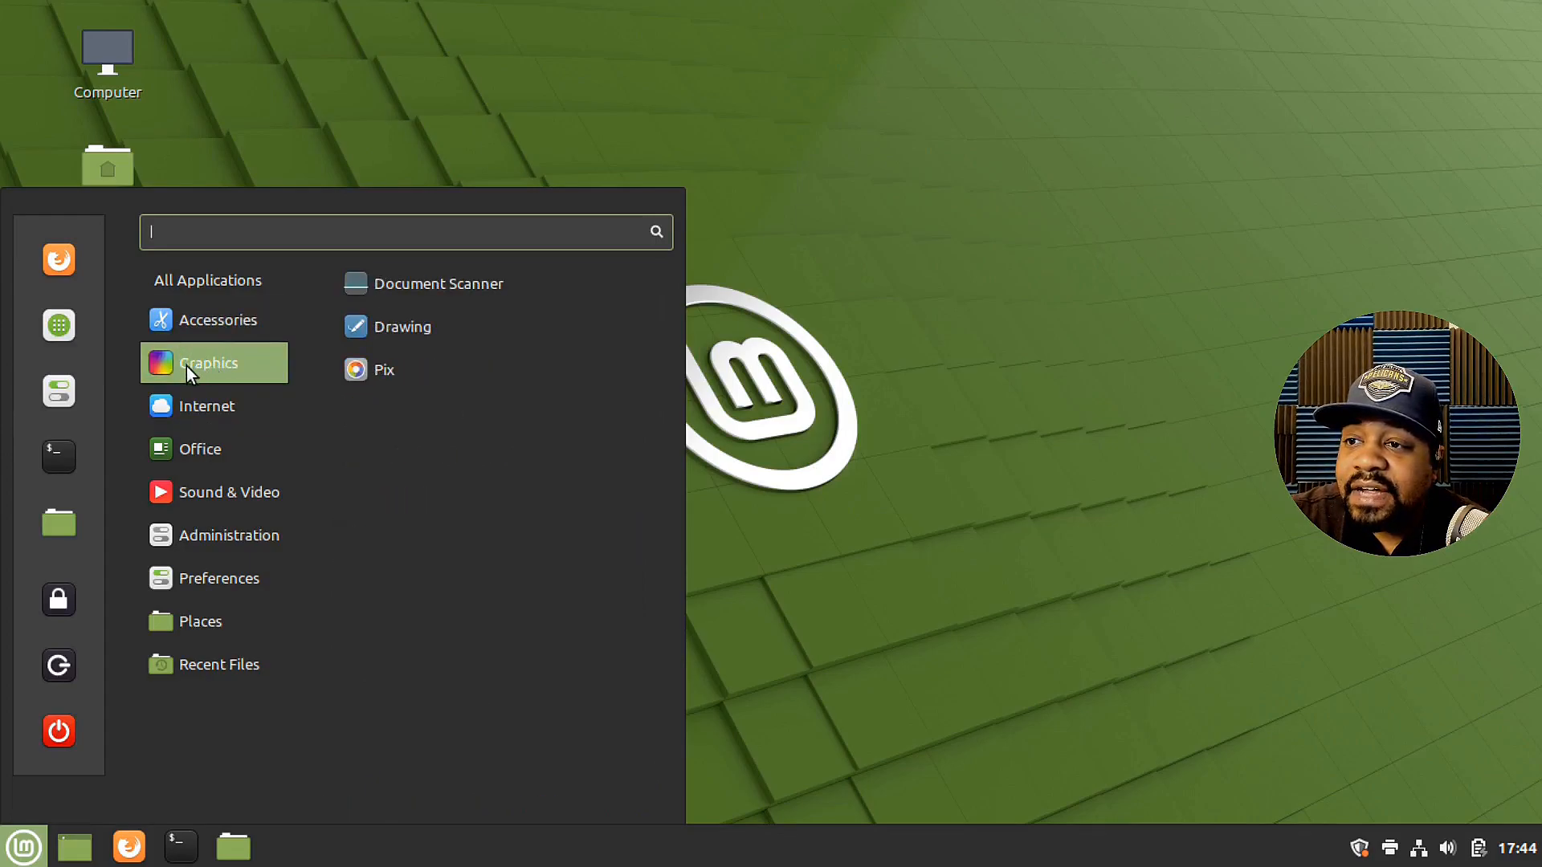
pyautogui.moveTo(106, 431)
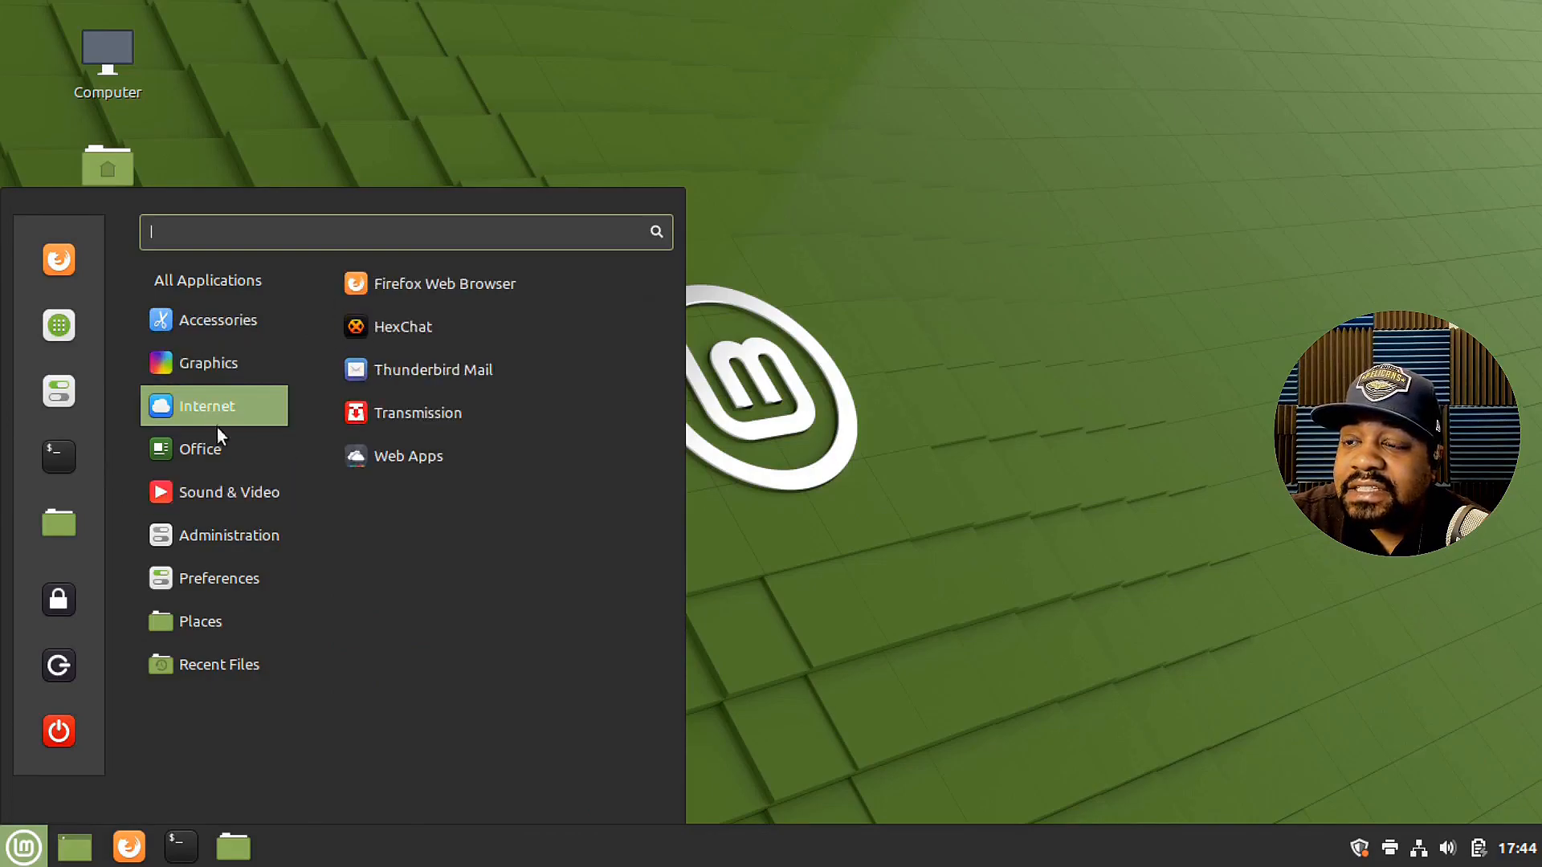
pyautogui.moveTo(485, 331)
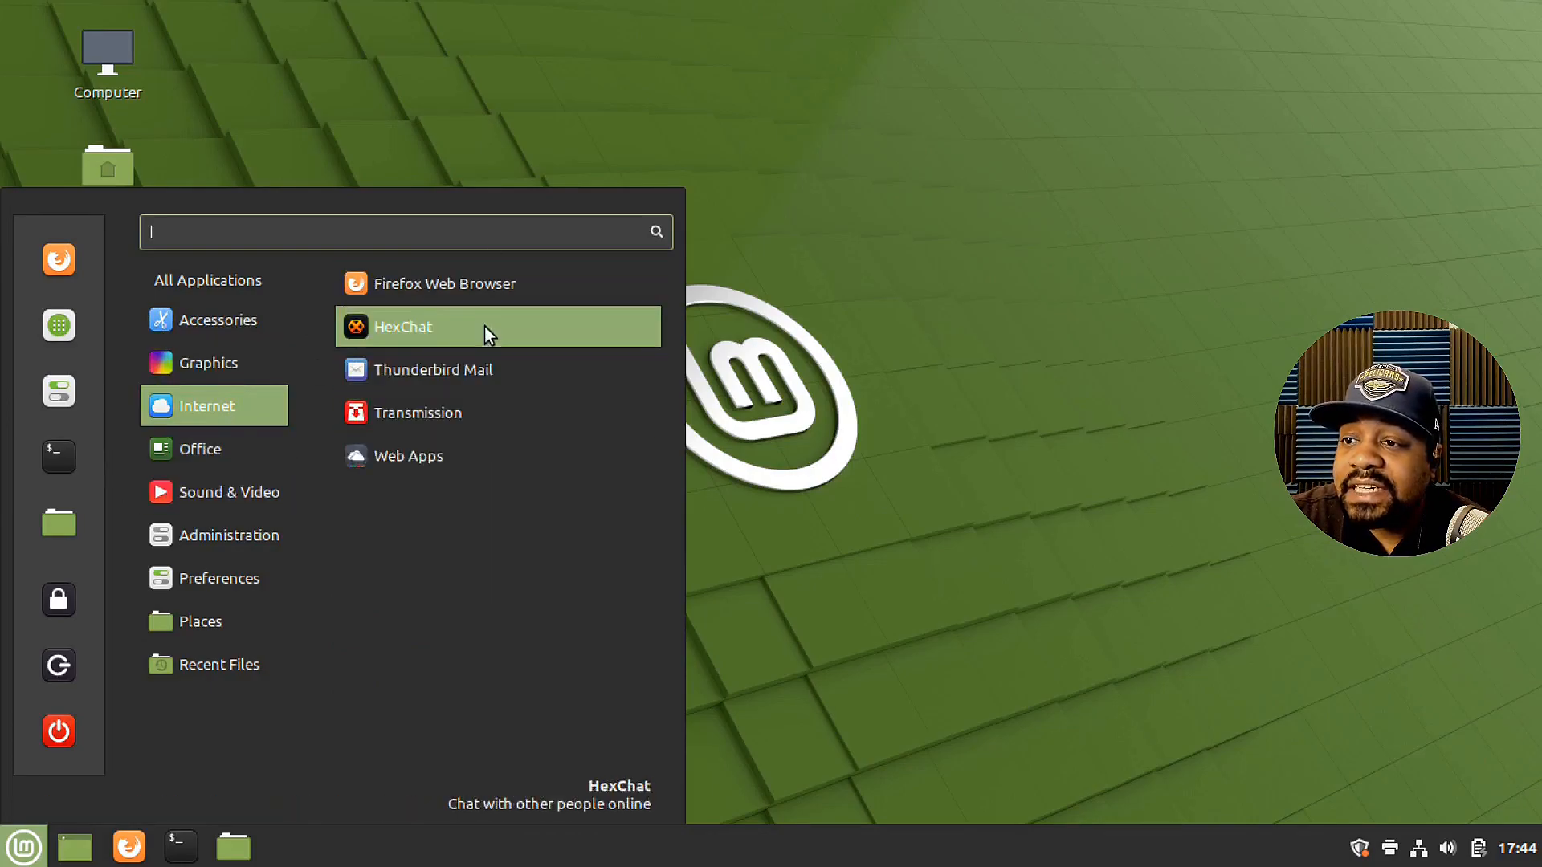
pyautogui.moveTo(491, 393)
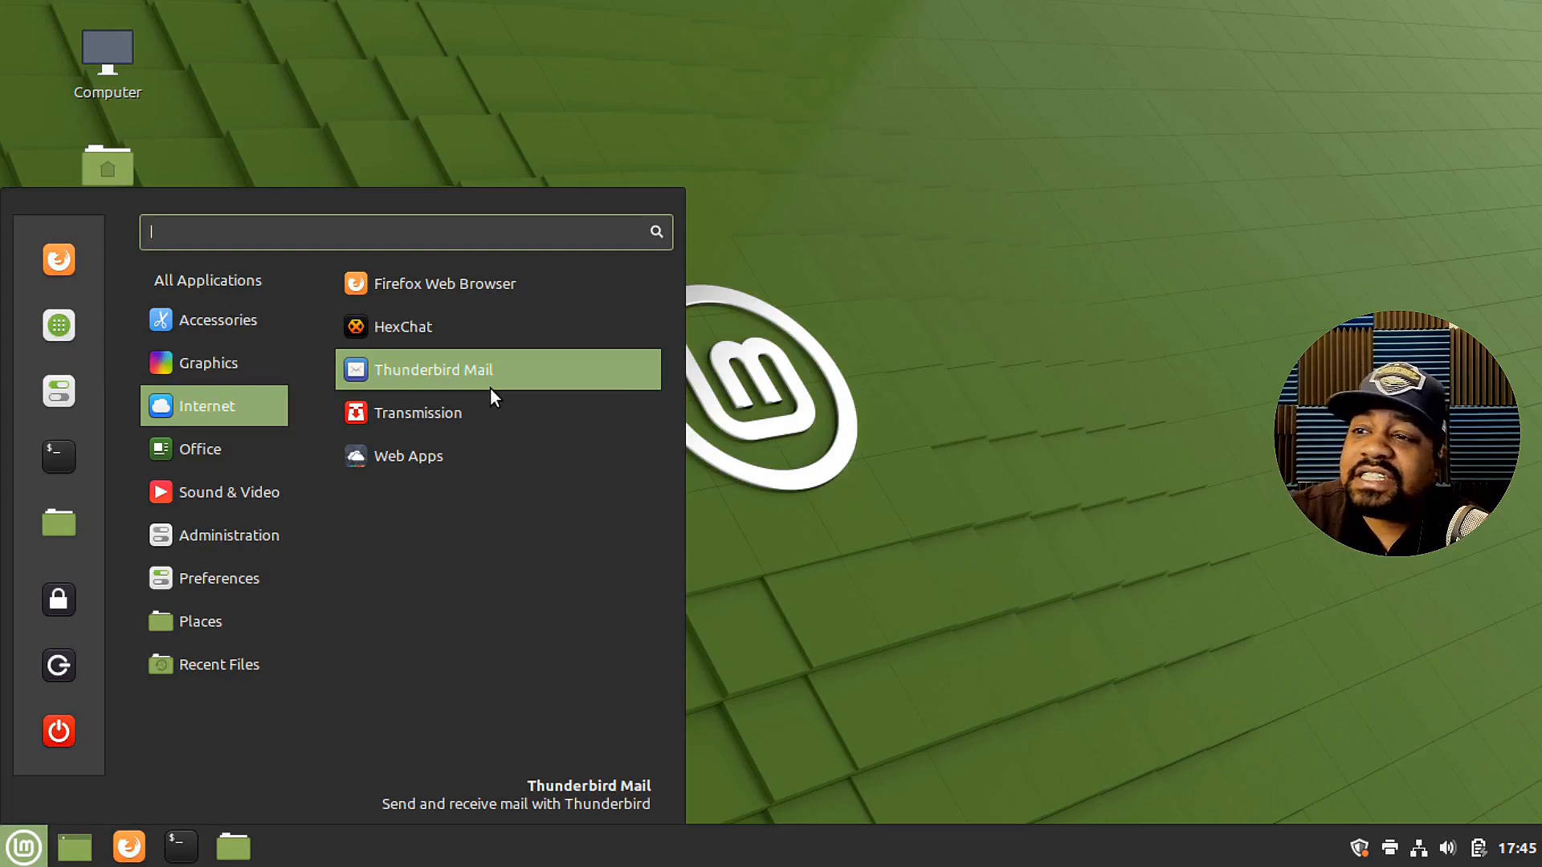
pyautogui.moveTo(452, 413)
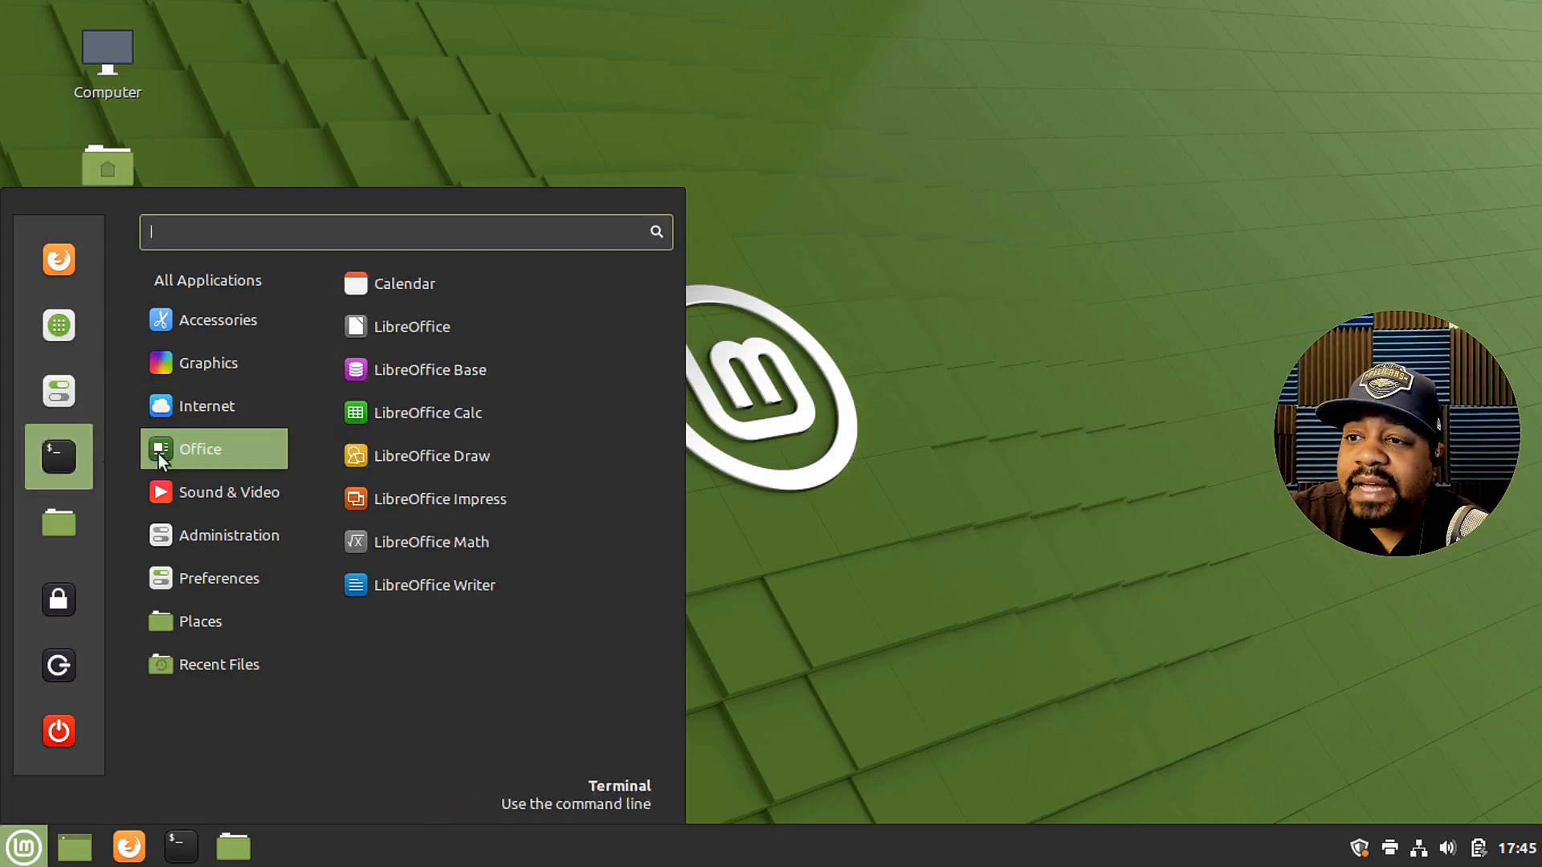
pyautogui.moveTo(228, 455)
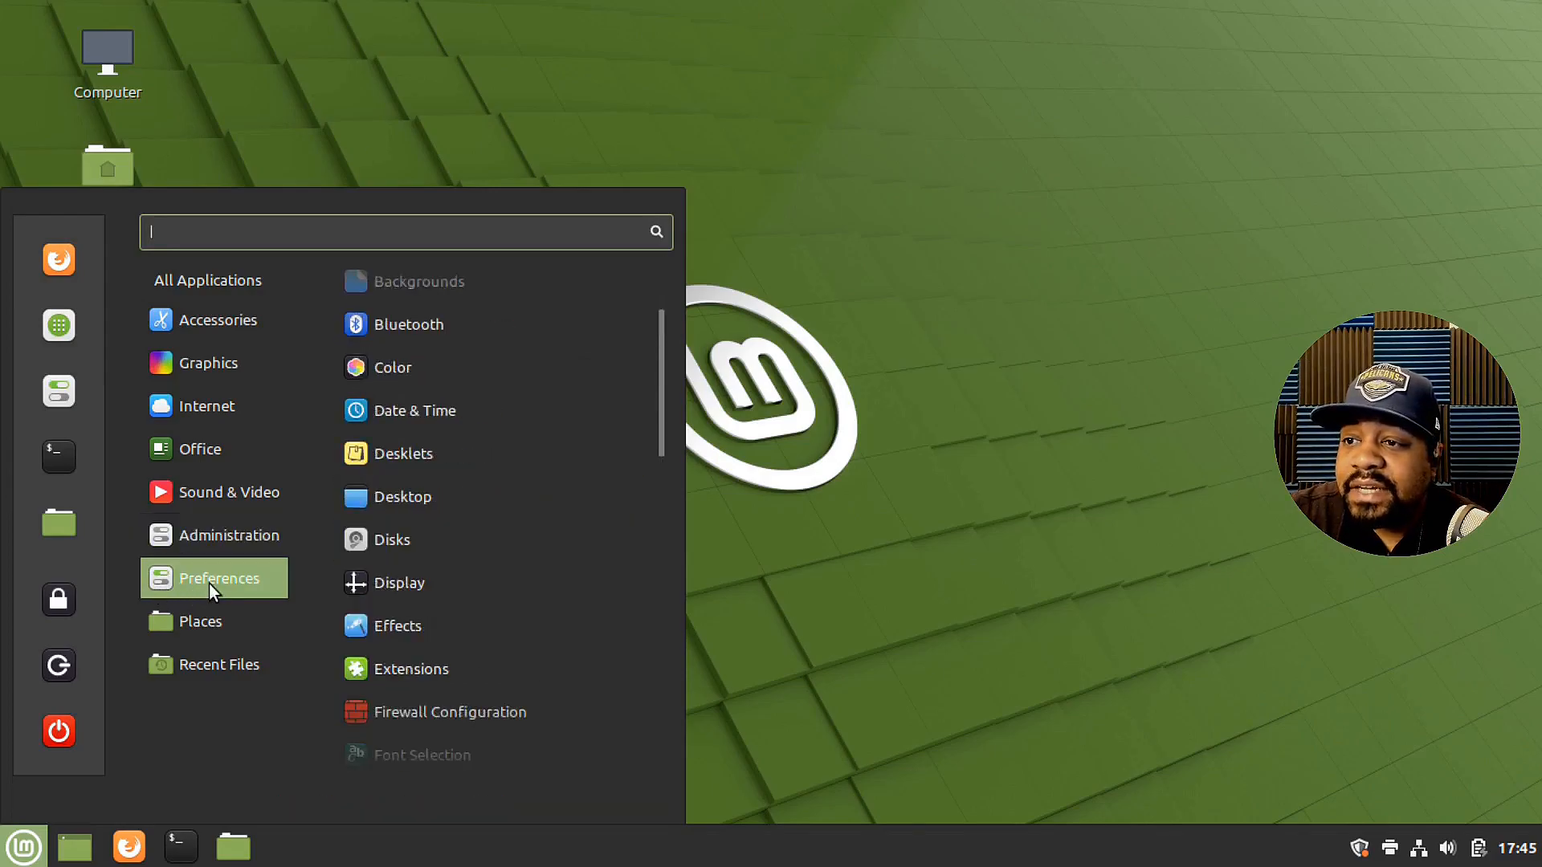
pyautogui.moveTo(226, 581)
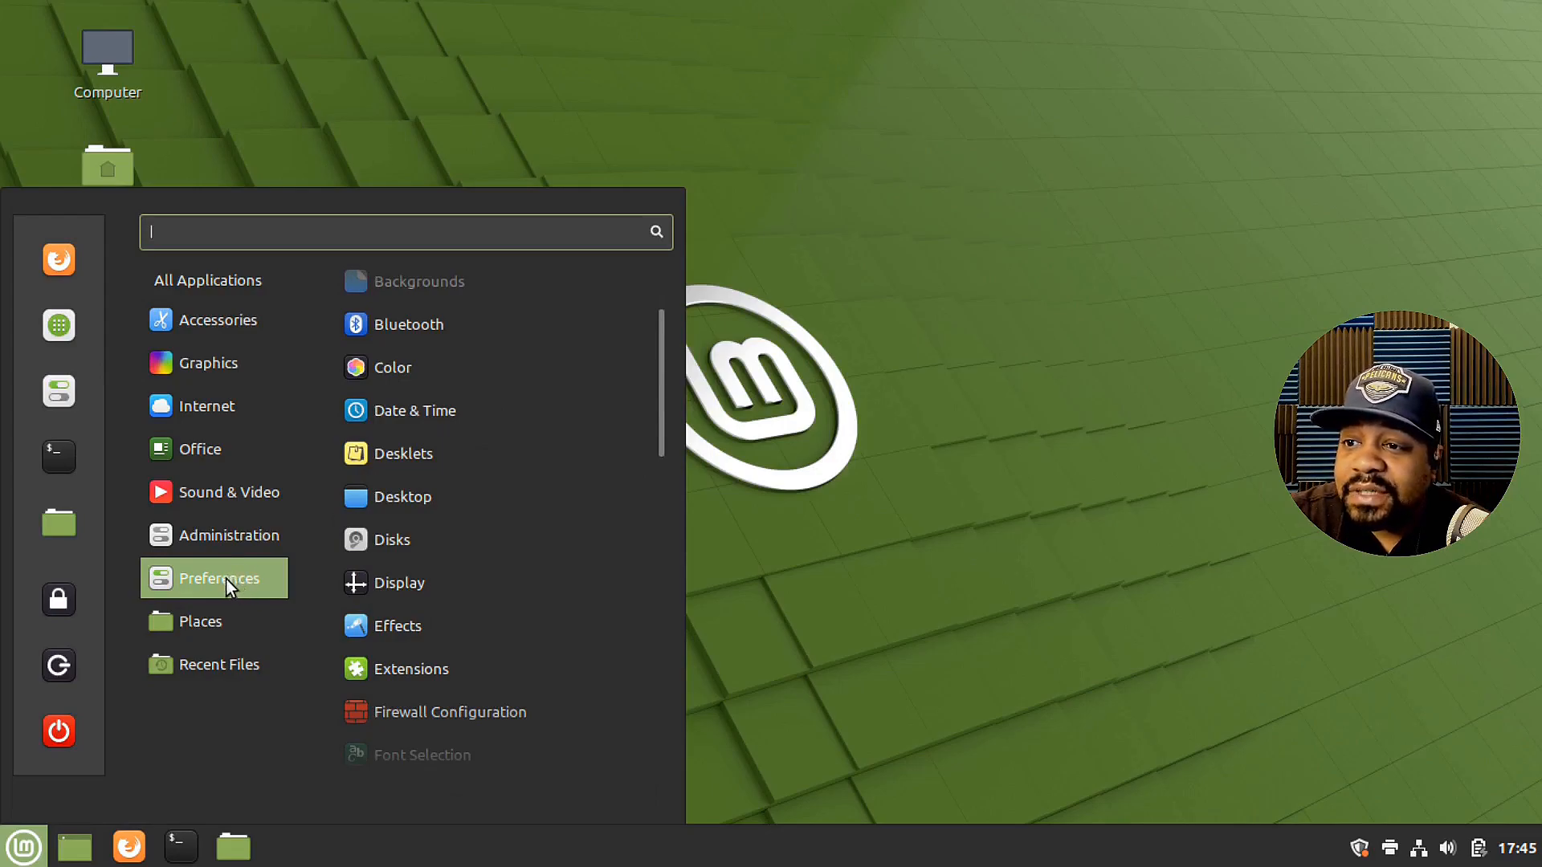
# Show the Places shortcuts, close the menu, and start a terminal at the josh@mint20 prompt
pyautogui.click(201, 620)
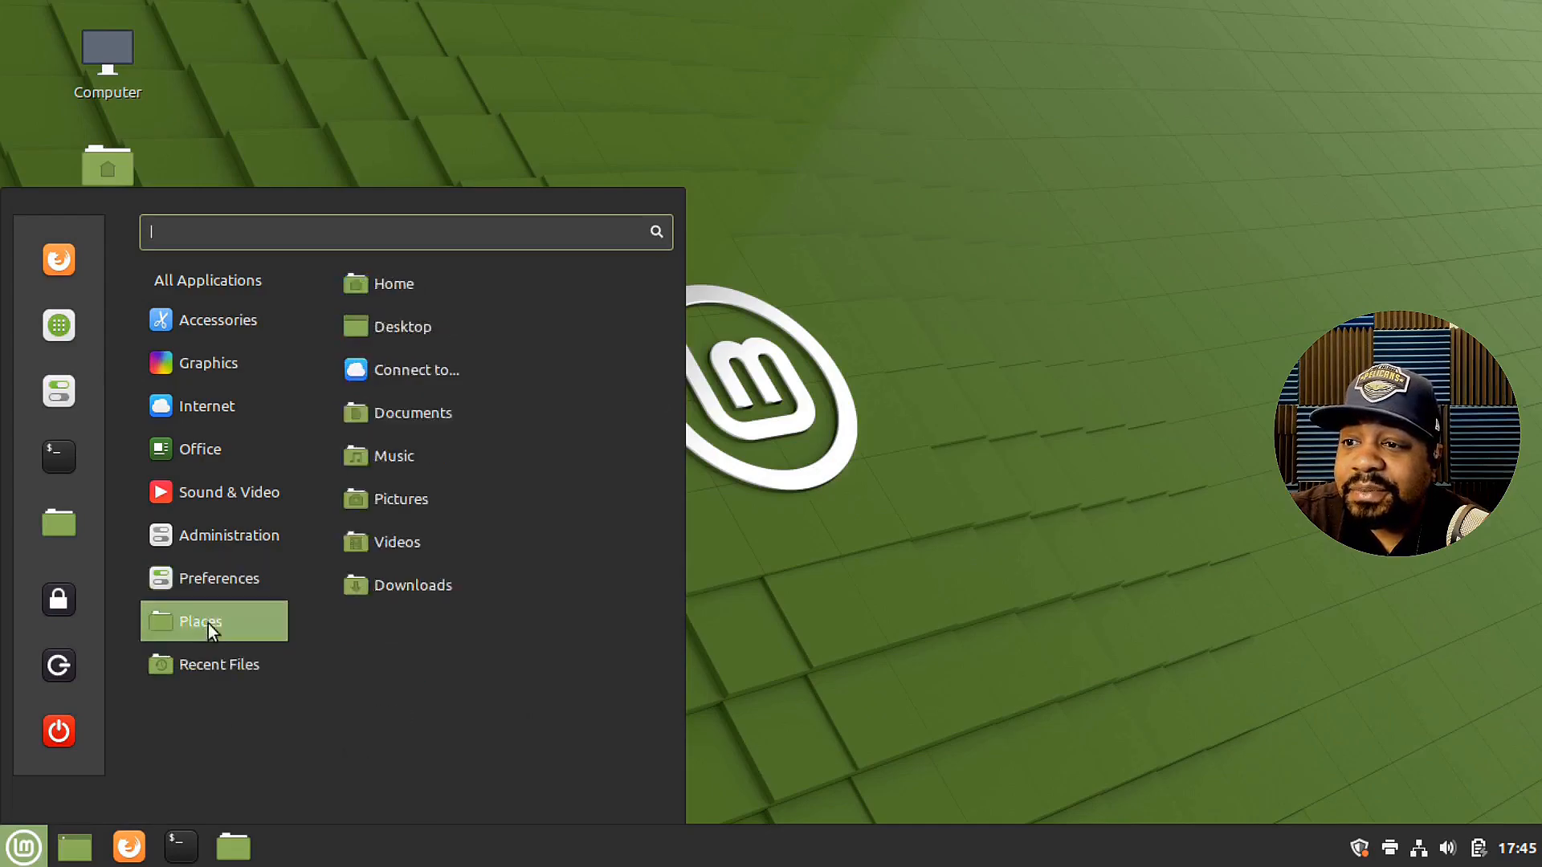
pyautogui.click(213, 663)
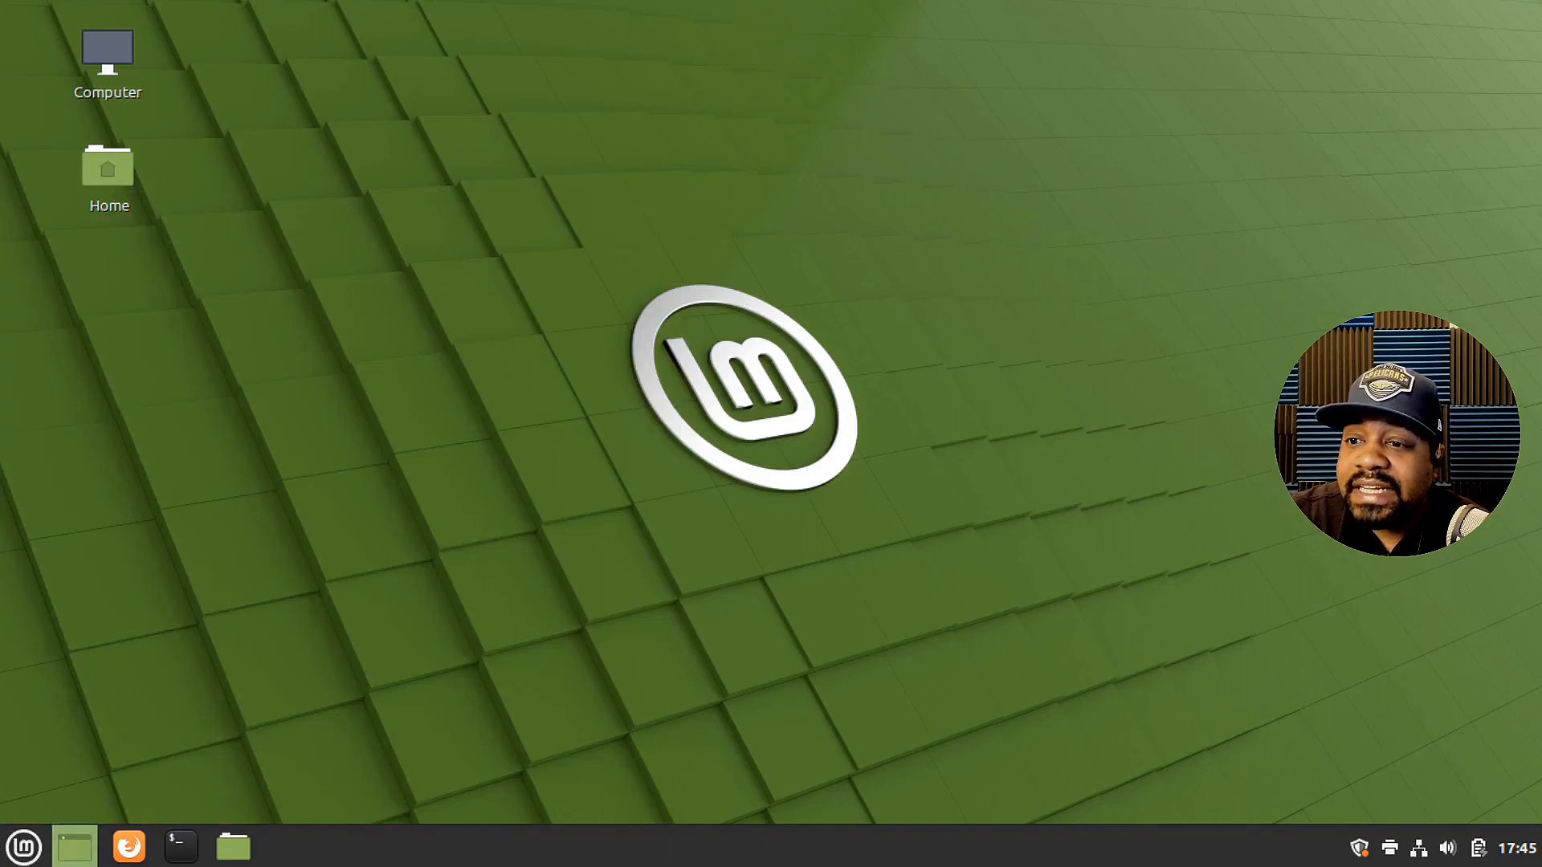
pyautogui.moveTo(718, 196)
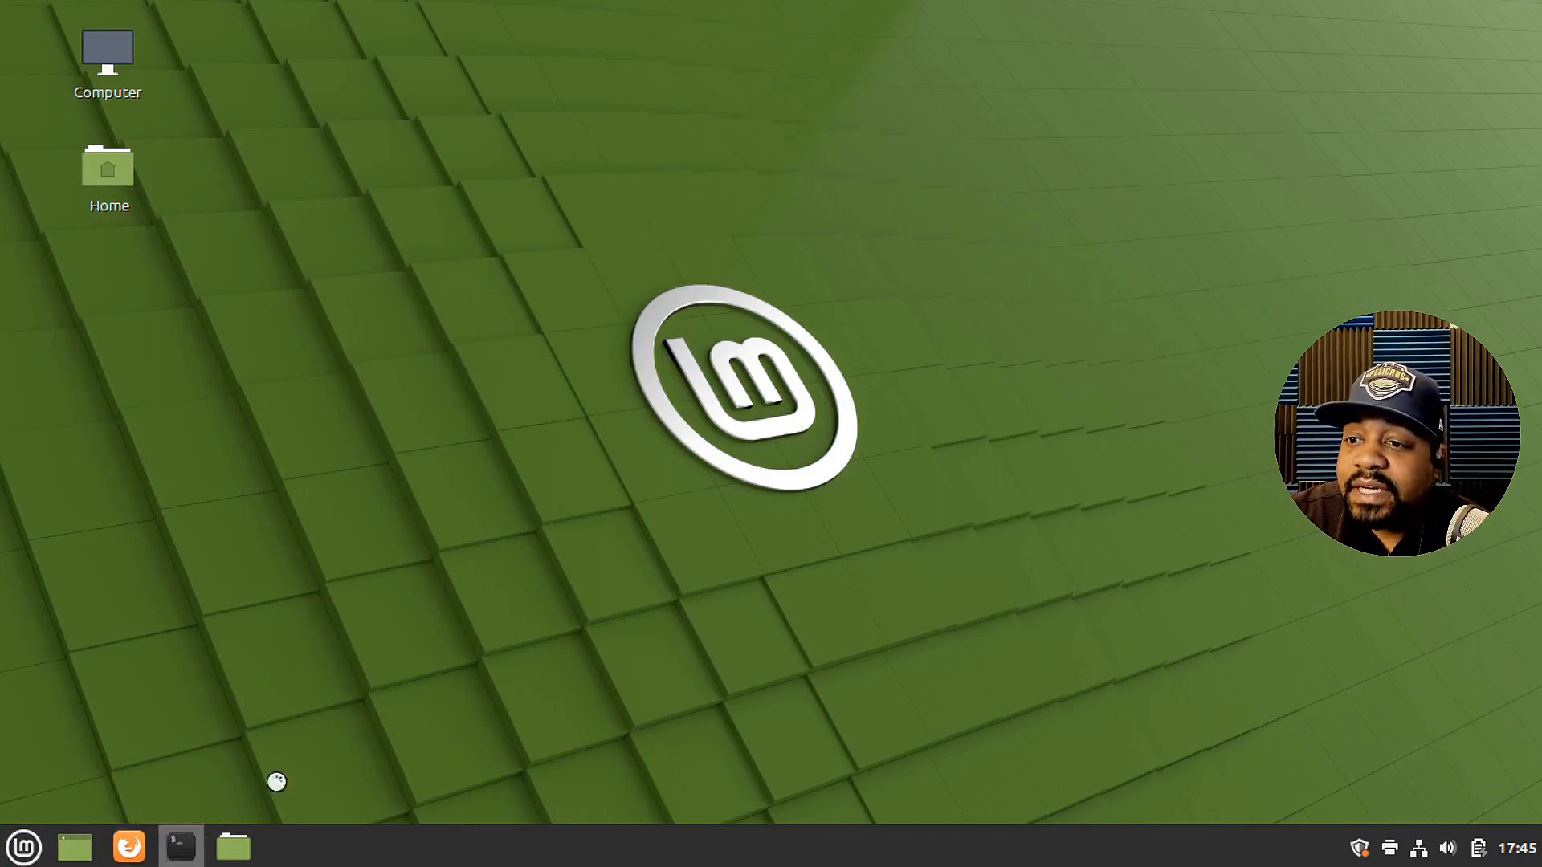
pyautogui.click(178, 846)
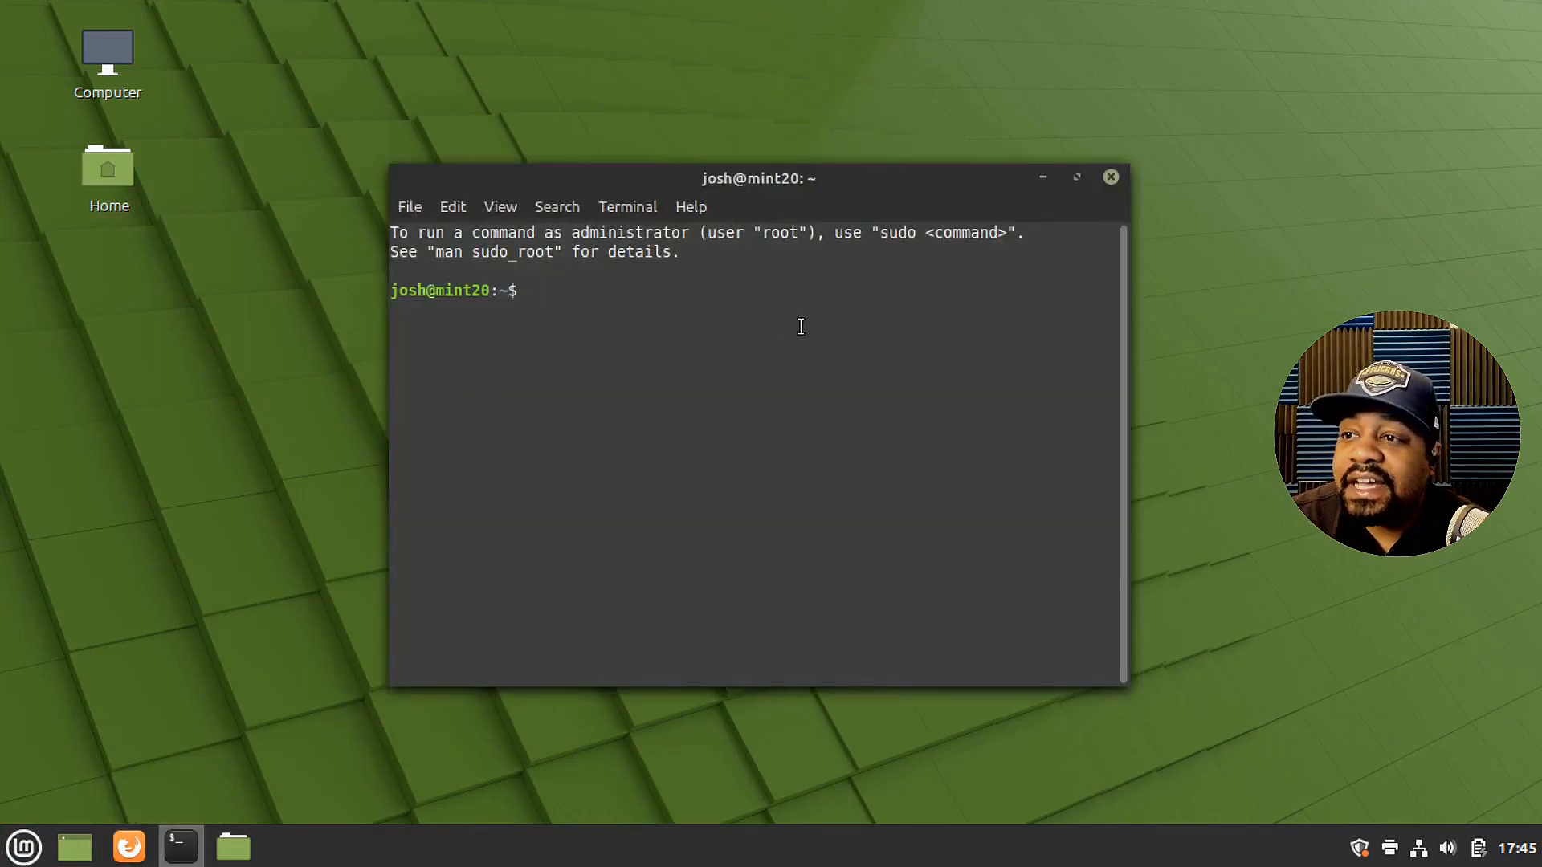